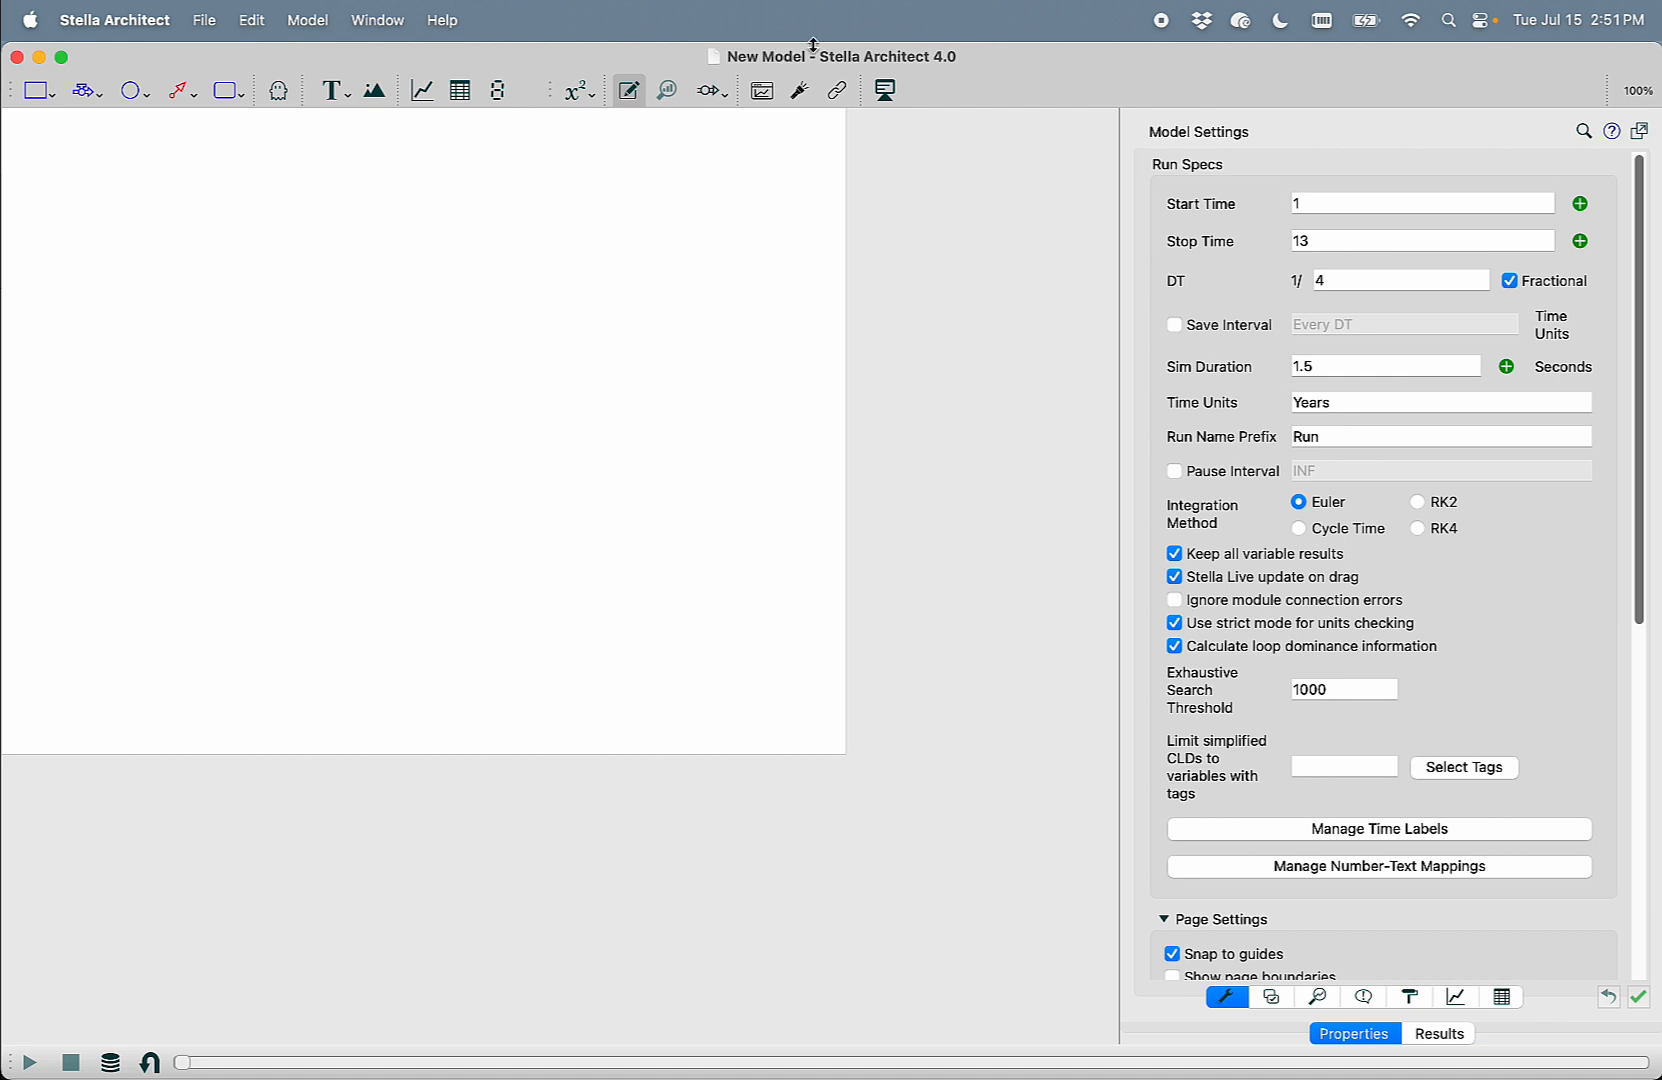
Show the AI Assistant panel from the Window menu
left_click(376, 20)
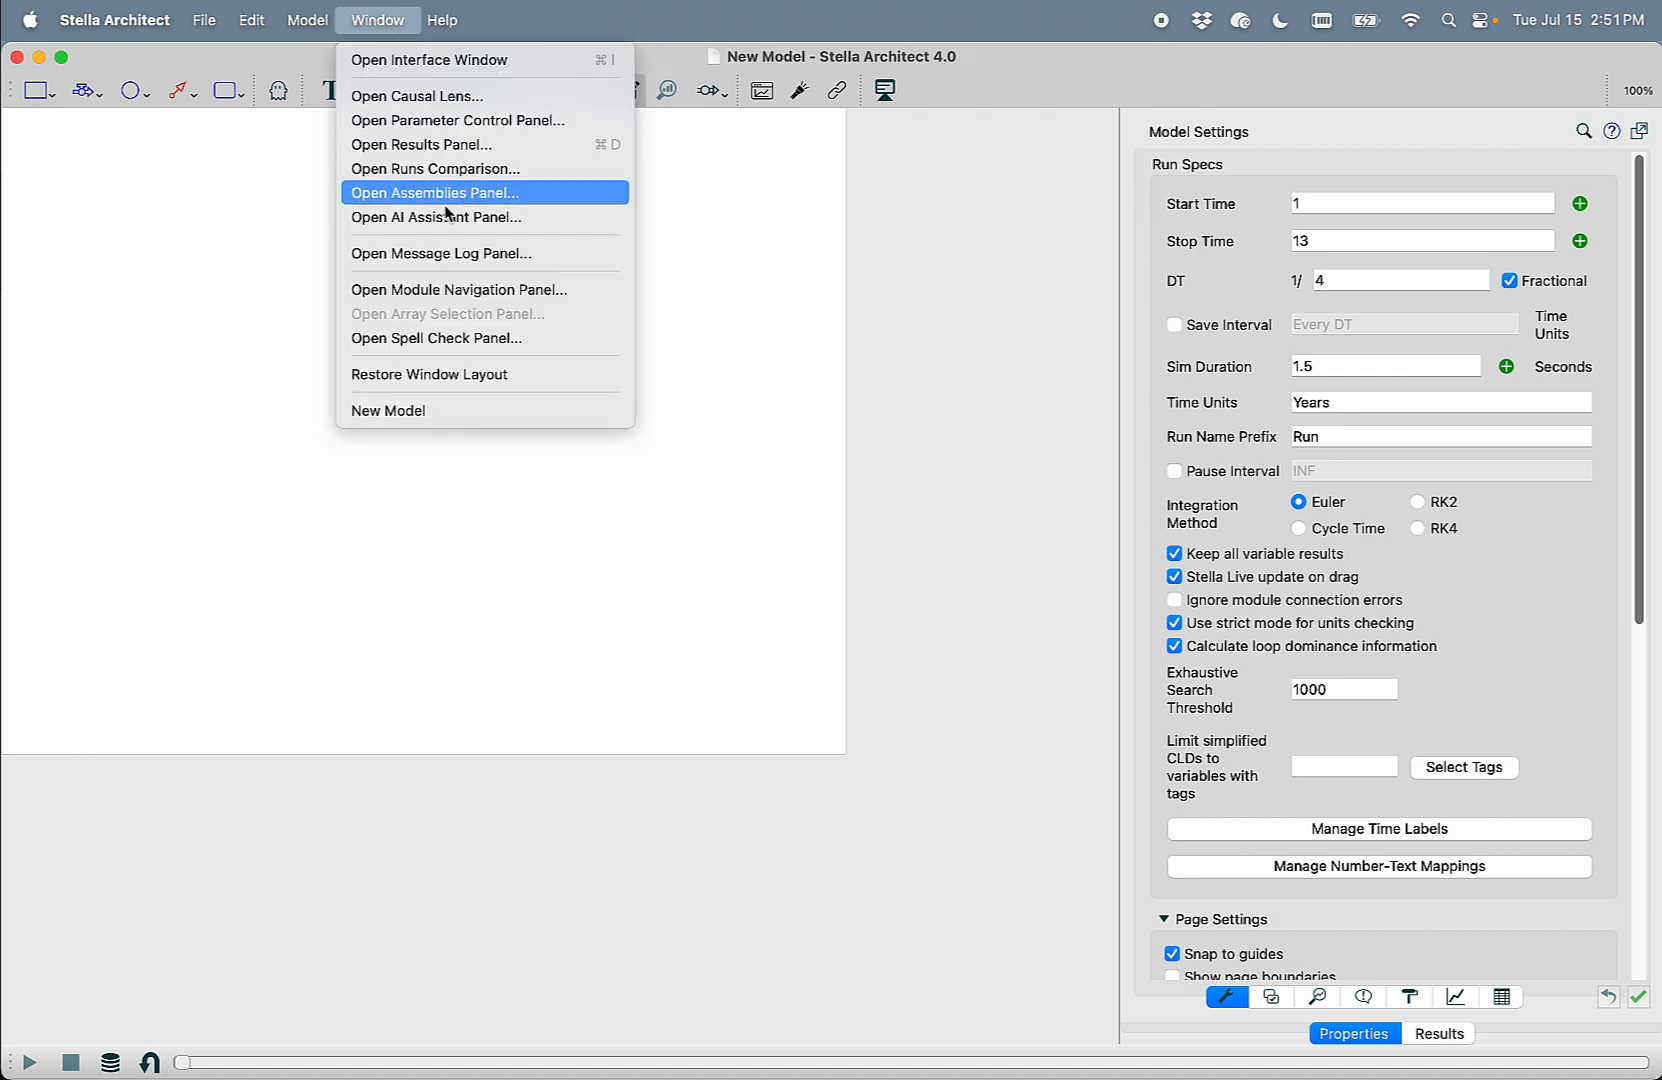
left_click(436, 218)
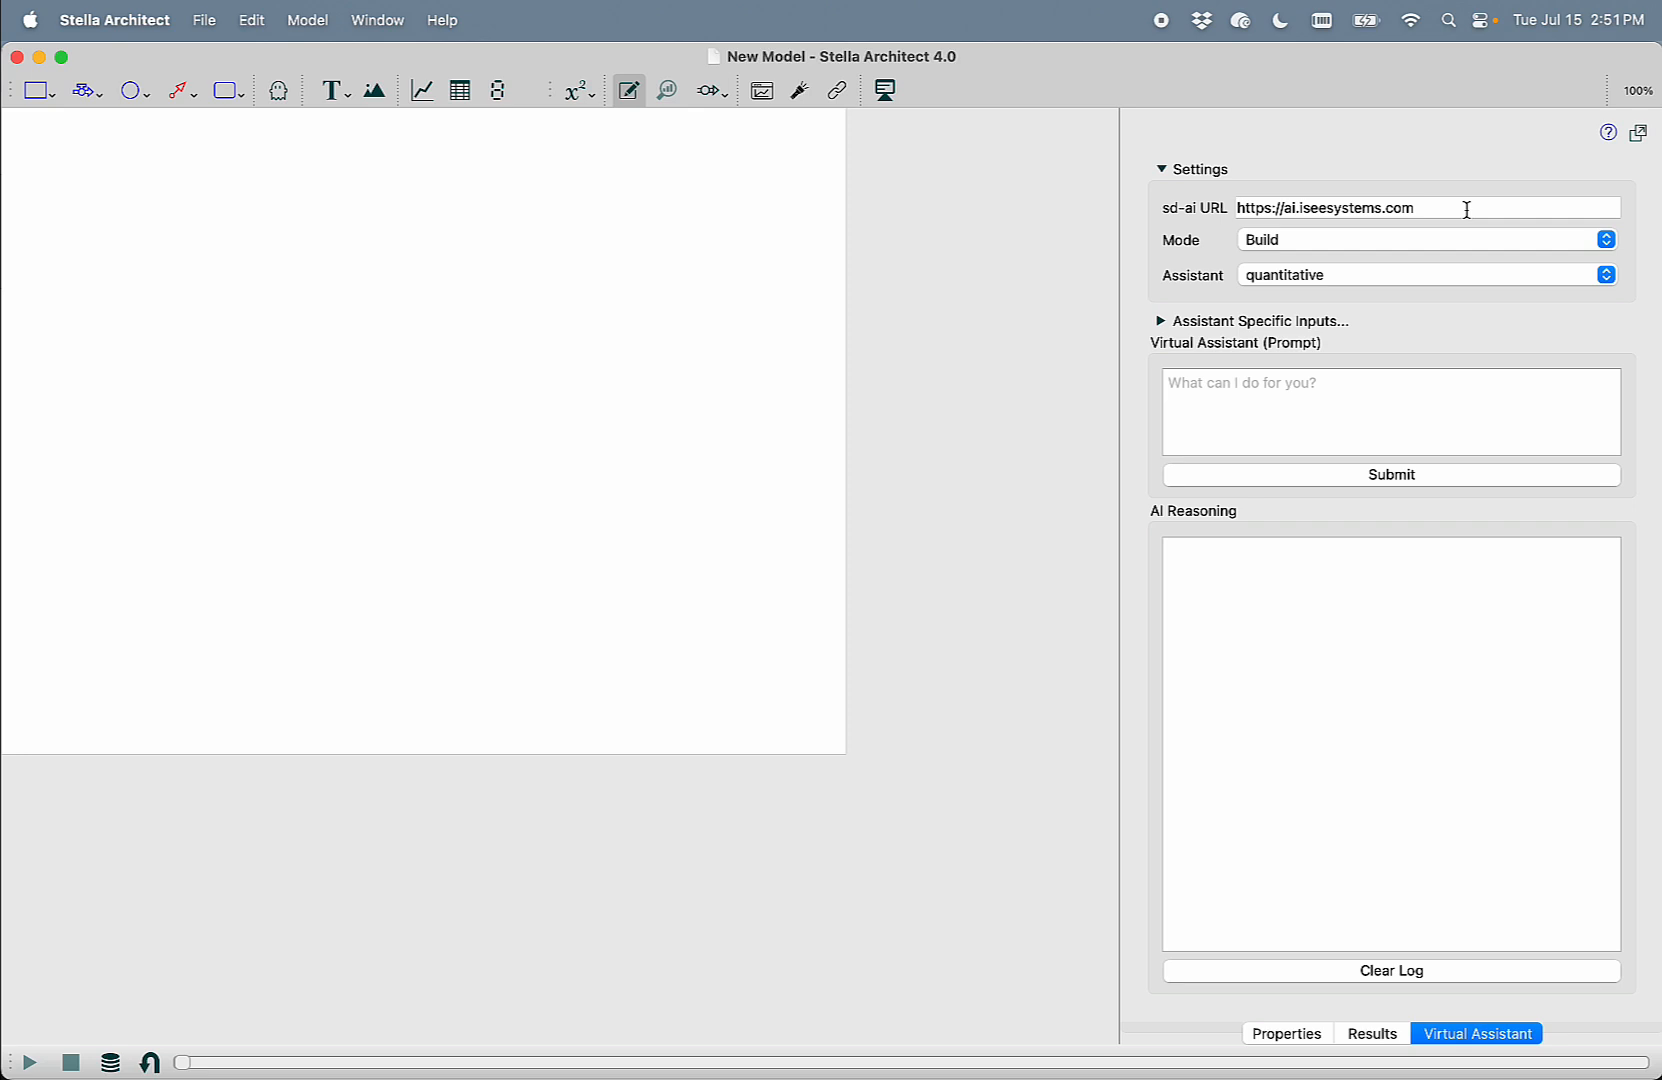
mouse_move(1302, 312)
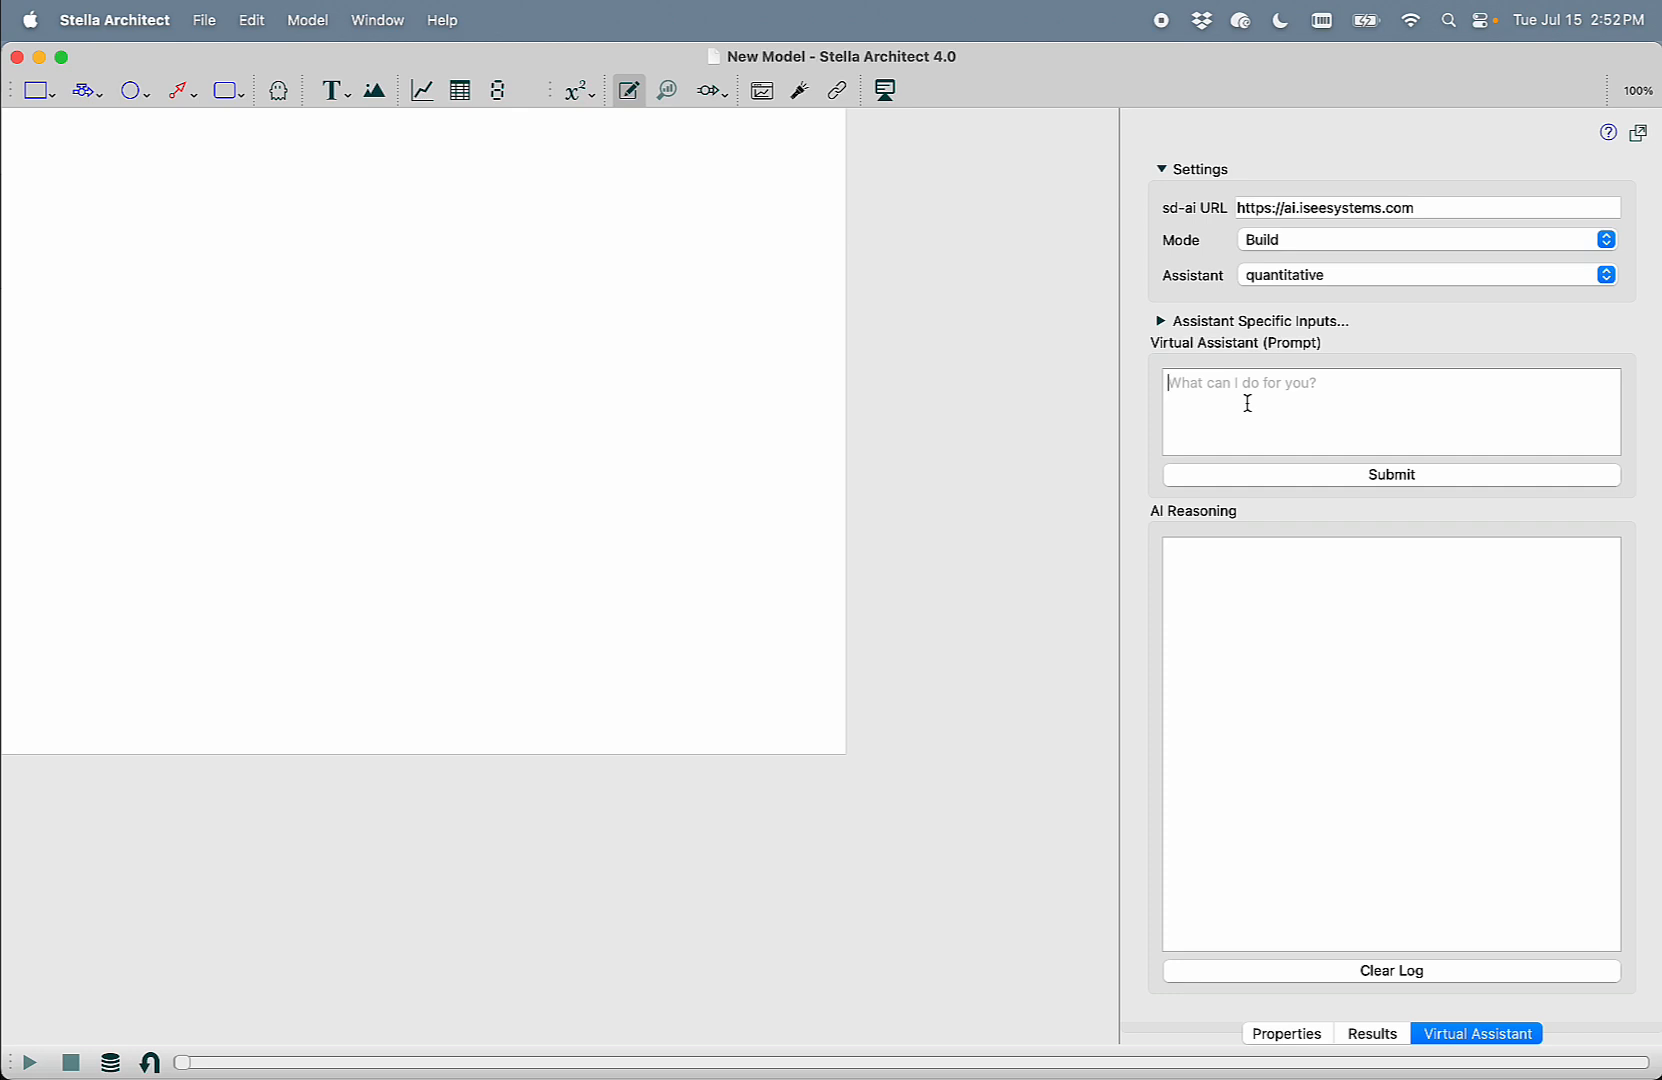
Submit the prompt 'Give me a model of reindeer eating lichen' to the assistant
type("Give me a model")
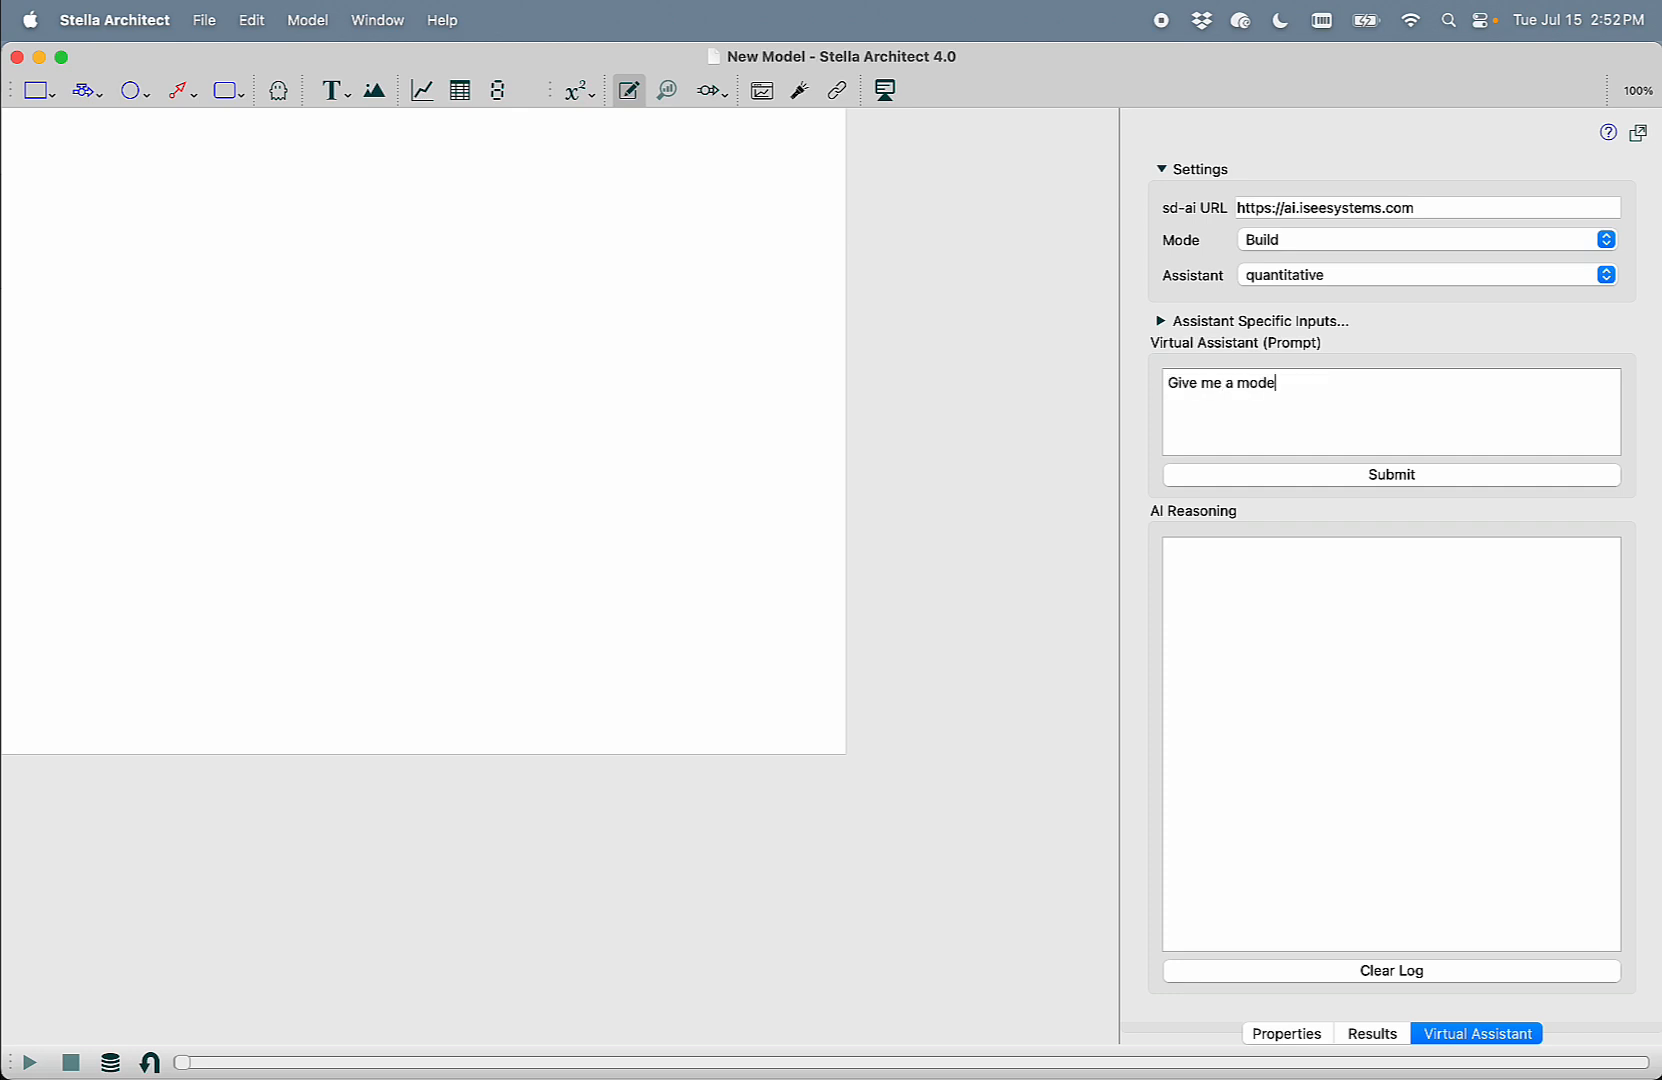
type("l of reindeer")
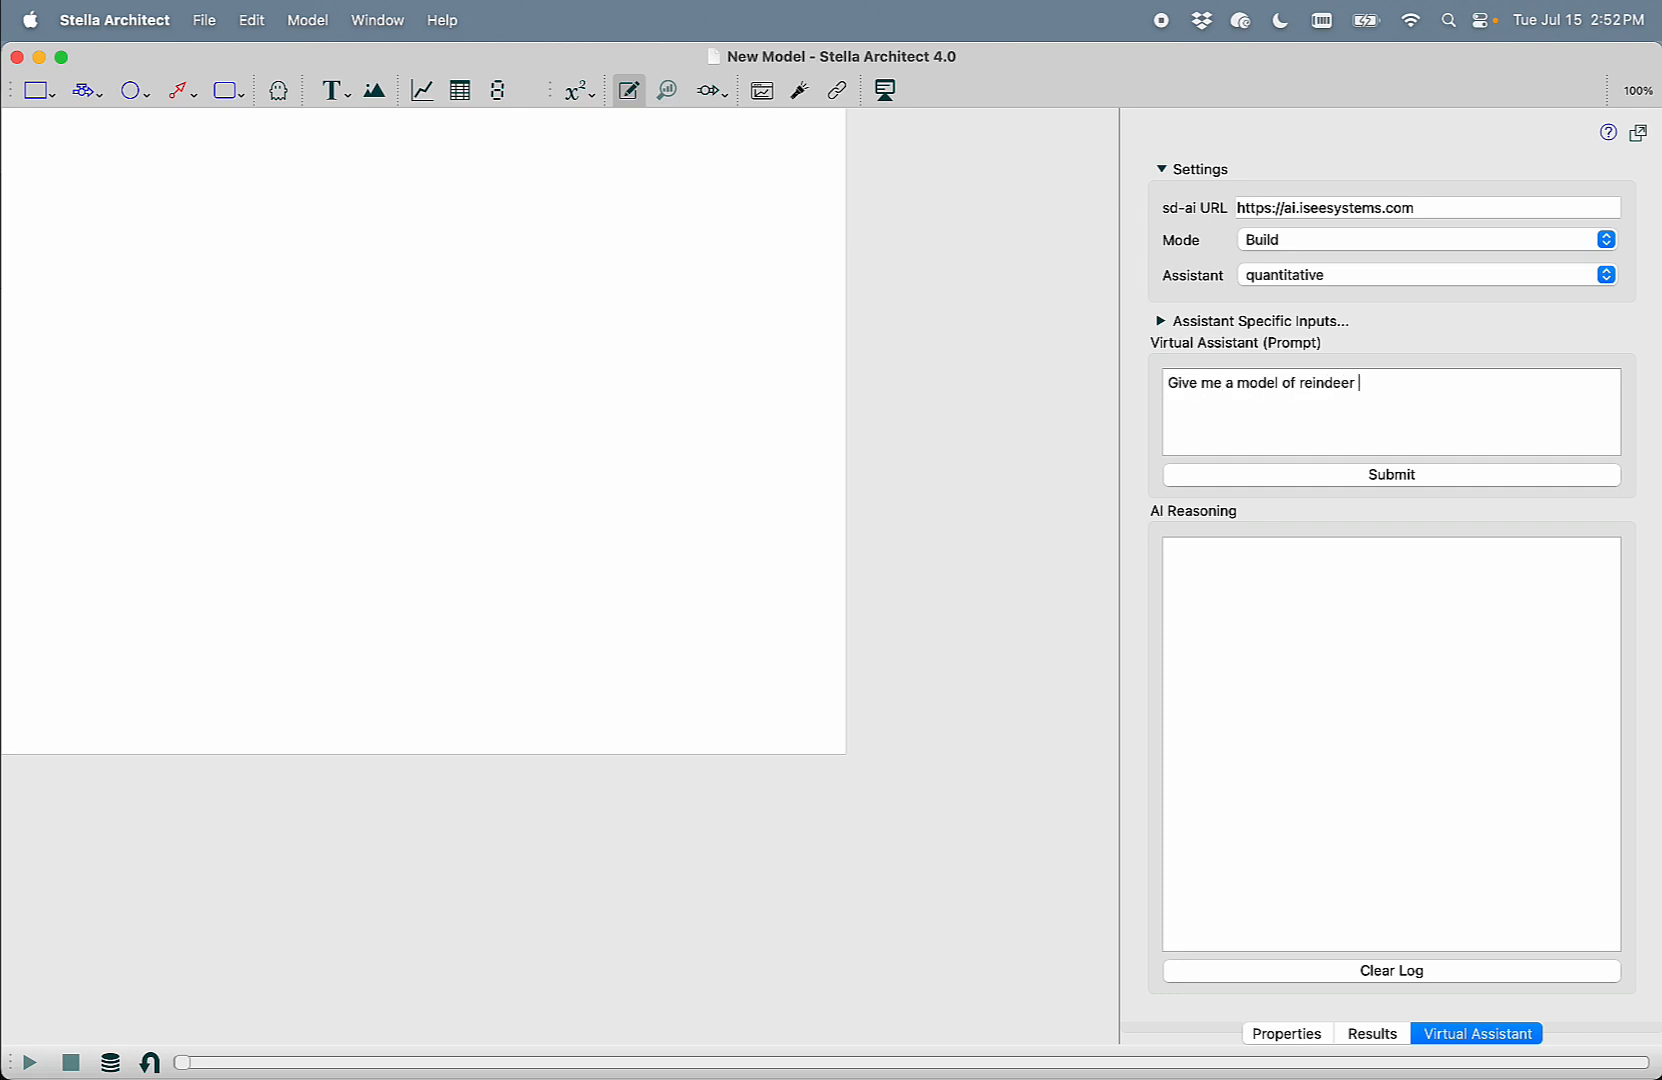
type("eating lich")
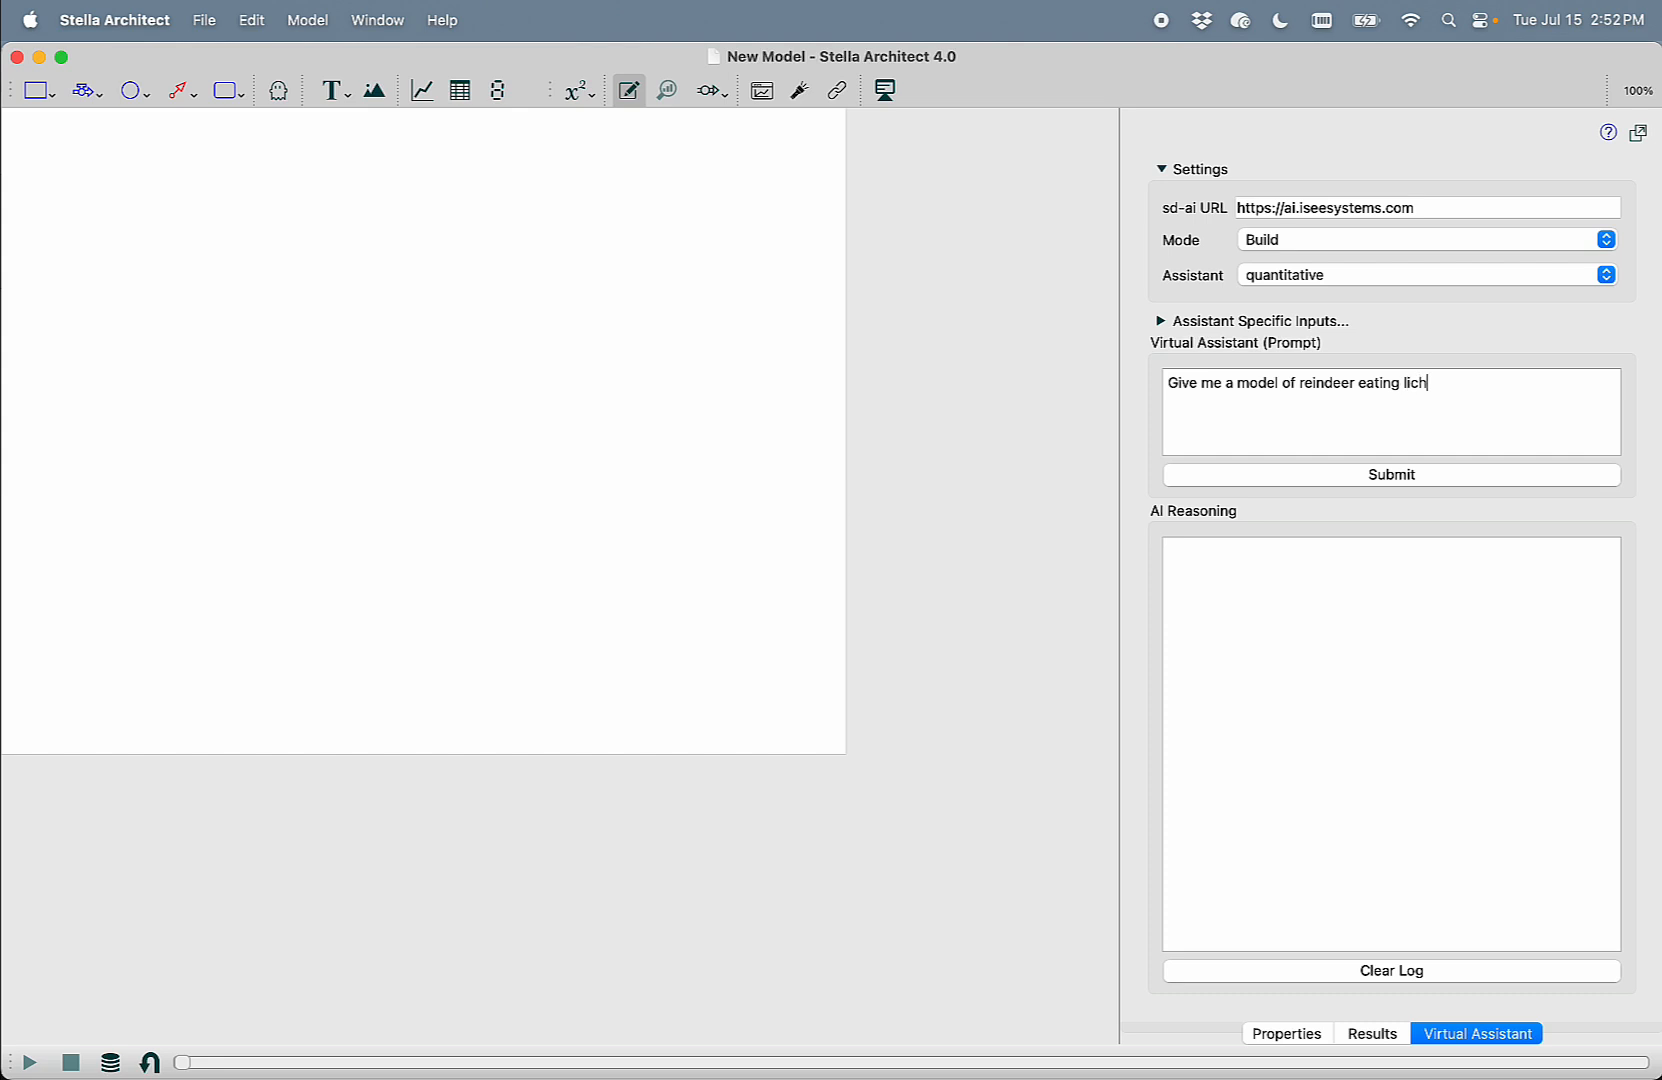
left_click(1390, 474)
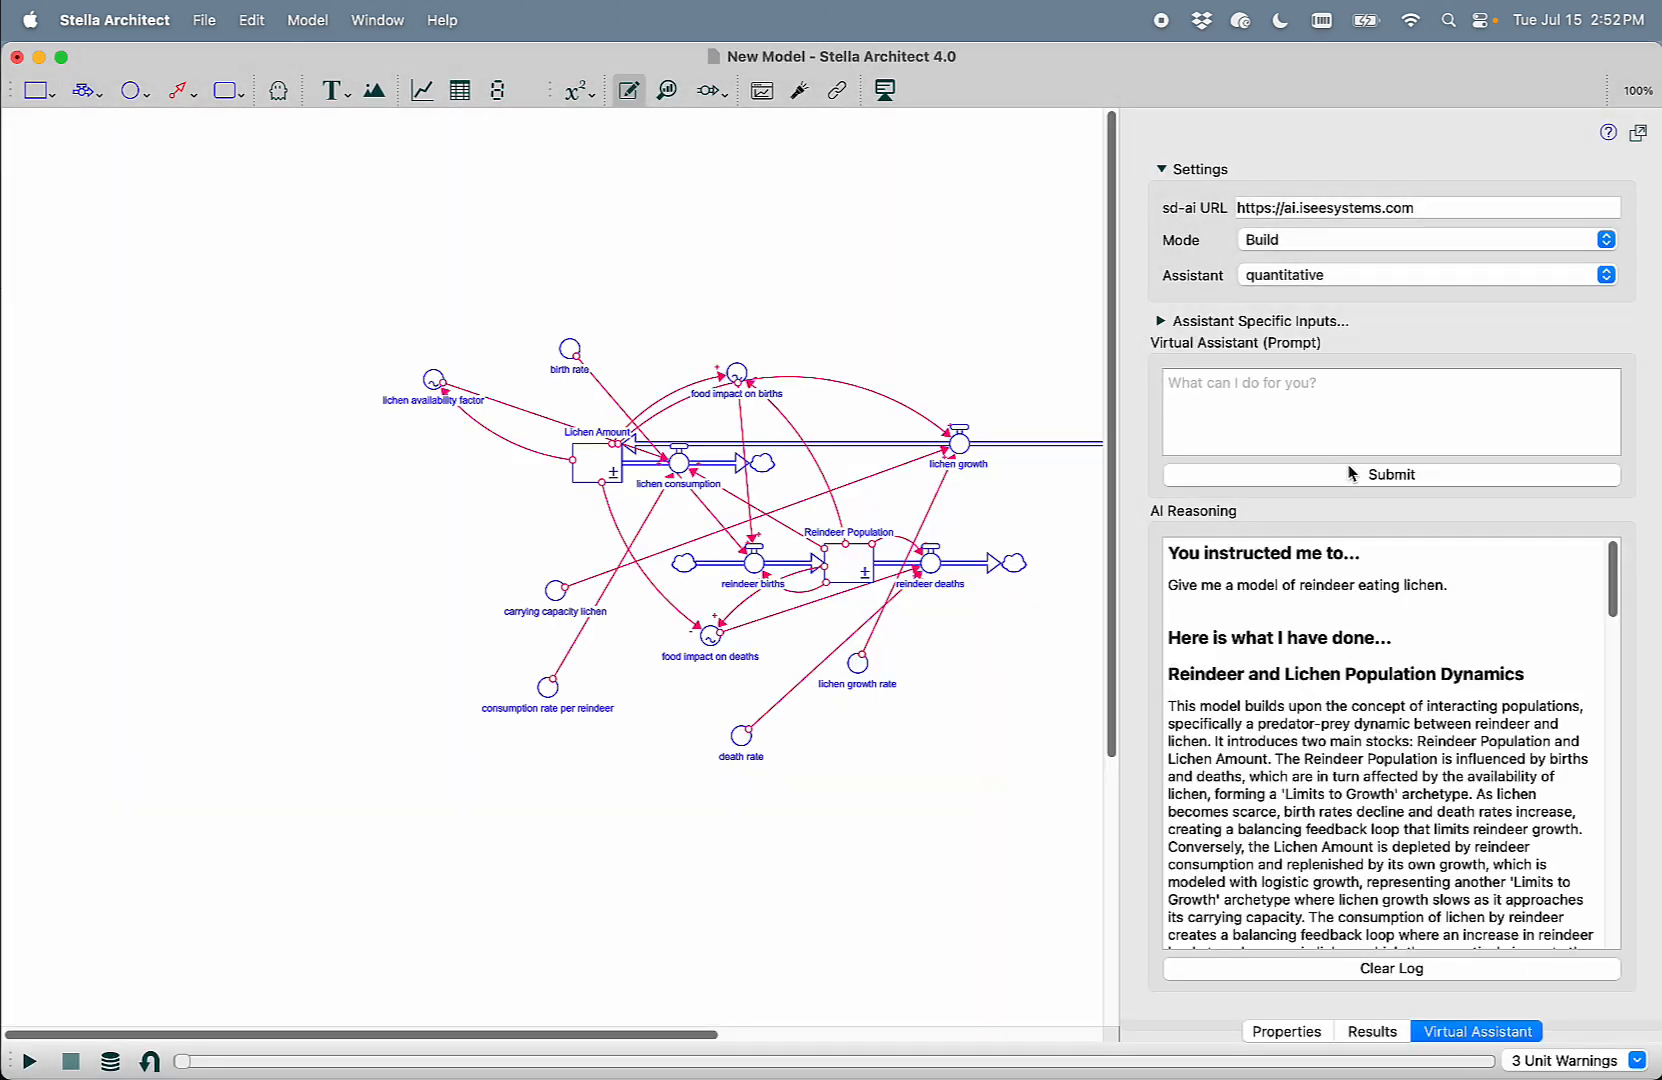
mouse_move(460, 812)
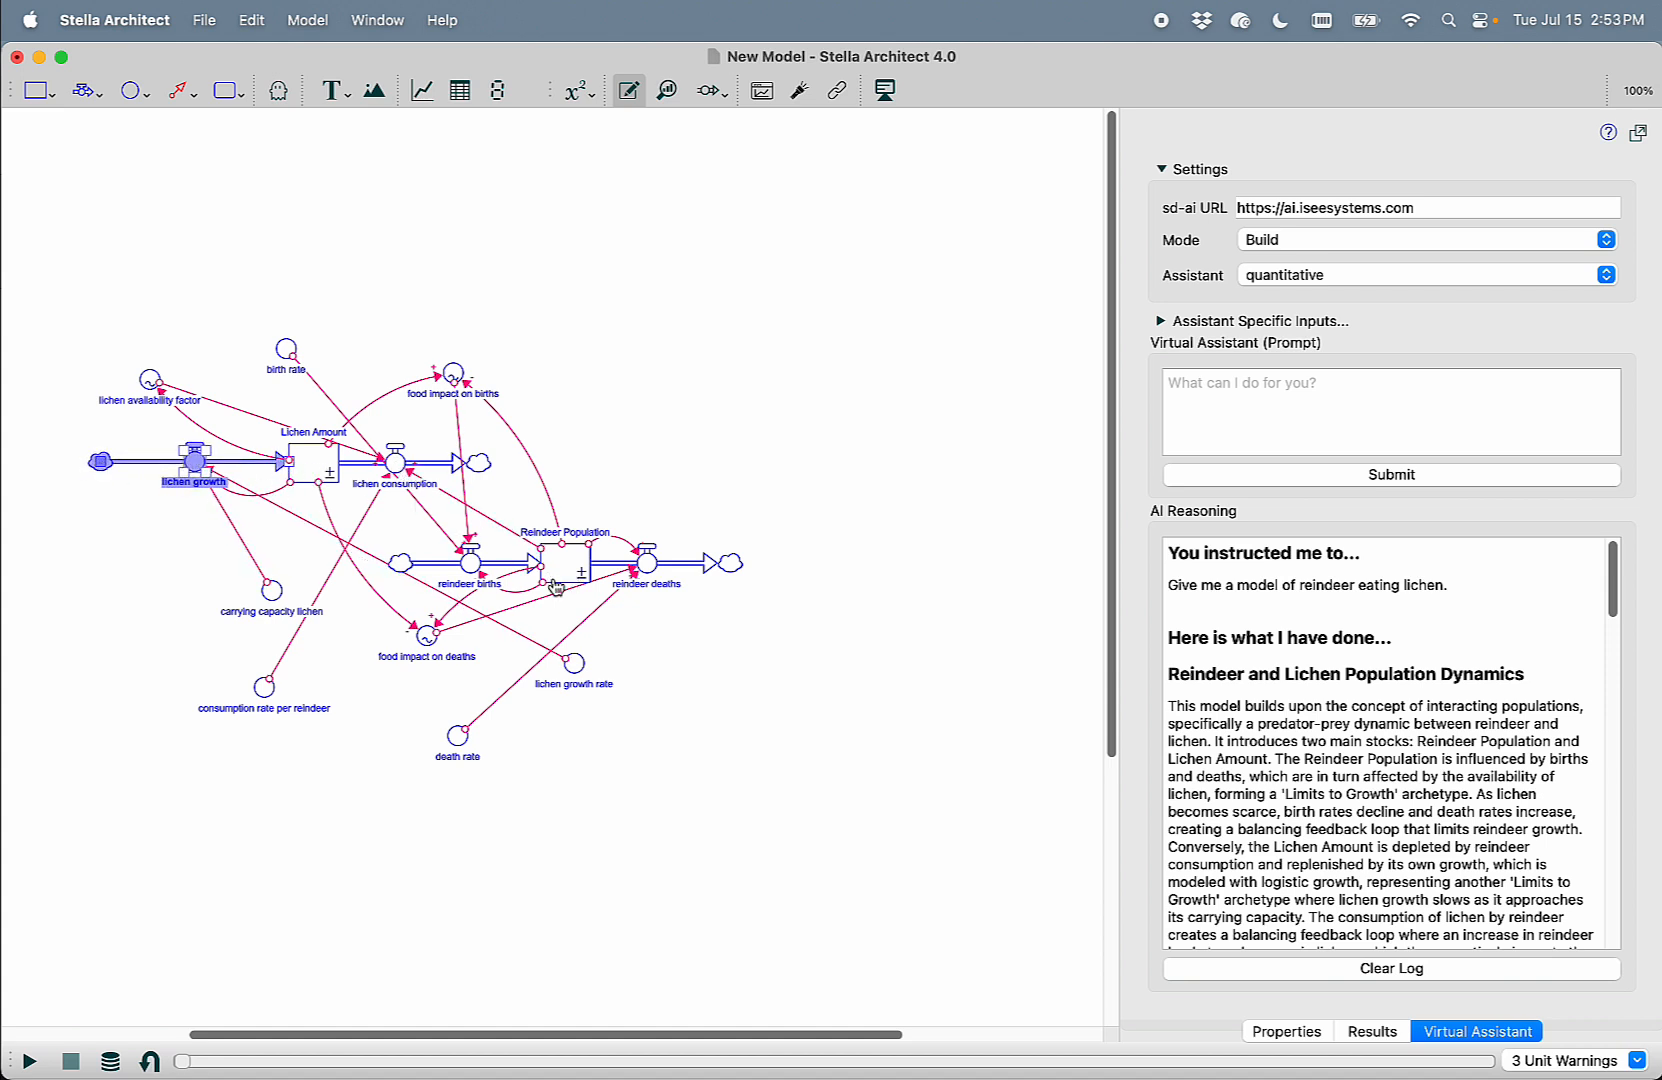
Select the food impact on deaths variable and read down to the causal-link list
left_click(426, 636)
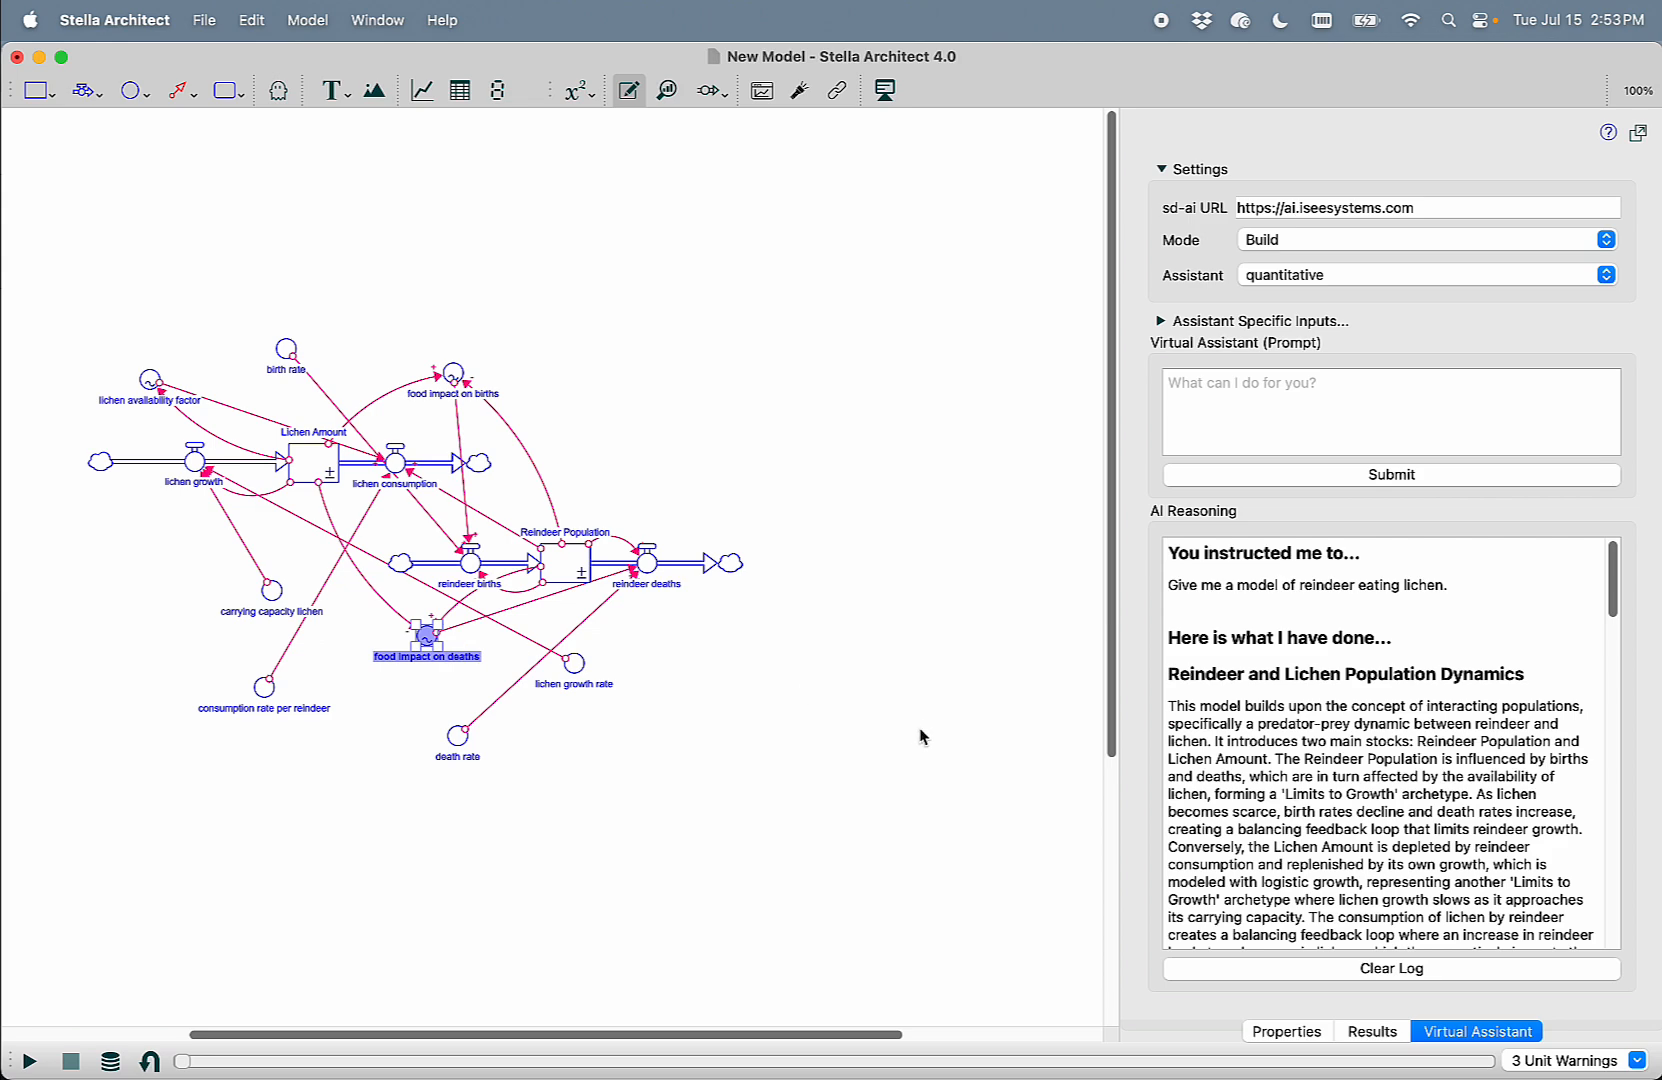
scroll("down", 3)
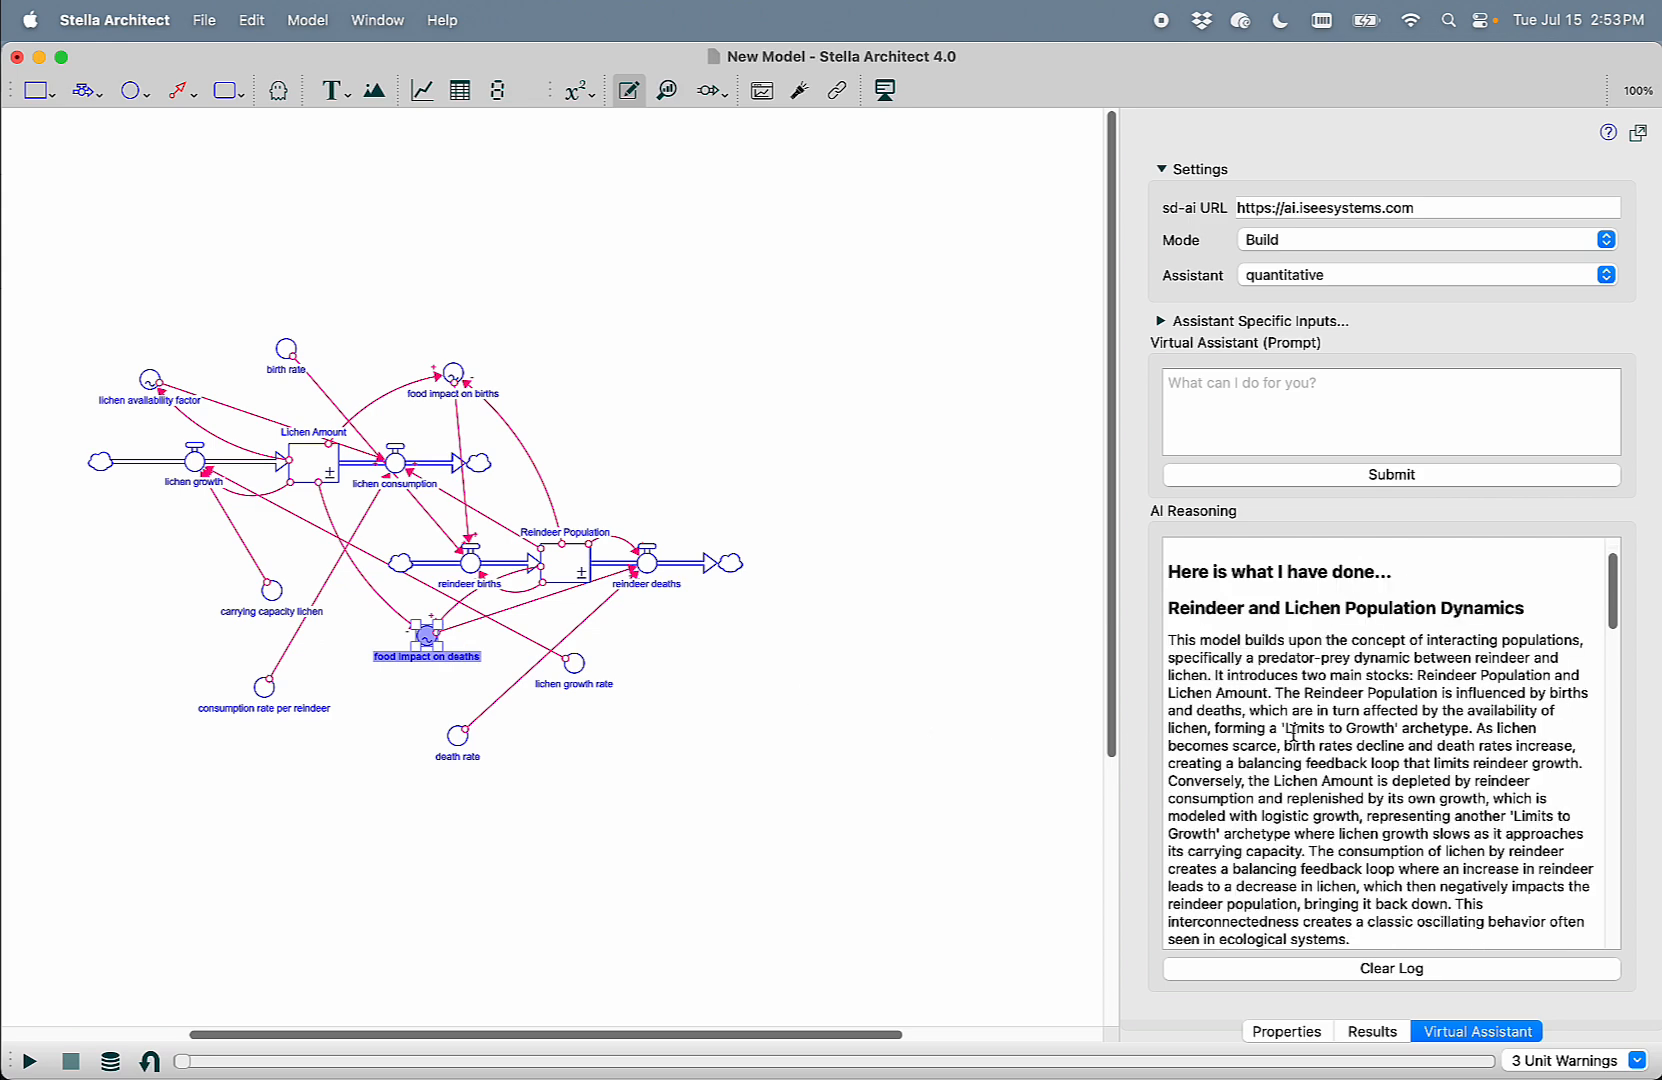
scroll("down", 3)
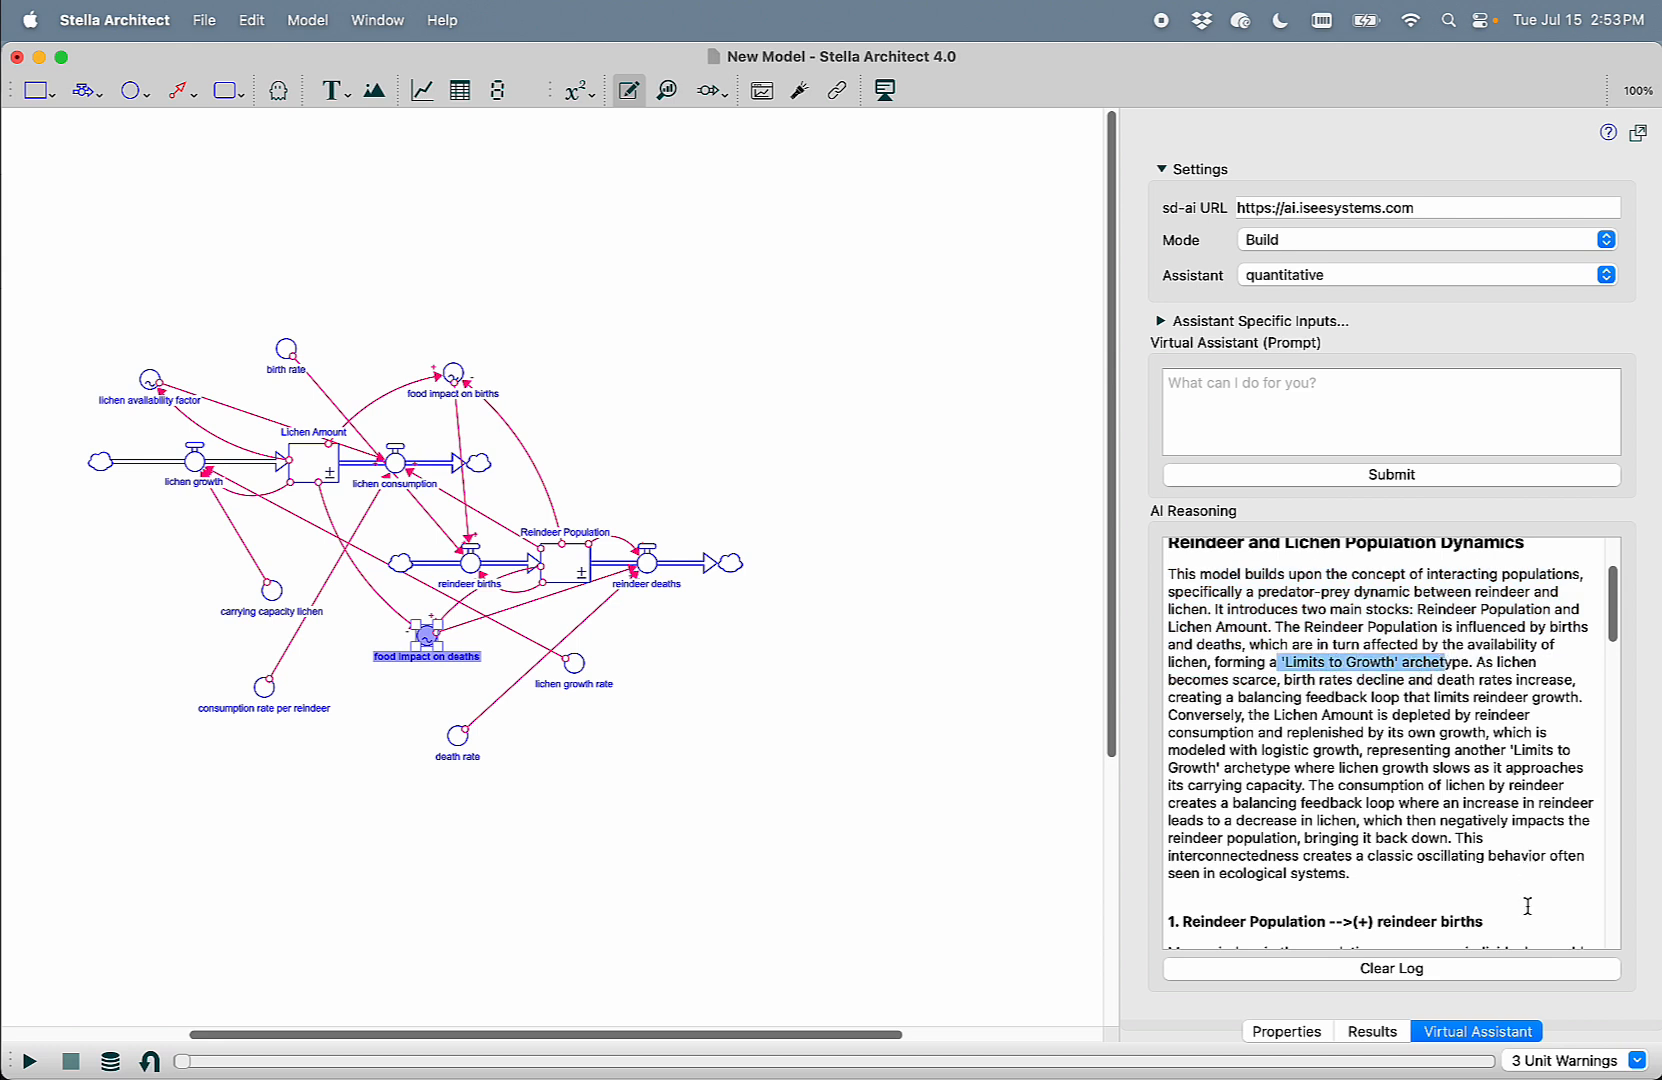
Review the three non-dimensionless graphical unit warnings and disable strict units checking
left_click(1572, 1060)
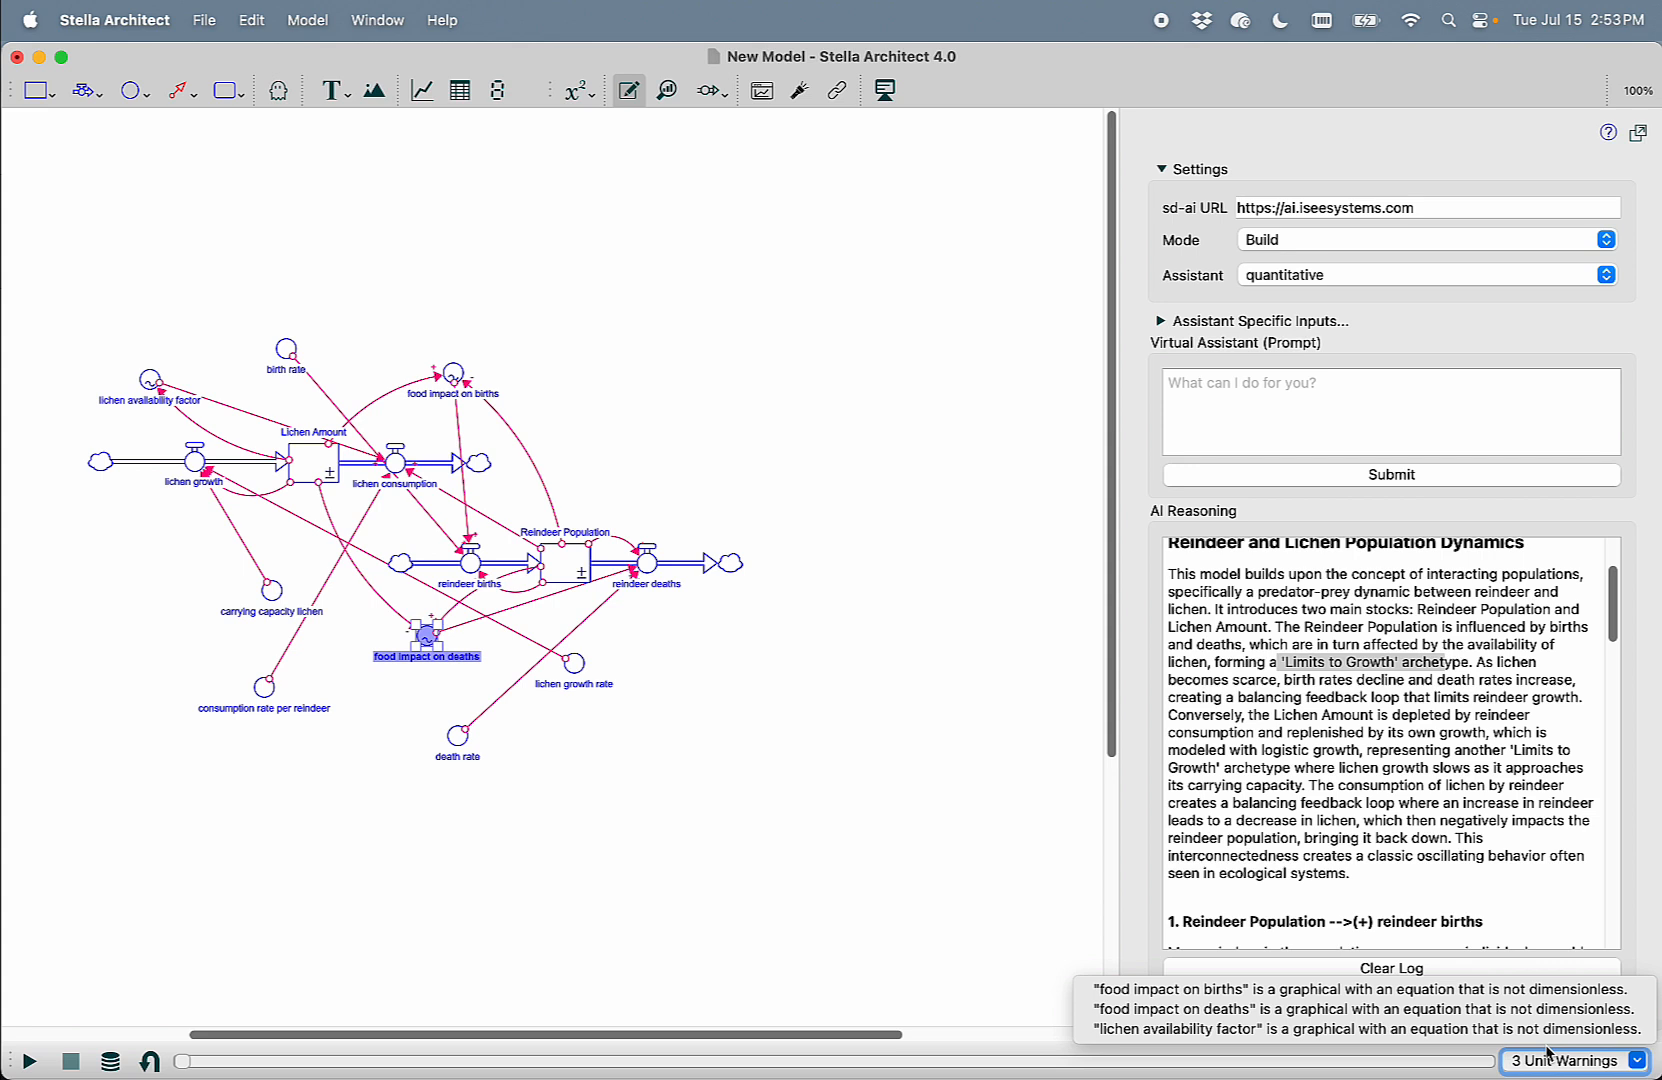
left_click(1356, 988)
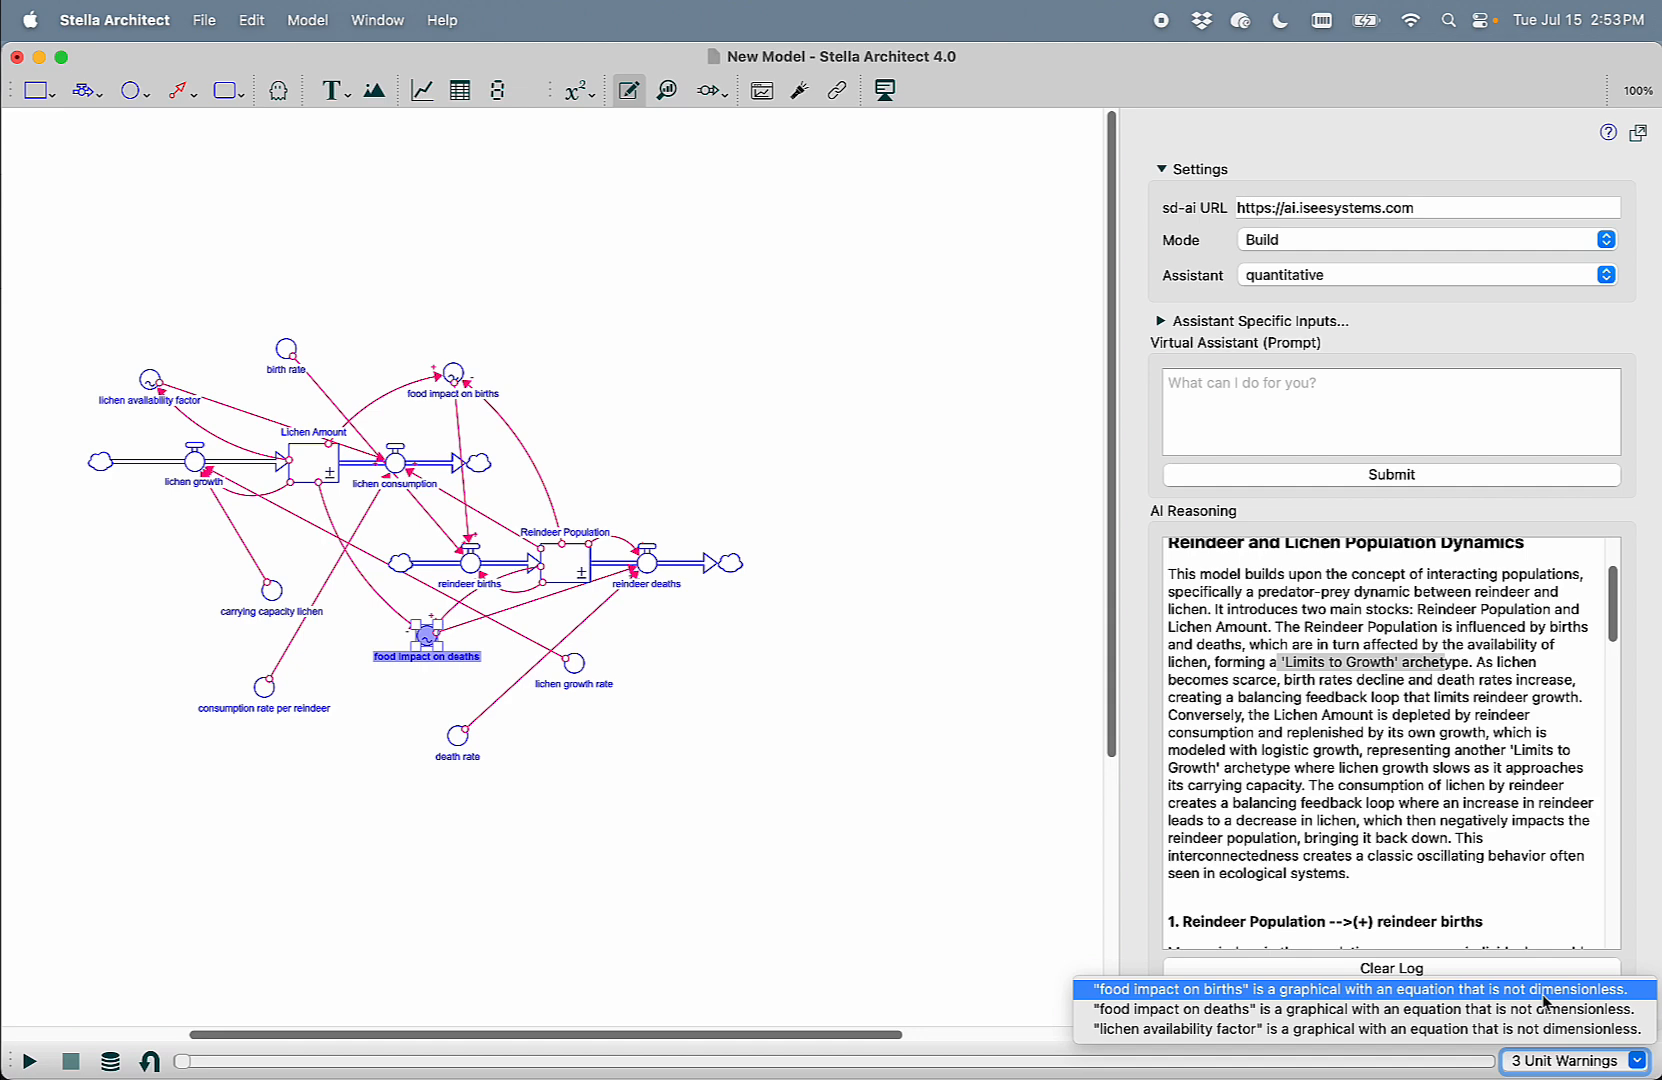
left_click(1286, 1030)
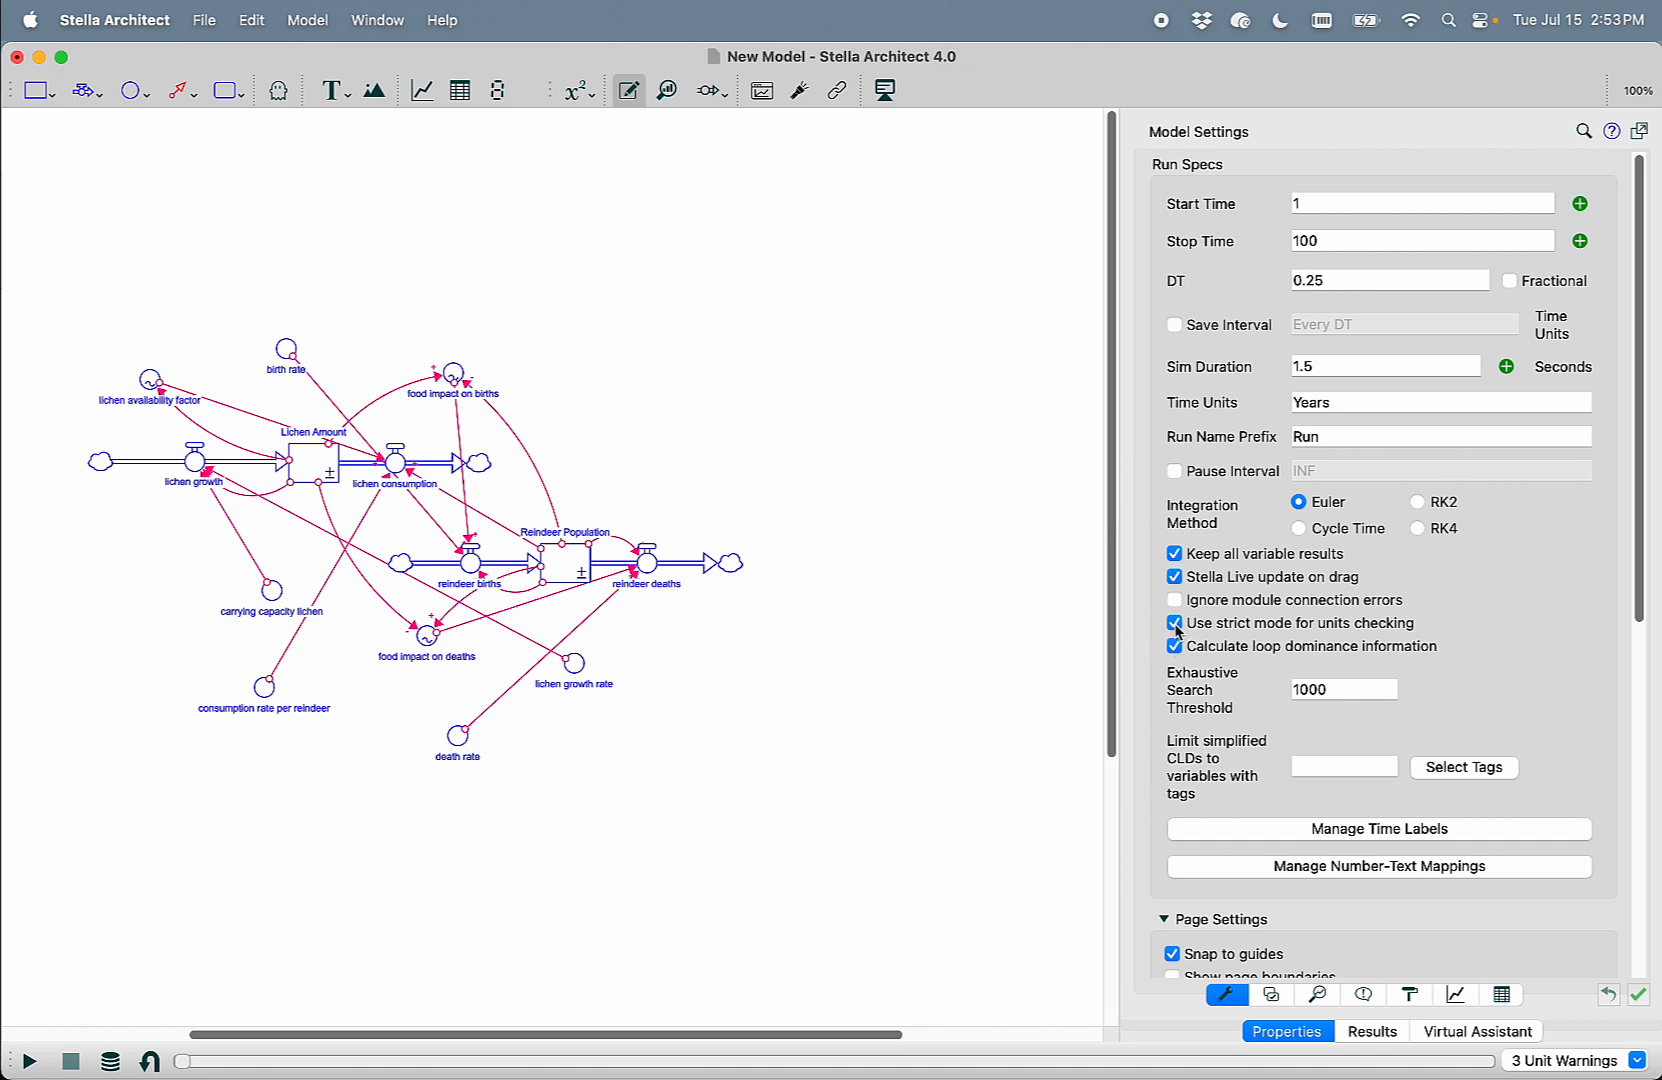
left_click(1174, 624)
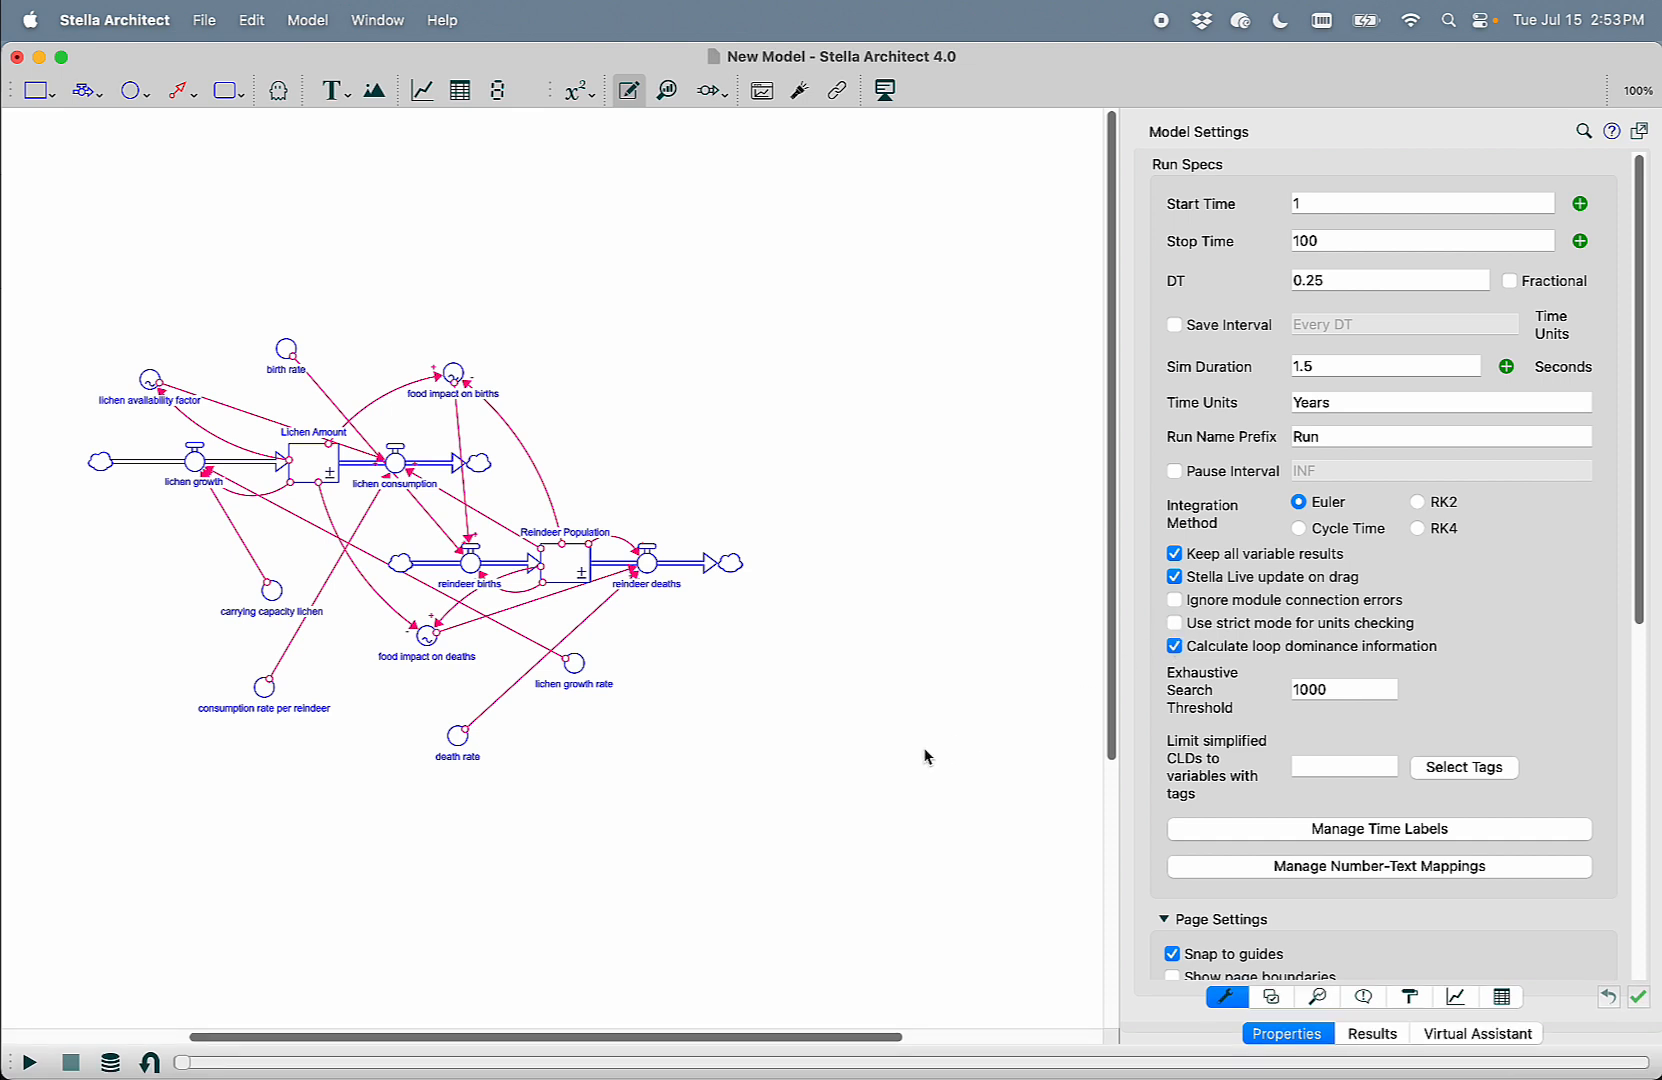
mouse_move(1198, 638)
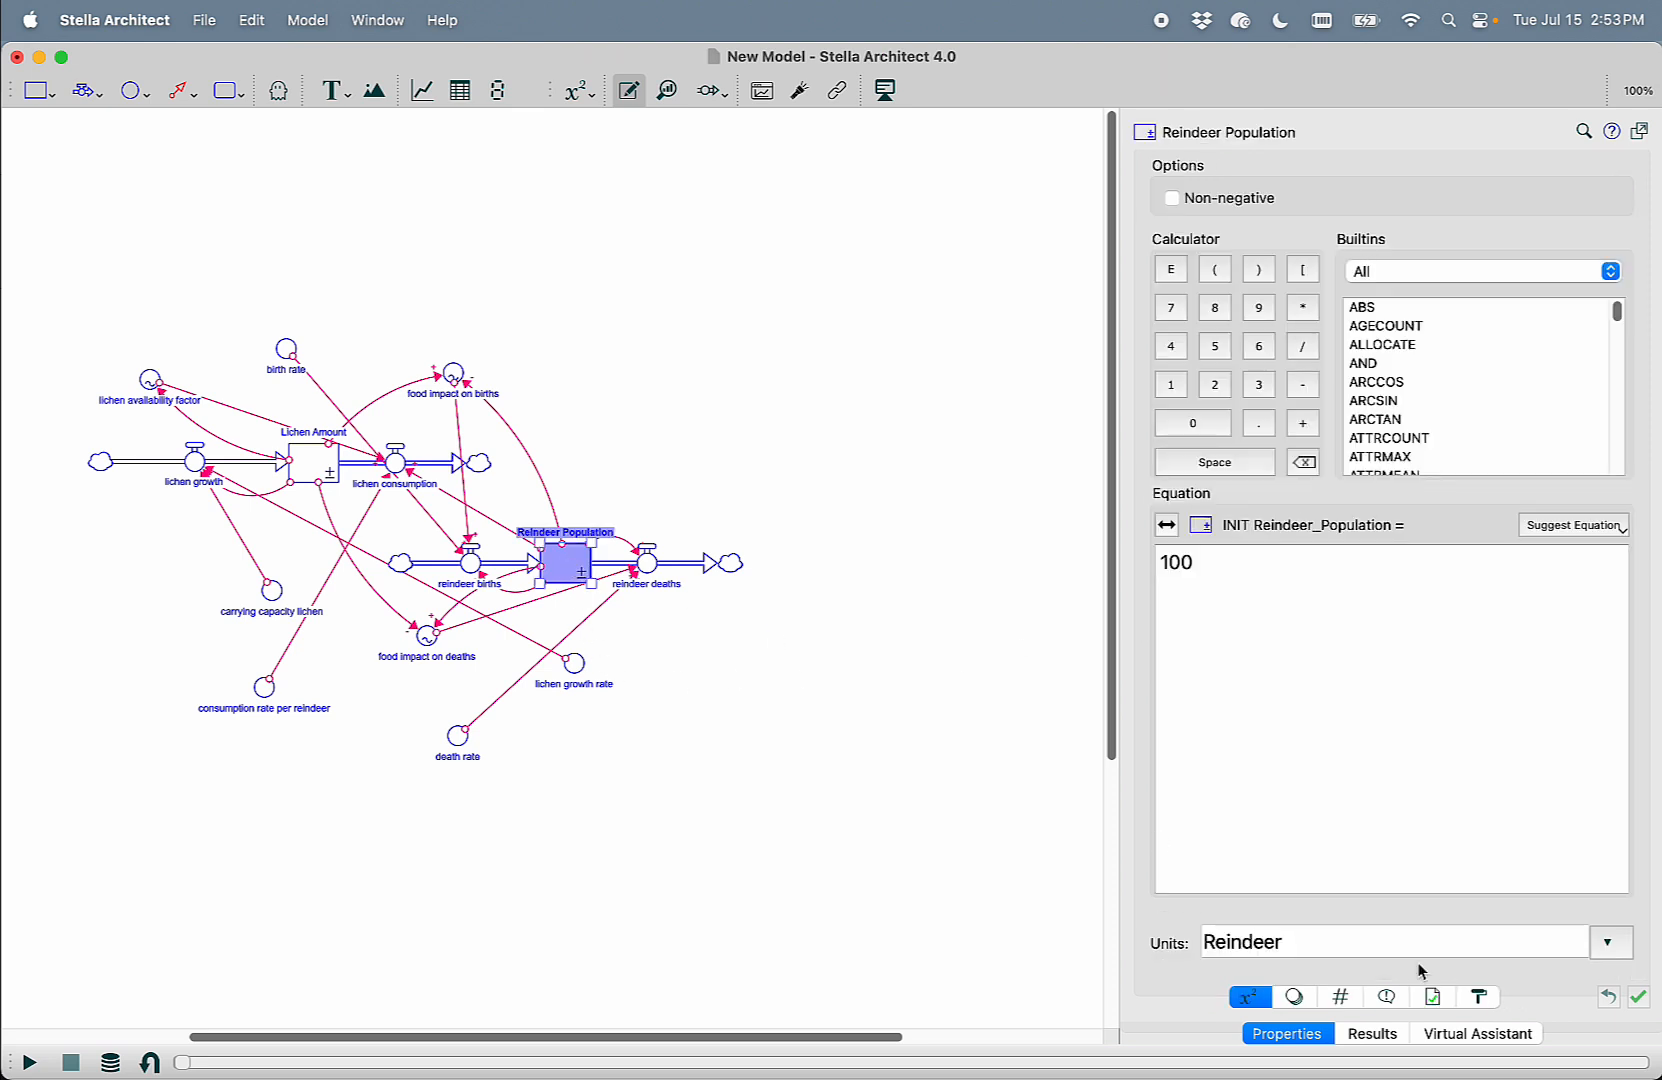
Review Reindeer Population's documentation, then the food impact on deaths link's reasoning
left_click(1434, 996)
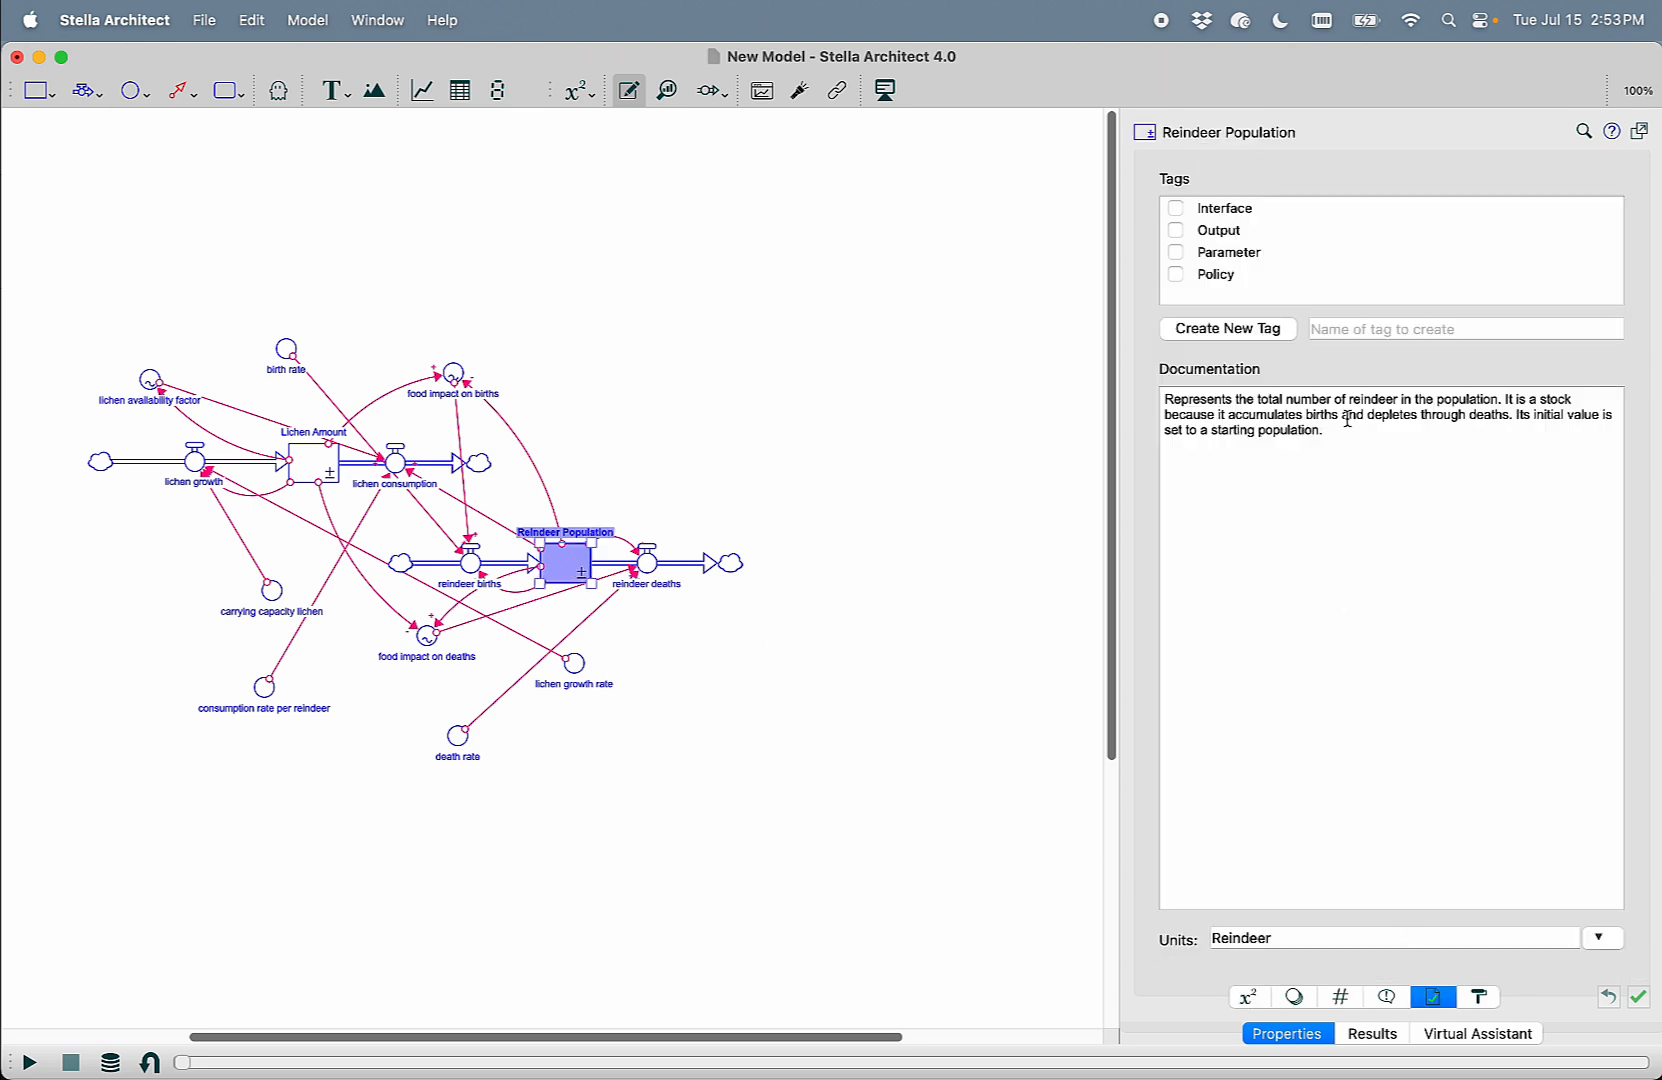
triple_click(1346, 414)
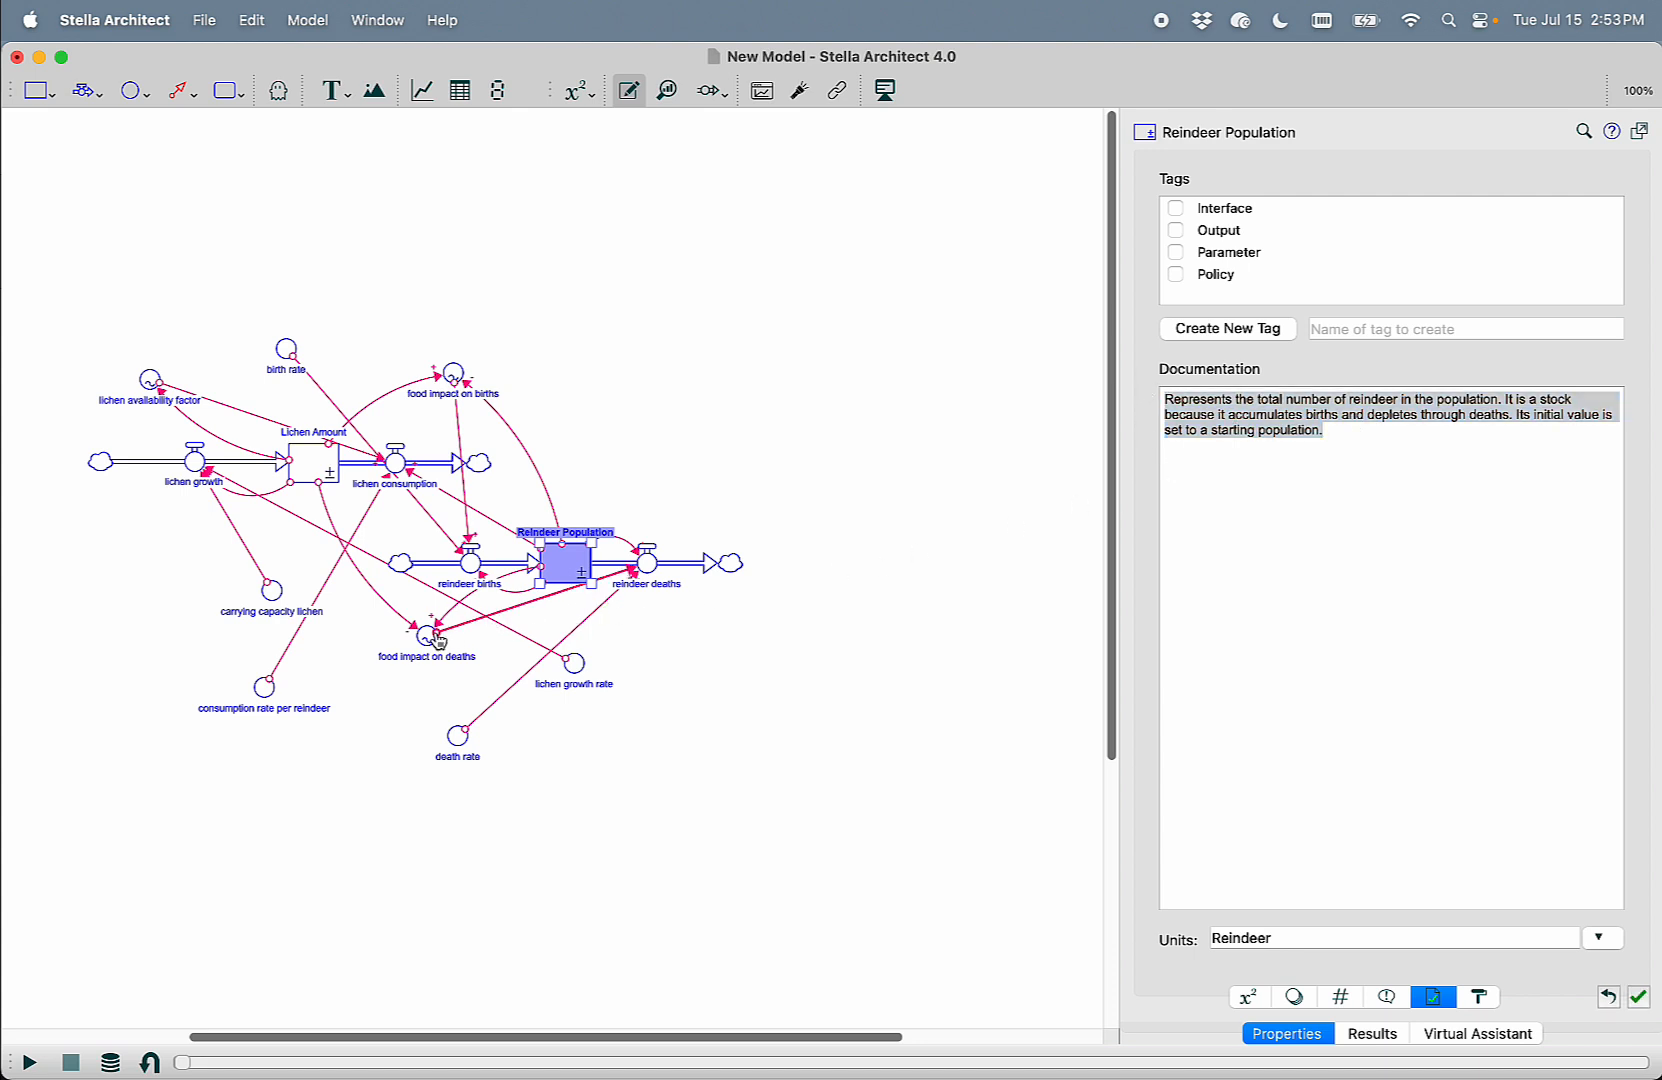
left_click(426, 640)
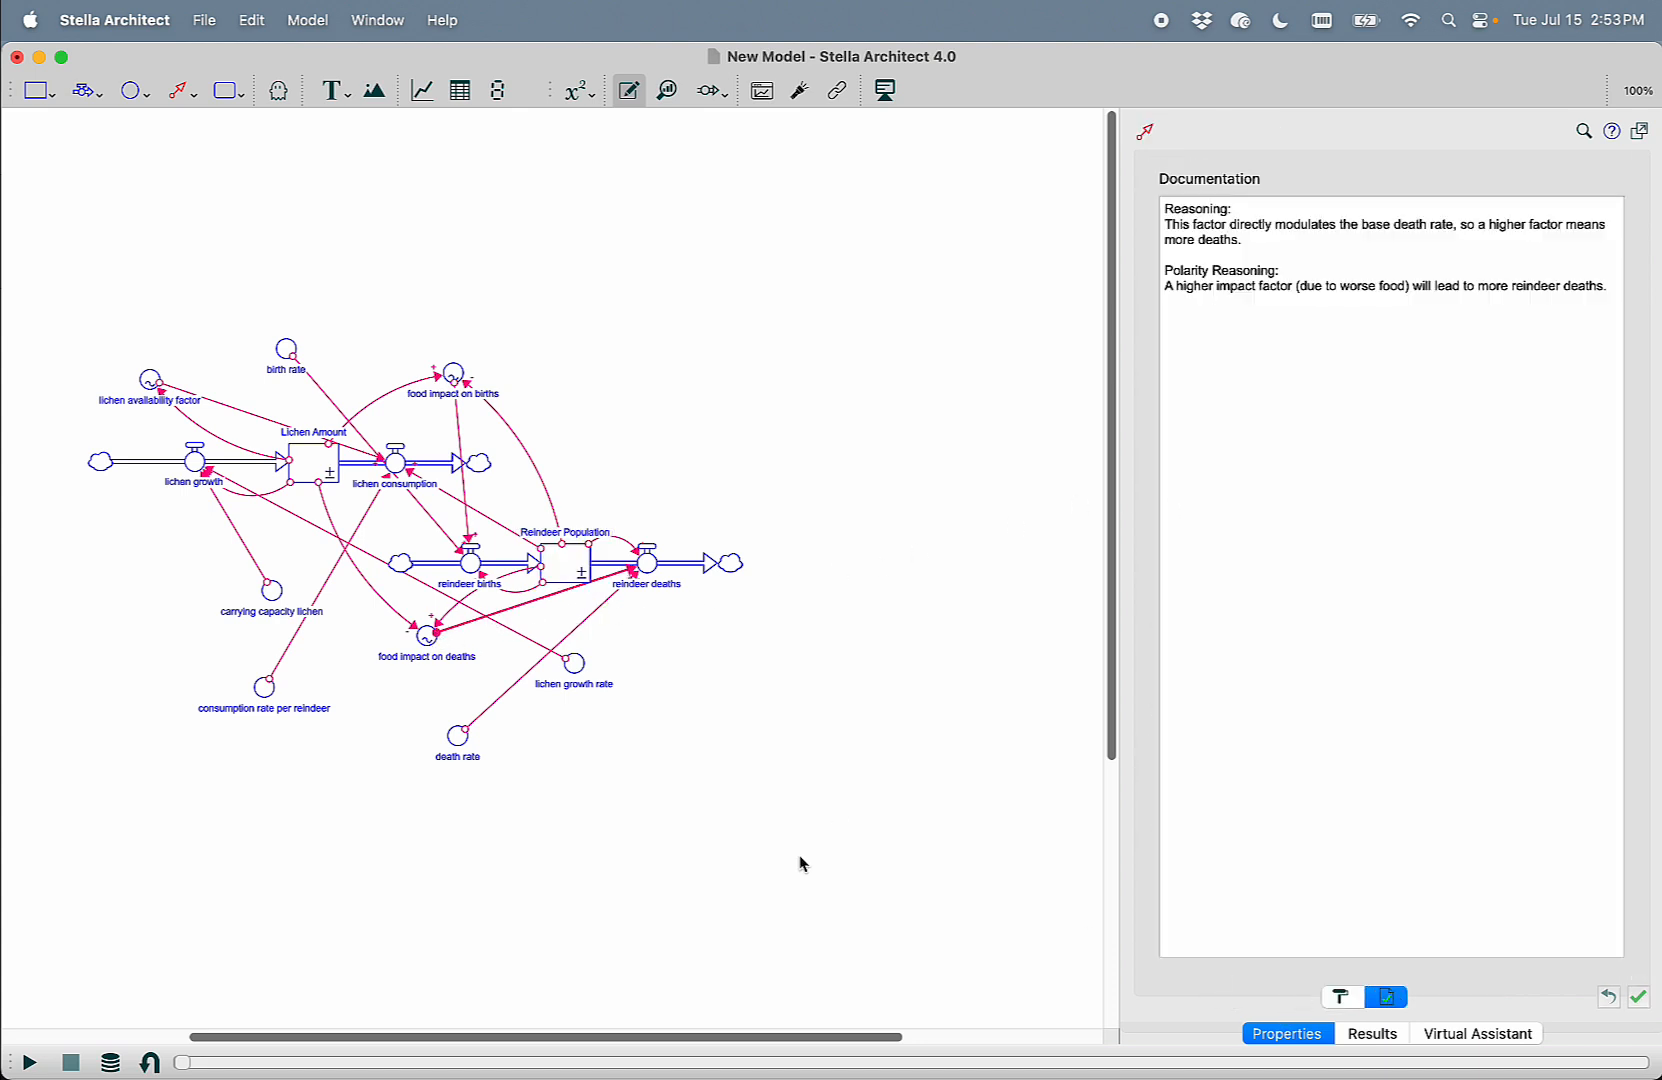
Run the 100-year simulation, review loop dominance, and return to editing
left_click(30, 1062)
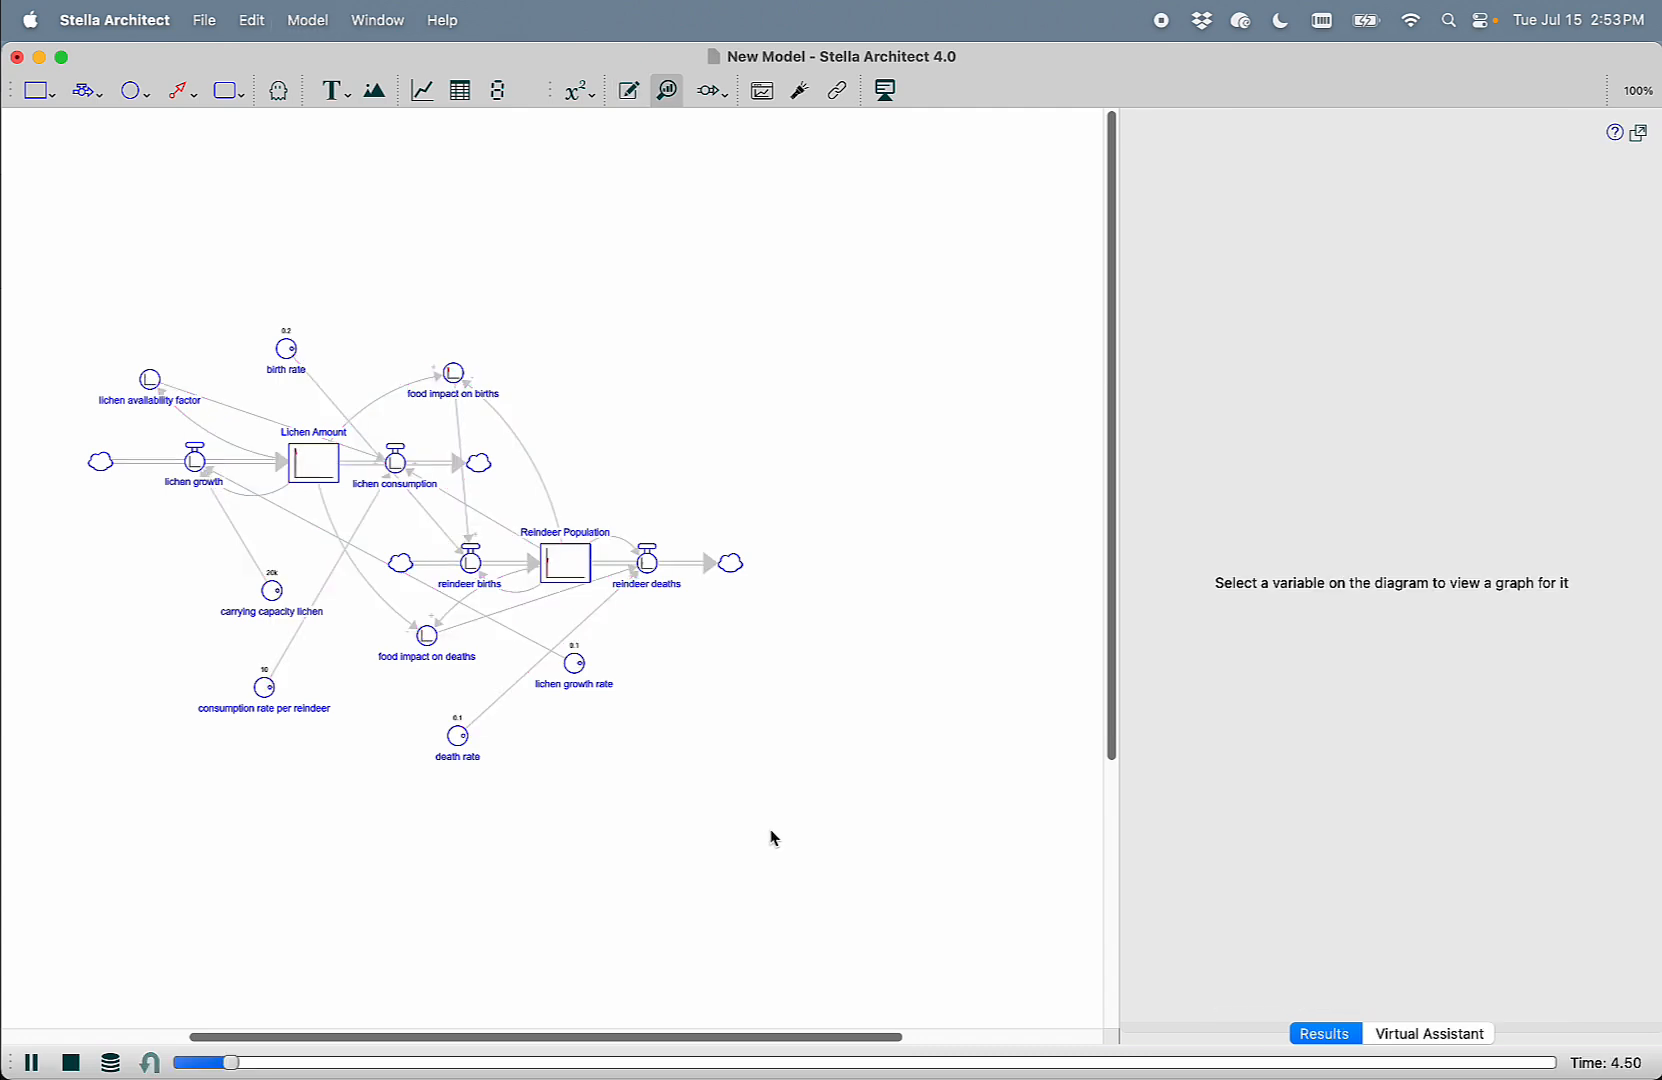
left_click(1496, 1034)
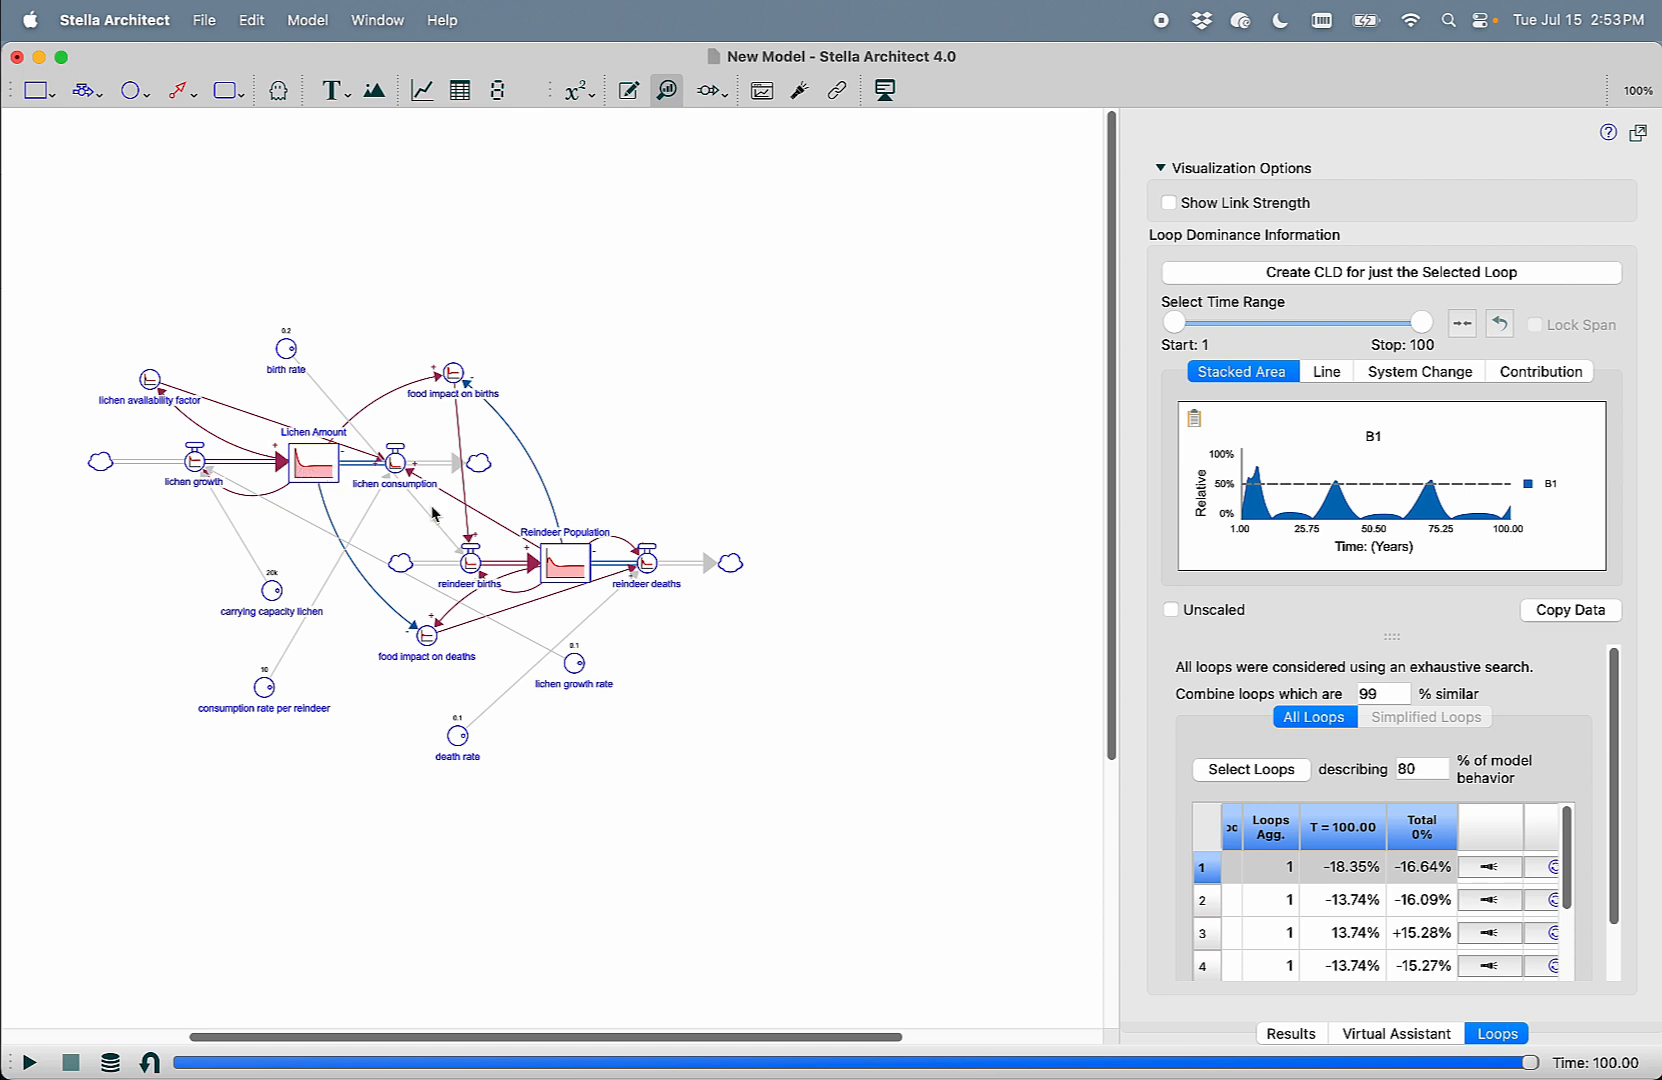
left_click(566, 560)
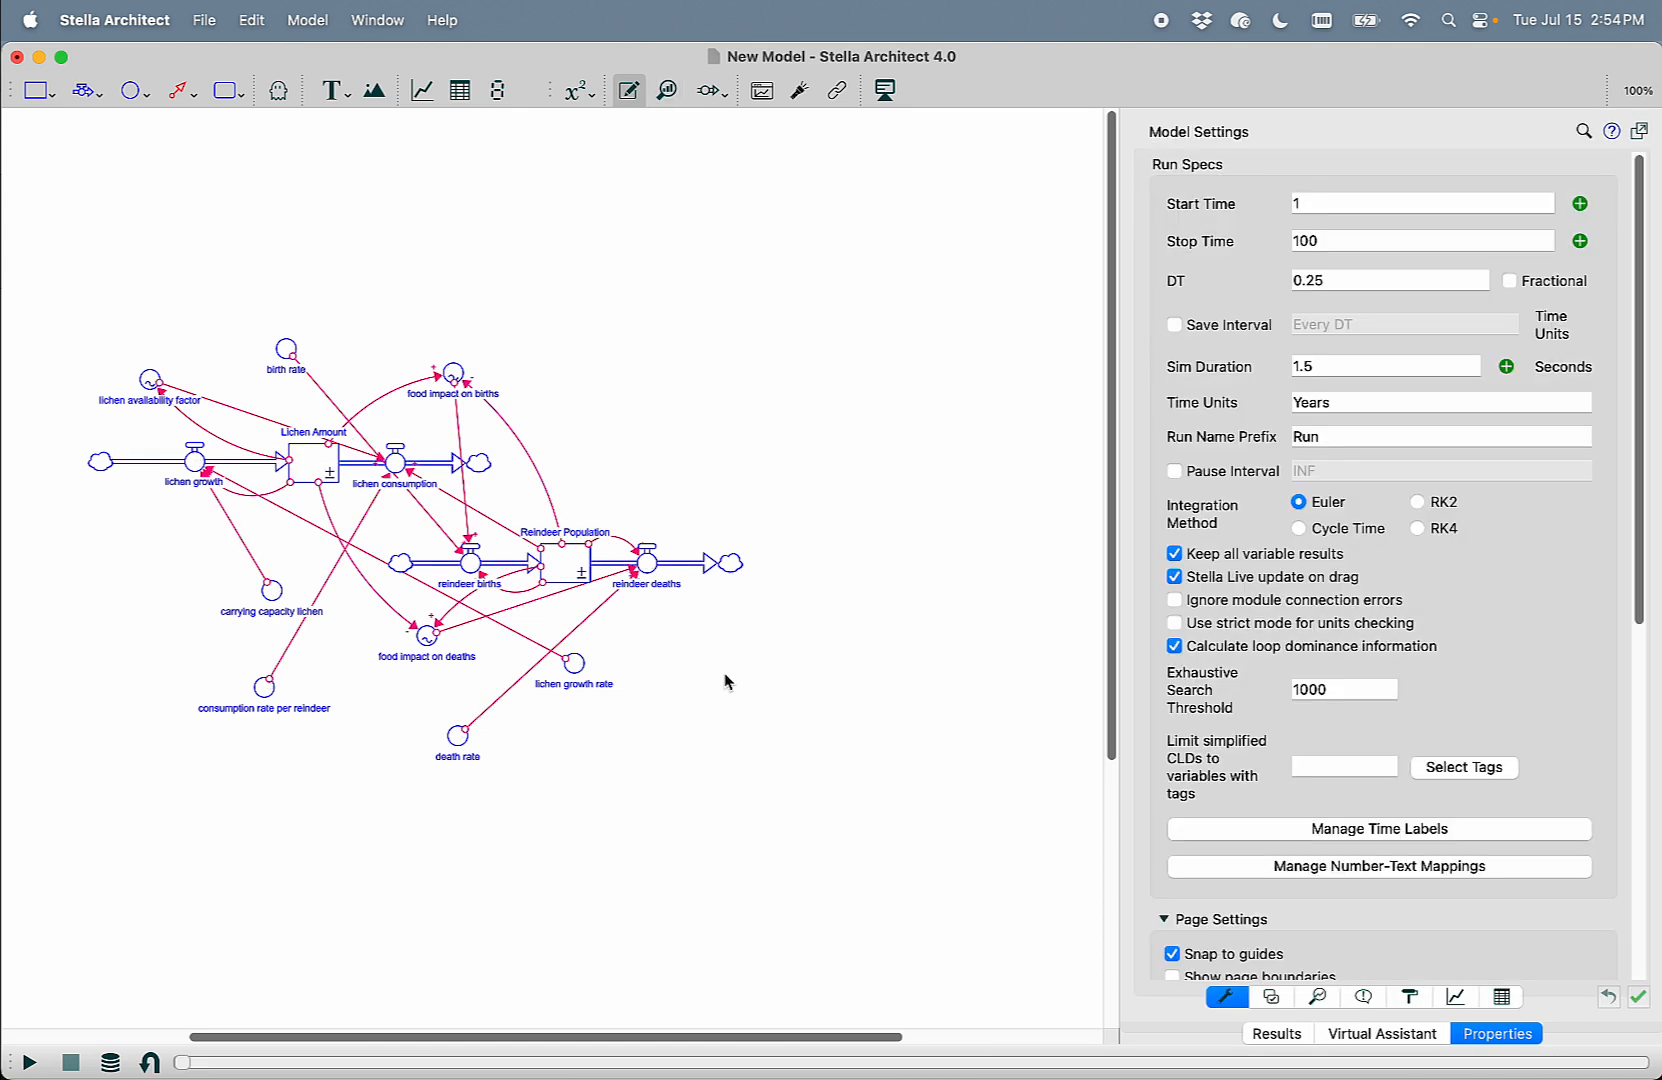
mouse_move(1220, 862)
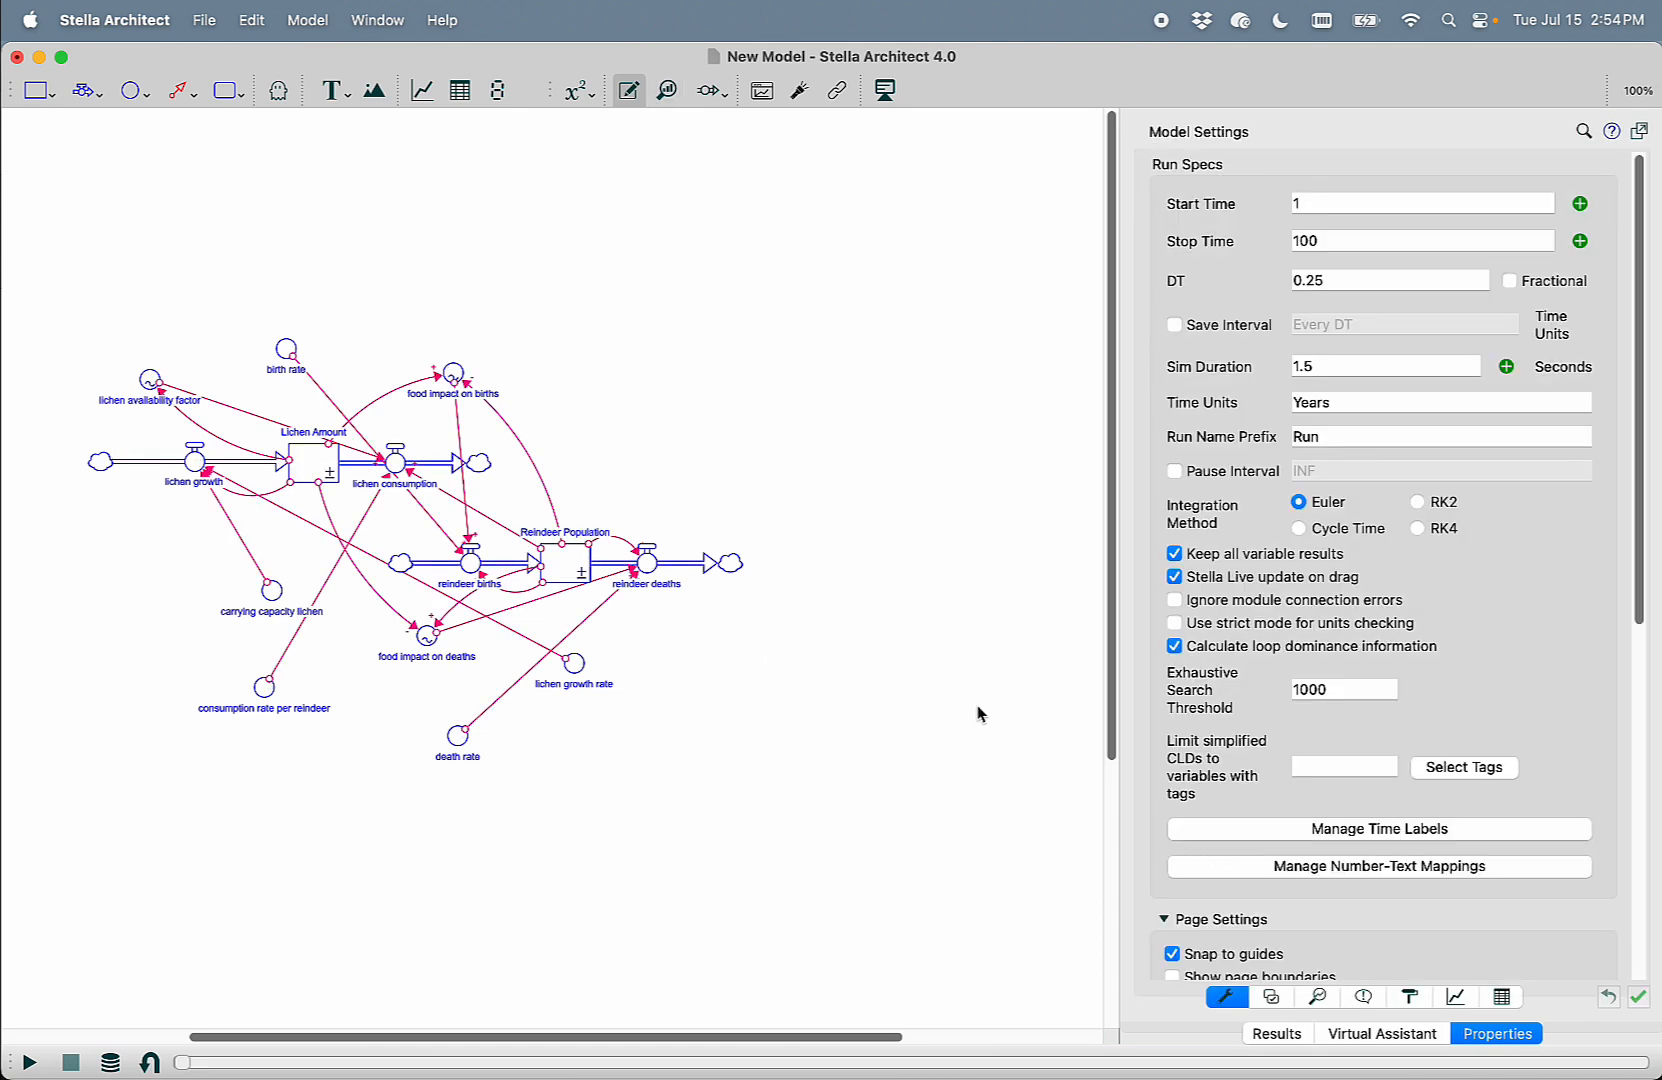
mouse_move(944, 682)
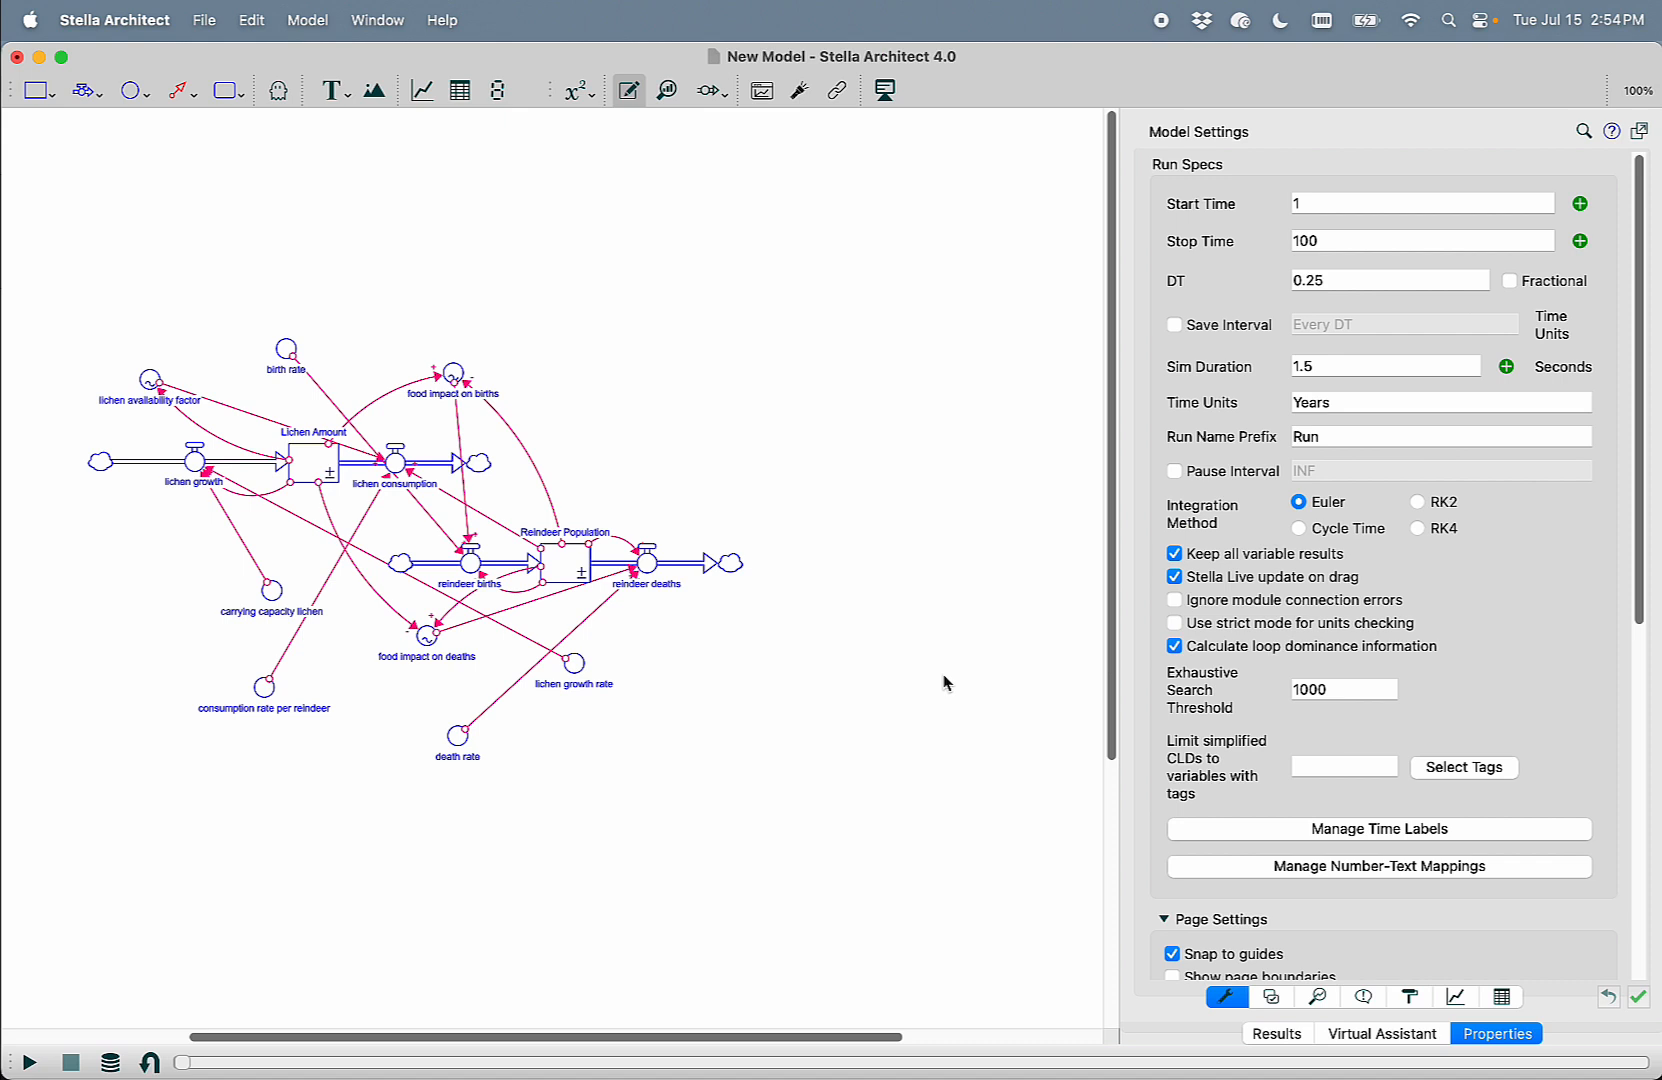
mouse_move(946, 634)
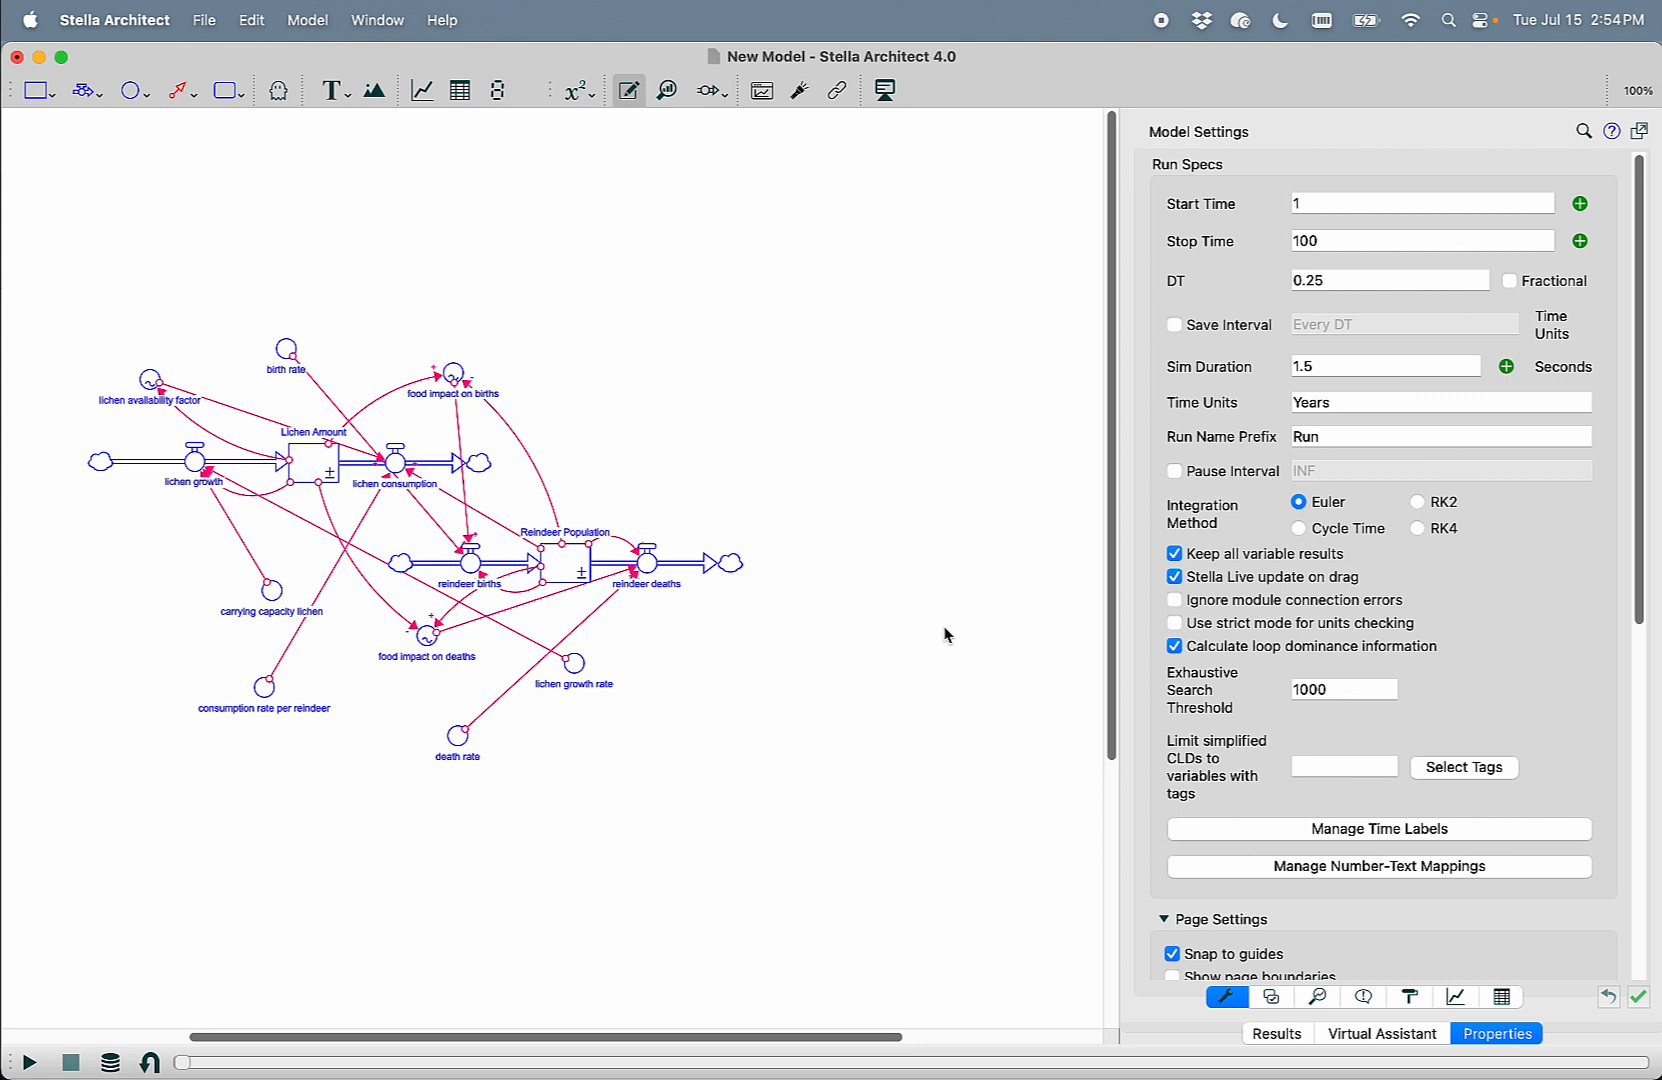
mouse_move(462, 102)
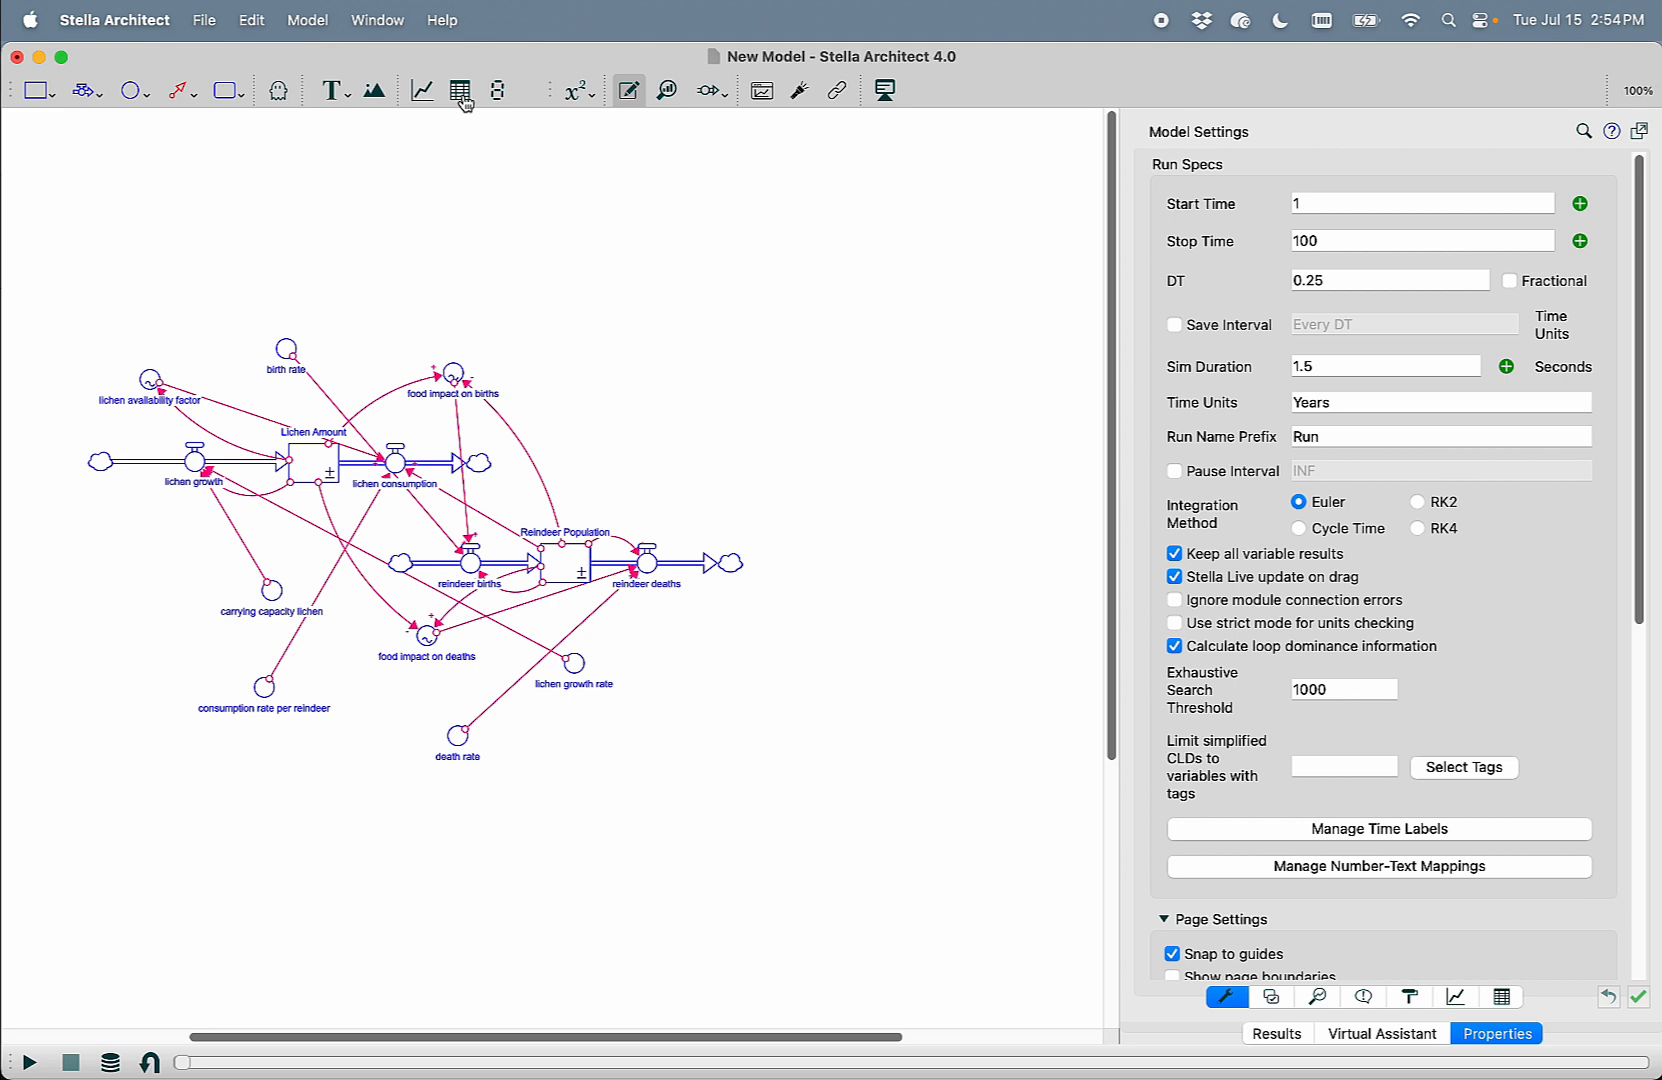
Add a results table beneath the diagram listing both stocks and the four flows
left_click(460, 90)
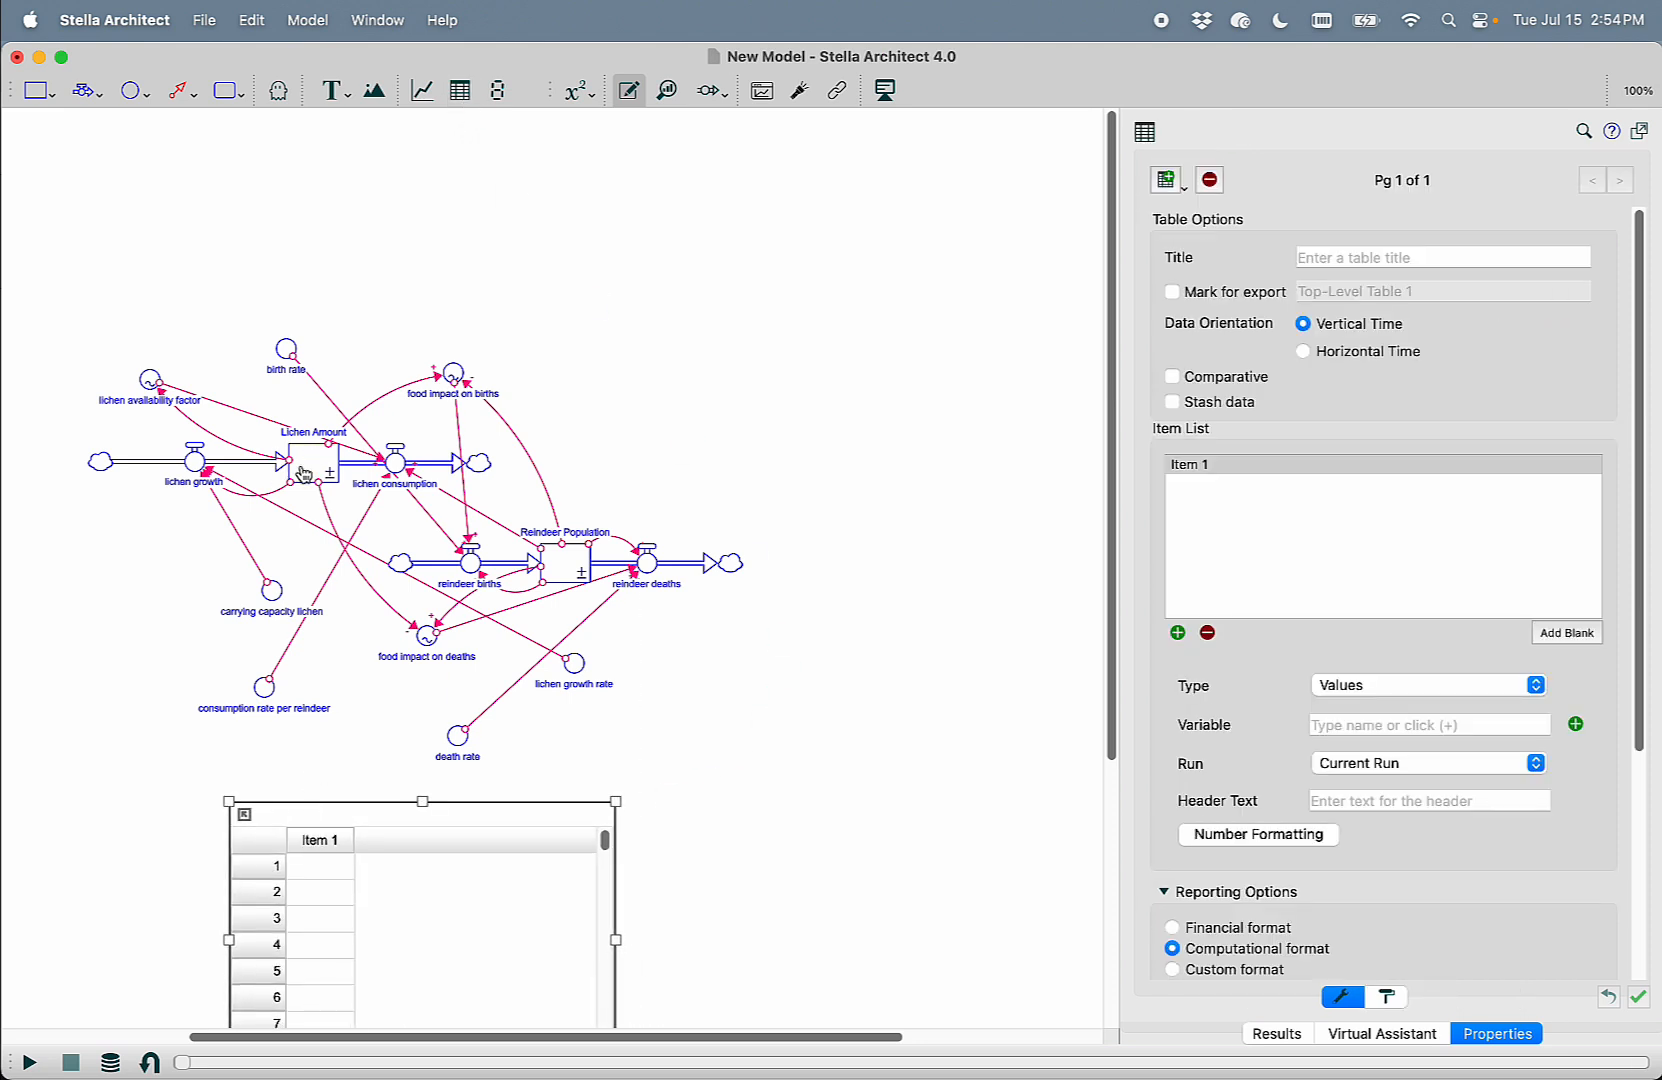
left_click(310, 458)
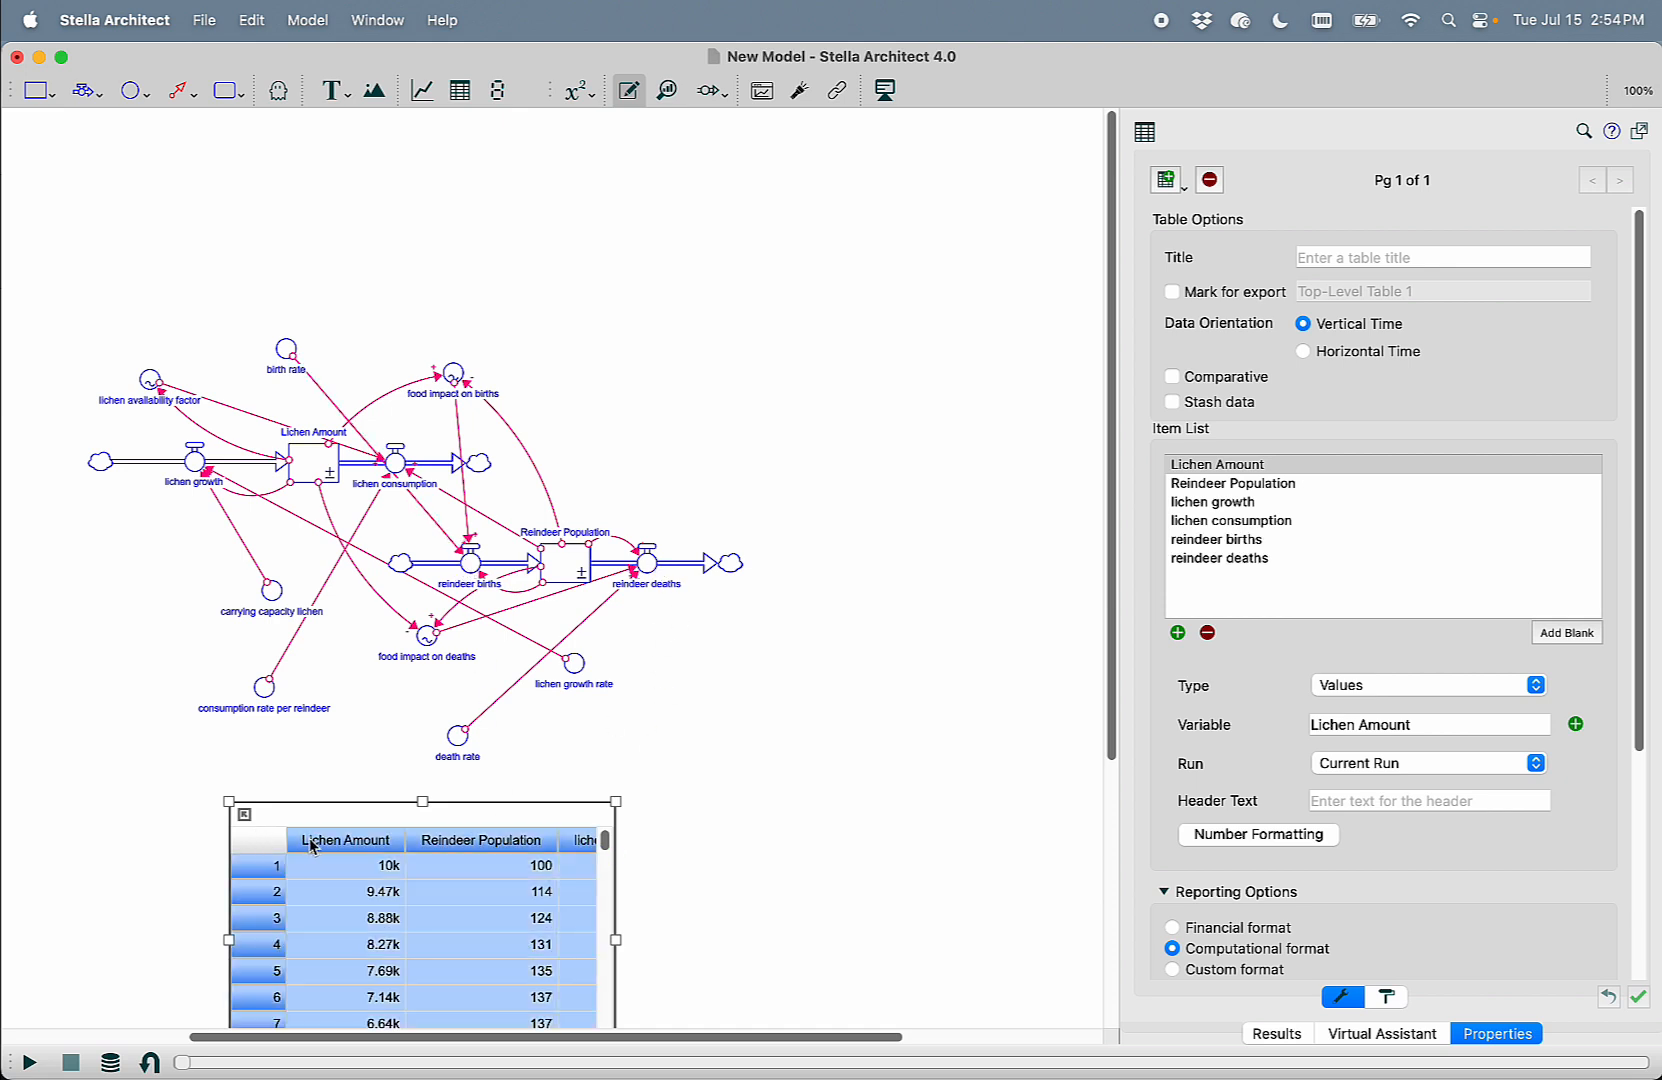
mouse_move(982, 880)
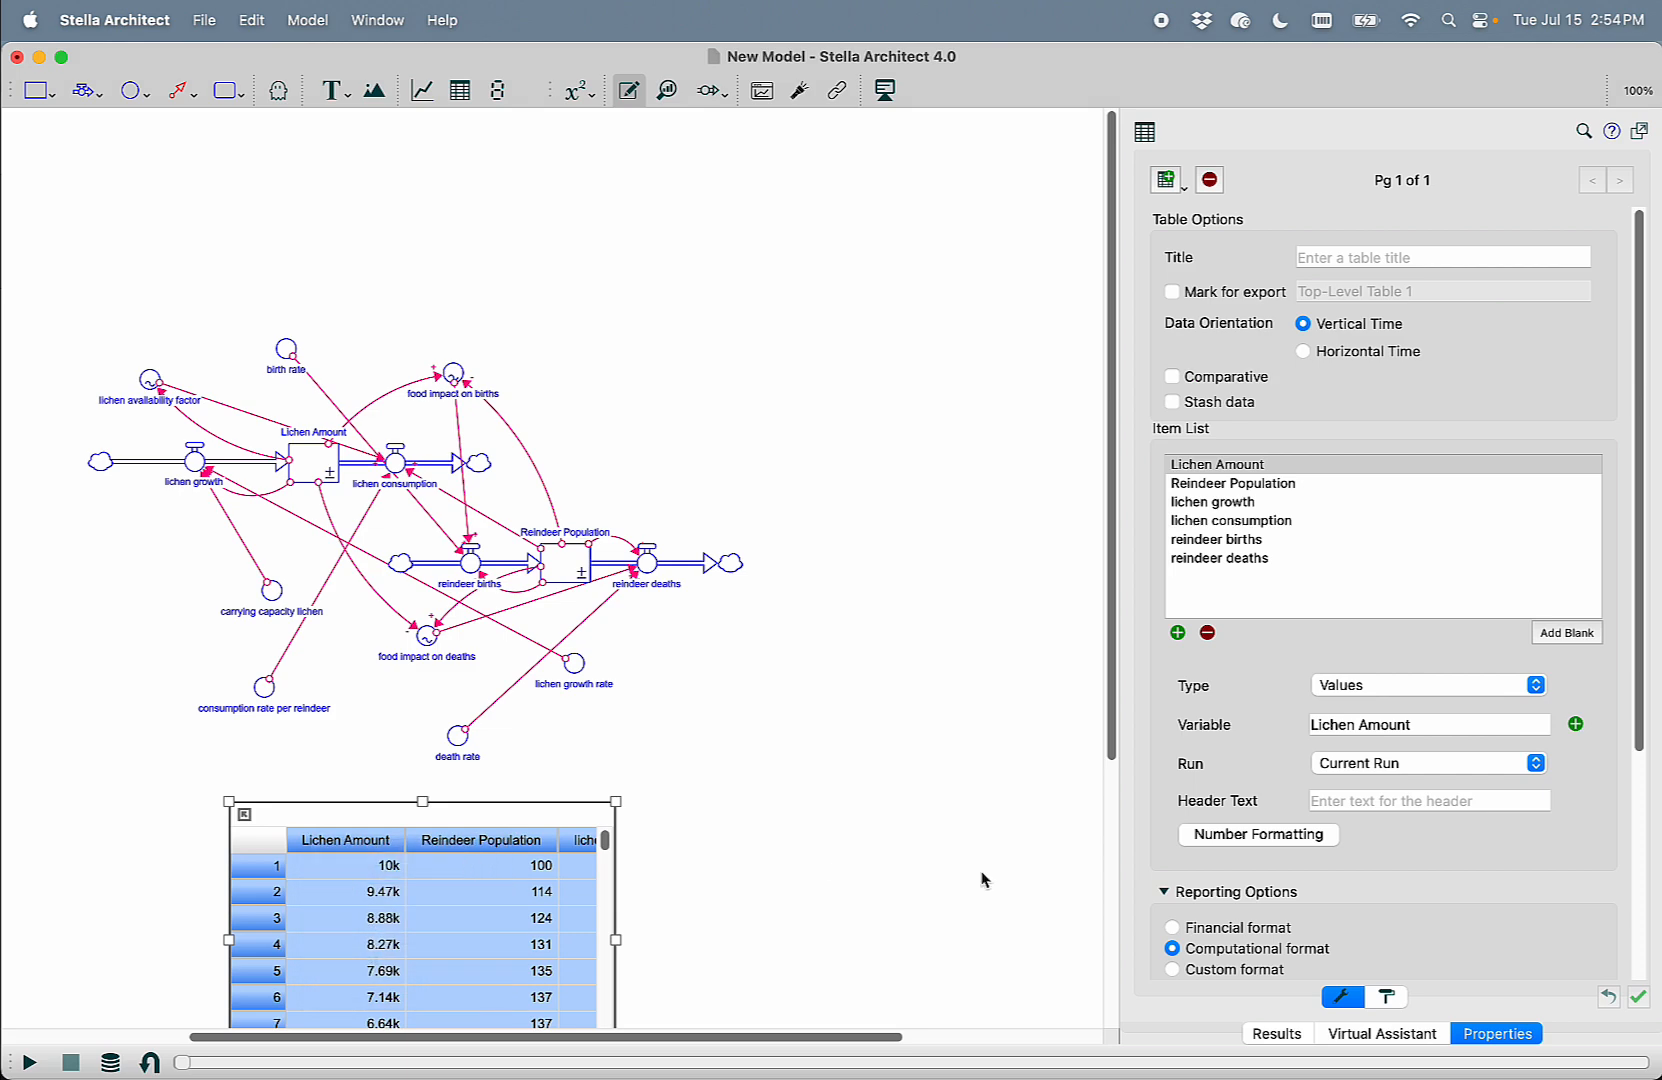
Switch the assistant to Discuss mode with seldon and paste the table values as behavioral description
left_click(1382, 1034)
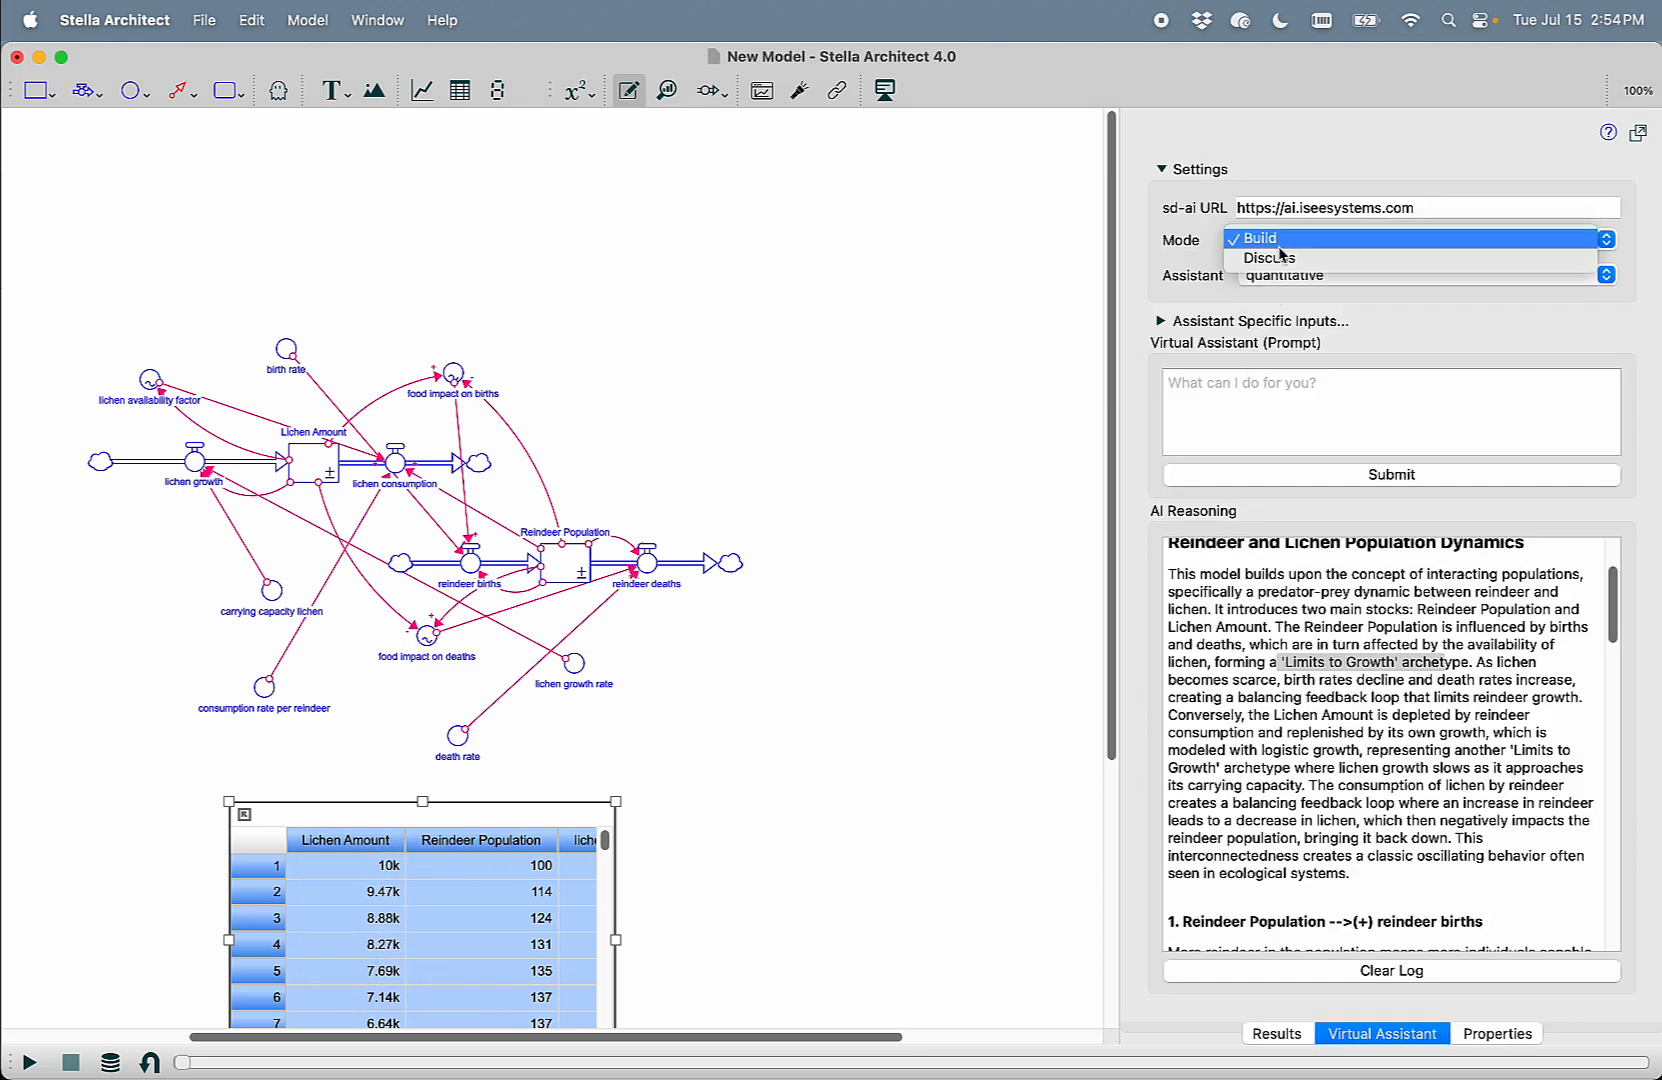
left_click(1268, 256)
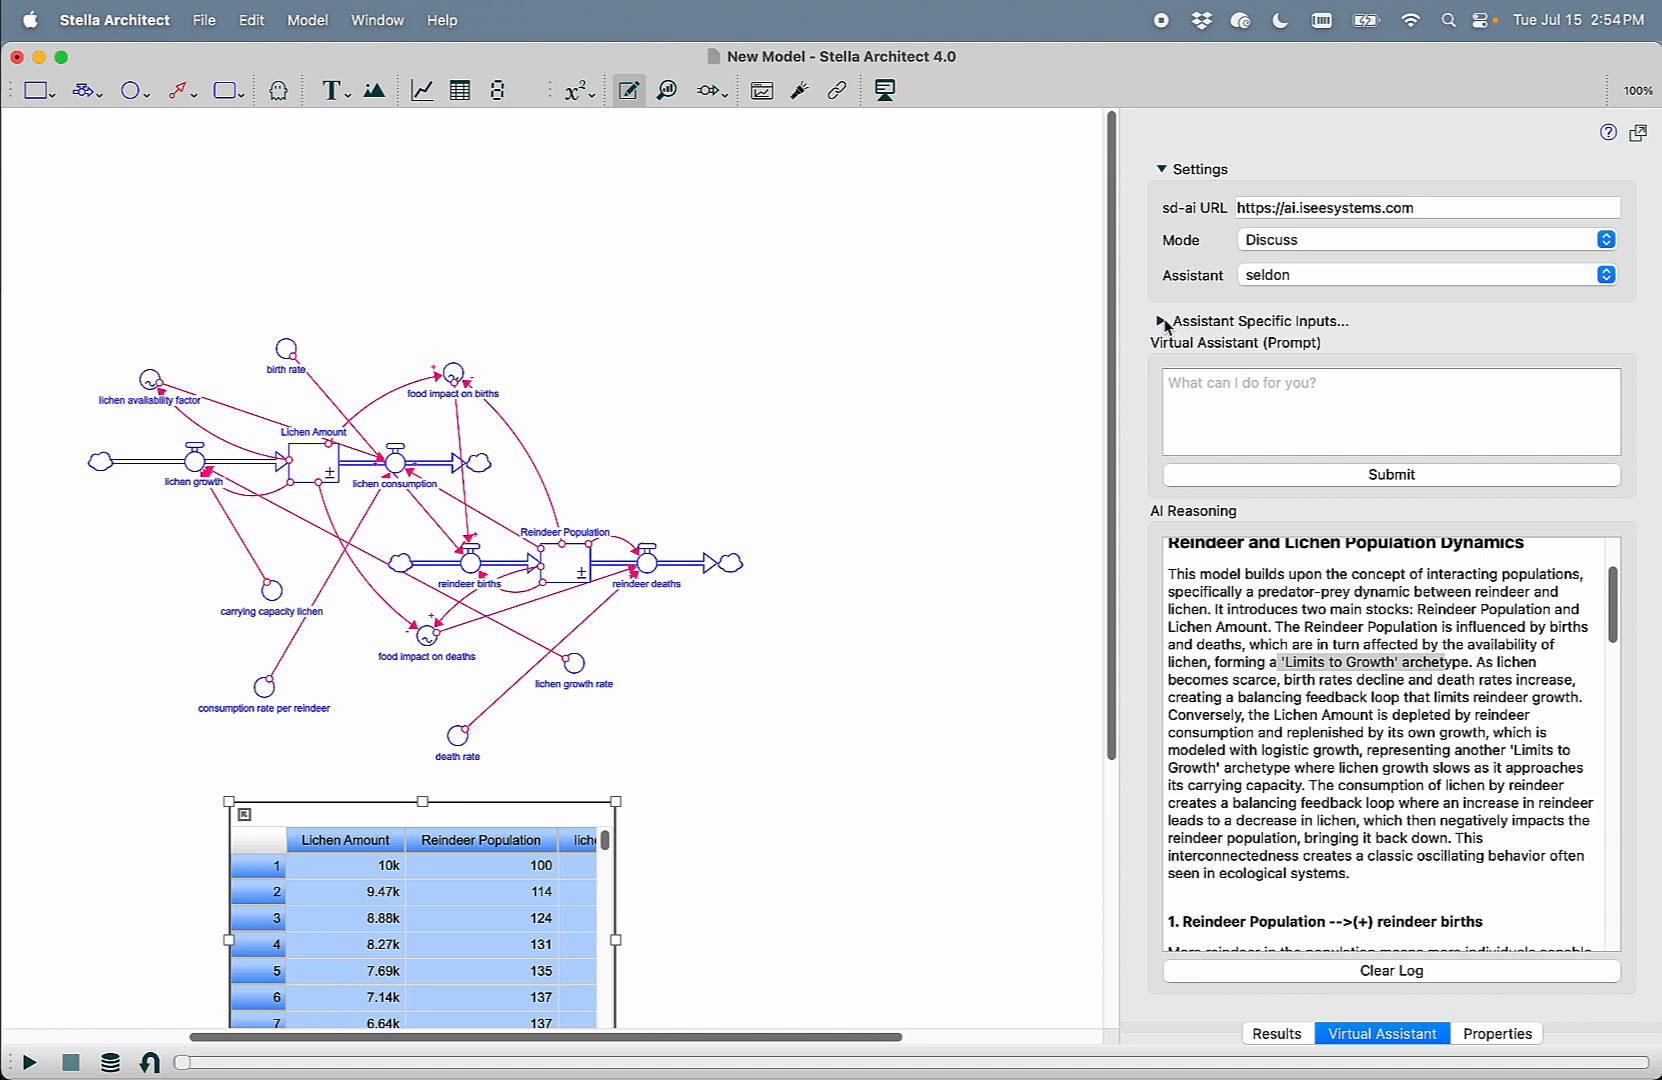
mouse_move(1162, 324)
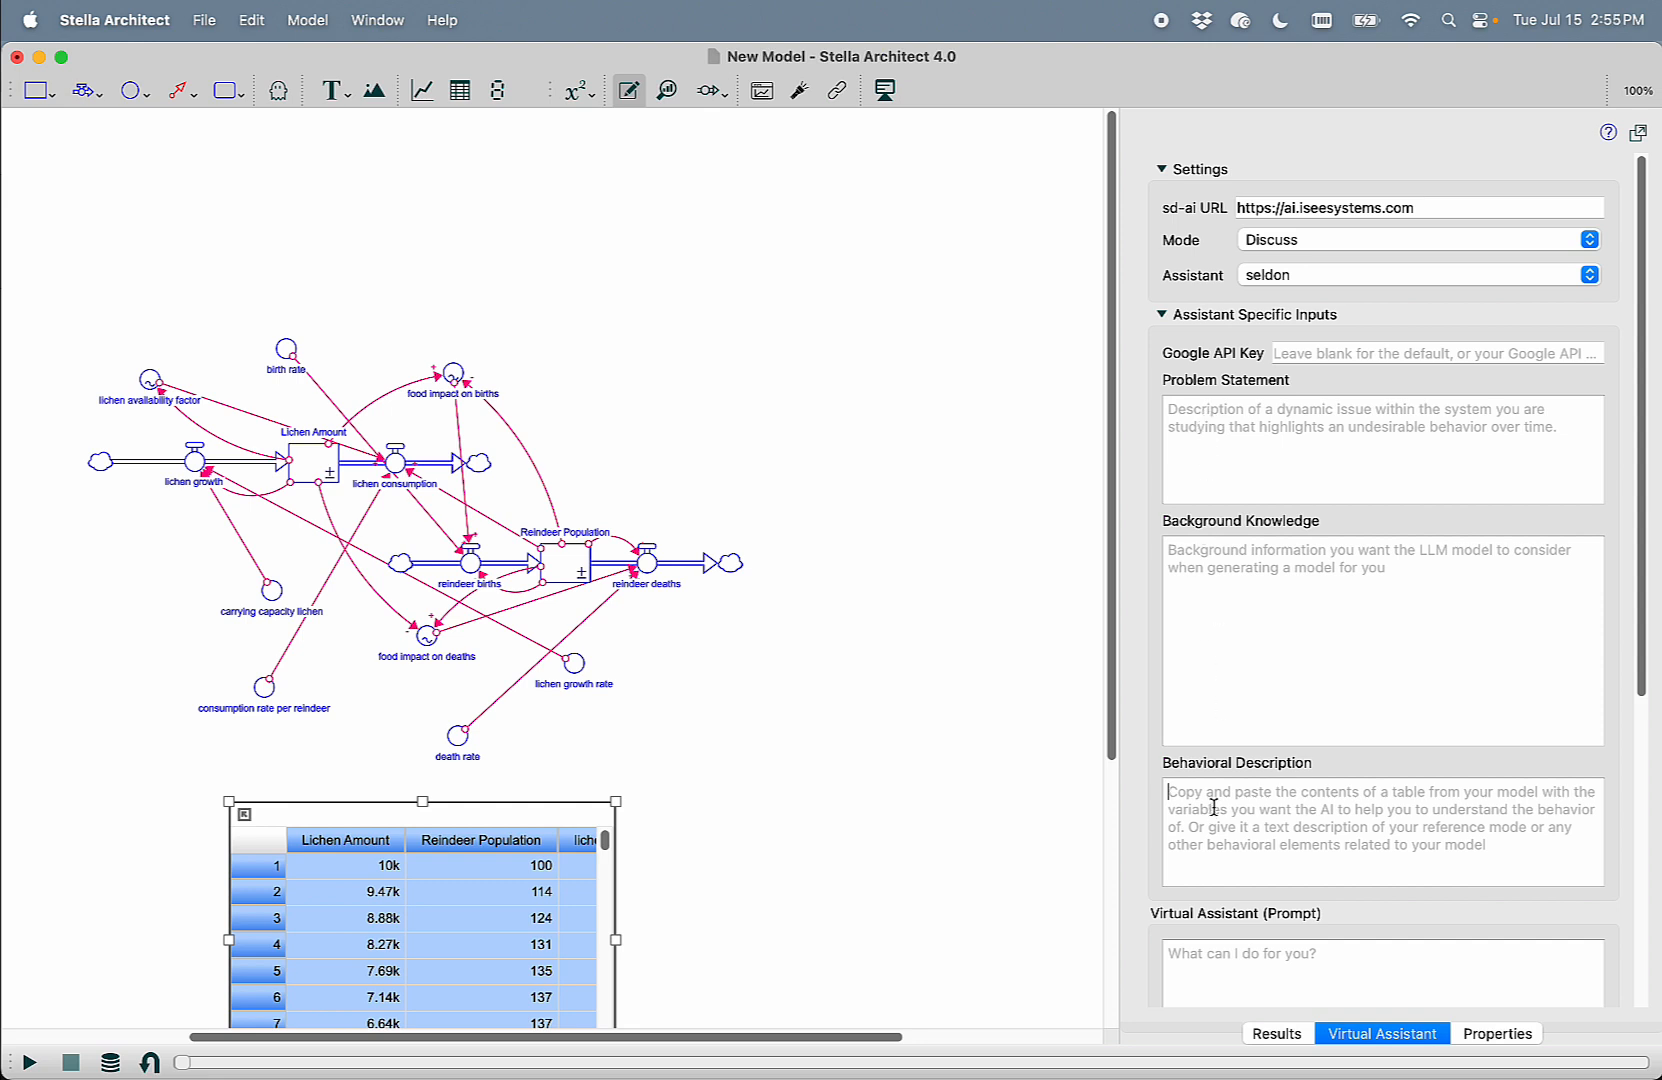
type("319.989437137\t319.982030798")
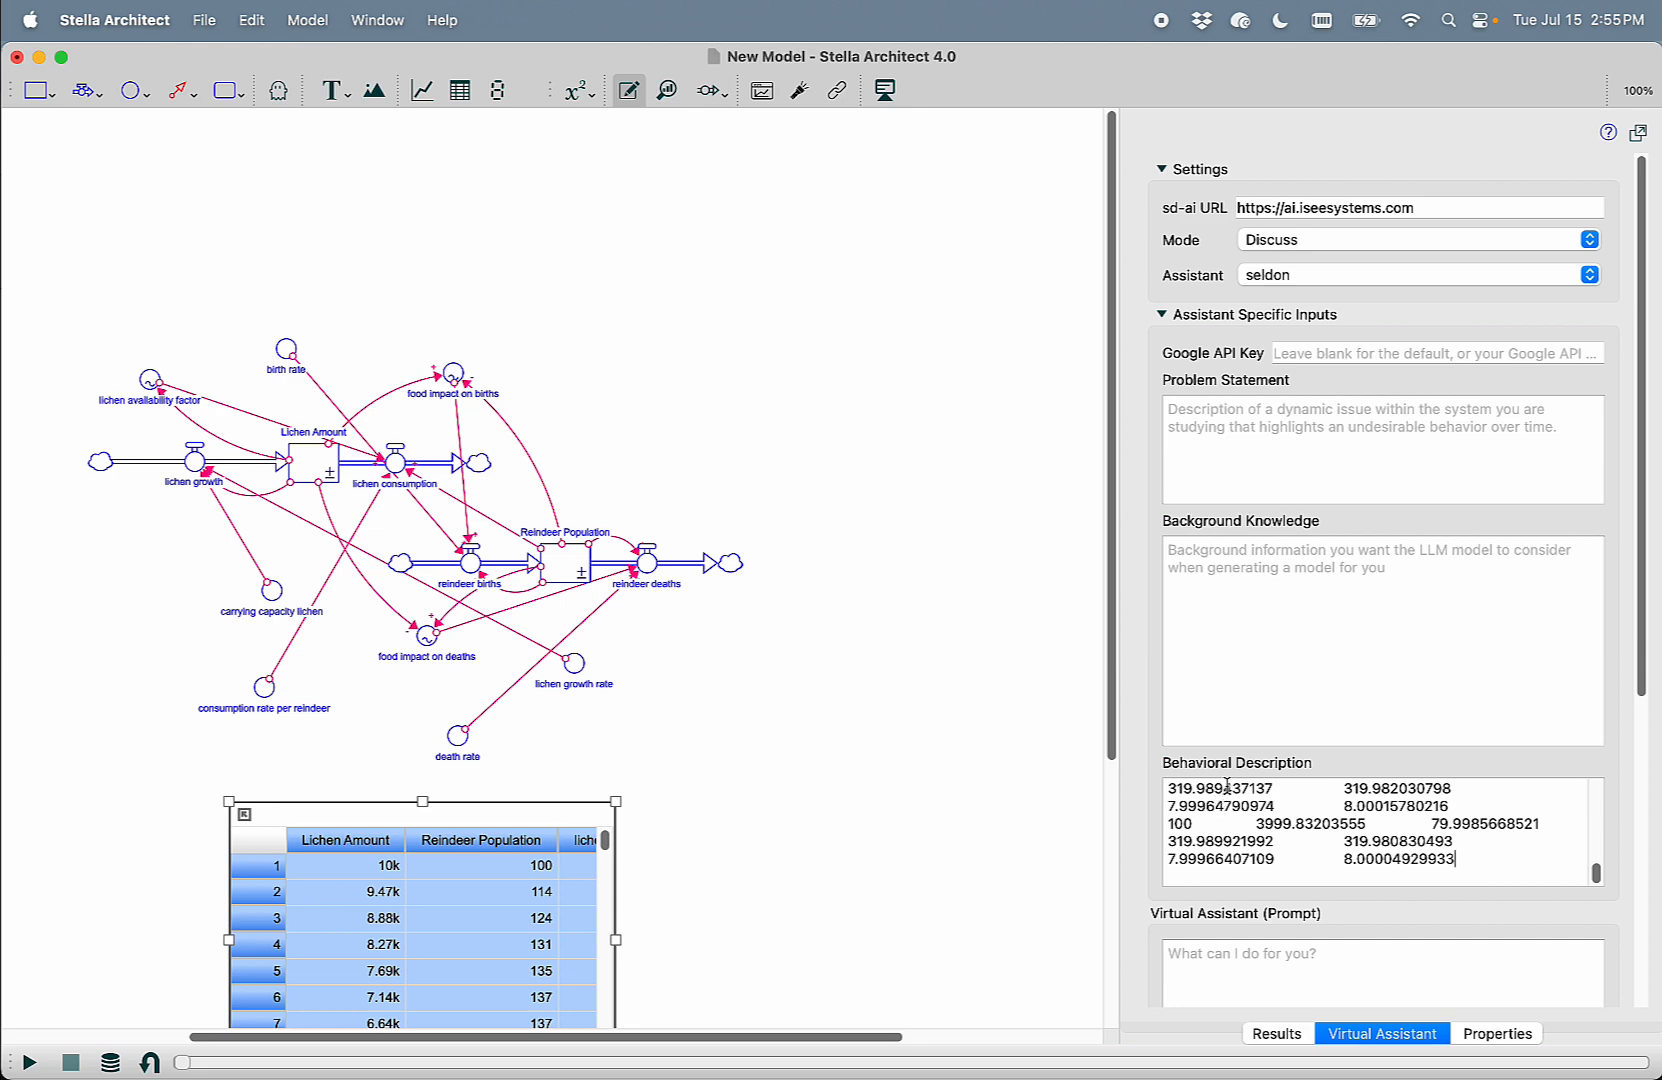
left_click(1162, 320)
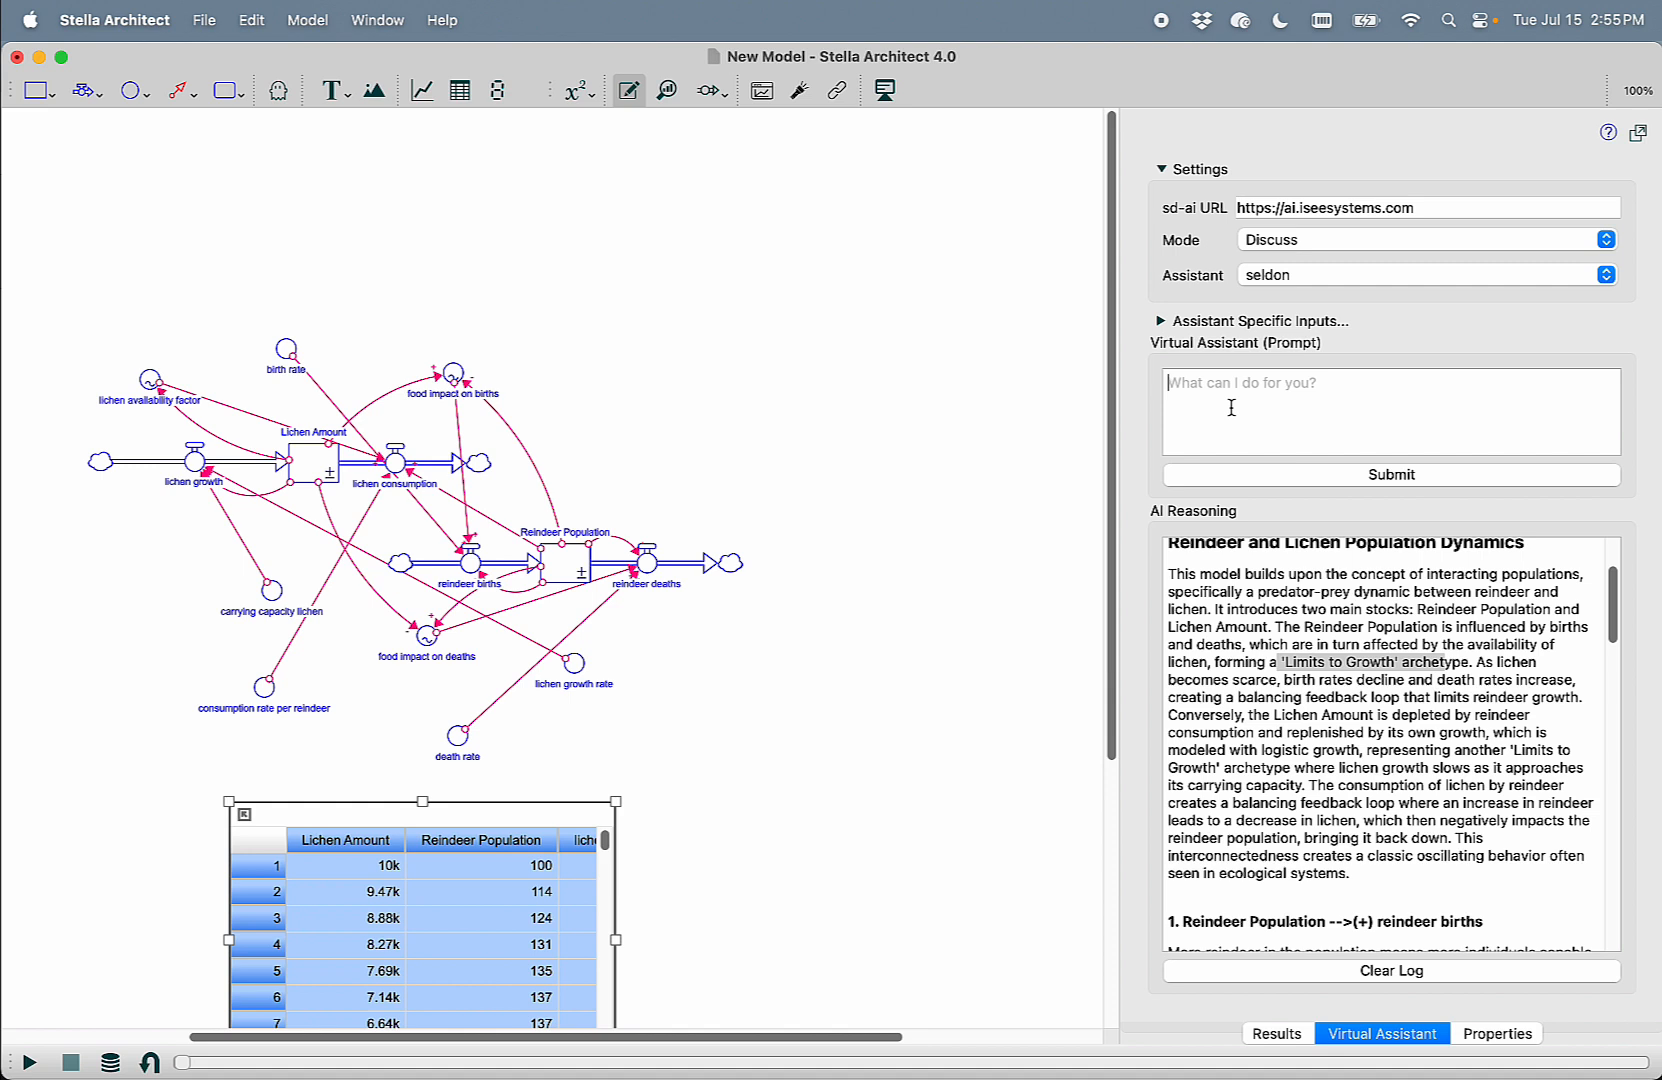
Ask the assistant why lichen declines initially and then steadies out
type("Why")
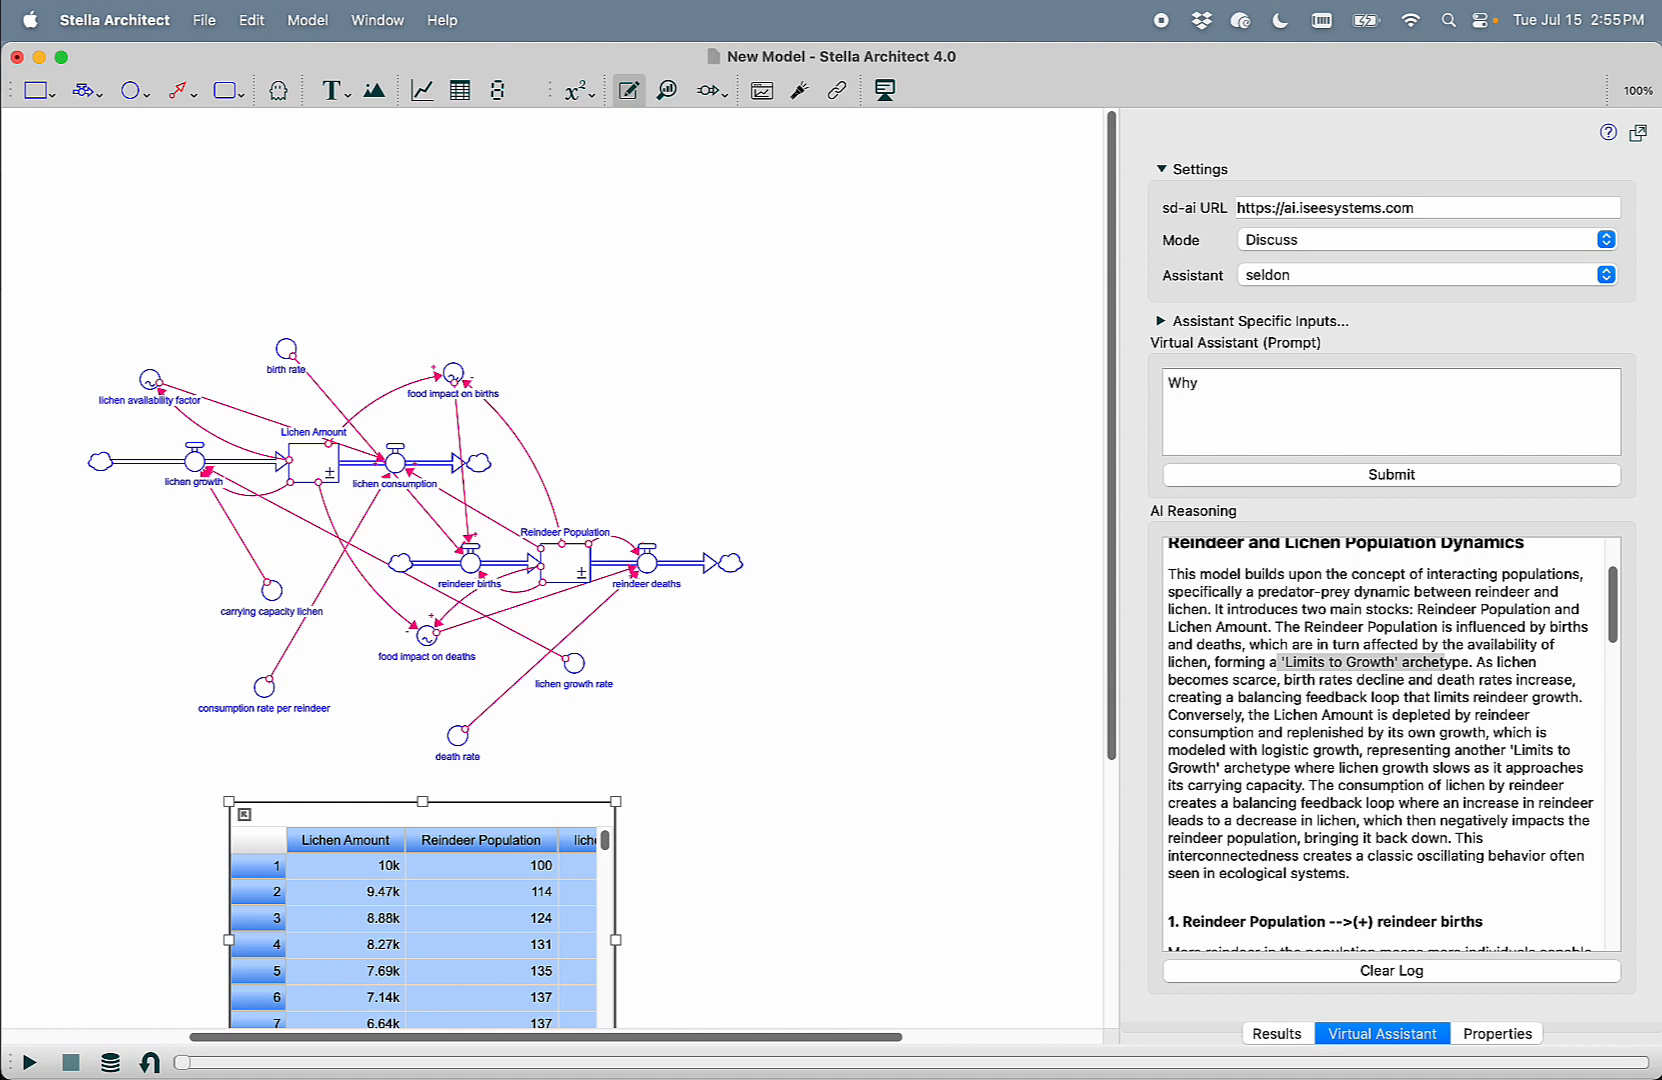
type("do")
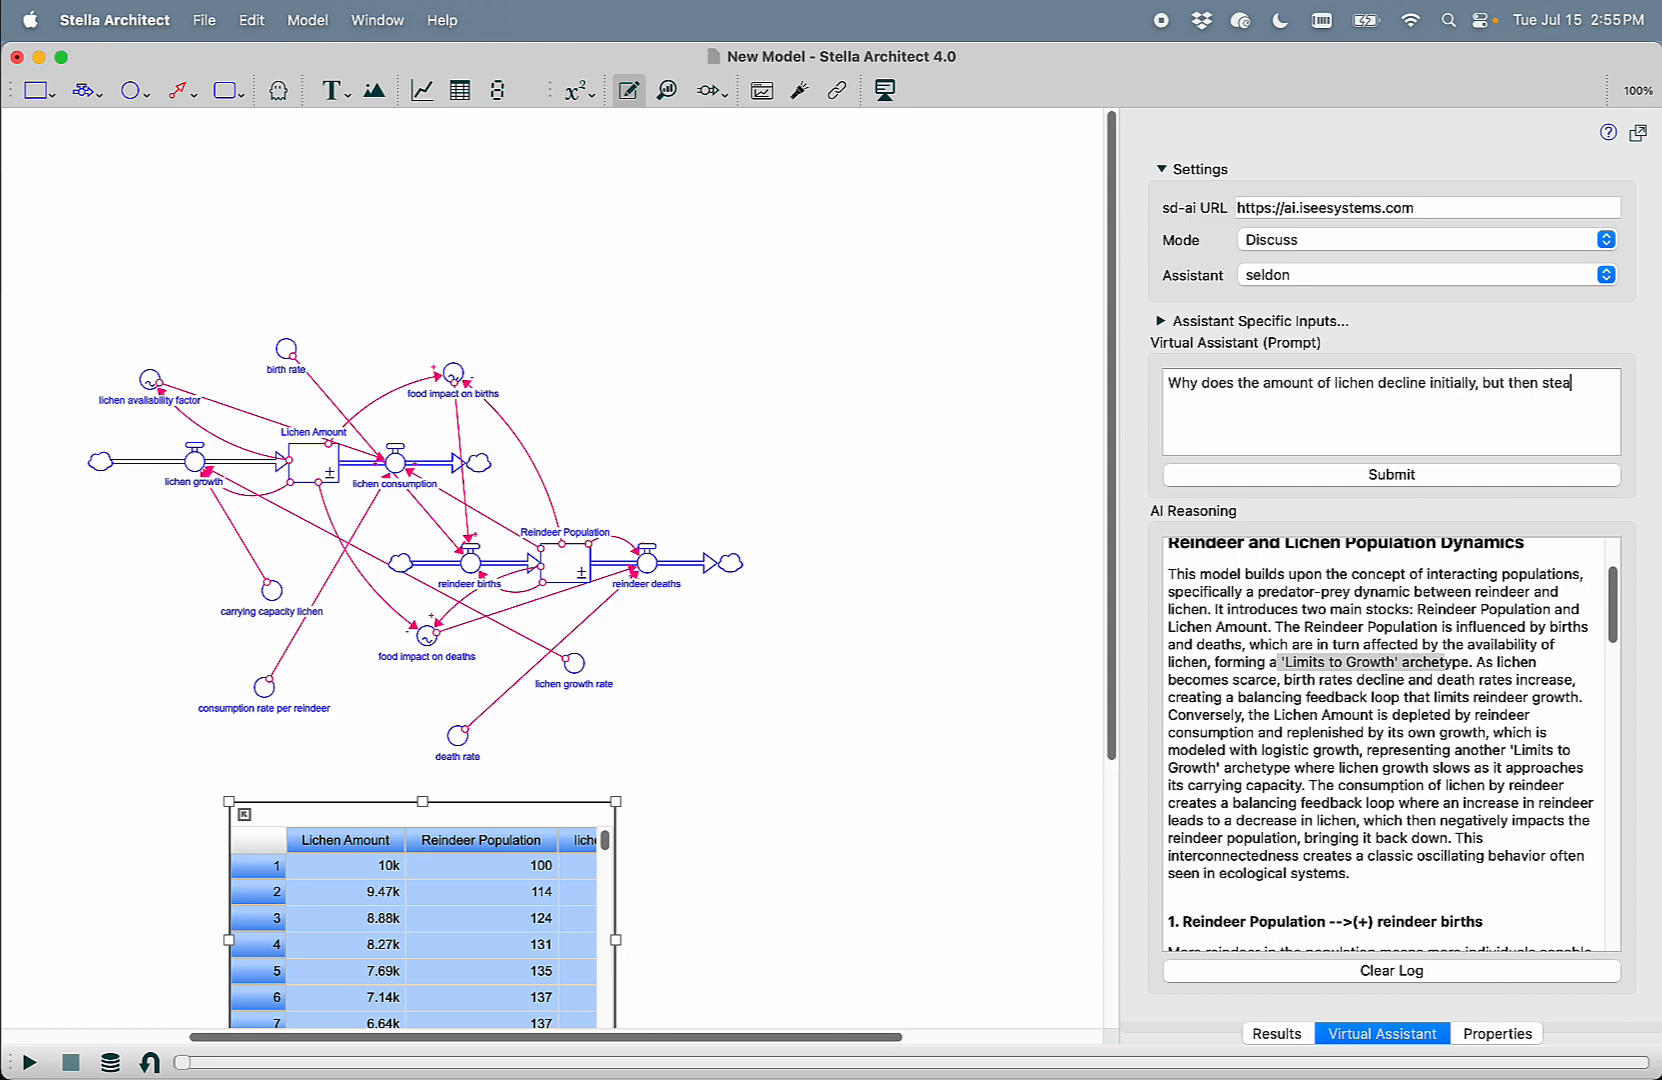
type("dy out?")
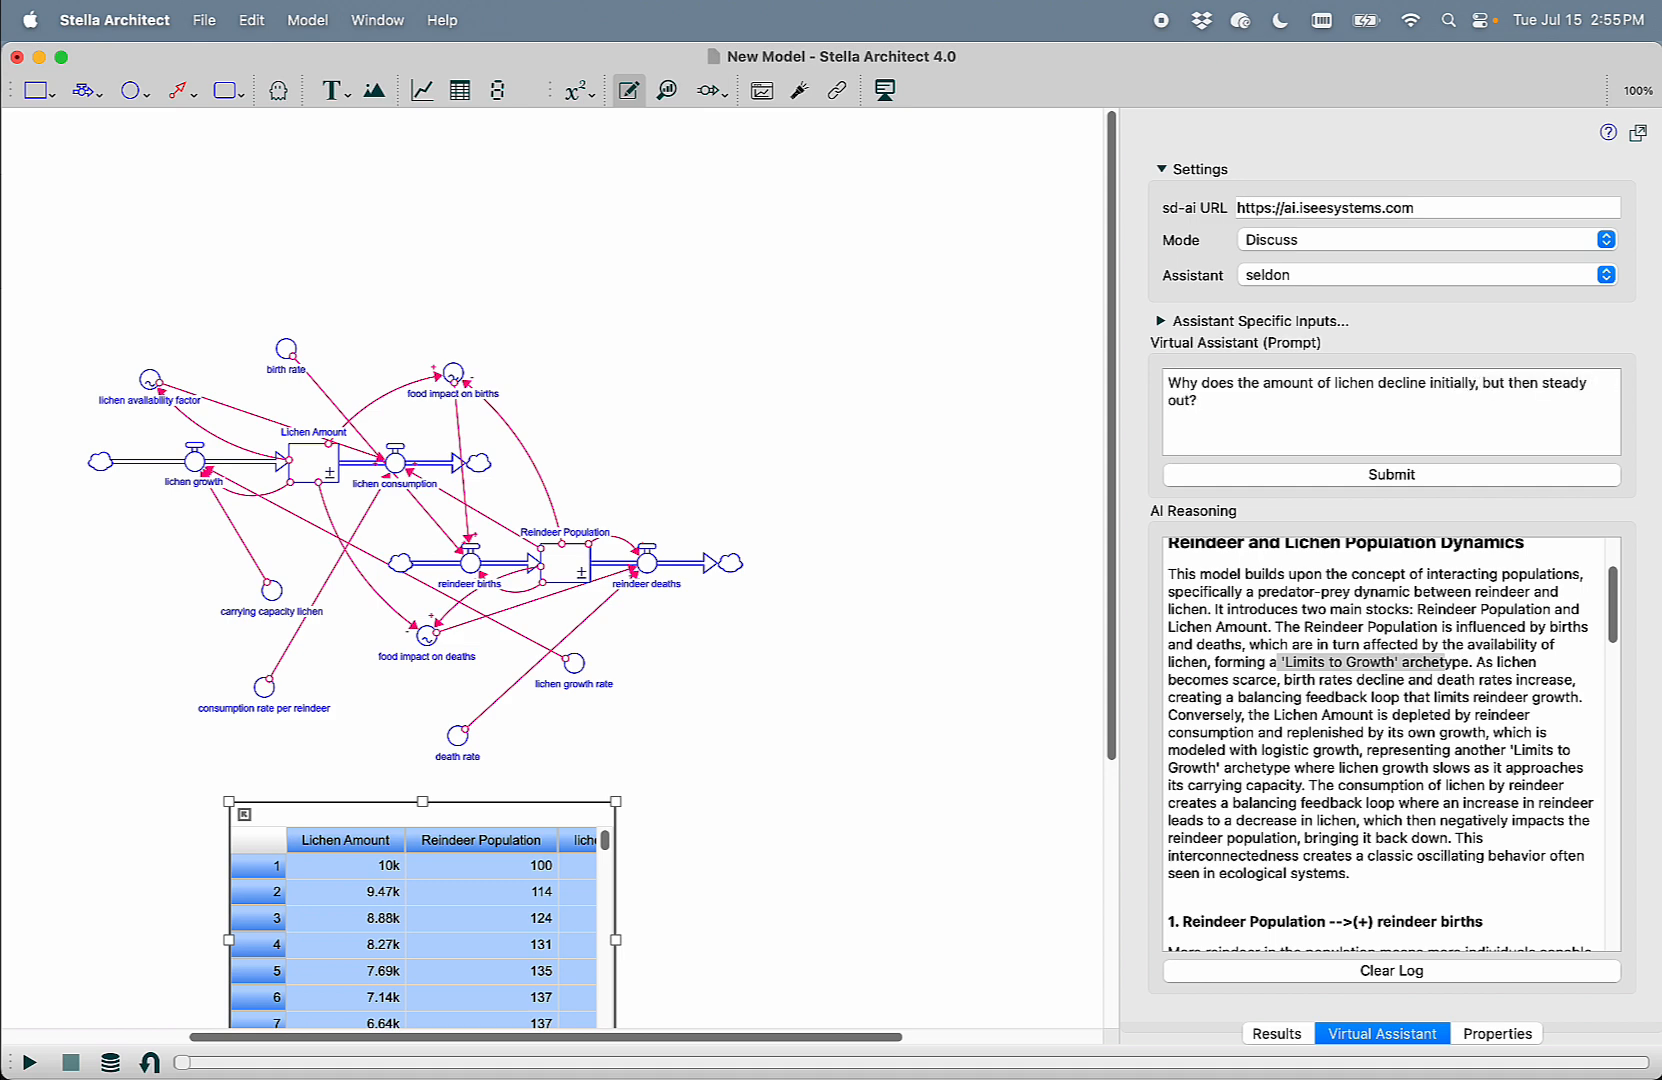
left_click(1390, 474)
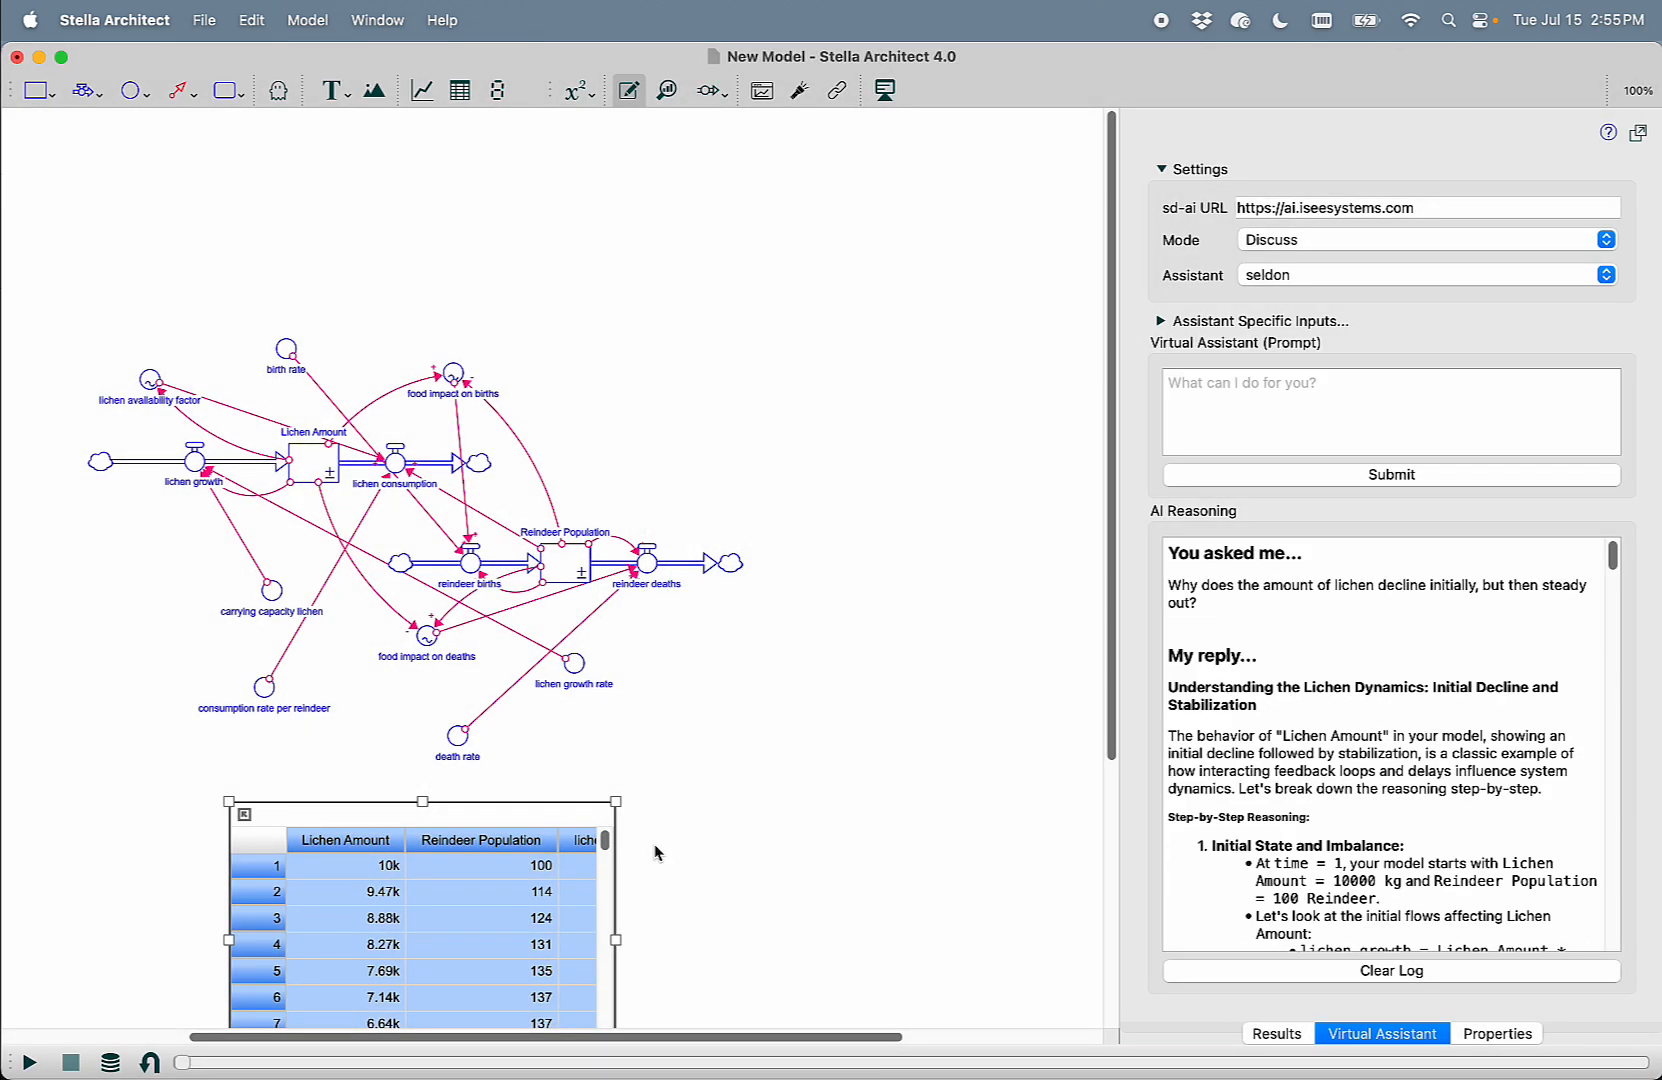
mouse_move(996, 680)
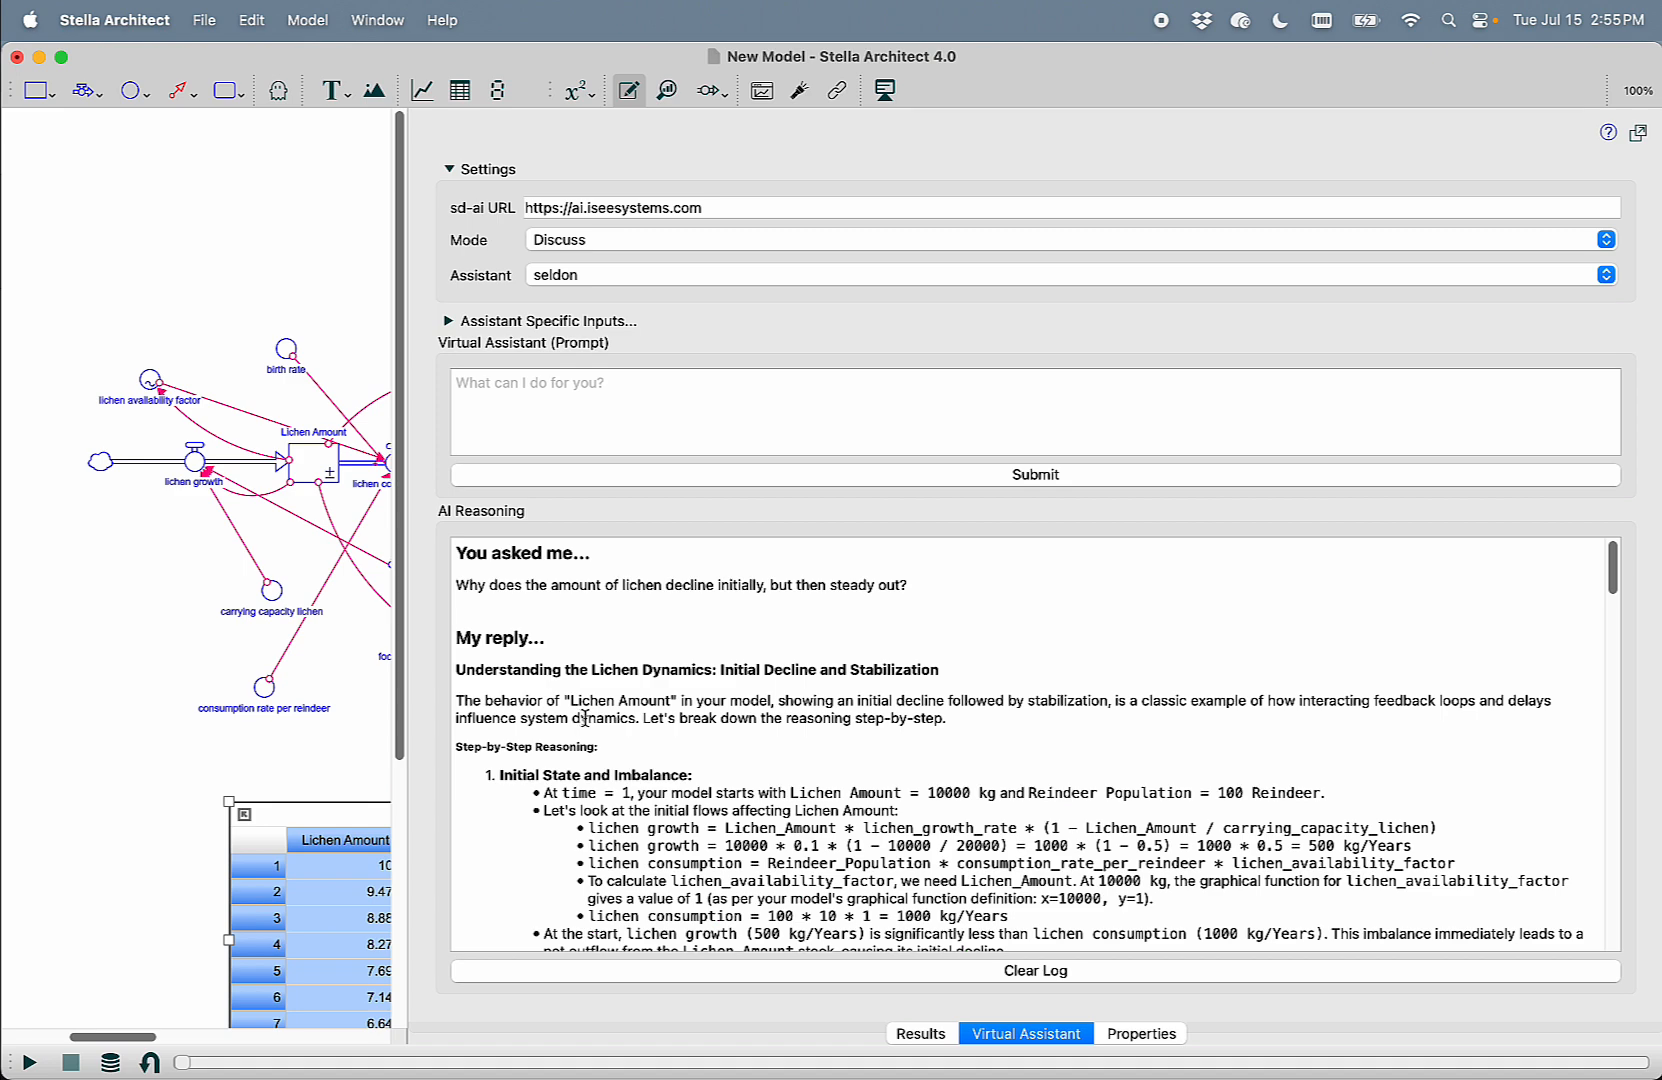
Read the reply and highlight its initial-state line (growth 500 vs consumption 1000 kg/year)
scroll("down", 3)
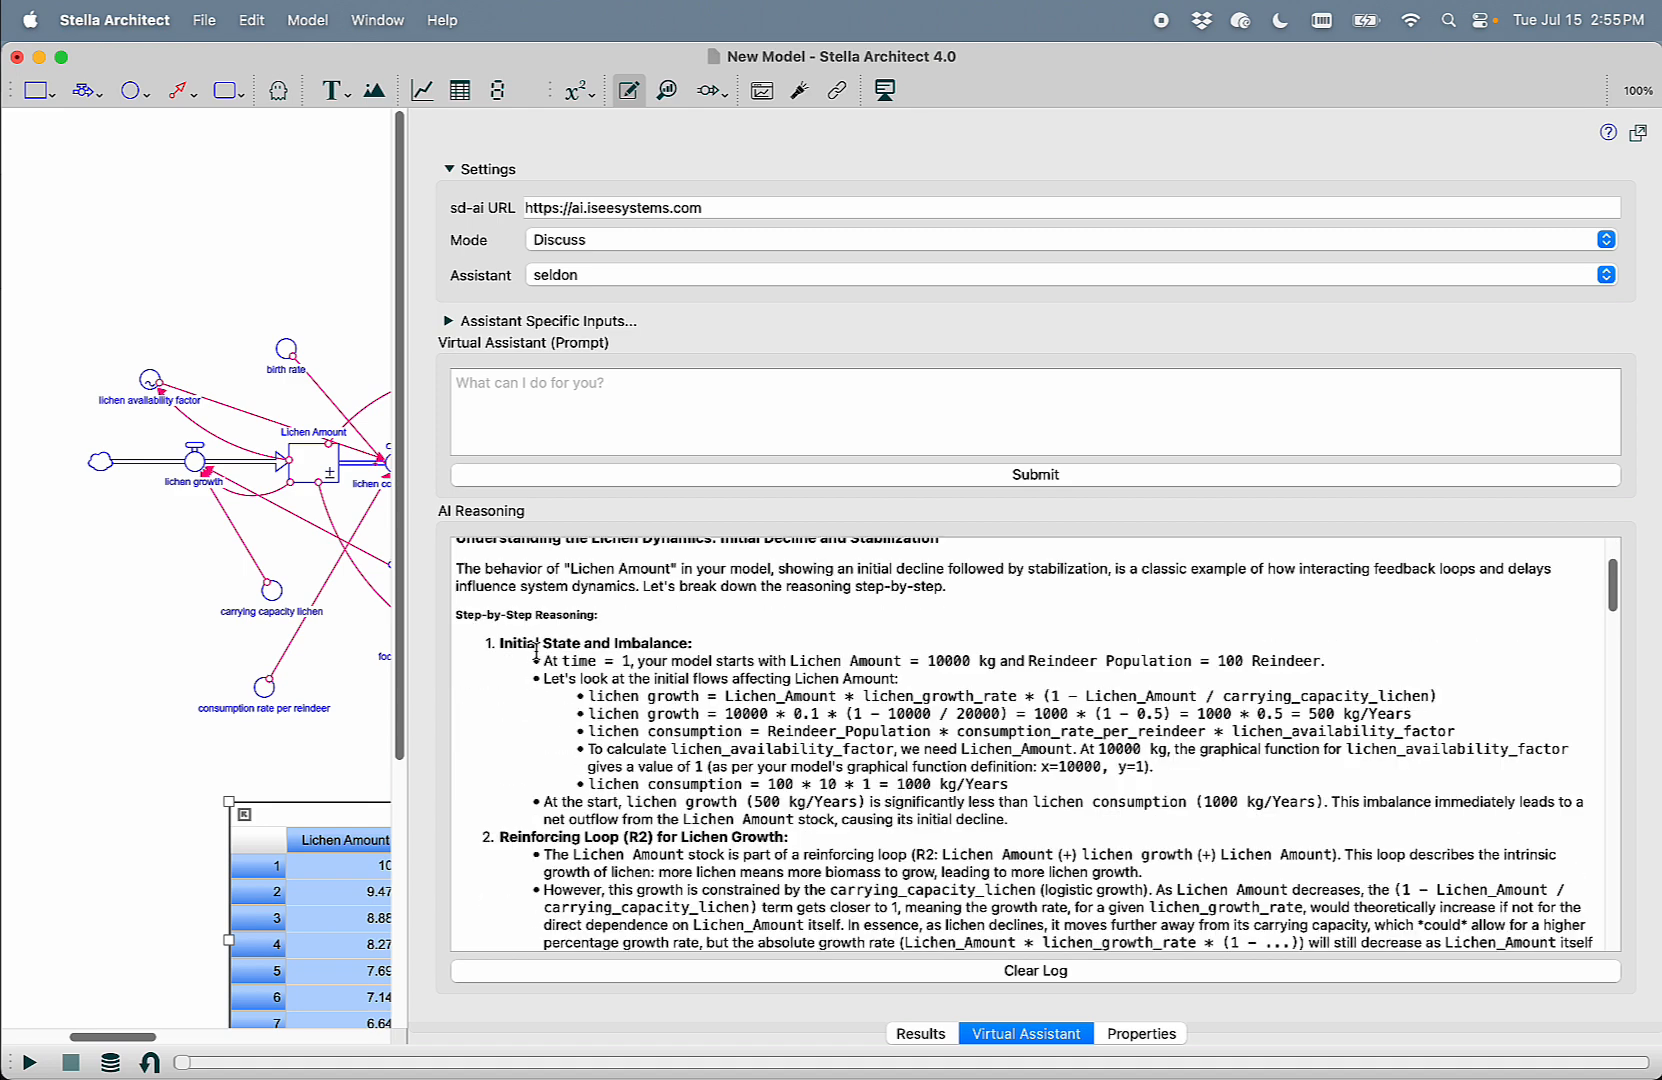
double_click(612, 644)
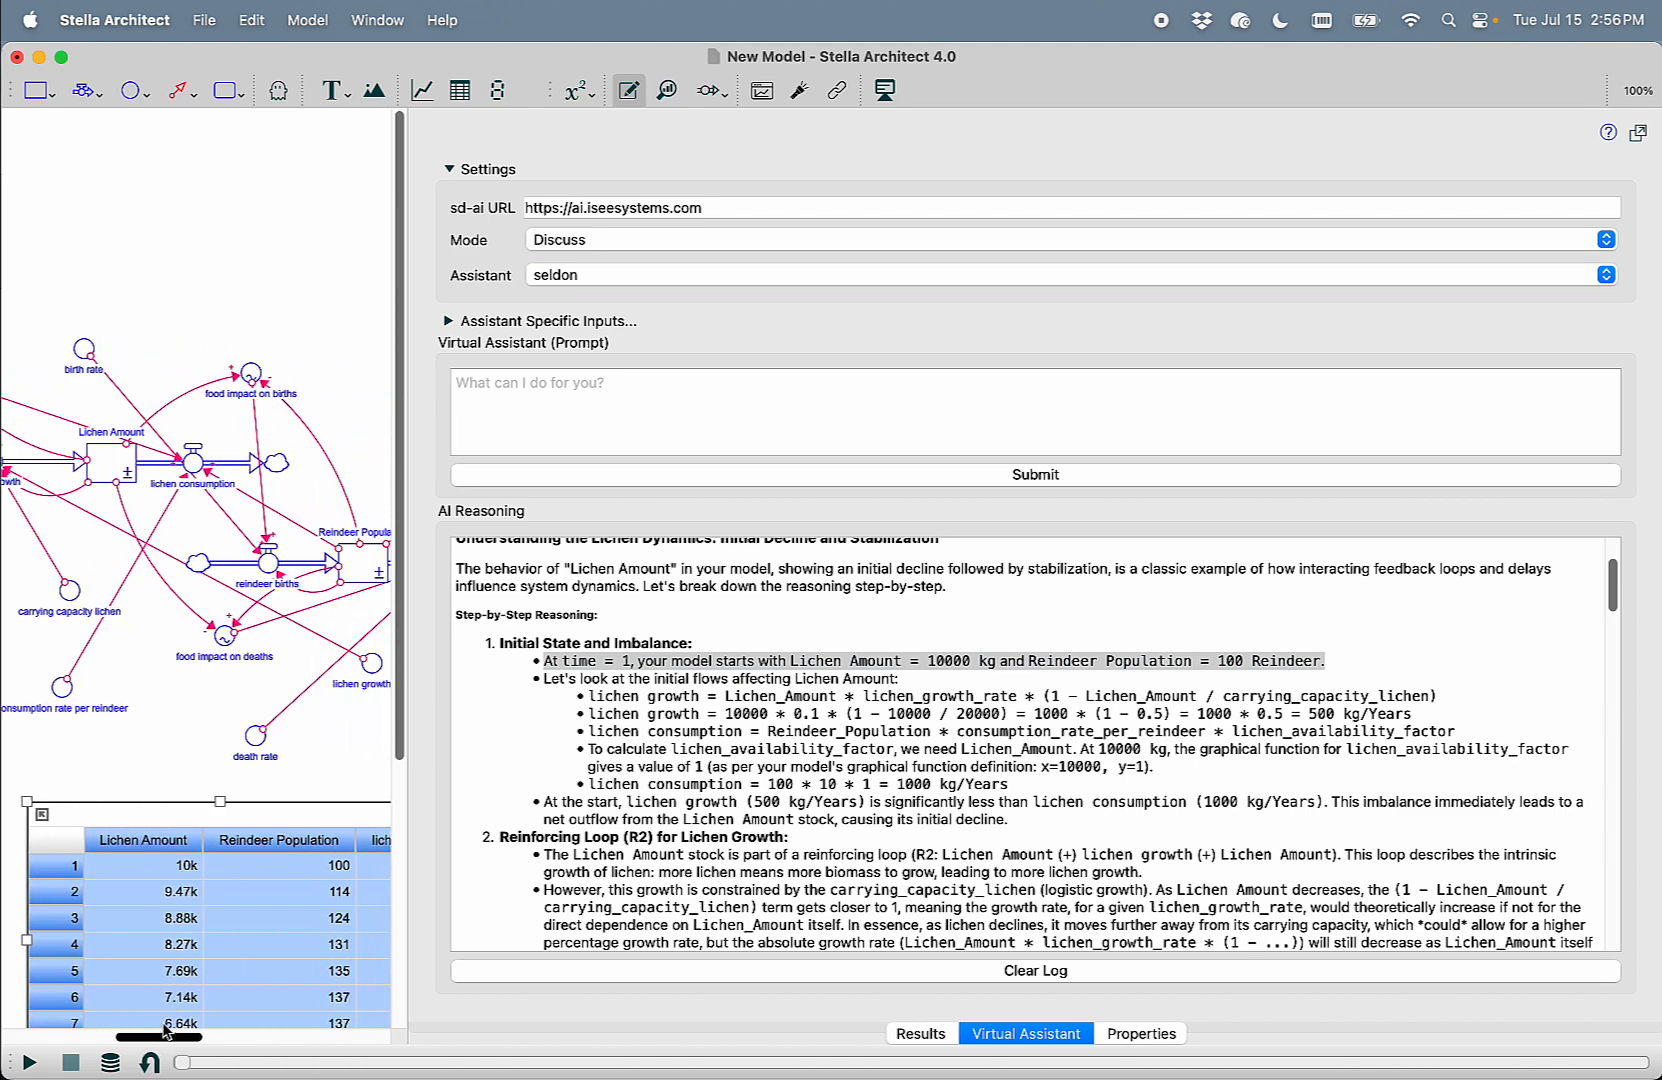
Check the initial values and units of the Lichen Amount and Reindeer Population stocks in Properties
left_click(116, 464)
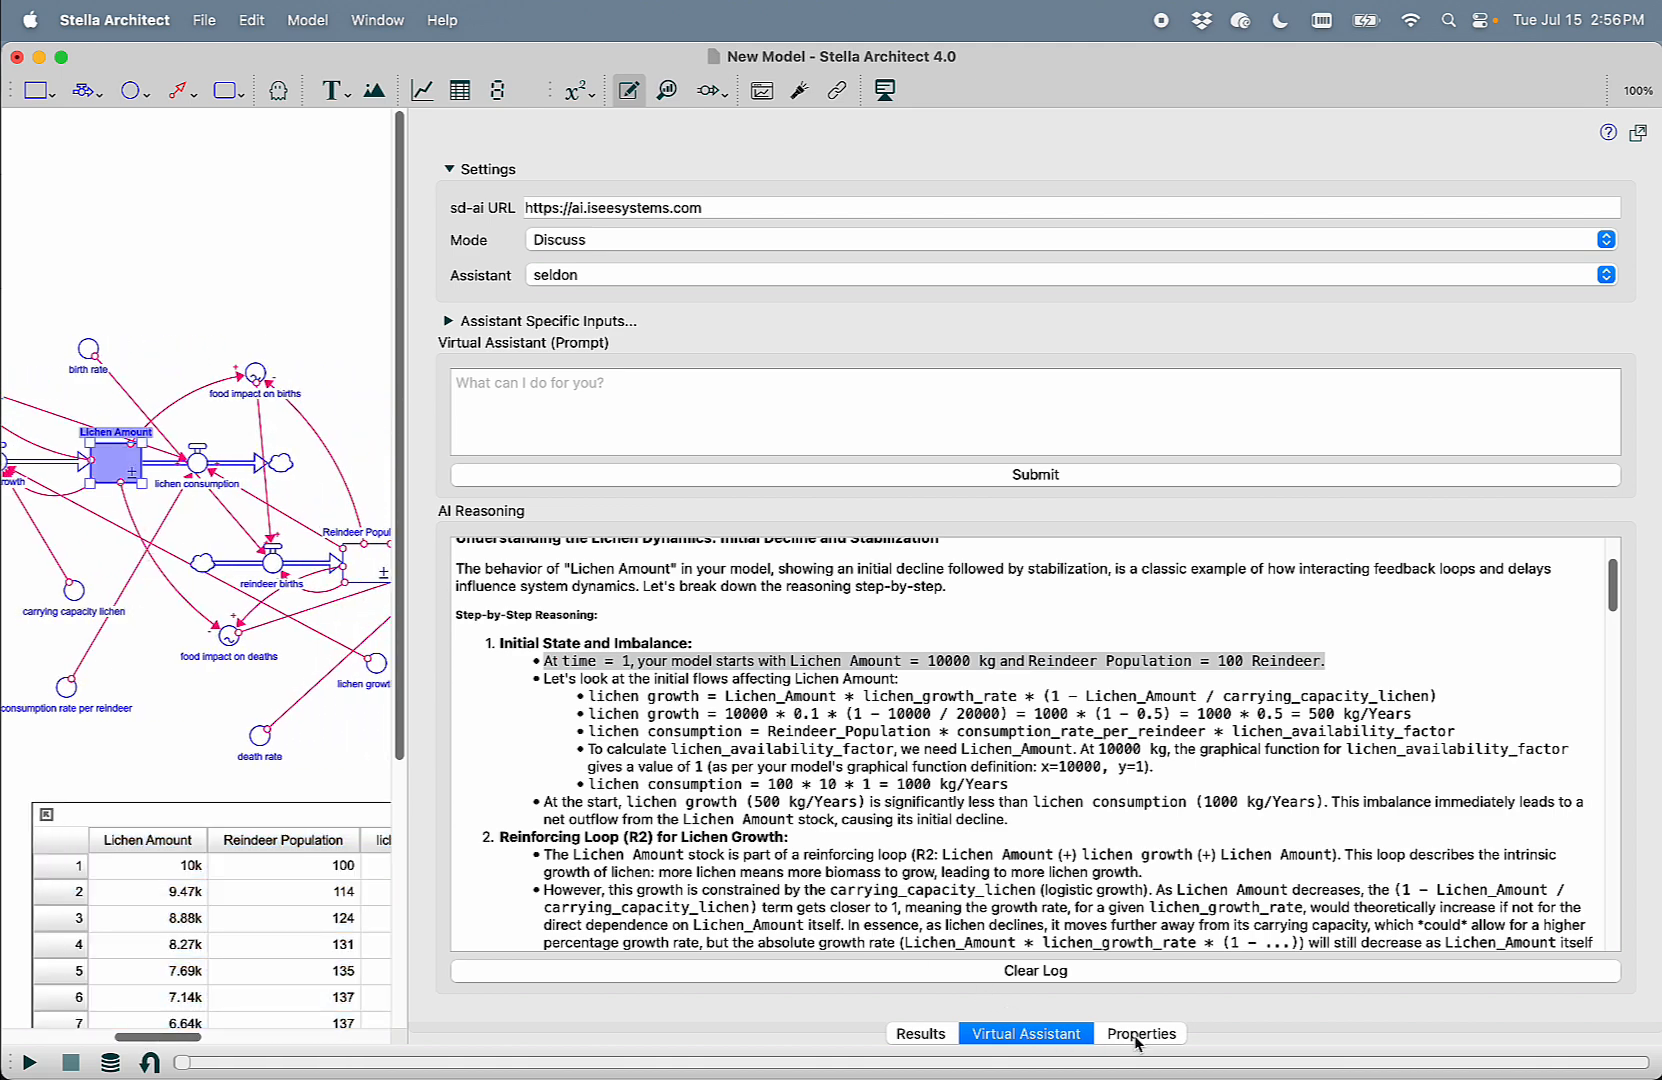
left_click(1140, 1034)
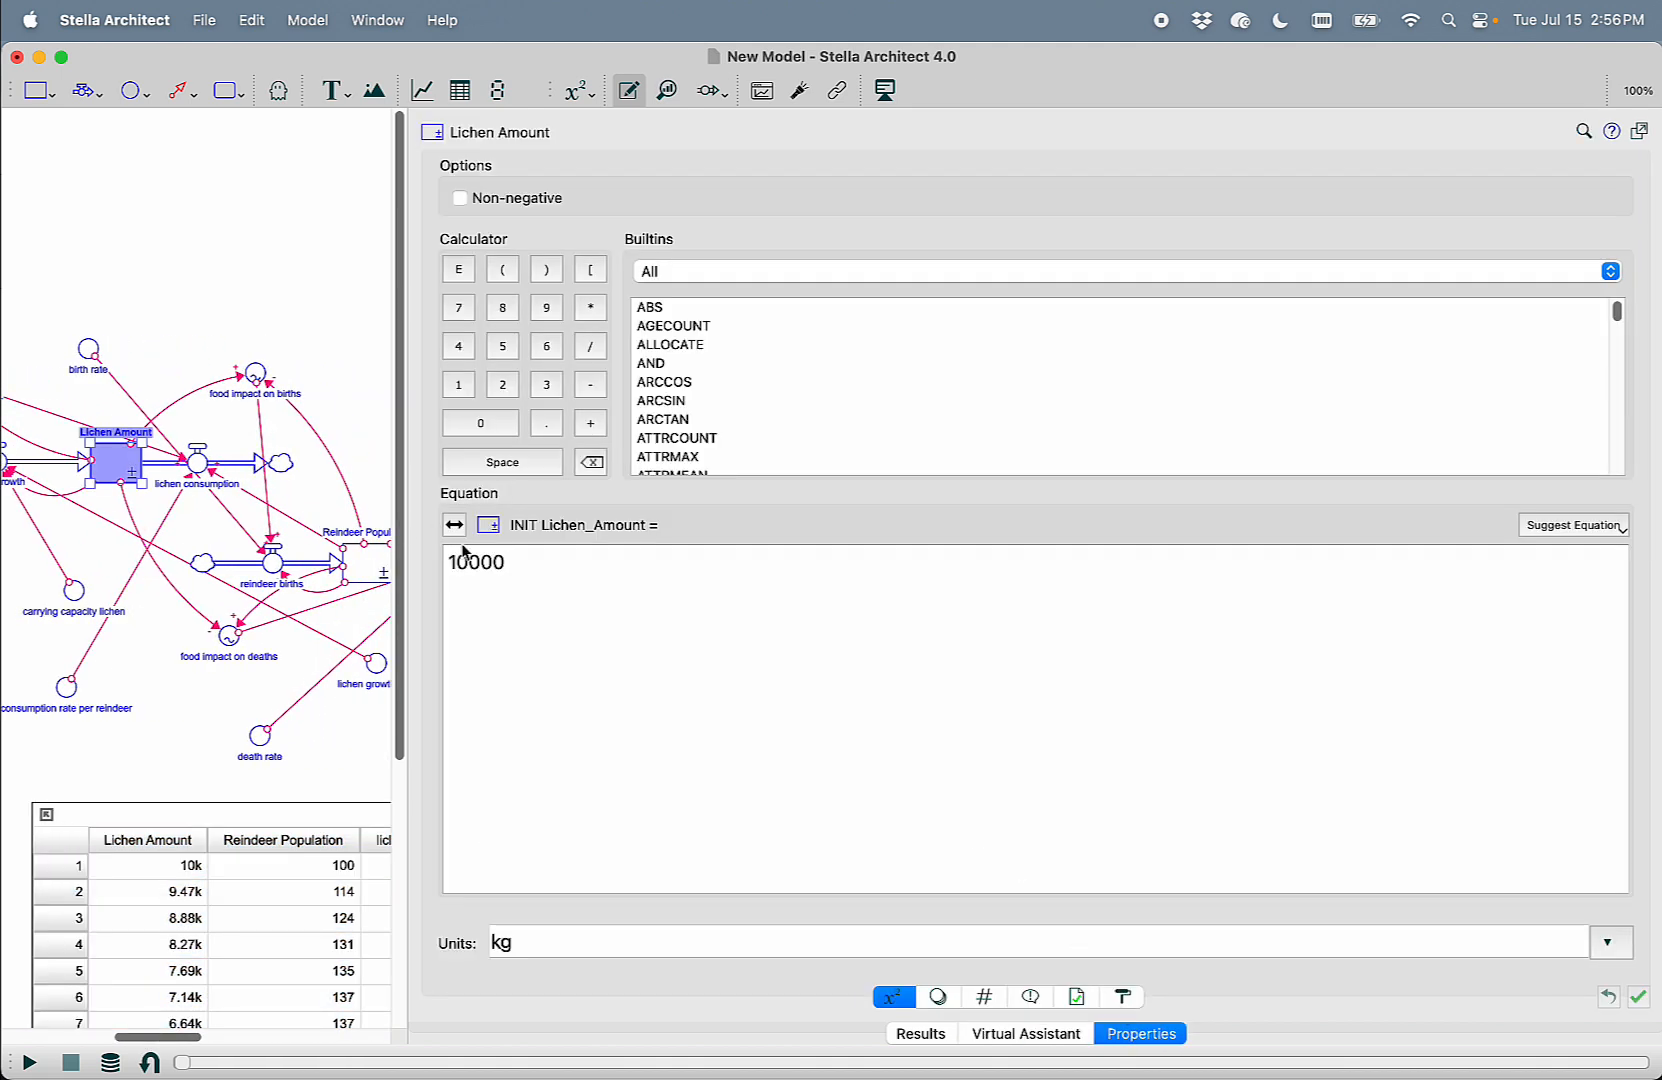
left_click(1024, 1034)
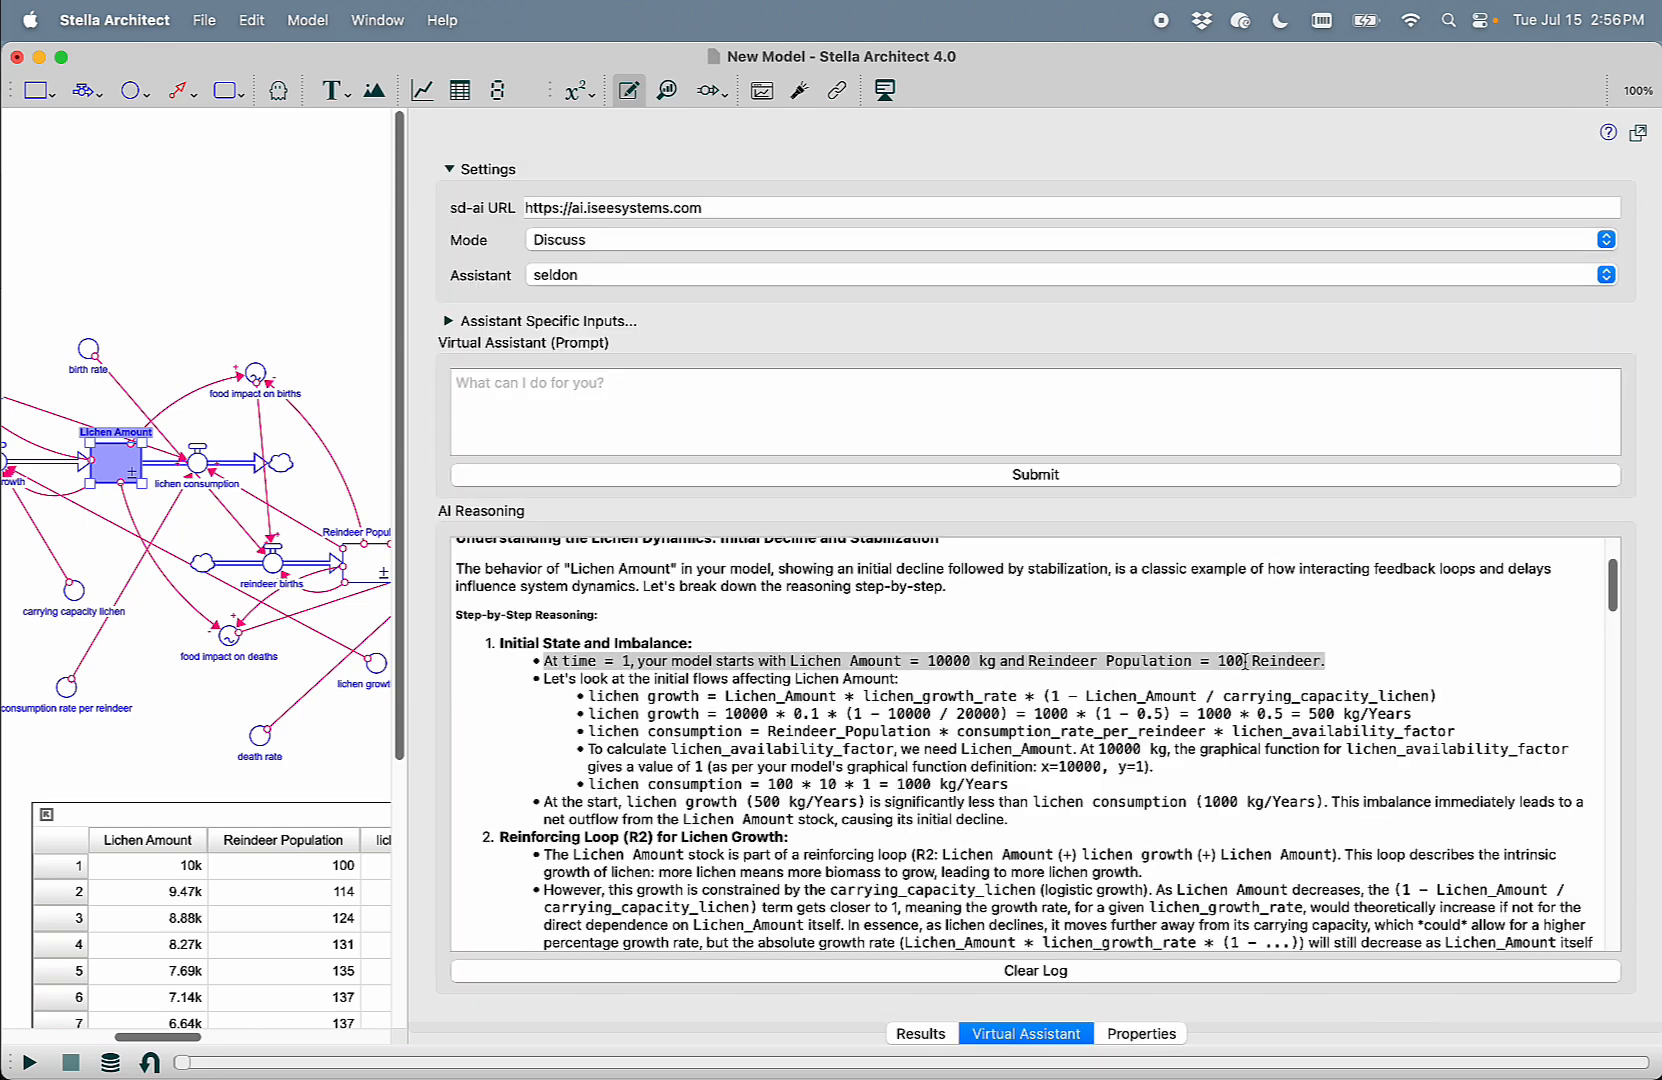
left_click(356, 564)
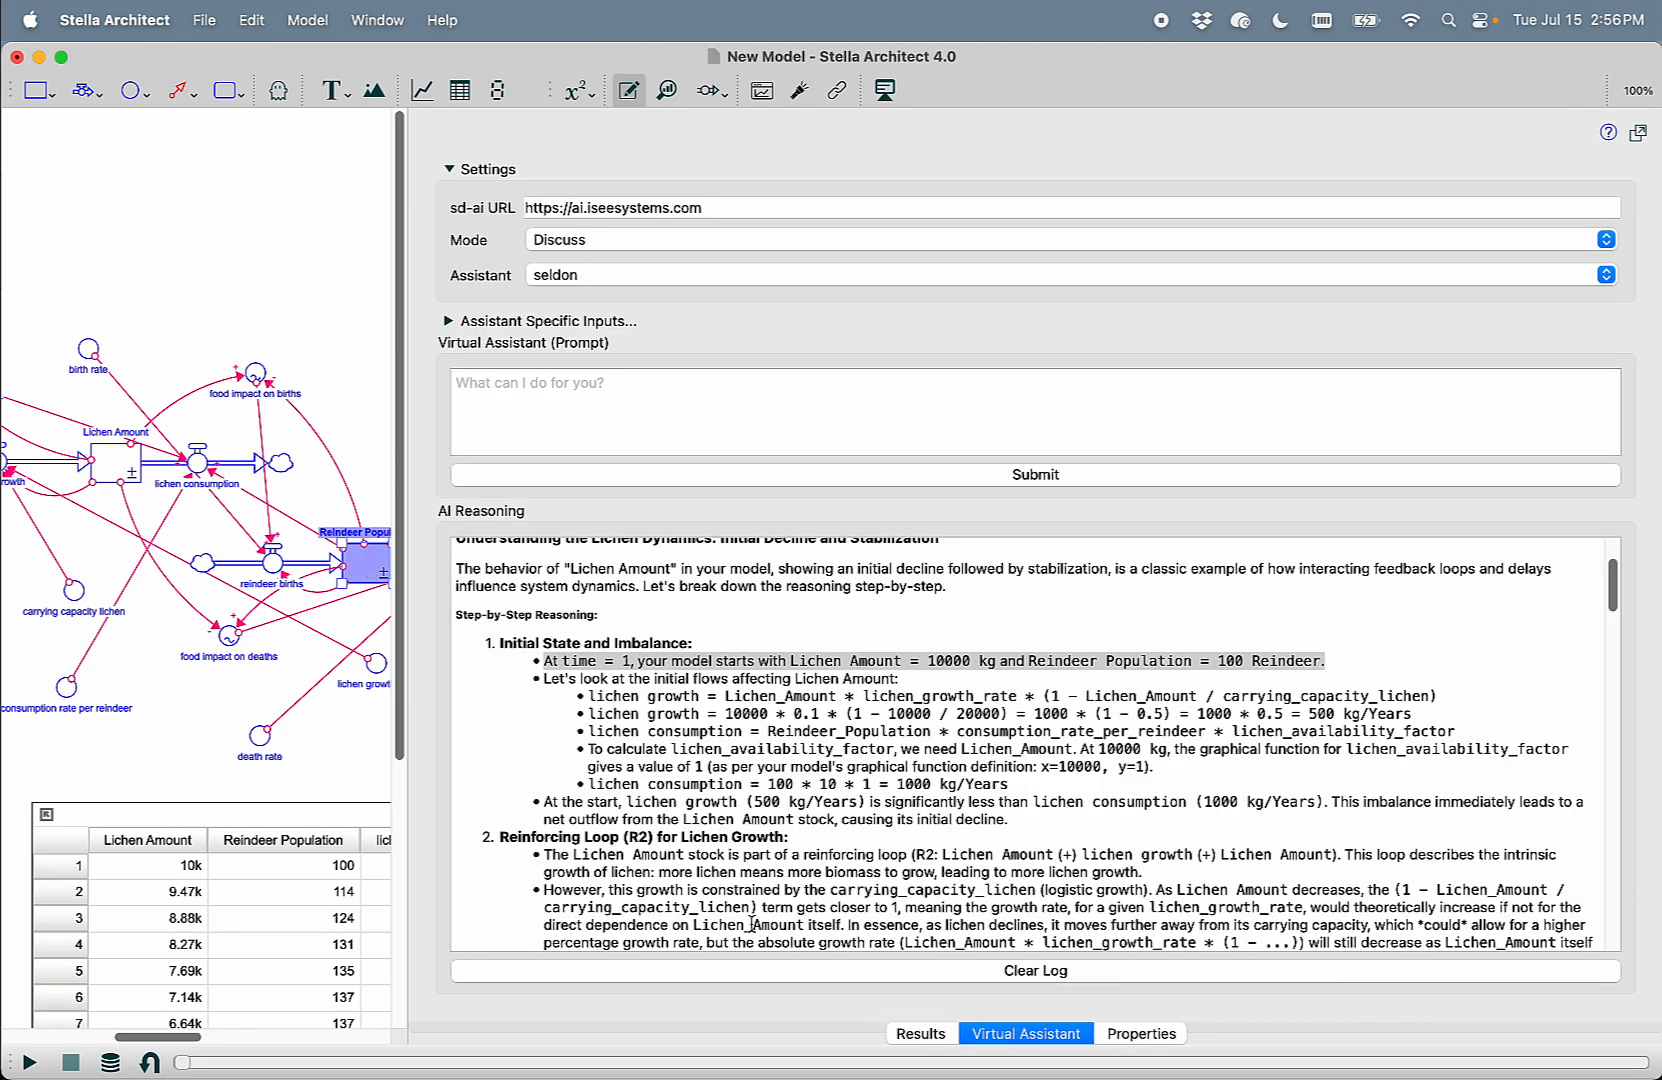
left_click(1140, 1034)
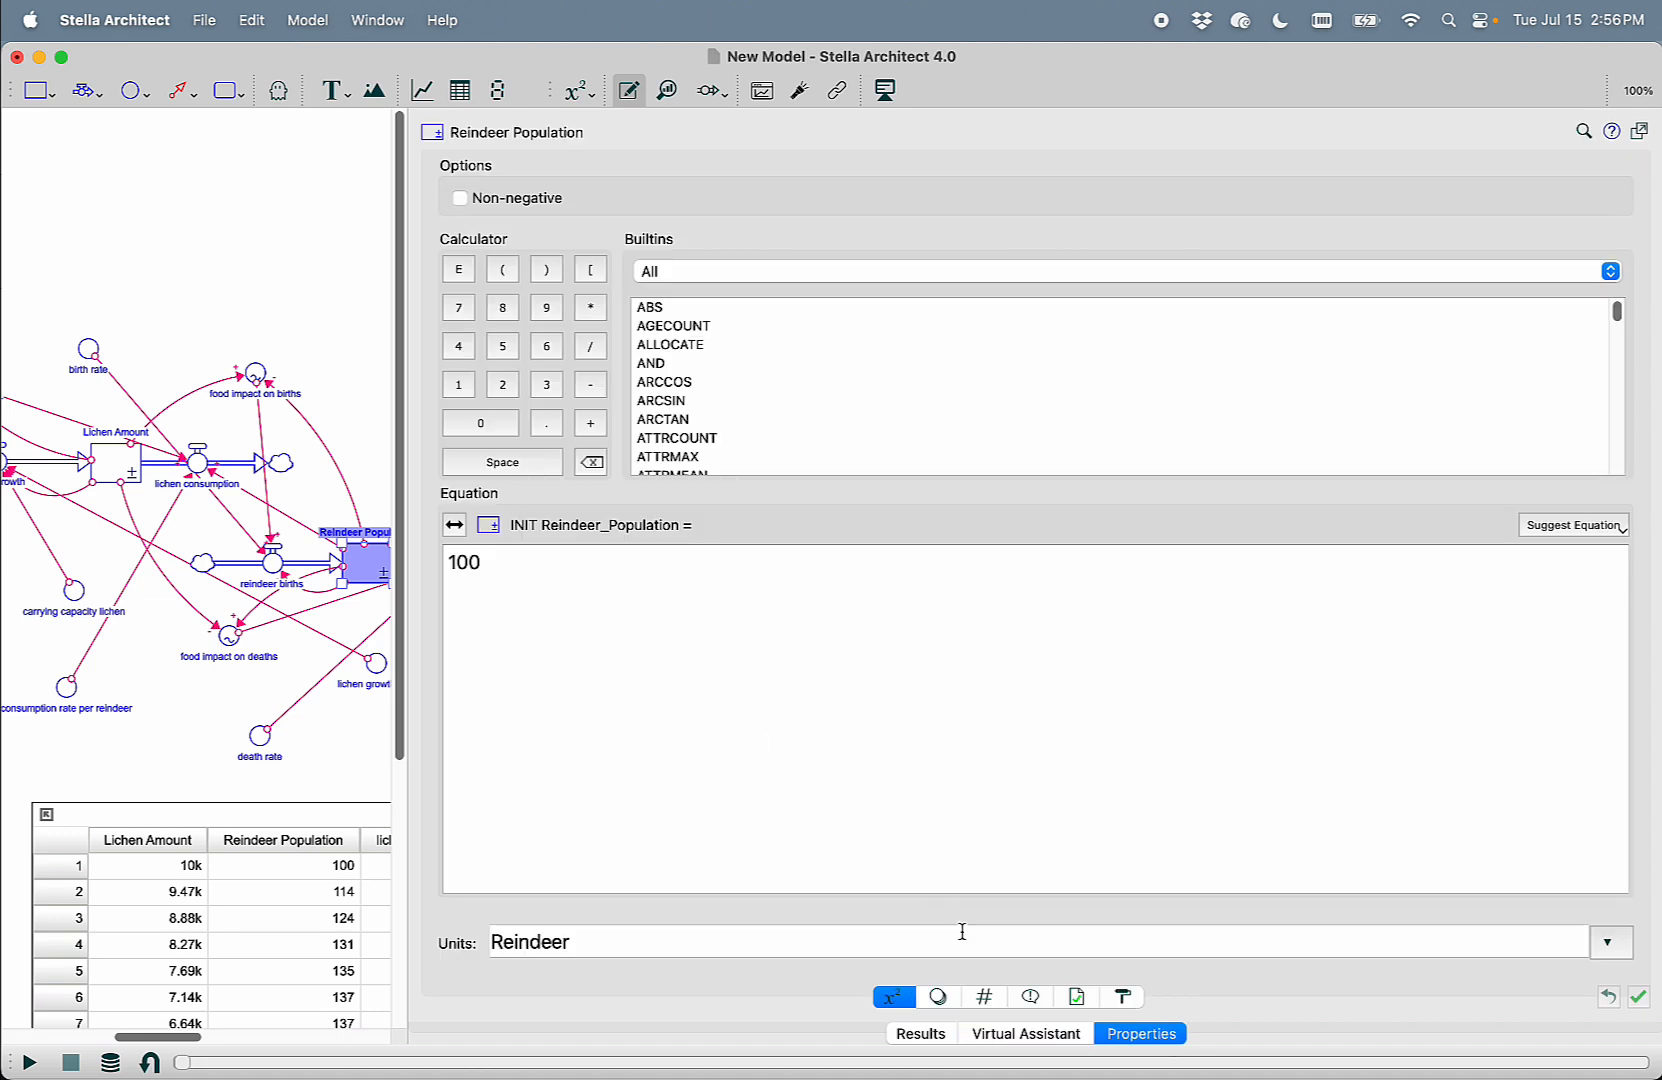
left_click(1024, 1034)
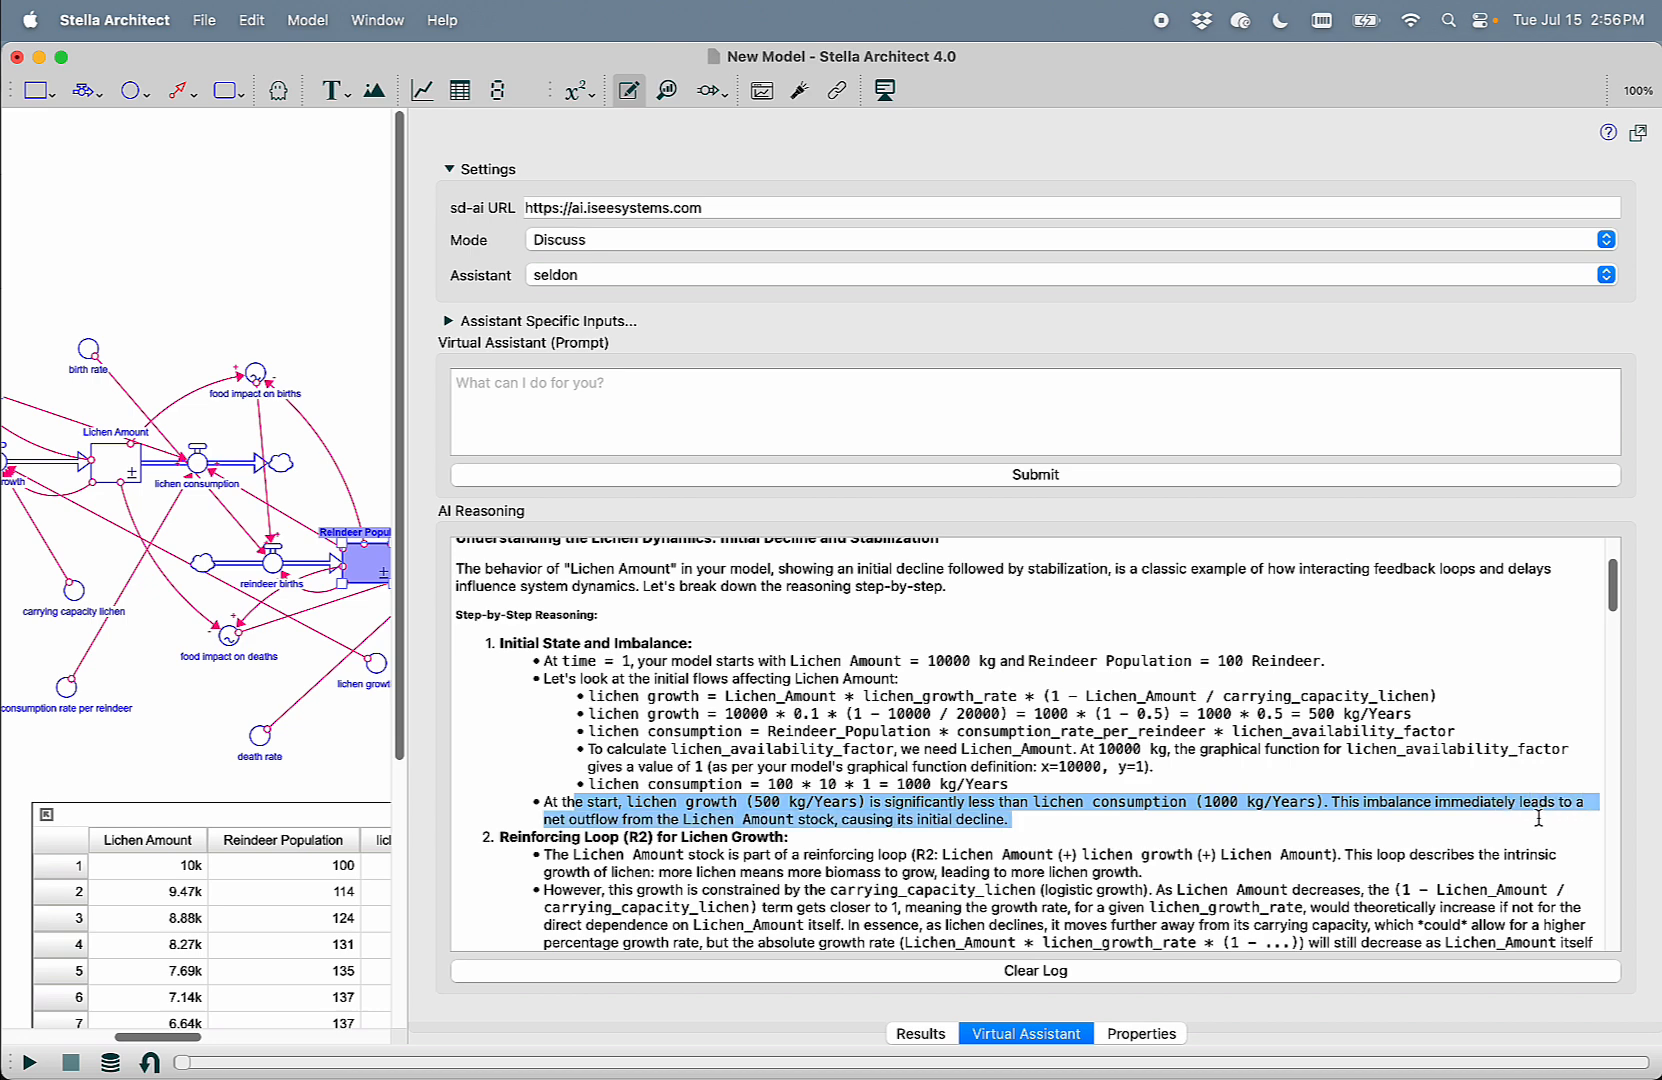
Read further down the assistant's explanation before viewing the Reindeer Population results
scroll("down", 3)
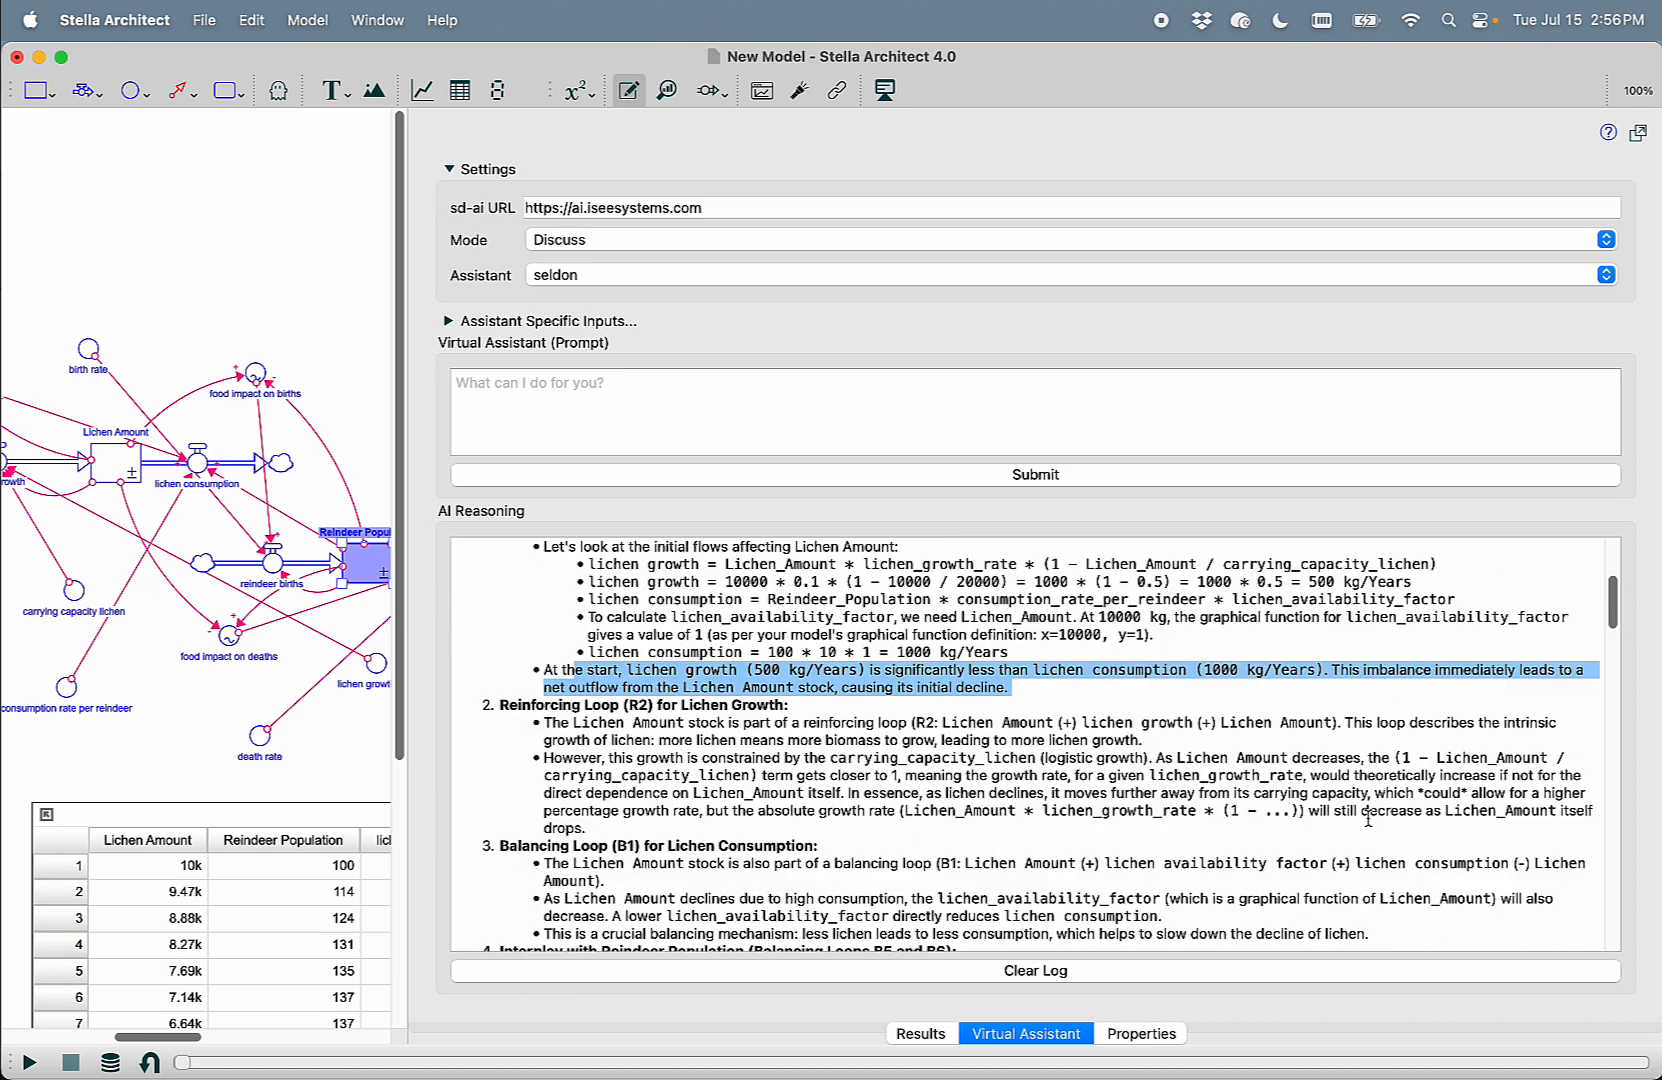
scroll("down", 3)
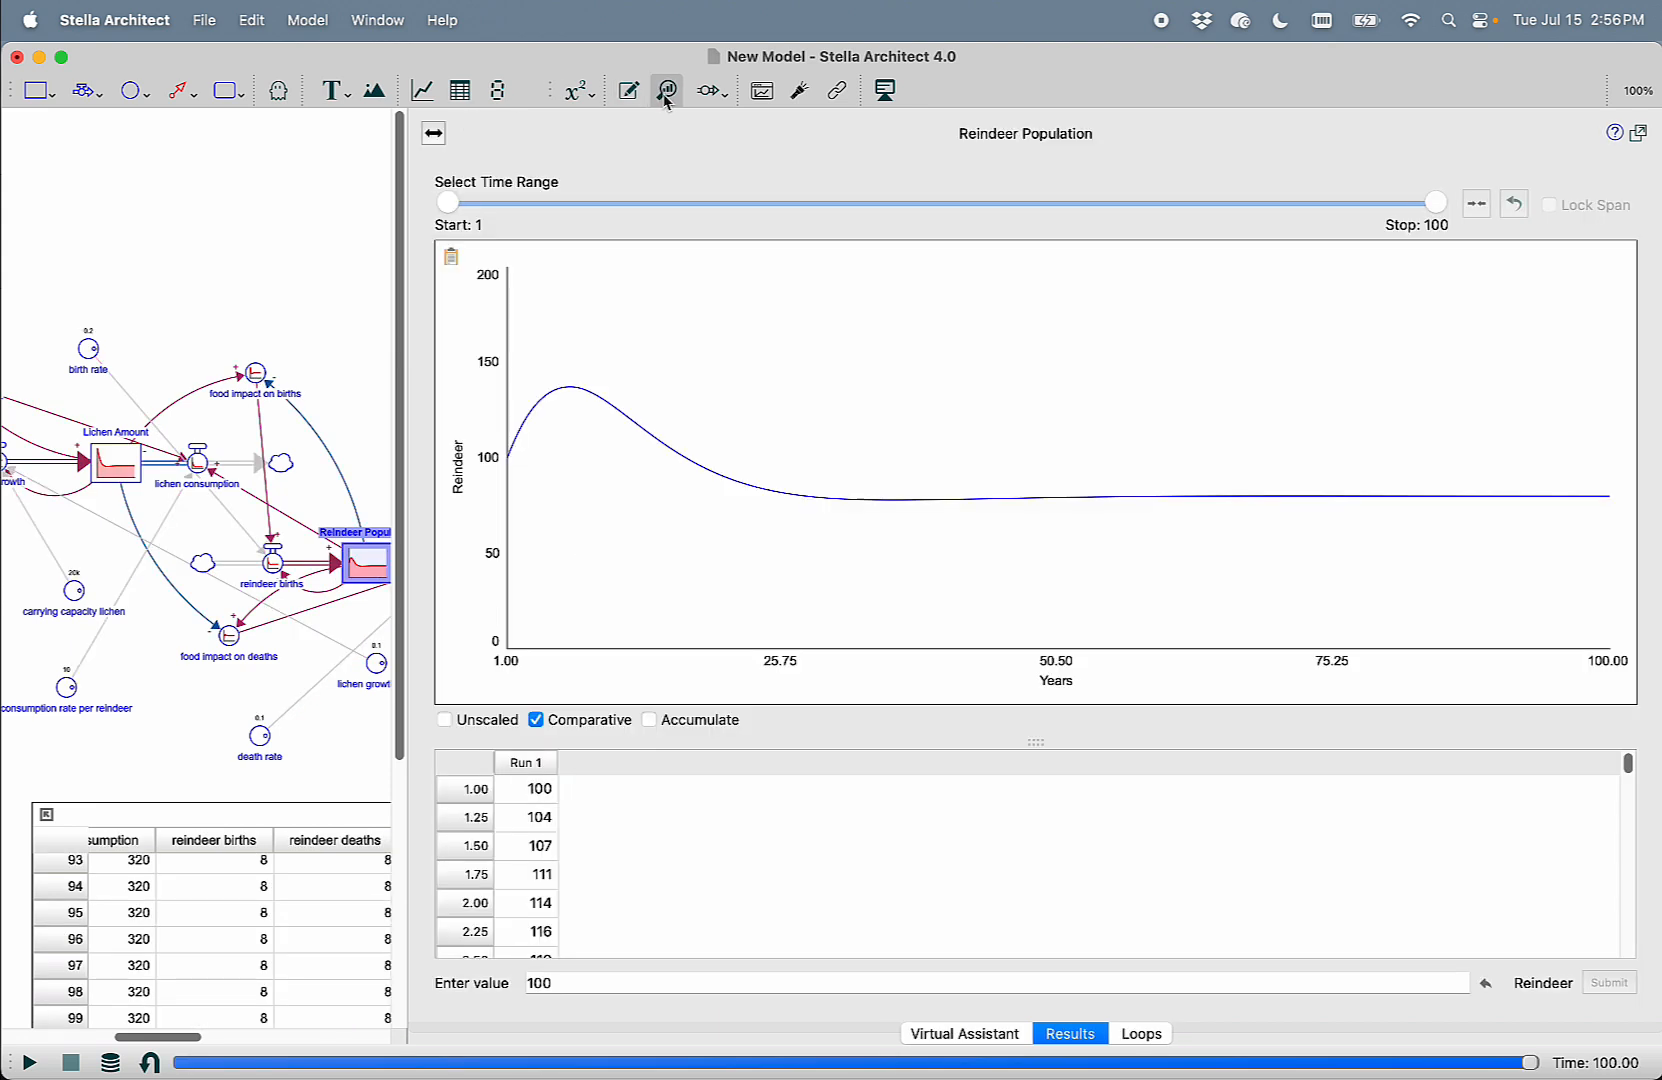
Highlight the R2 lichen growth reinforcing loop in loop dominance analysis, then return to its explanation
left_click(1140, 1034)
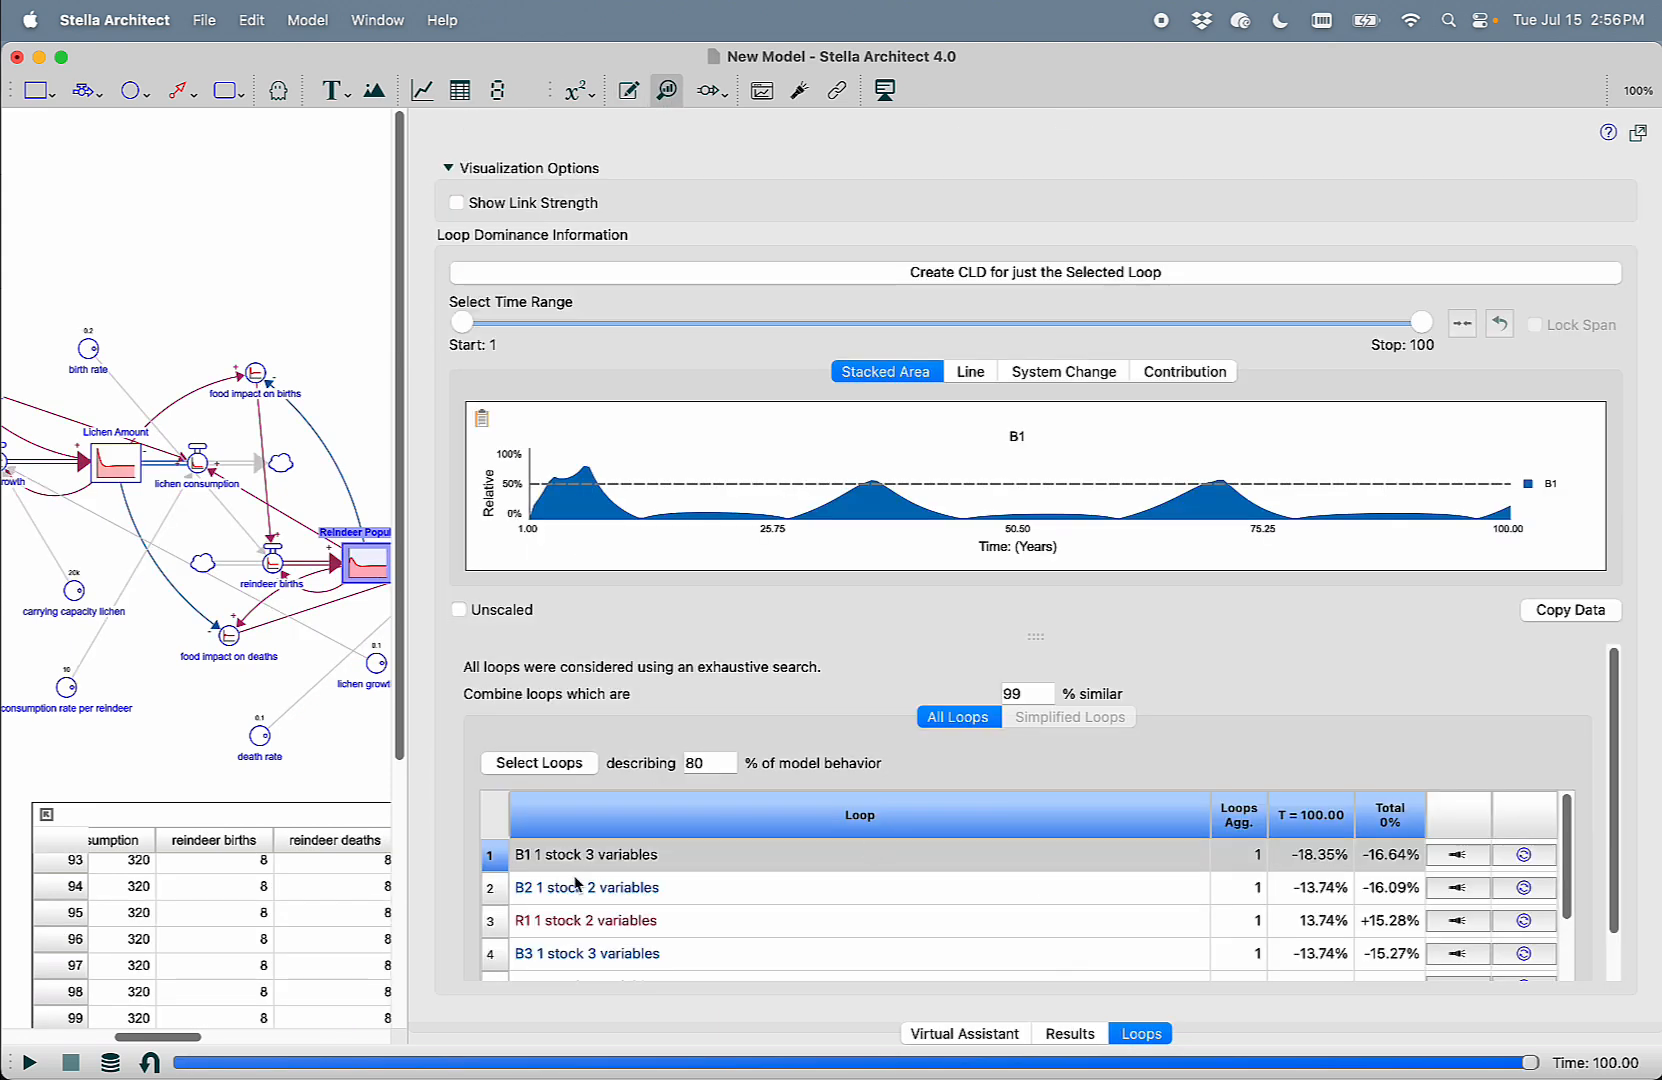
left_click(586, 918)
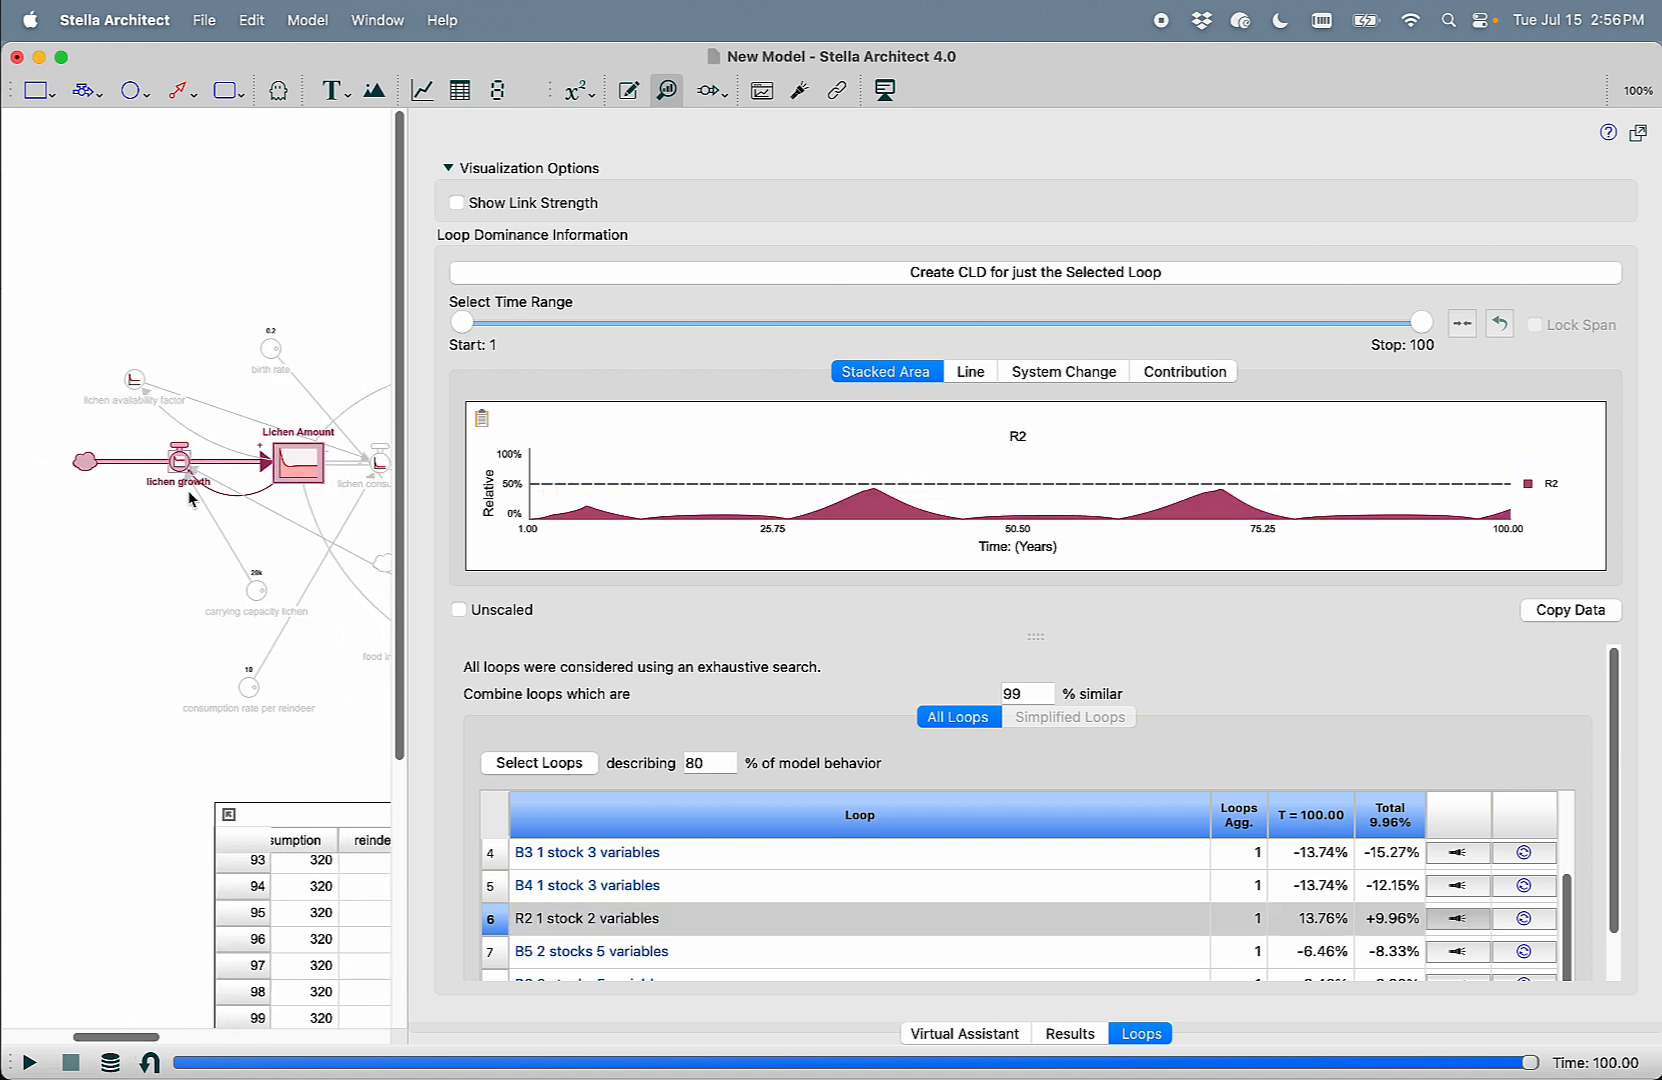
mouse_move(190, 504)
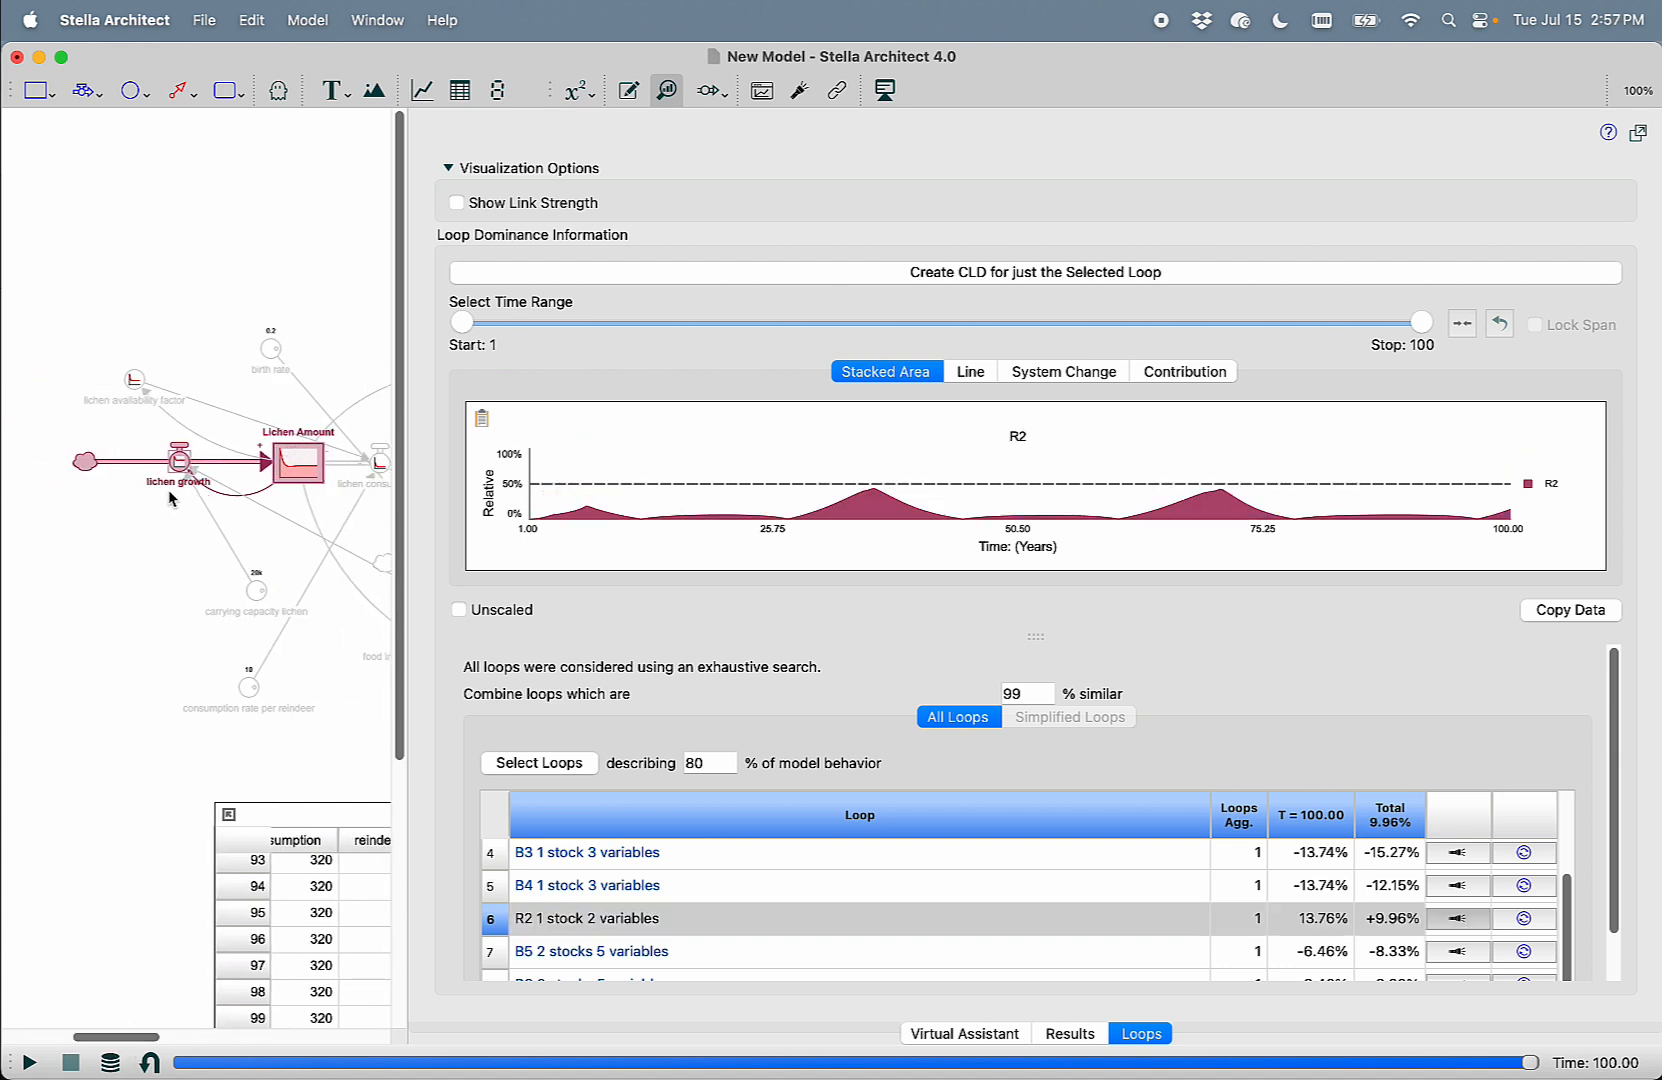
mouse_move(480, 518)
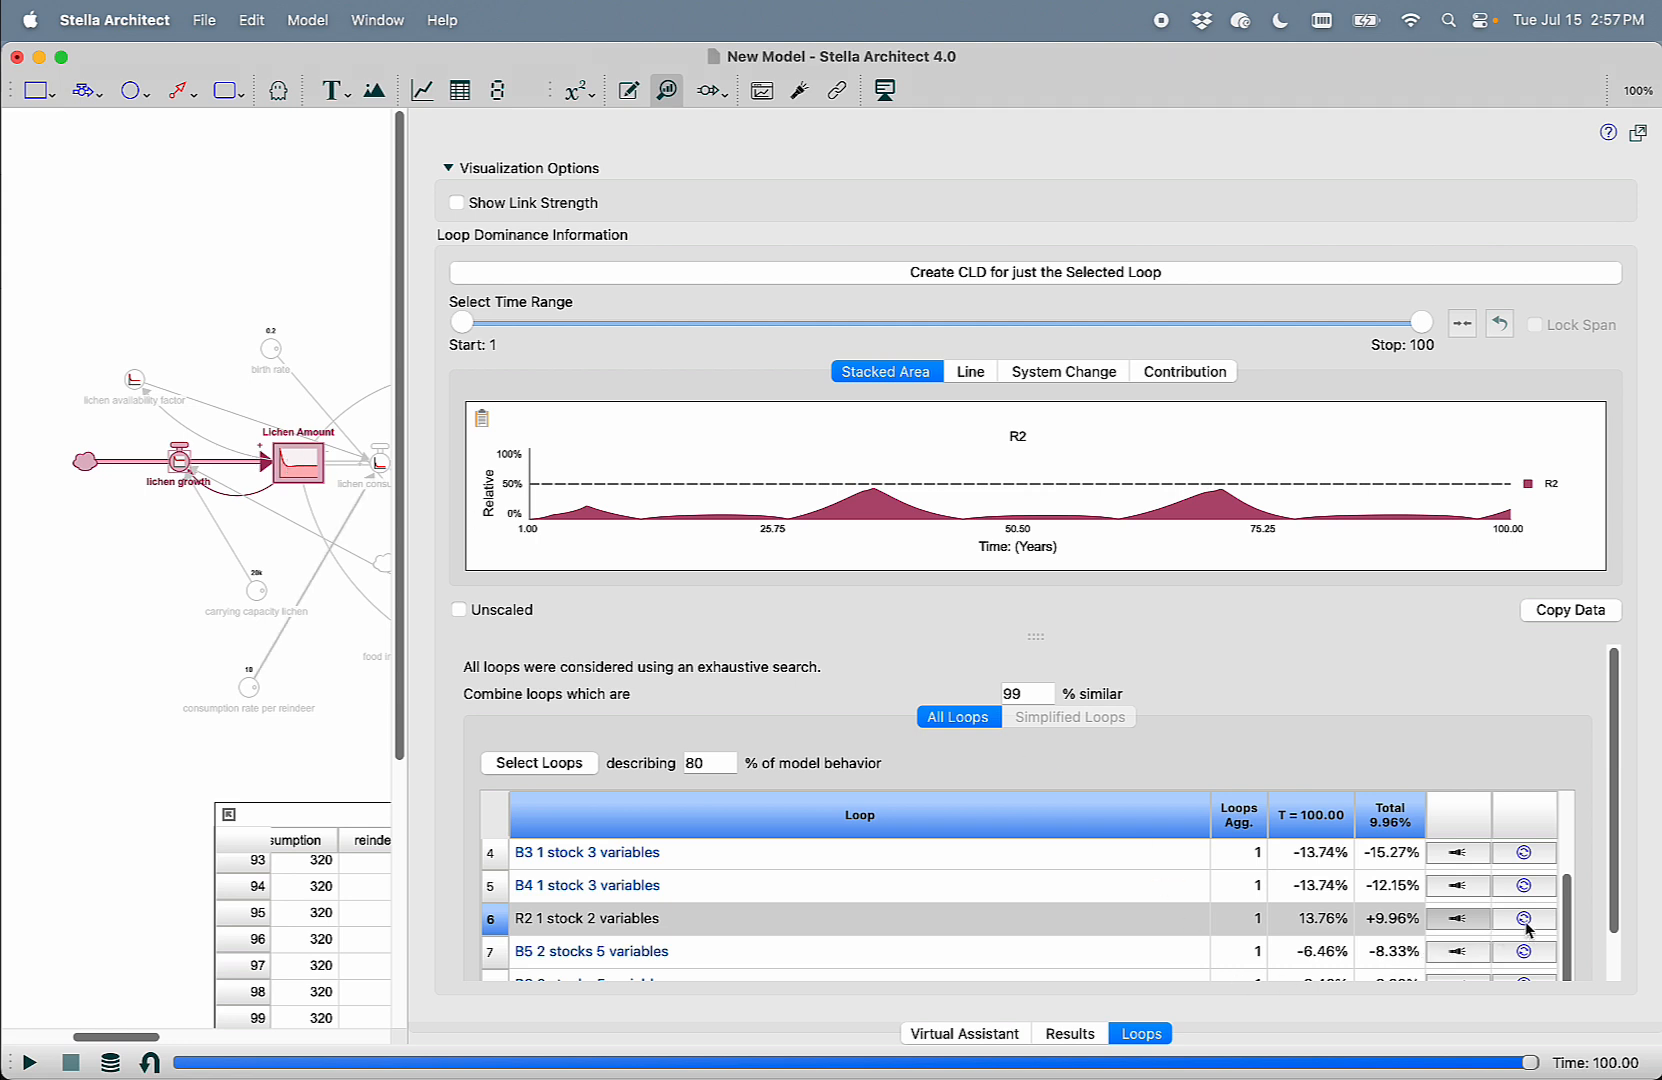
mouse_move(1526, 924)
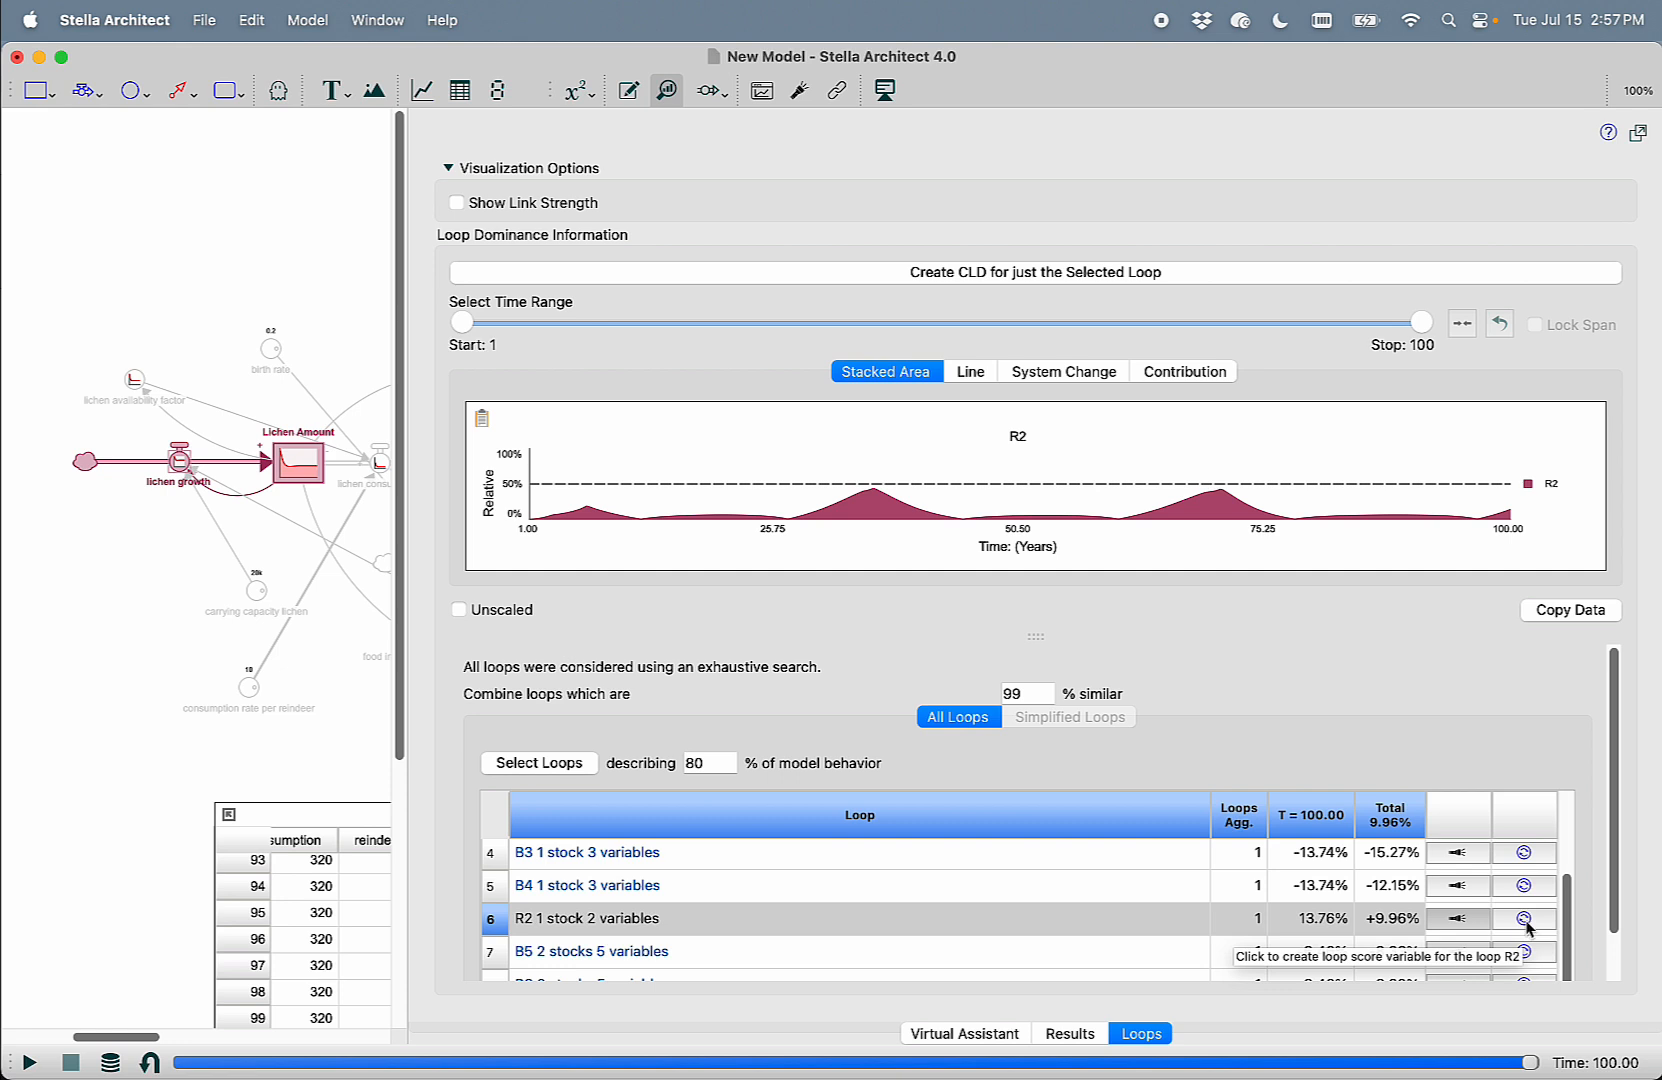
mouse_move(1536, 936)
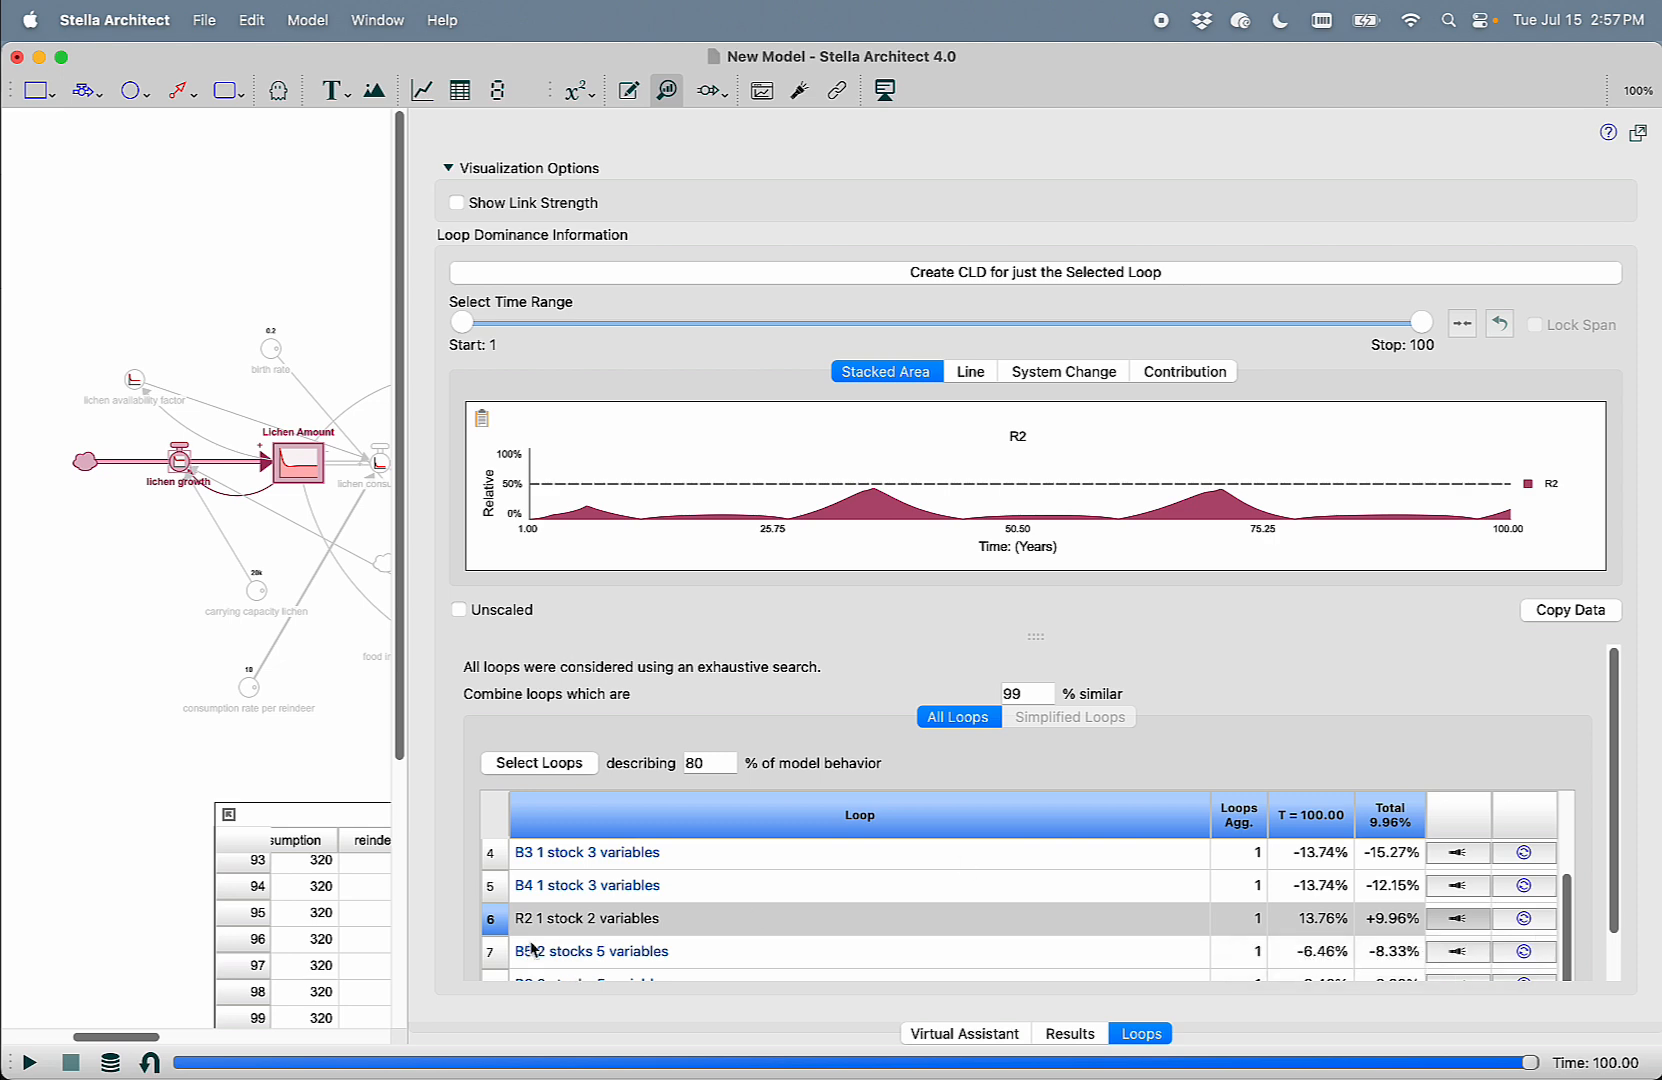
left_click(964, 1034)
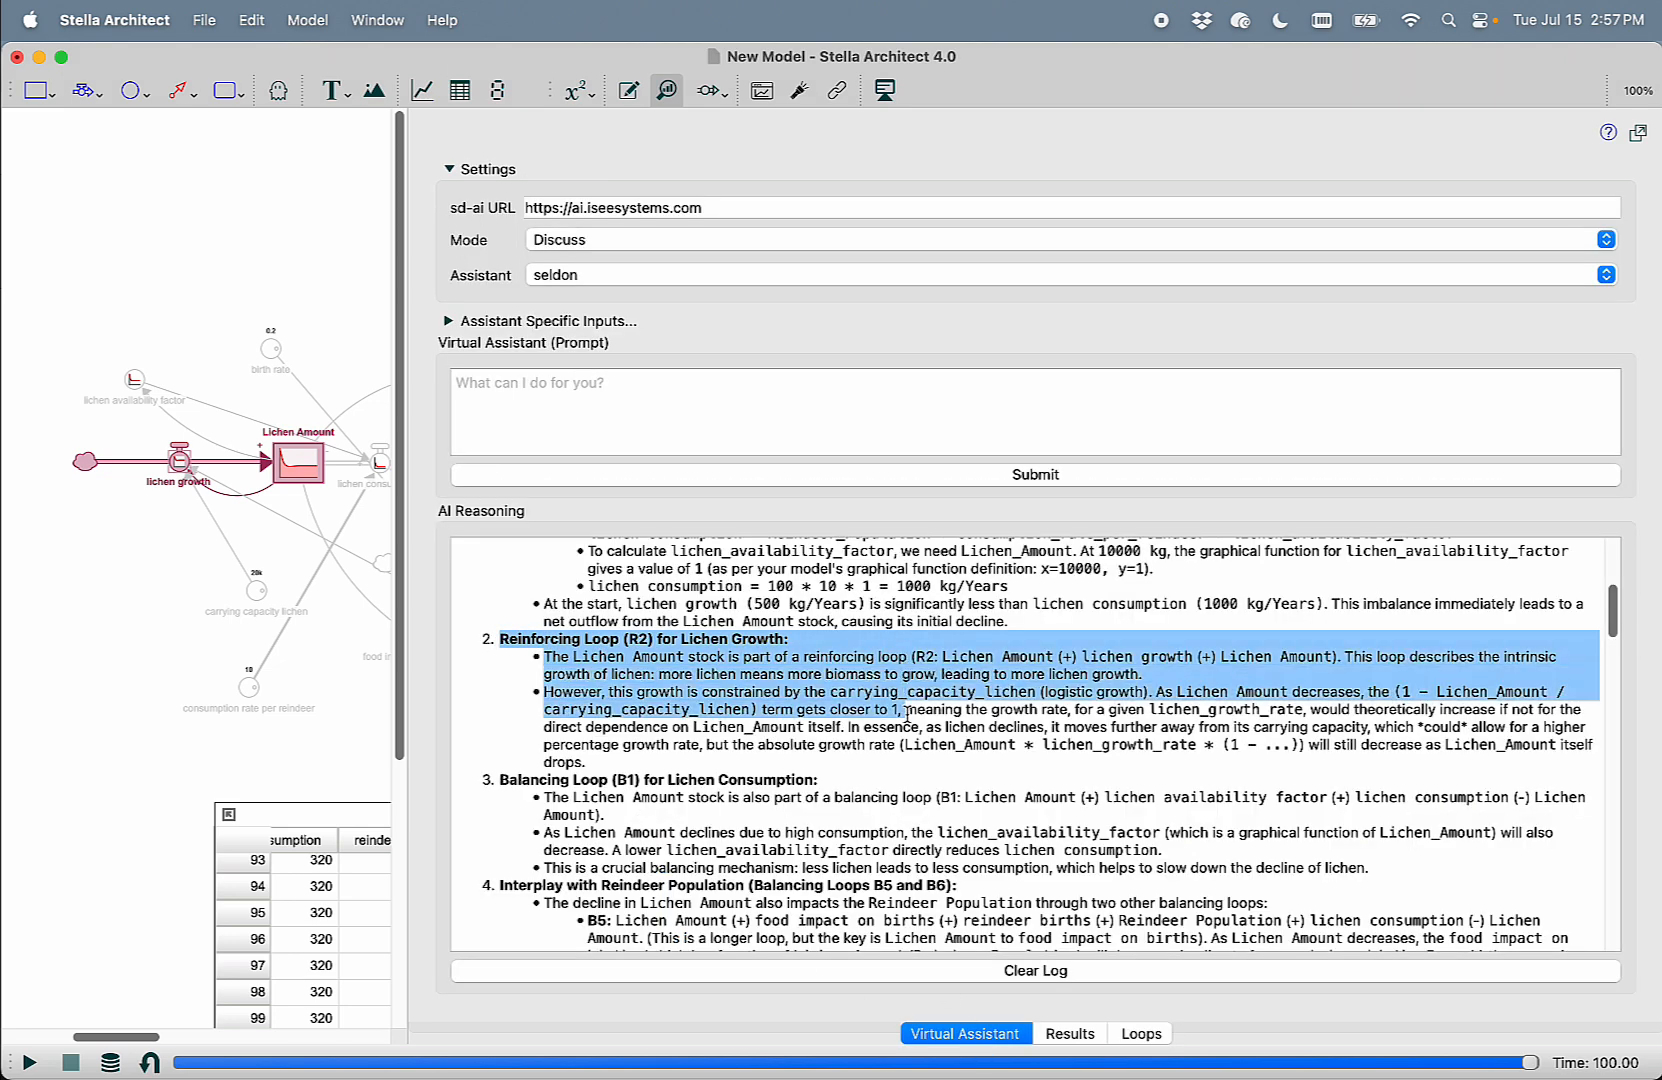
scroll("down", 3)
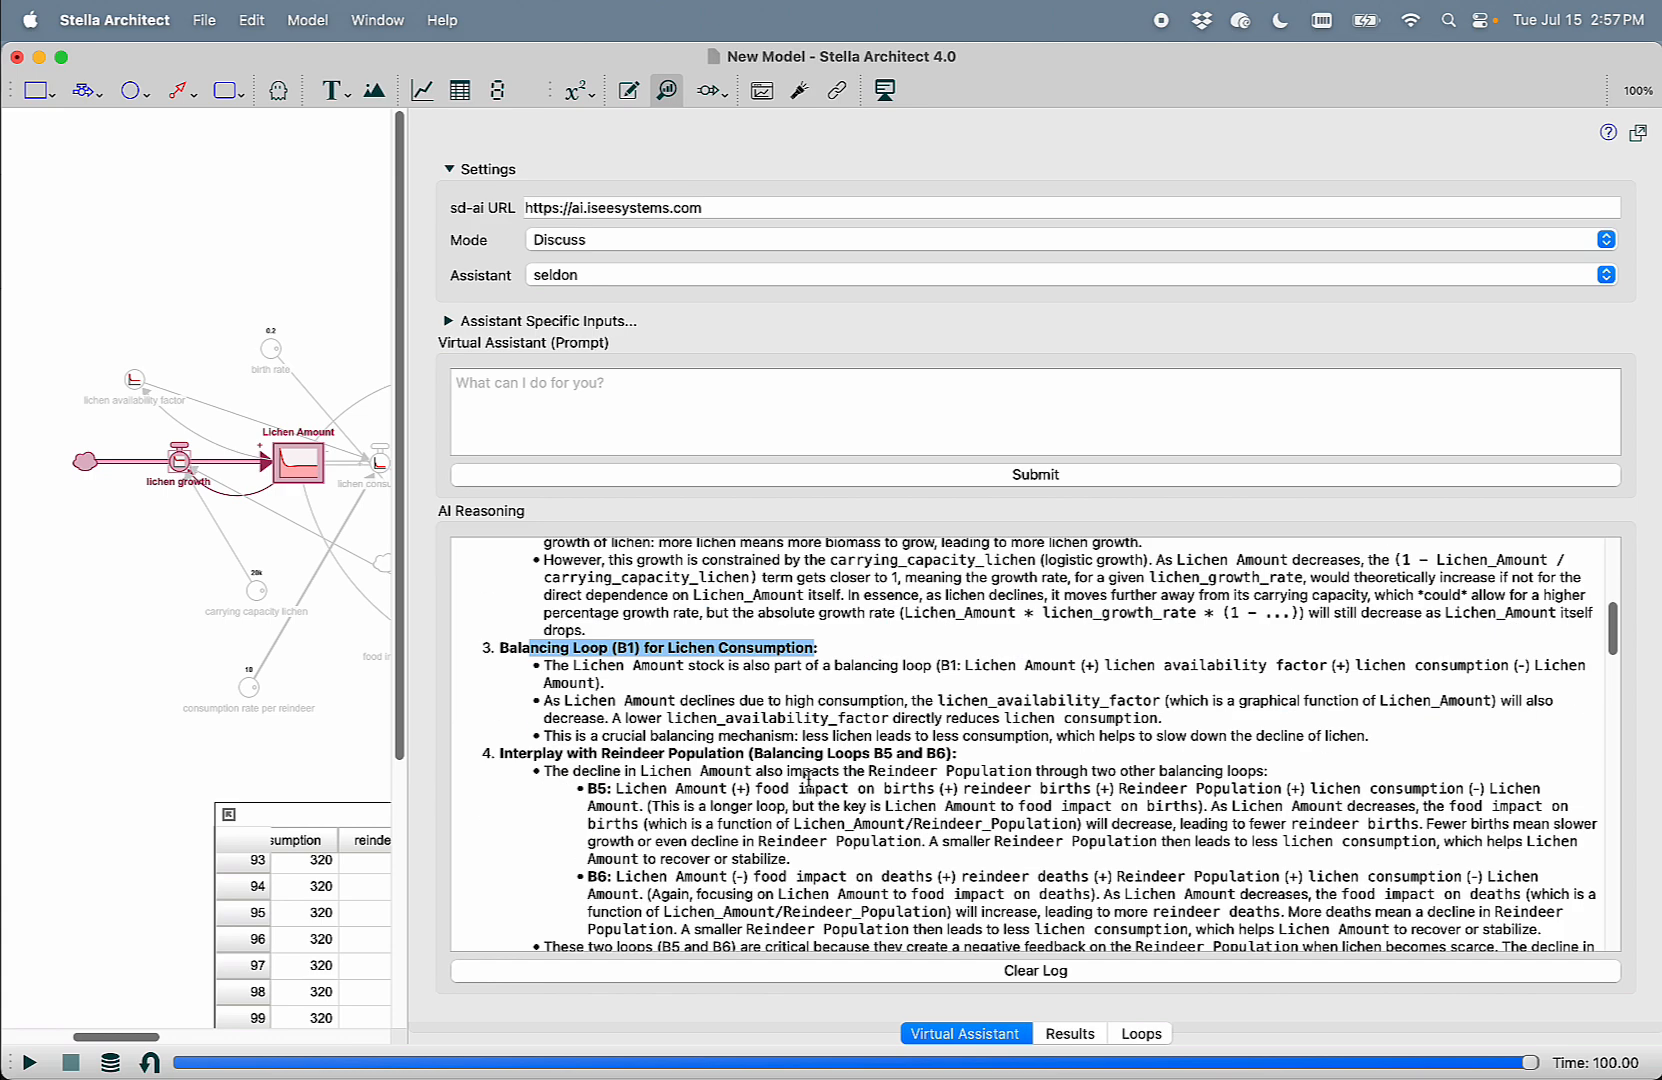
scroll("down", 3)
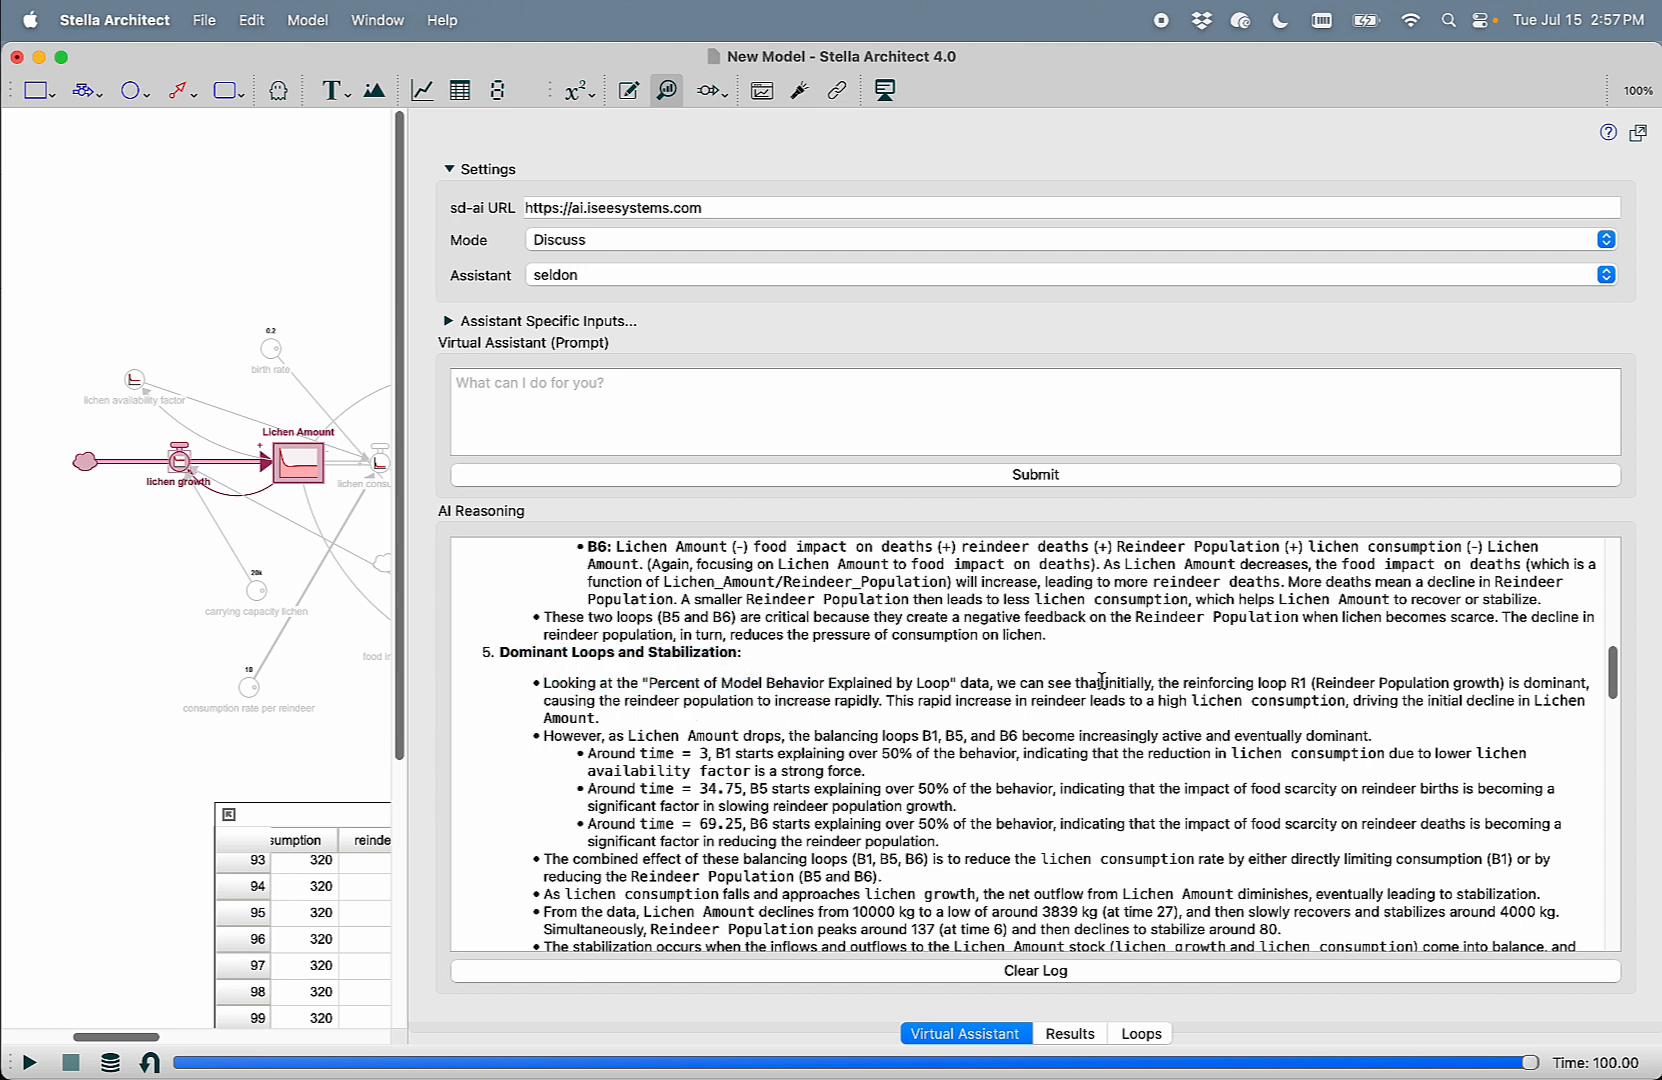
mouse_move(610, 716)
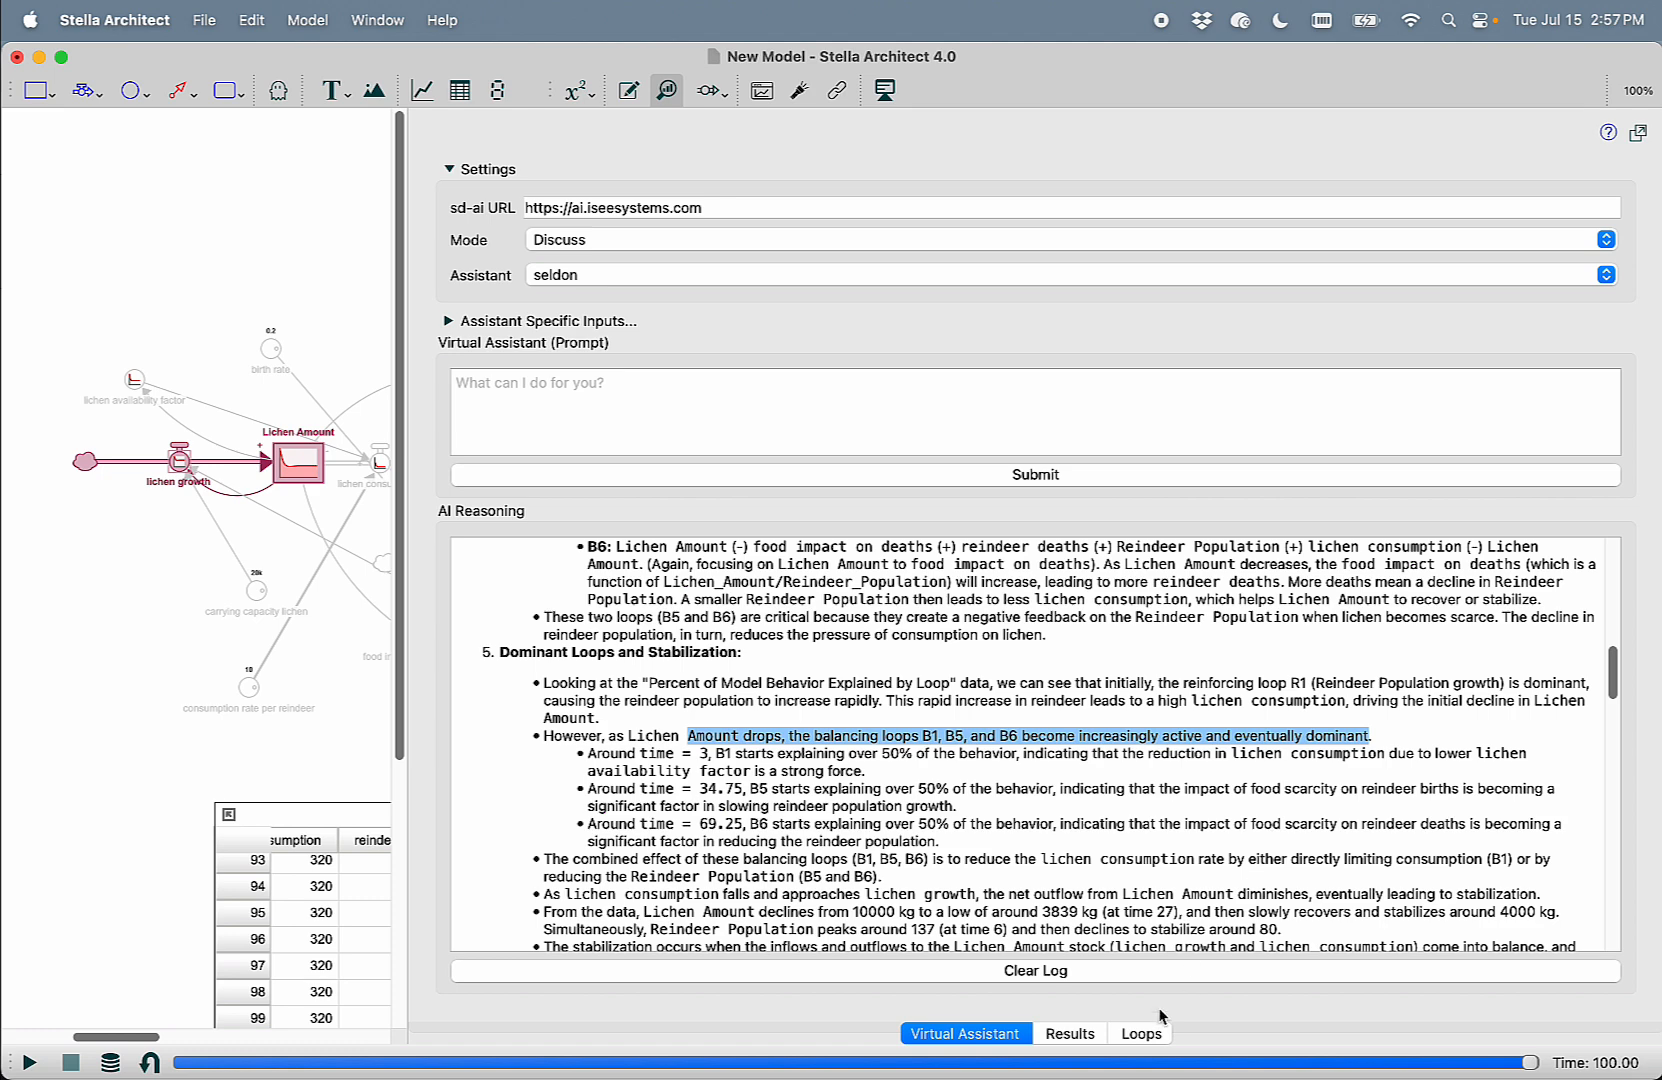
Show the loop dominance analysis chart with all loops selected
left_click(1140, 1034)
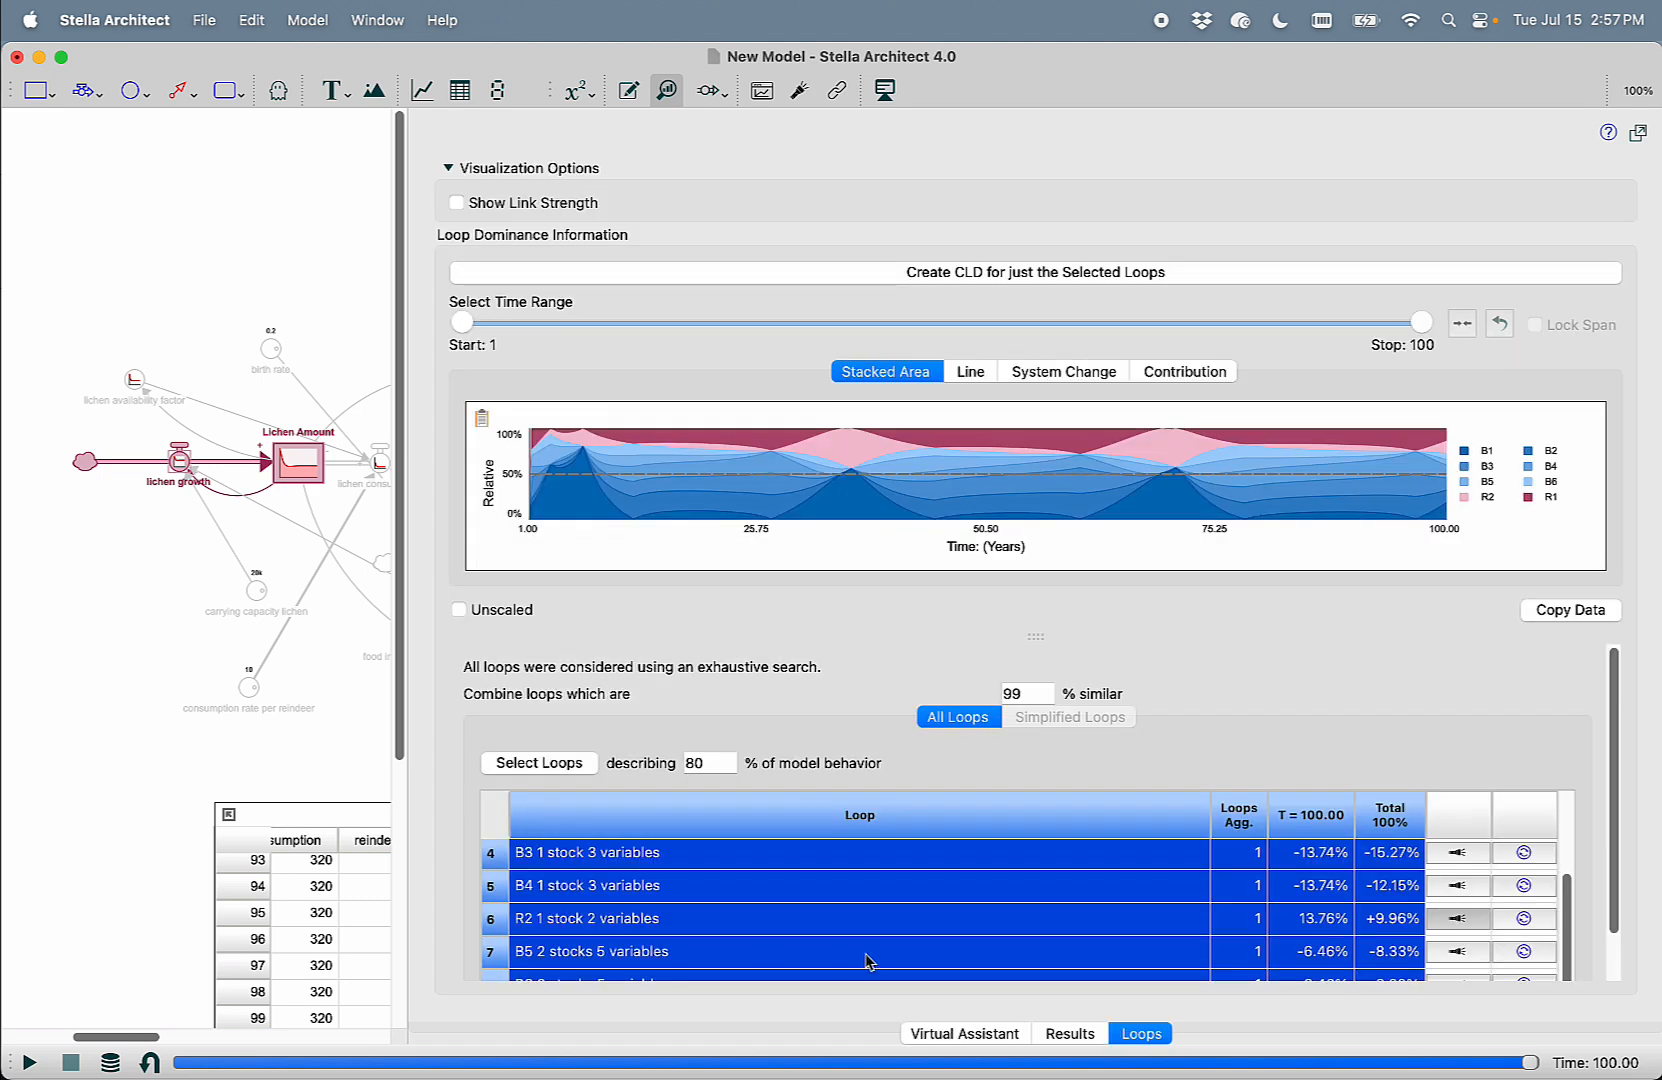
mouse_move(640, 426)
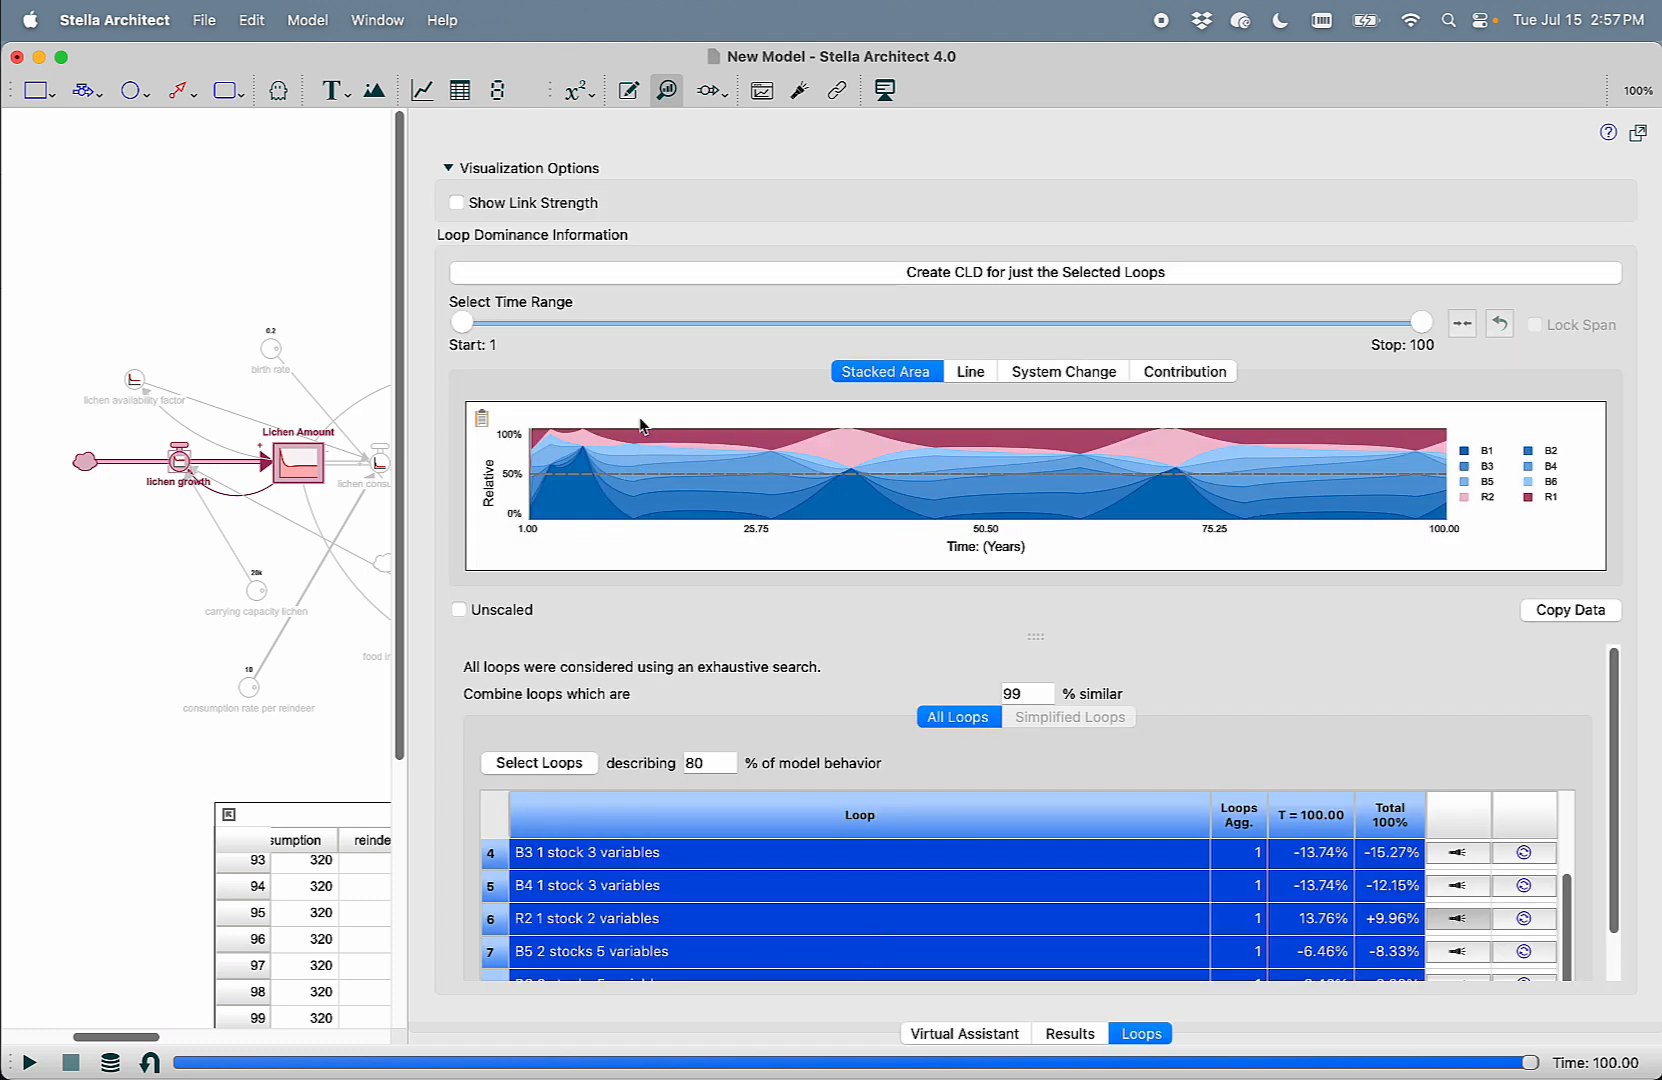
mouse_move(1416, 330)
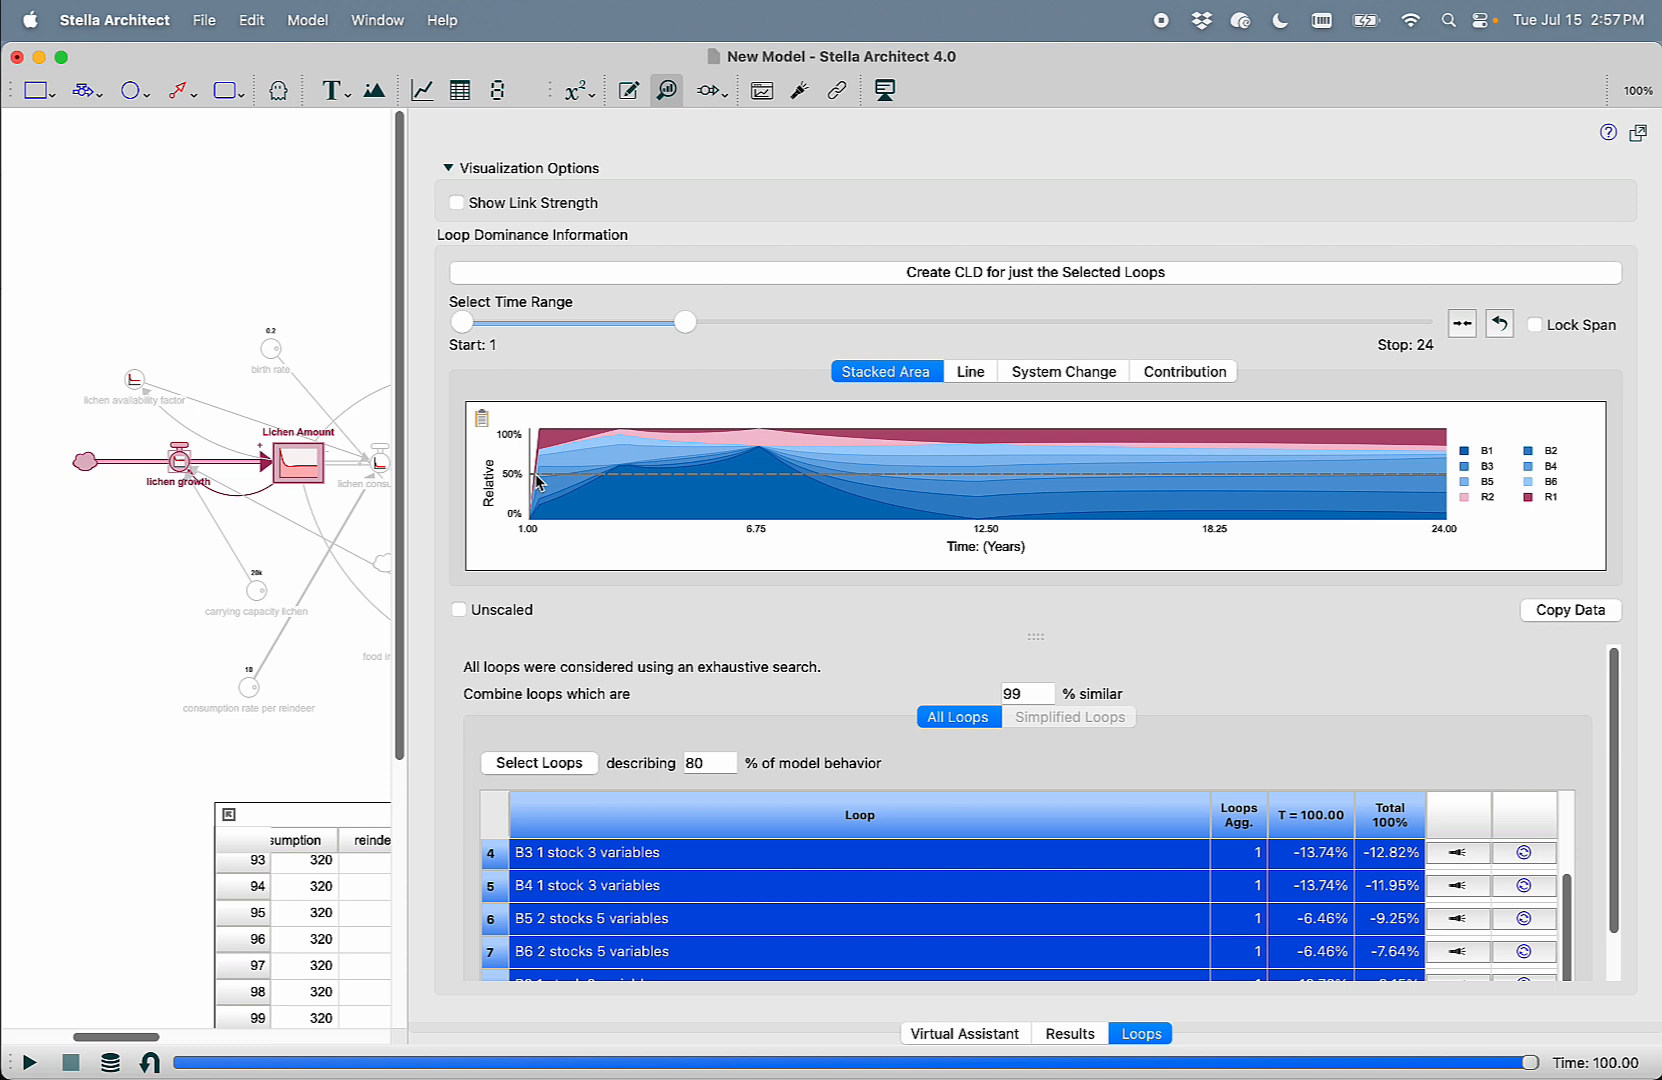
mouse_move(936, 496)
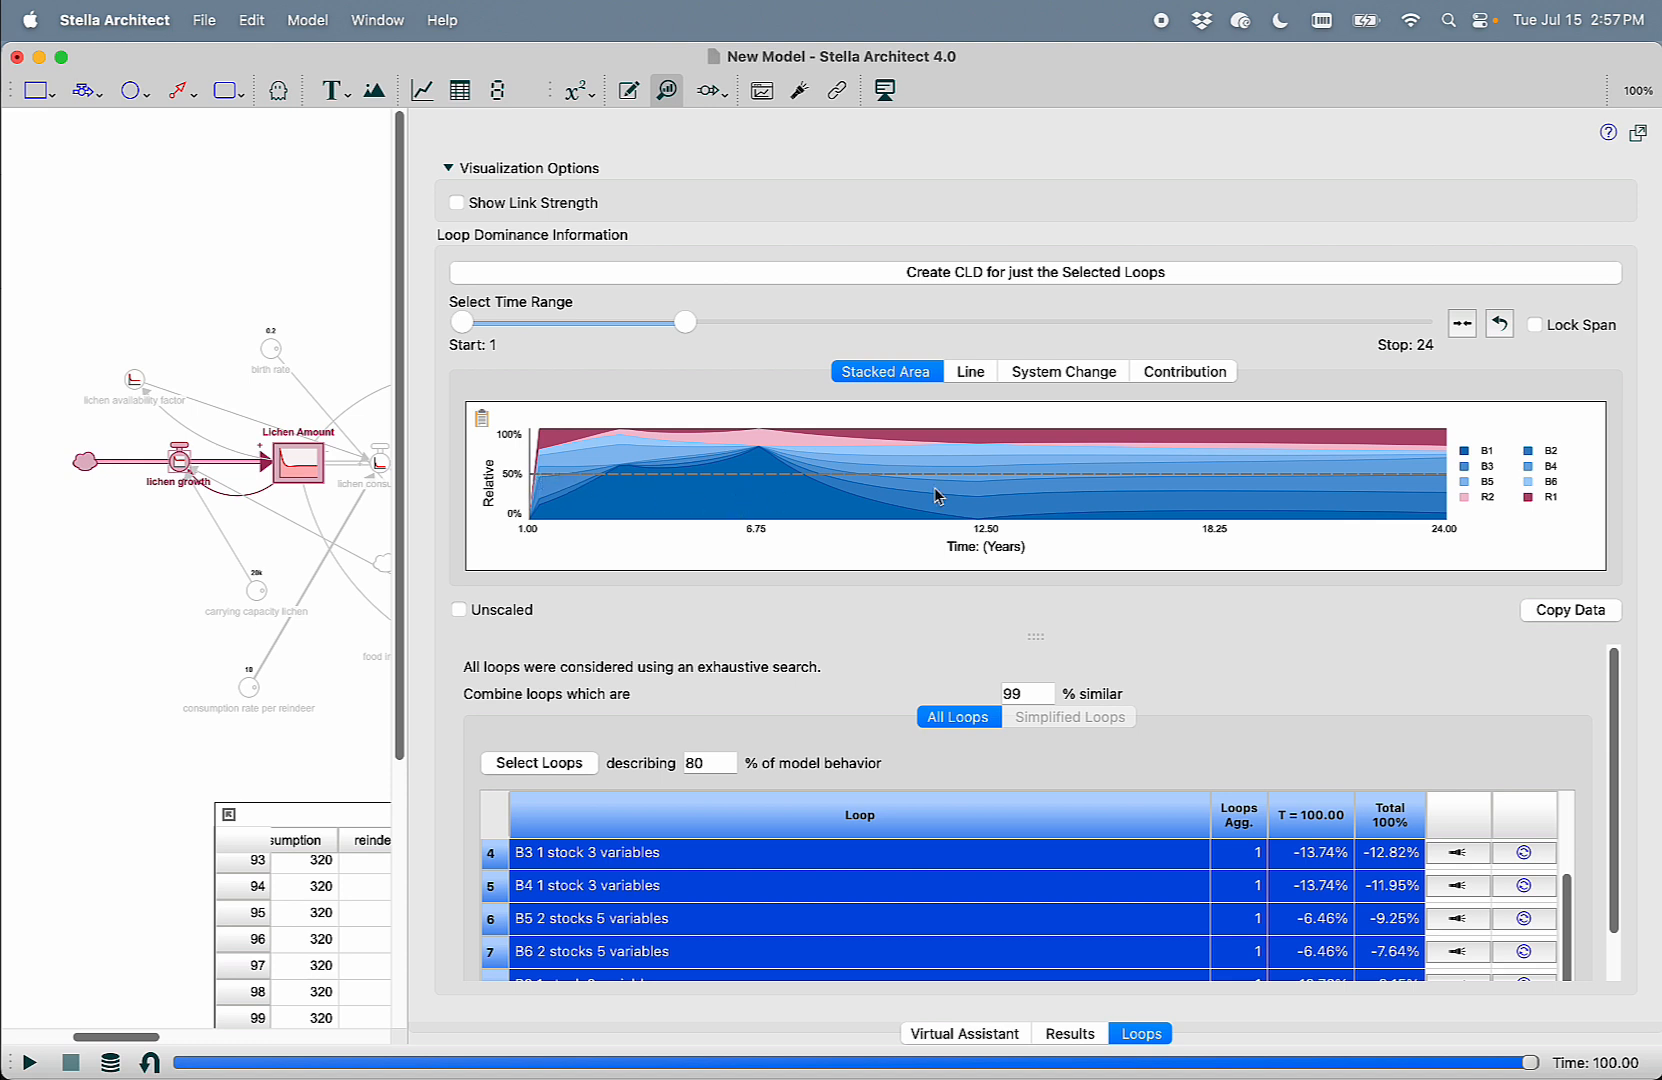
mouse_move(996, 274)
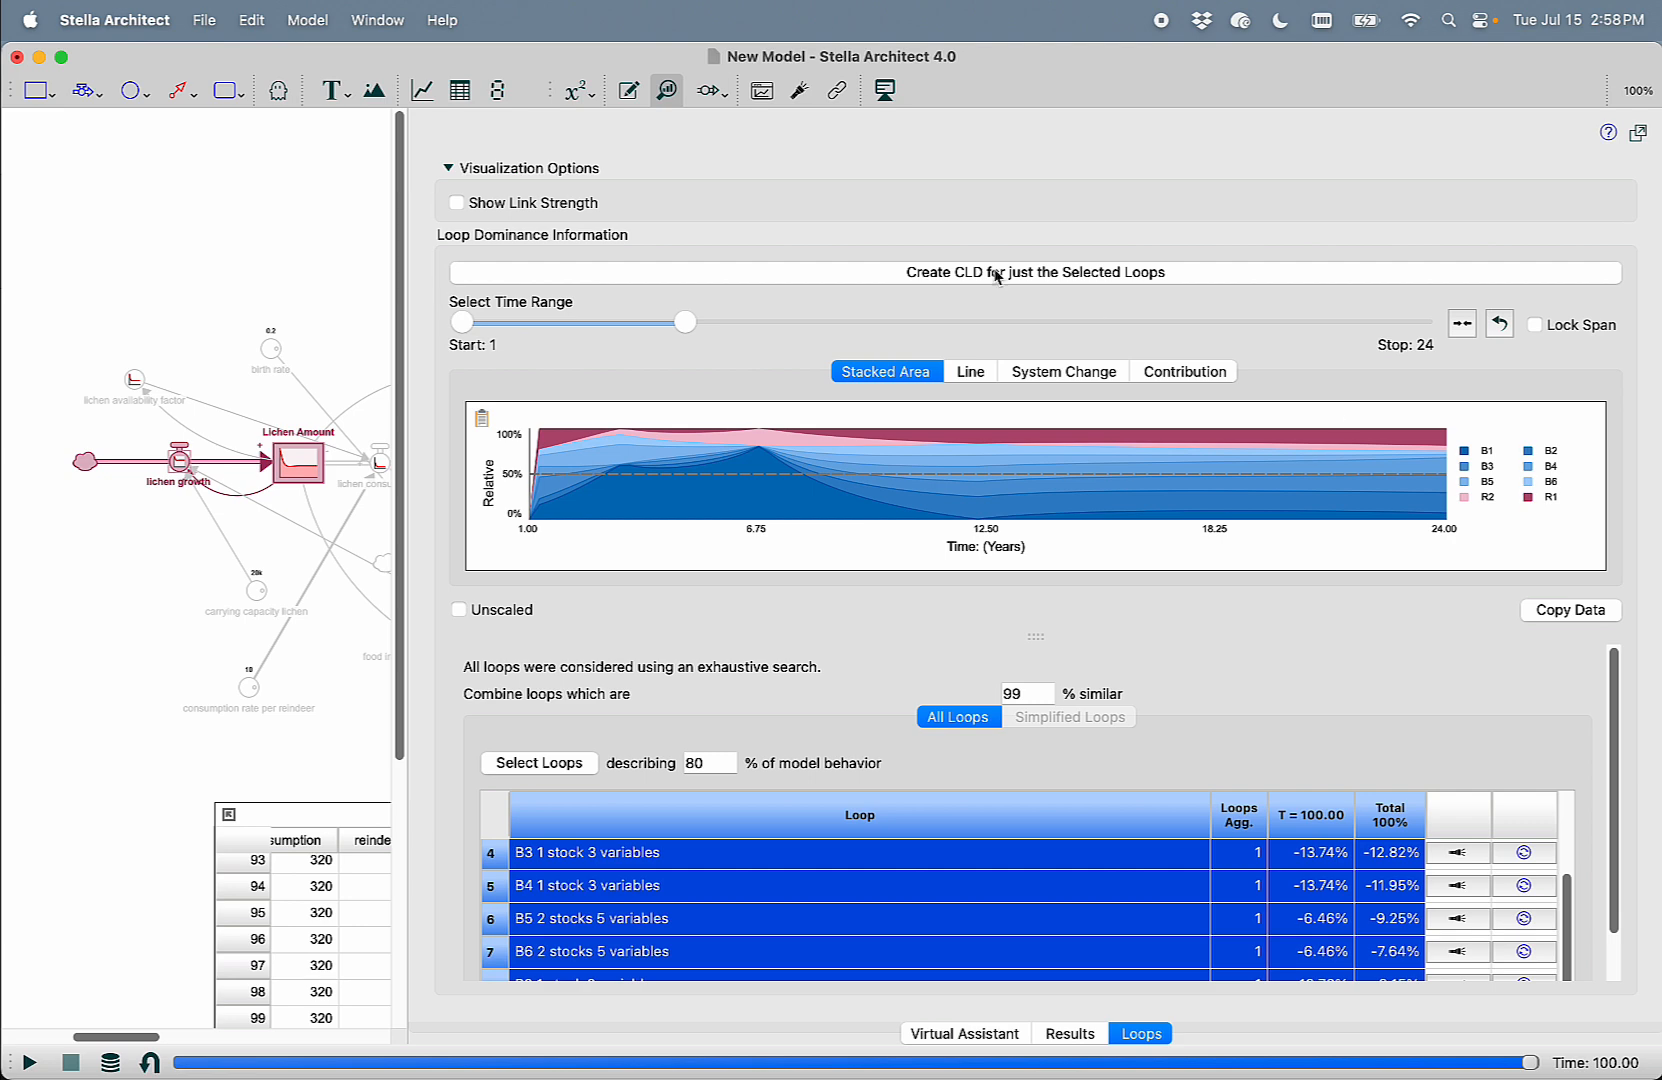
mouse_move(996, 710)
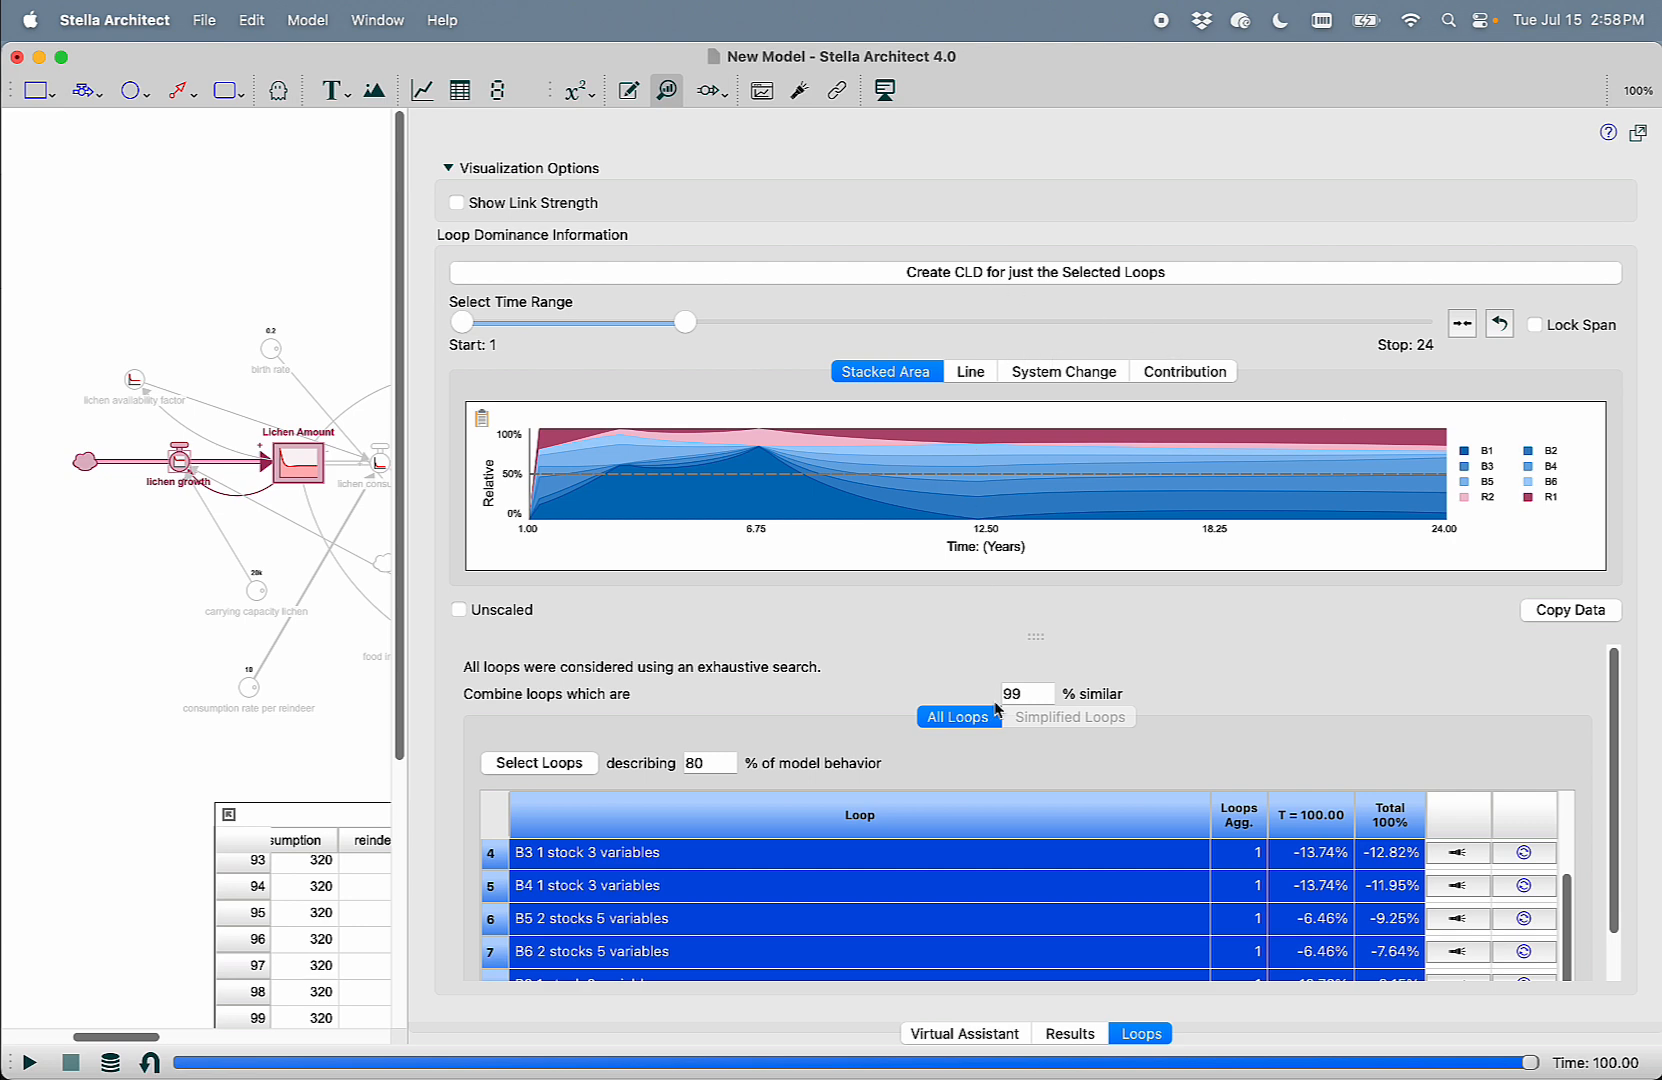
mouse_move(992, 1042)
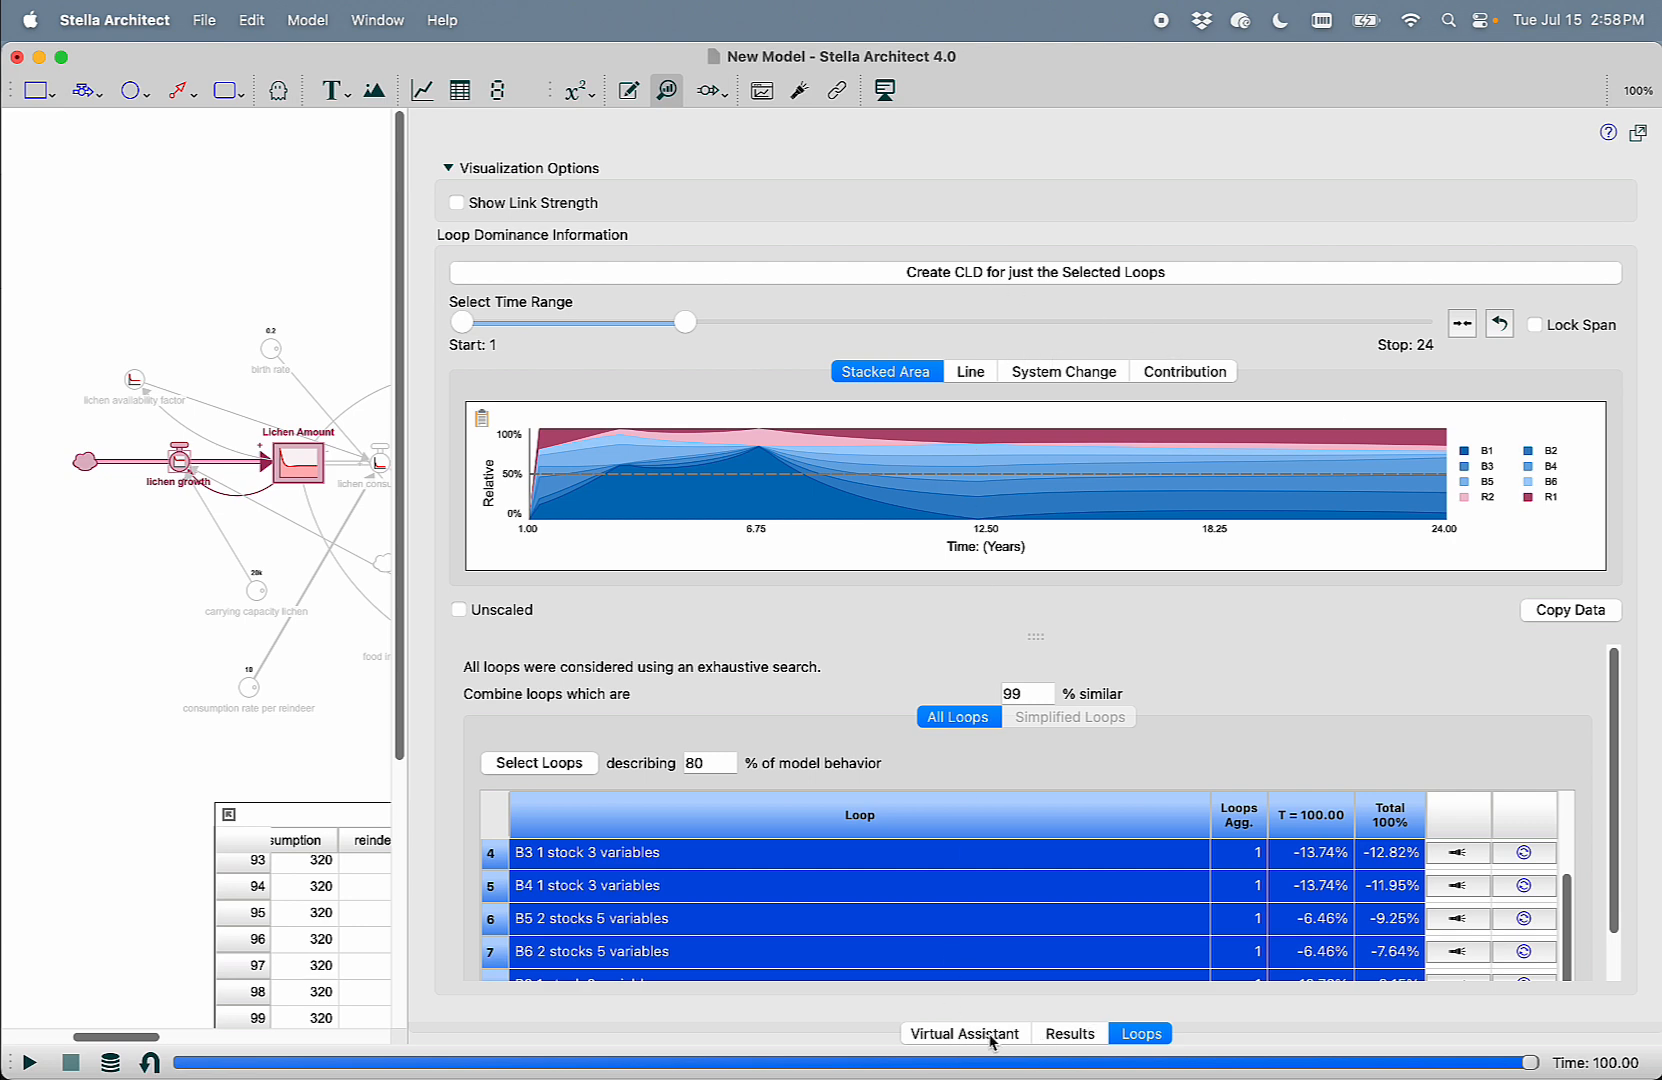
Return to the AI Reasoning log and scroll to its summary of lichen decline and stabilization
left_click(964, 1034)
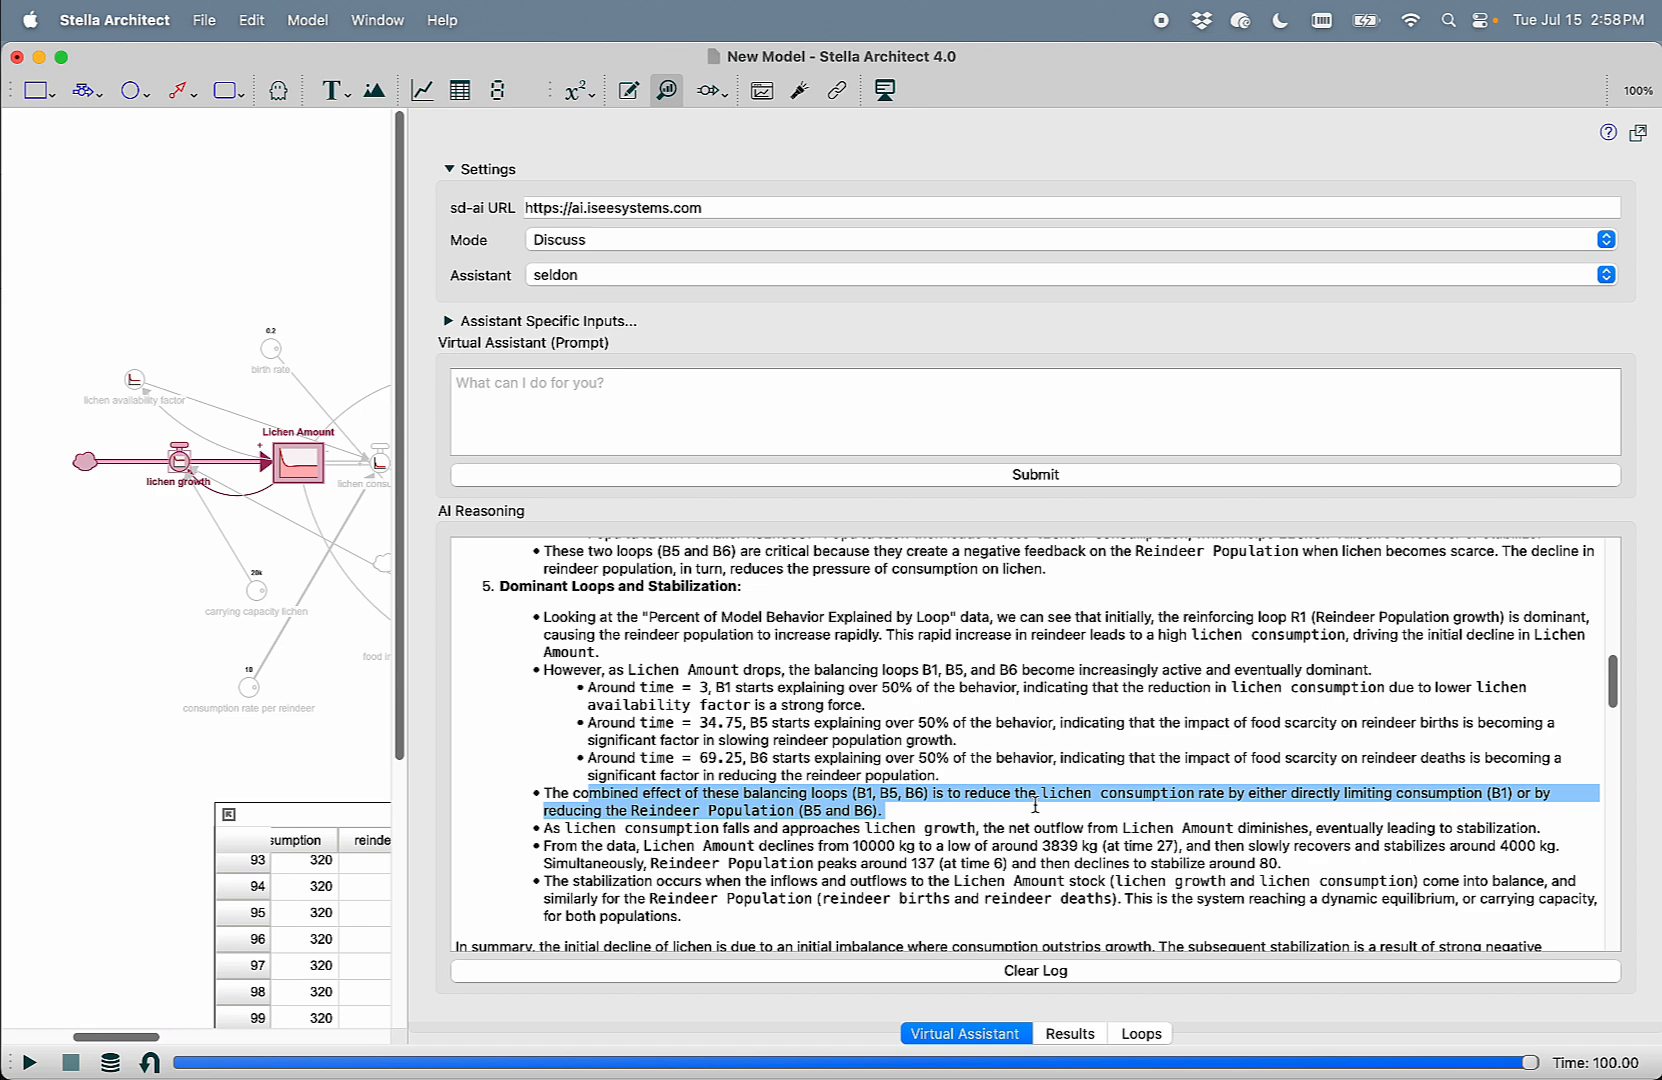
scroll("down", 3)
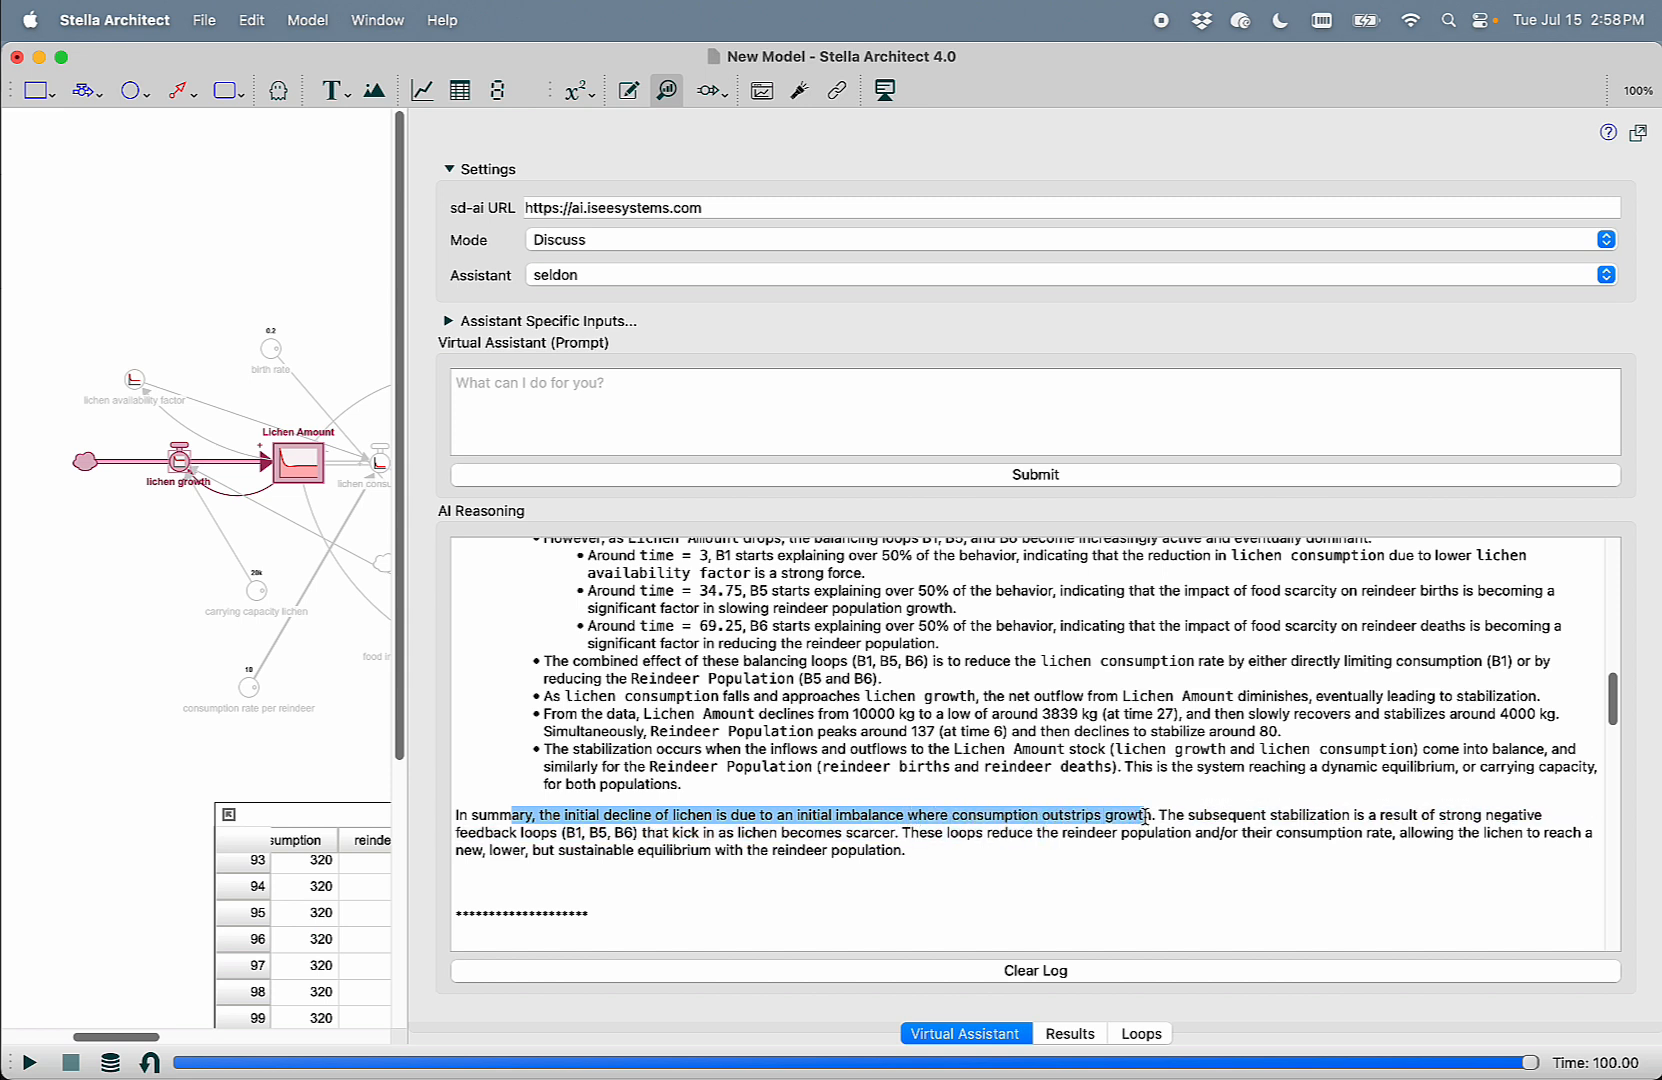
mouse_move(1322, 848)
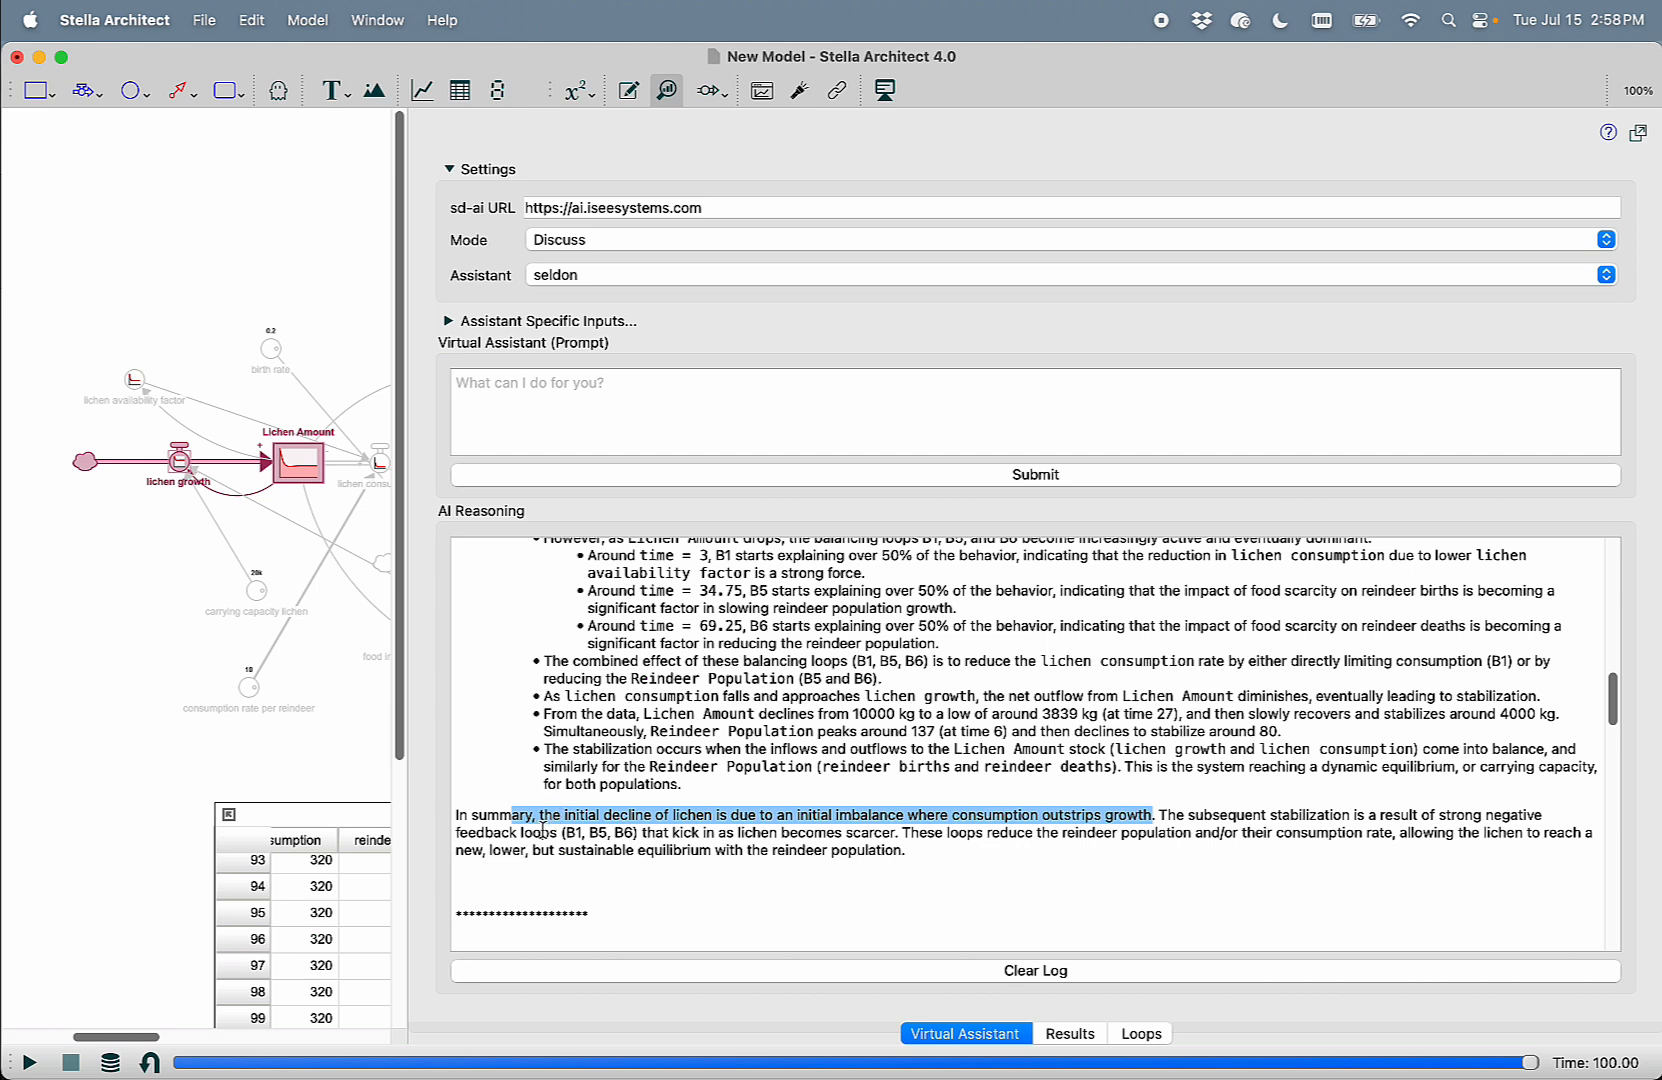
mouse_move(918, 836)
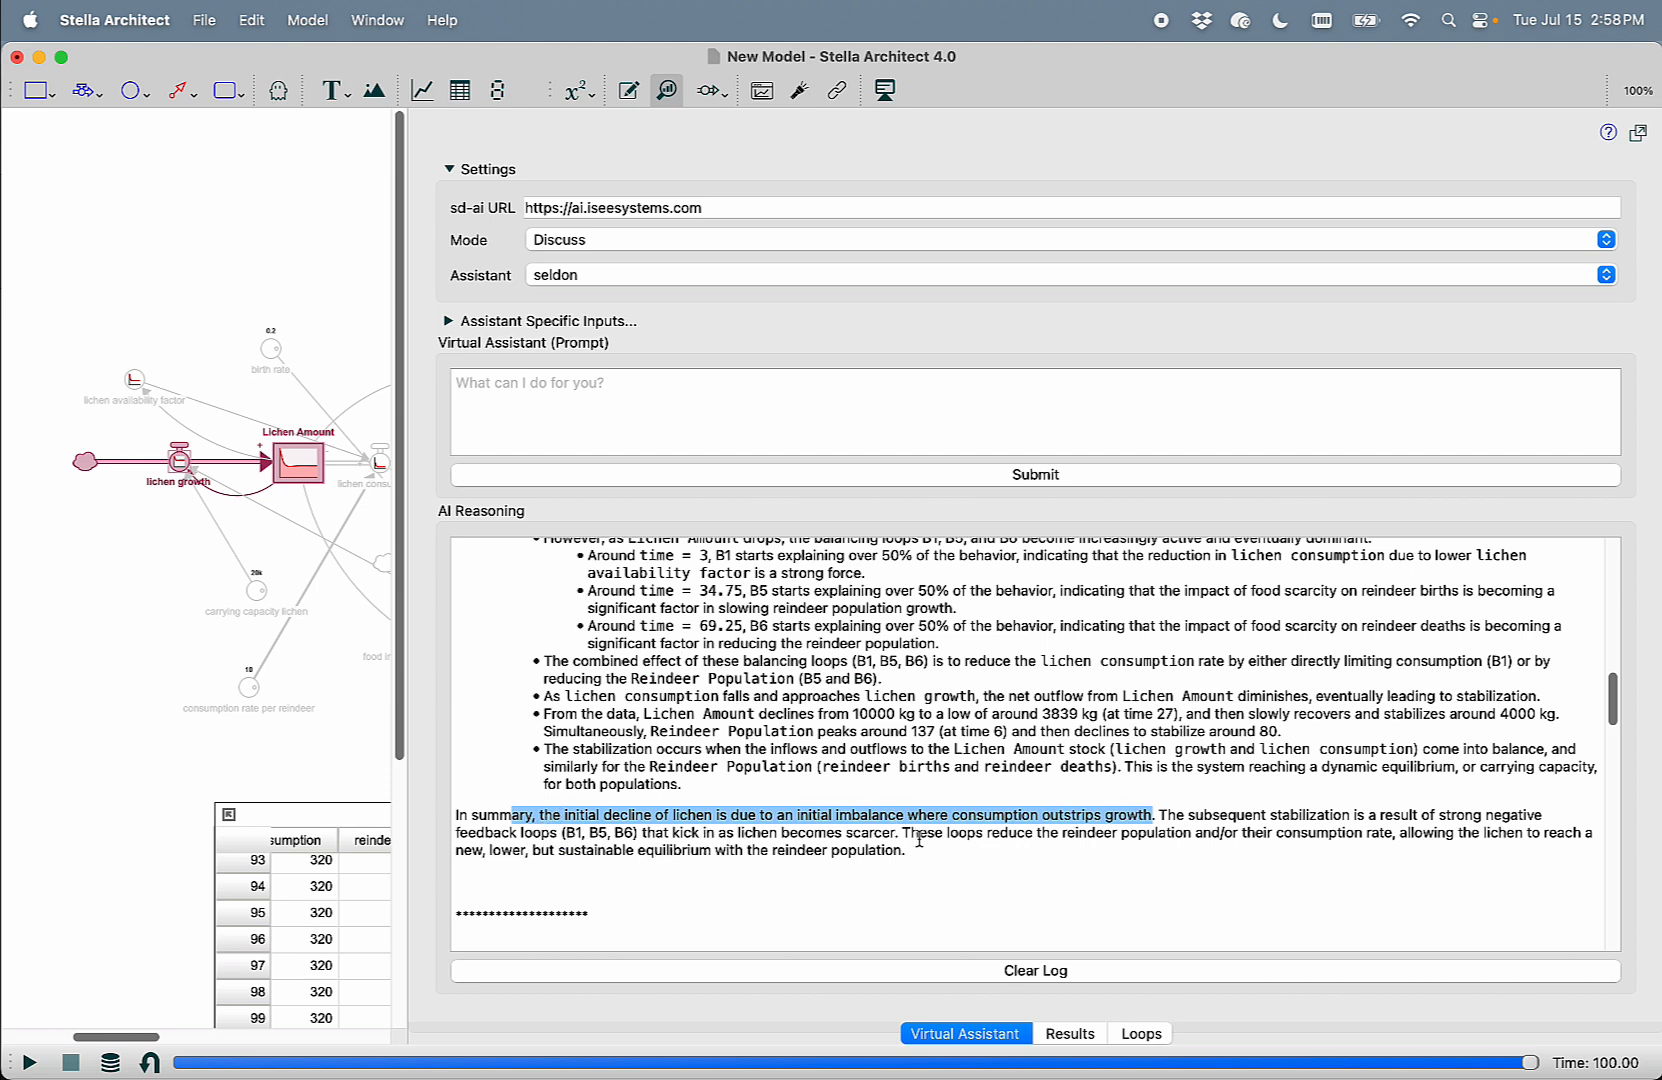
mouse_move(1064, 836)
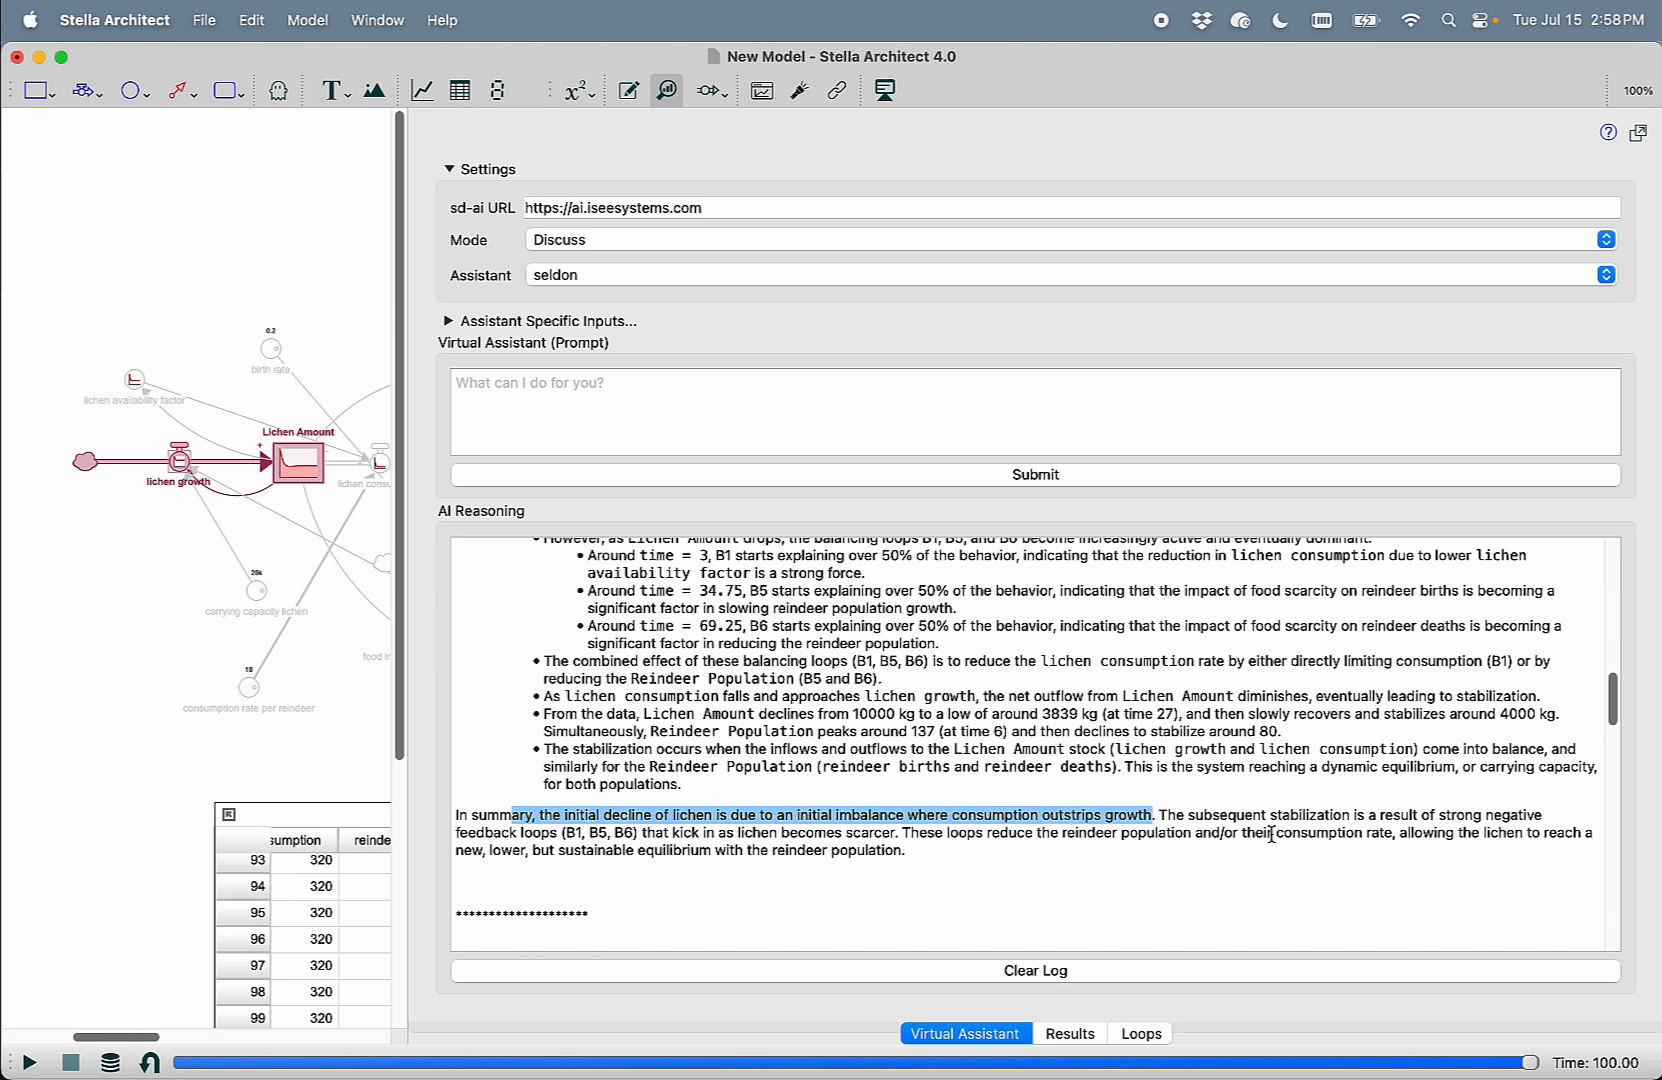
mouse_move(910, 834)
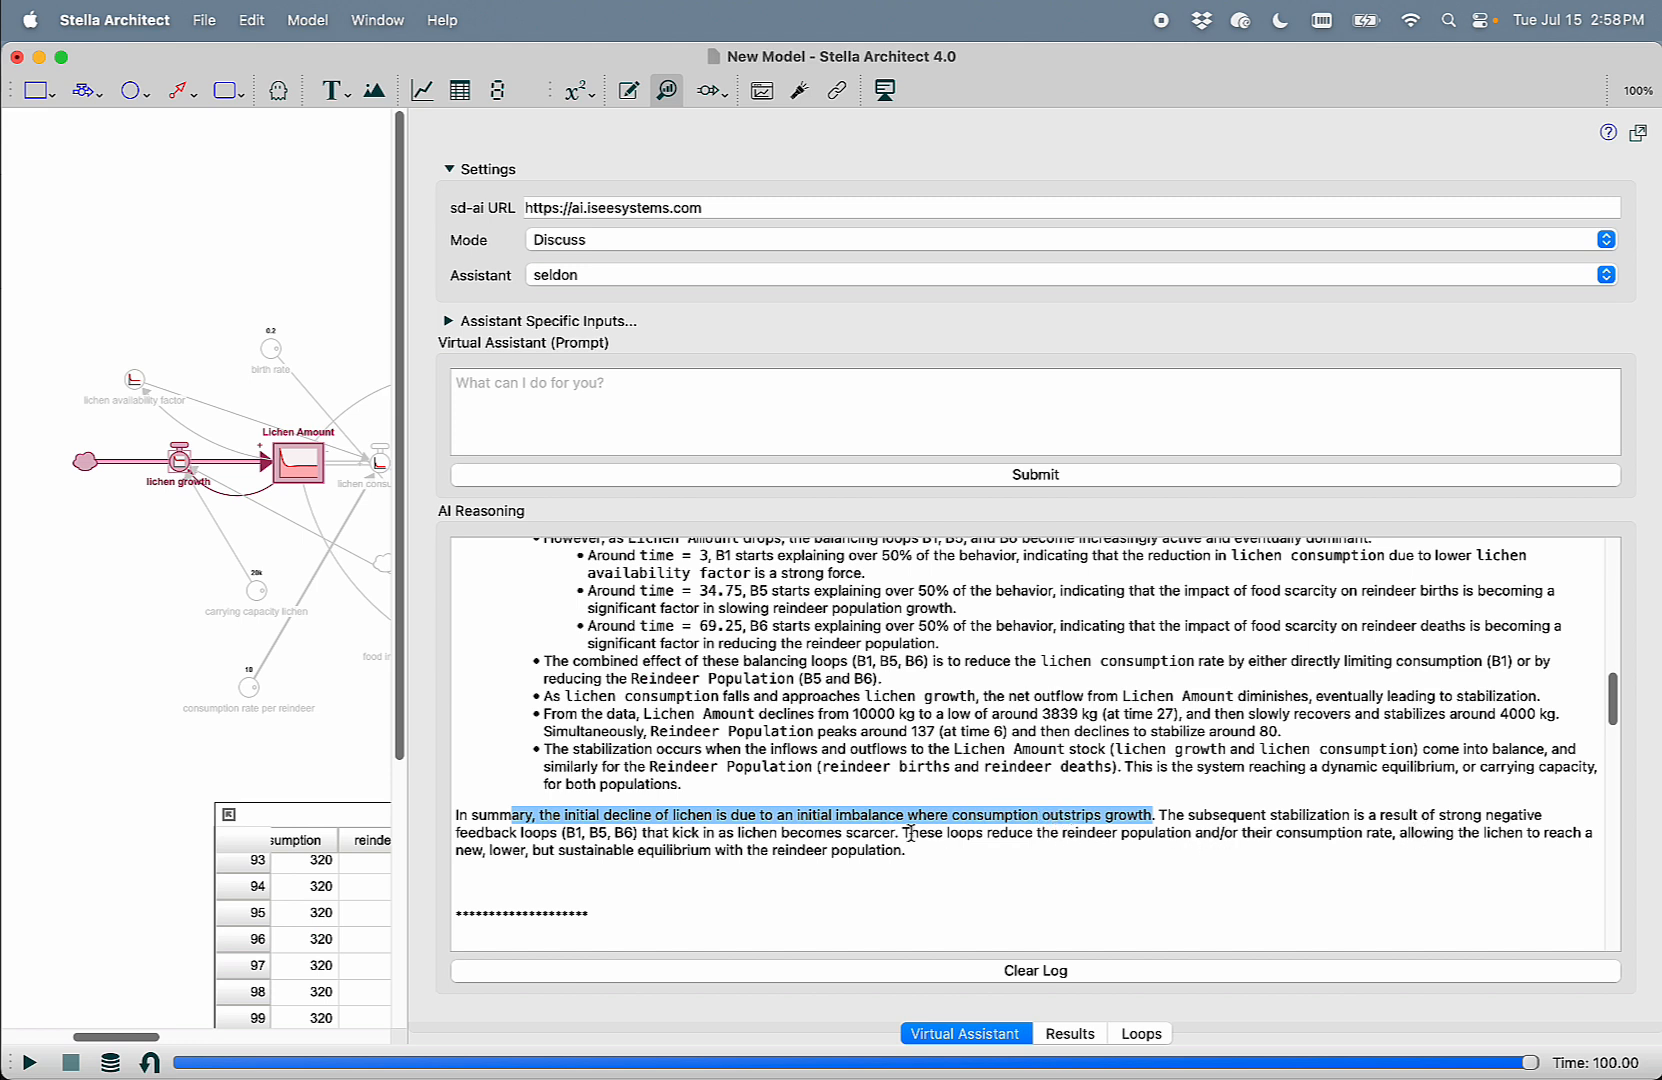
mouse_move(920, 842)
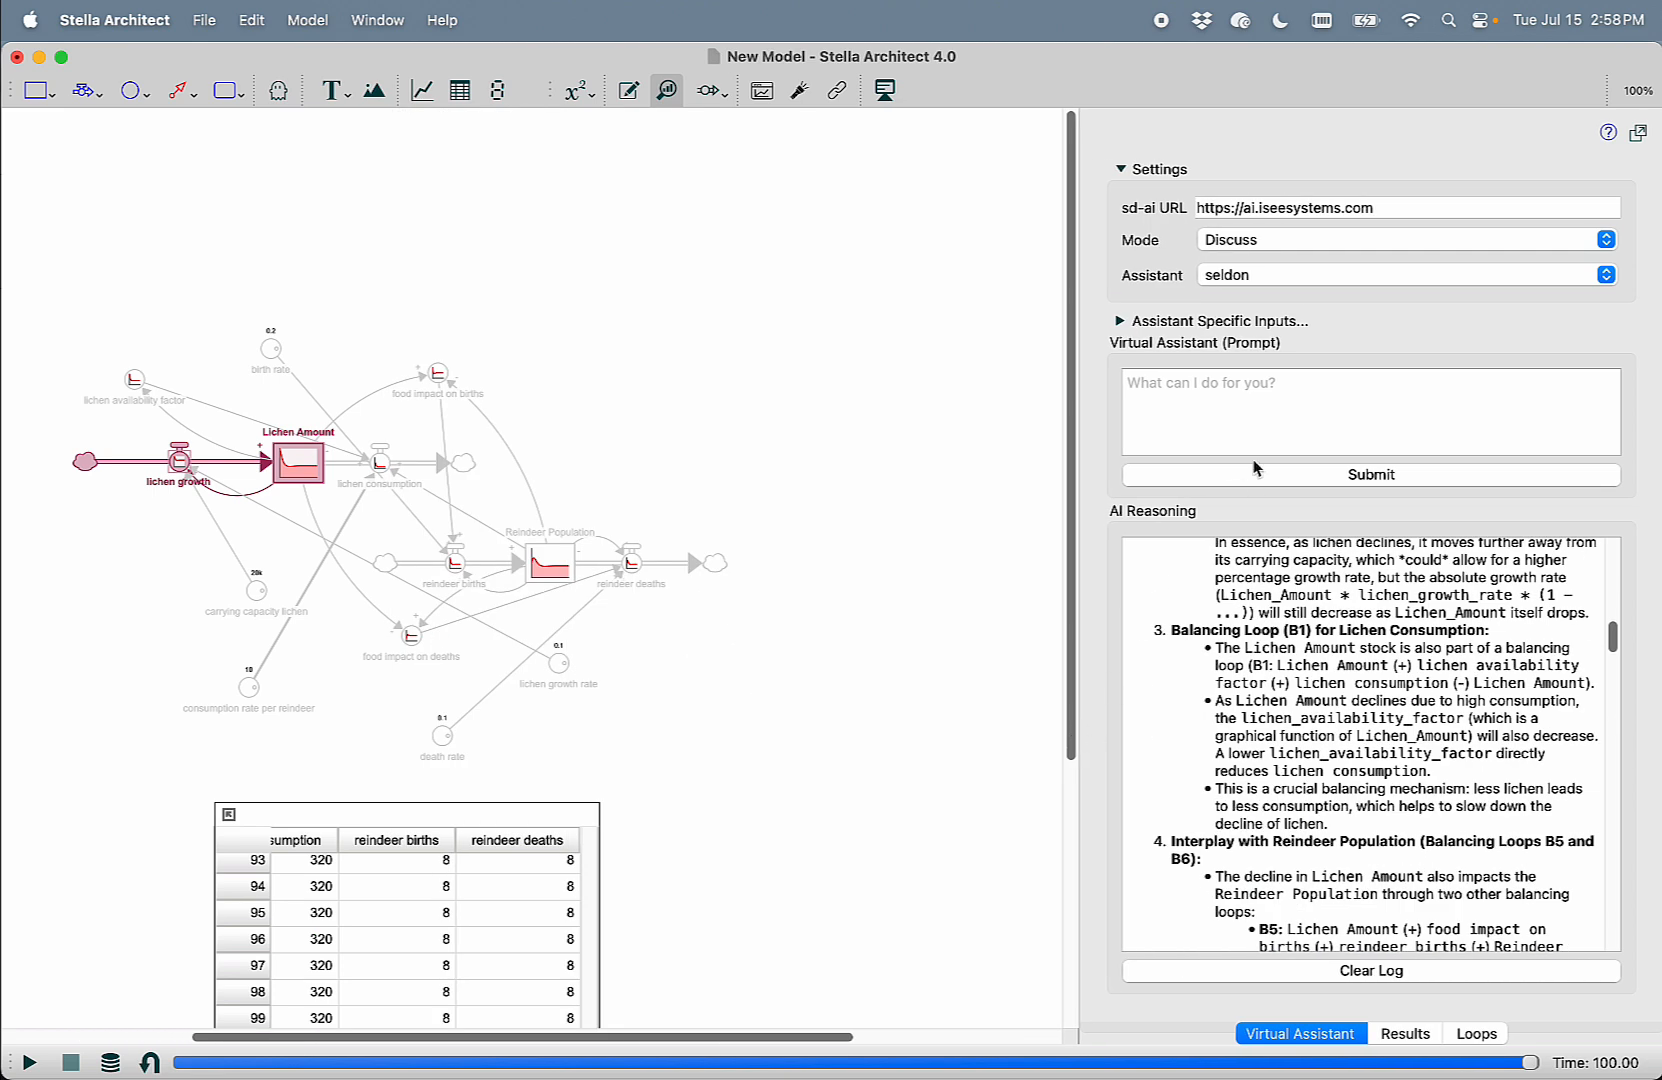
mouse_move(1266, 414)
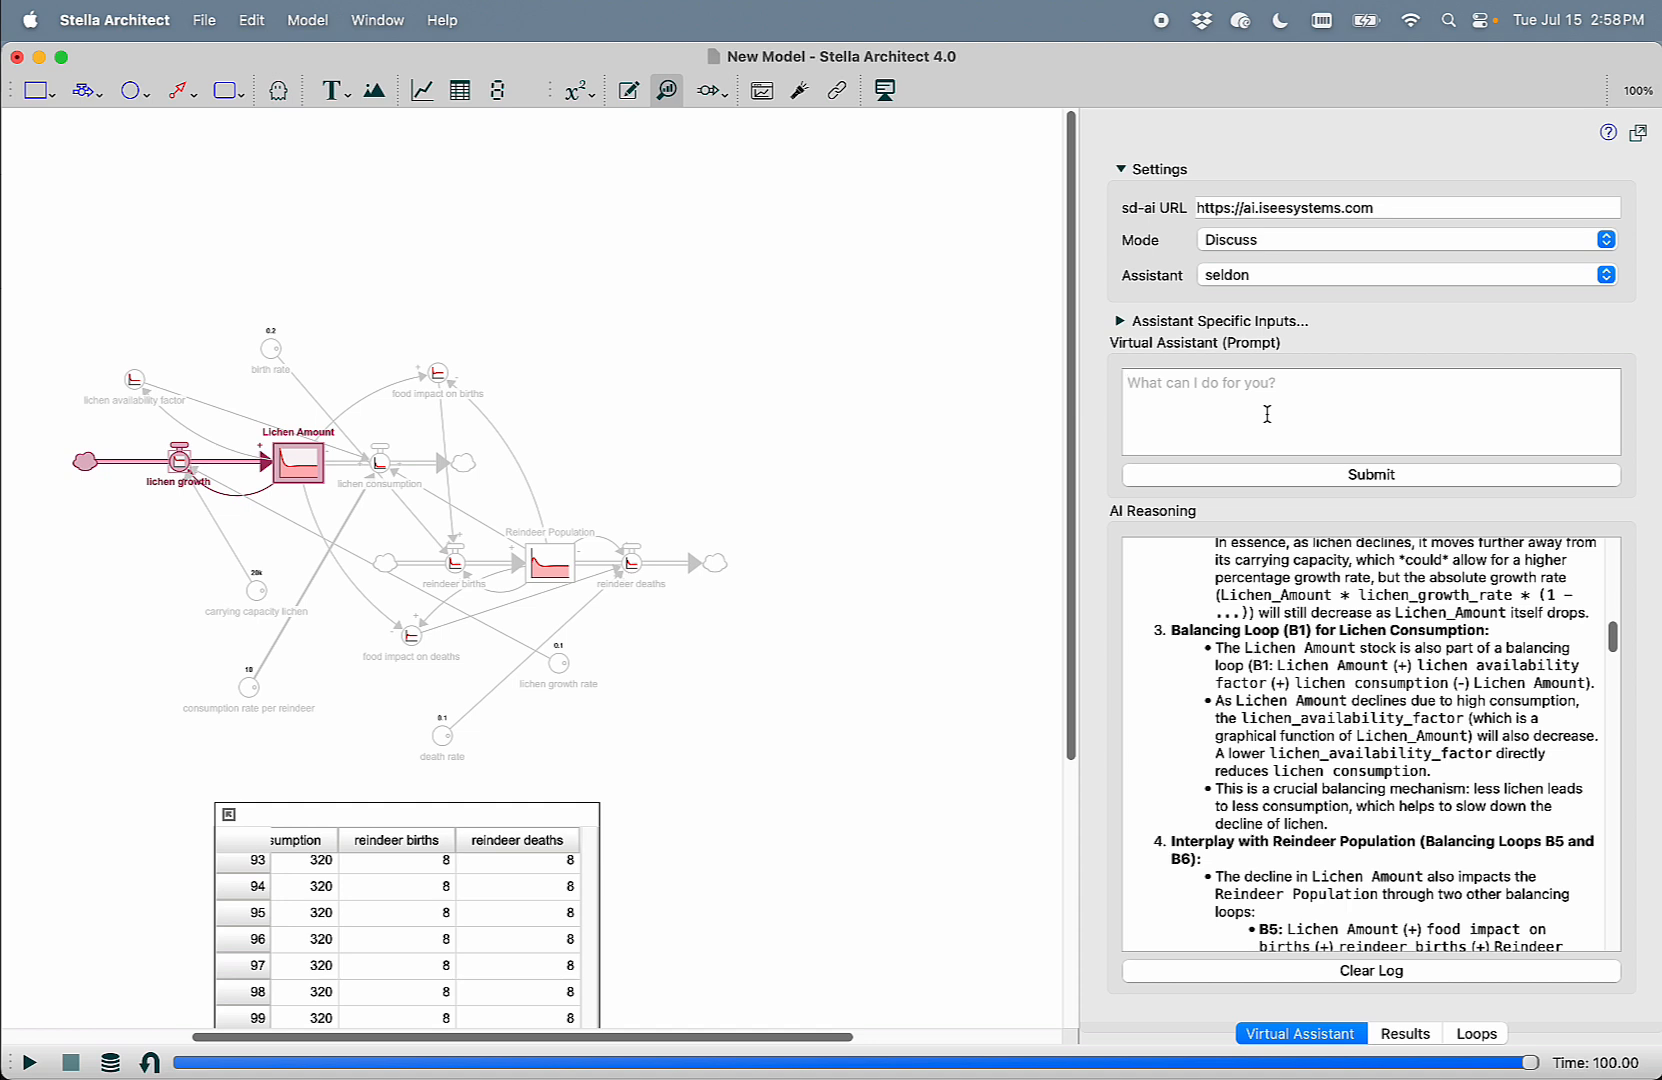
Ask the assistant 'What do you suggest I do to improve this model and make it more realistic?'
type("W")
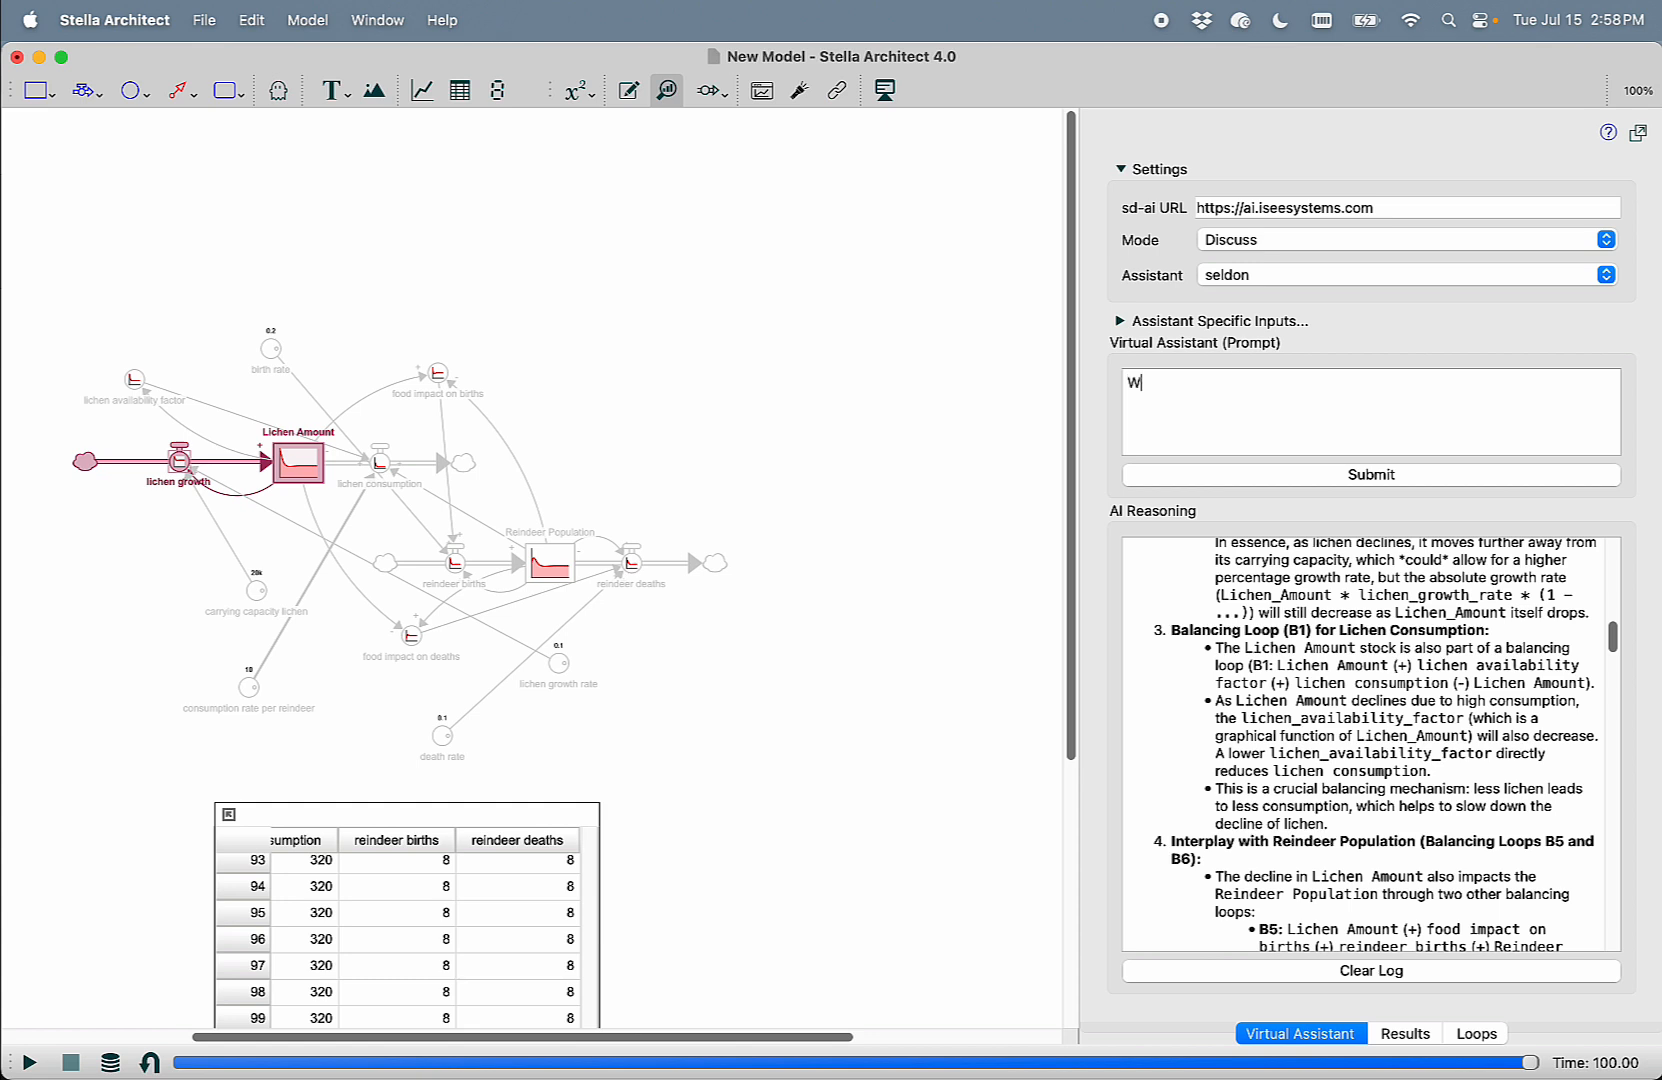
type("hat do you suggest I do to improve this")
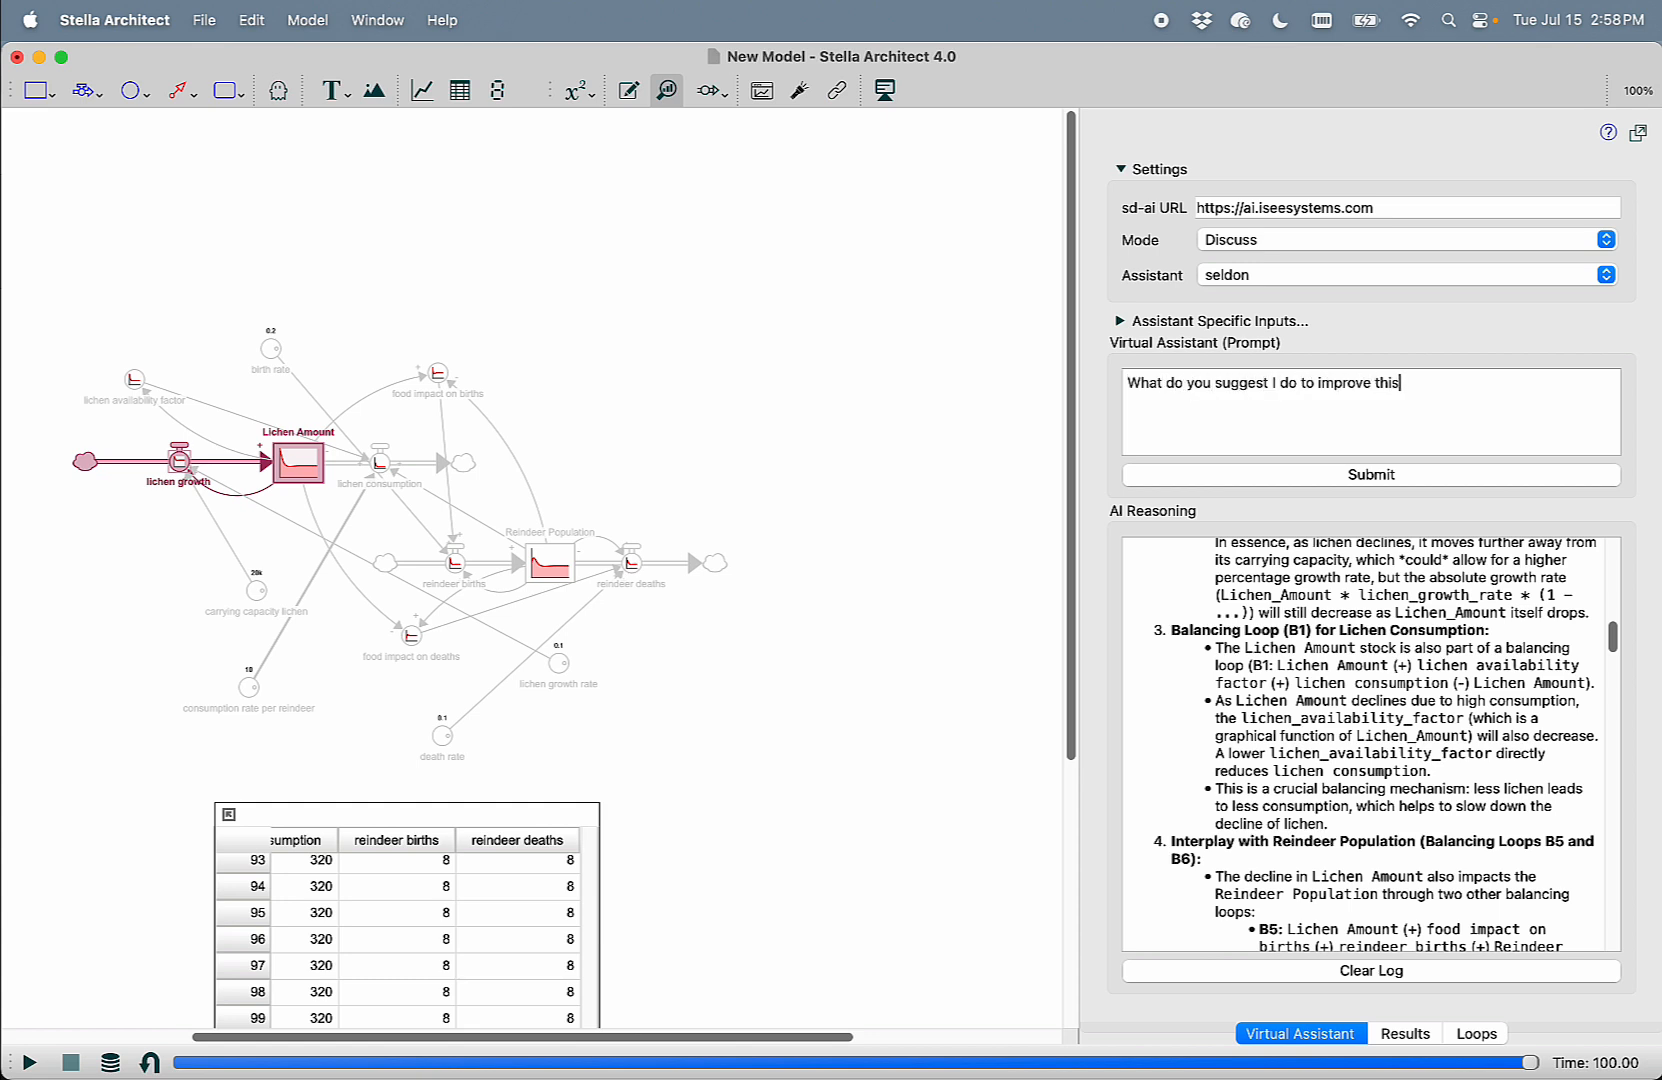
type("model and make it")
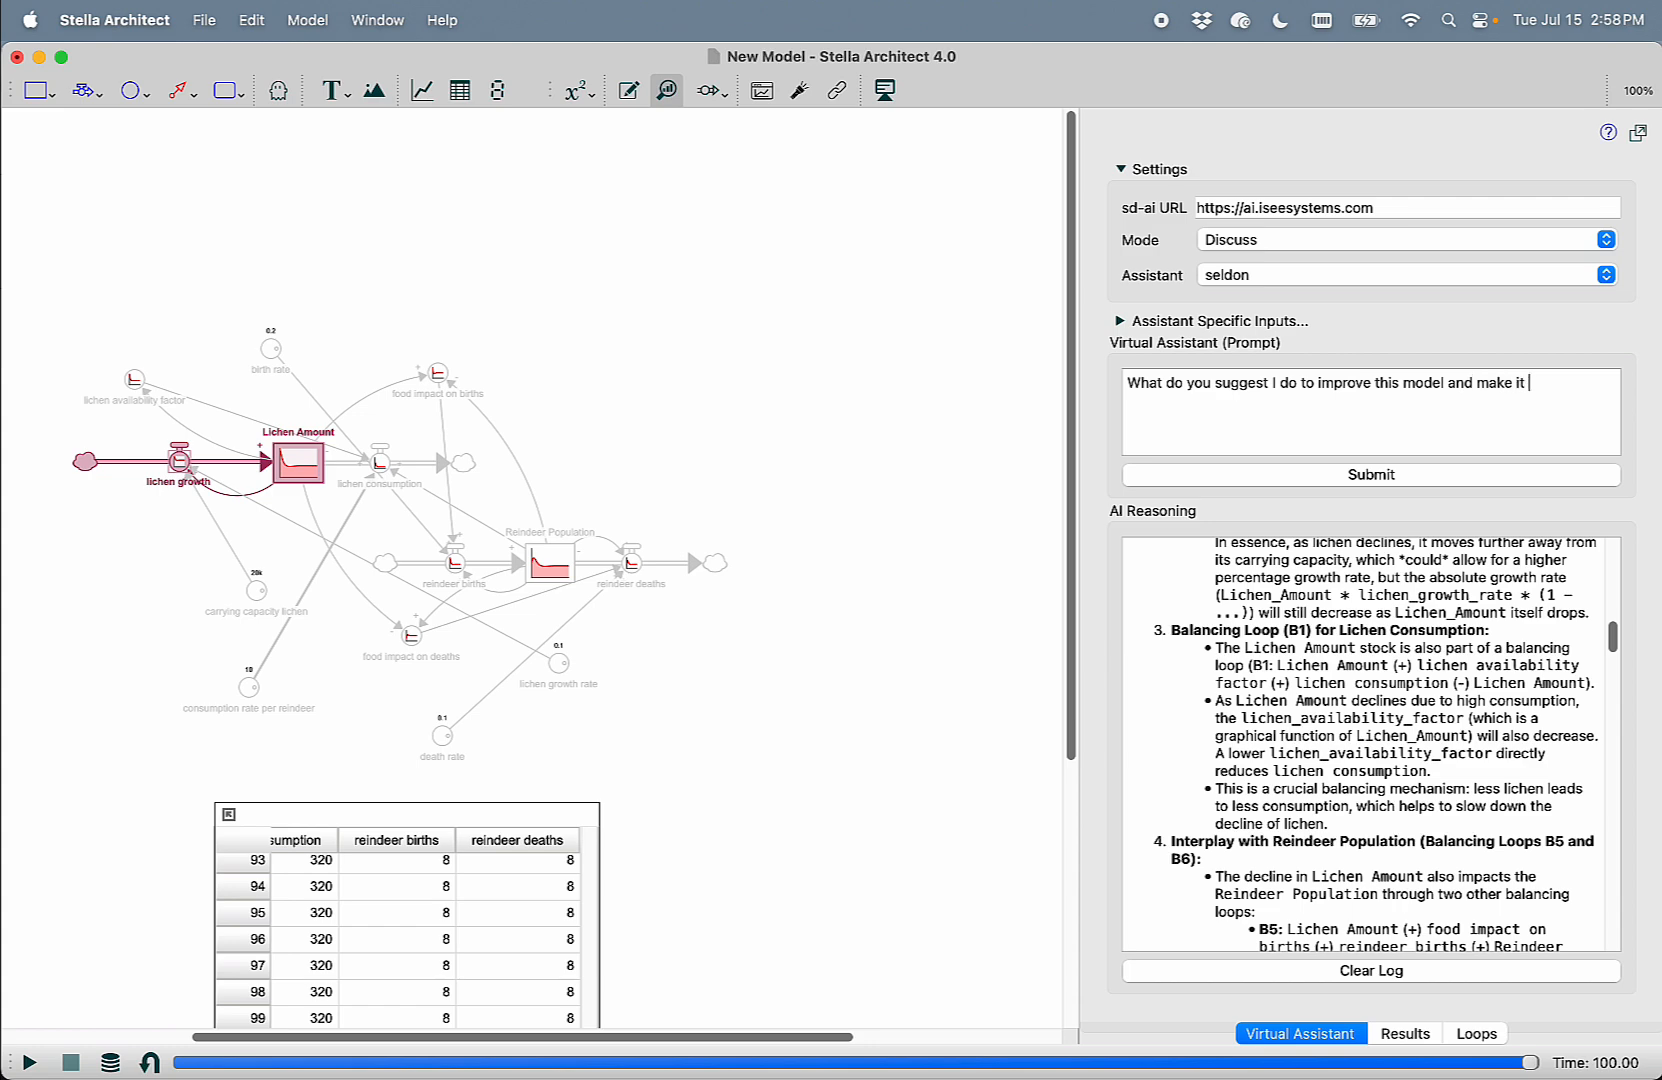
type("more realistic?")
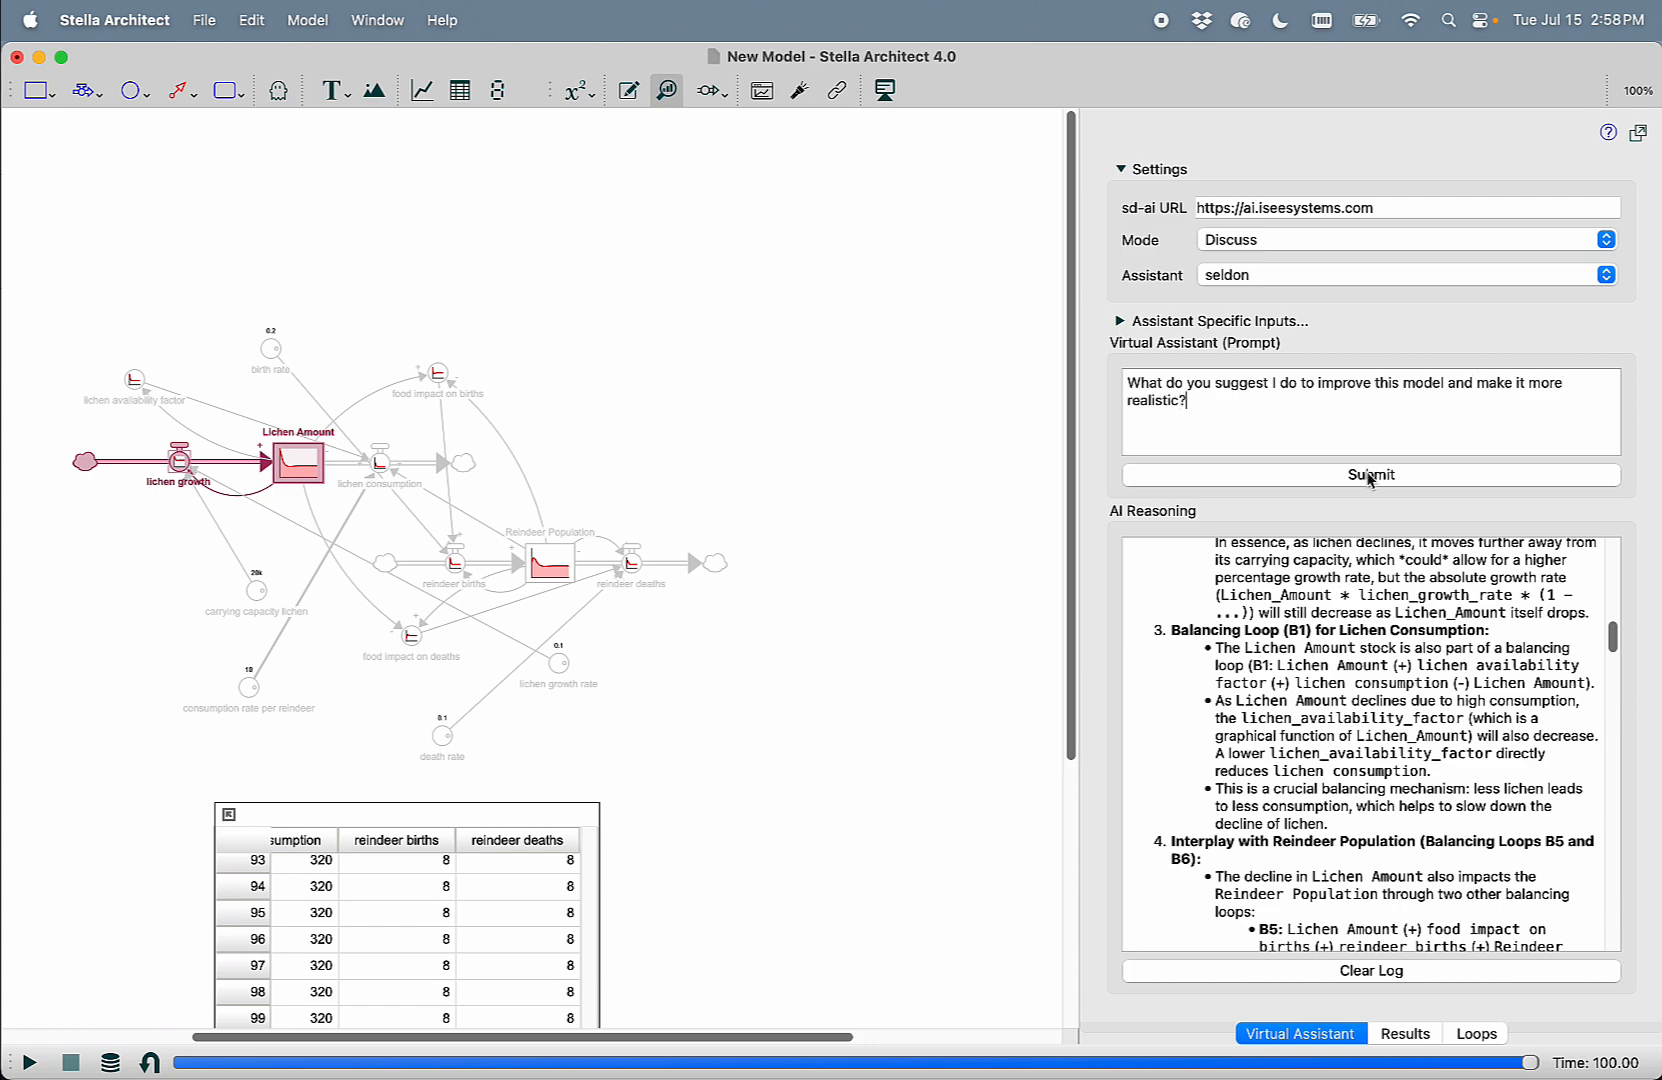
left_click(1368, 474)
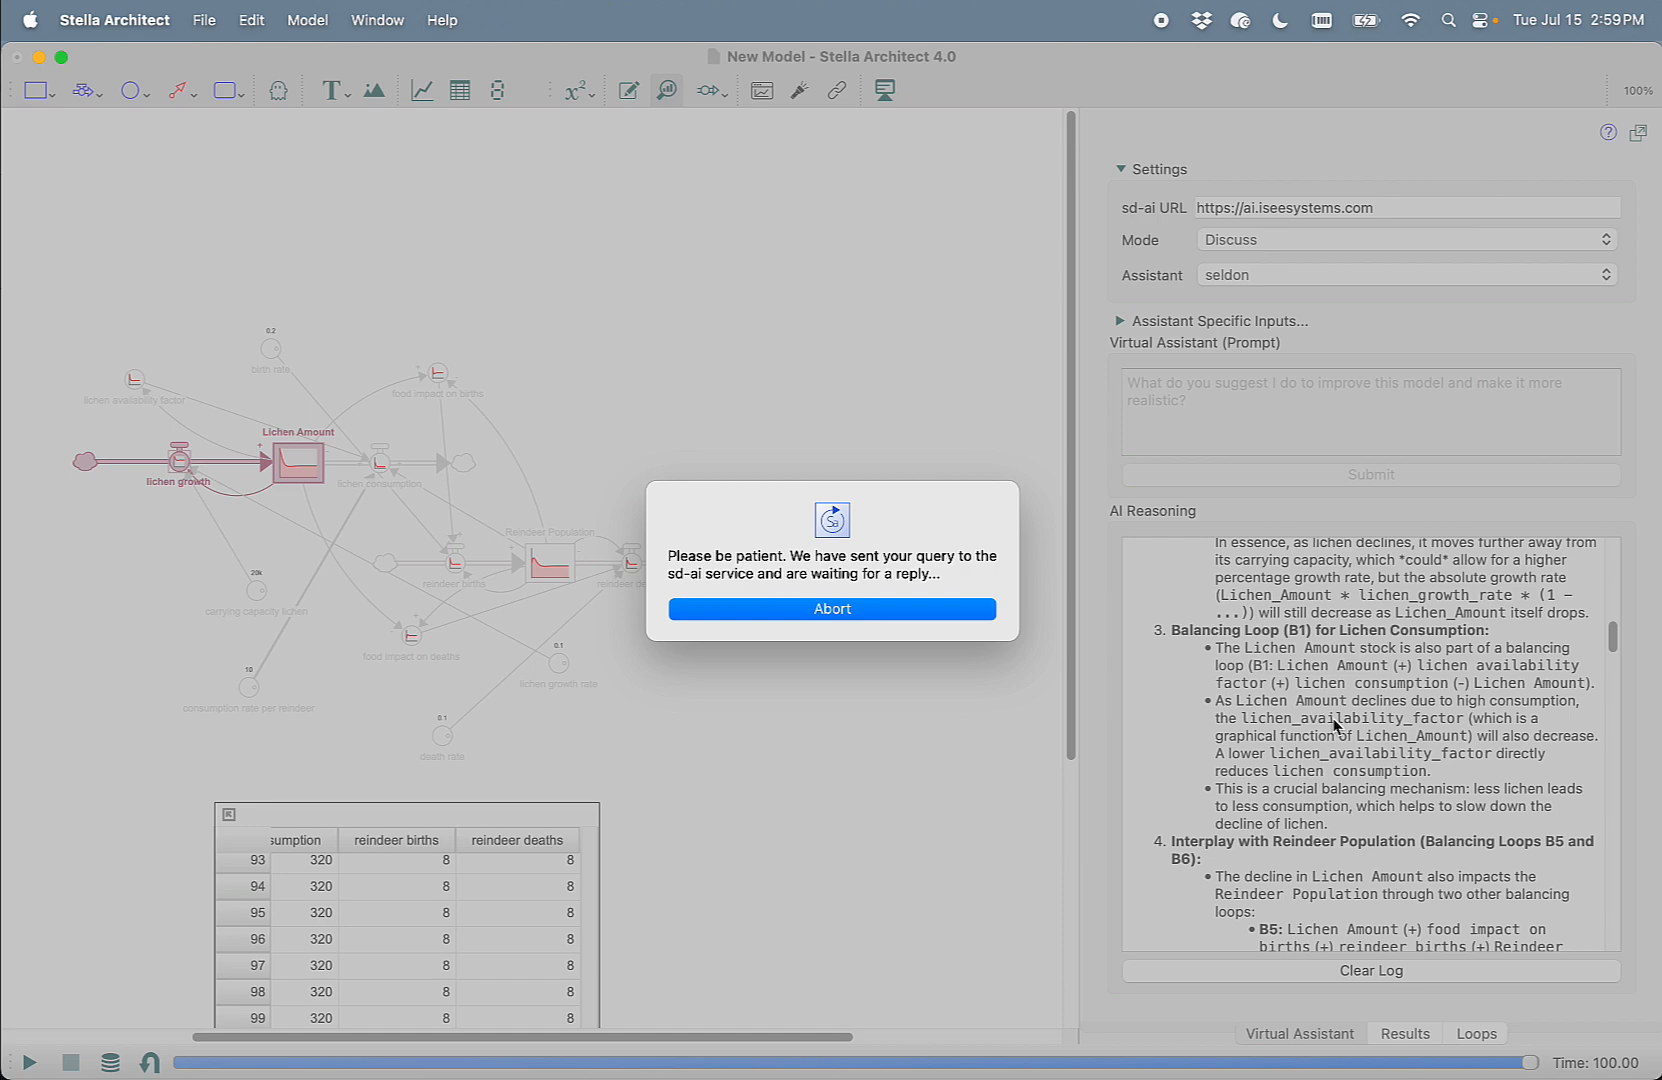
View the seldon assistant's reply recommending delays in reindeer population dynamics
left_click(832, 608)
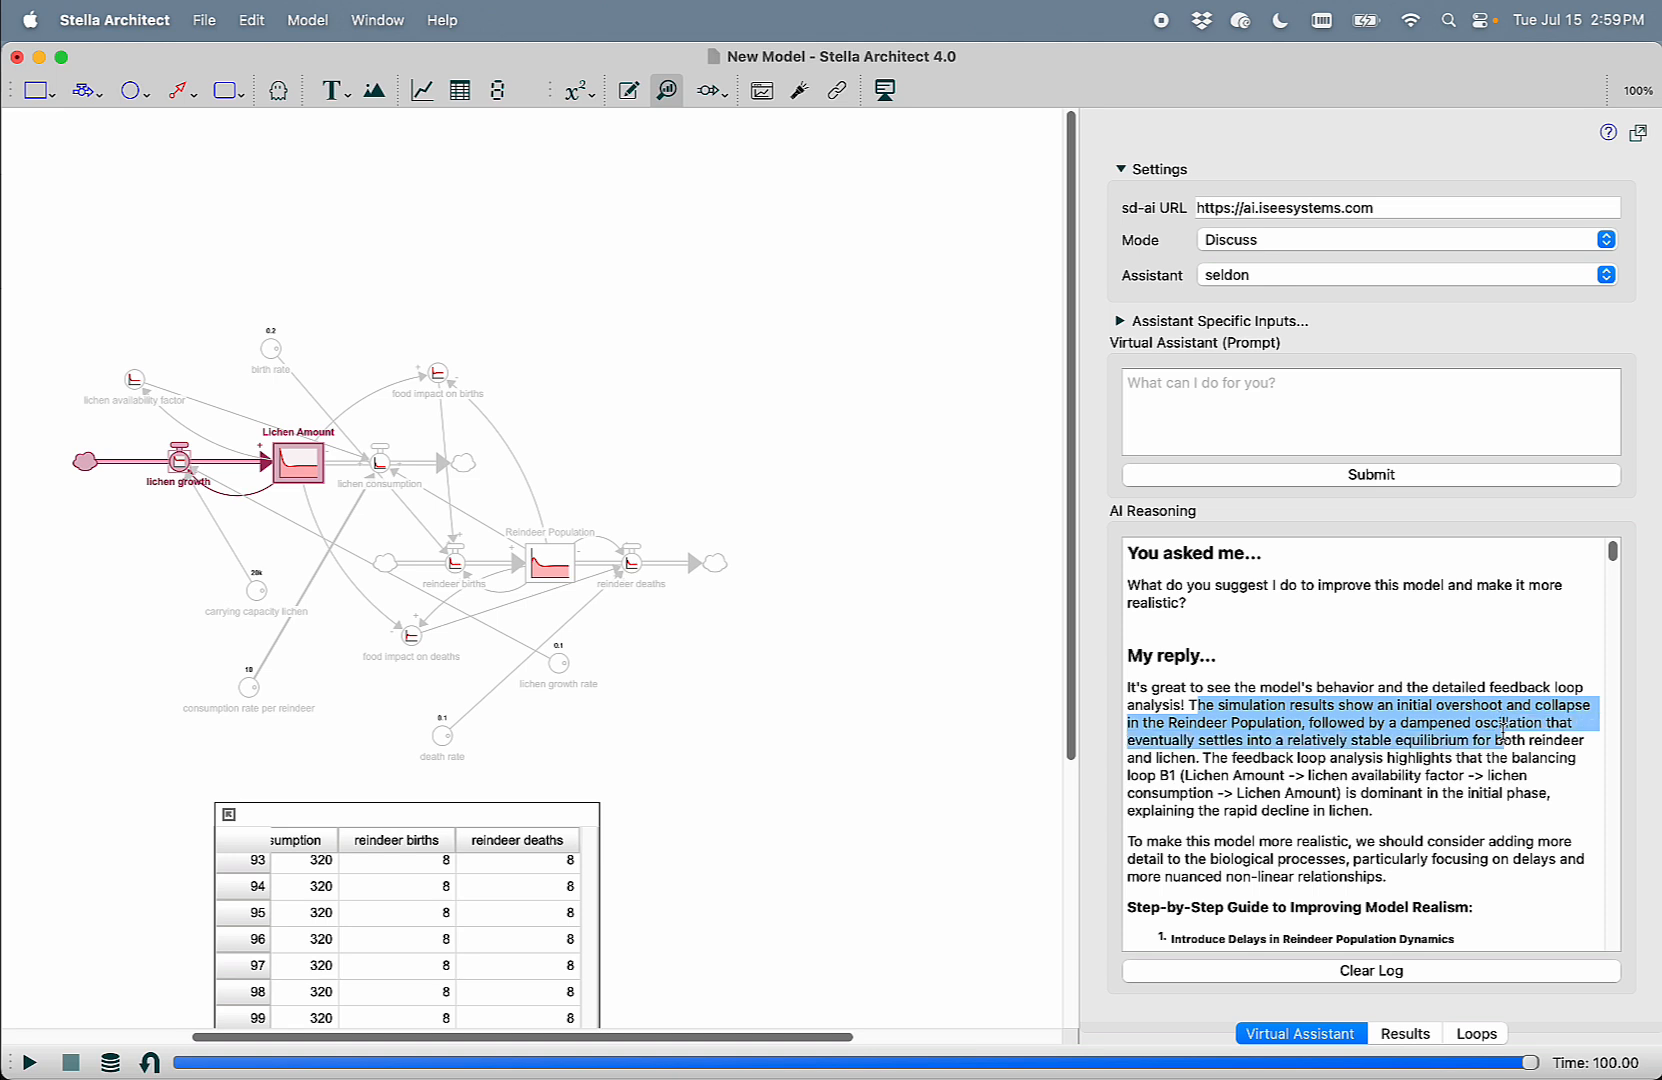
scroll("down", 3)
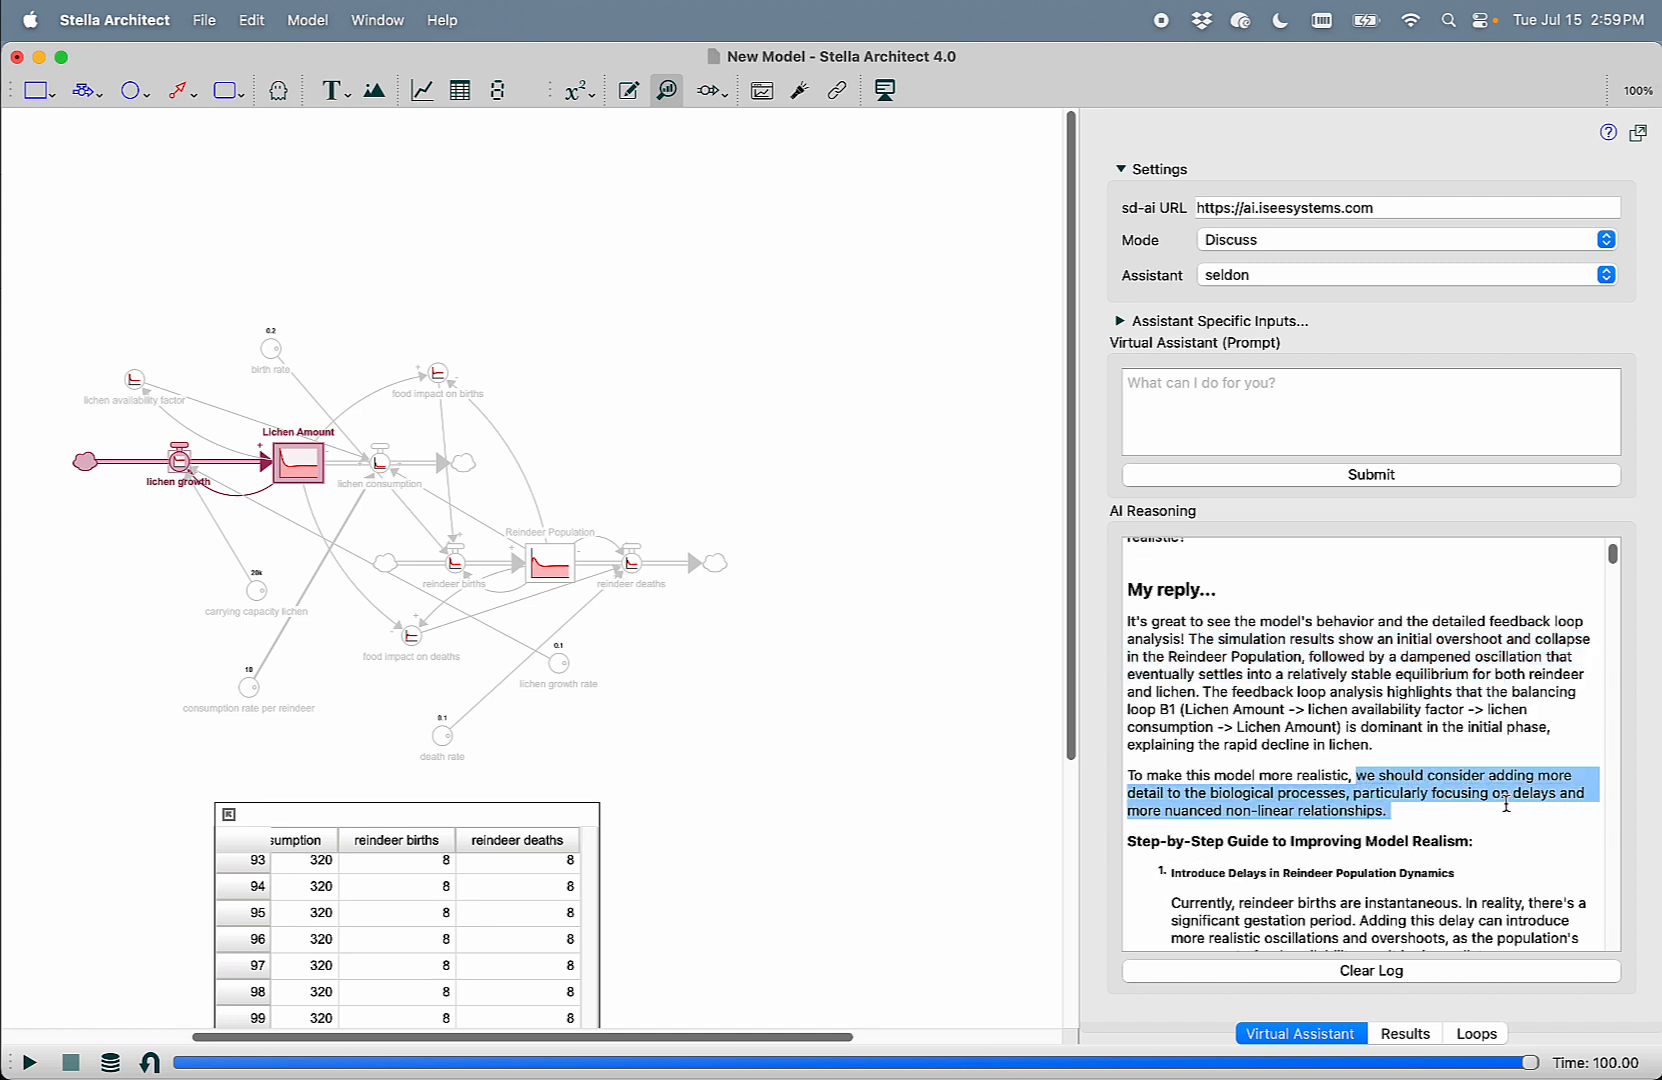
scroll("down", 3)
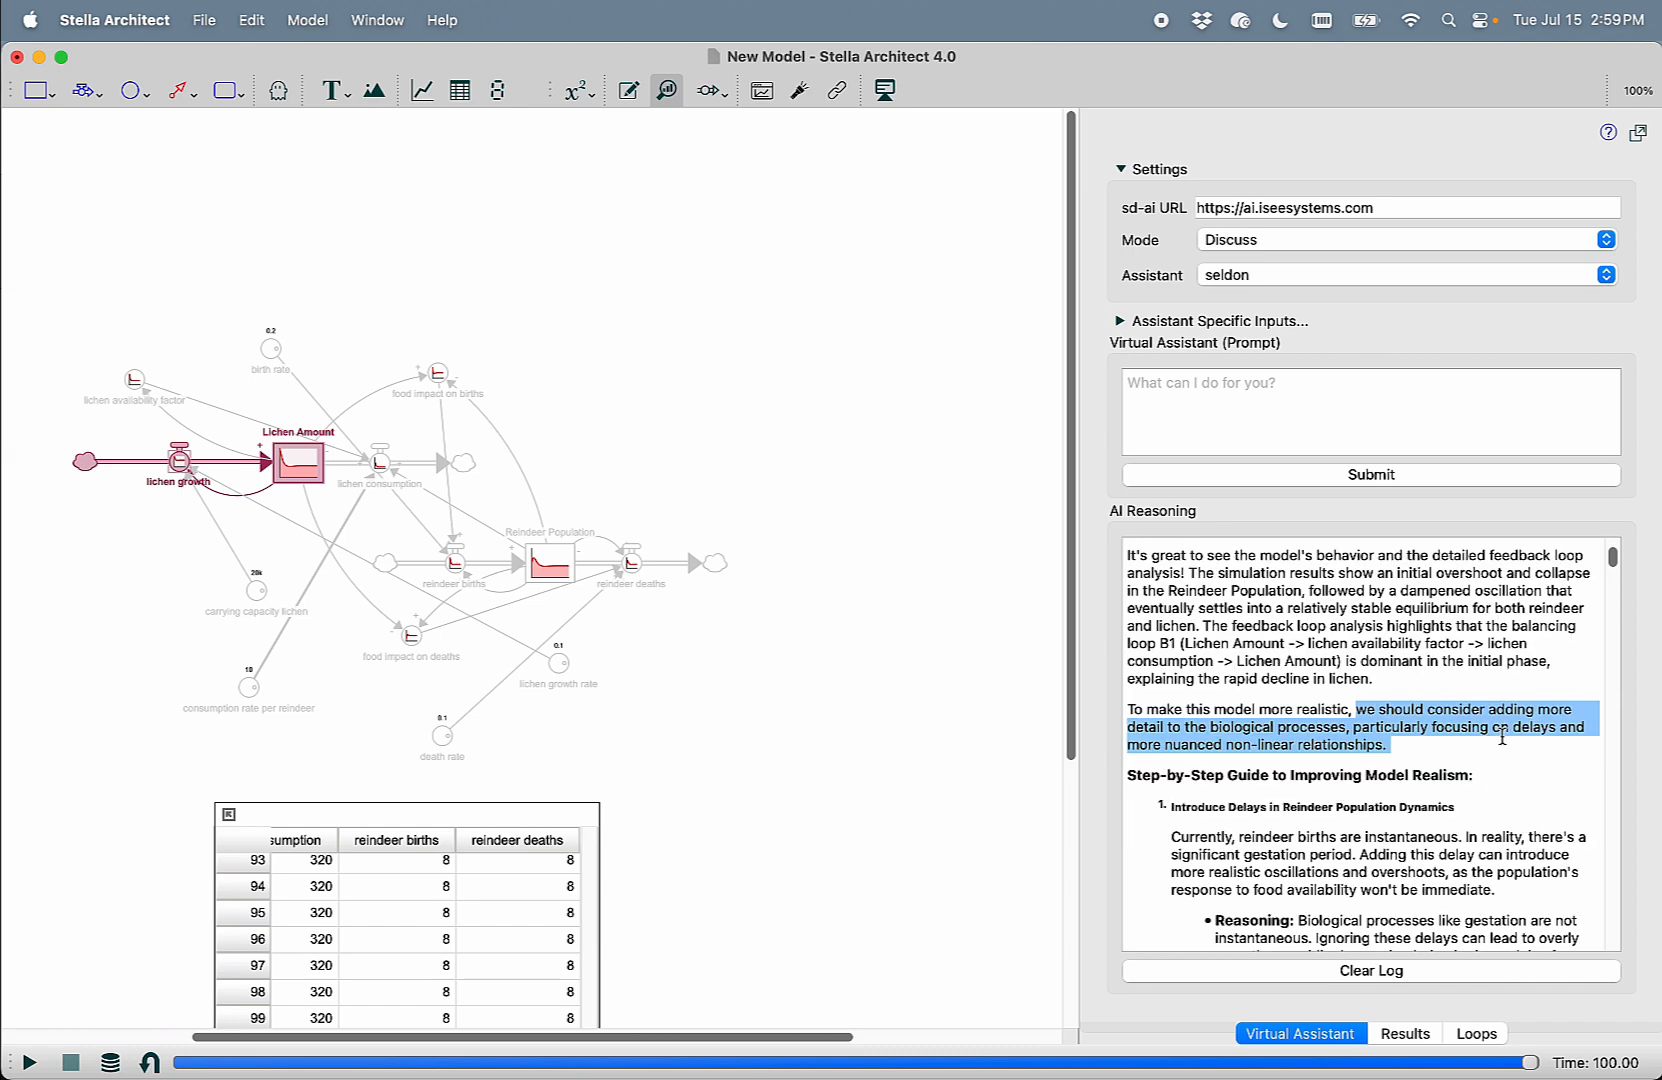
mouse_move(1352, 764)
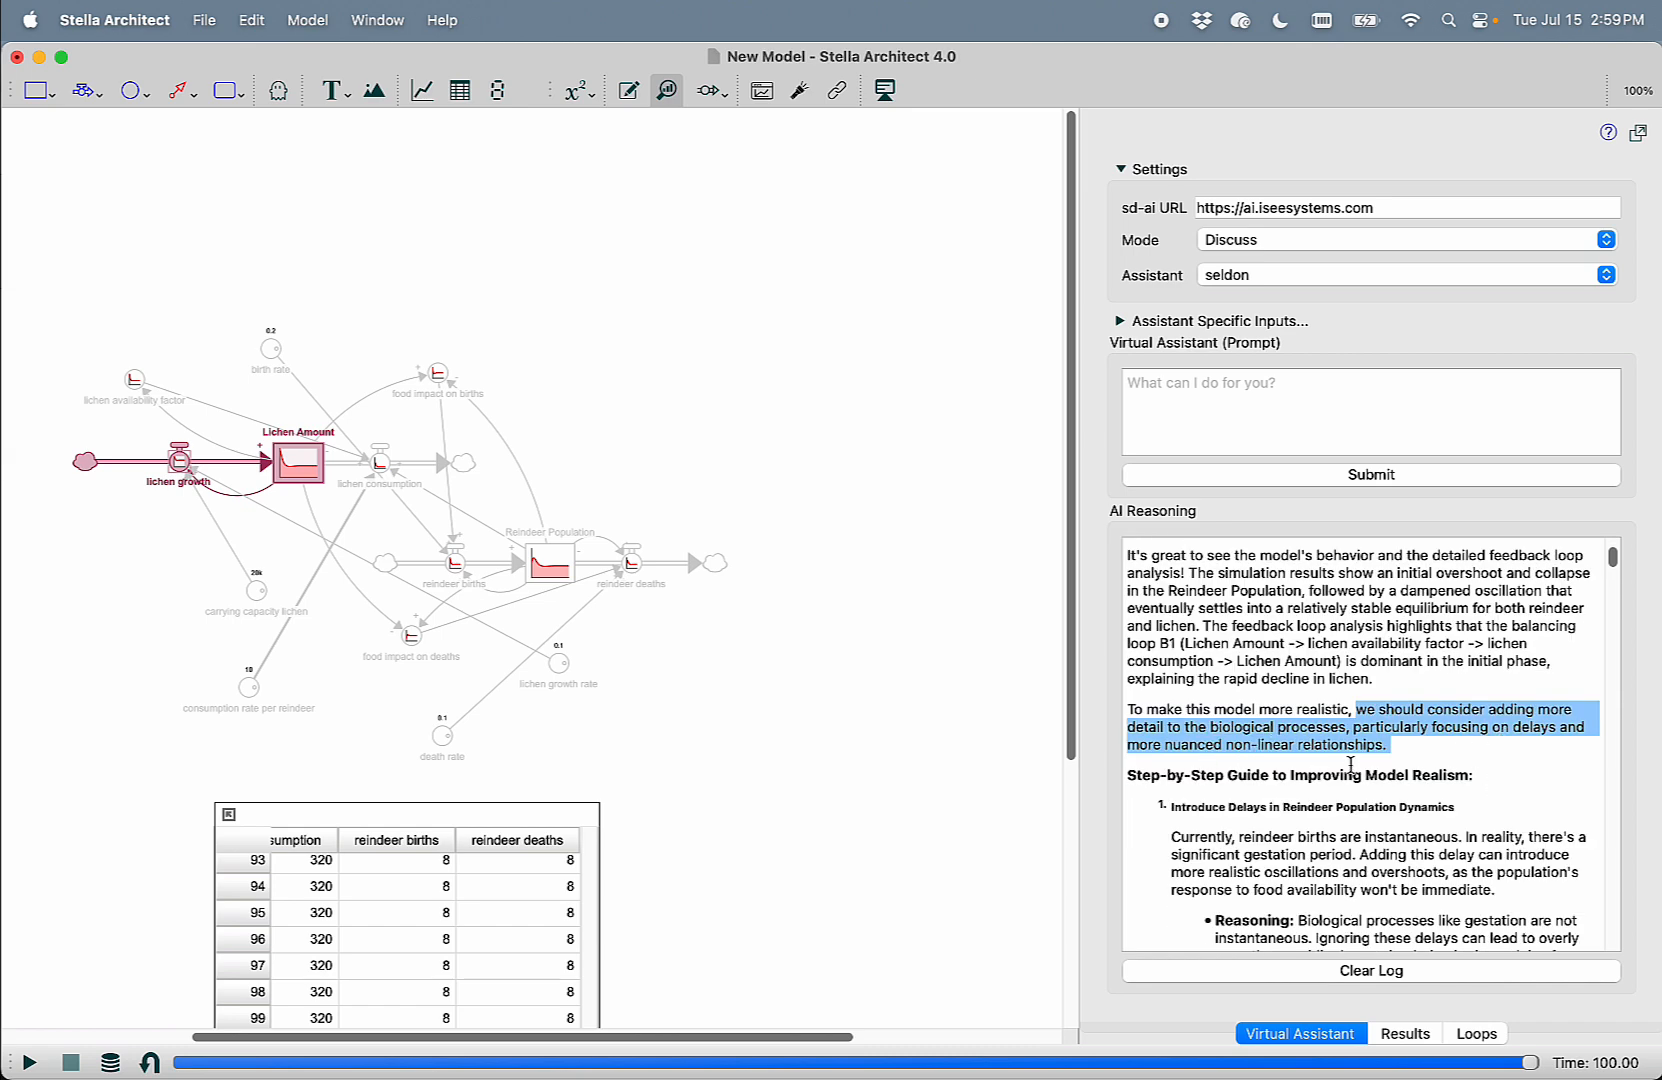
scroll("down", 3)
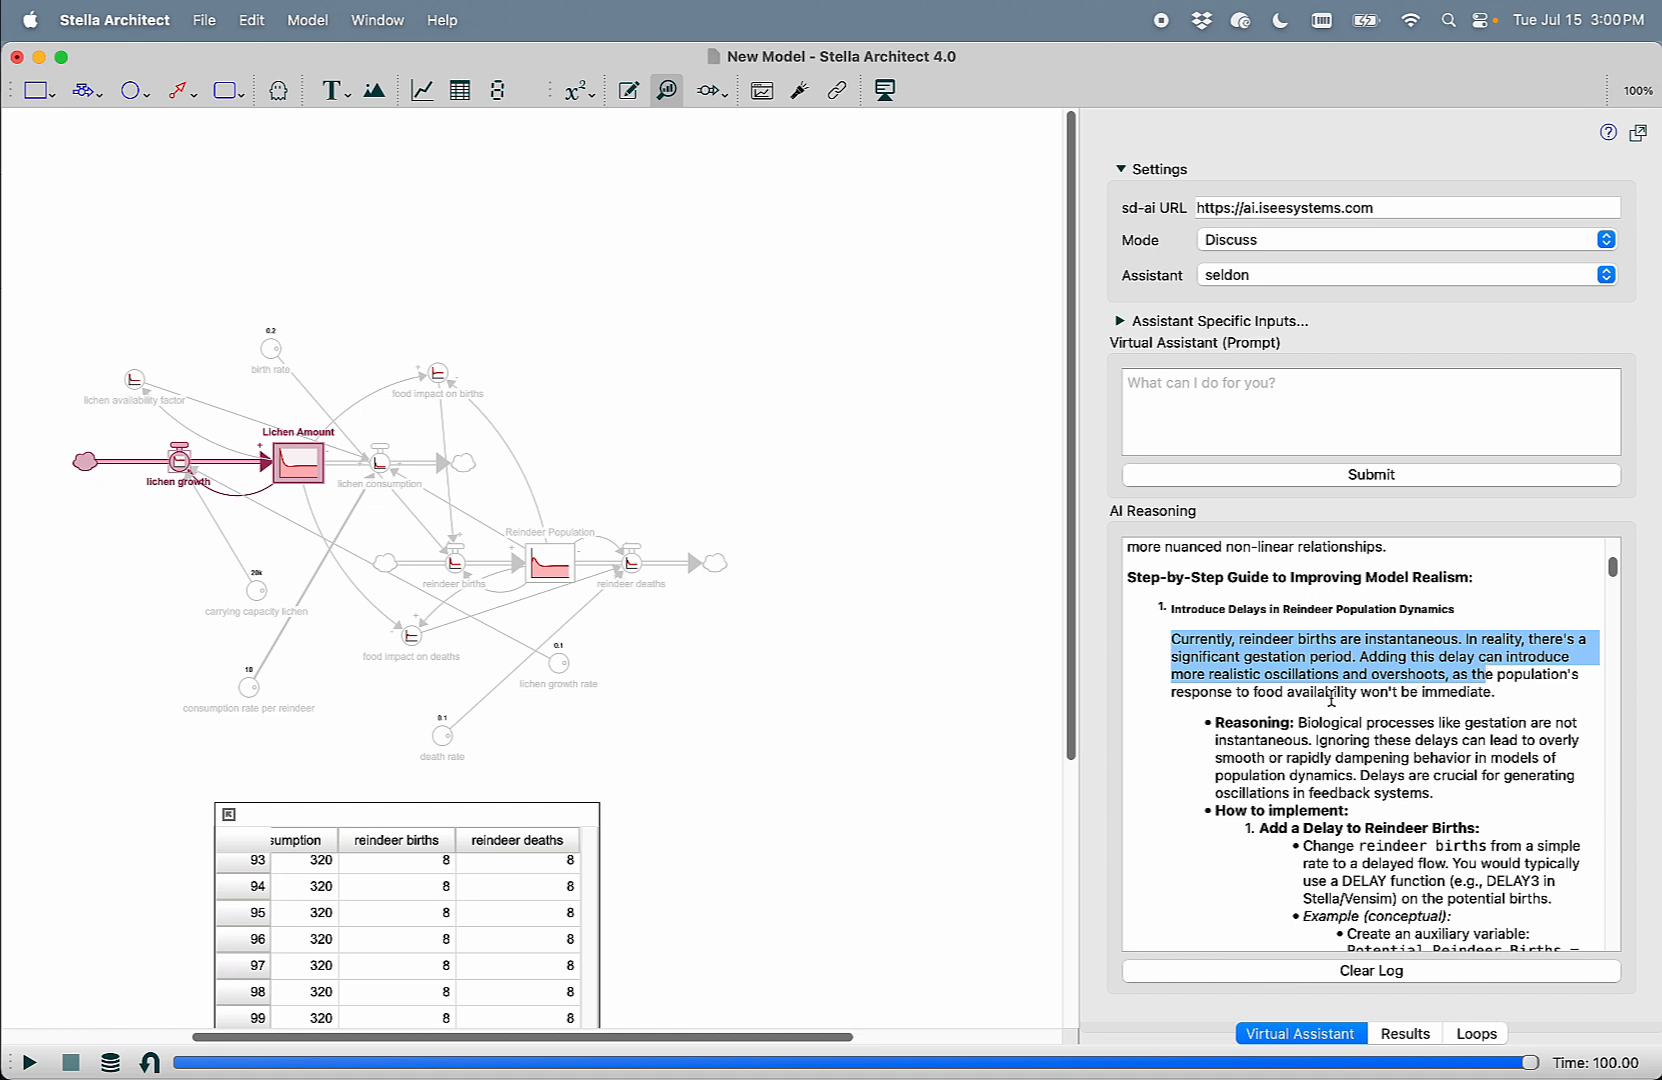
mouse_move(1368, 692)
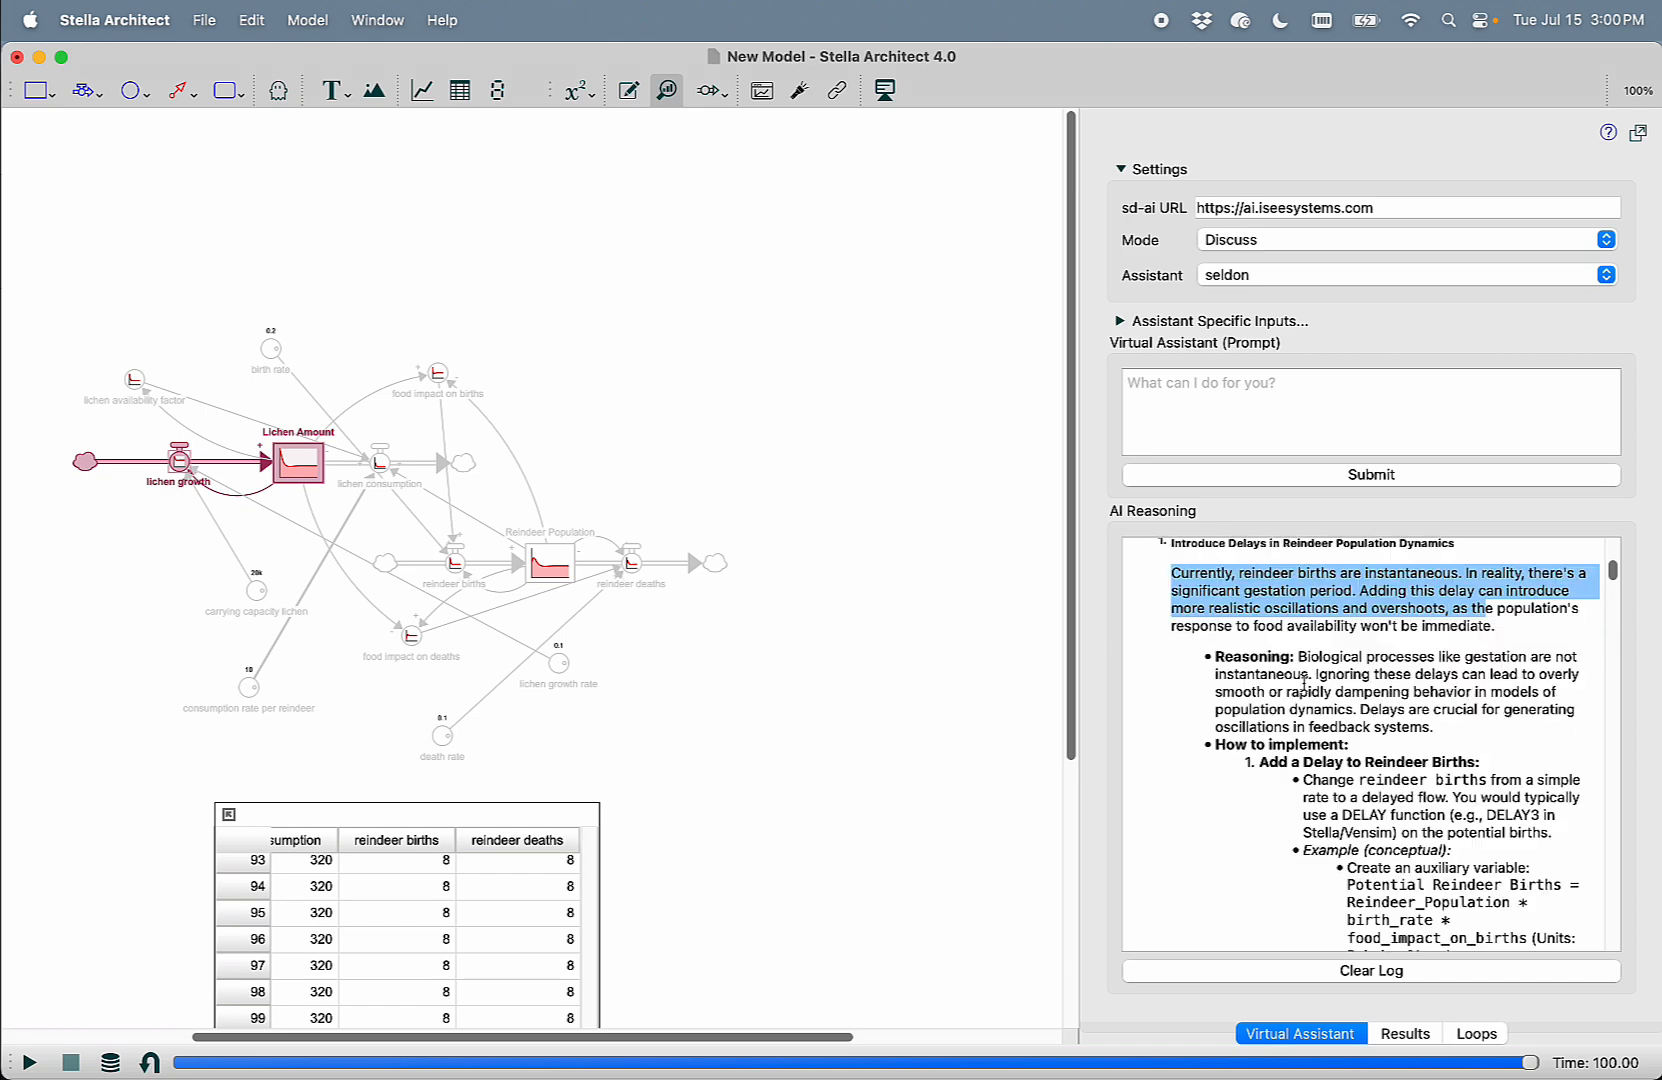
scroll("down", 3)
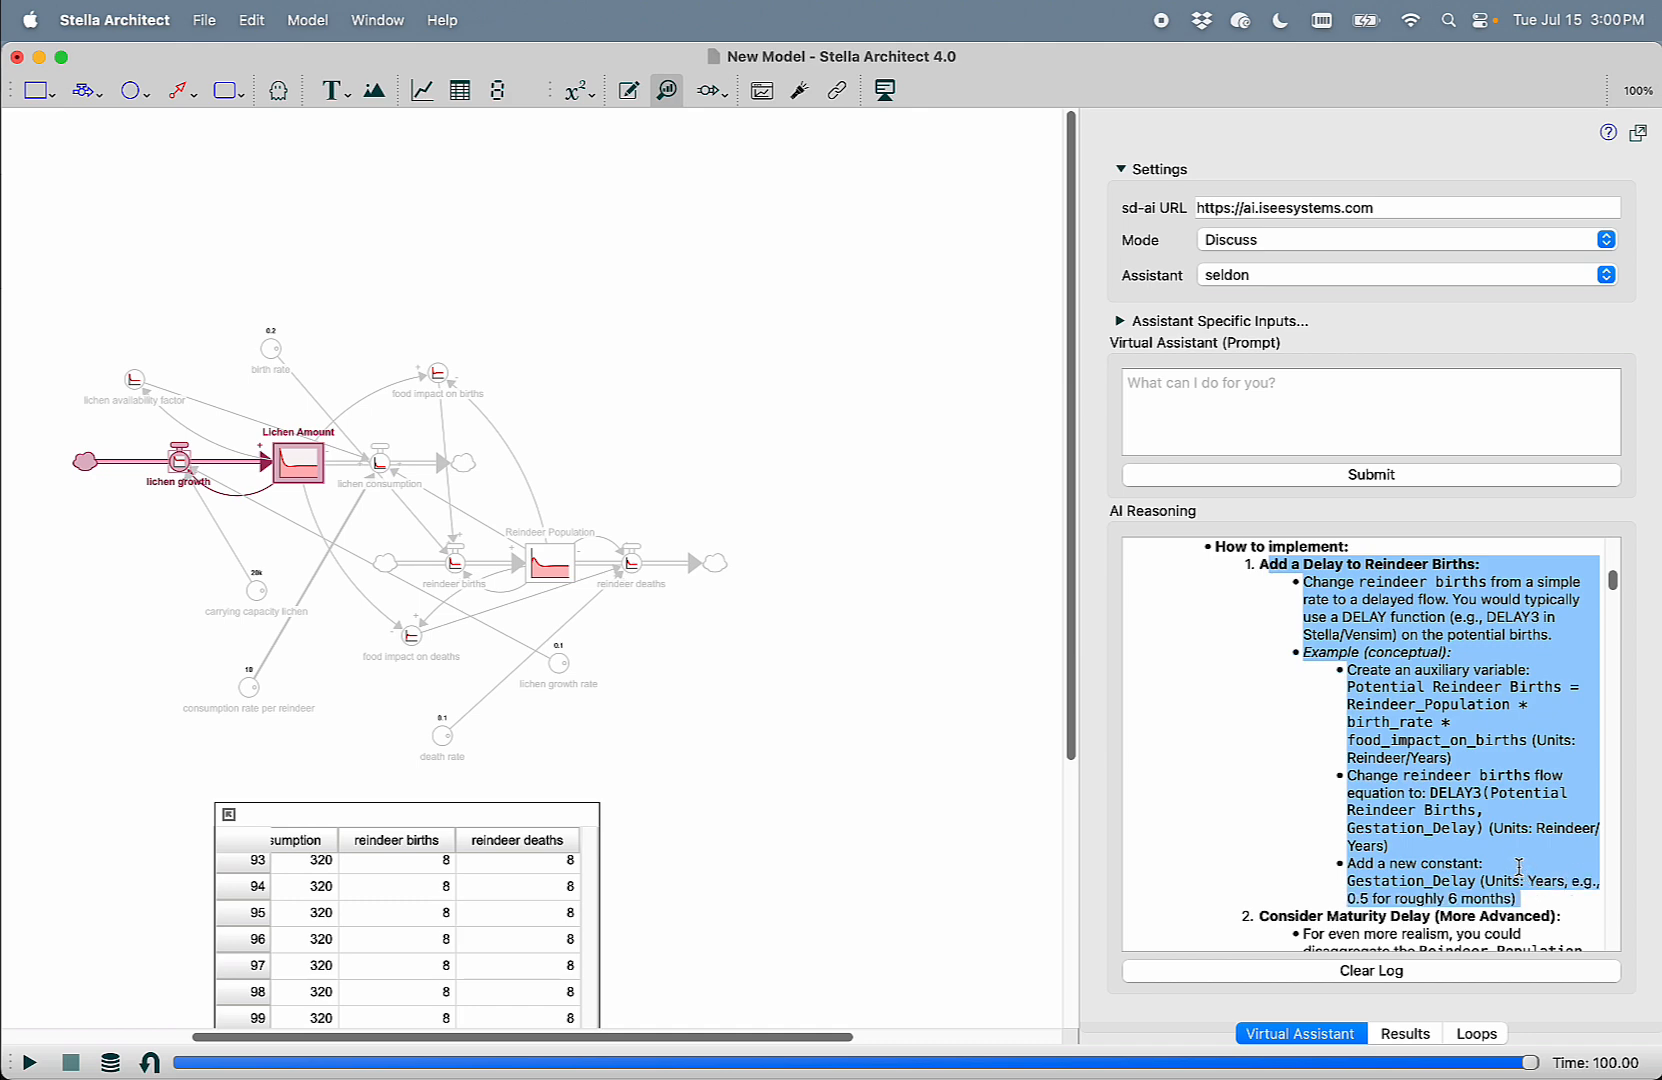
scroll("down", 3)
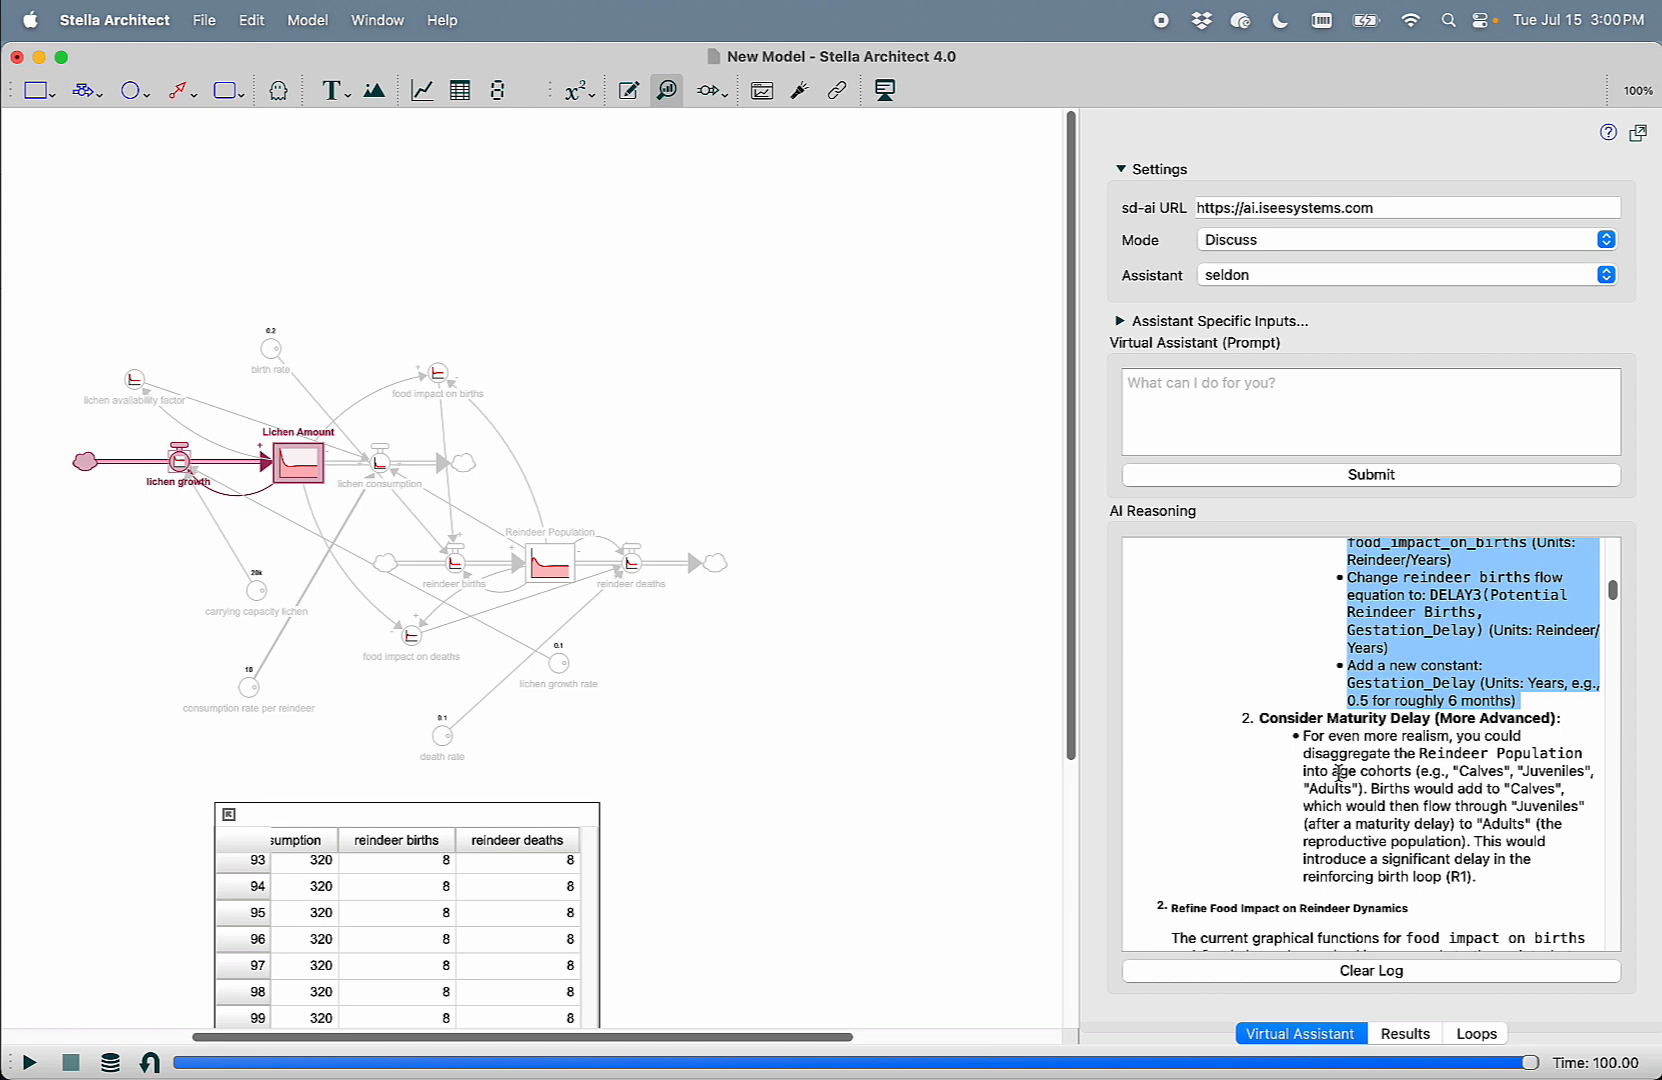
scroll("down", 3)
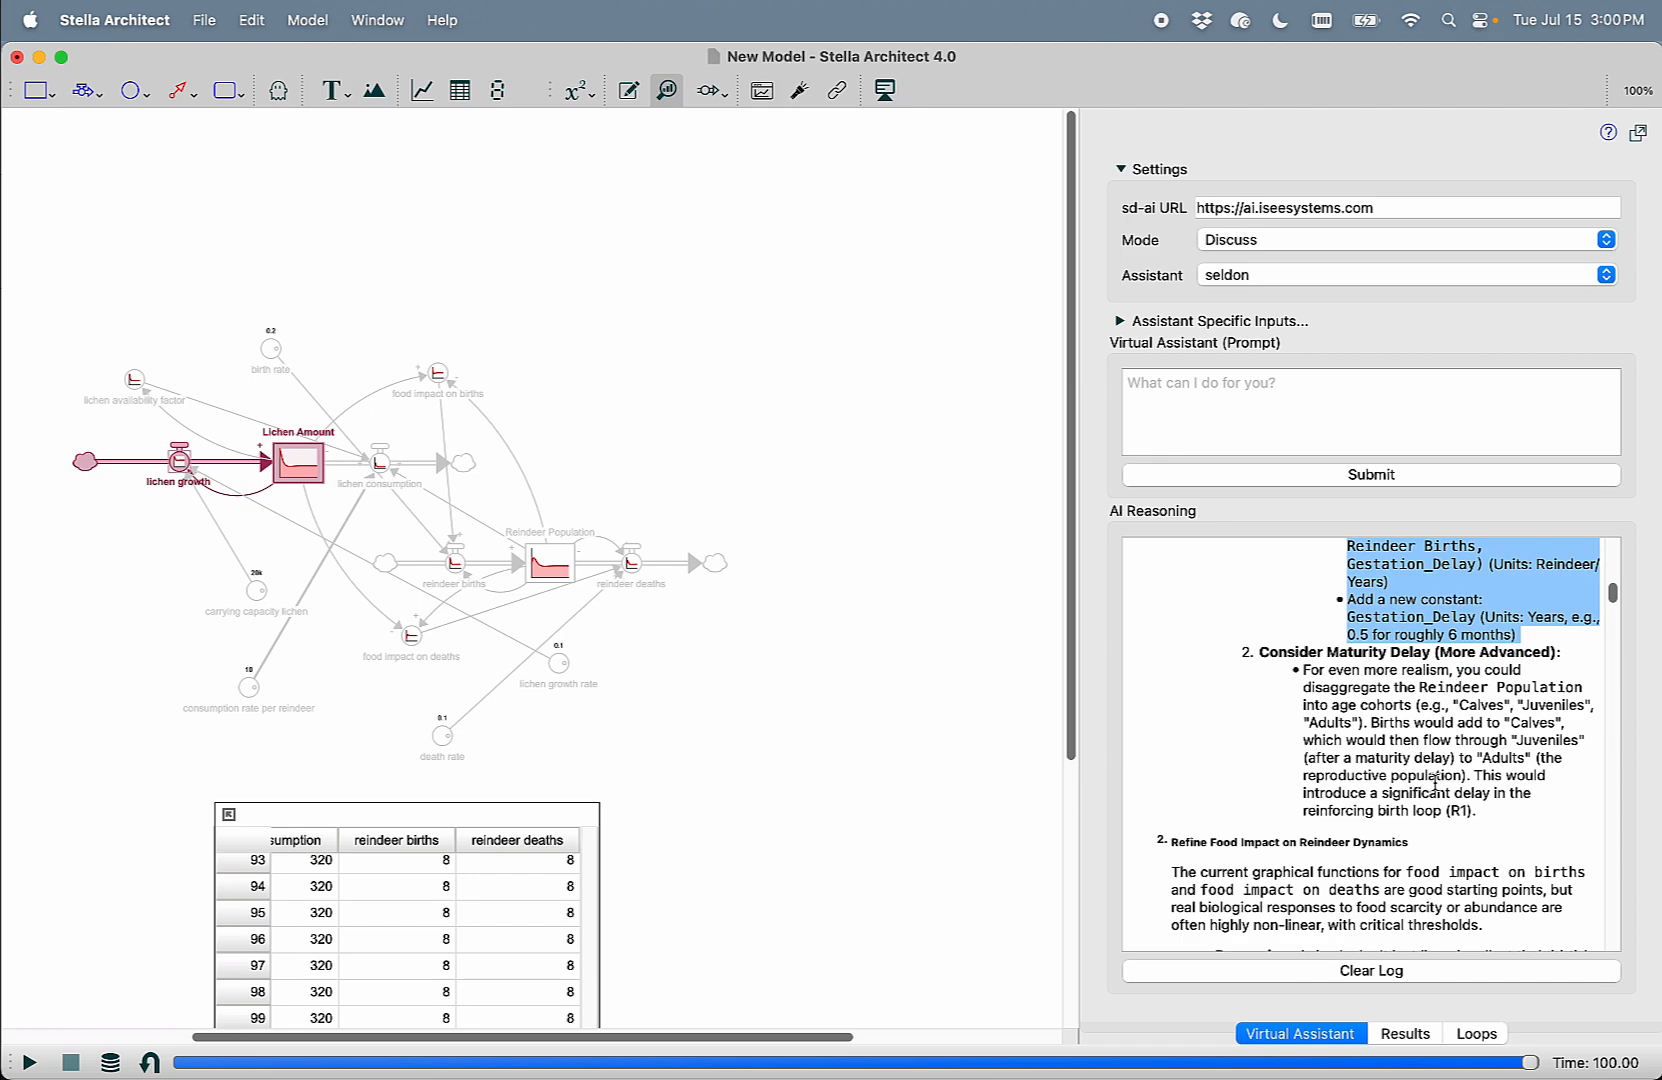
scroll("down", 3)
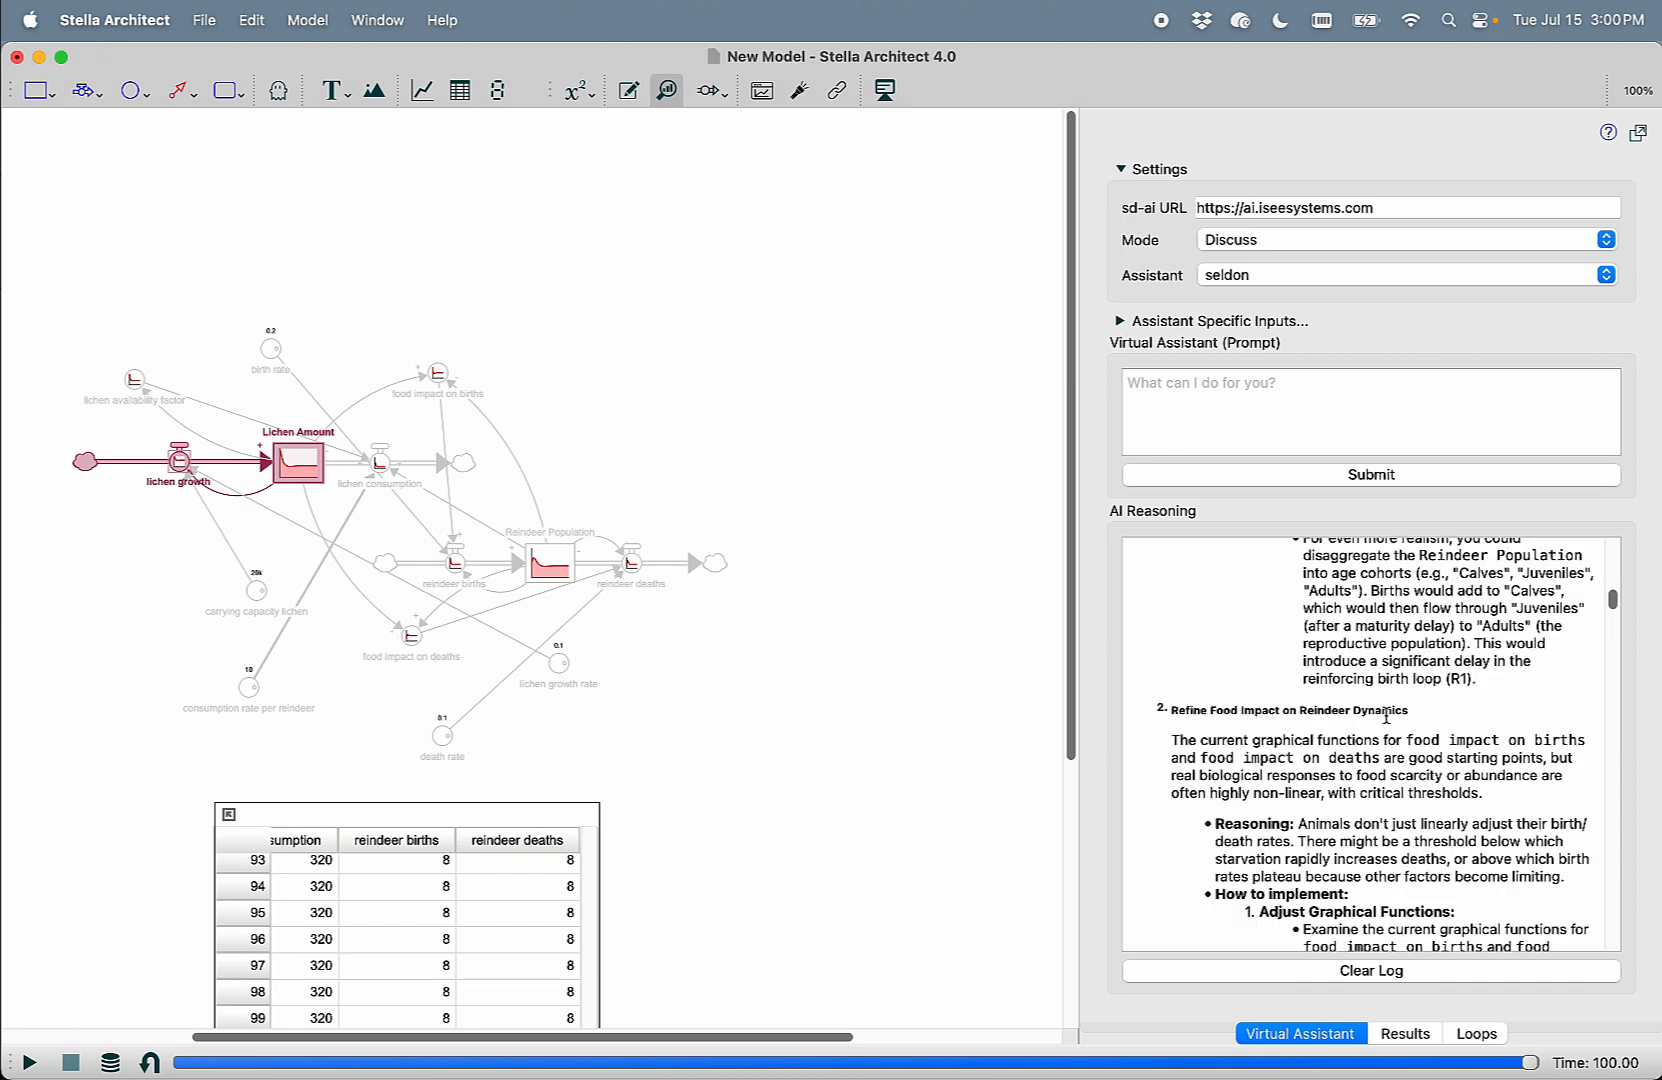
scroll("down", 3)
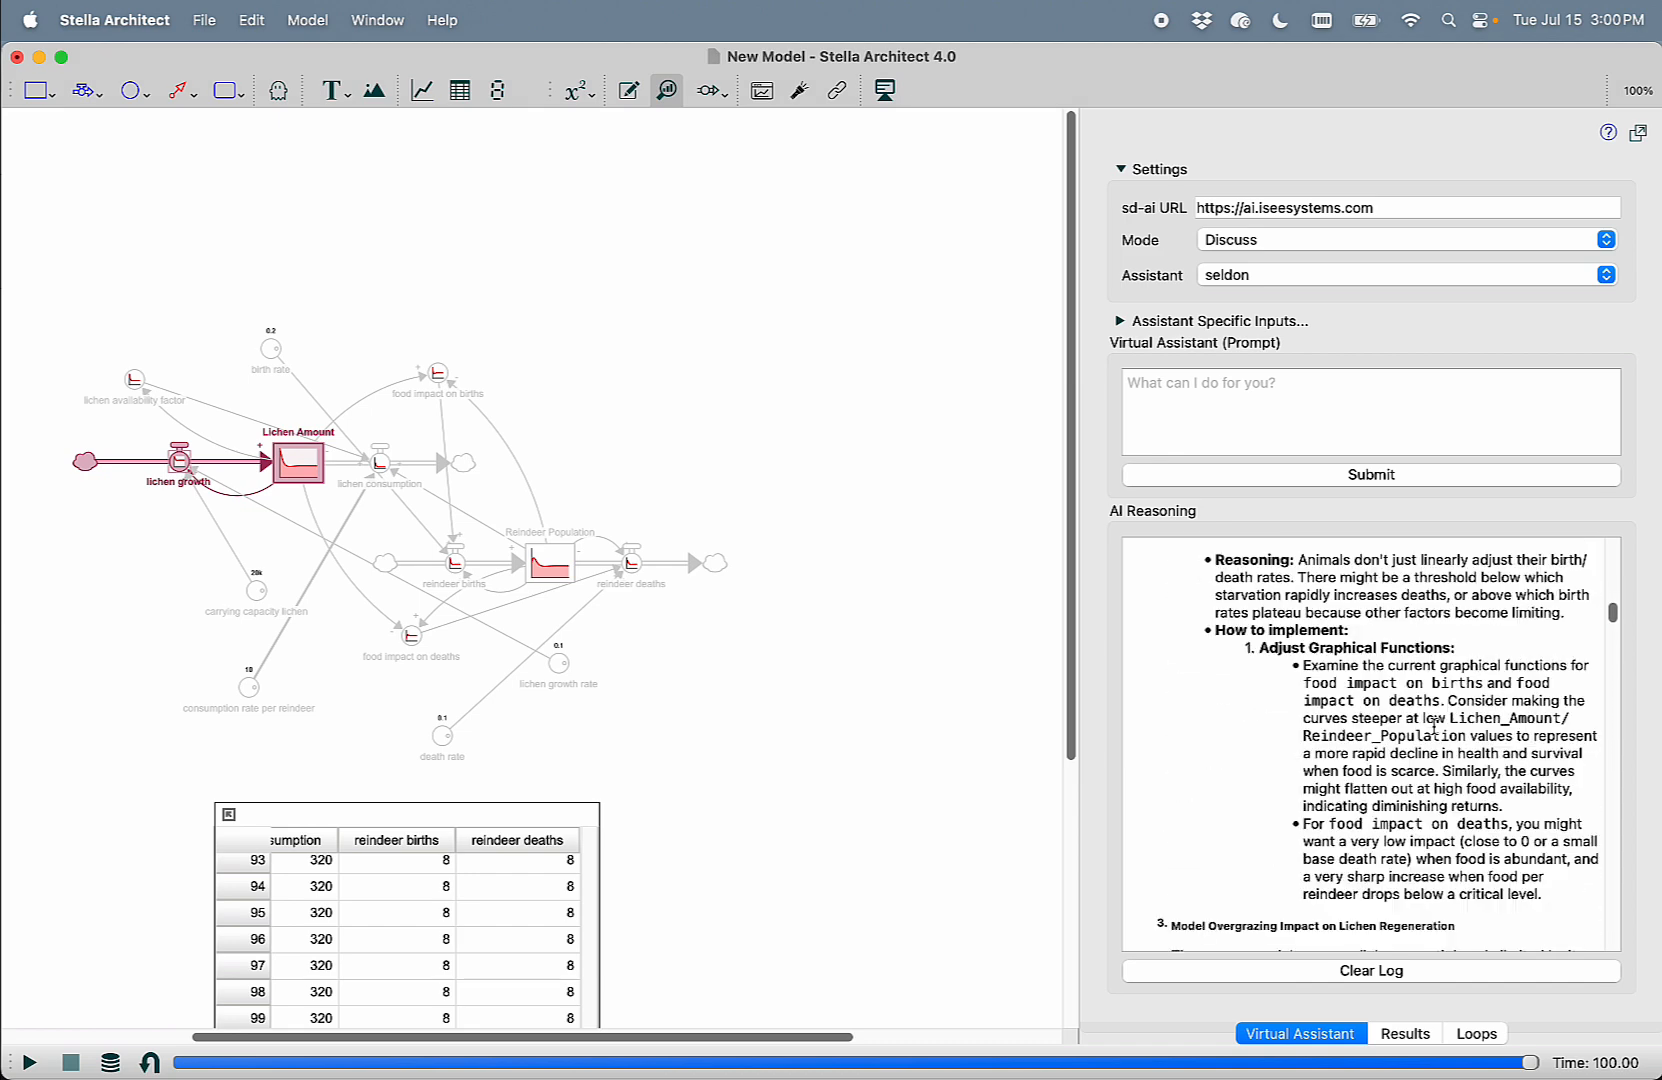
scroll("down", 3)
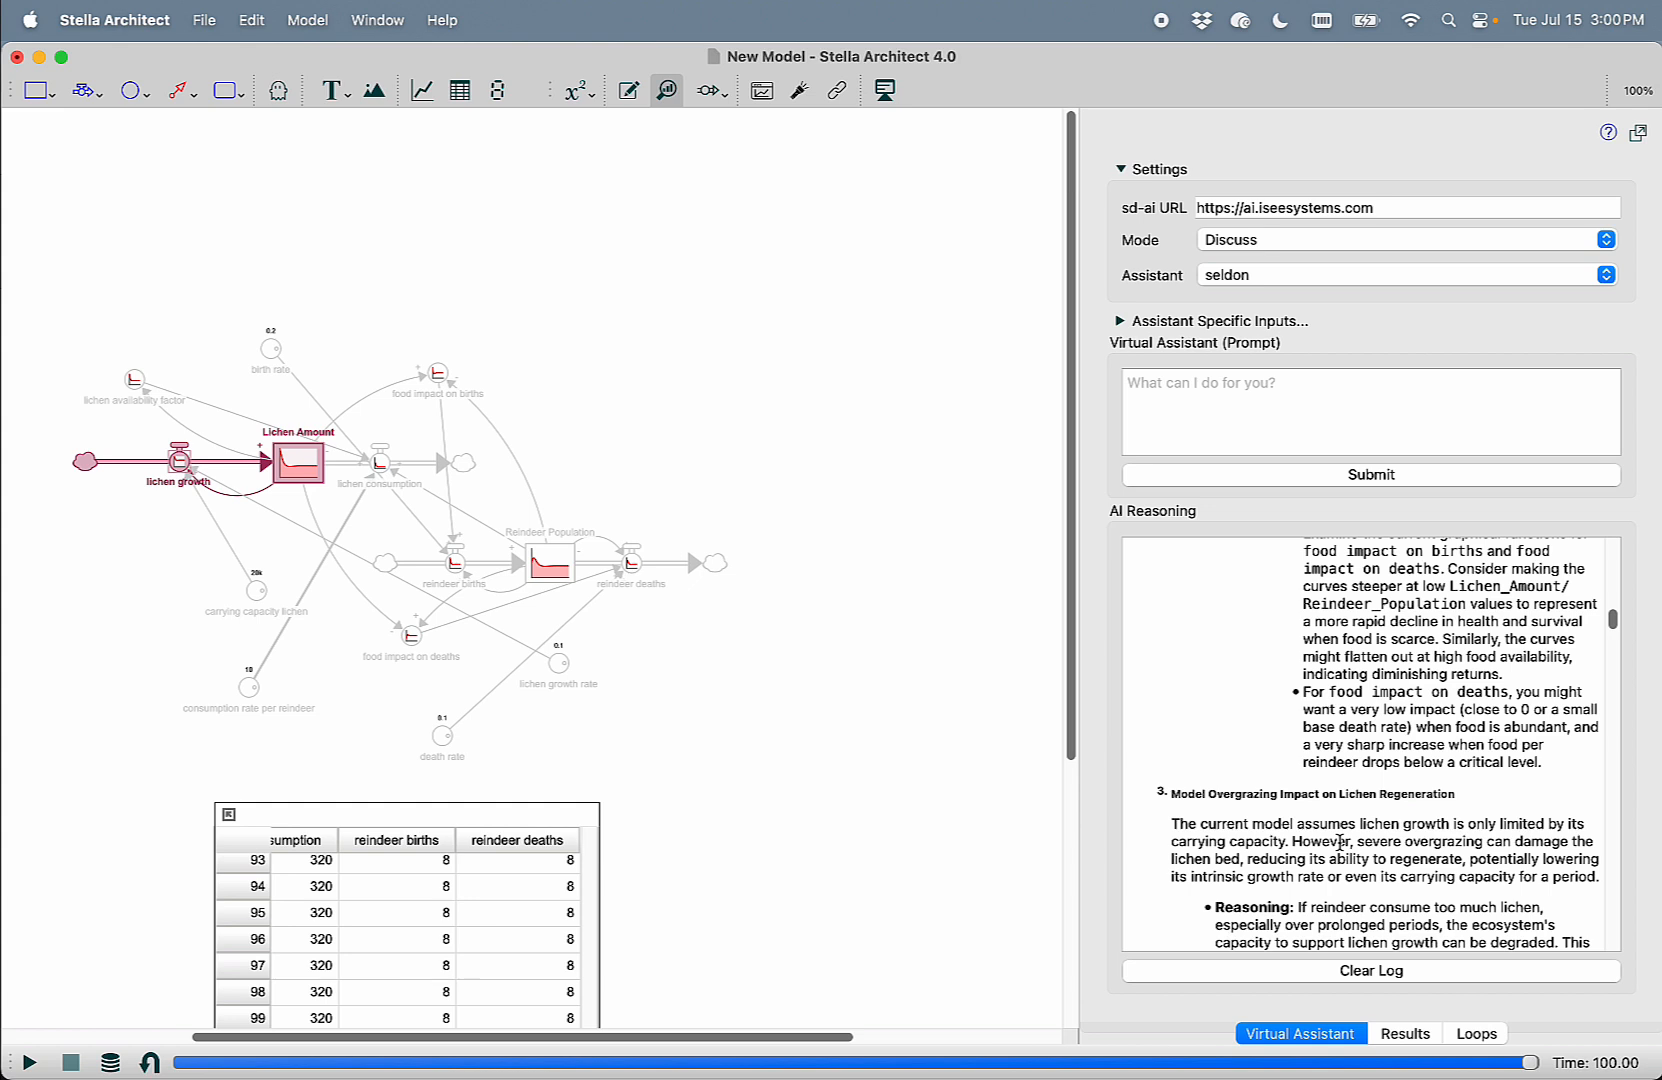
scroll("down", 3)
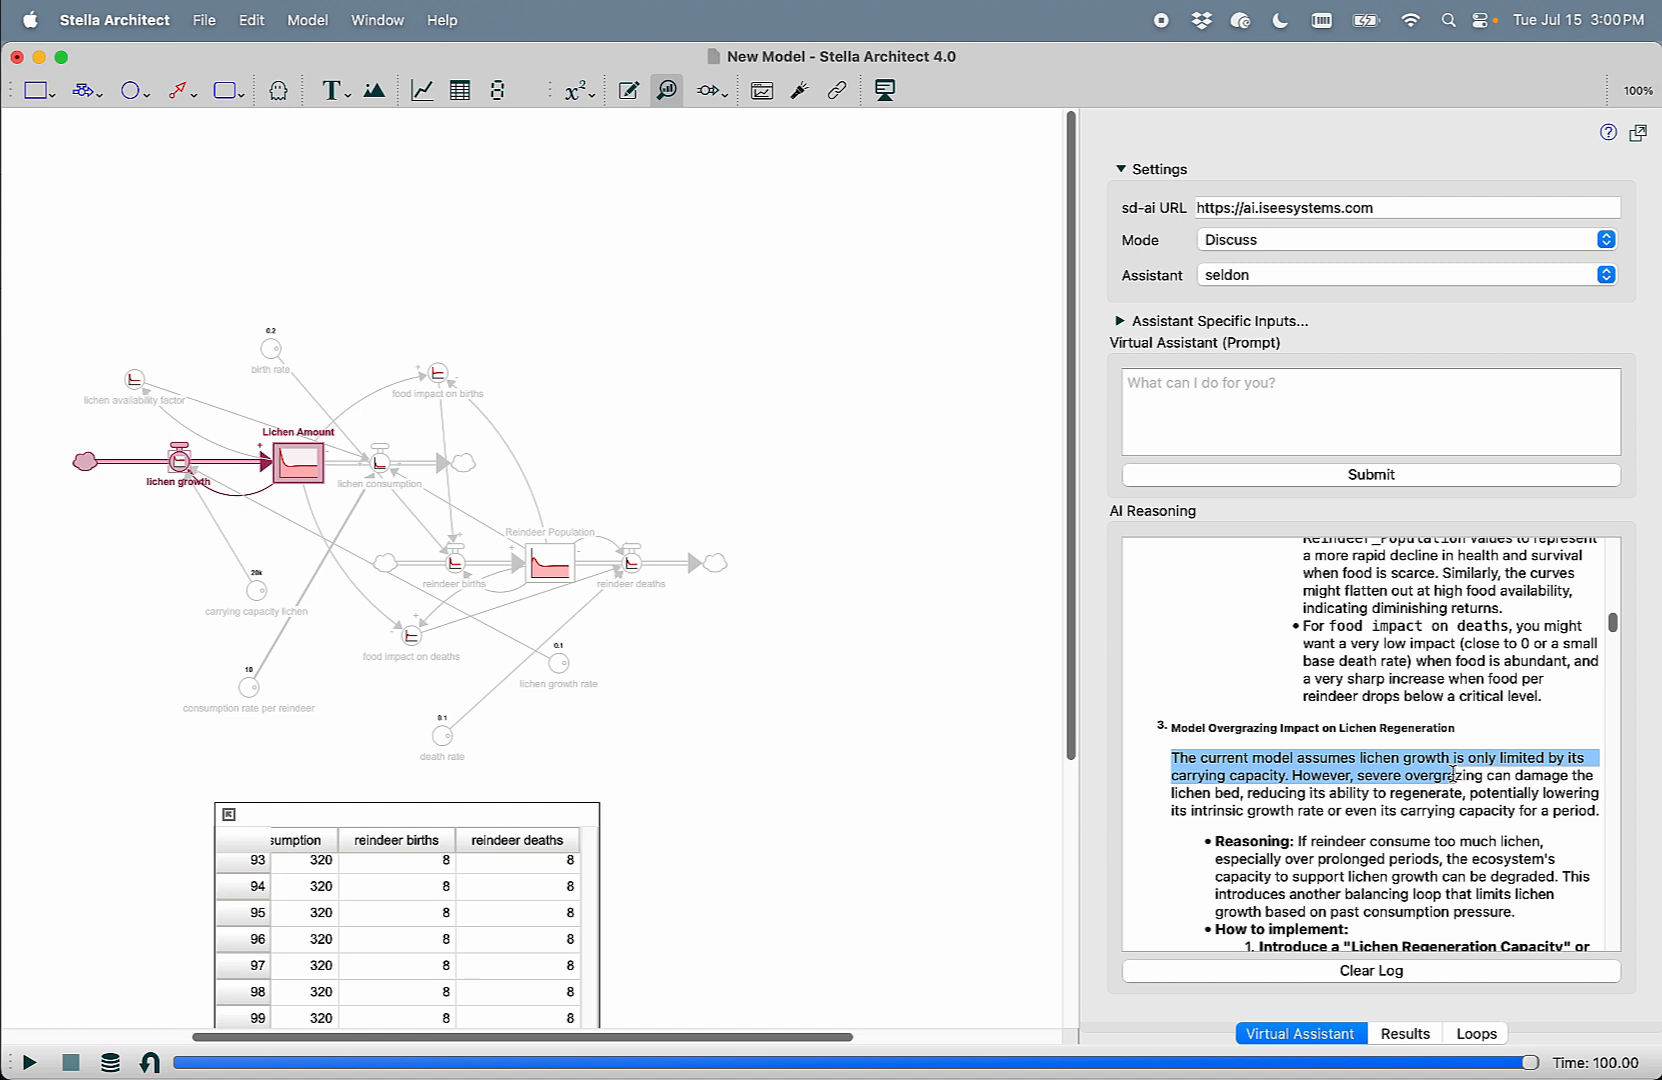
scroll("down", 3)
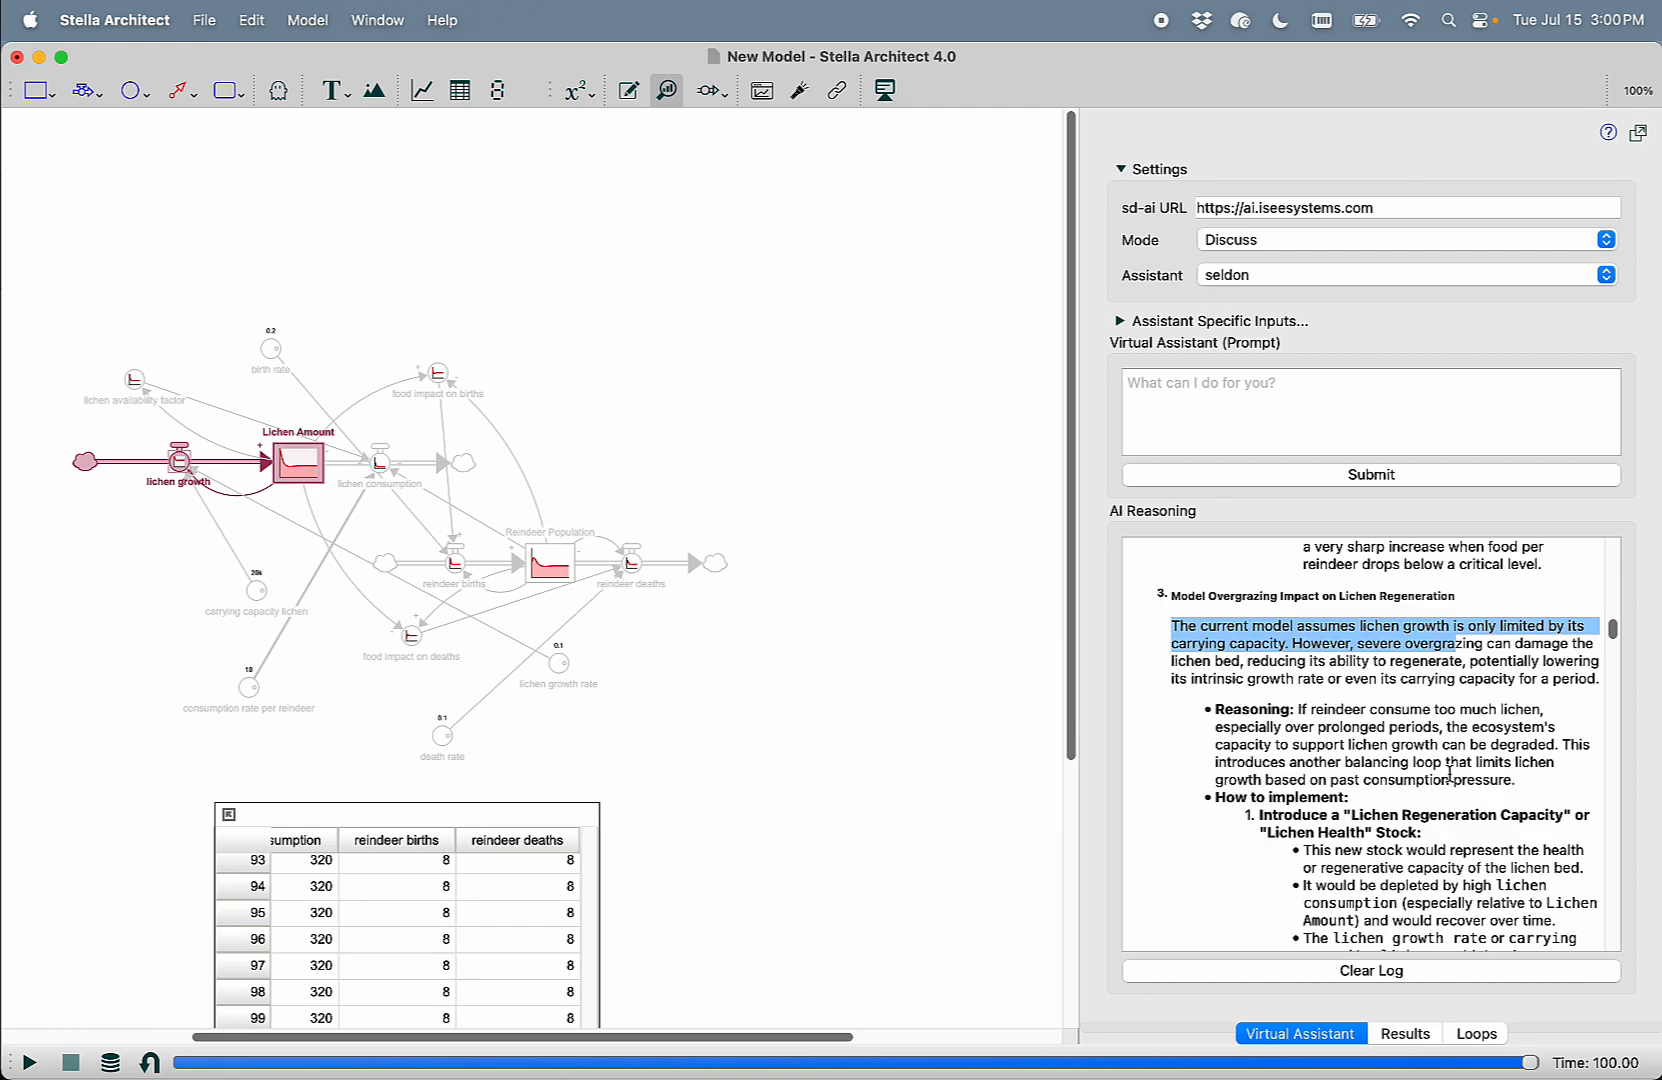
scroll("down", 3)
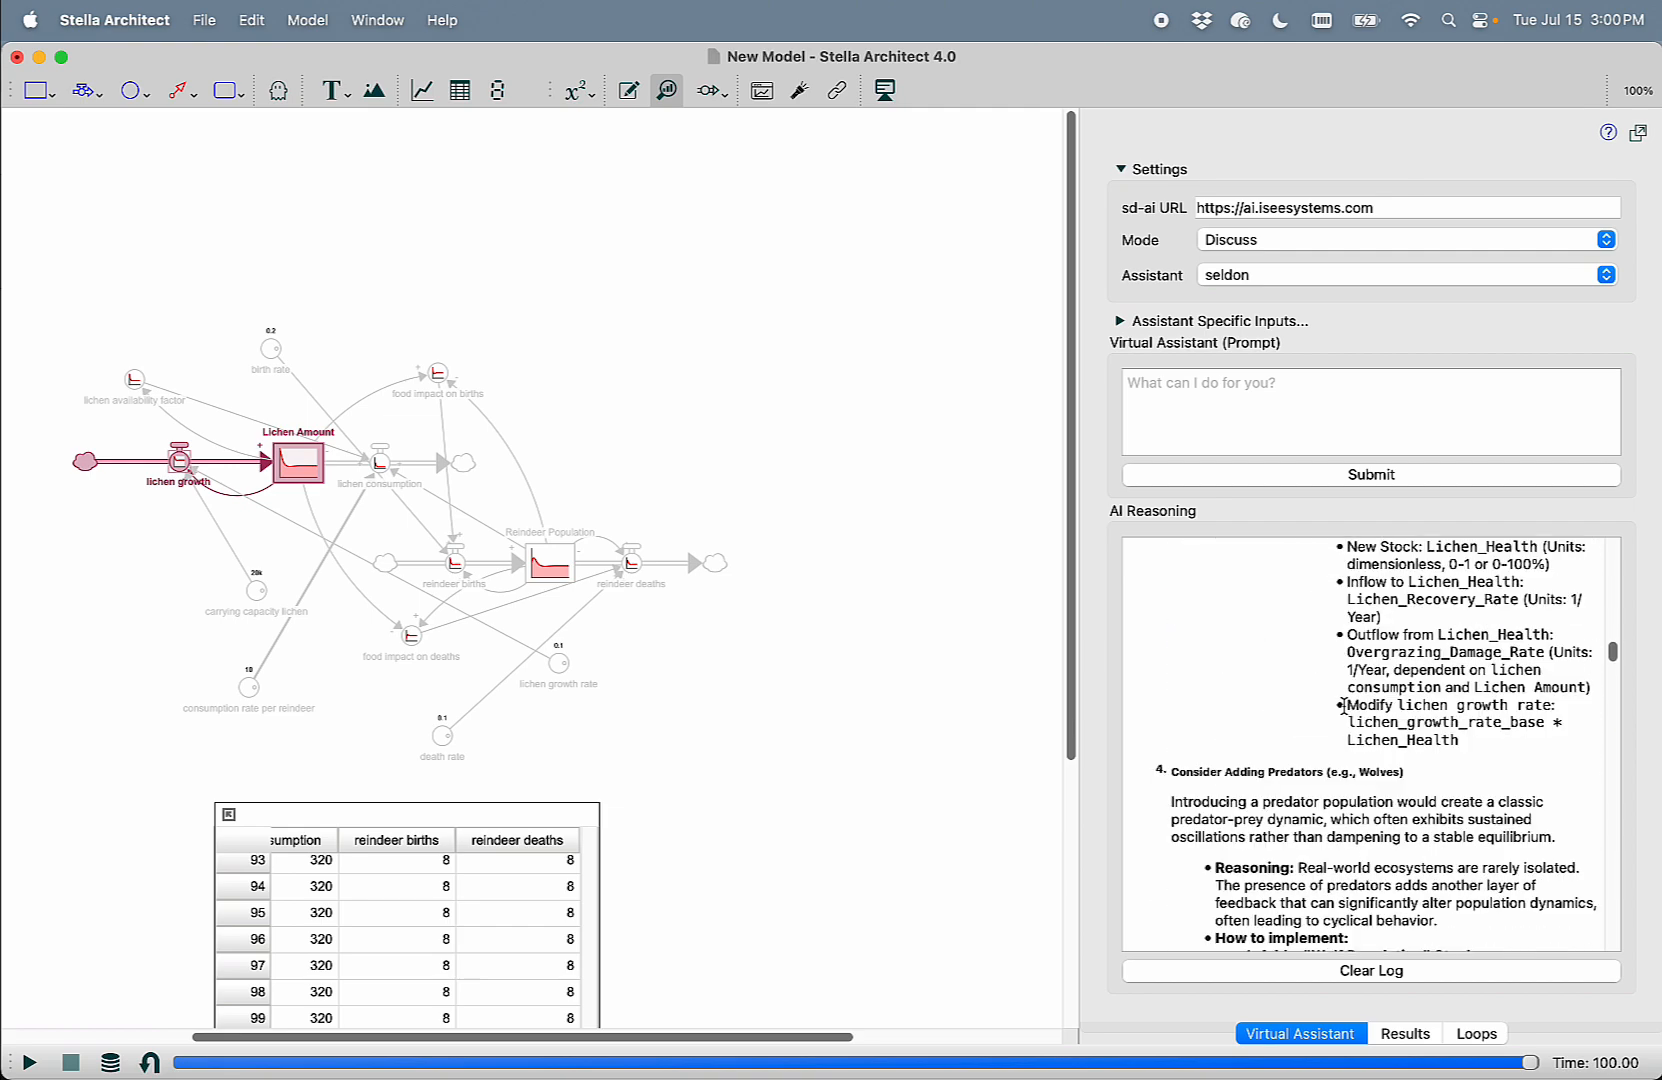
scroll("down", 3)
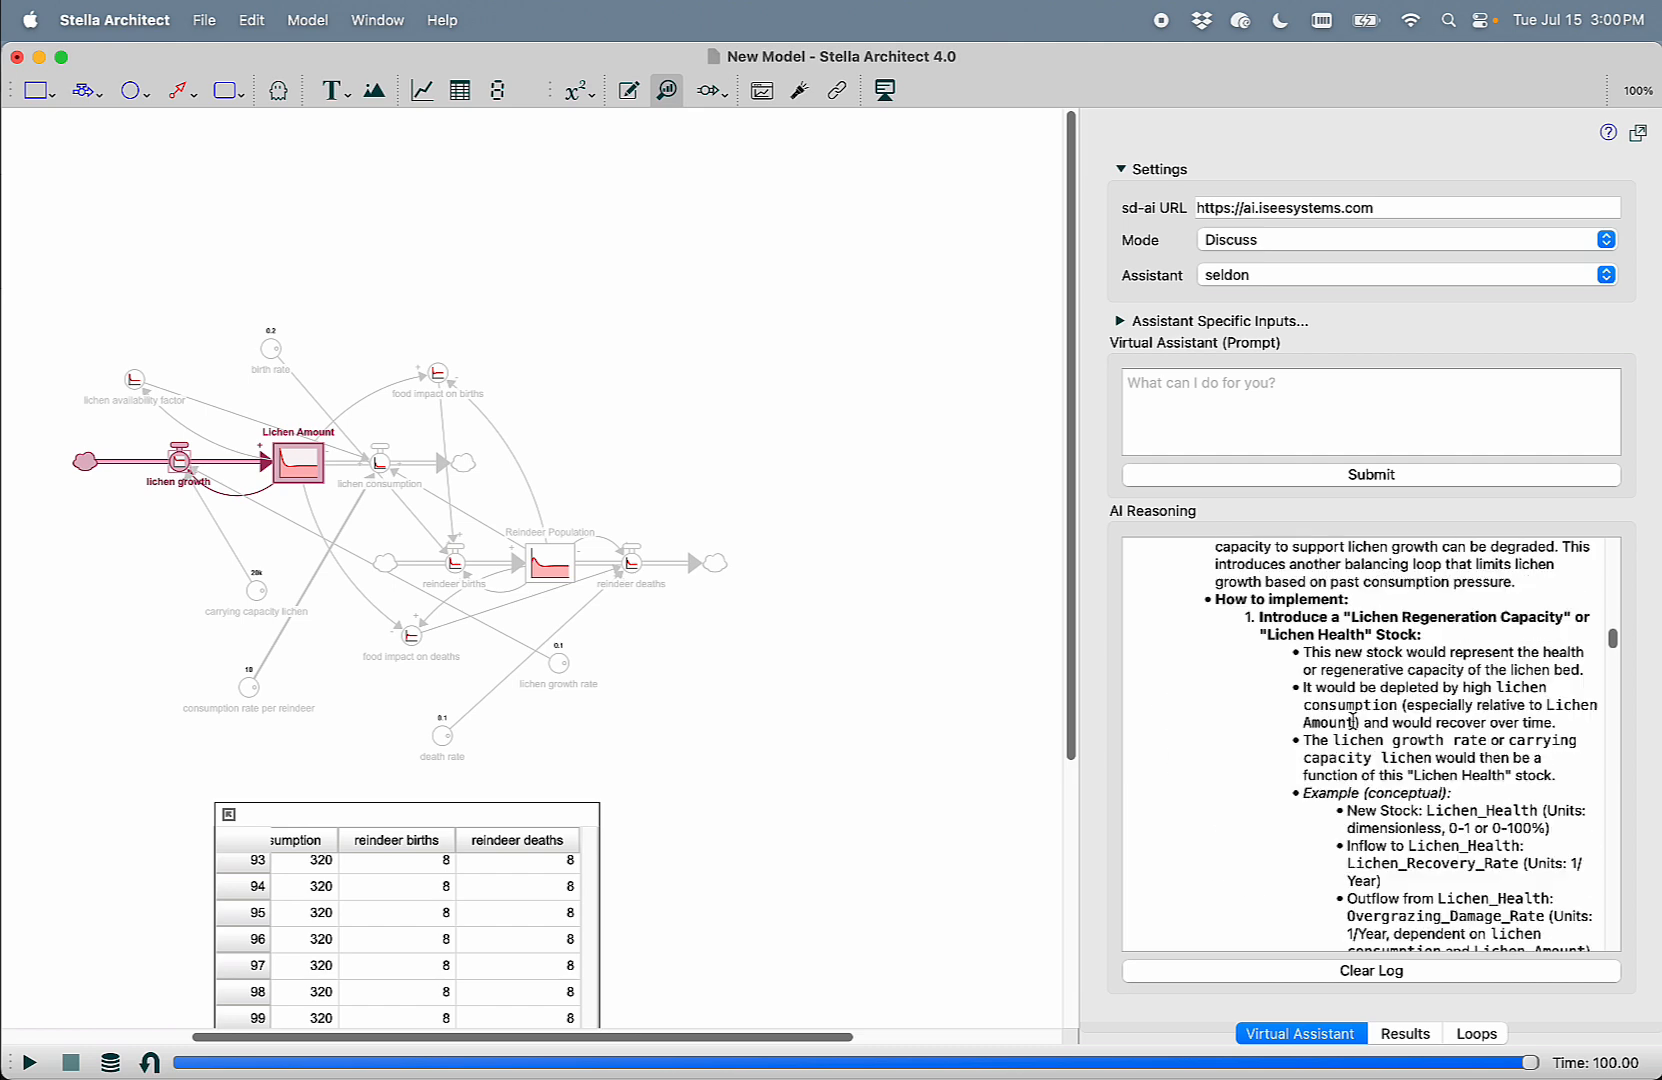
scroll("up", 3)
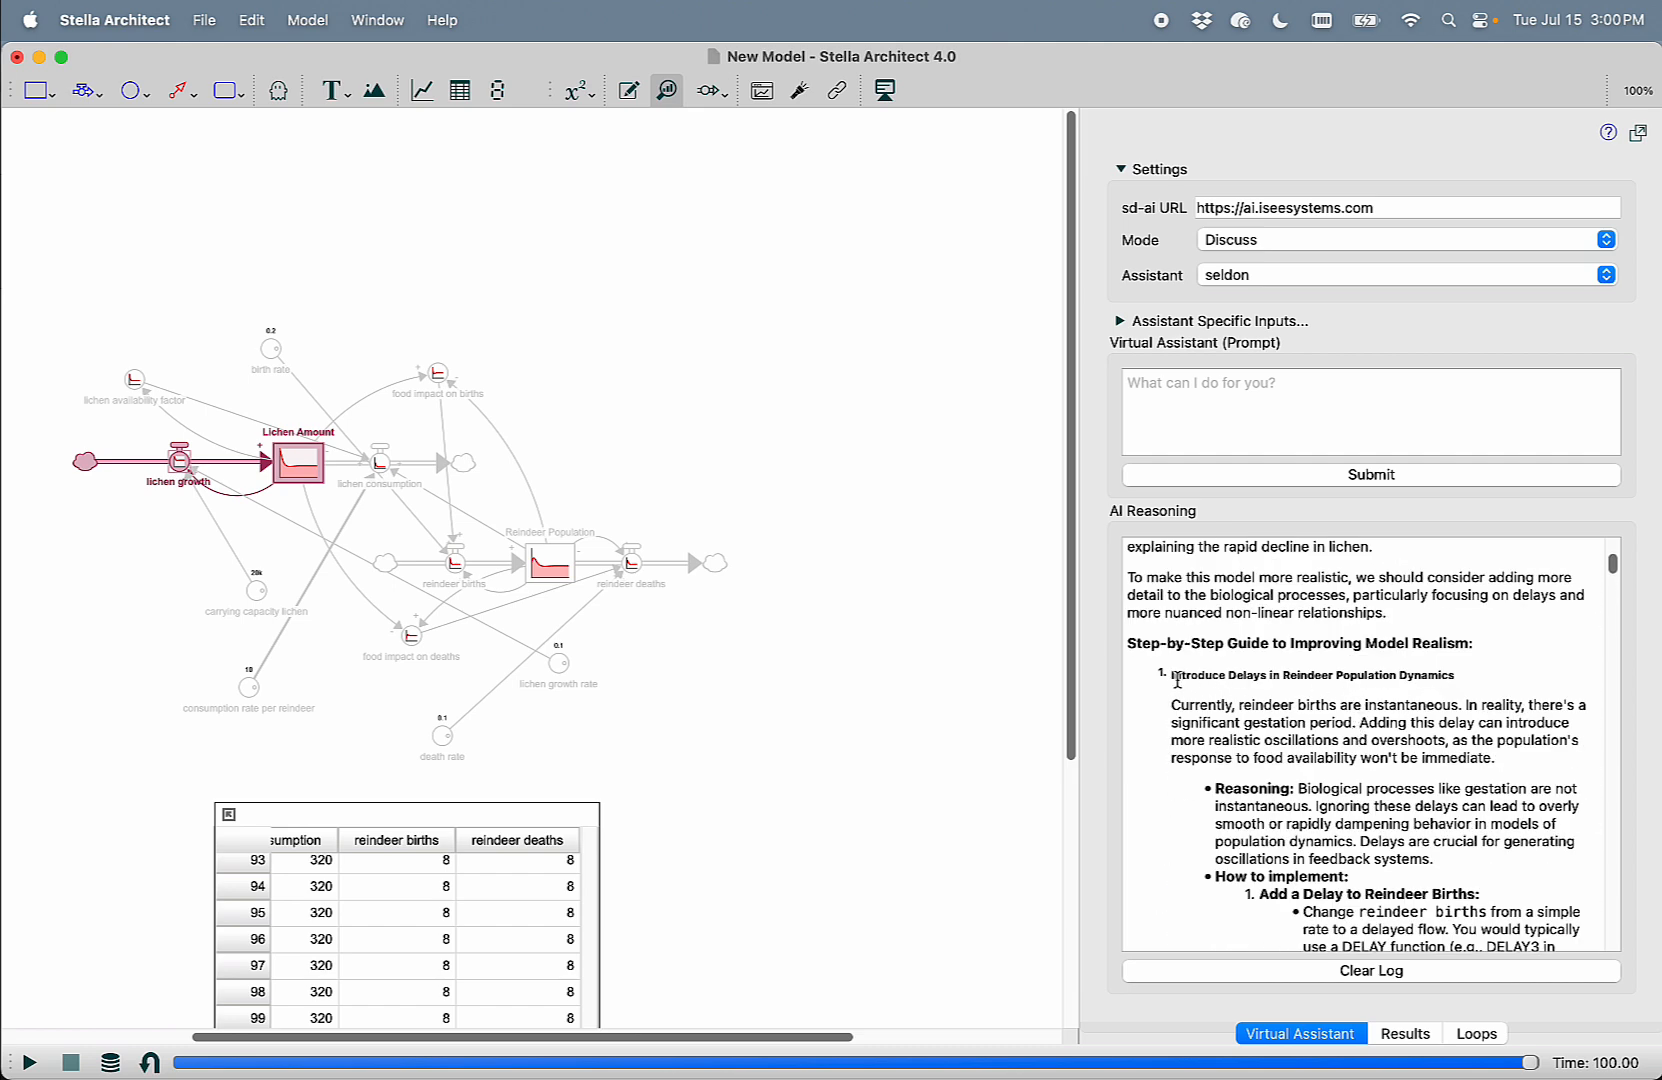
Copy the 'Introduce Delays…' heading and submit it in Build mode prefixed with 'Please,'
double_click(1312, 676)
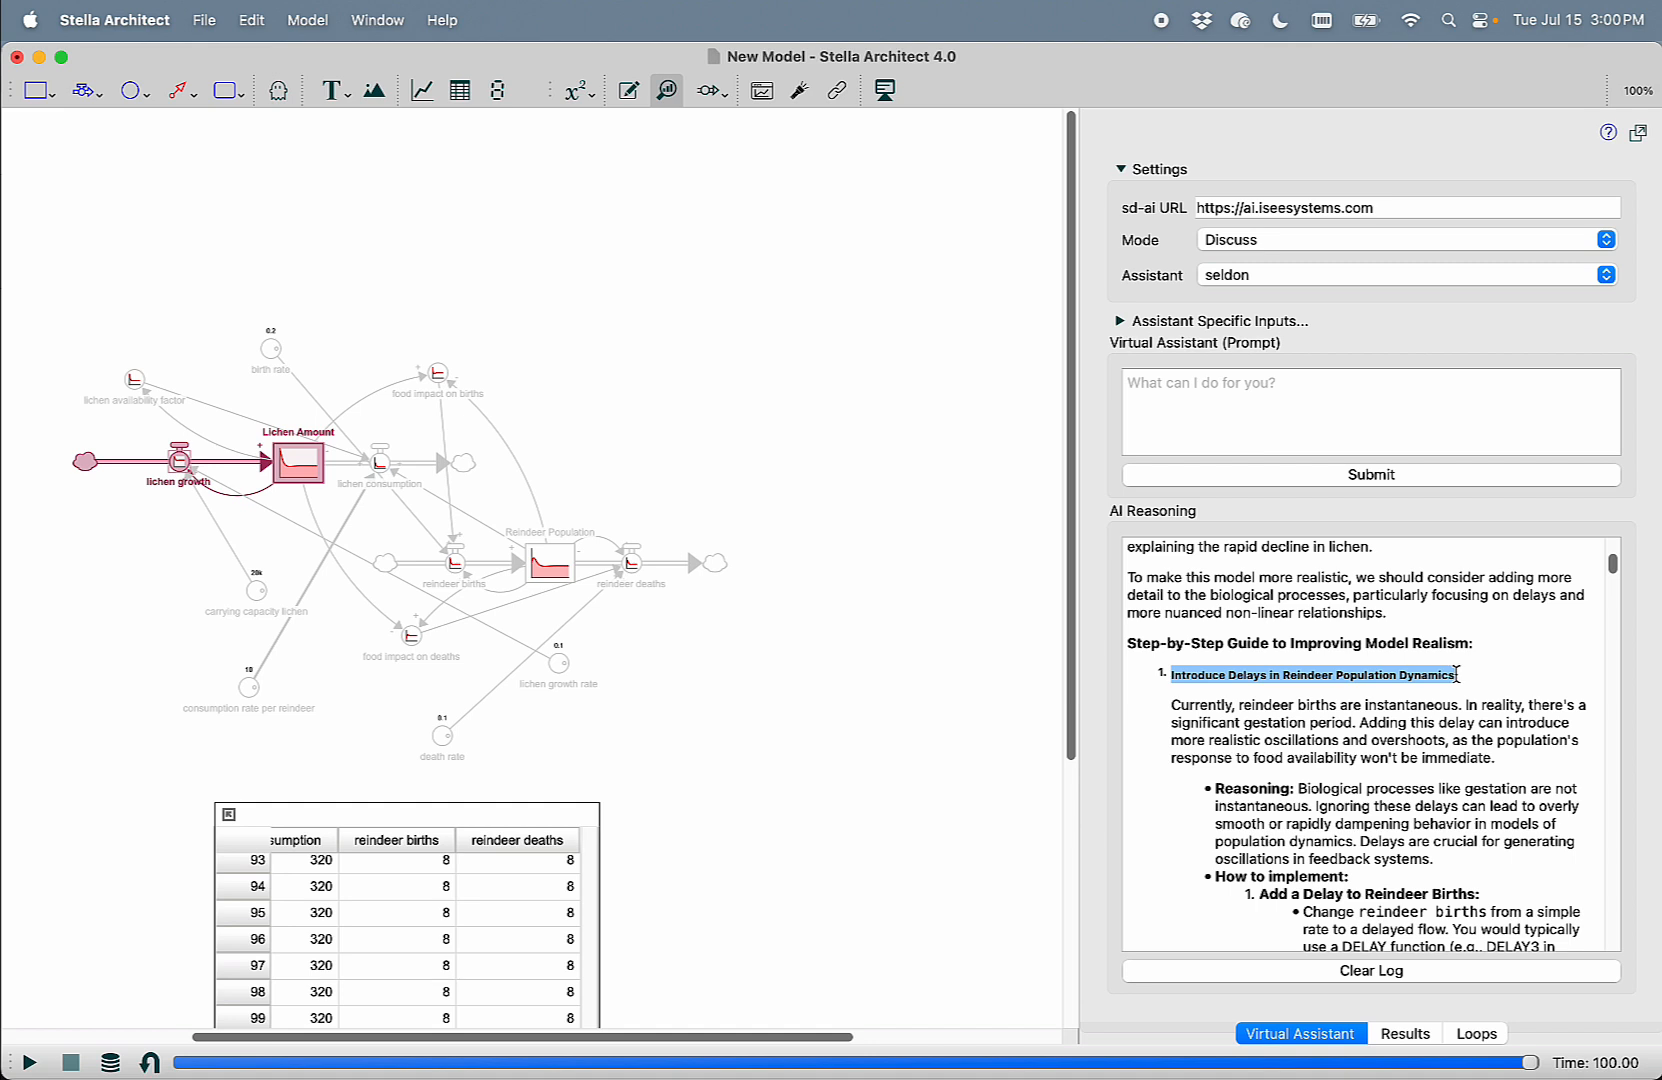
right_click(1314, 674)
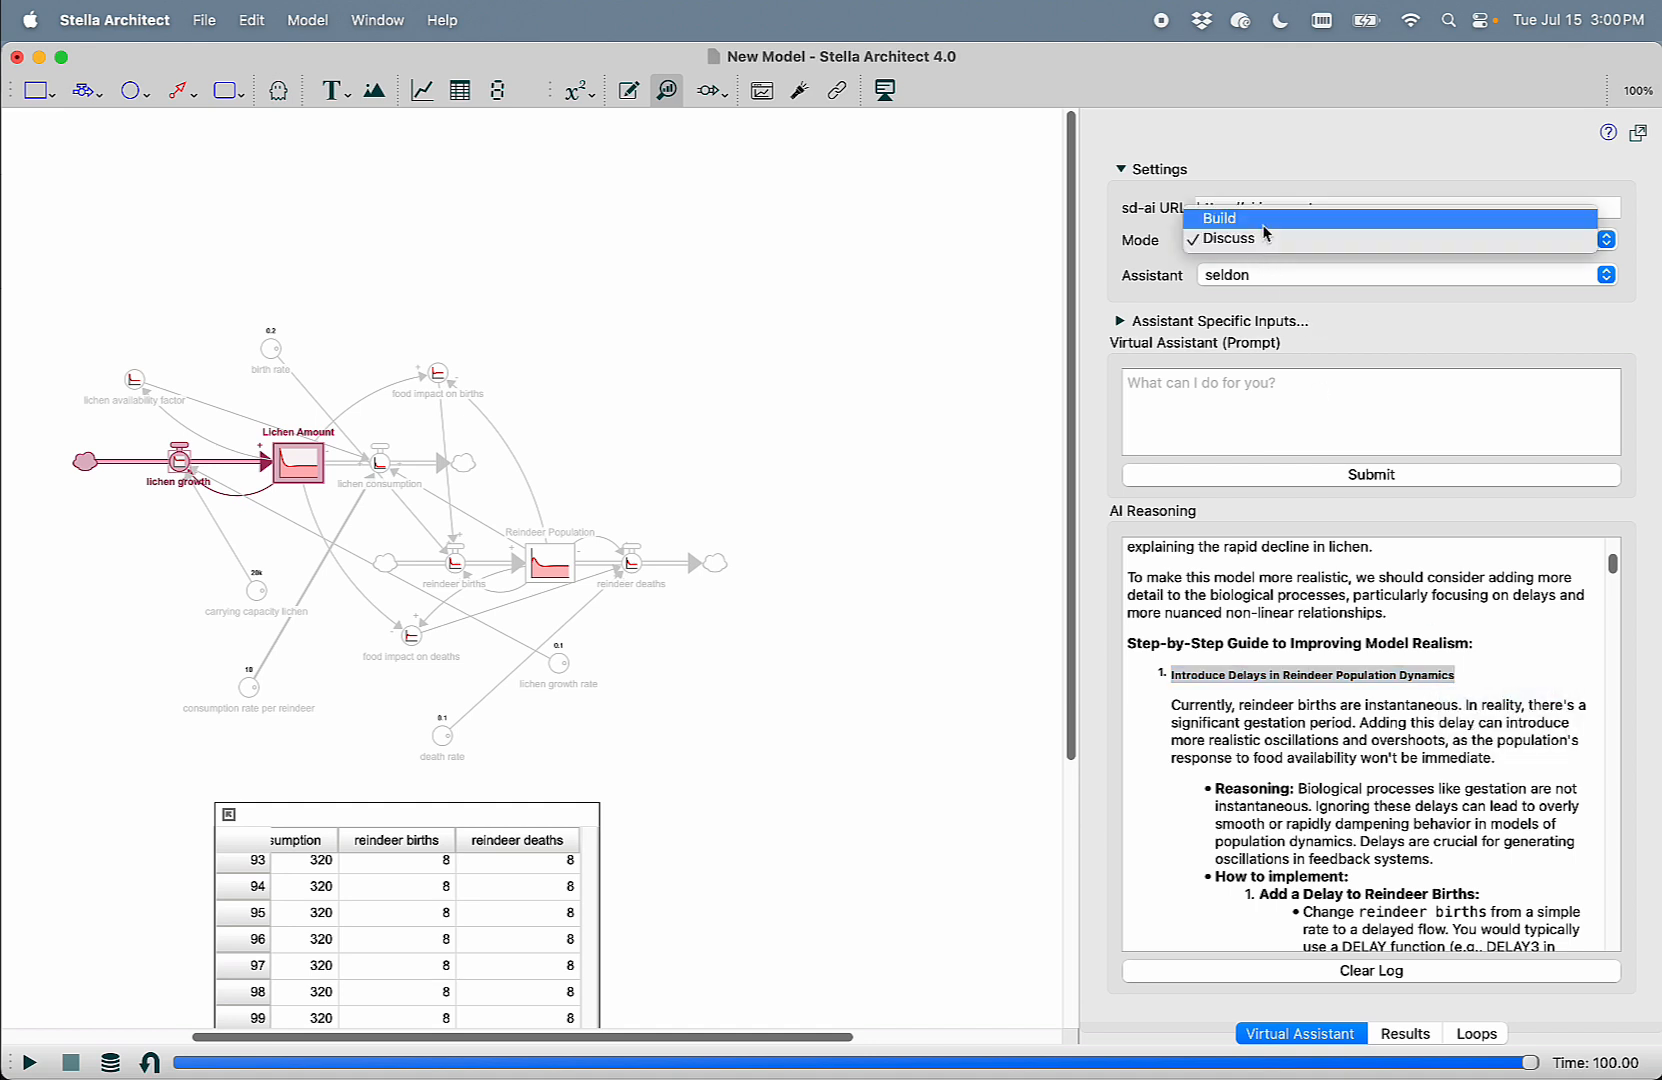
left_click(1216, 218)
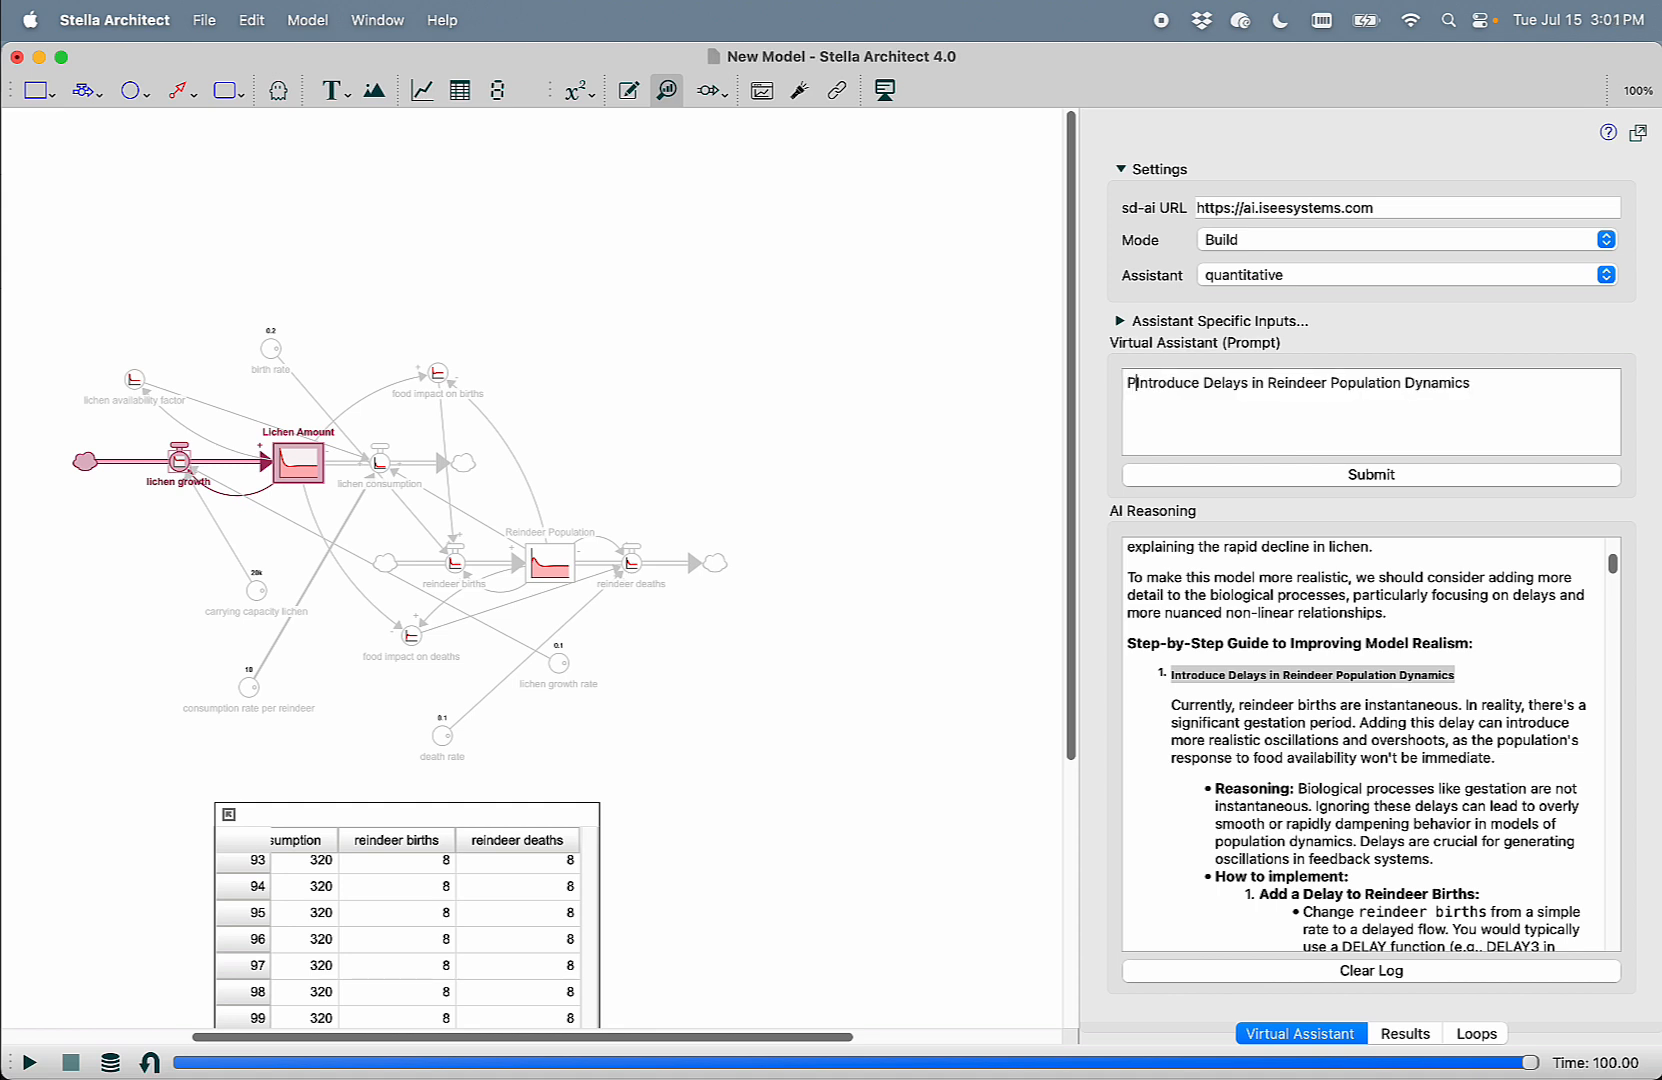
type("Pleae,")
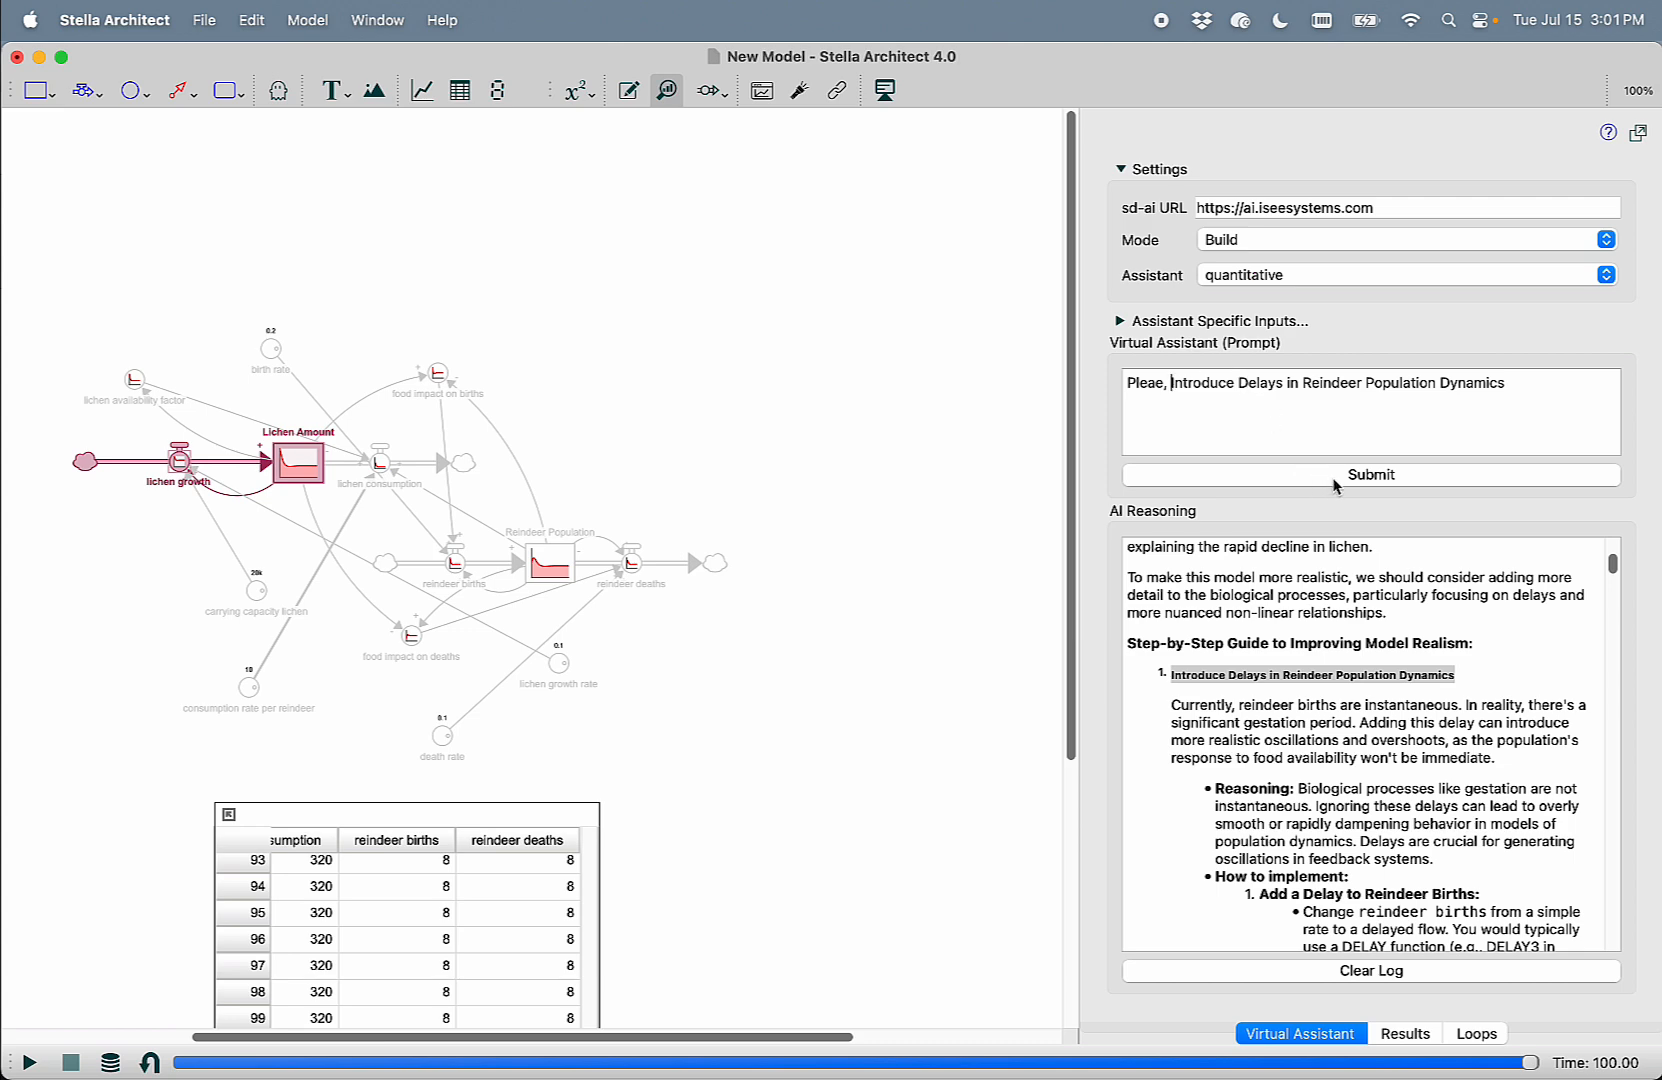
left_click(1368, 474)
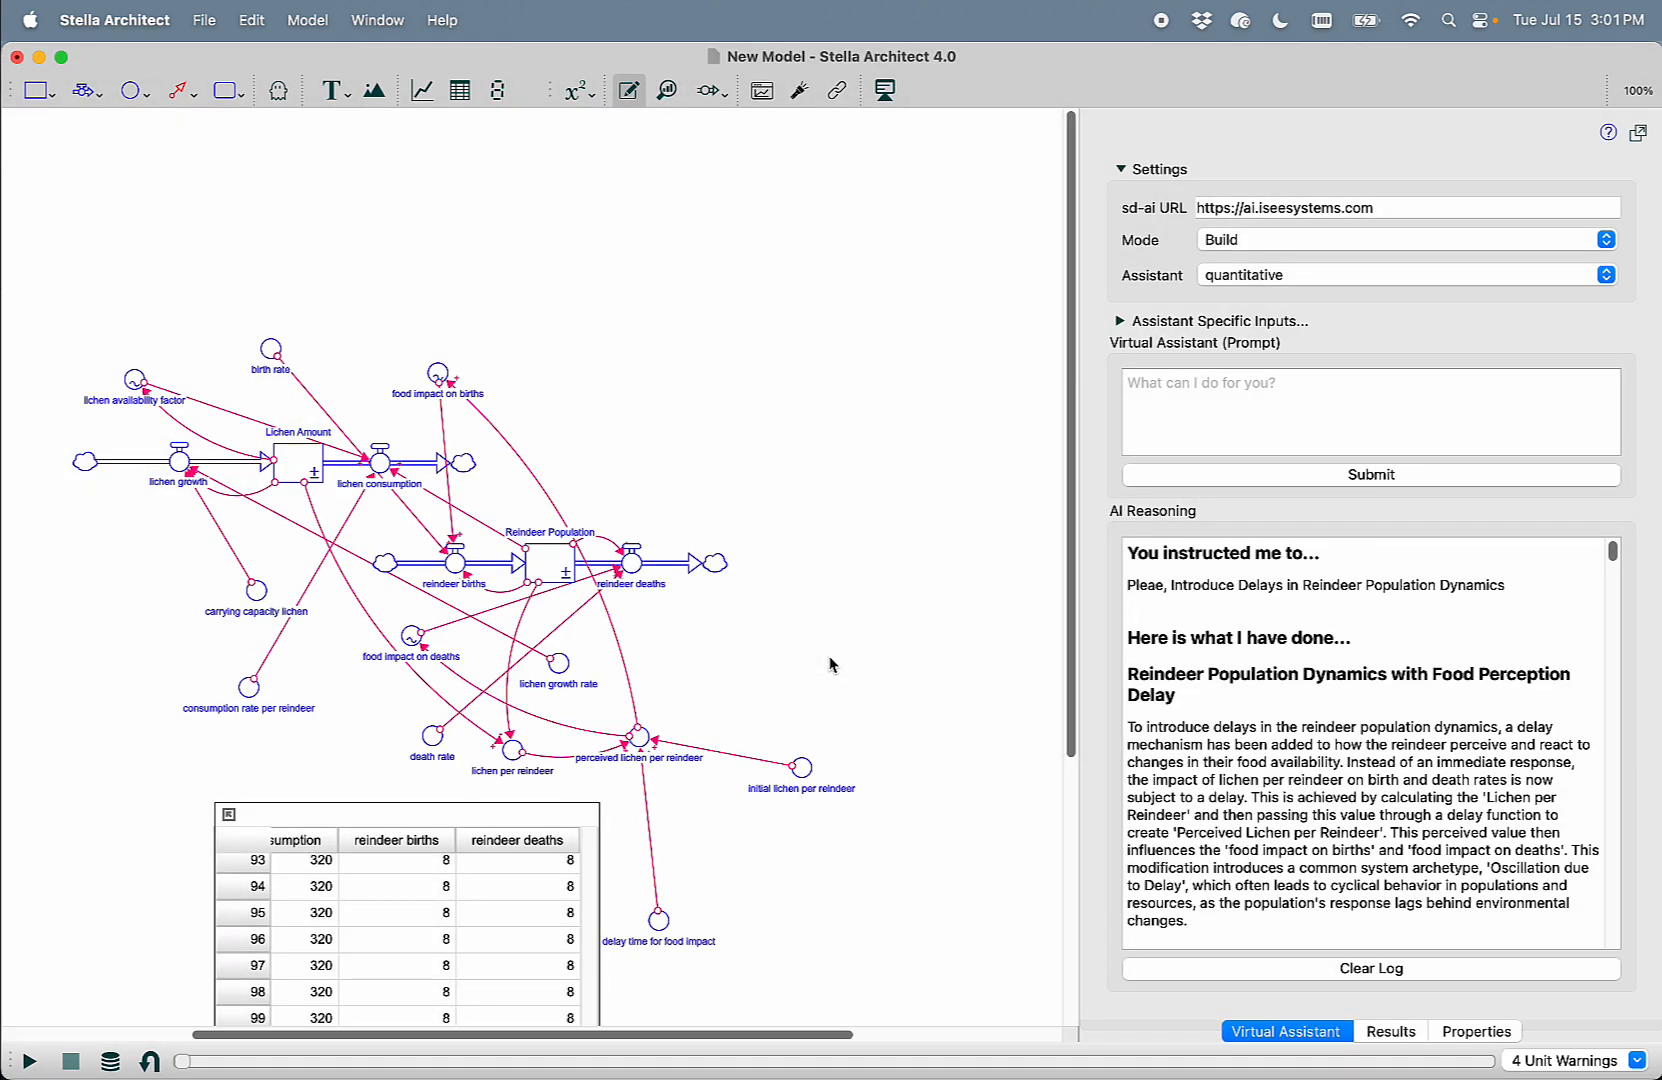
mouse_move(834, 640)
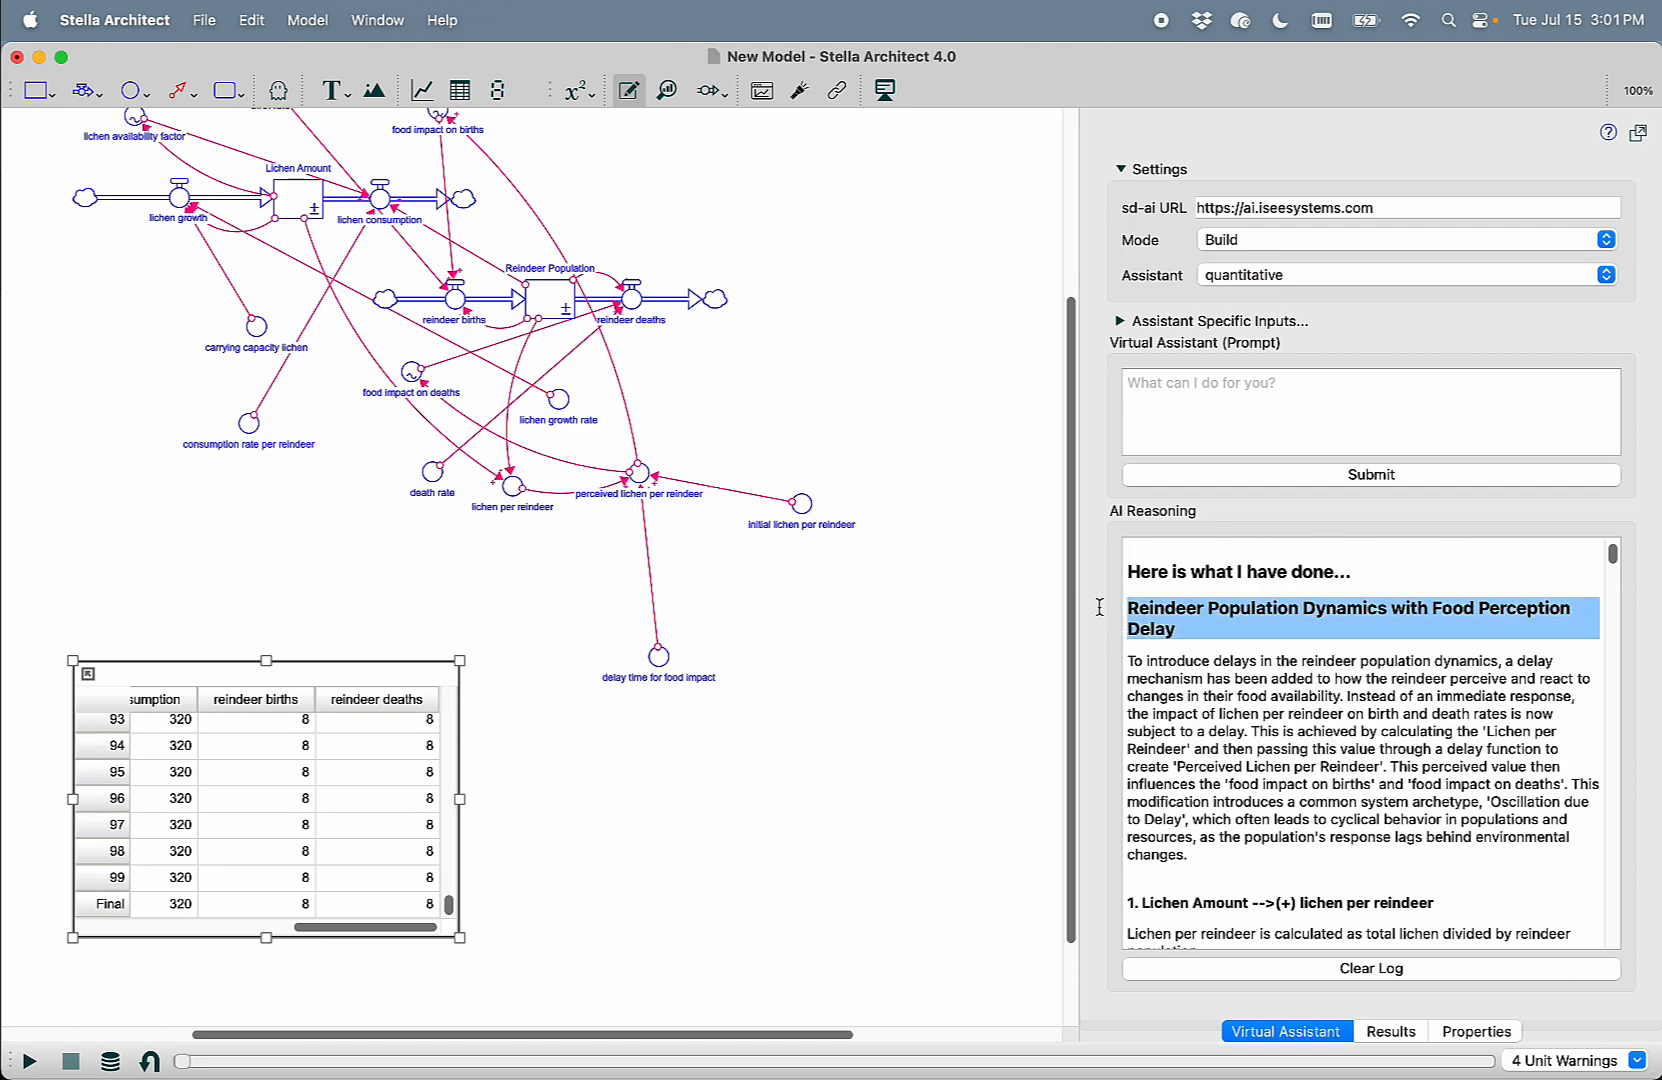
mouse_move(540, 298)
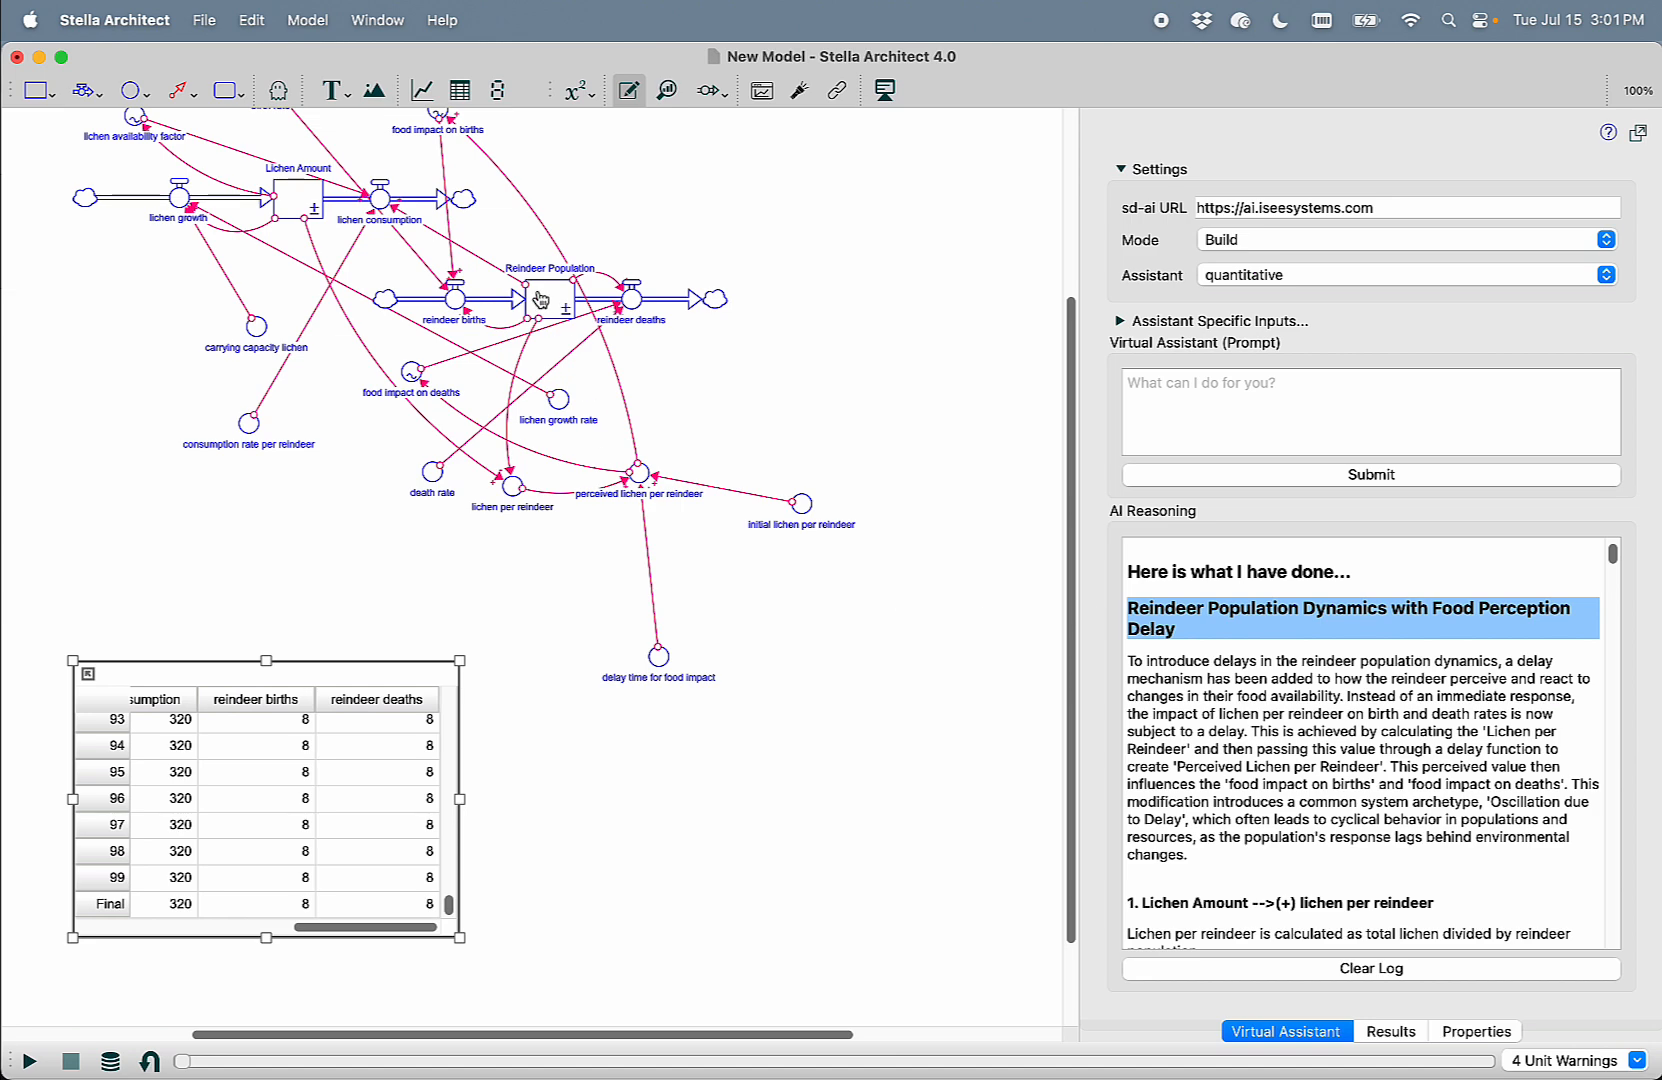
mouse_move(1232, 854)
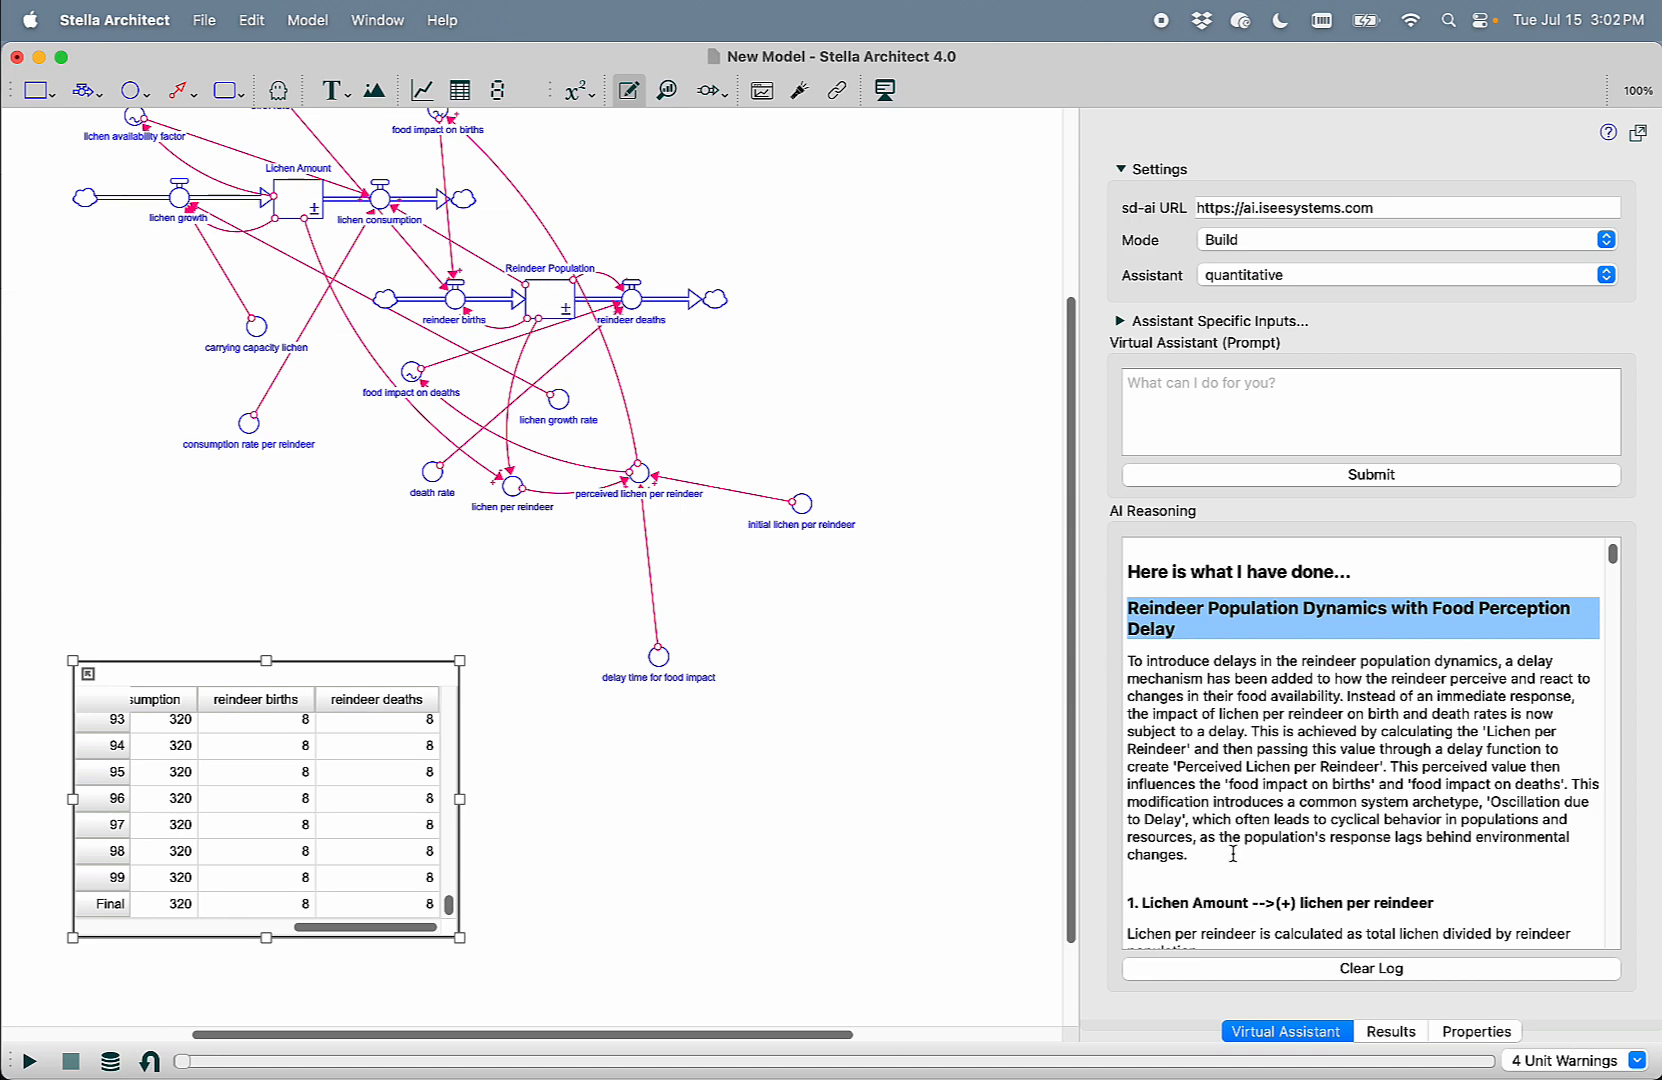
scroll("down", 3)
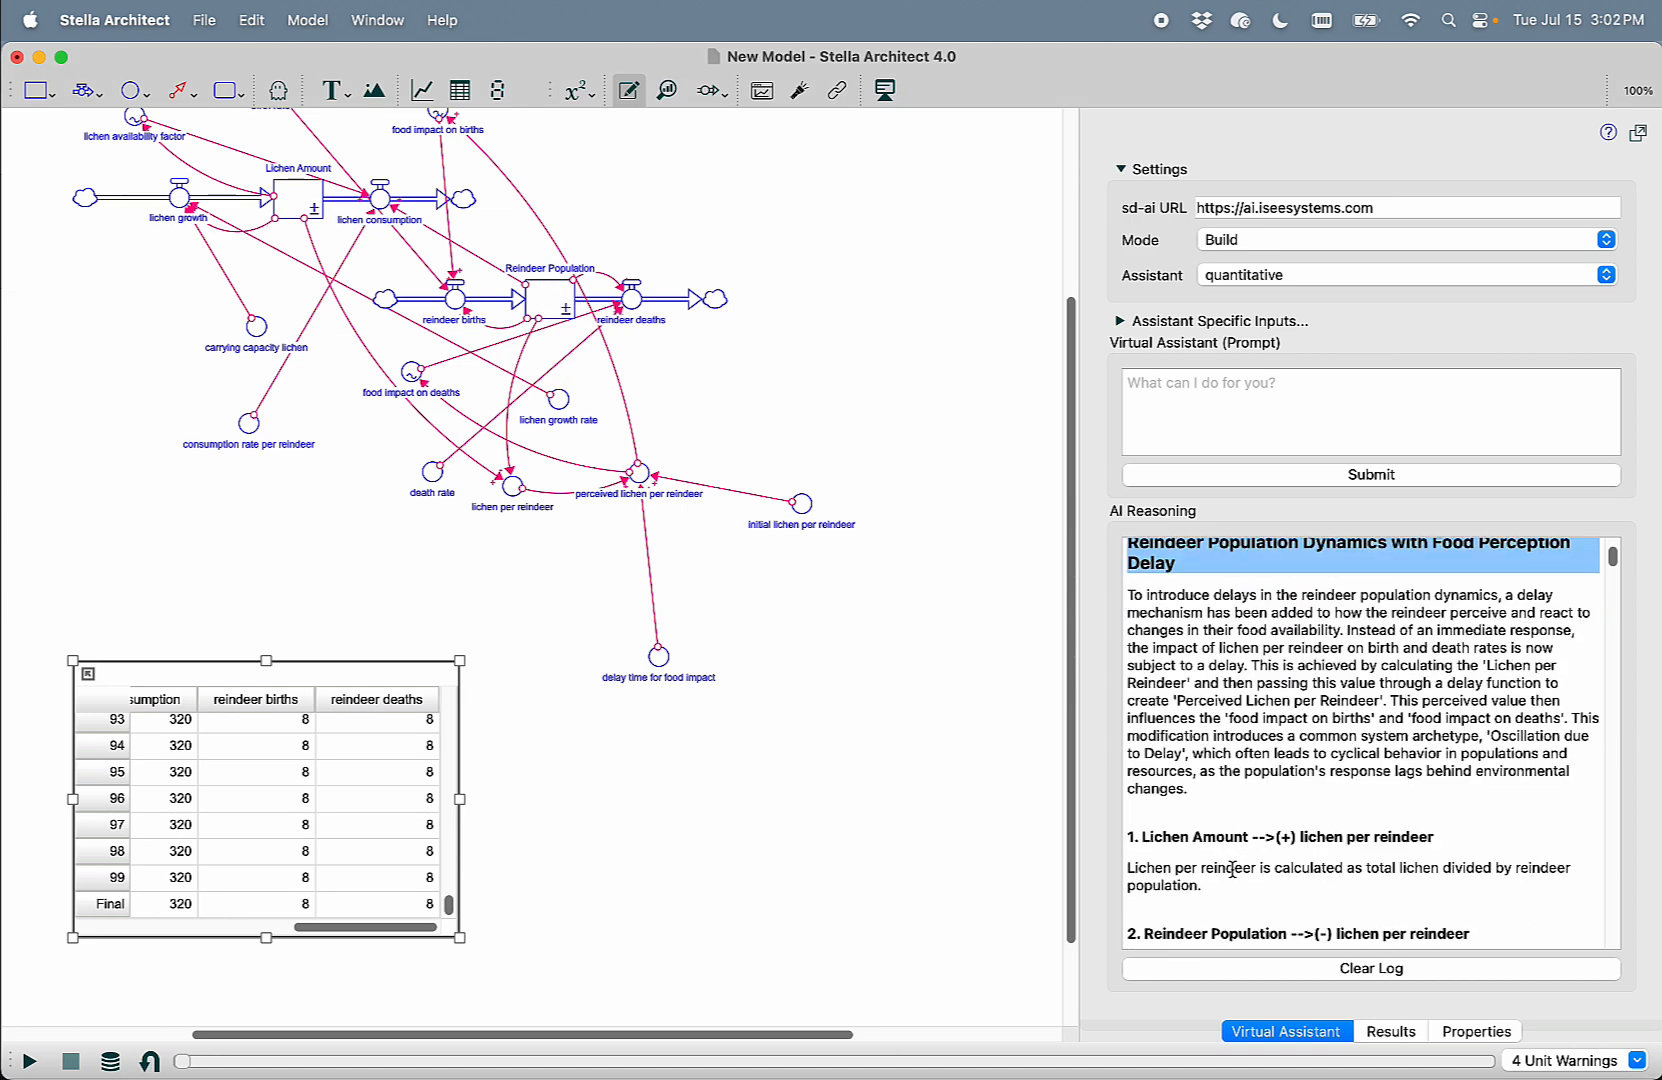
scroll("down", 3)
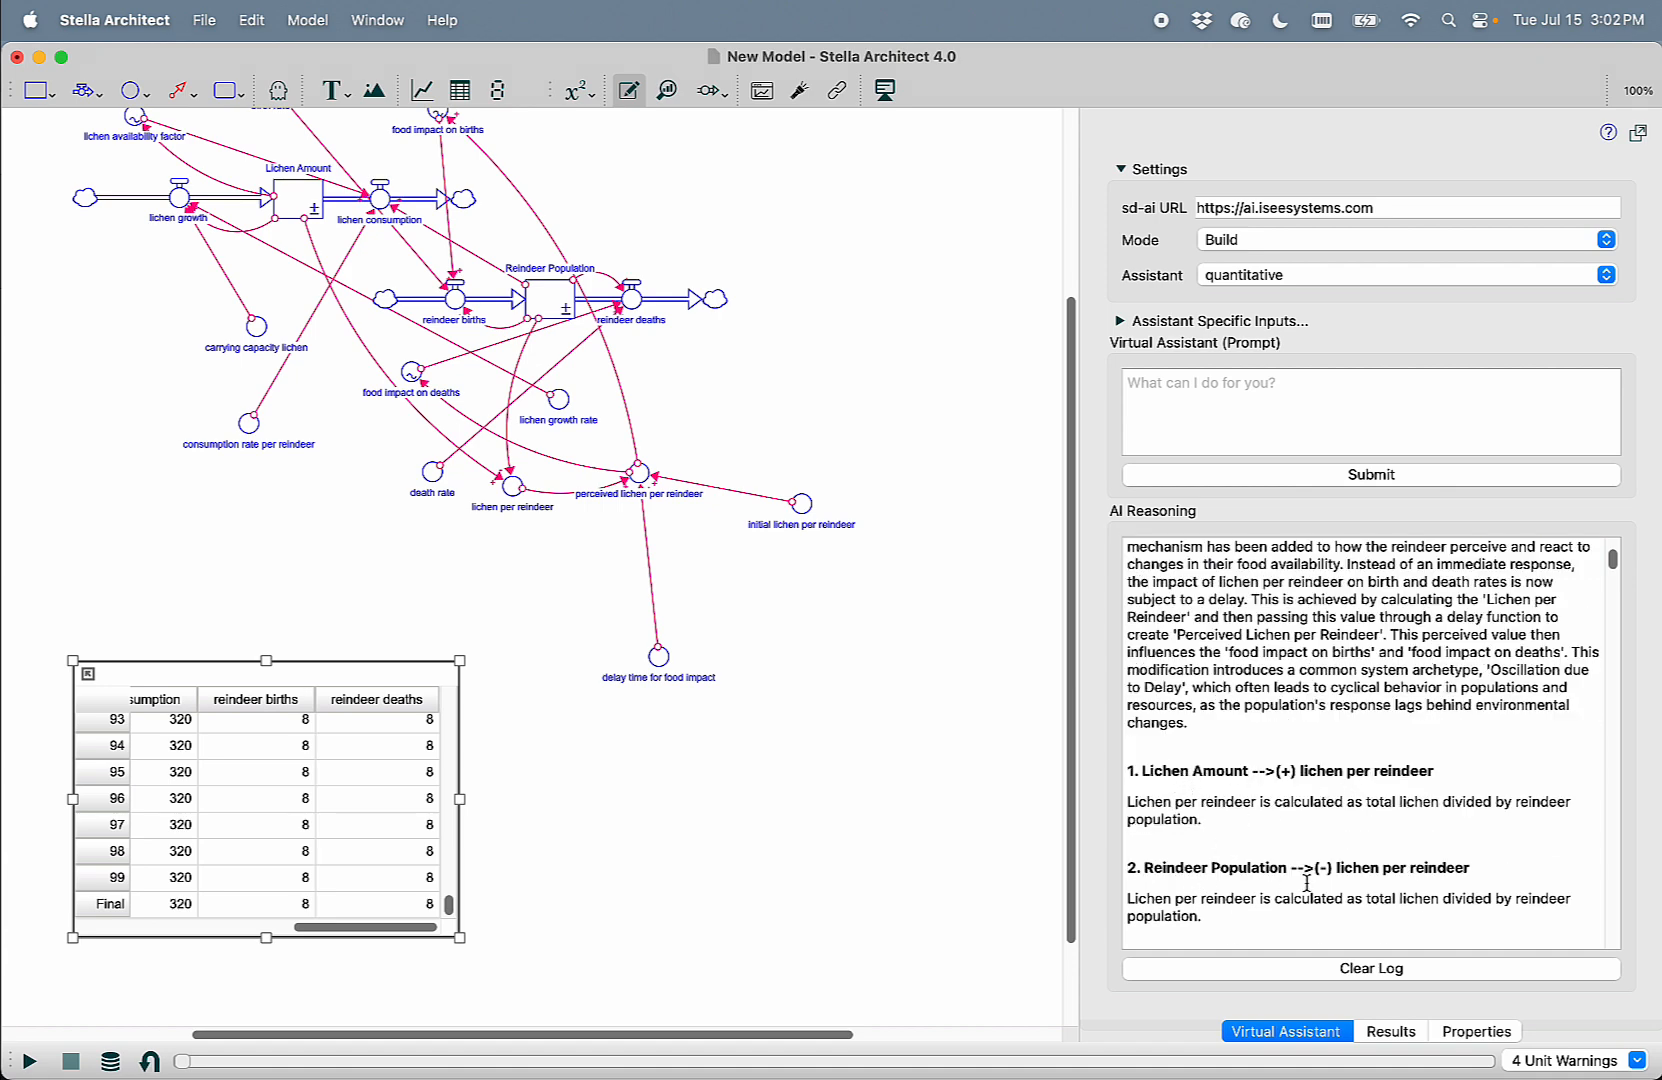
scroll("down", 3)
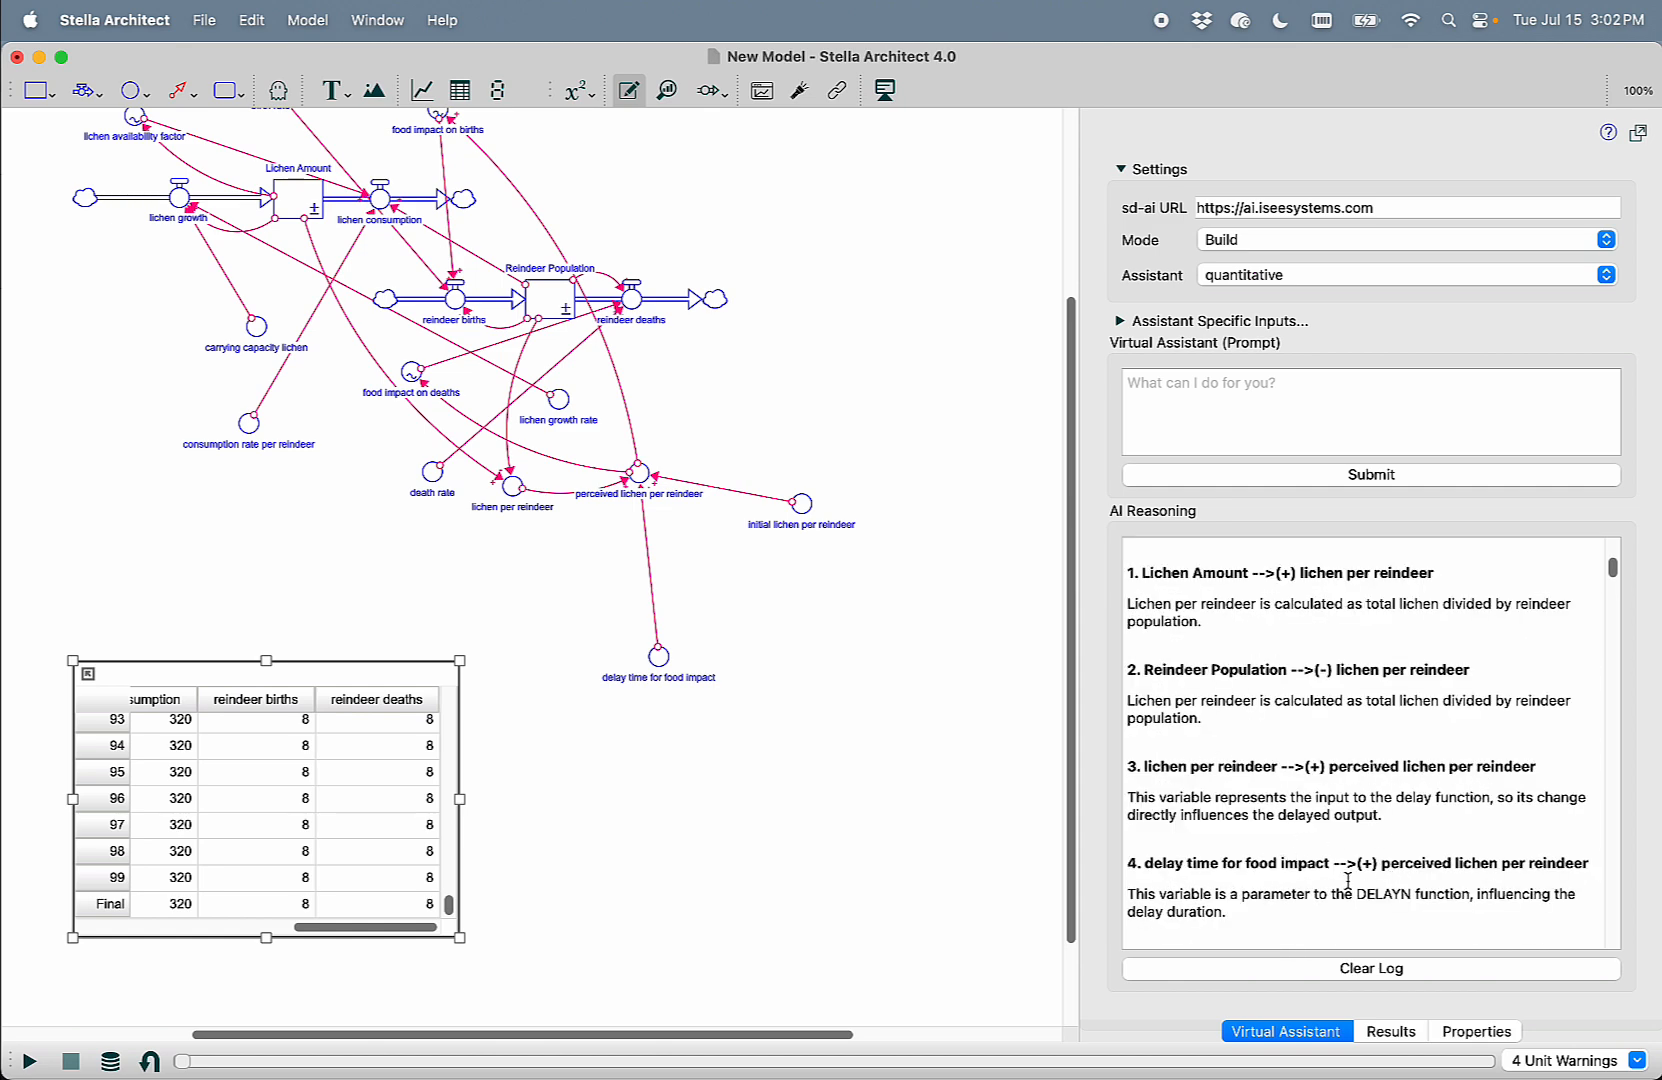
scroll("down", 3)
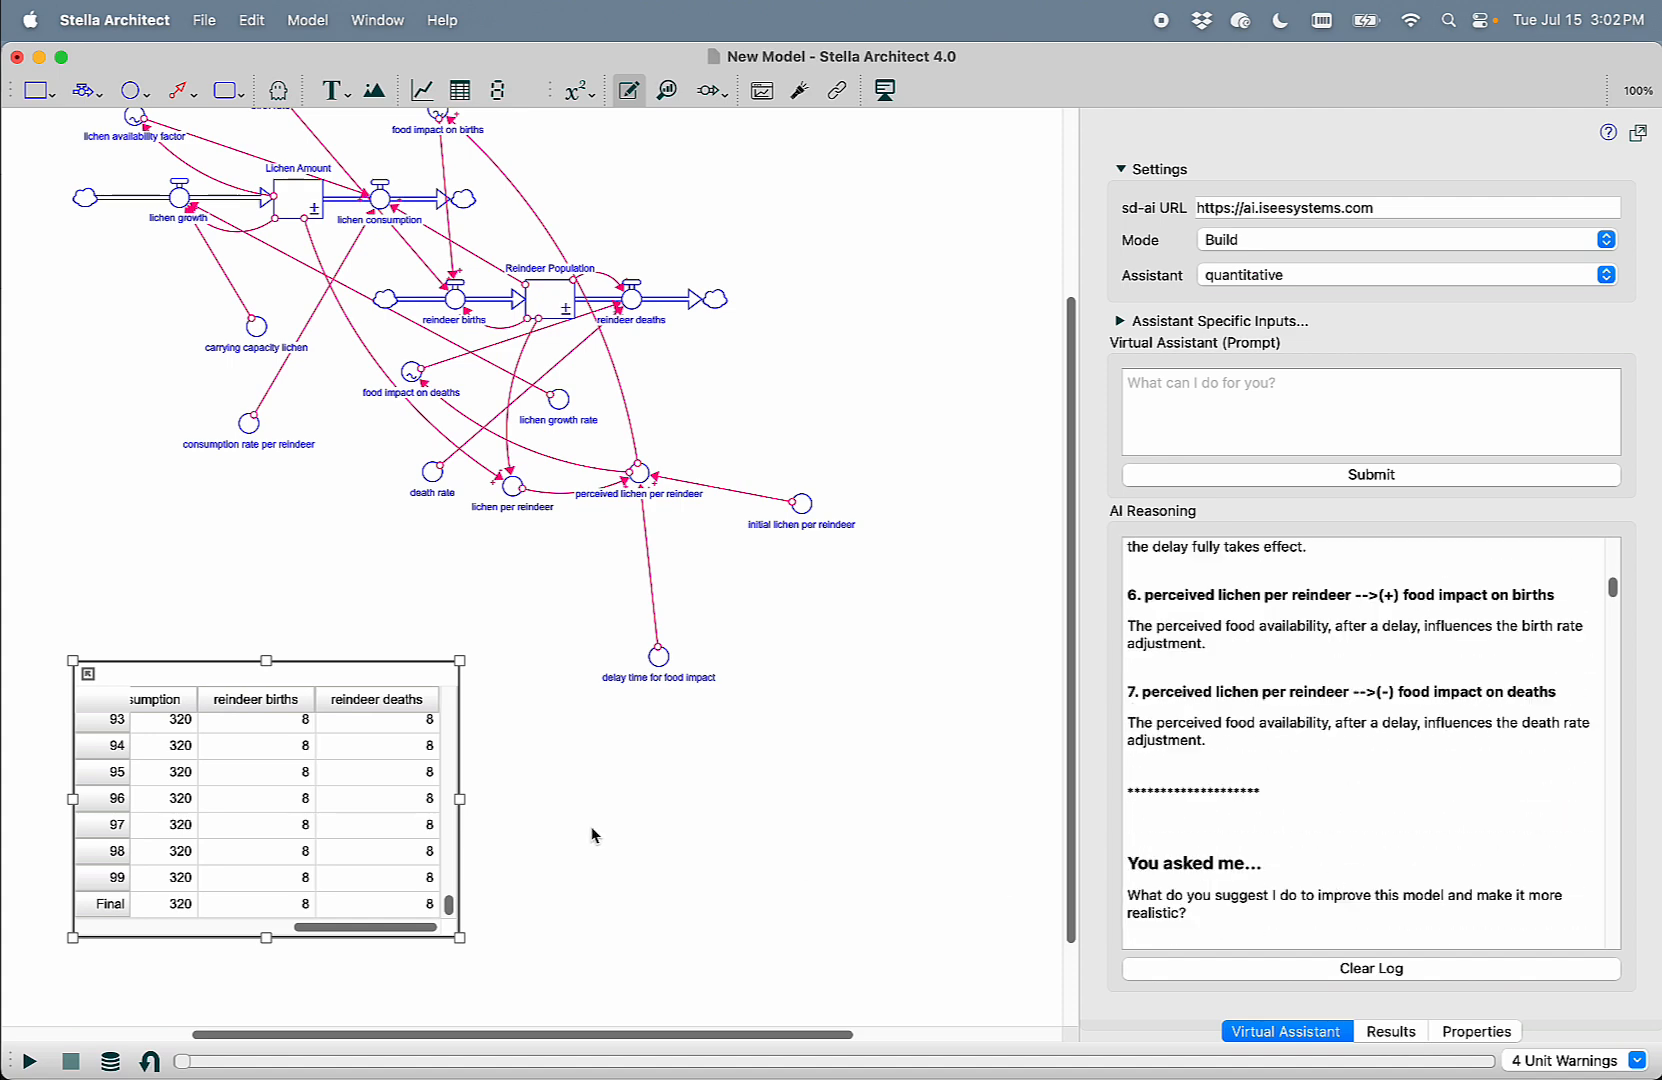
Revisit loop dominance and run settings, then start a new build prompt reading 'Introduce a'
left_click(30, 1060)
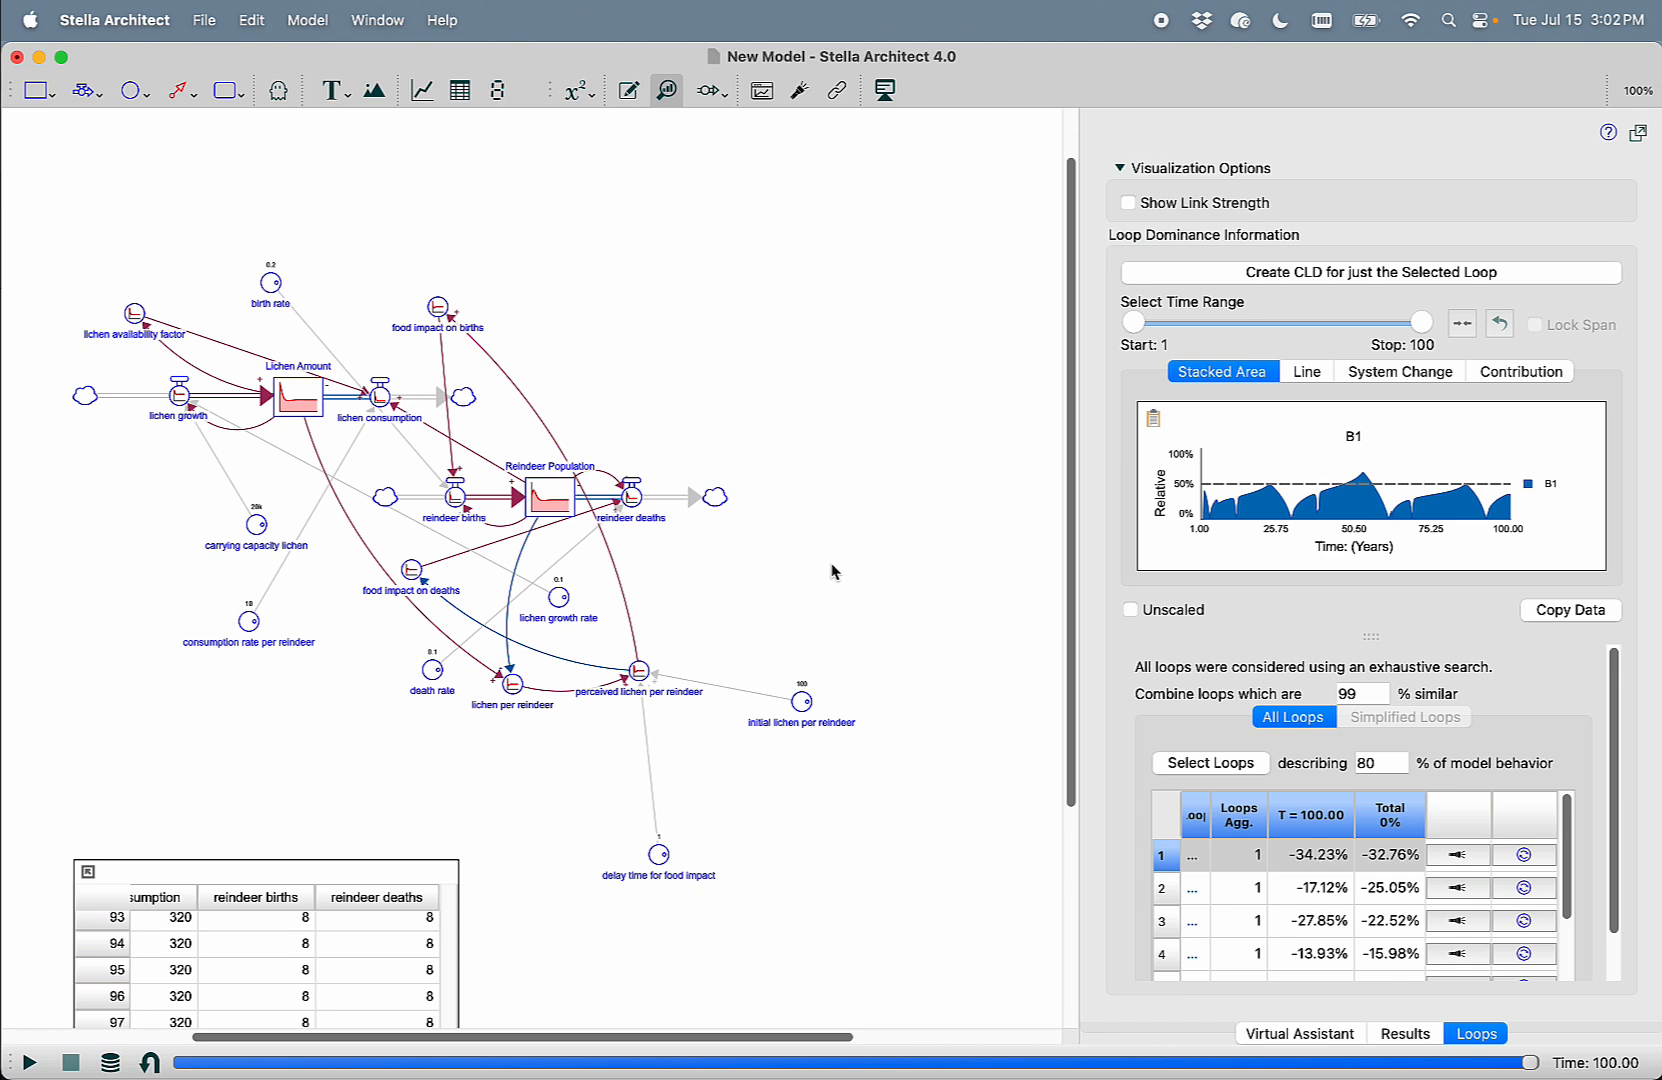
mouse_move(900, 536)
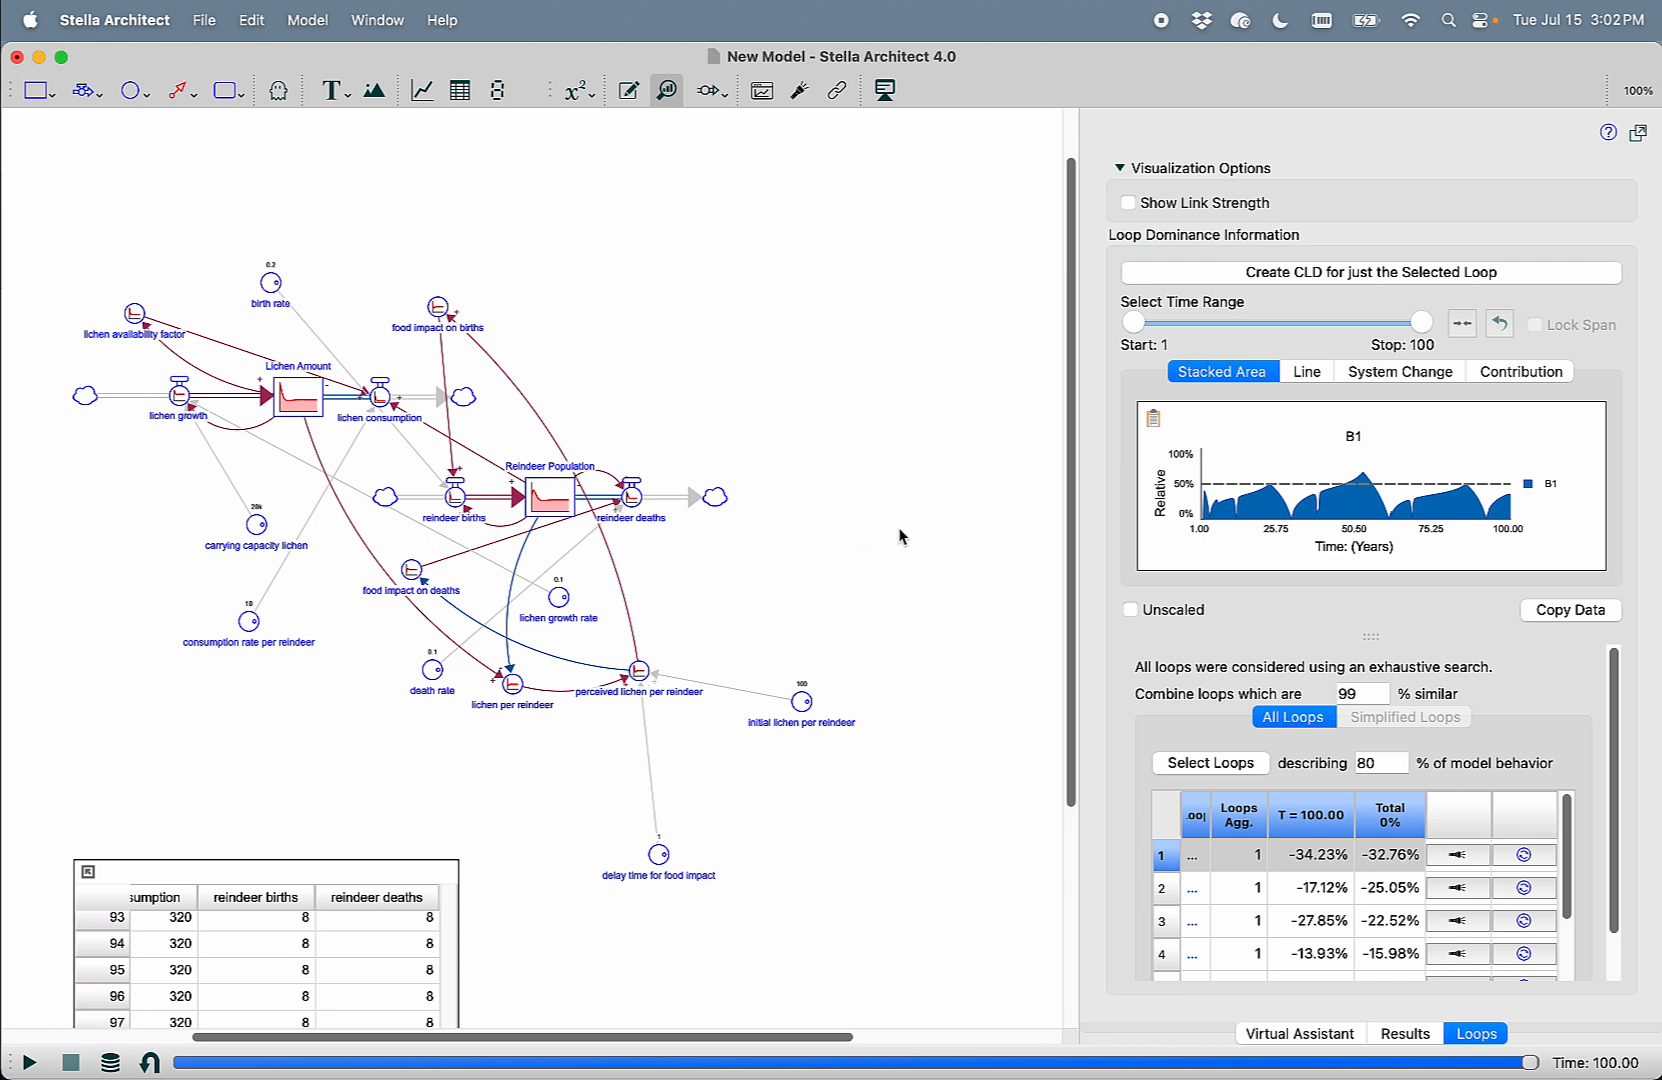
left_click(1474, 1032)
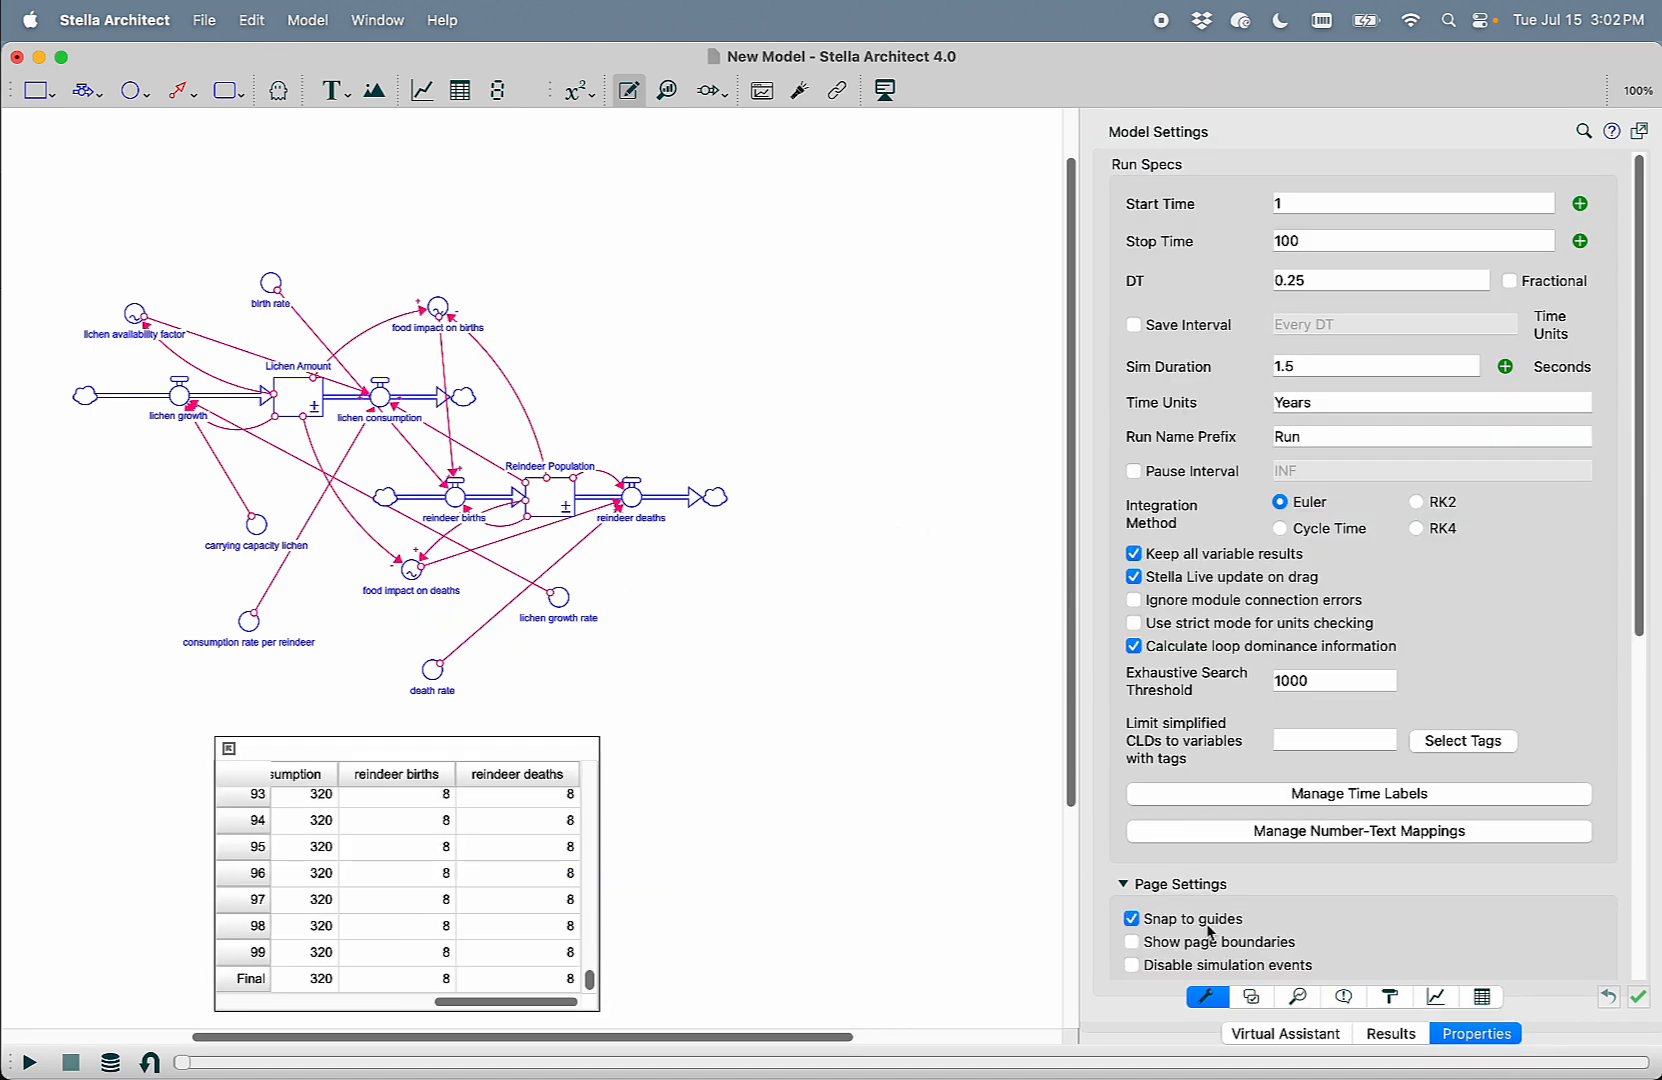
left_click(1284, 1034)
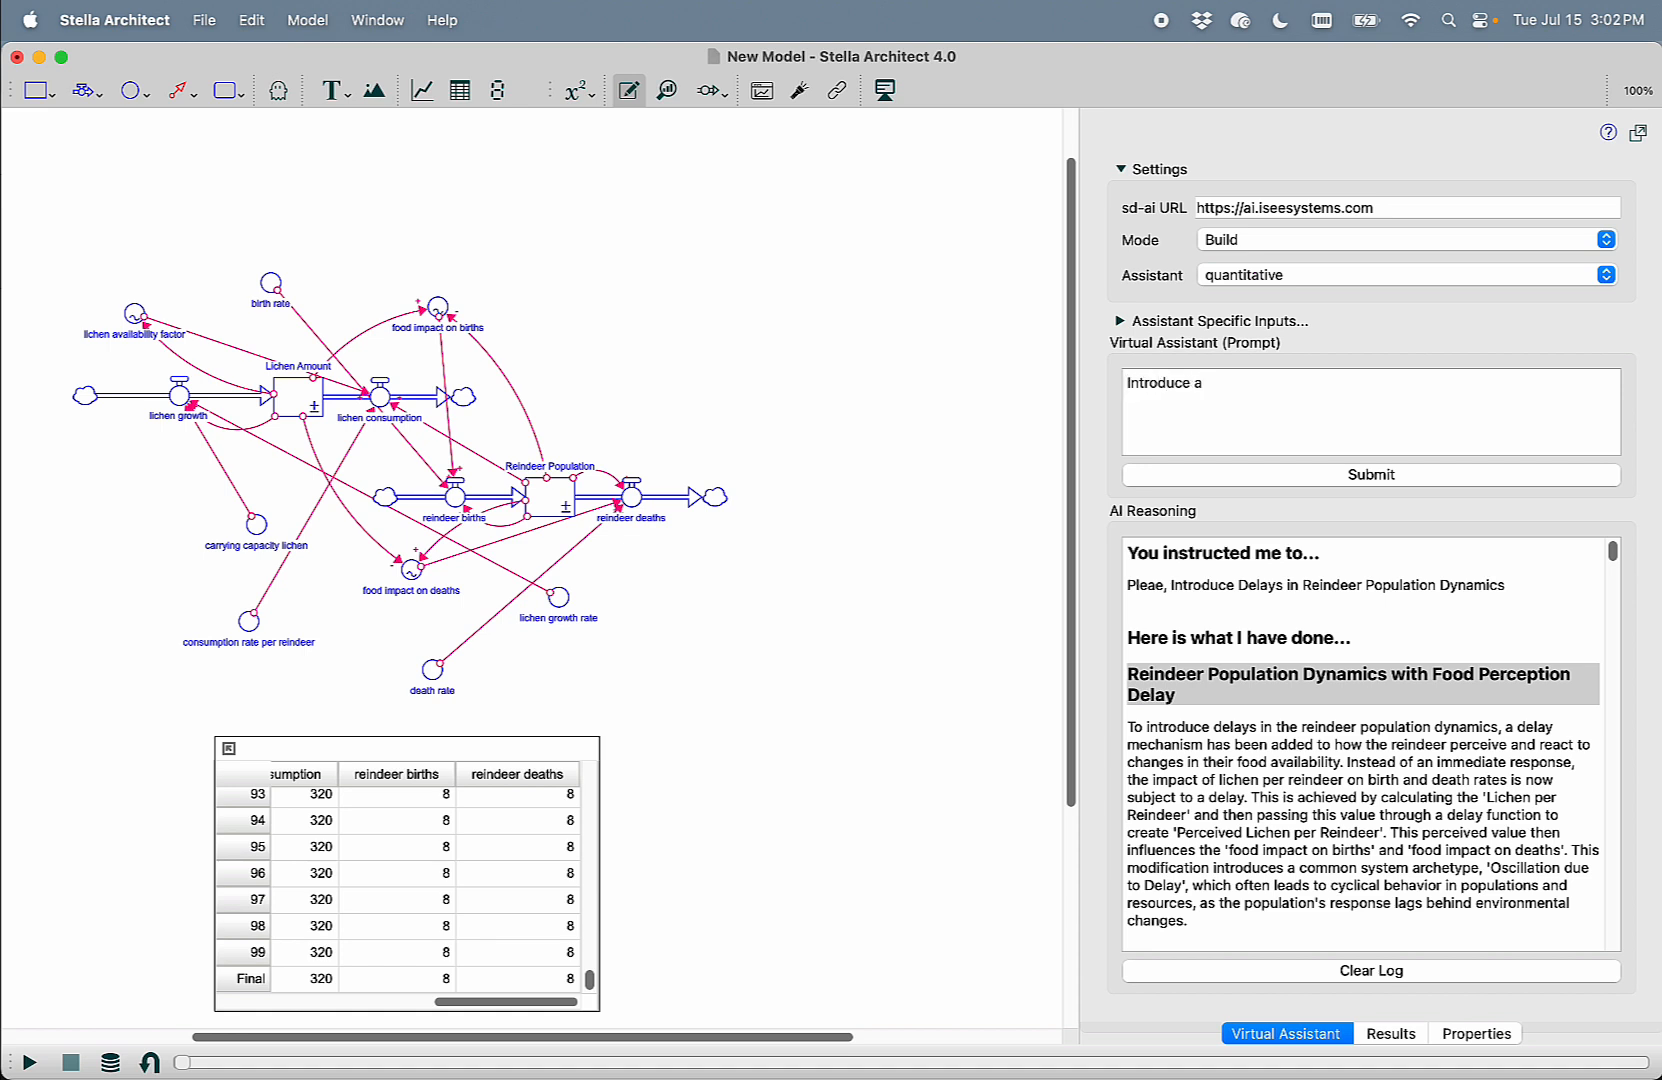
Submit the build request 'Introduce a second stock of young reindeer.'
type("second")
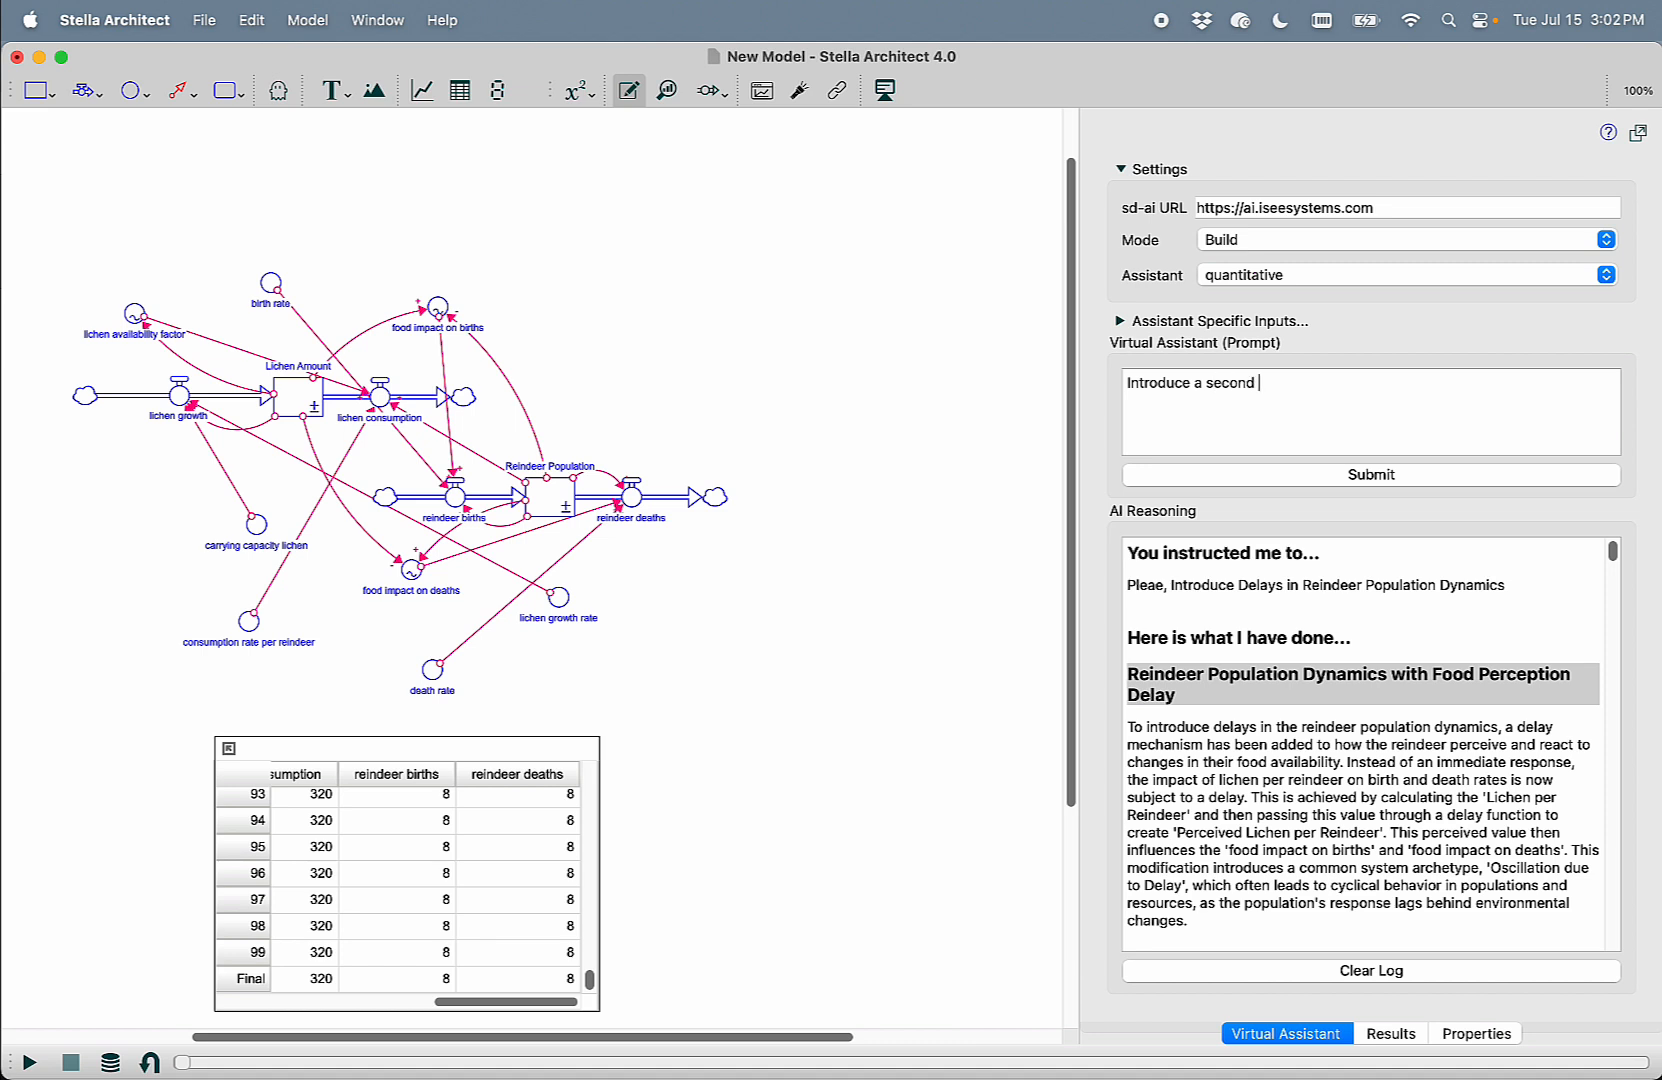
type("stock of")
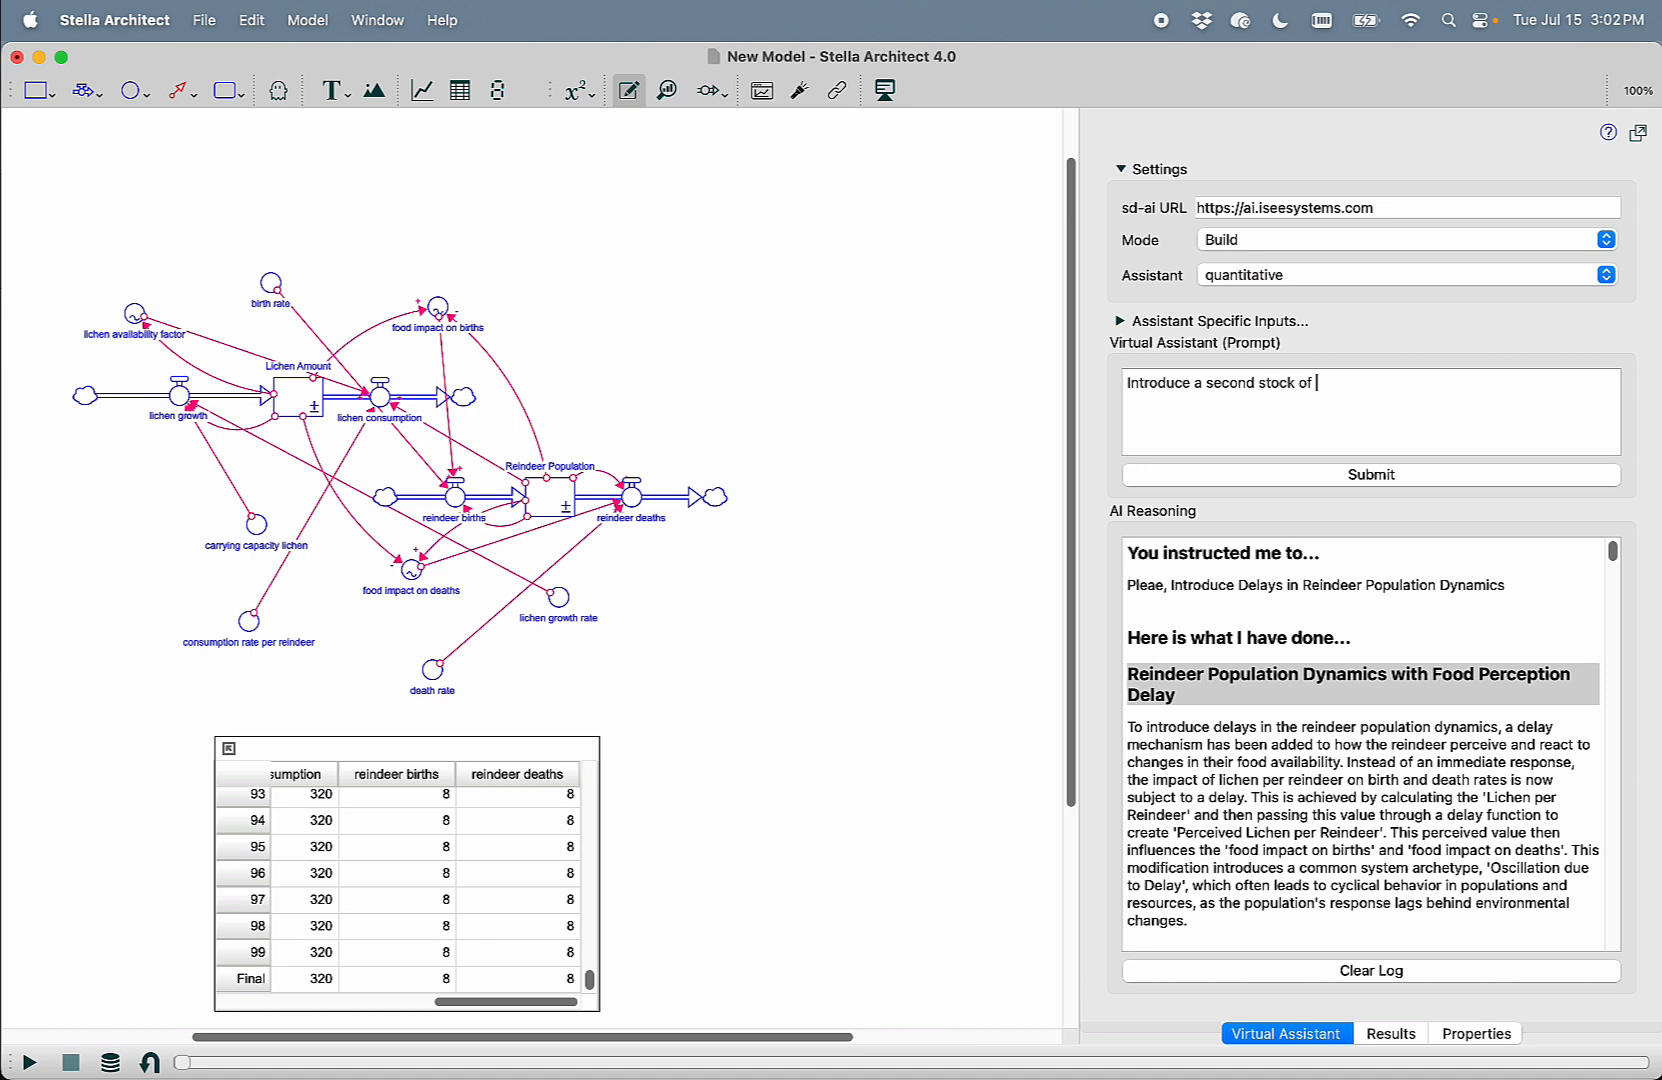
type("young reinde")
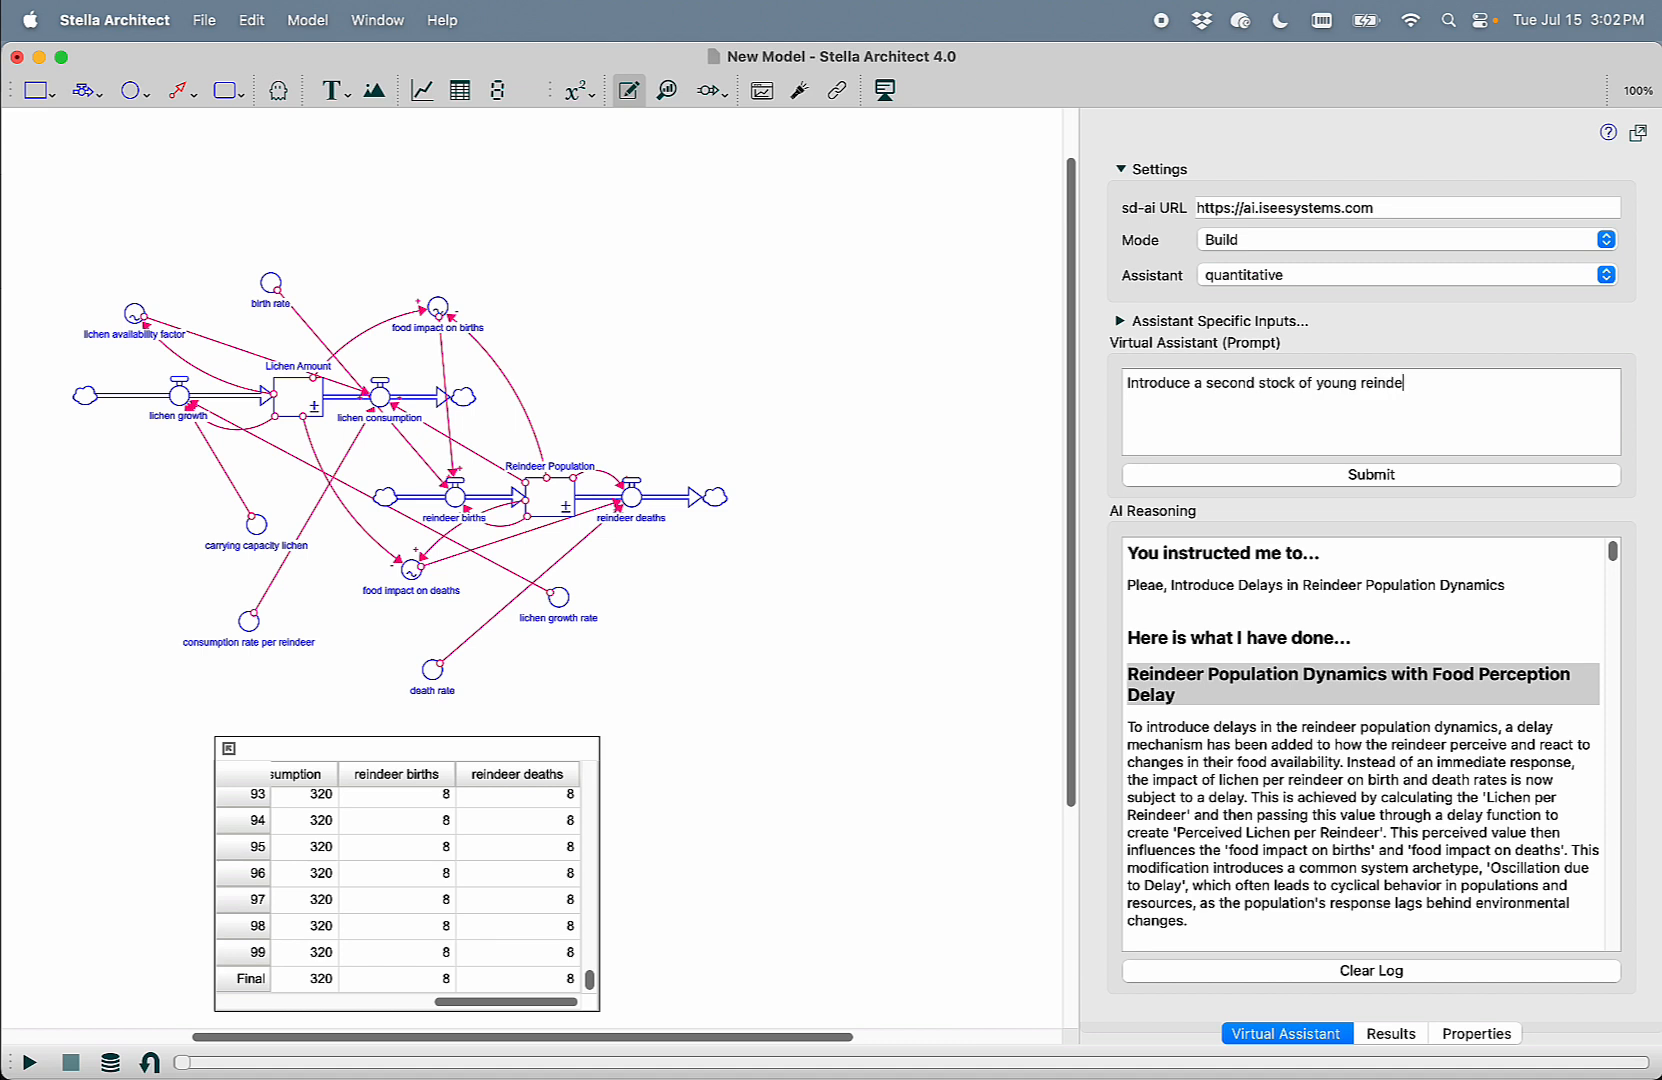
type("er.")
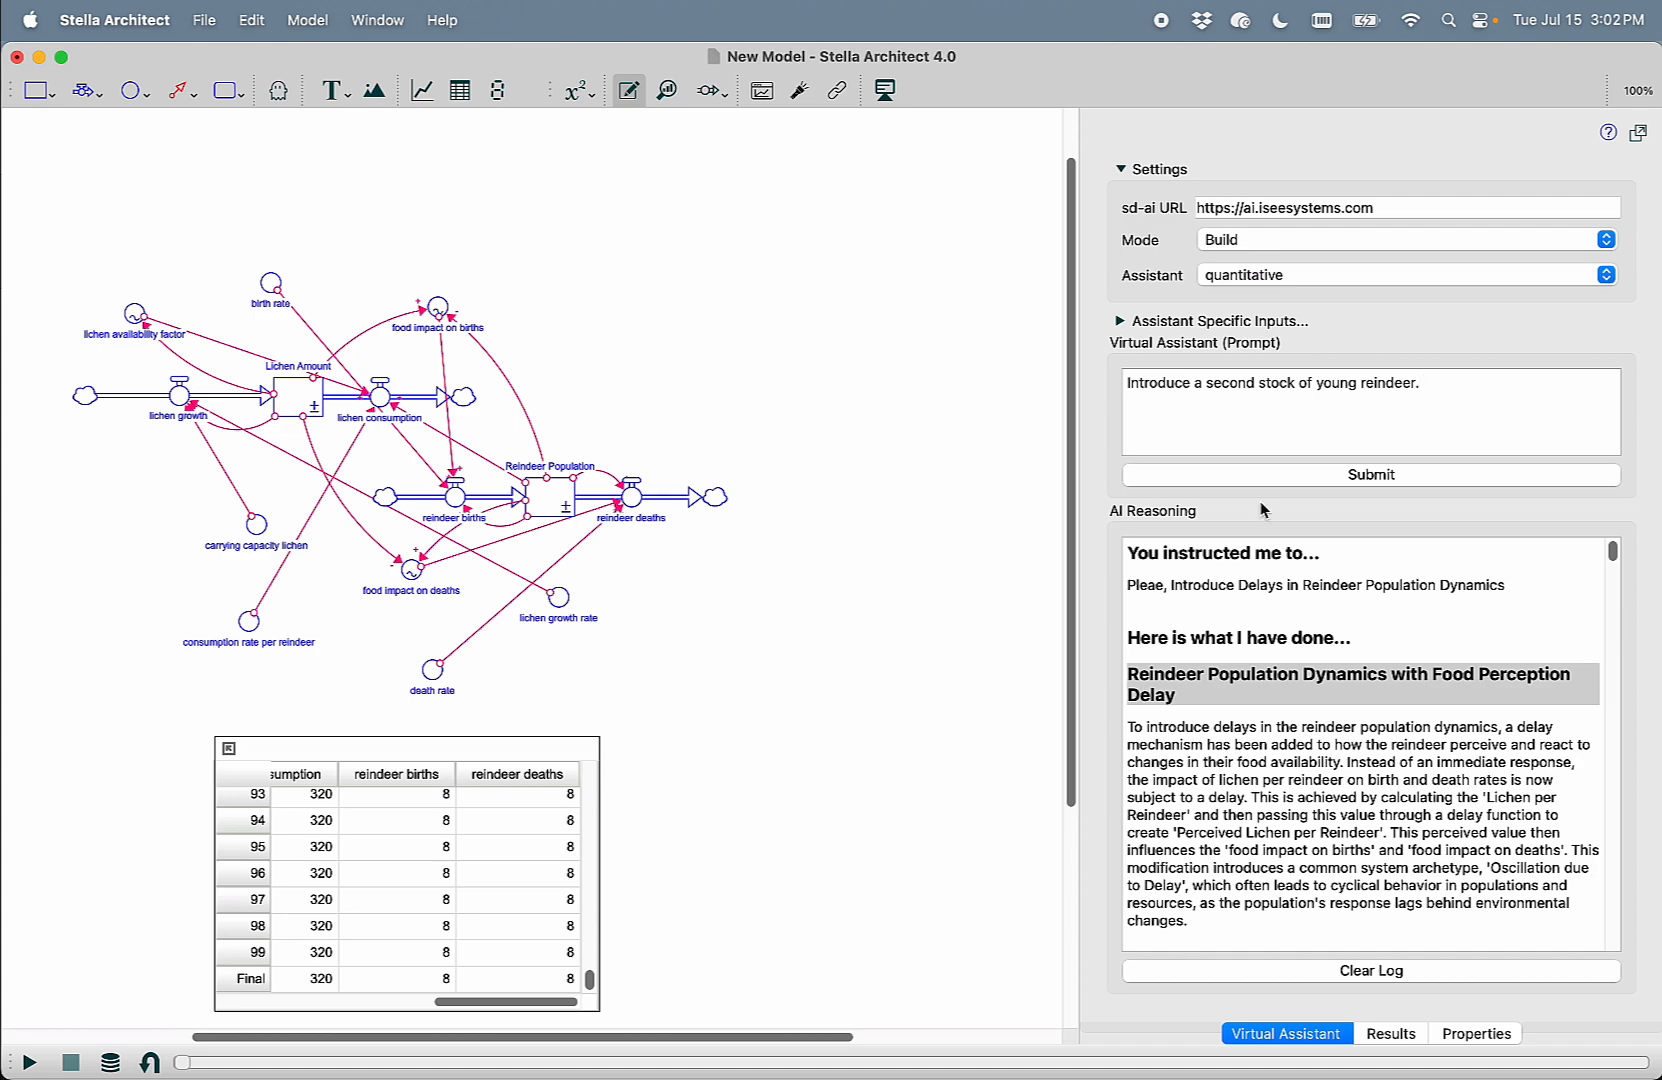
left_click(1368, 474)
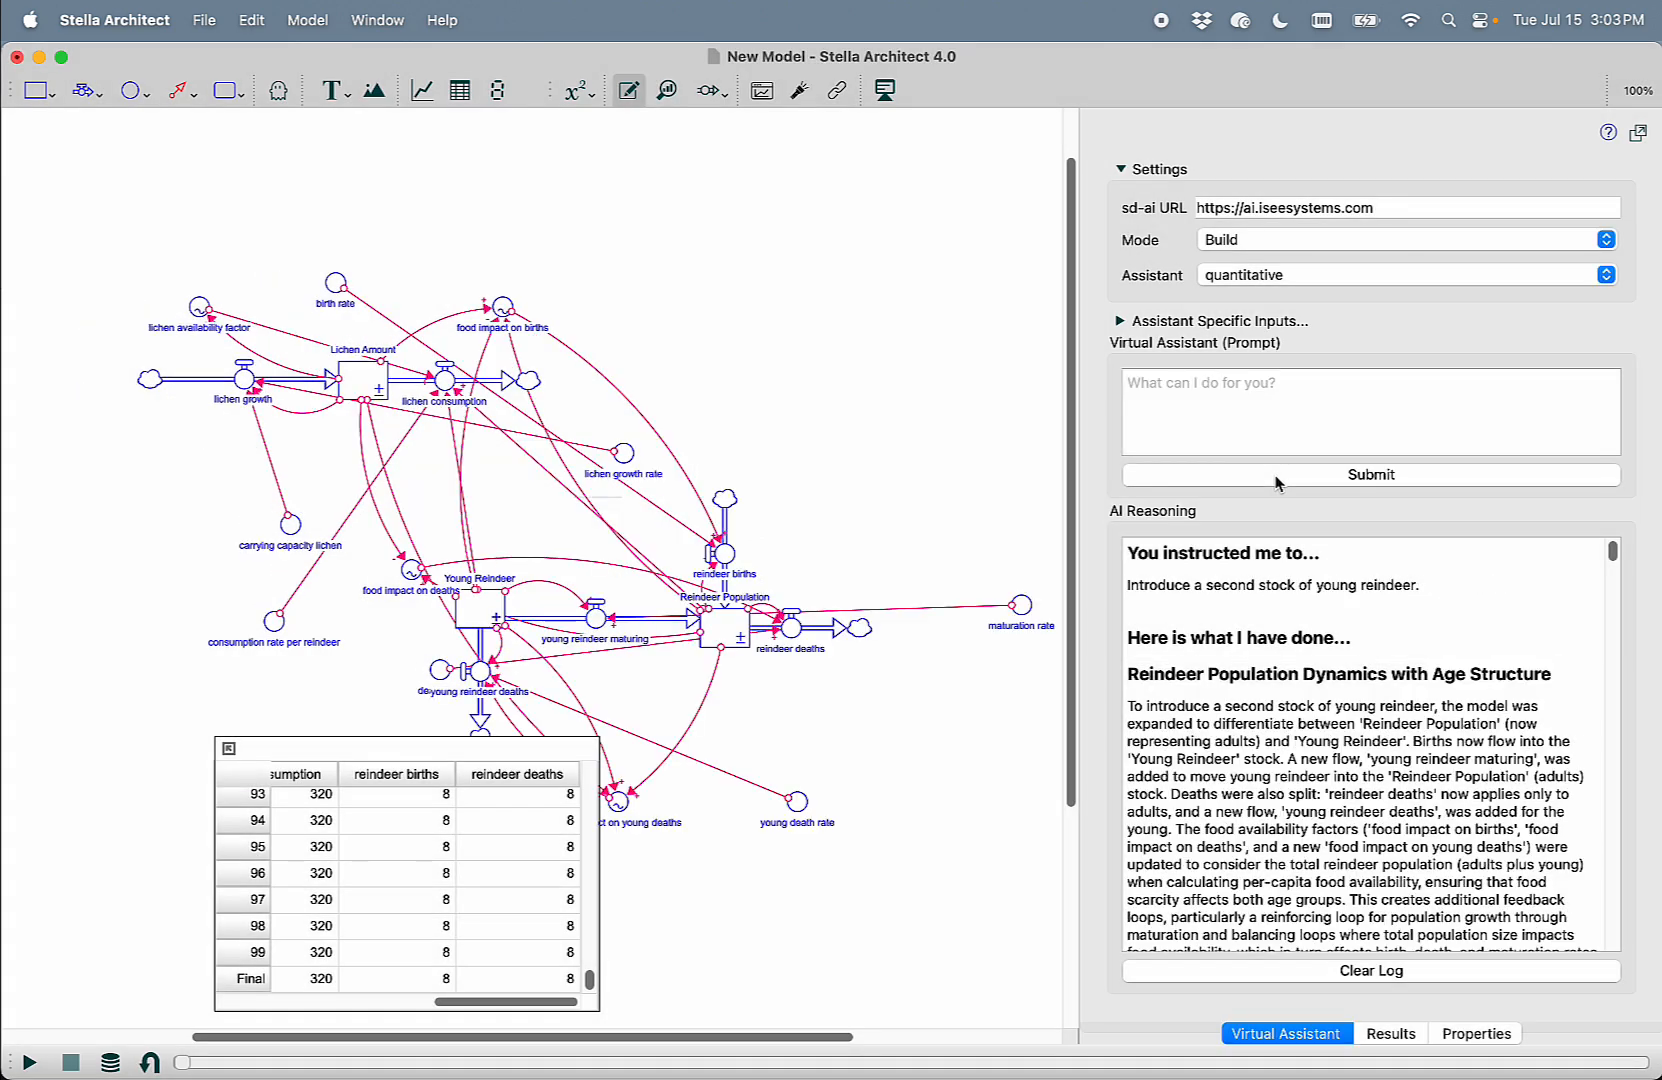
mouse_move(826, 526)
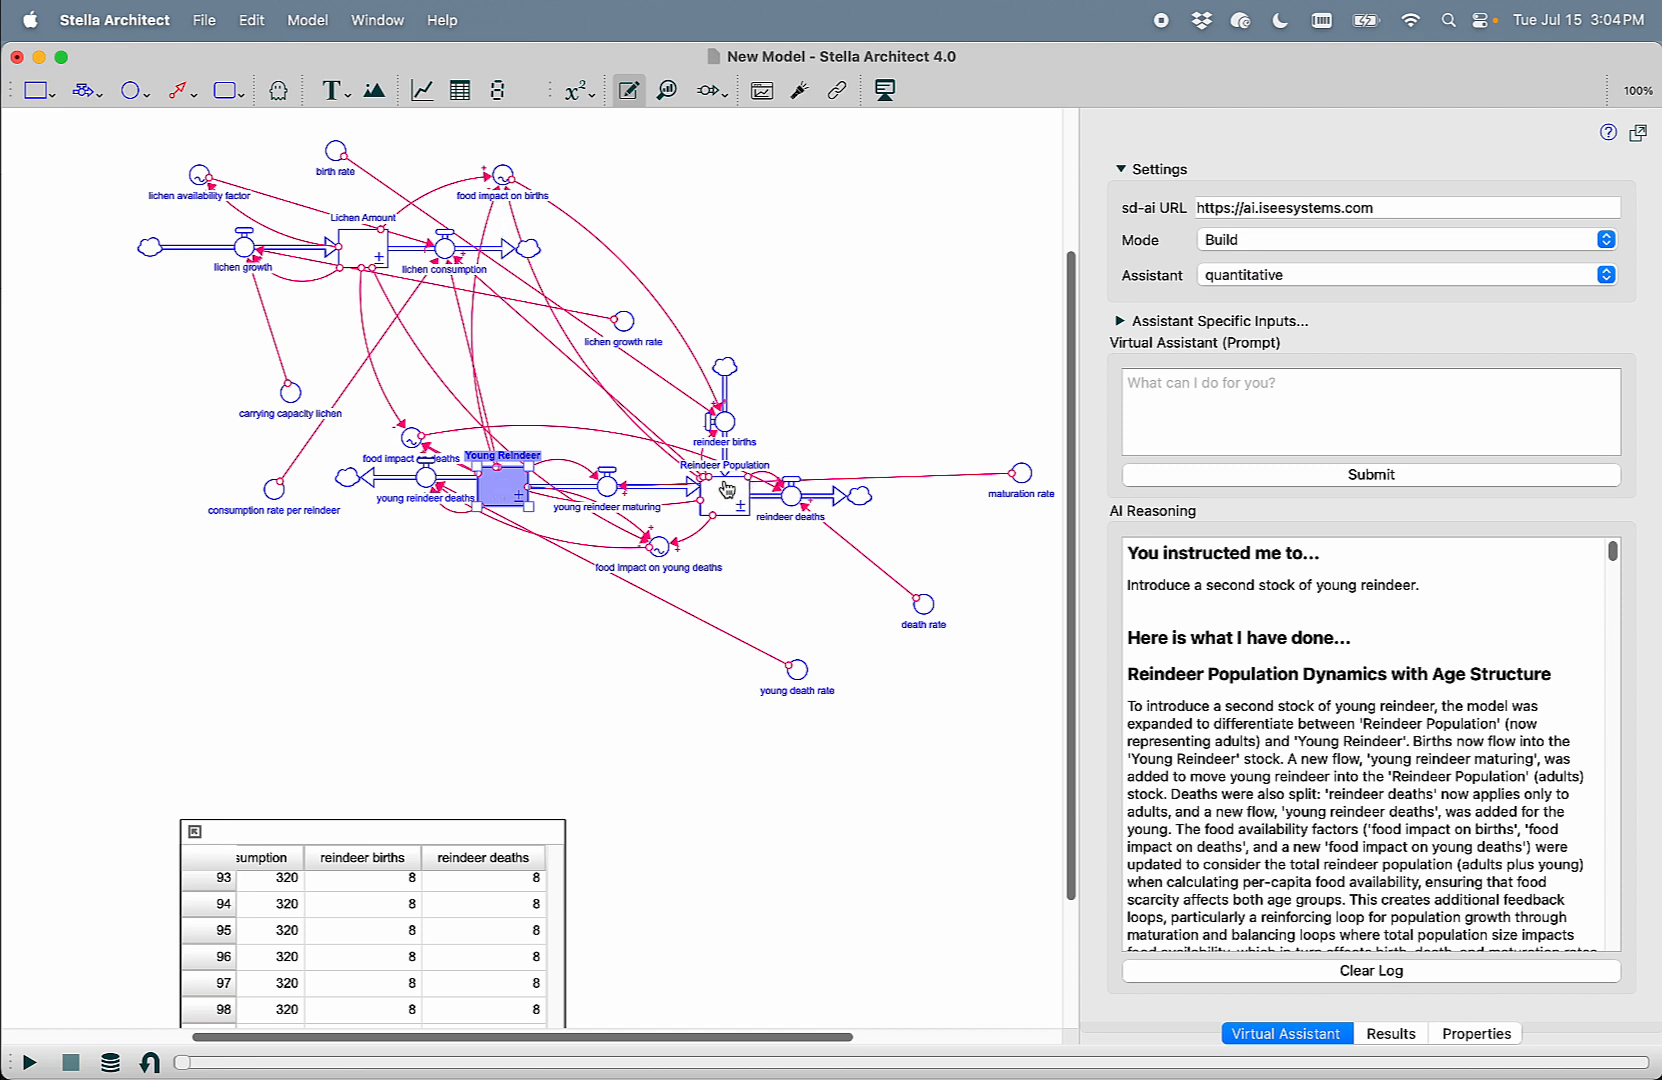
Move reindeer births, young death rate and the food impact variables to untangle the age-structured diagram
left_click(722, 430)
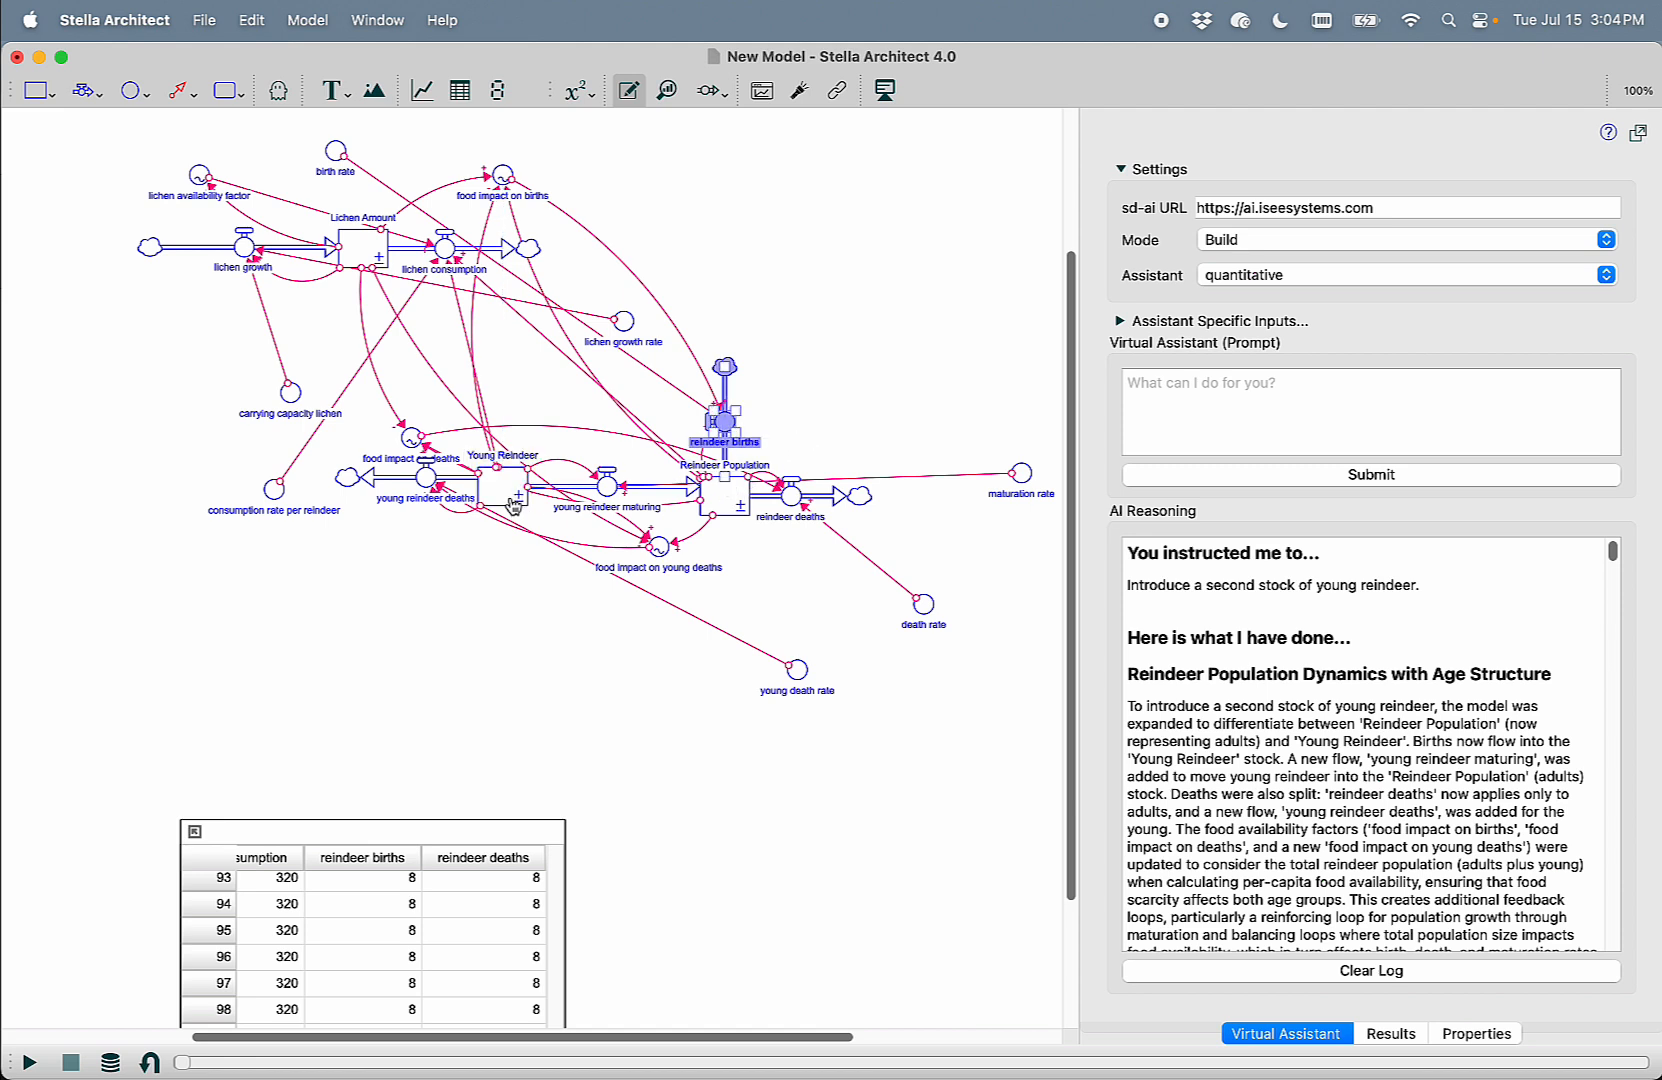
mouse_move(720, 496)
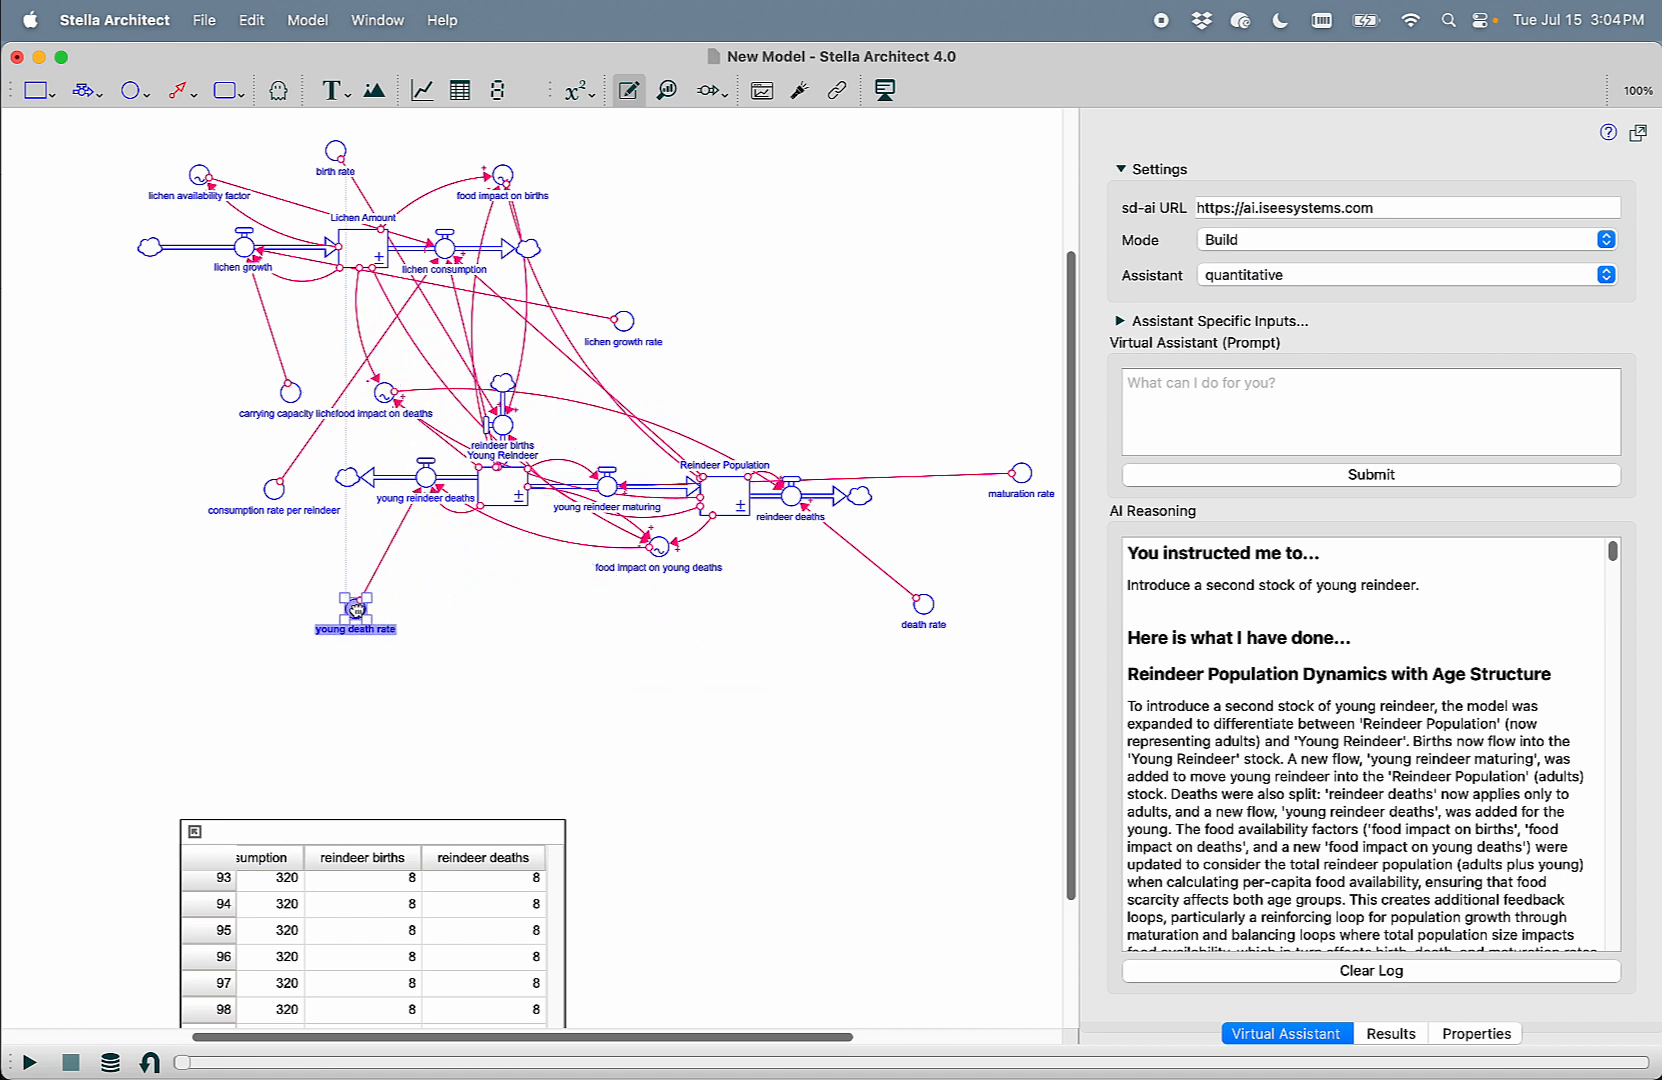
left_click(520, 646)
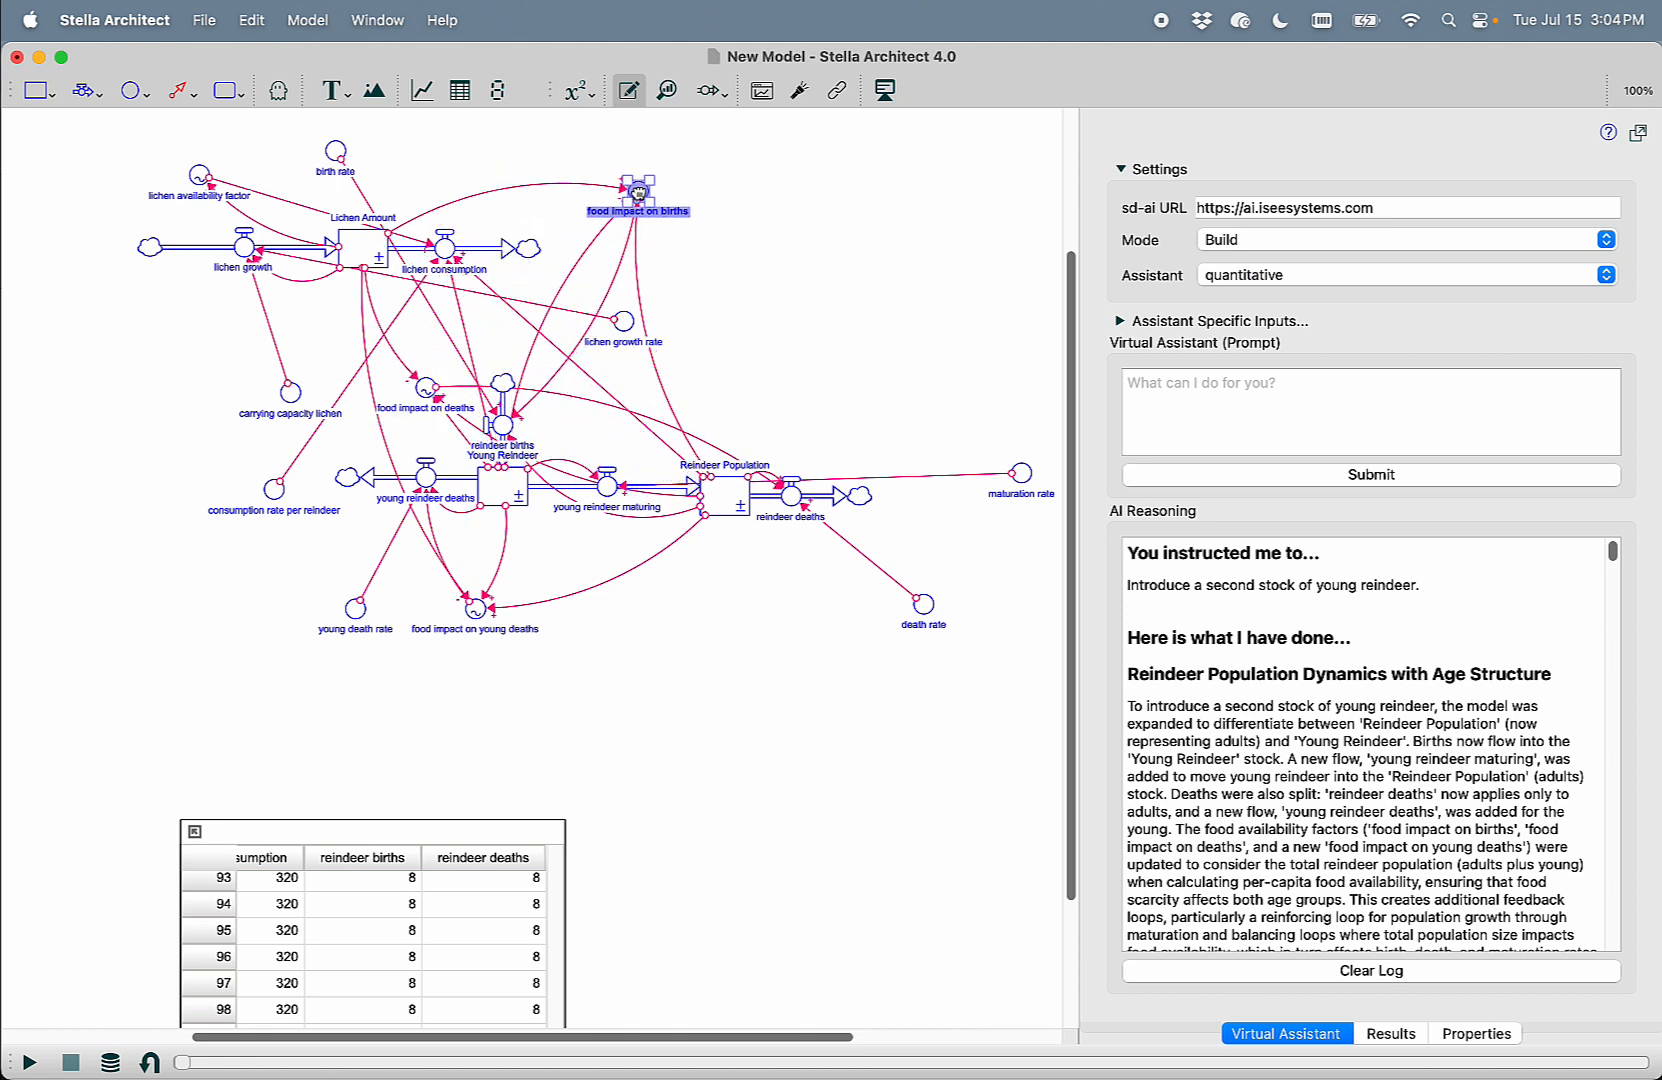
left_click(766, 204)
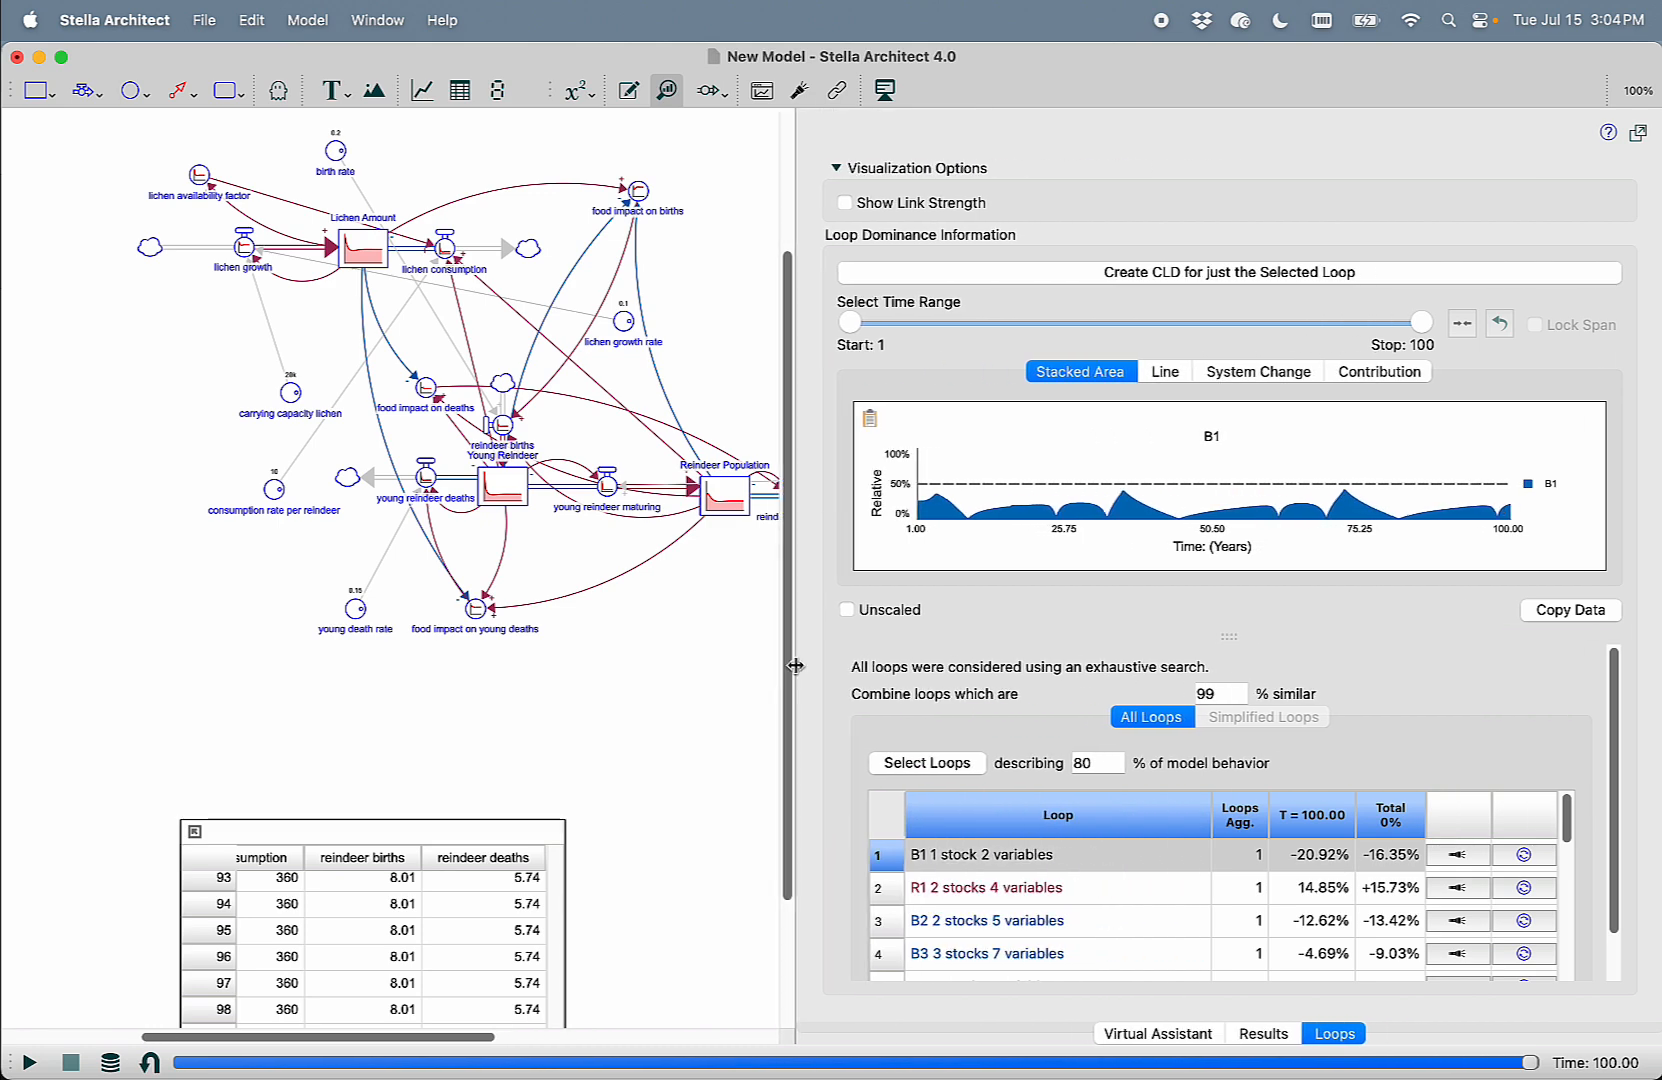
Switch from the run settings back to the Virtual Assistant set to Discuss mode with seldon
left_click(1334, 1034)
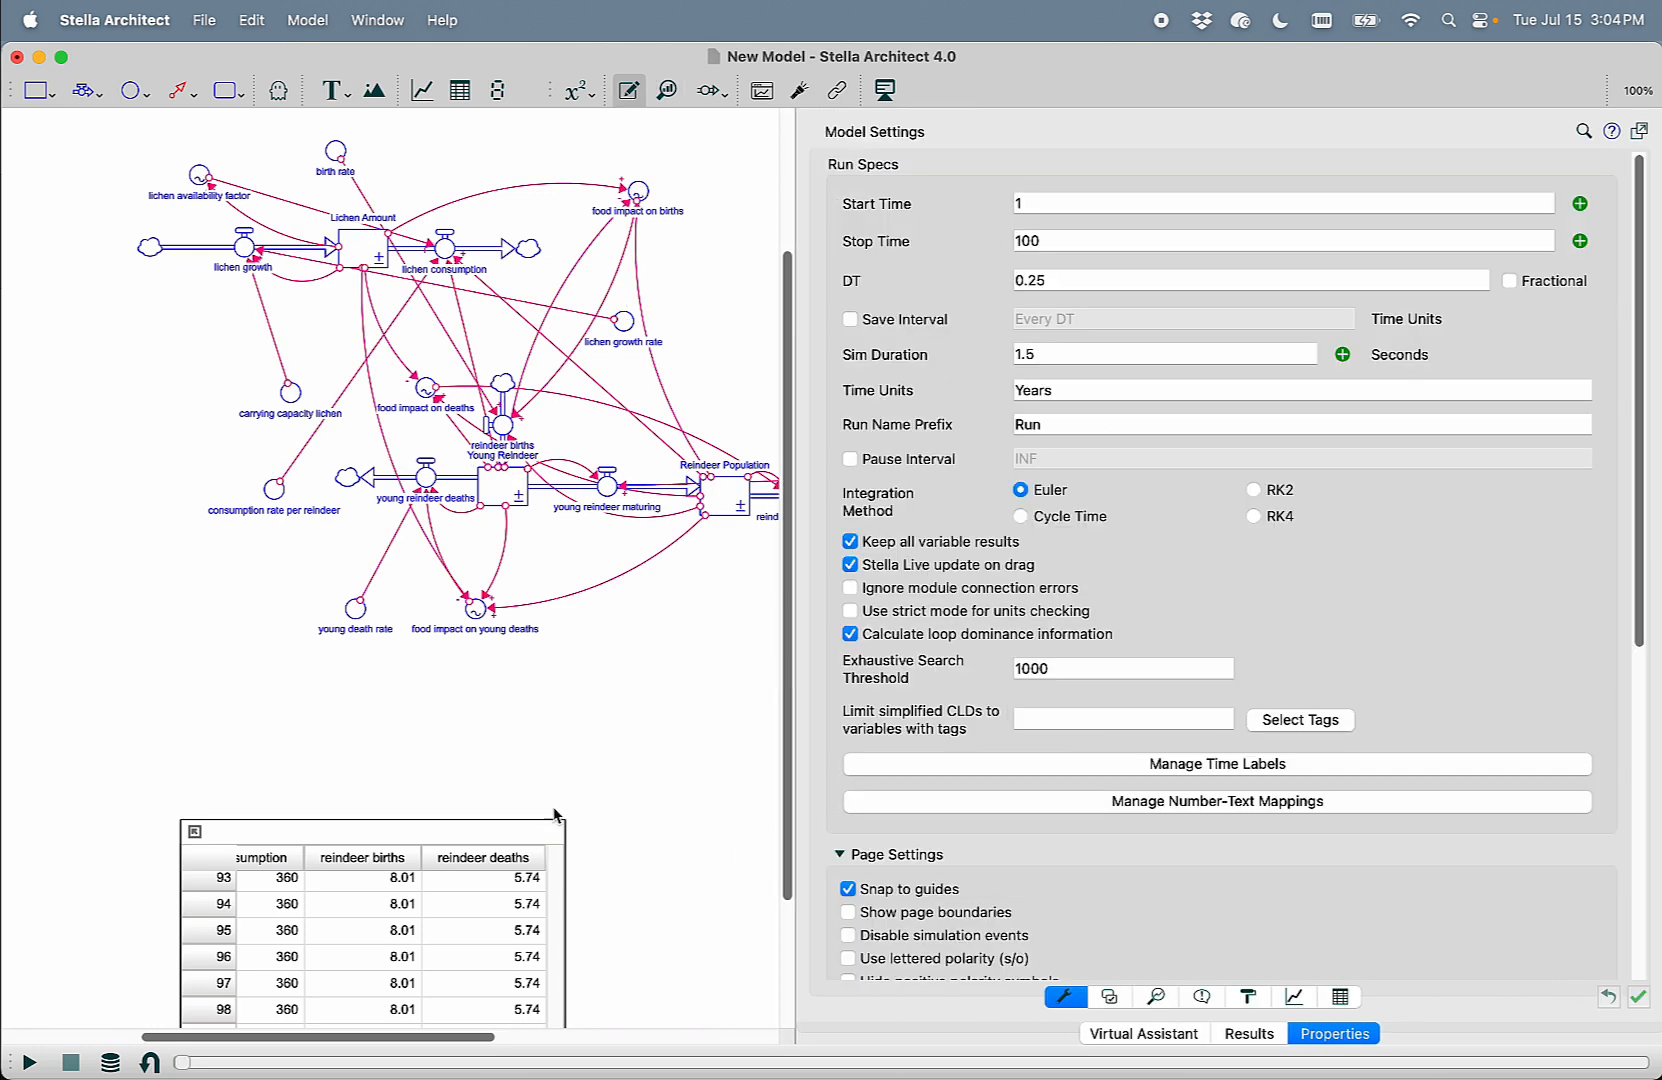
left_click(1144, 1034)
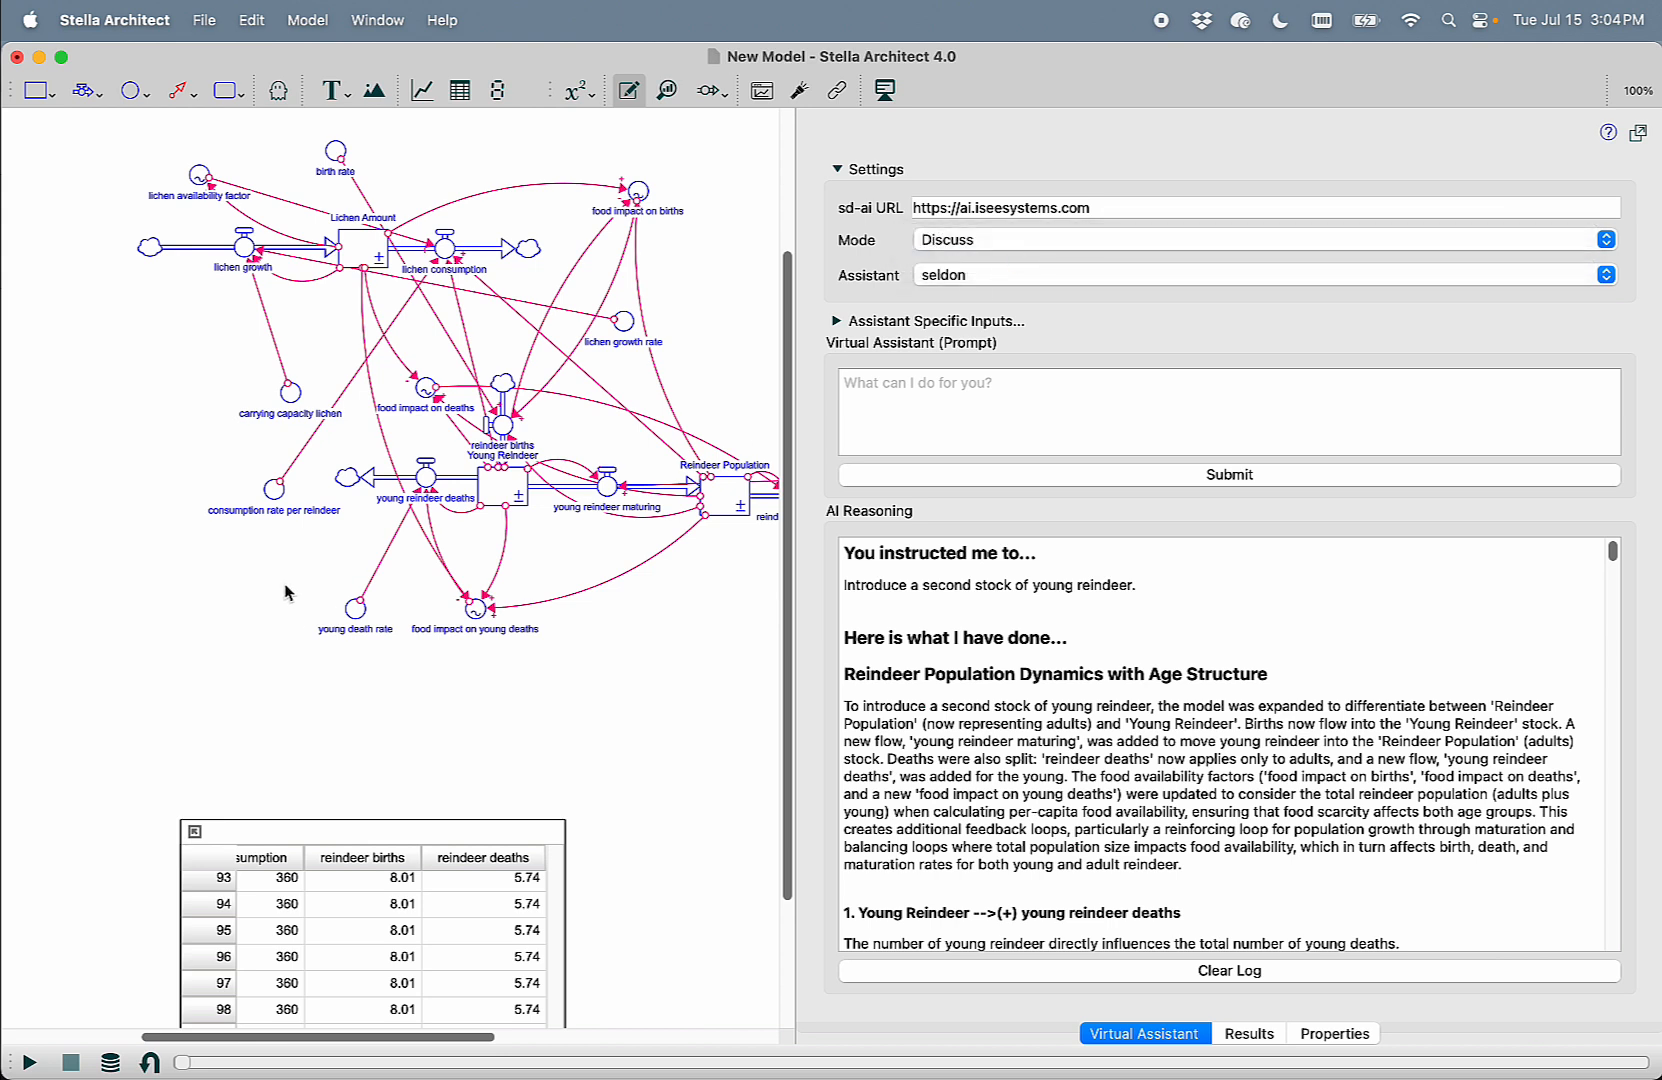
mouse_move(430, 536)
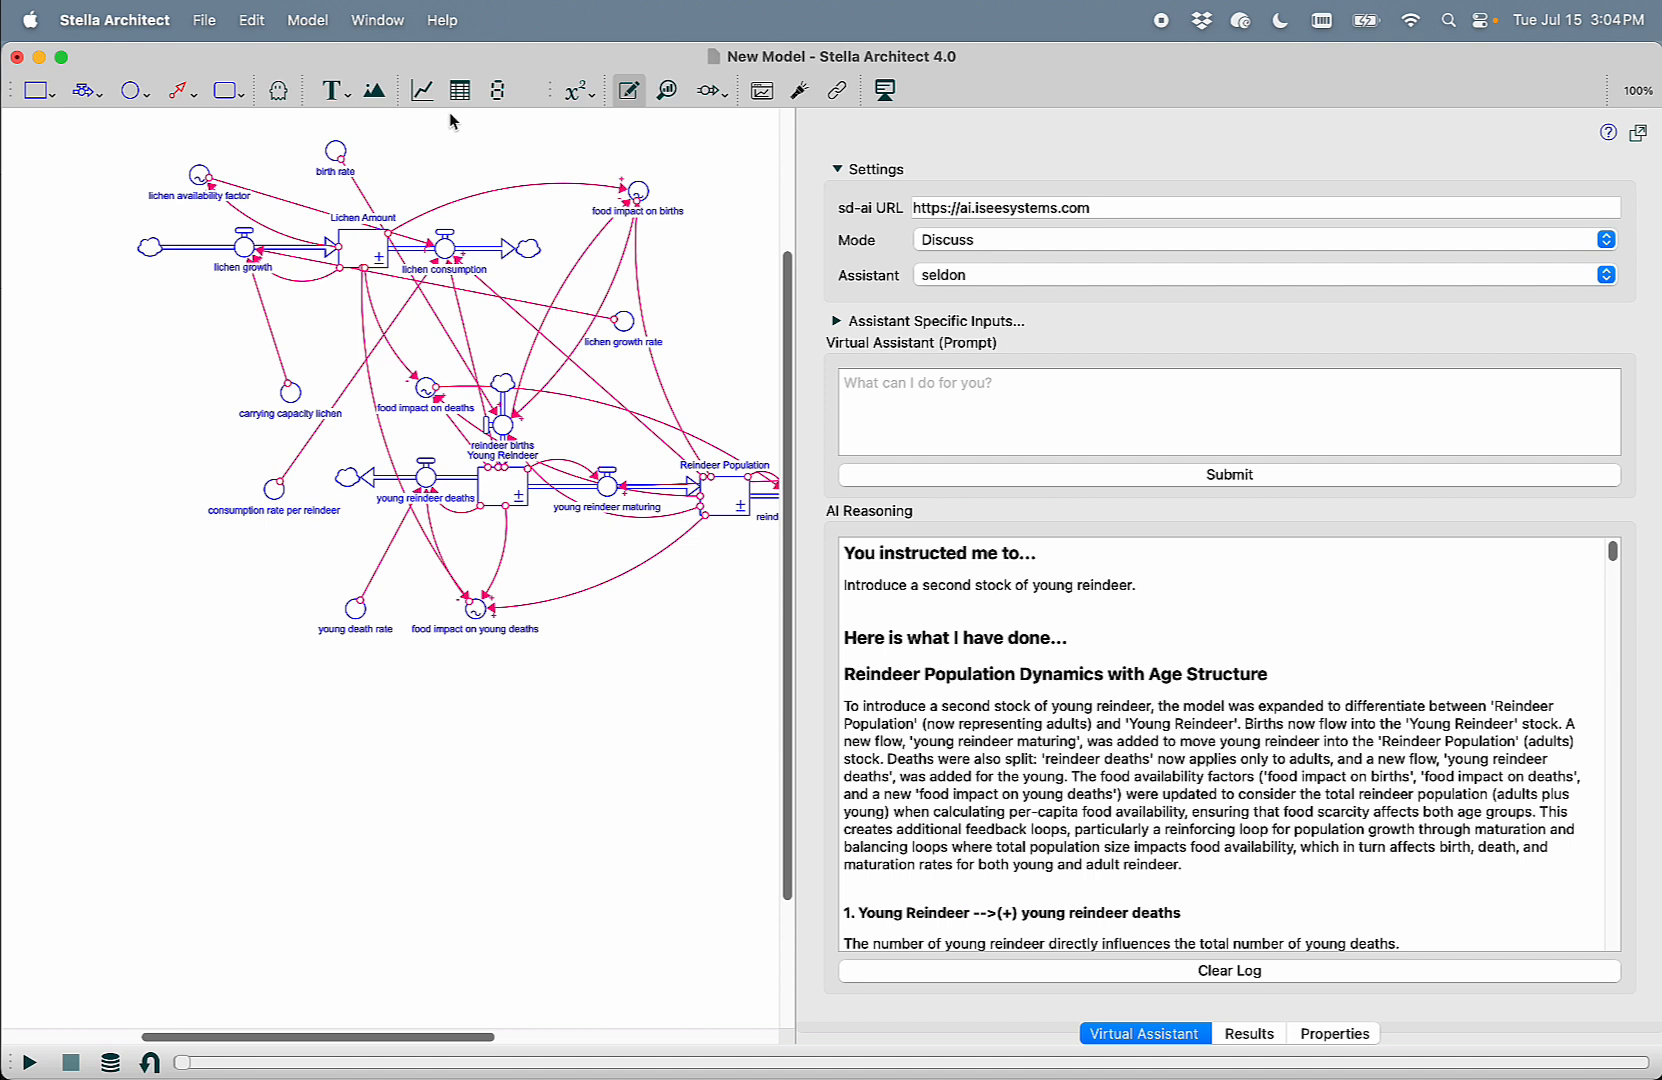
Fill the new table's Item List with all three stocks and six flows, Lichen Amount through young reindeer maturing
left_click(460, 90)
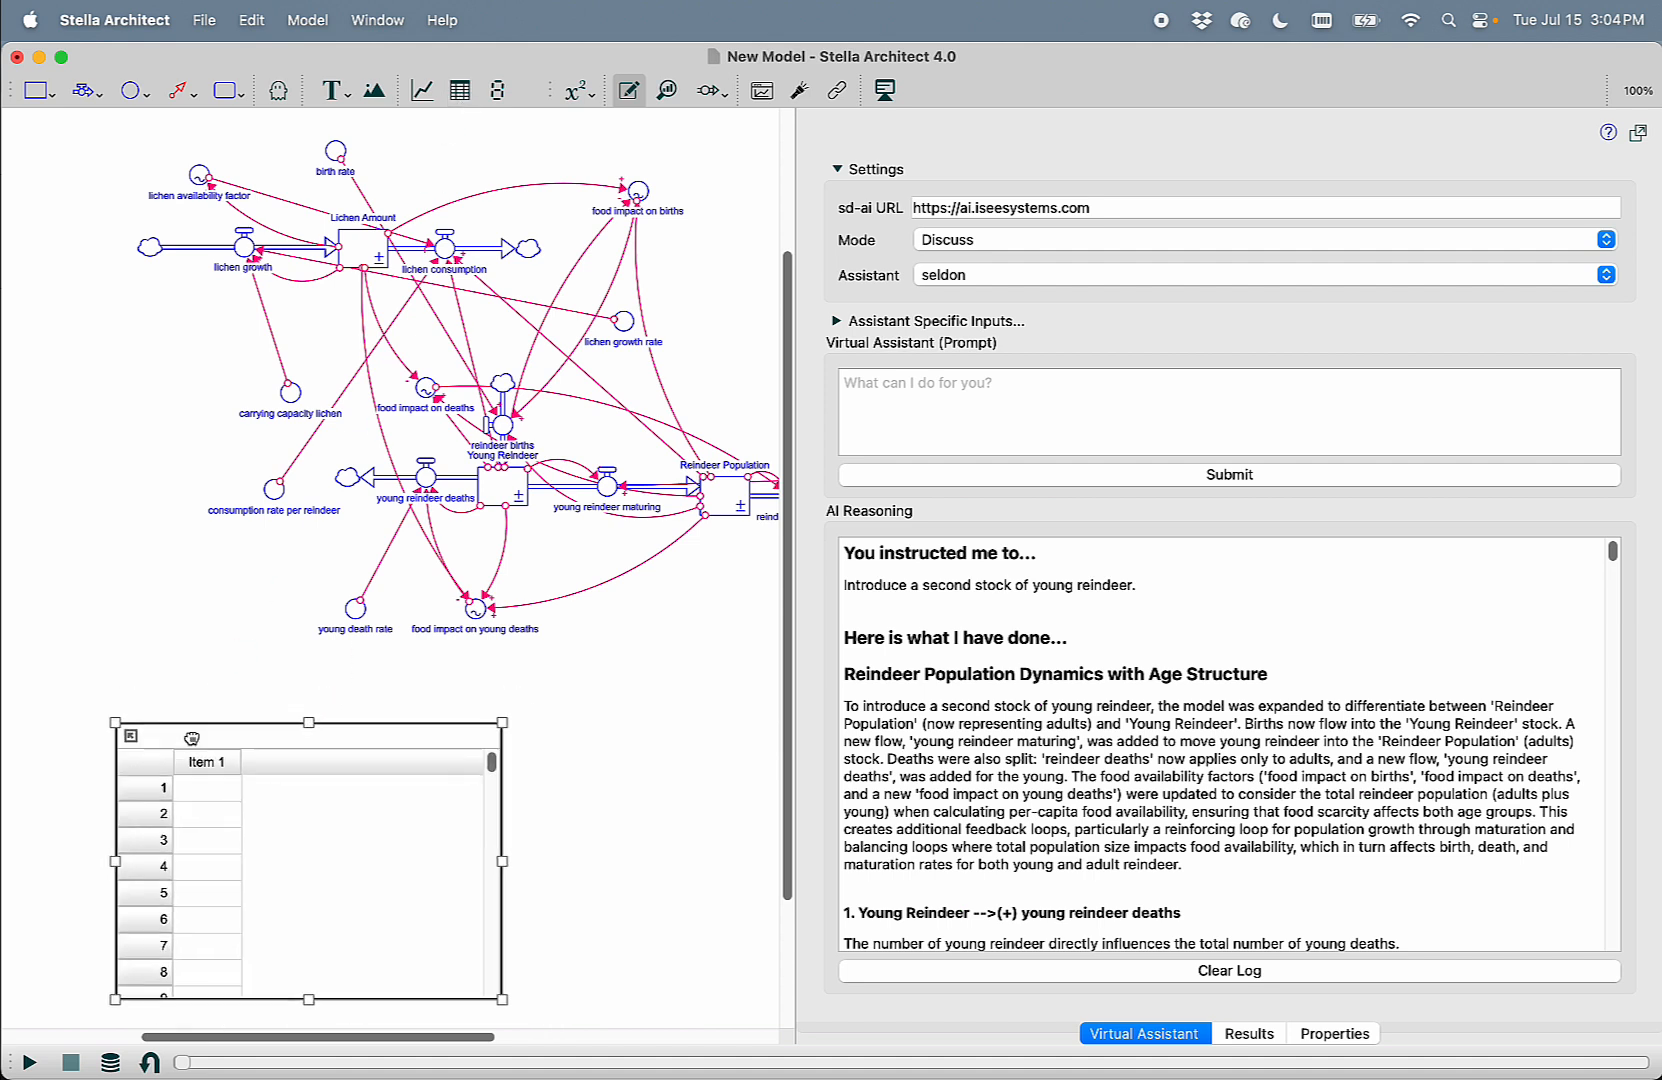
left_click(1334, 1034)
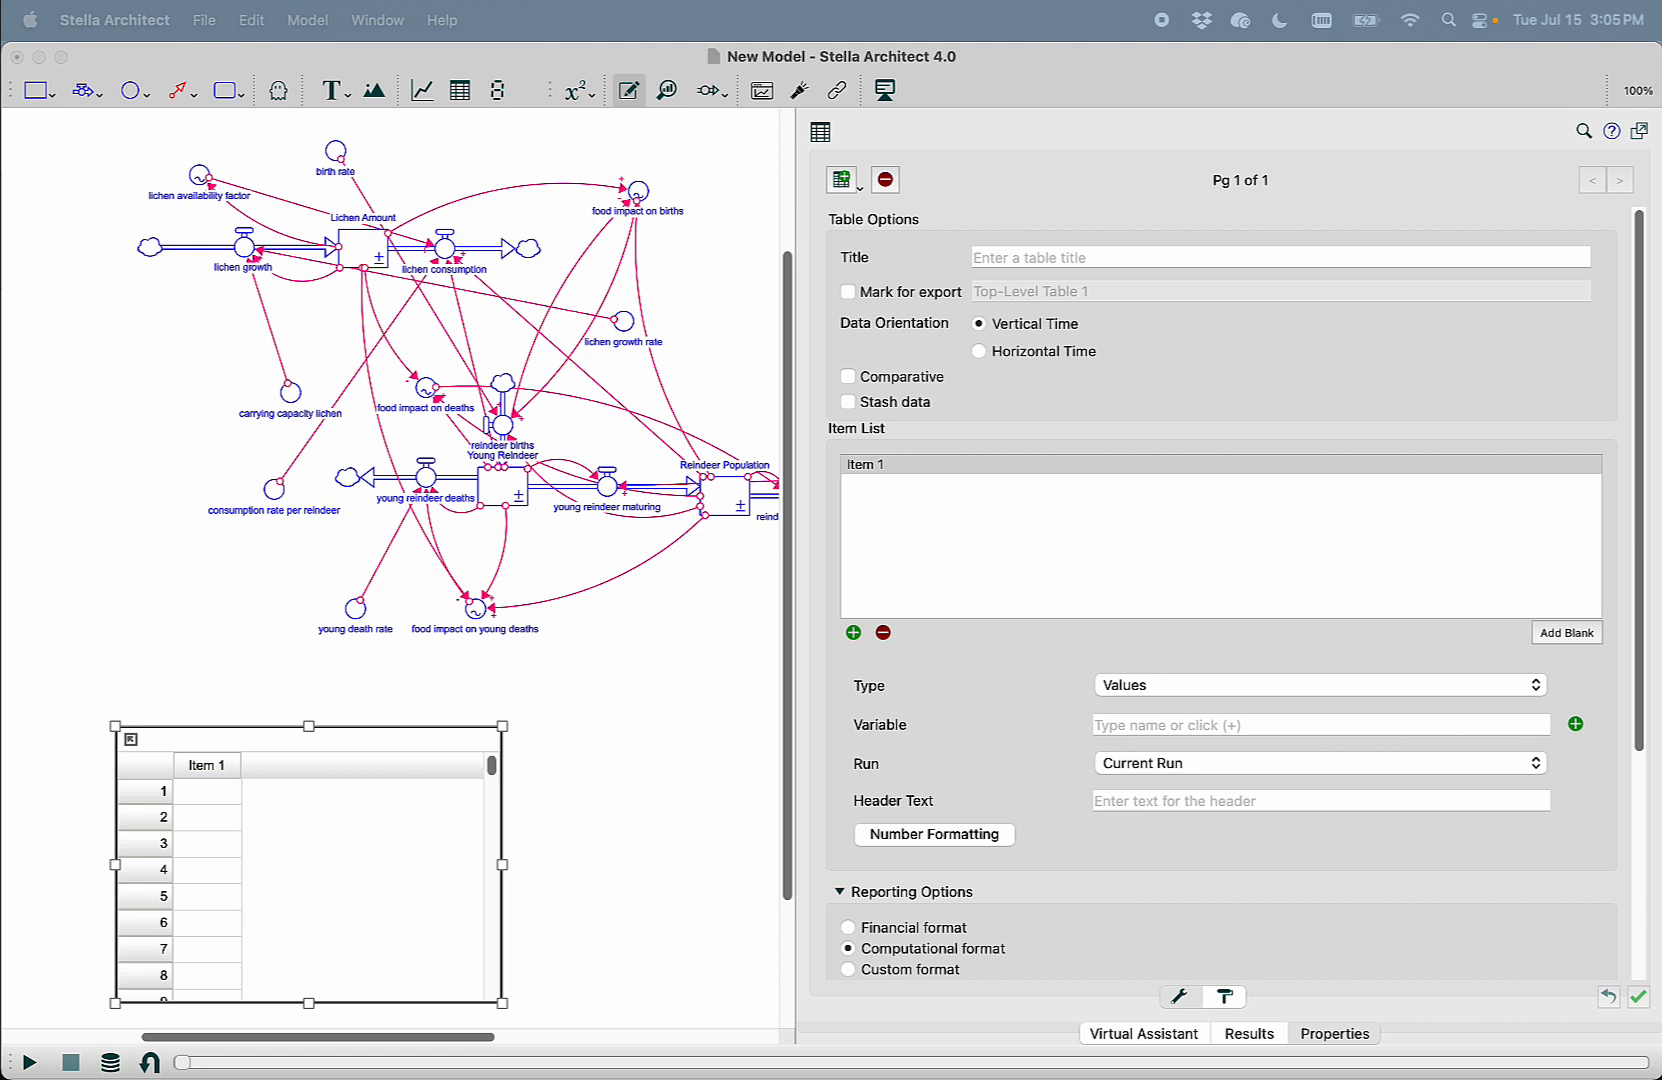
left_click(1574, 724)
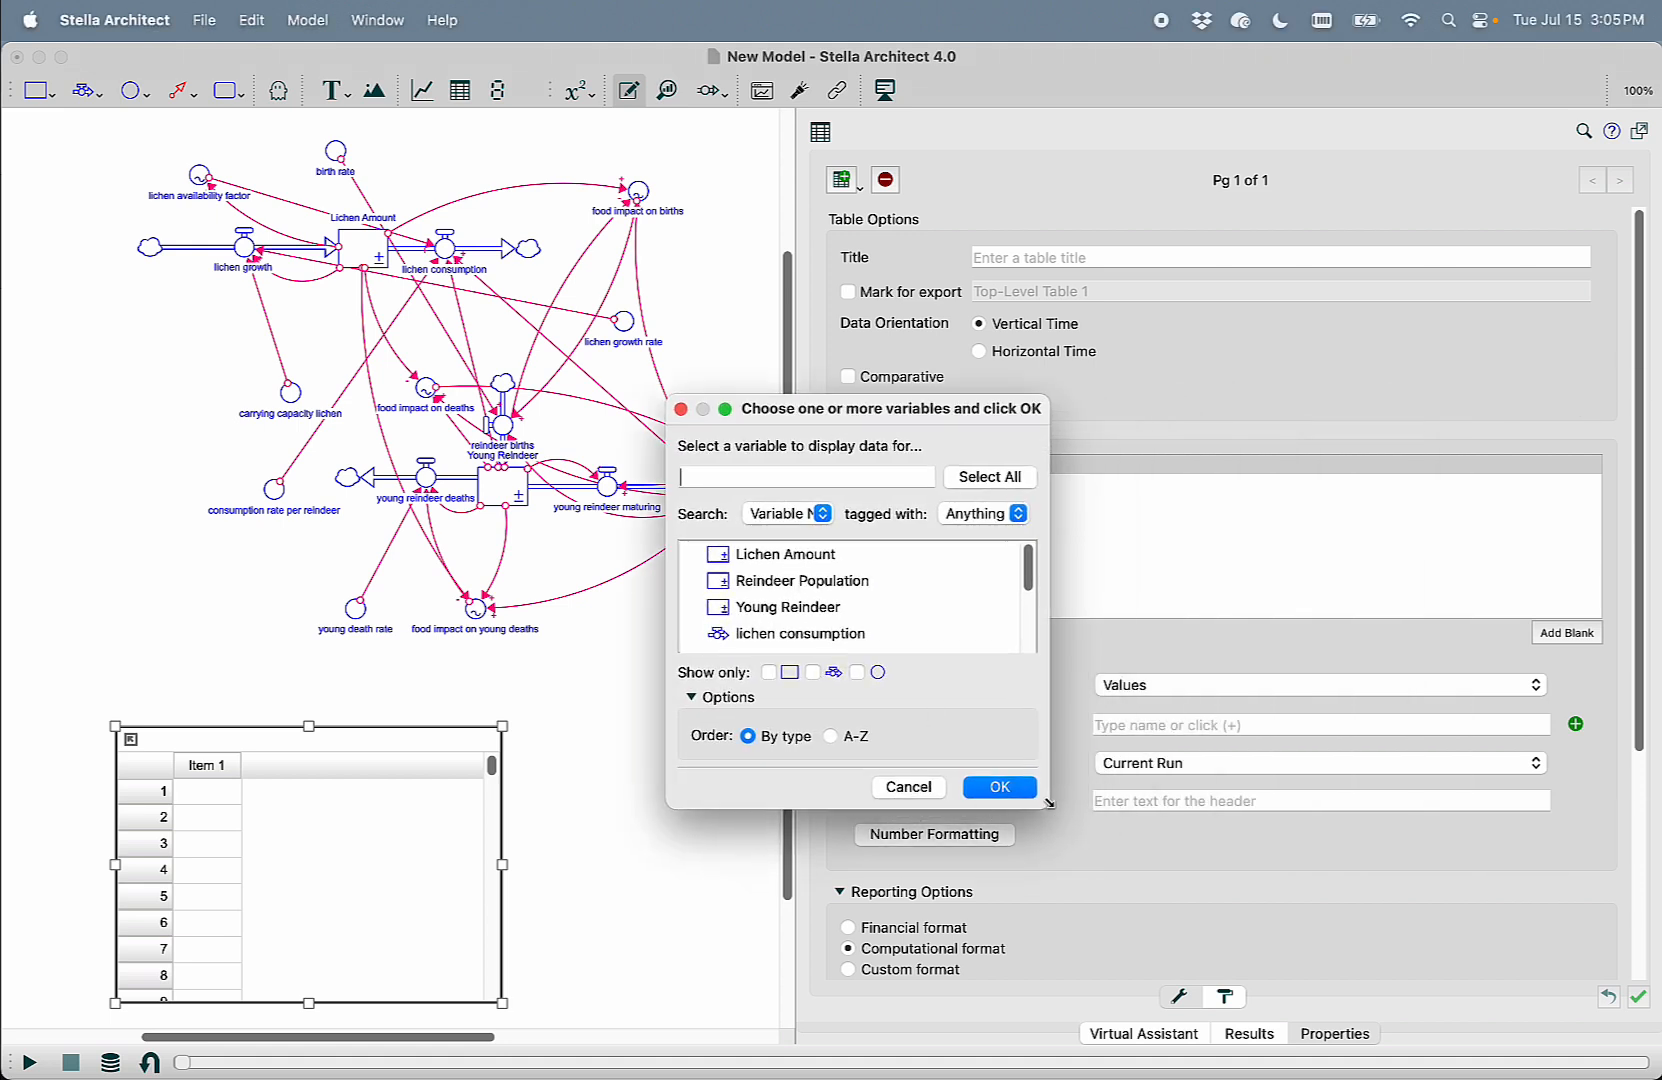
left_click(786, 554)
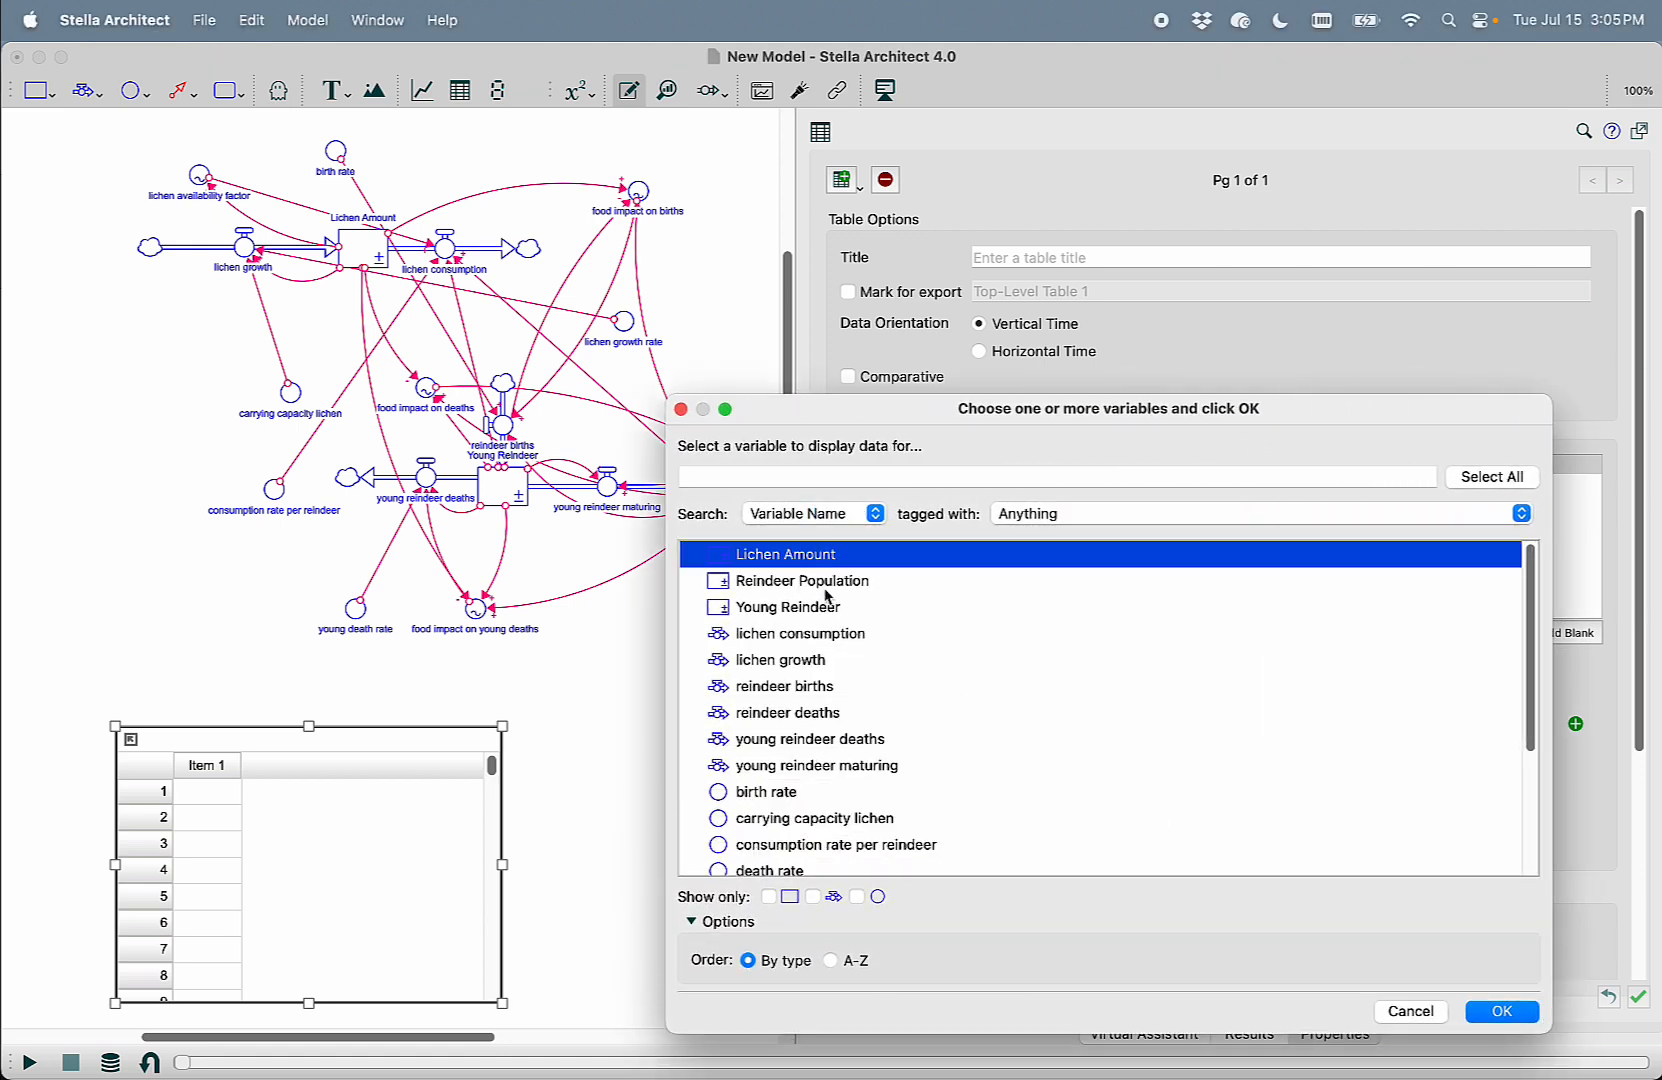
left_click(1492, 476)
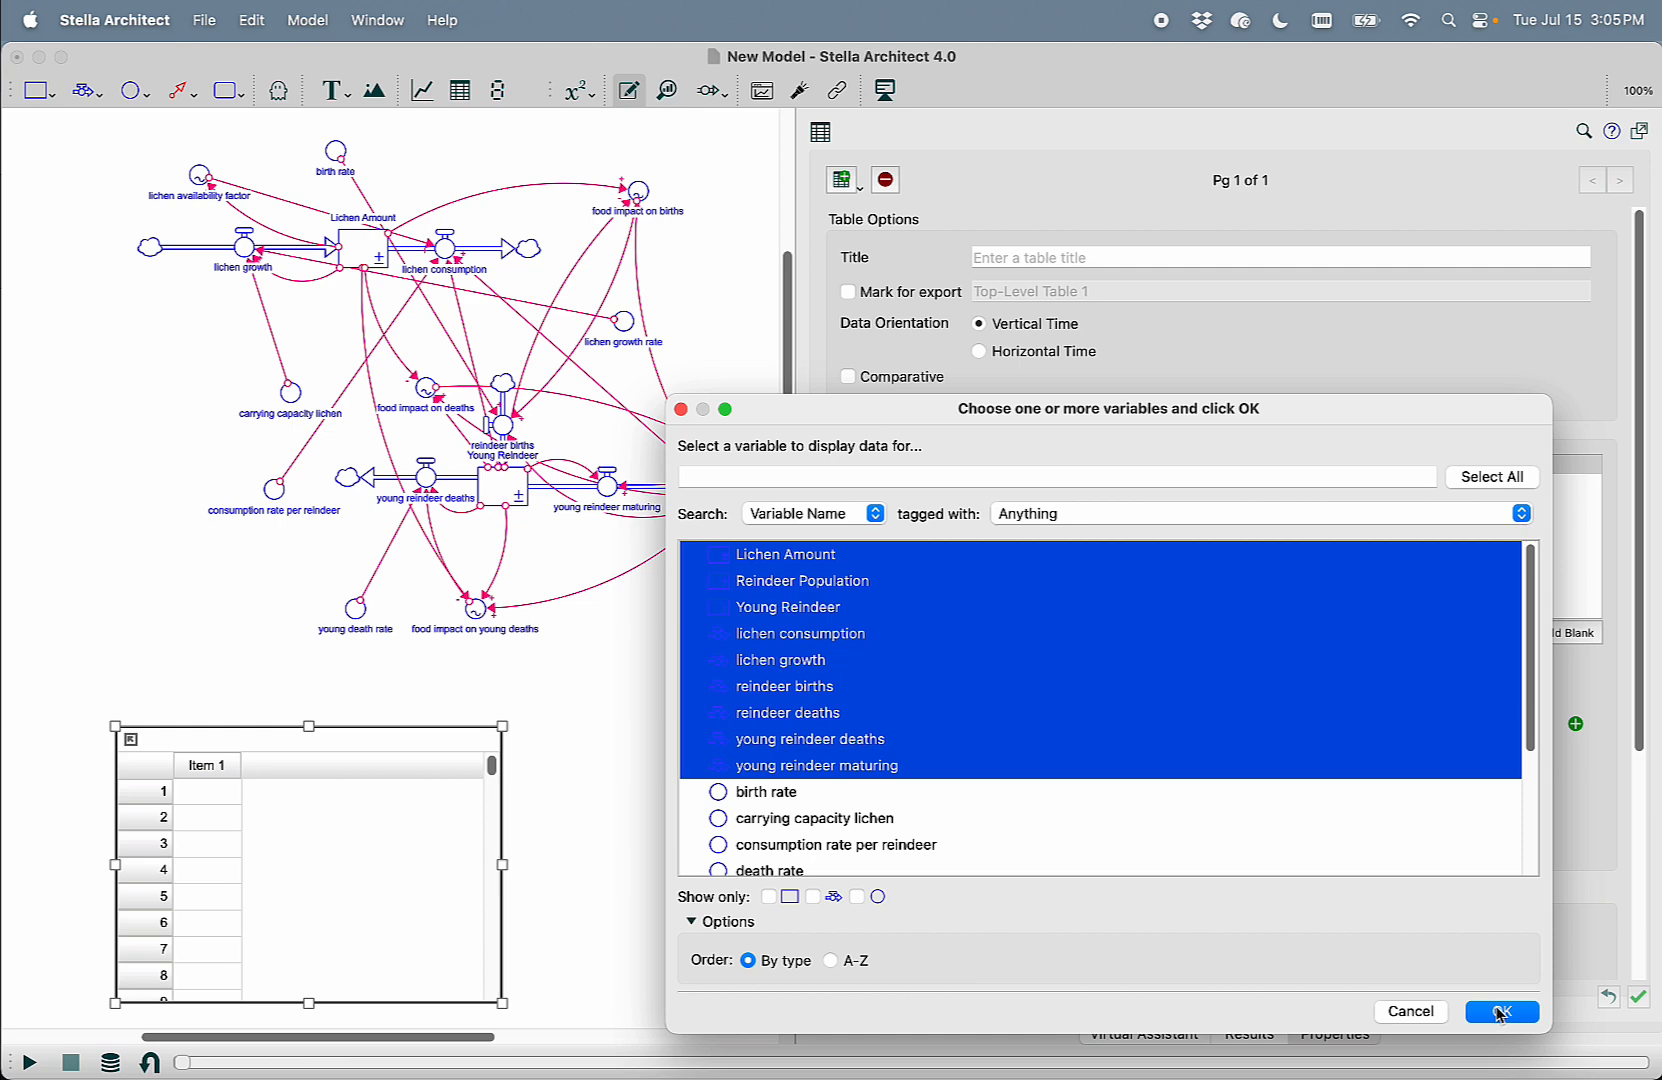
left_click(1500, 1012)
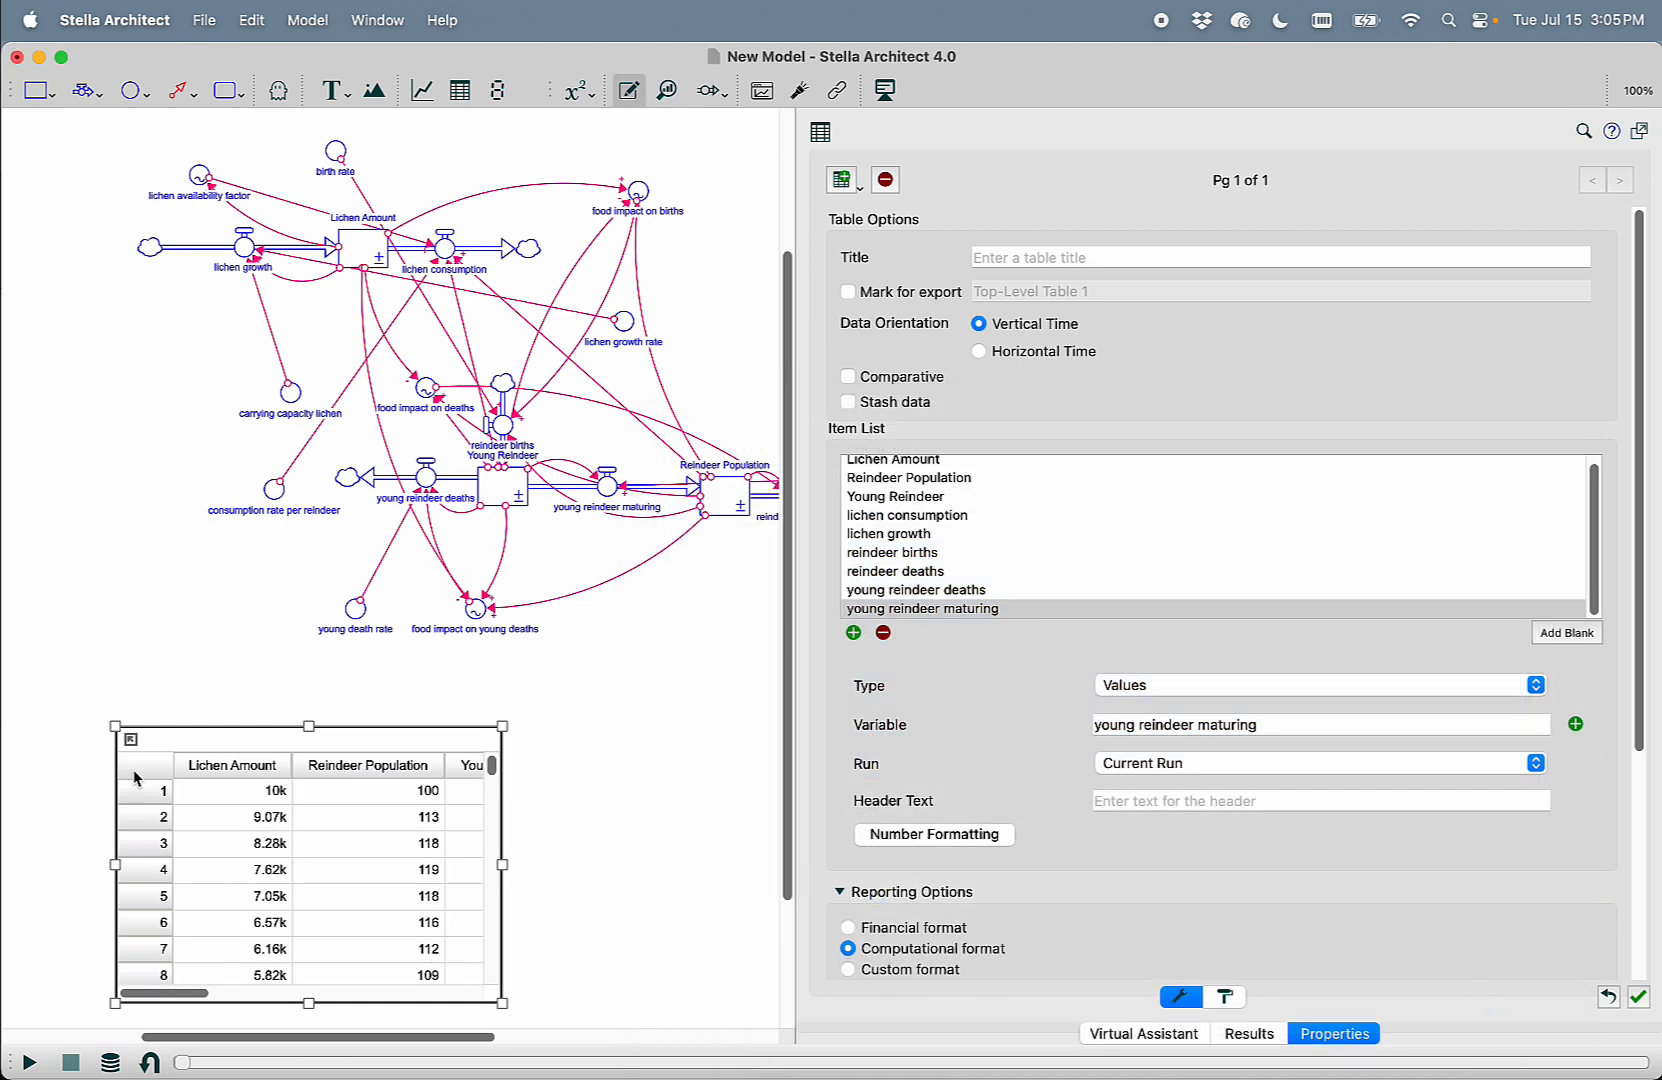
left_click(894, 464)
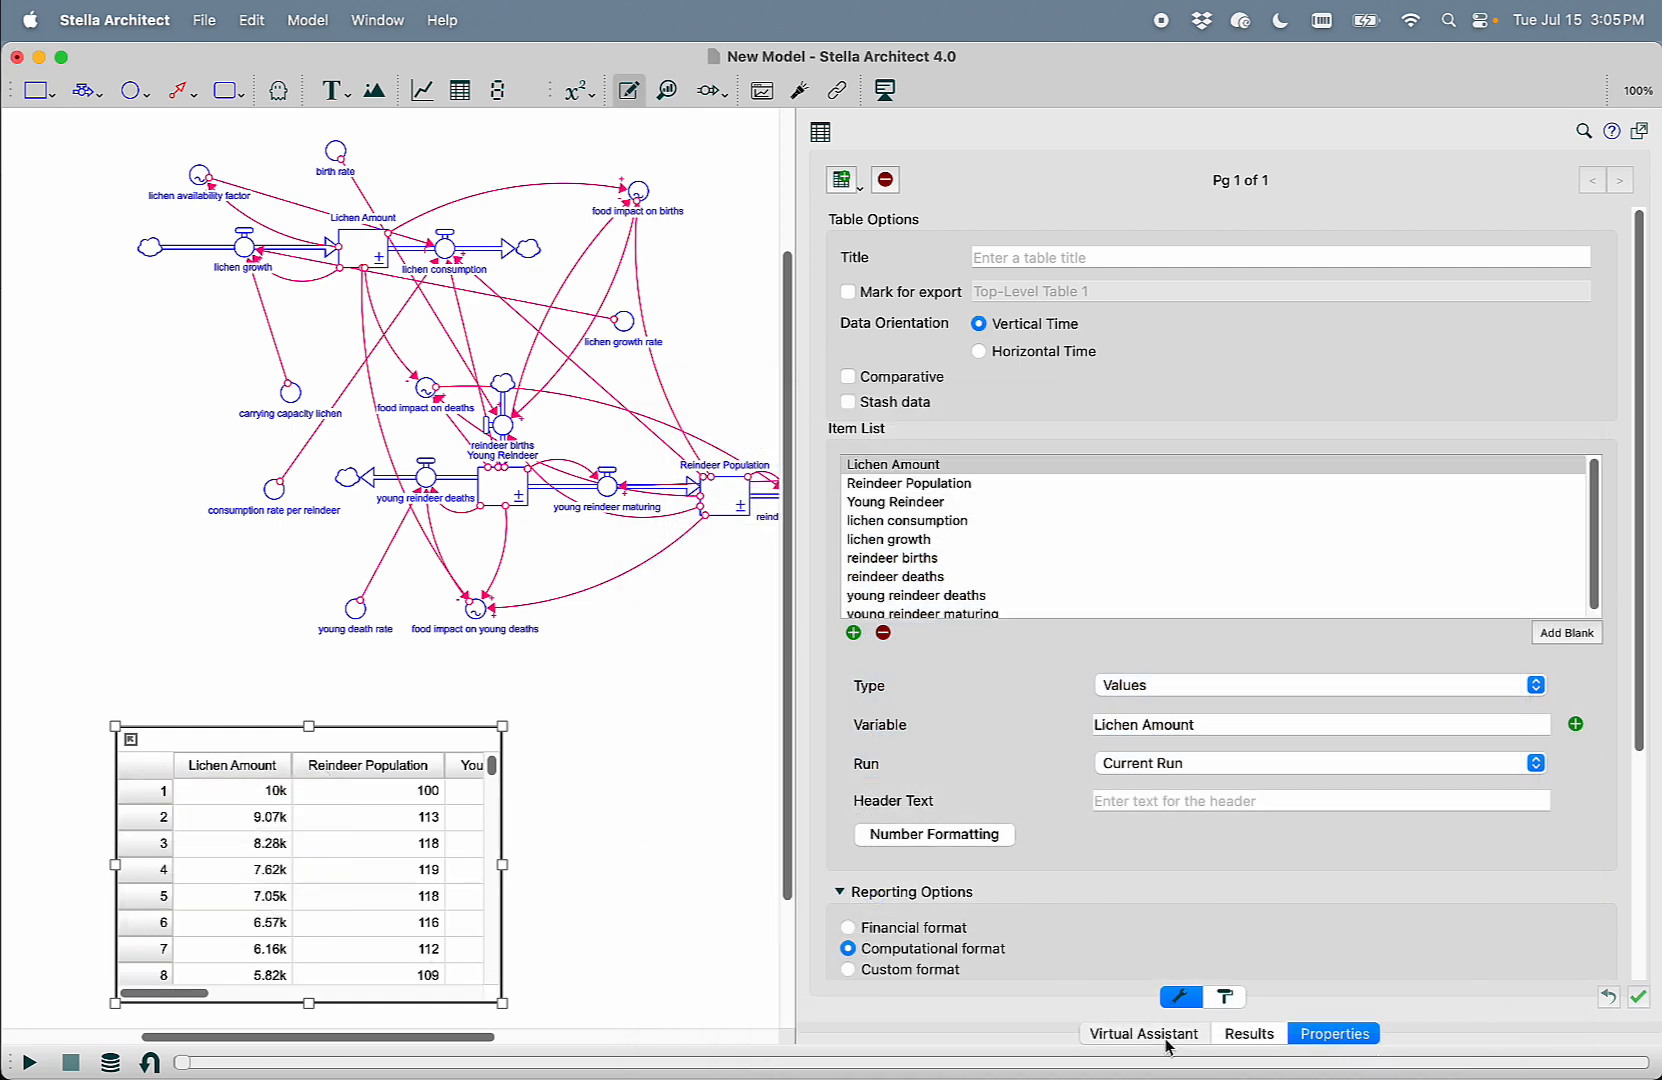
Paste the table's result rows into the assistant's behavioral description
left_click(1144, 1034)
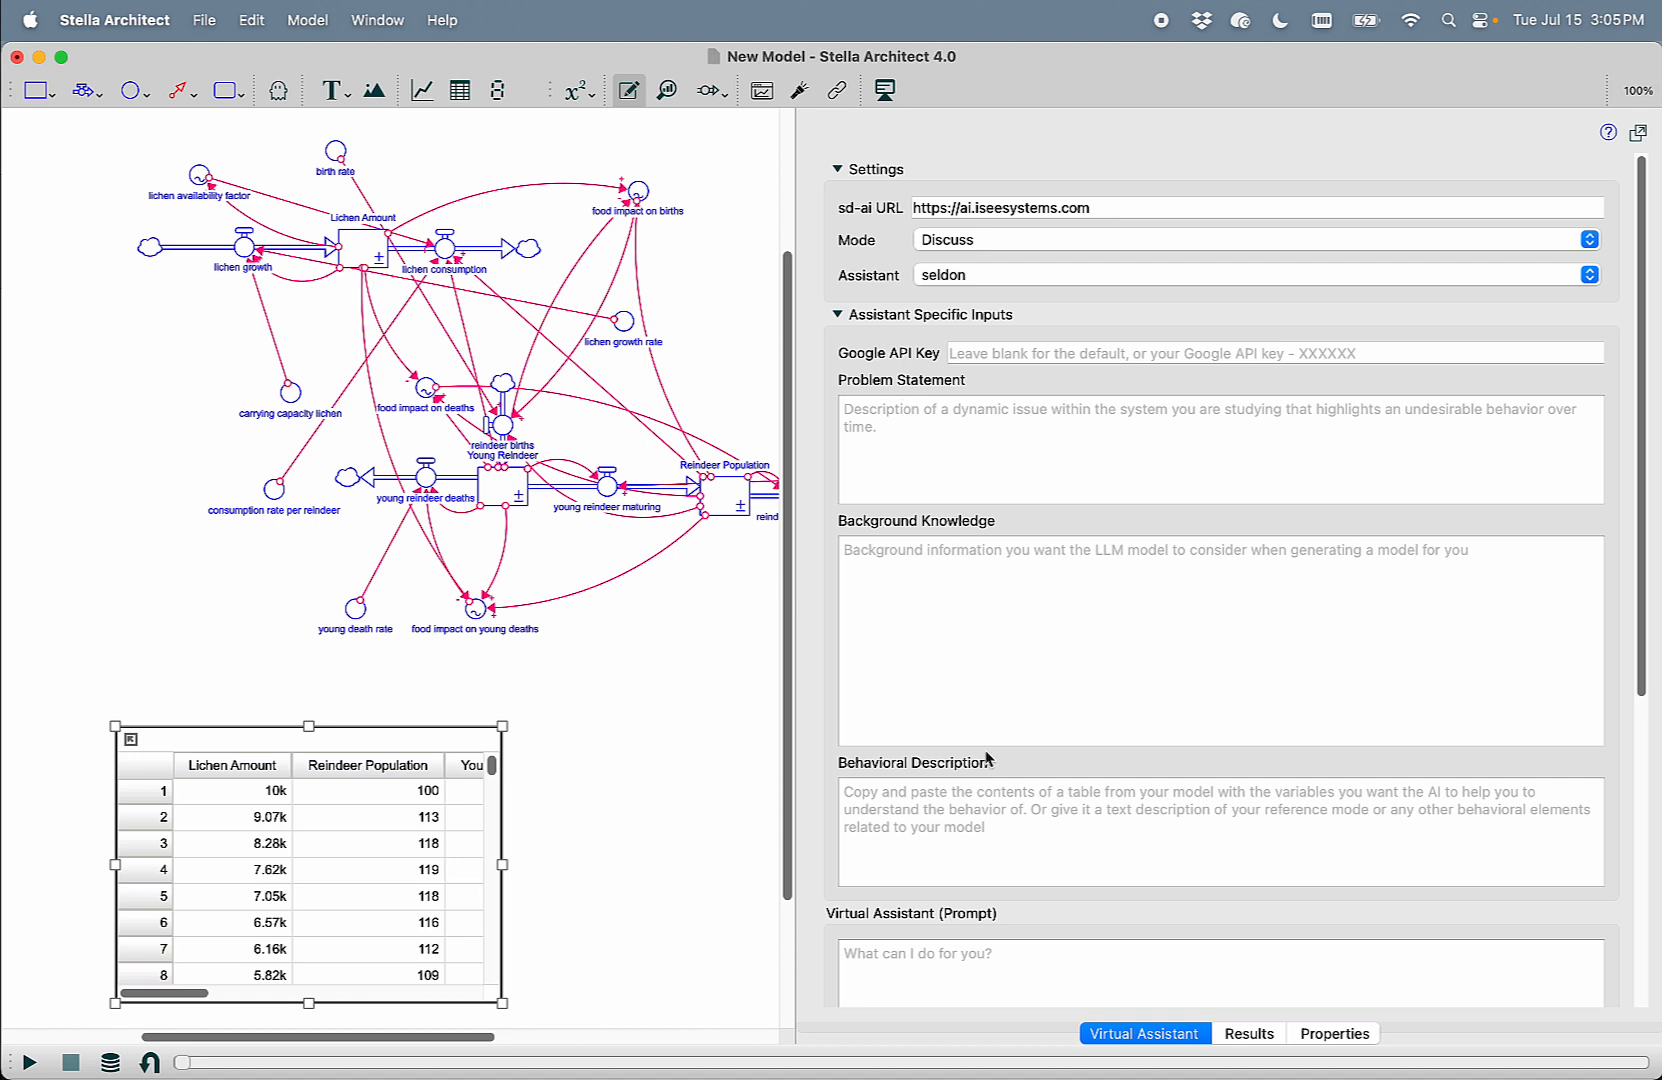
left_click(954, 808)
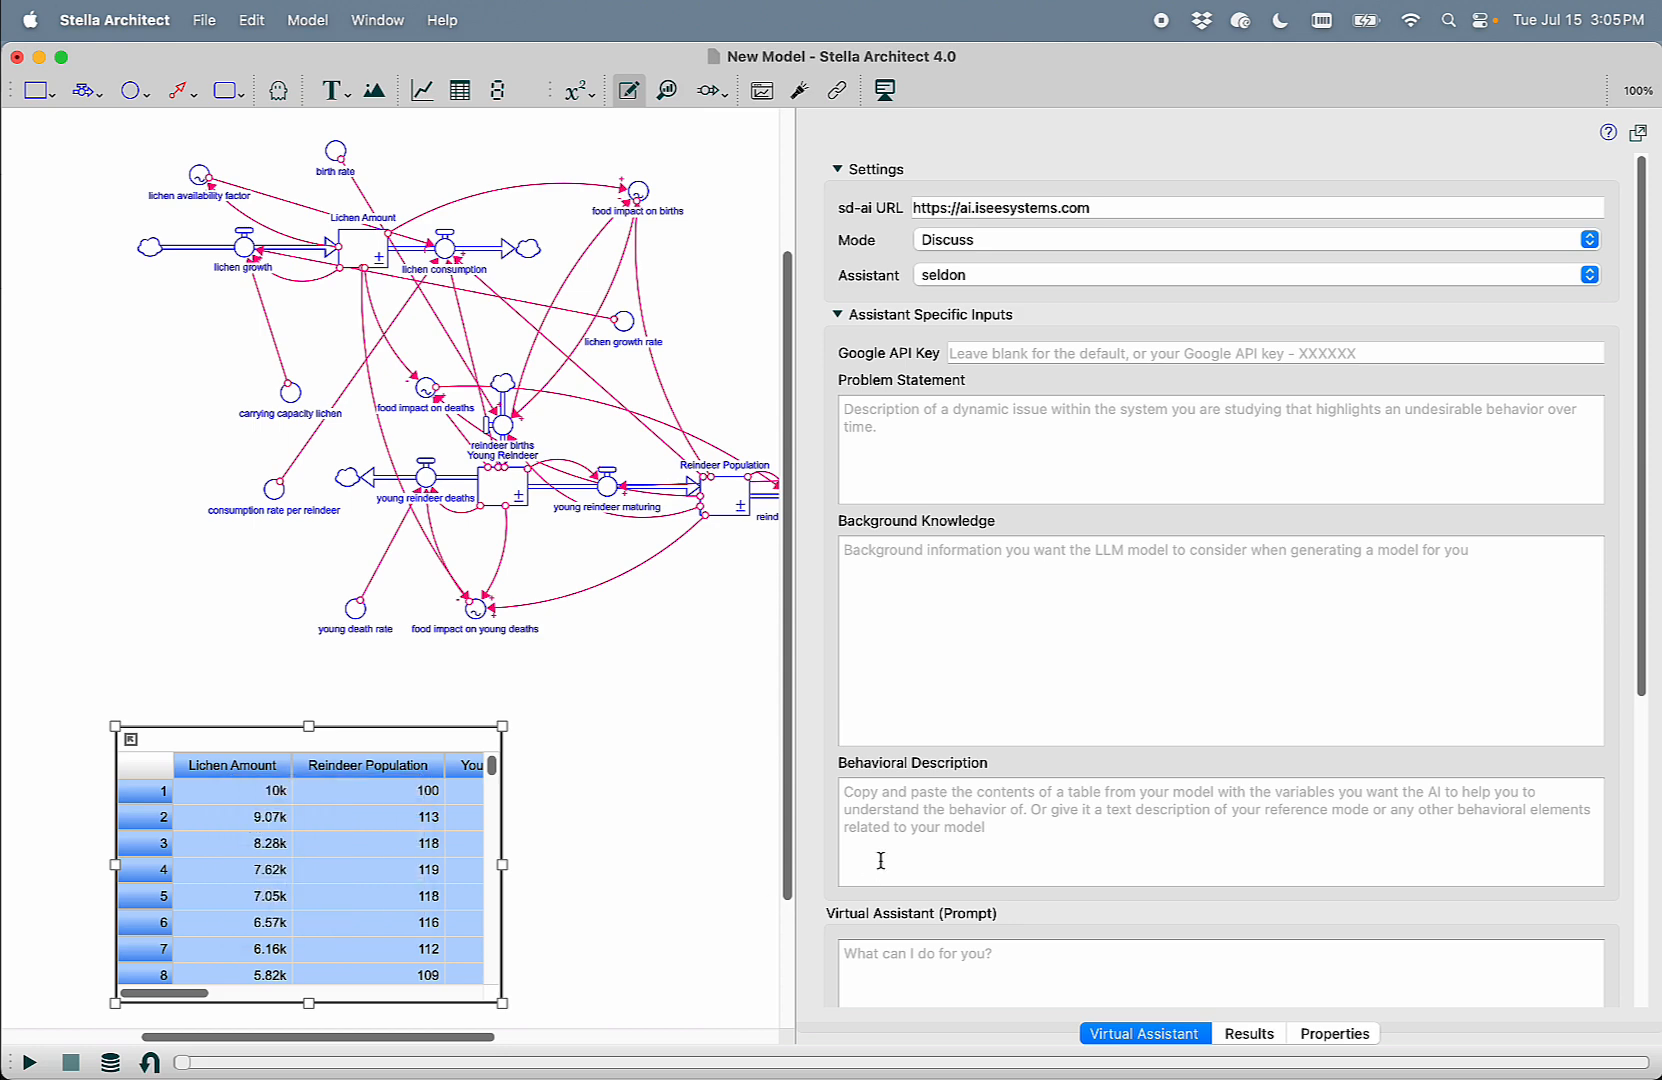
type("360.309873657\t8.01368824522\t5.73625744382\t2.27899230865")
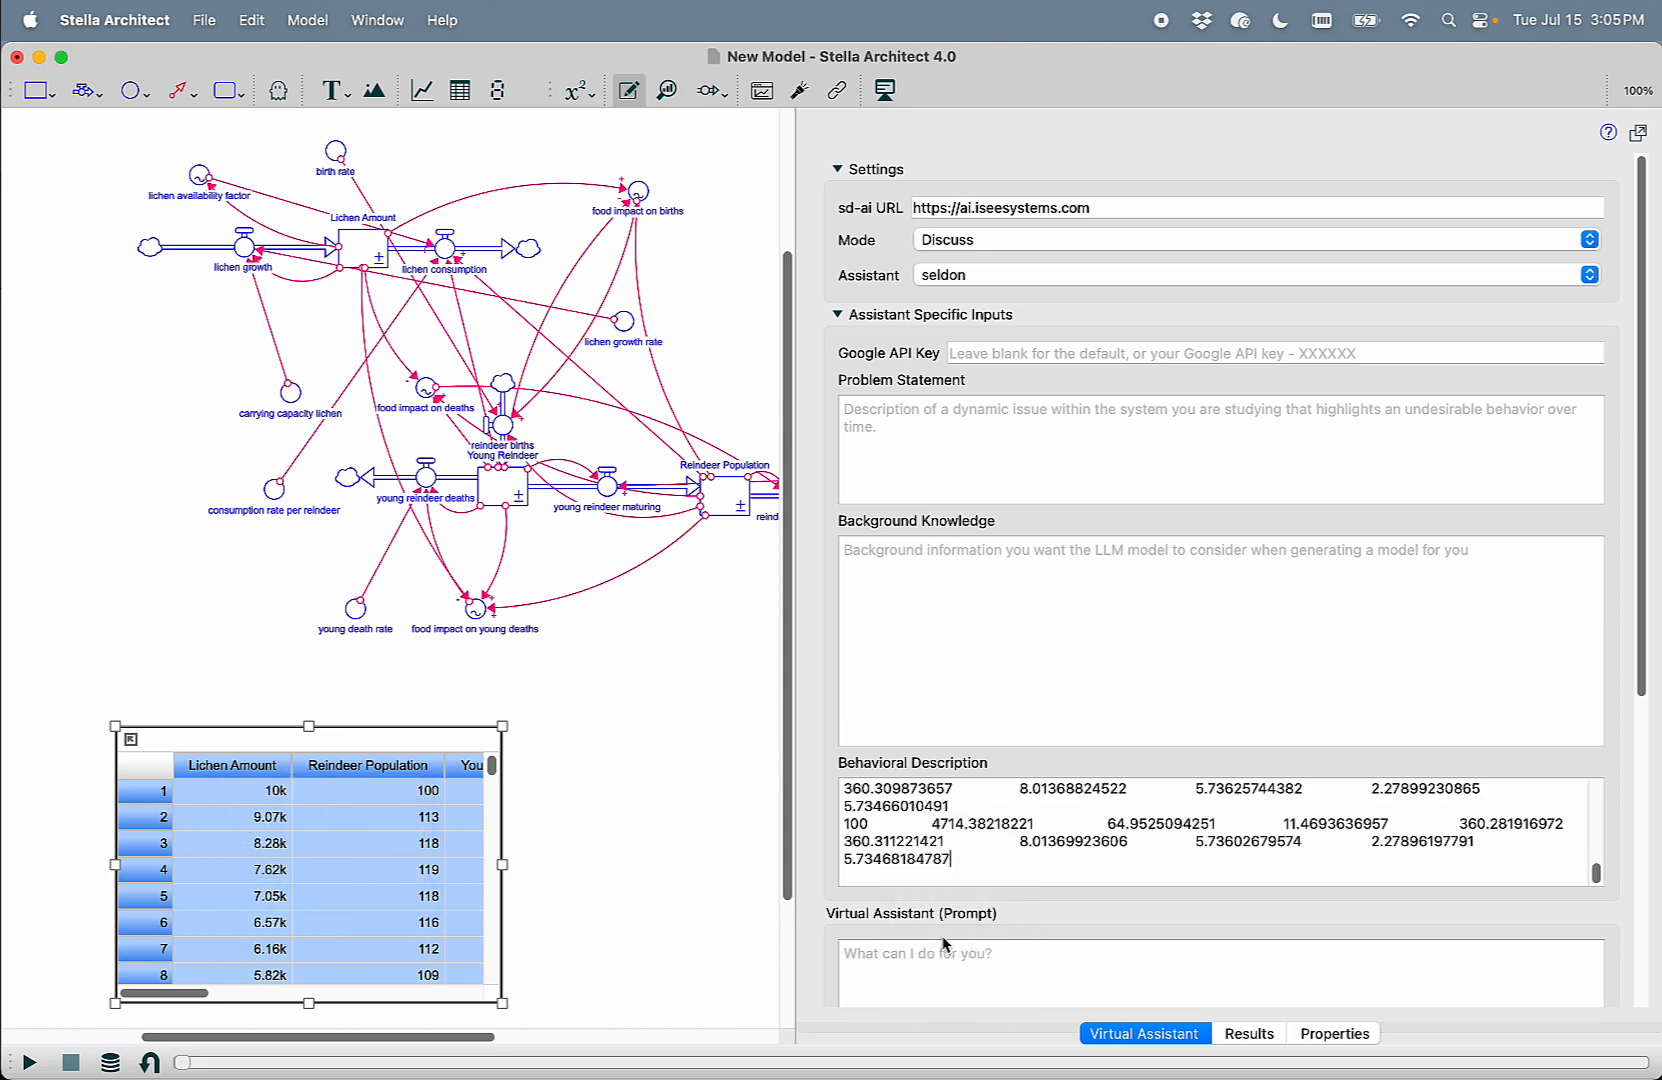
scroll("down", 3)
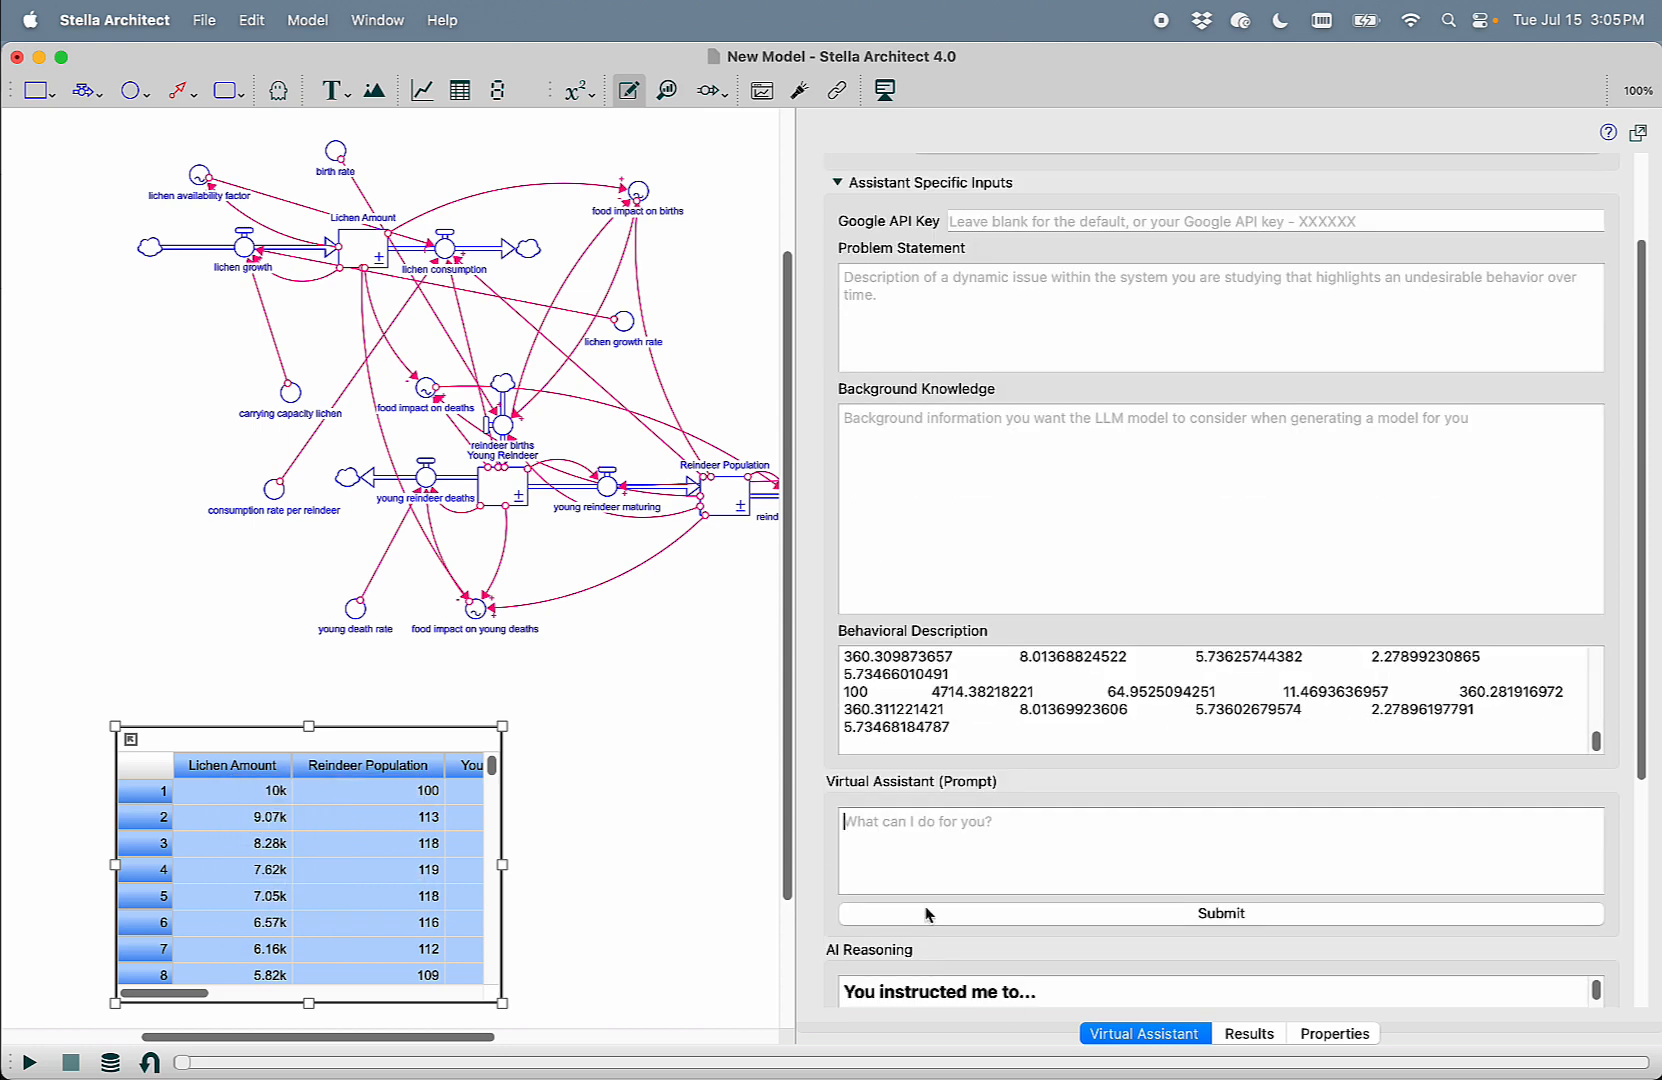
Ask seldon 'Give me a feedback narrative for behavior?' and submit it
type("Give me a f")
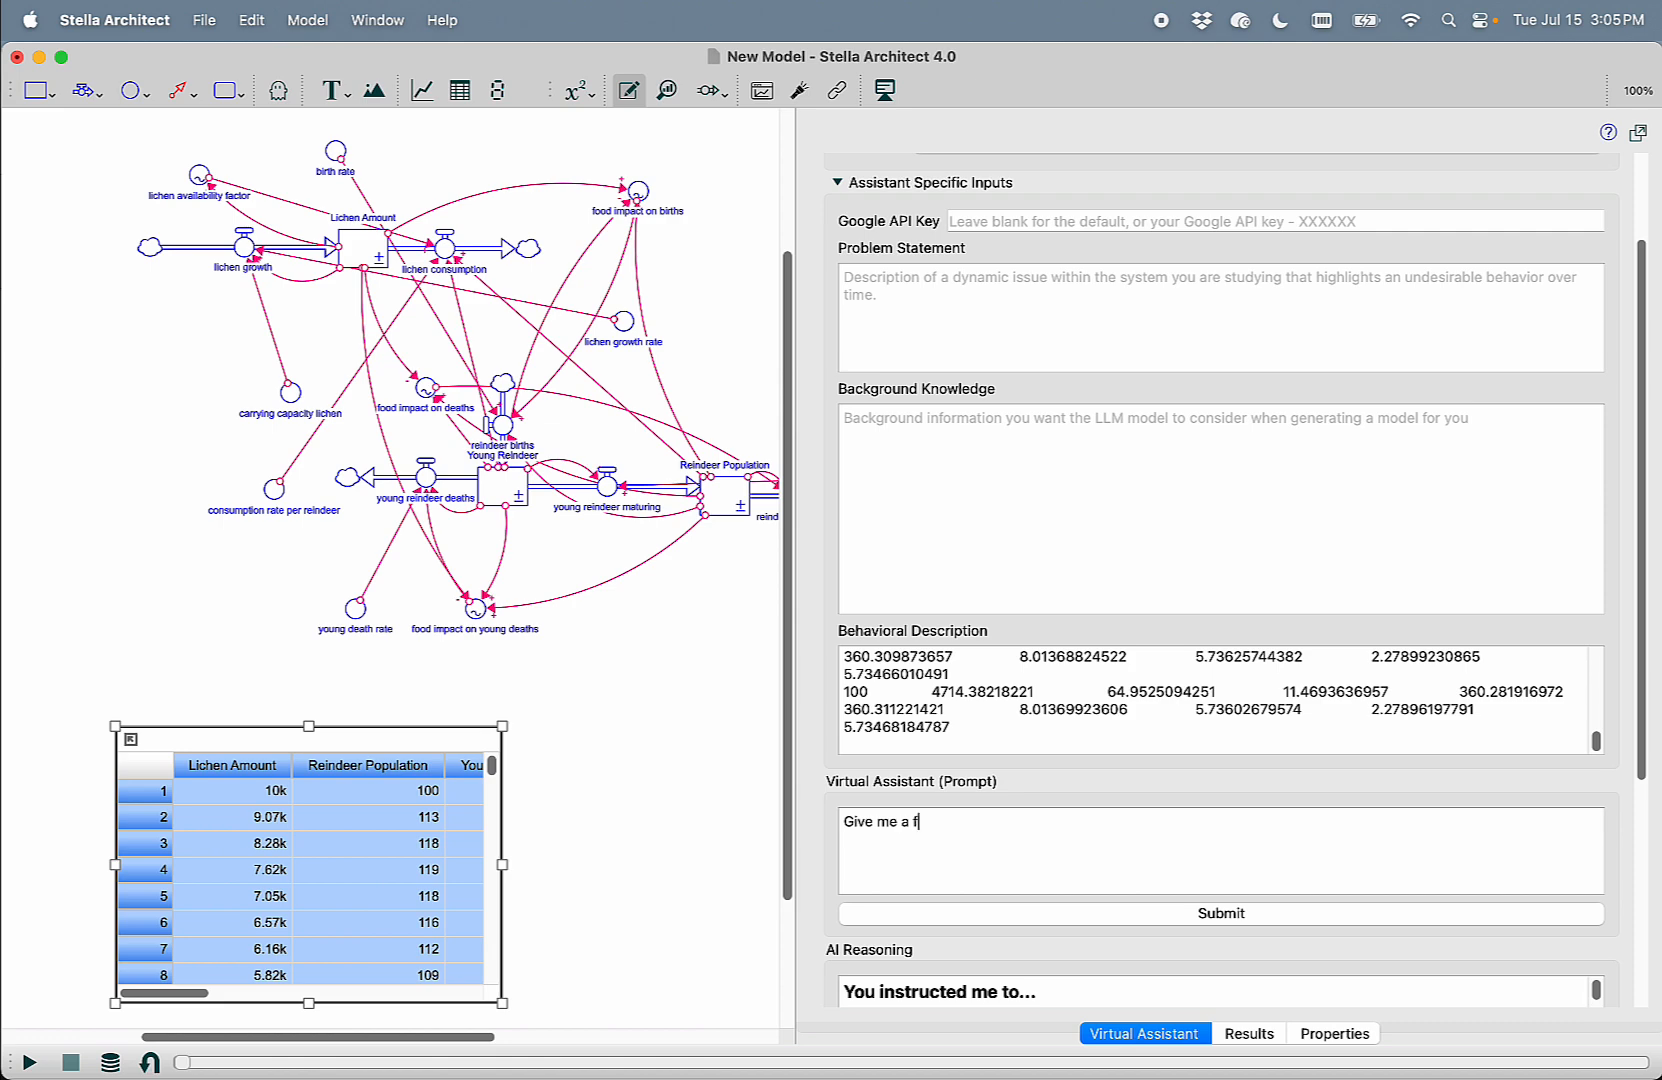
type("eedback narrat")
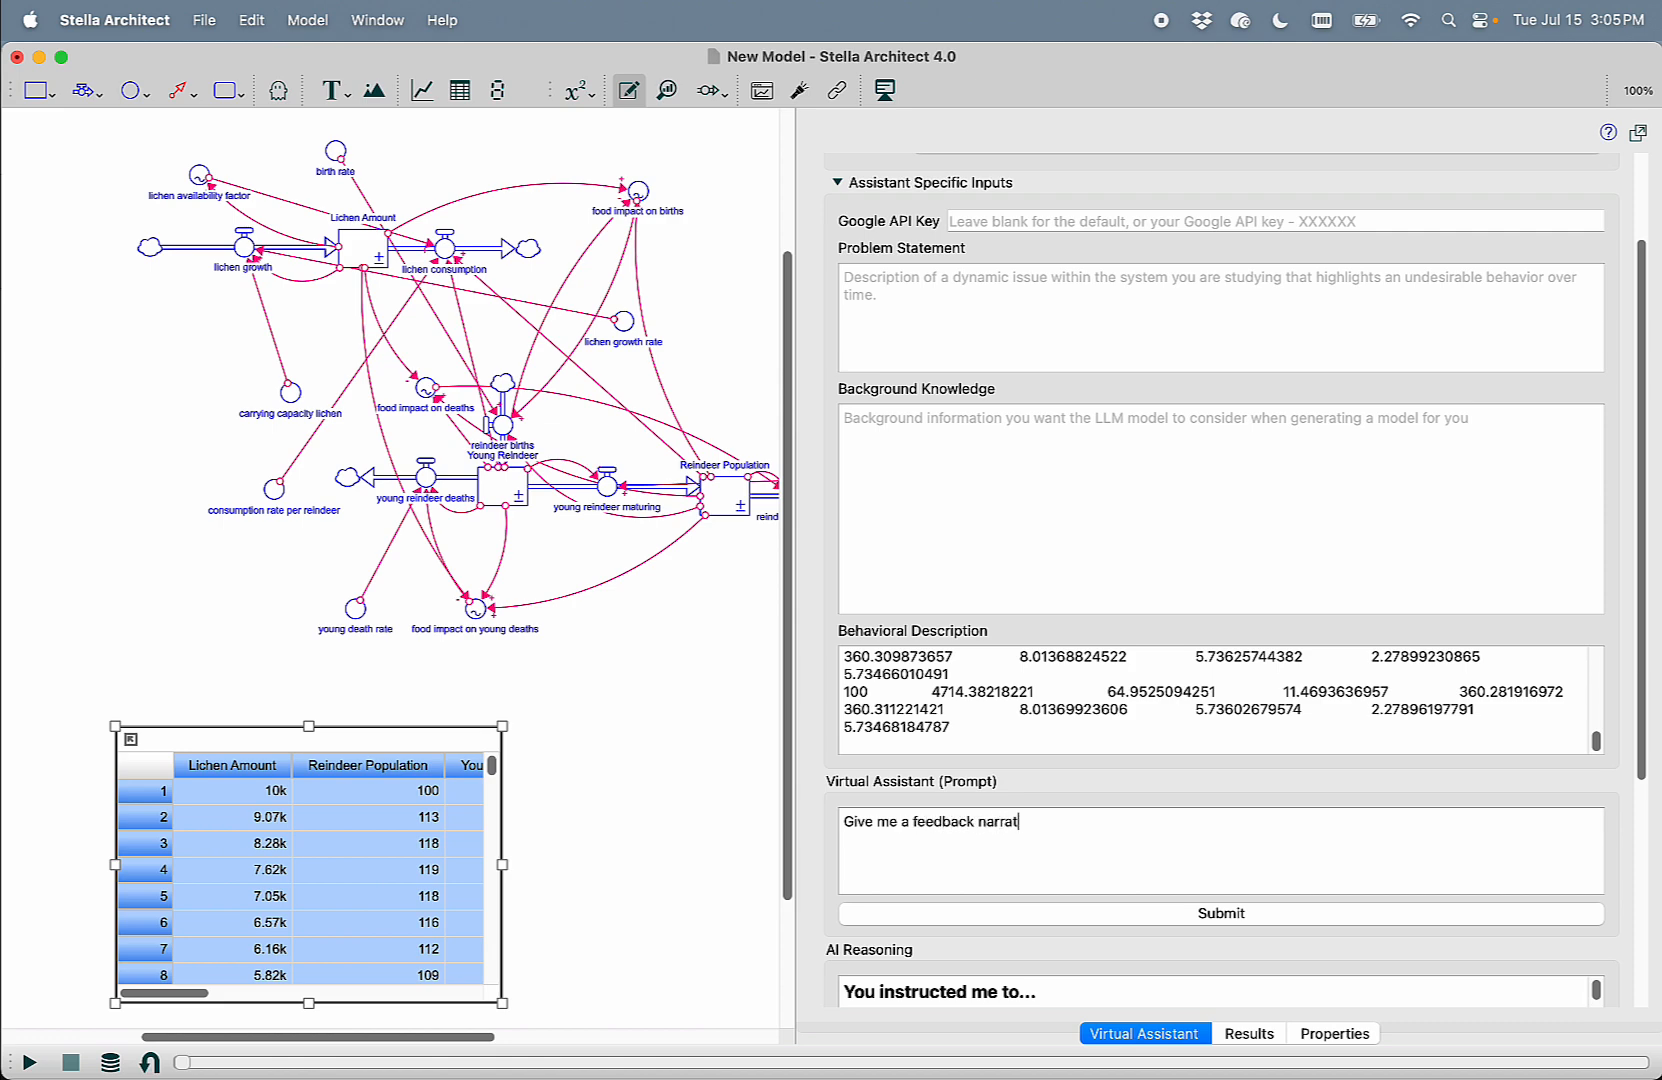
type("ive for behavior?")
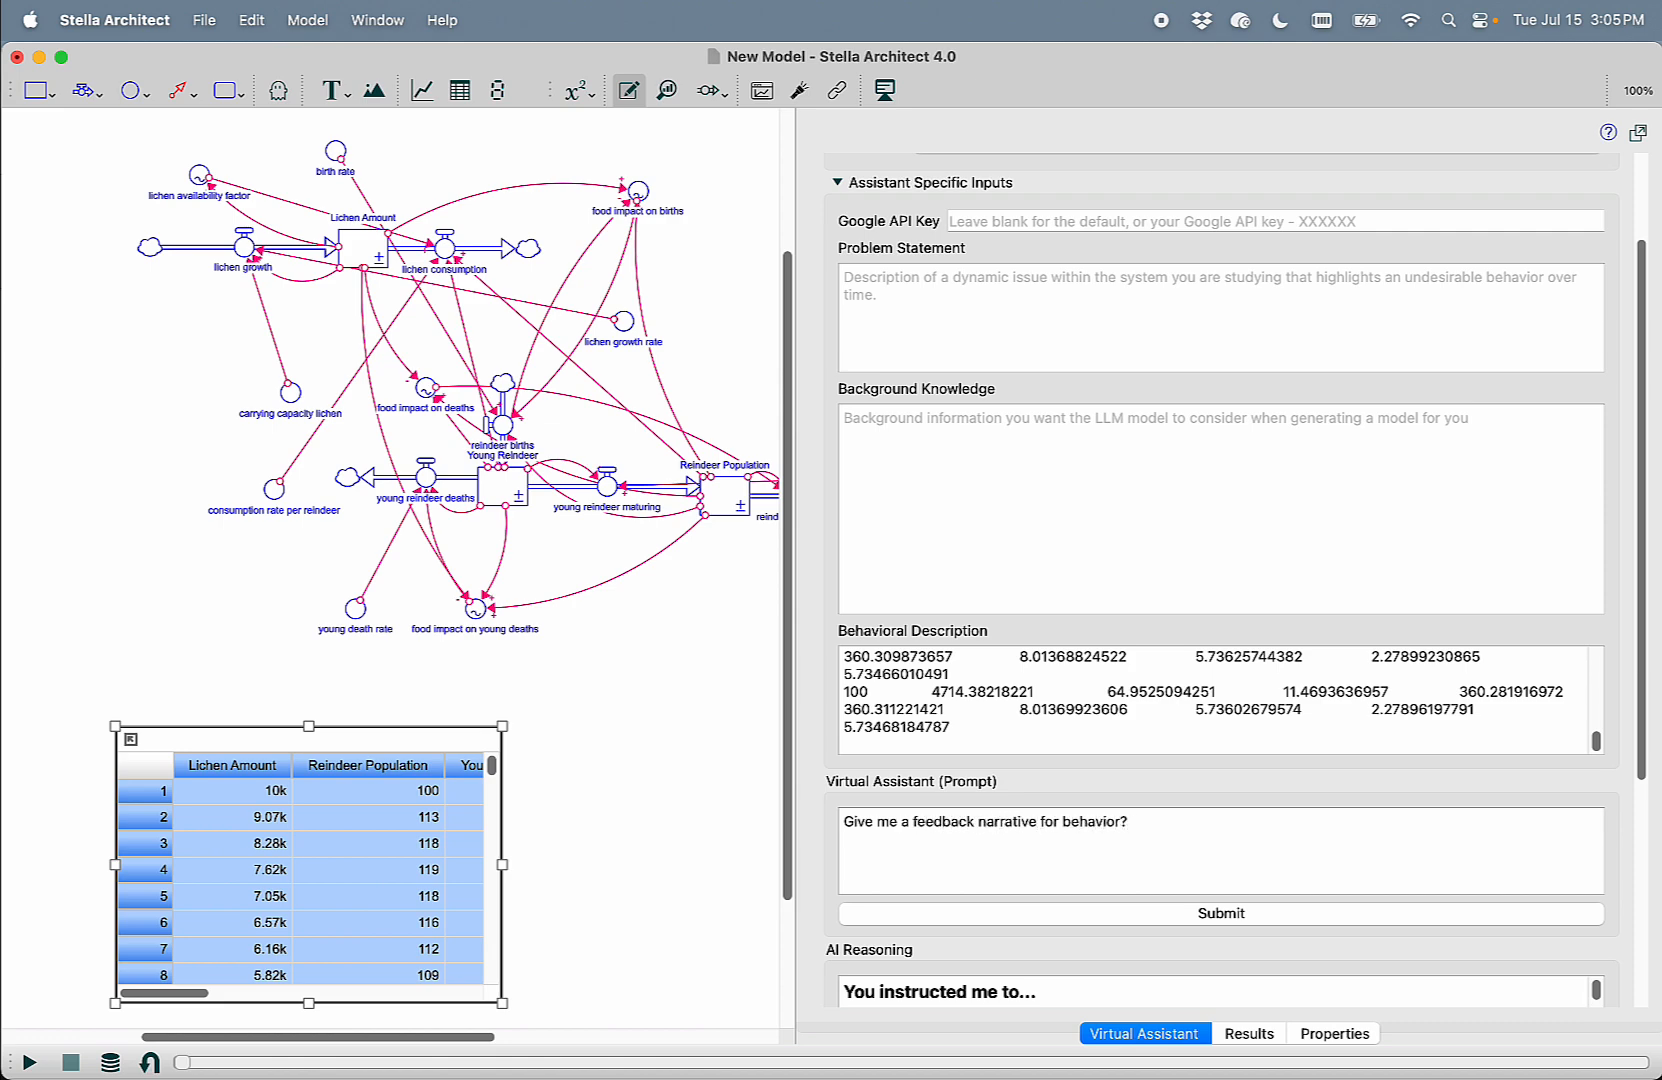
left_click(1218, 912)
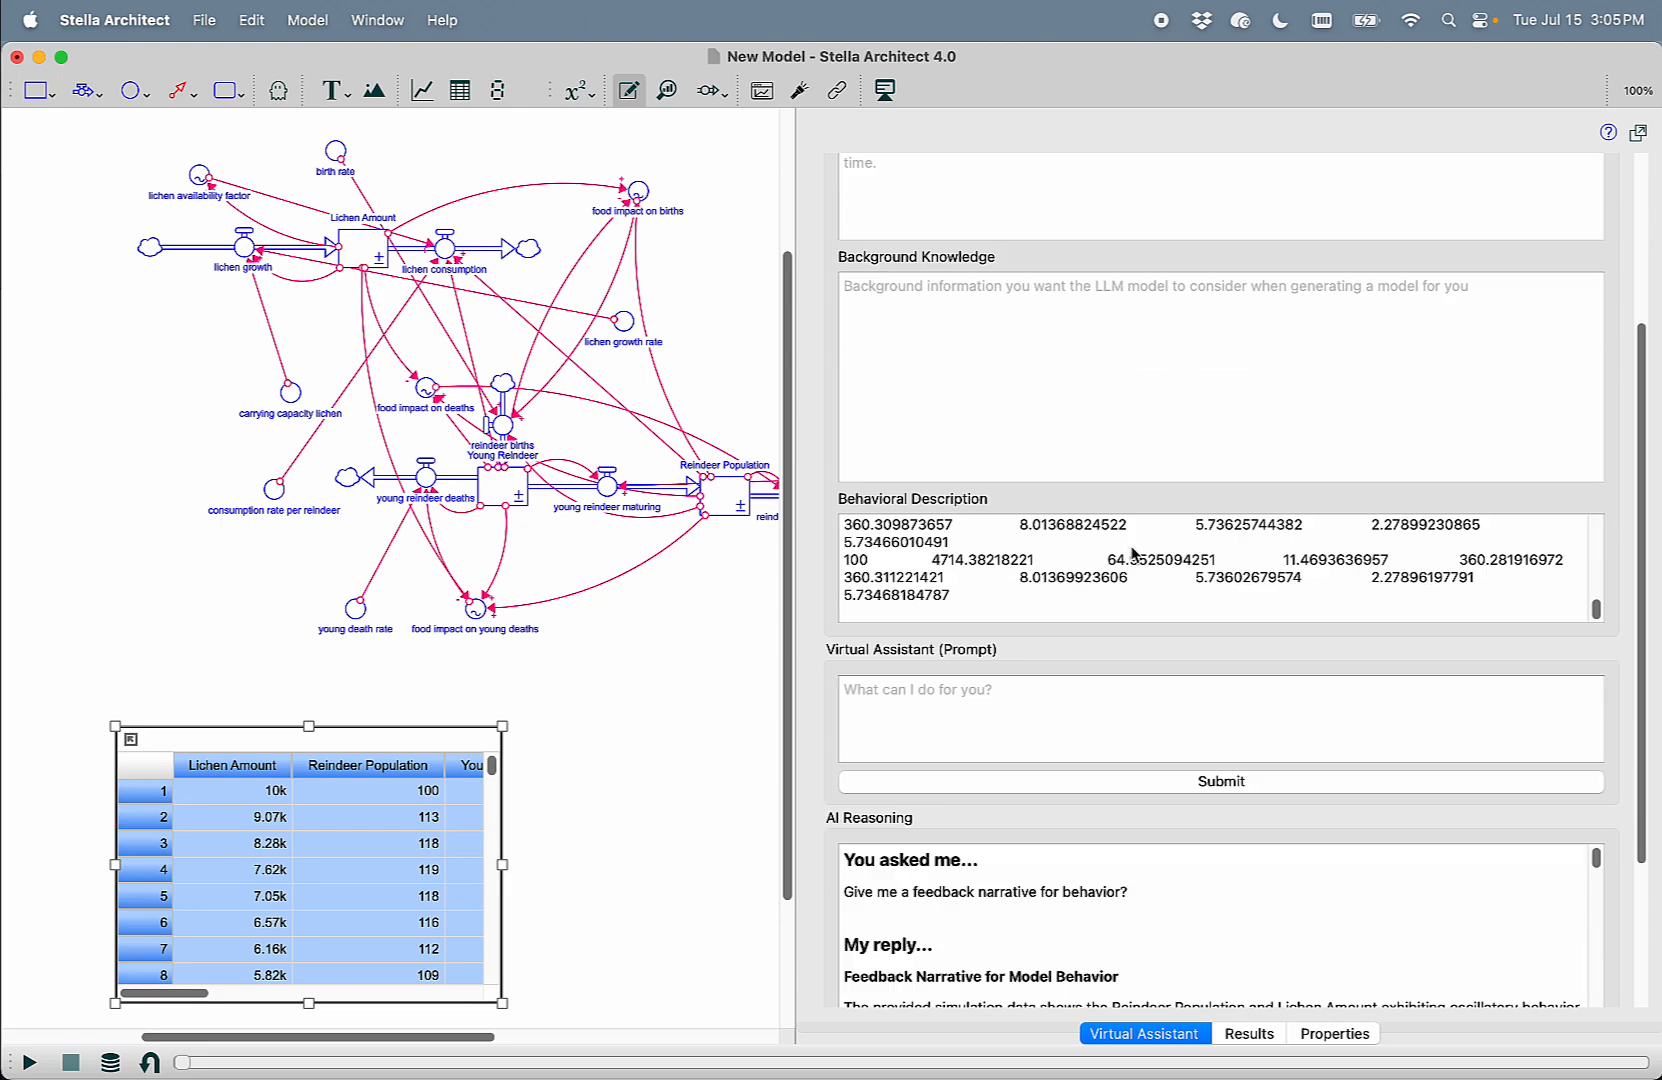
scroll("down", 3)
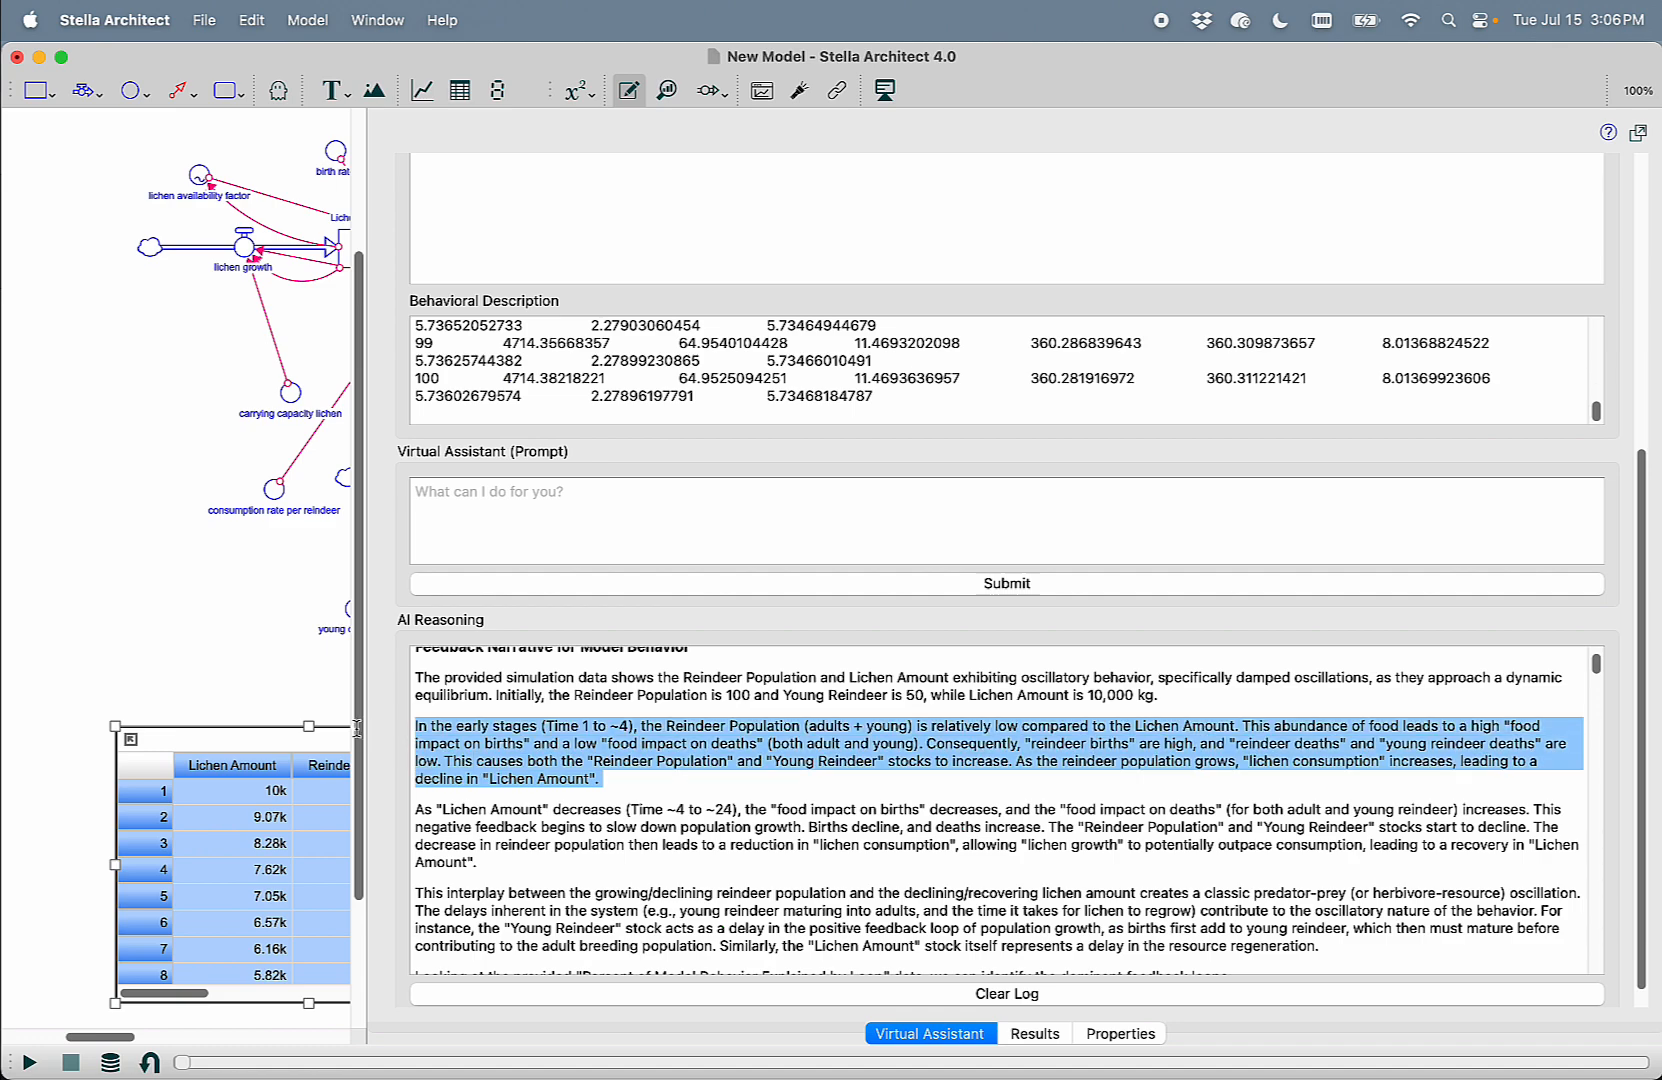
scroll("down", 3)
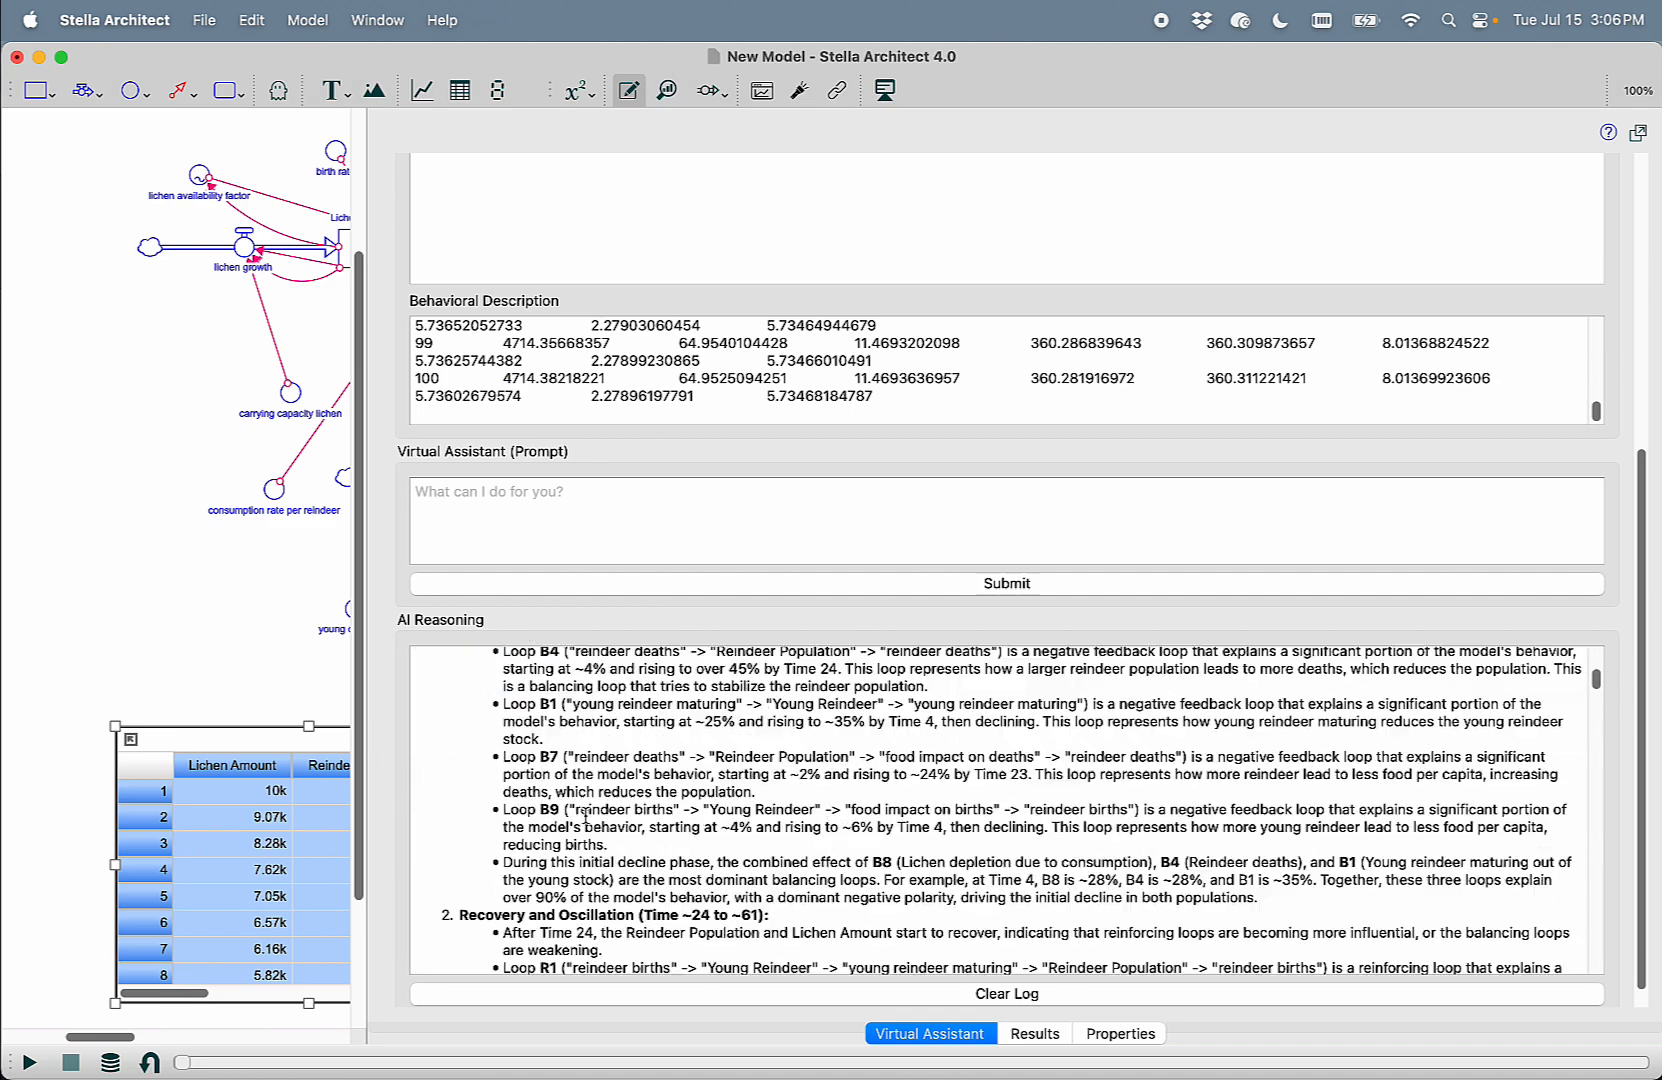
scroll("down", 3)
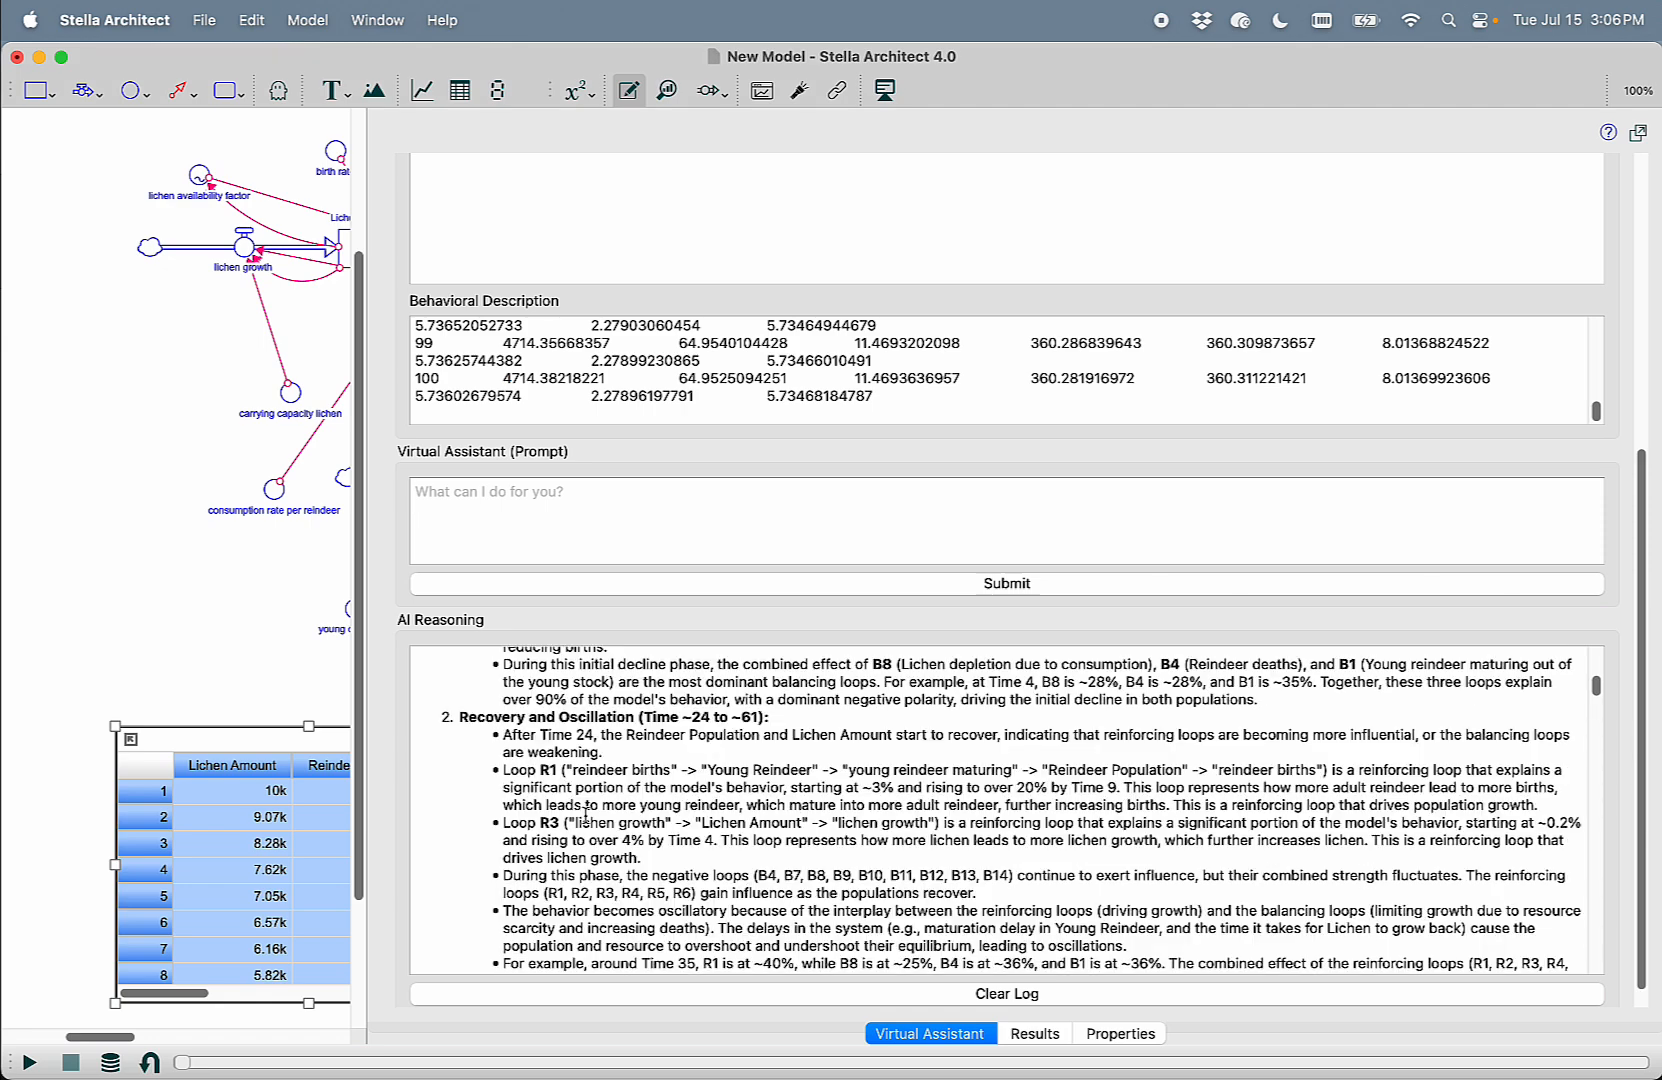
scroll("down", 3)
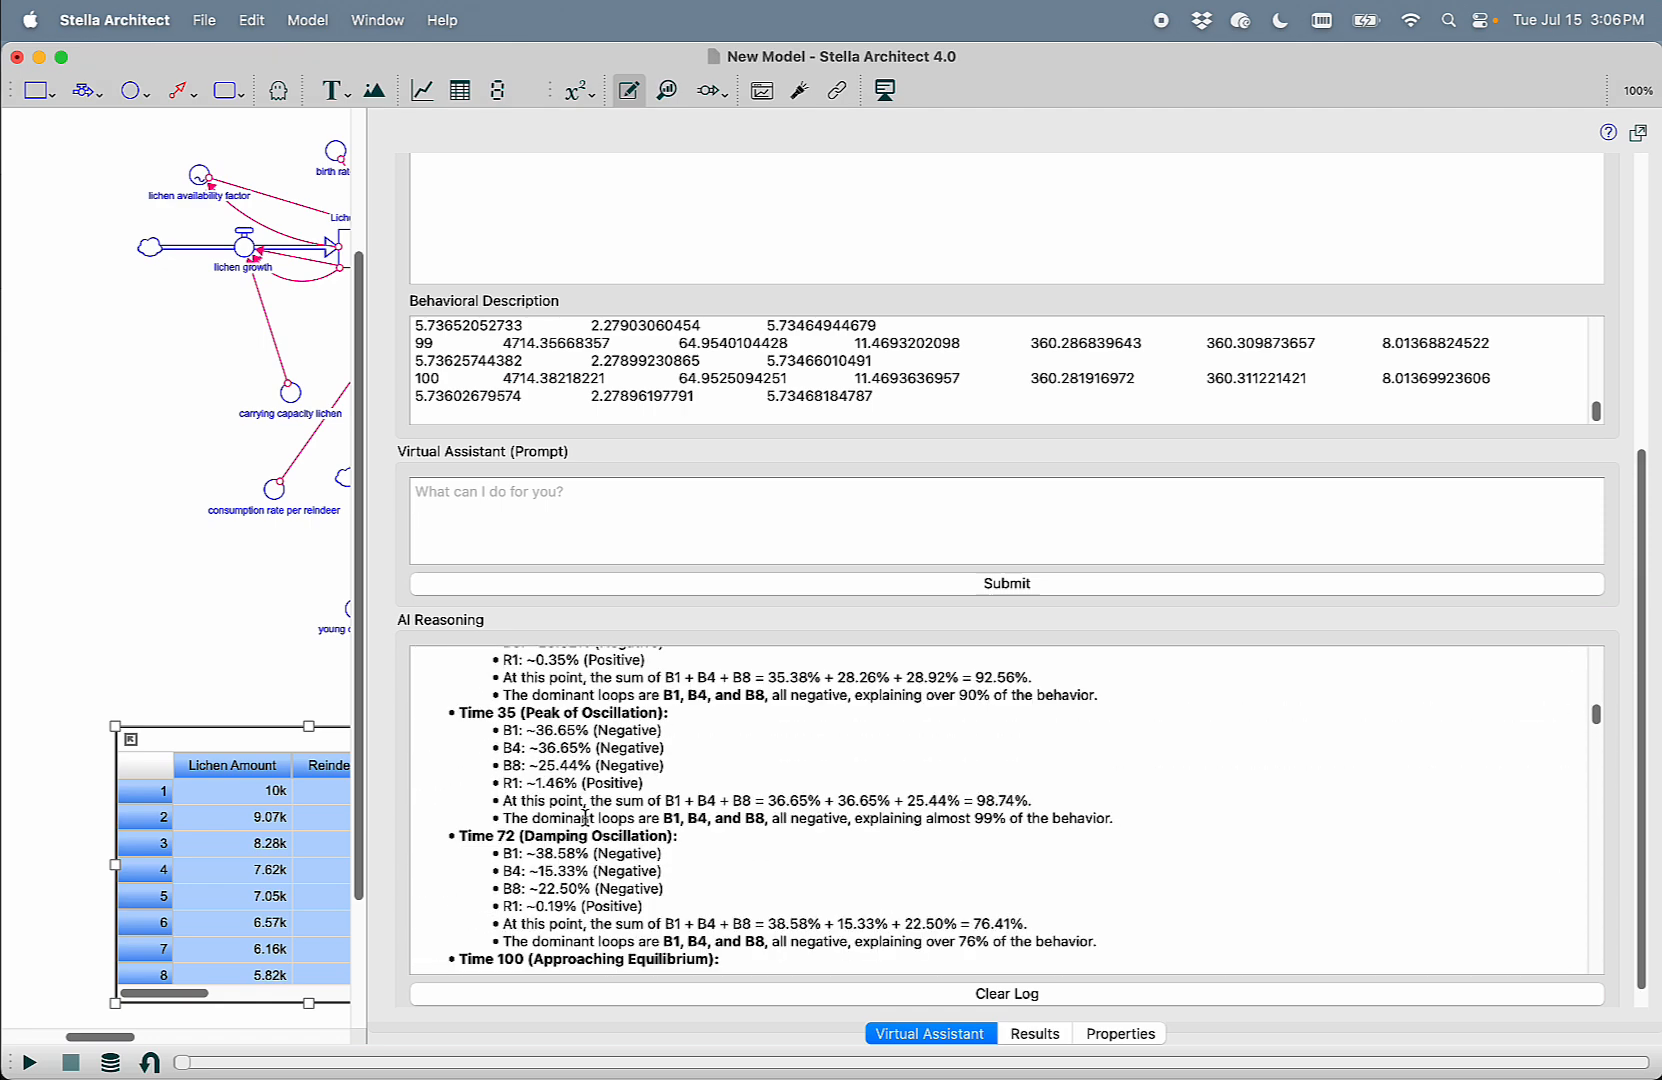
scroll("down", 3)
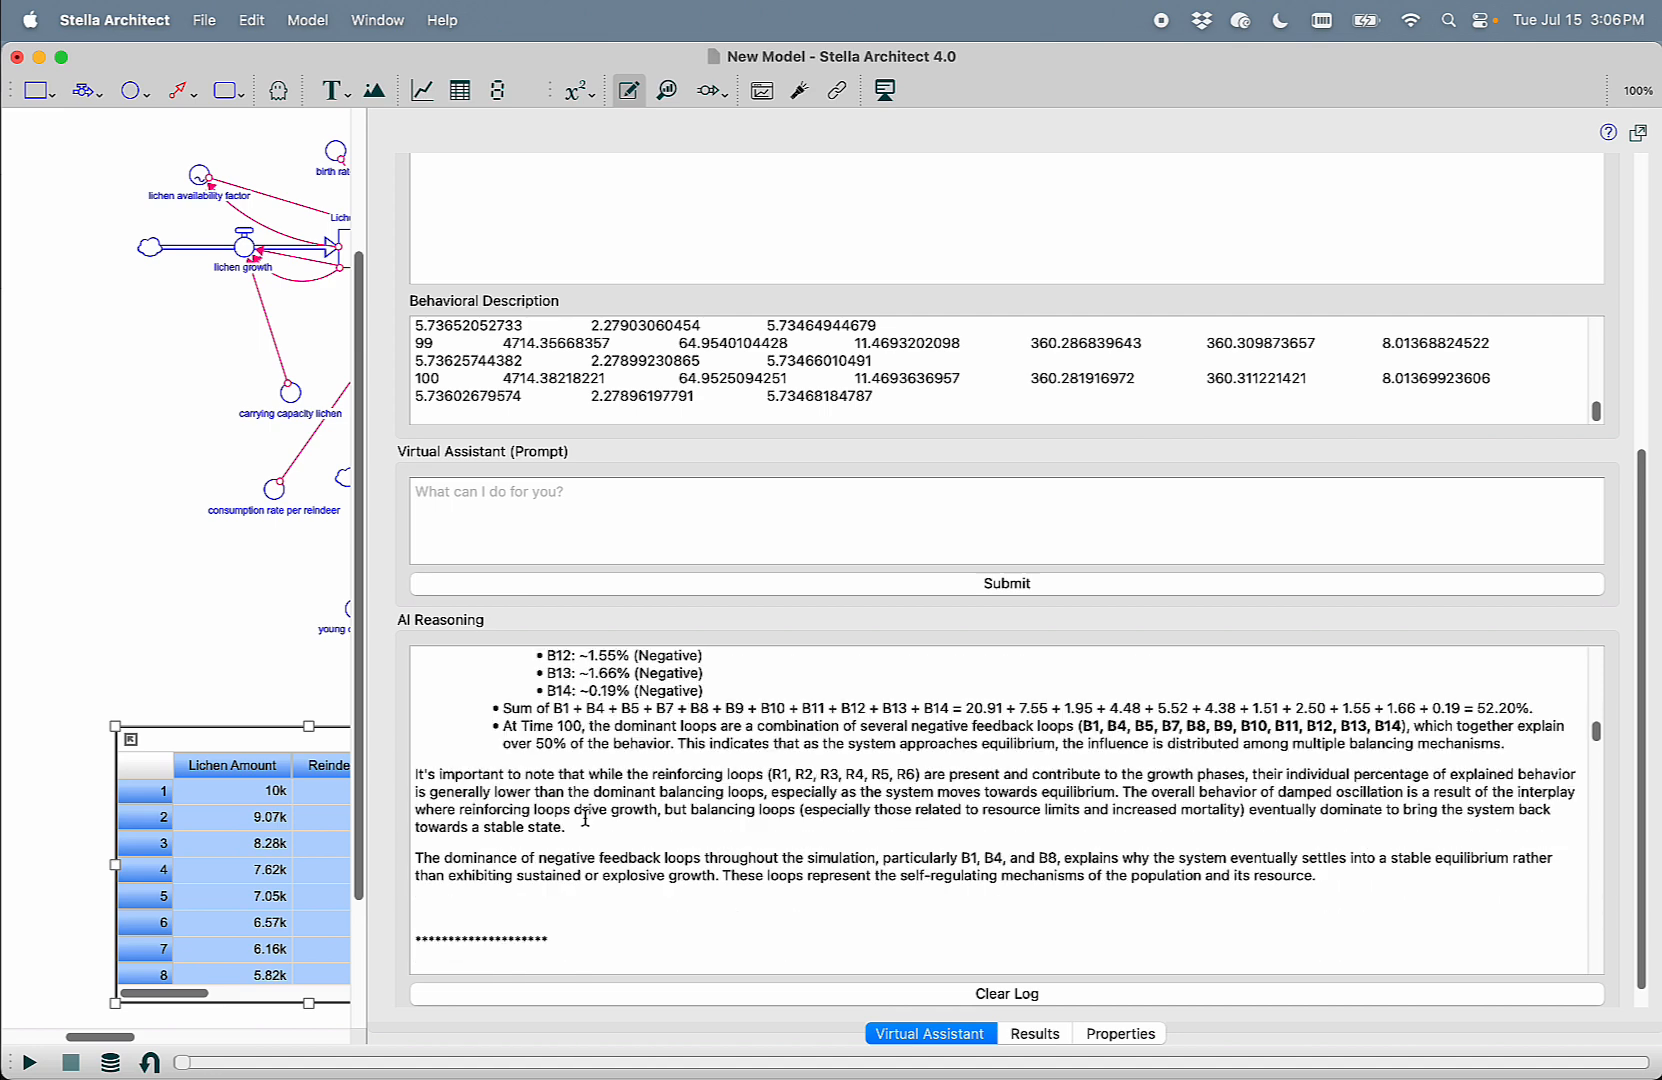
mouse_move(1386, 872)
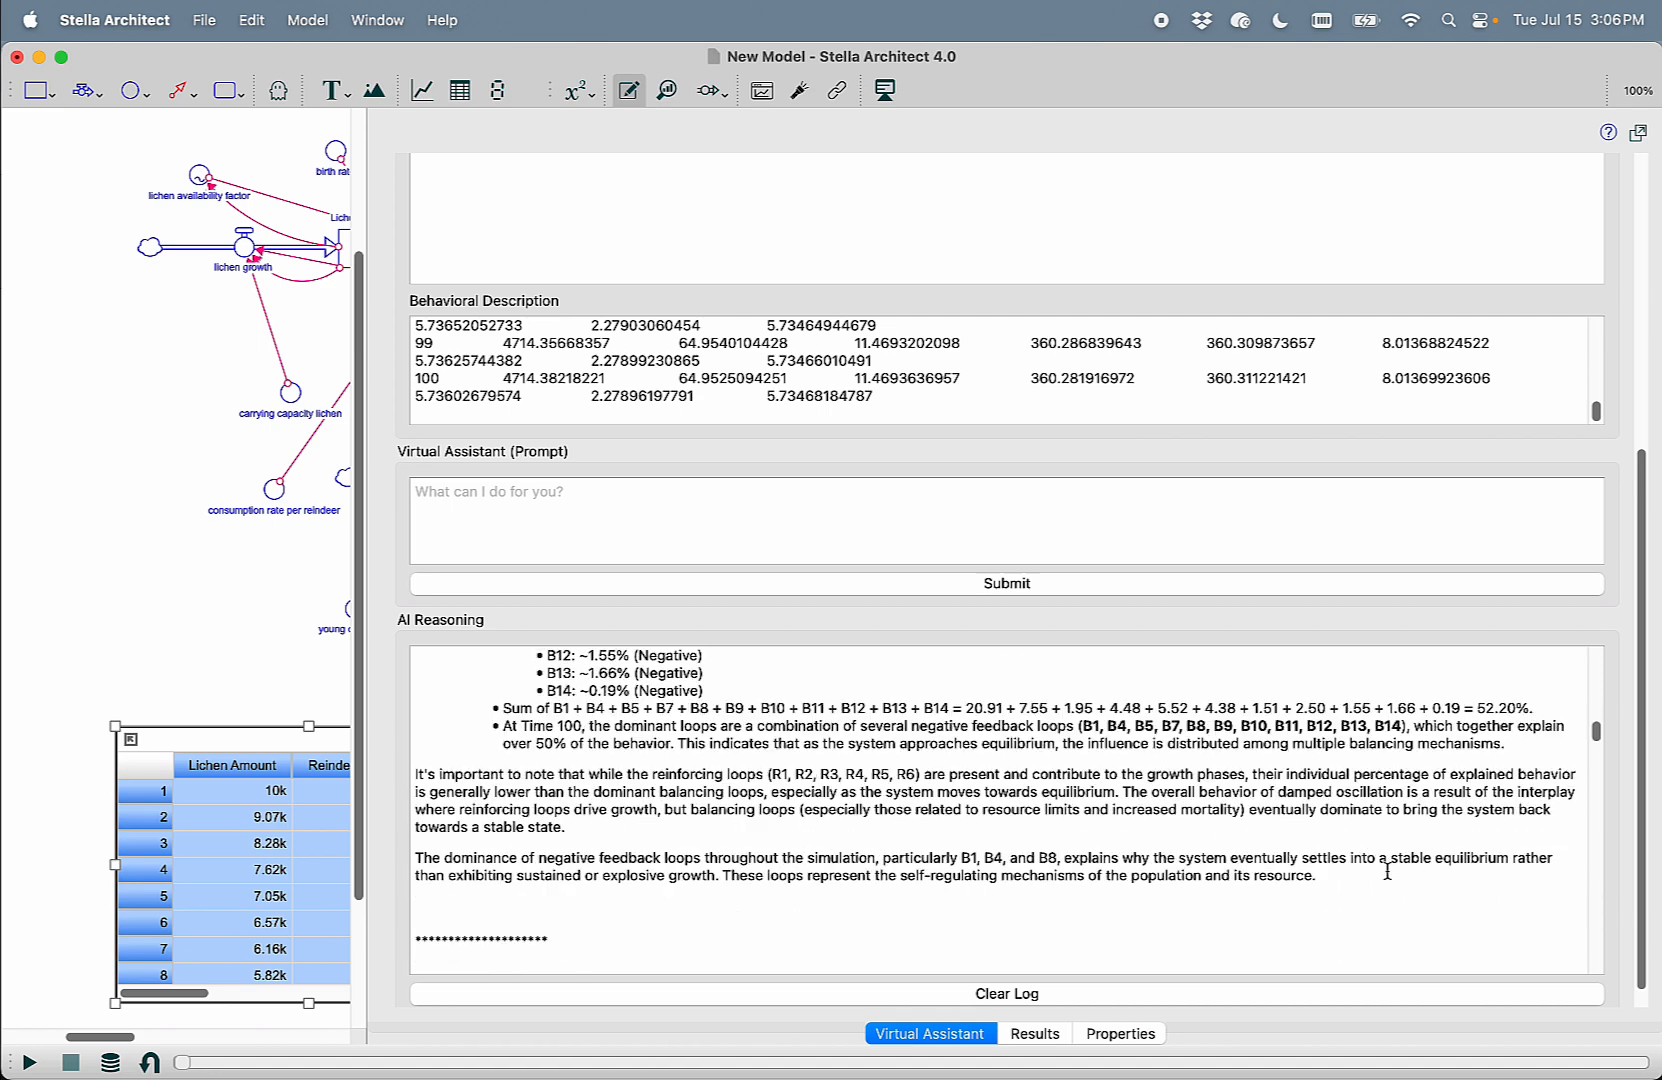
mouse_move(340, 794)
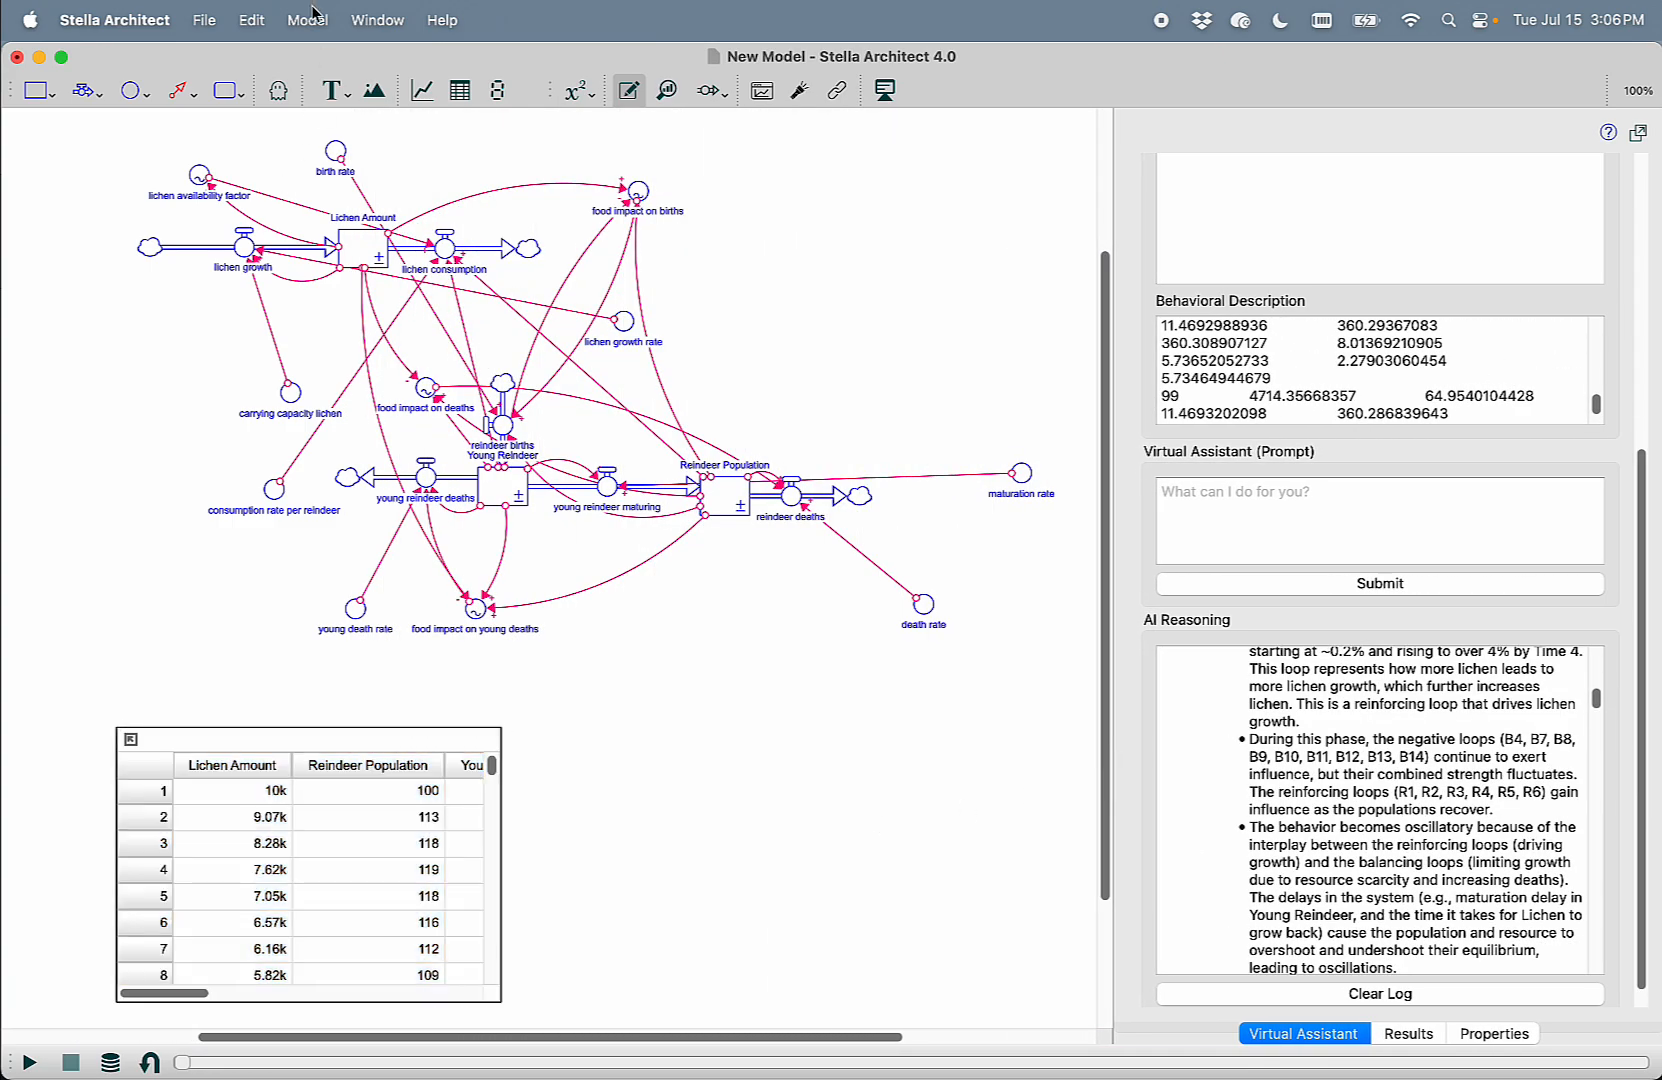
left_click(308, 20)
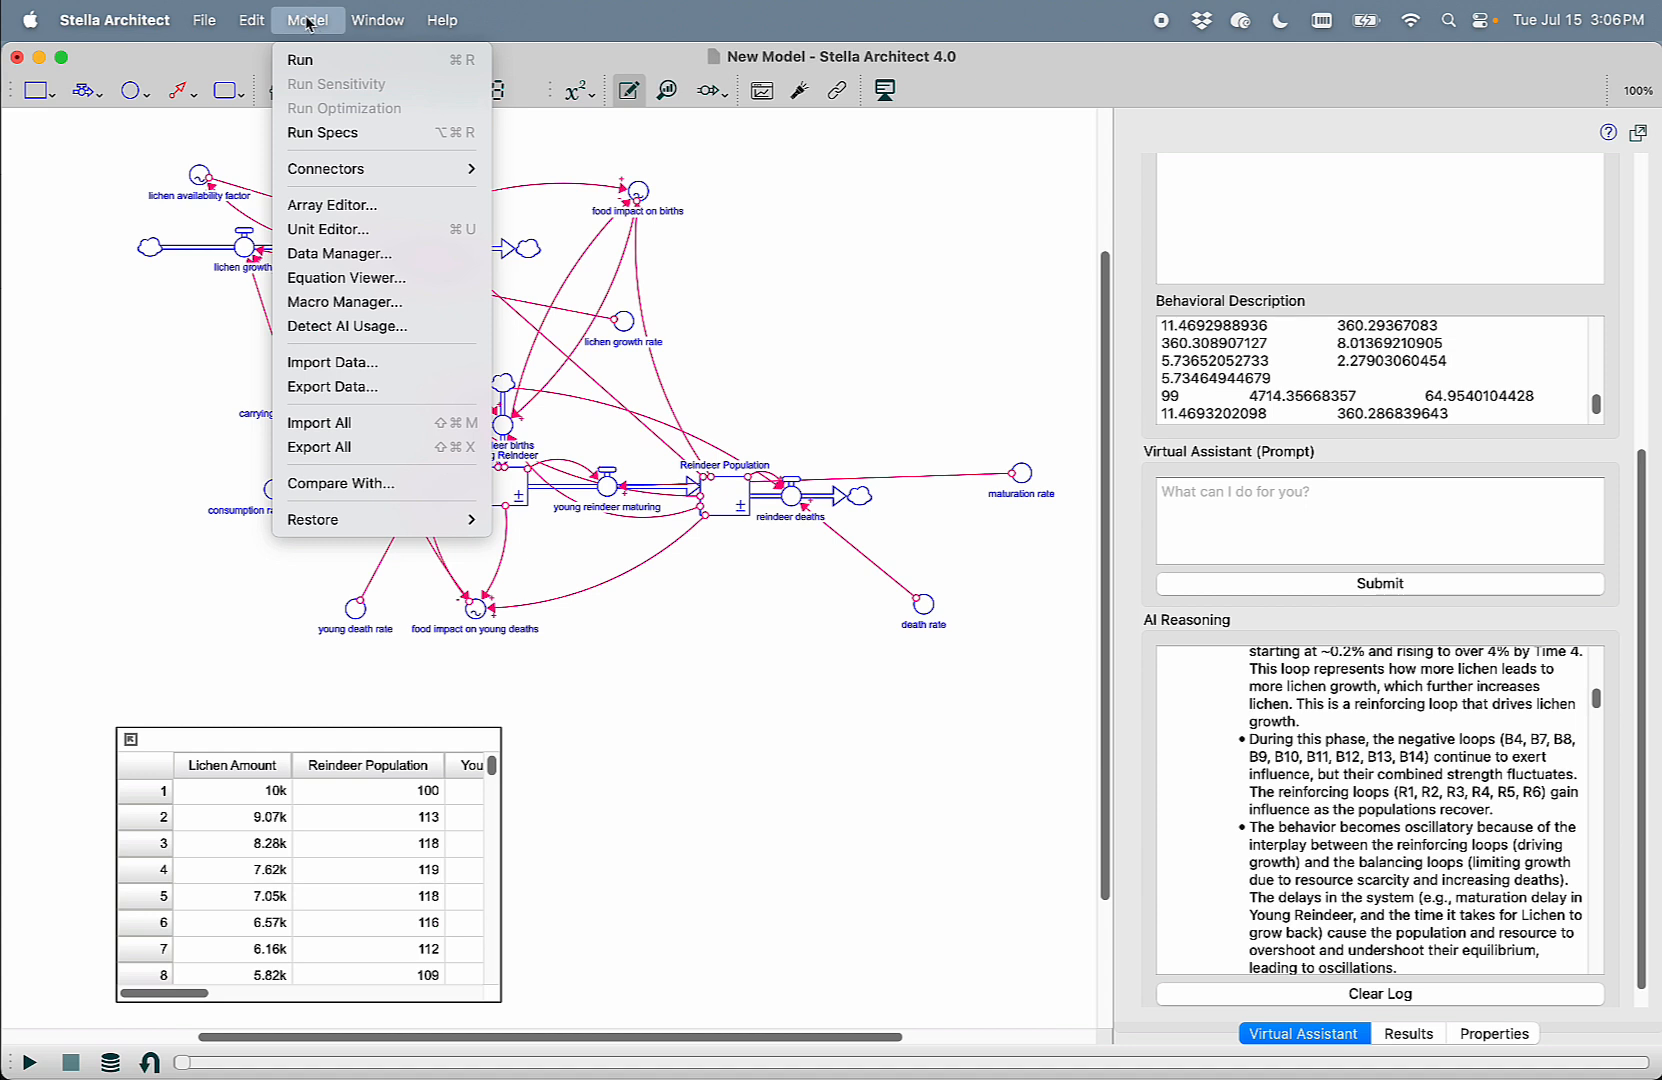
mouse_move(344, 276)
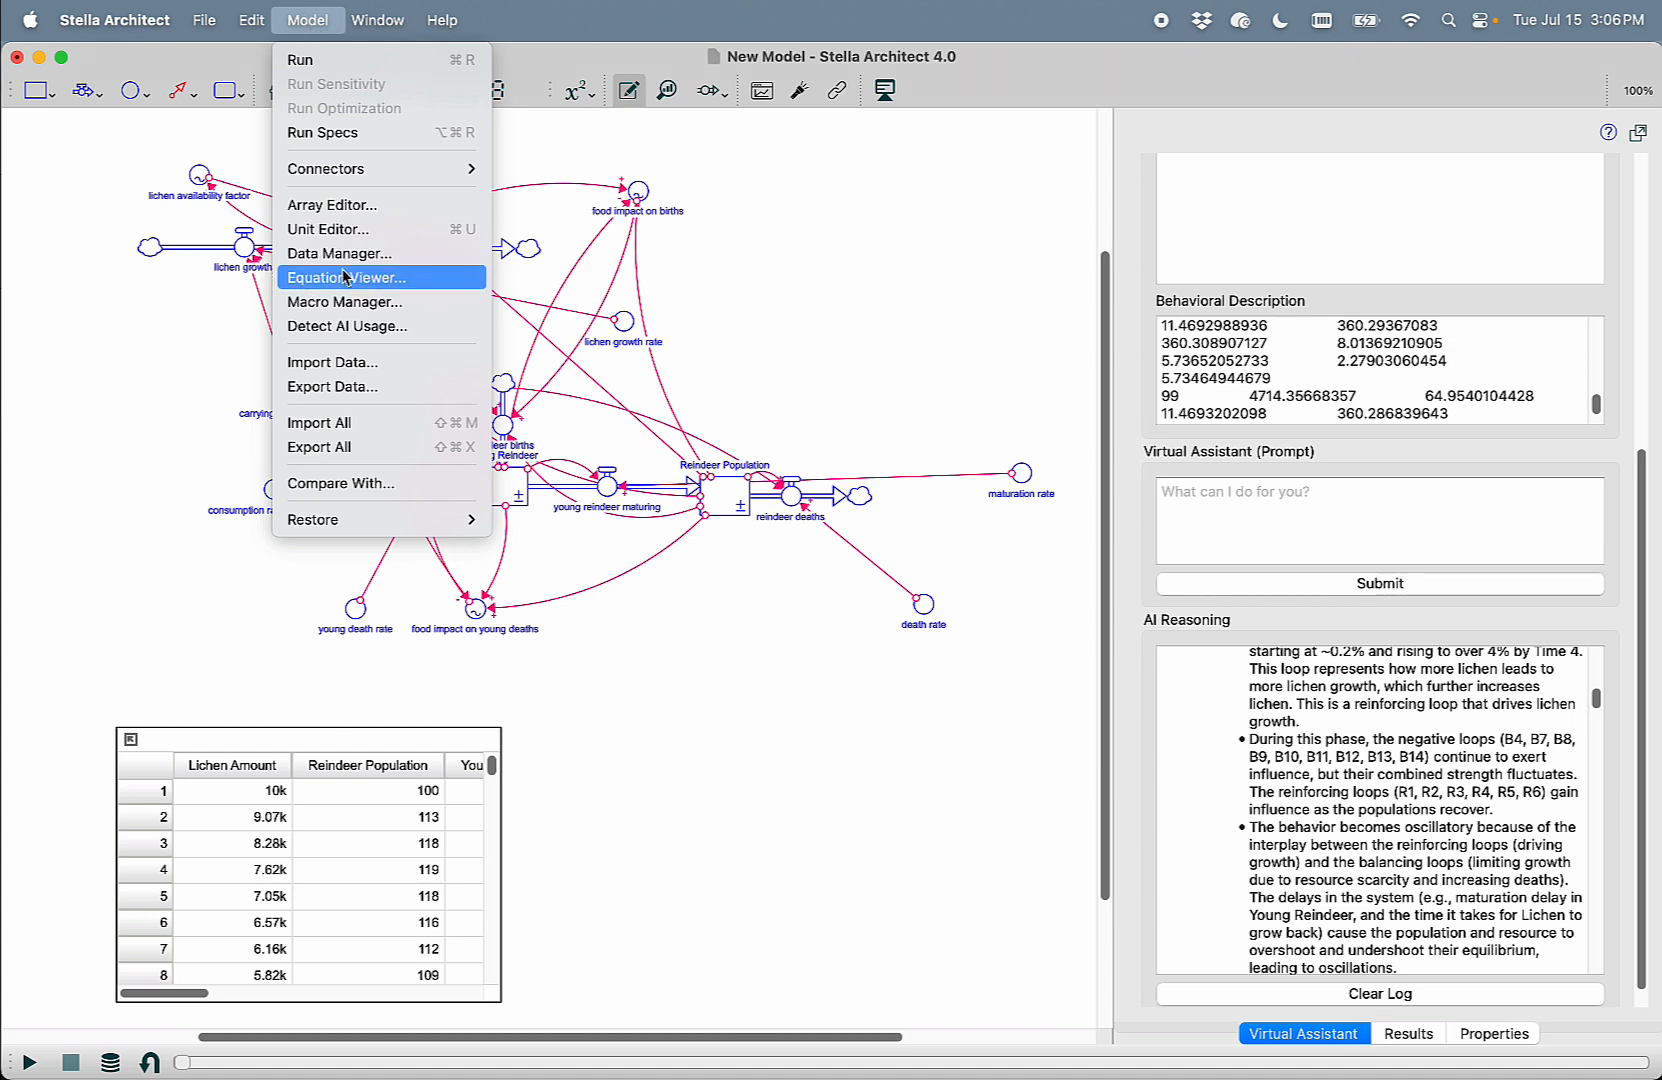
mouse_move(356, 326)
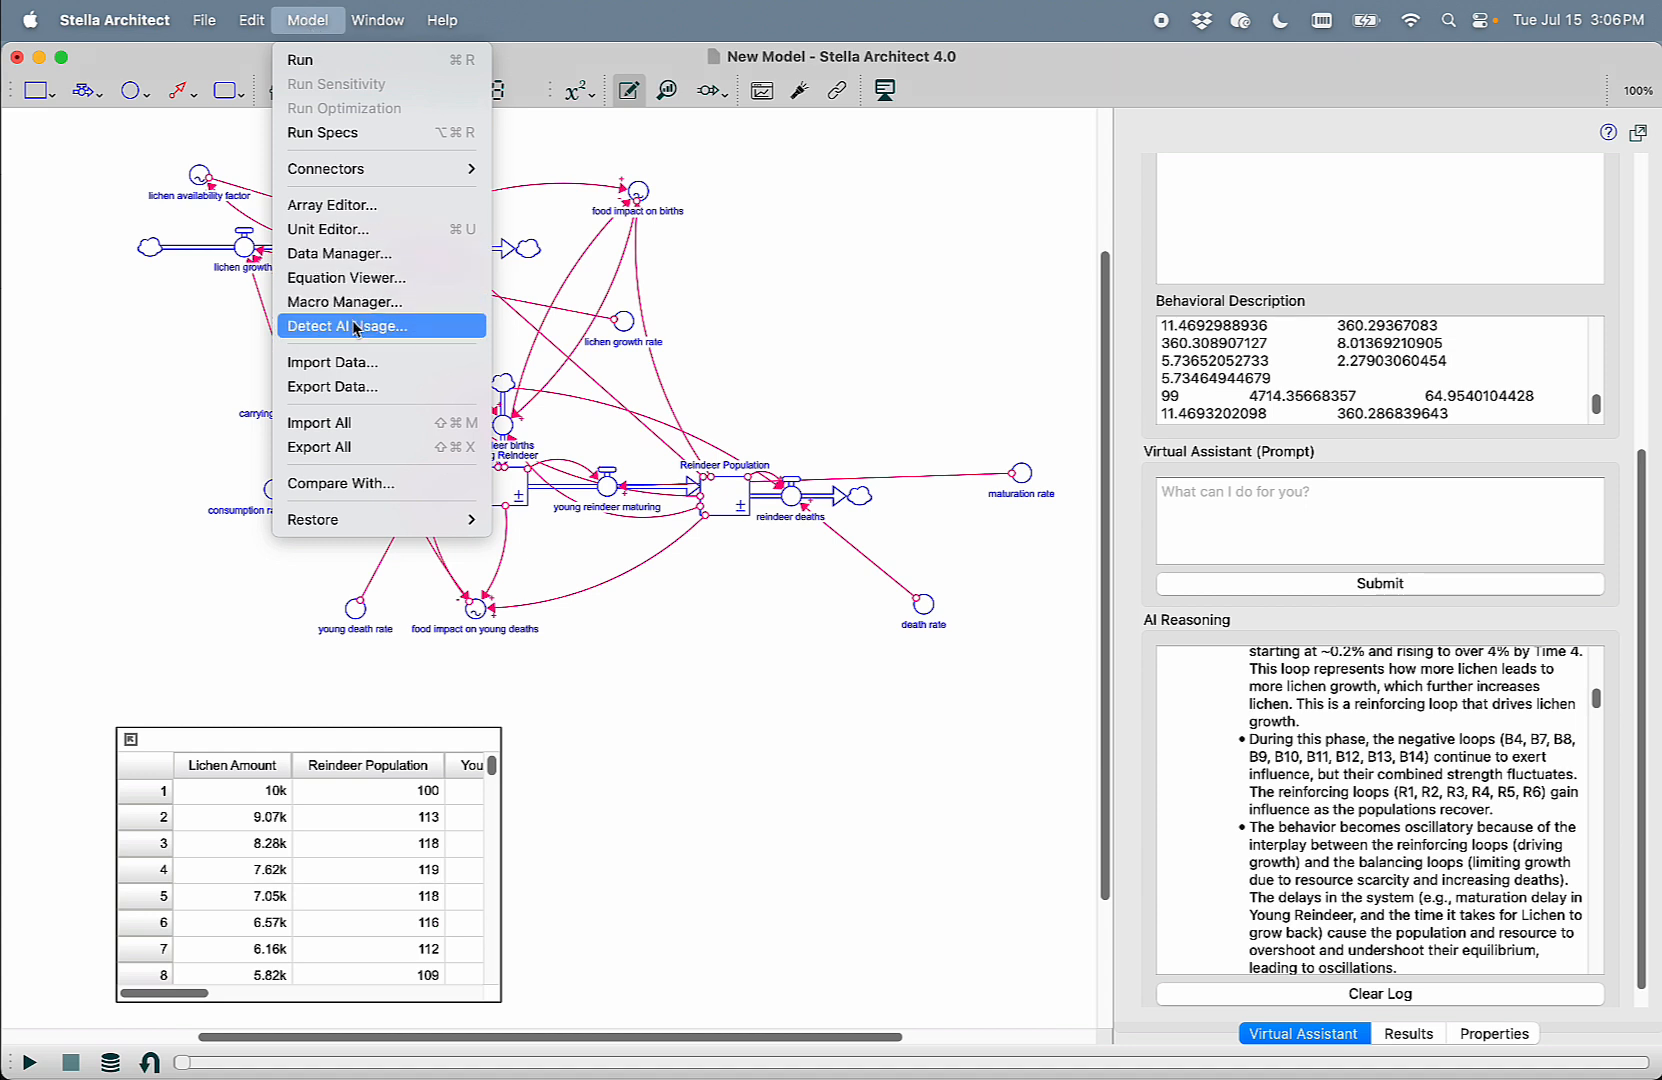
left_click(346, 326)
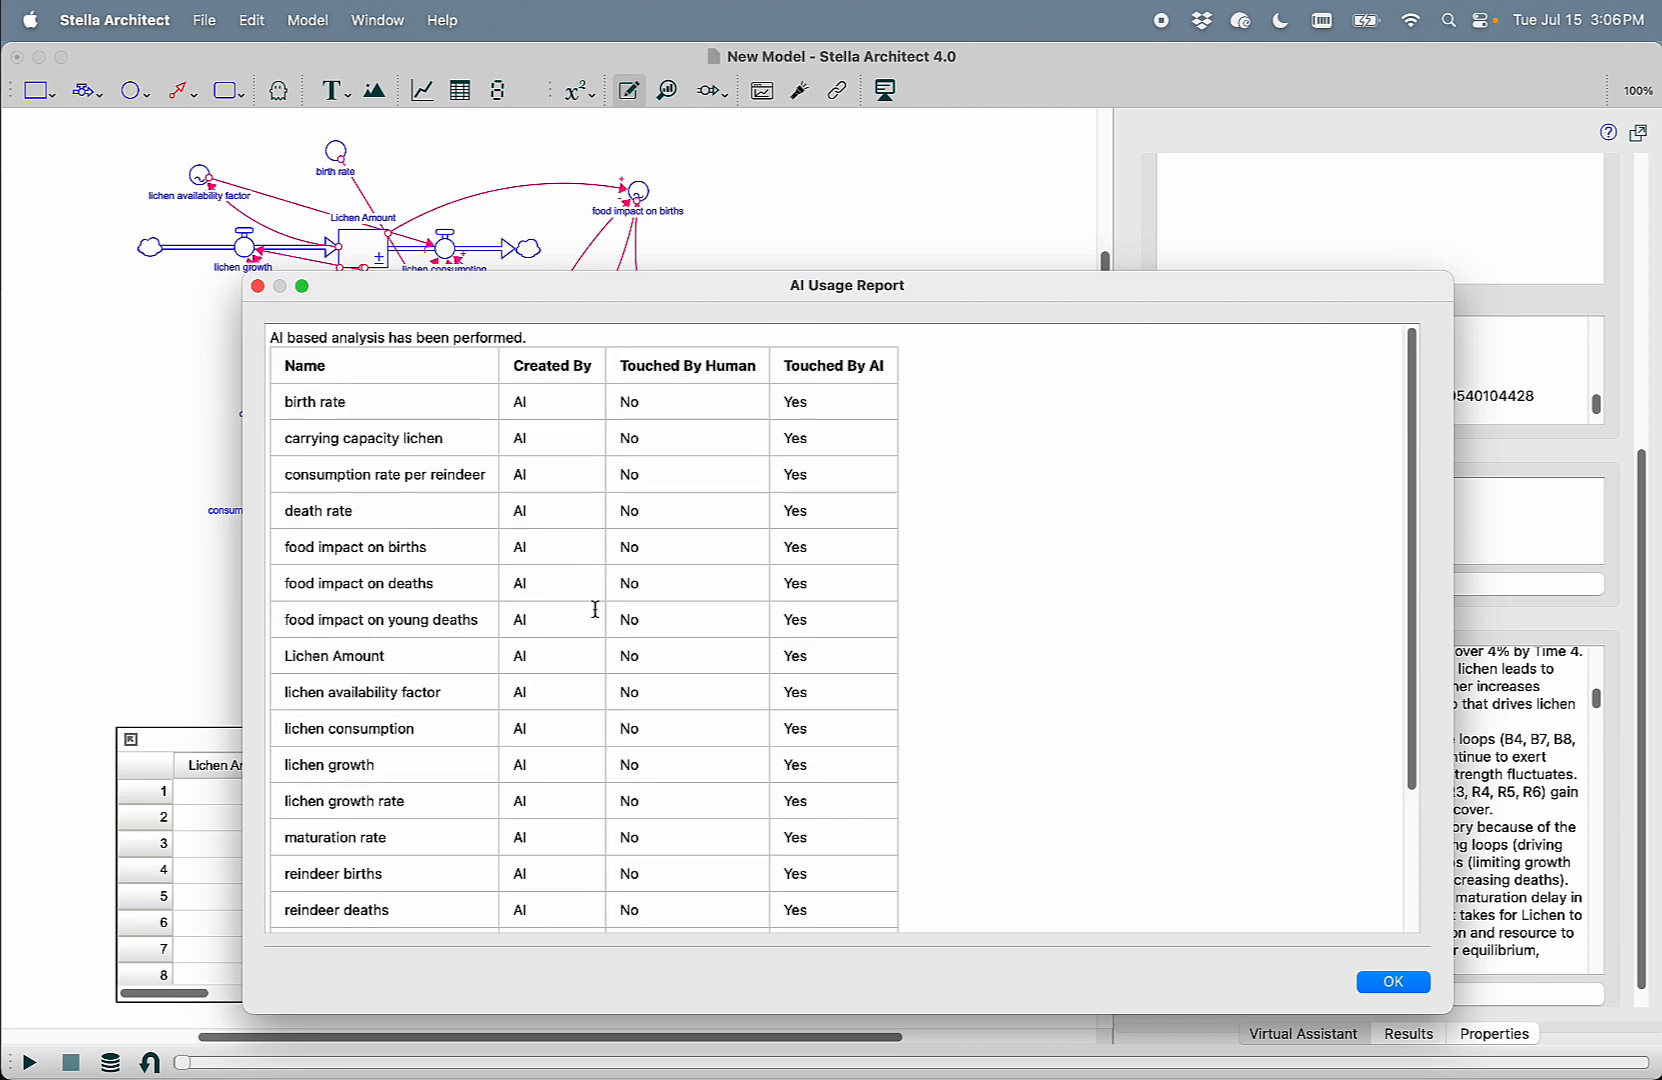
mouse_move(640, 408)
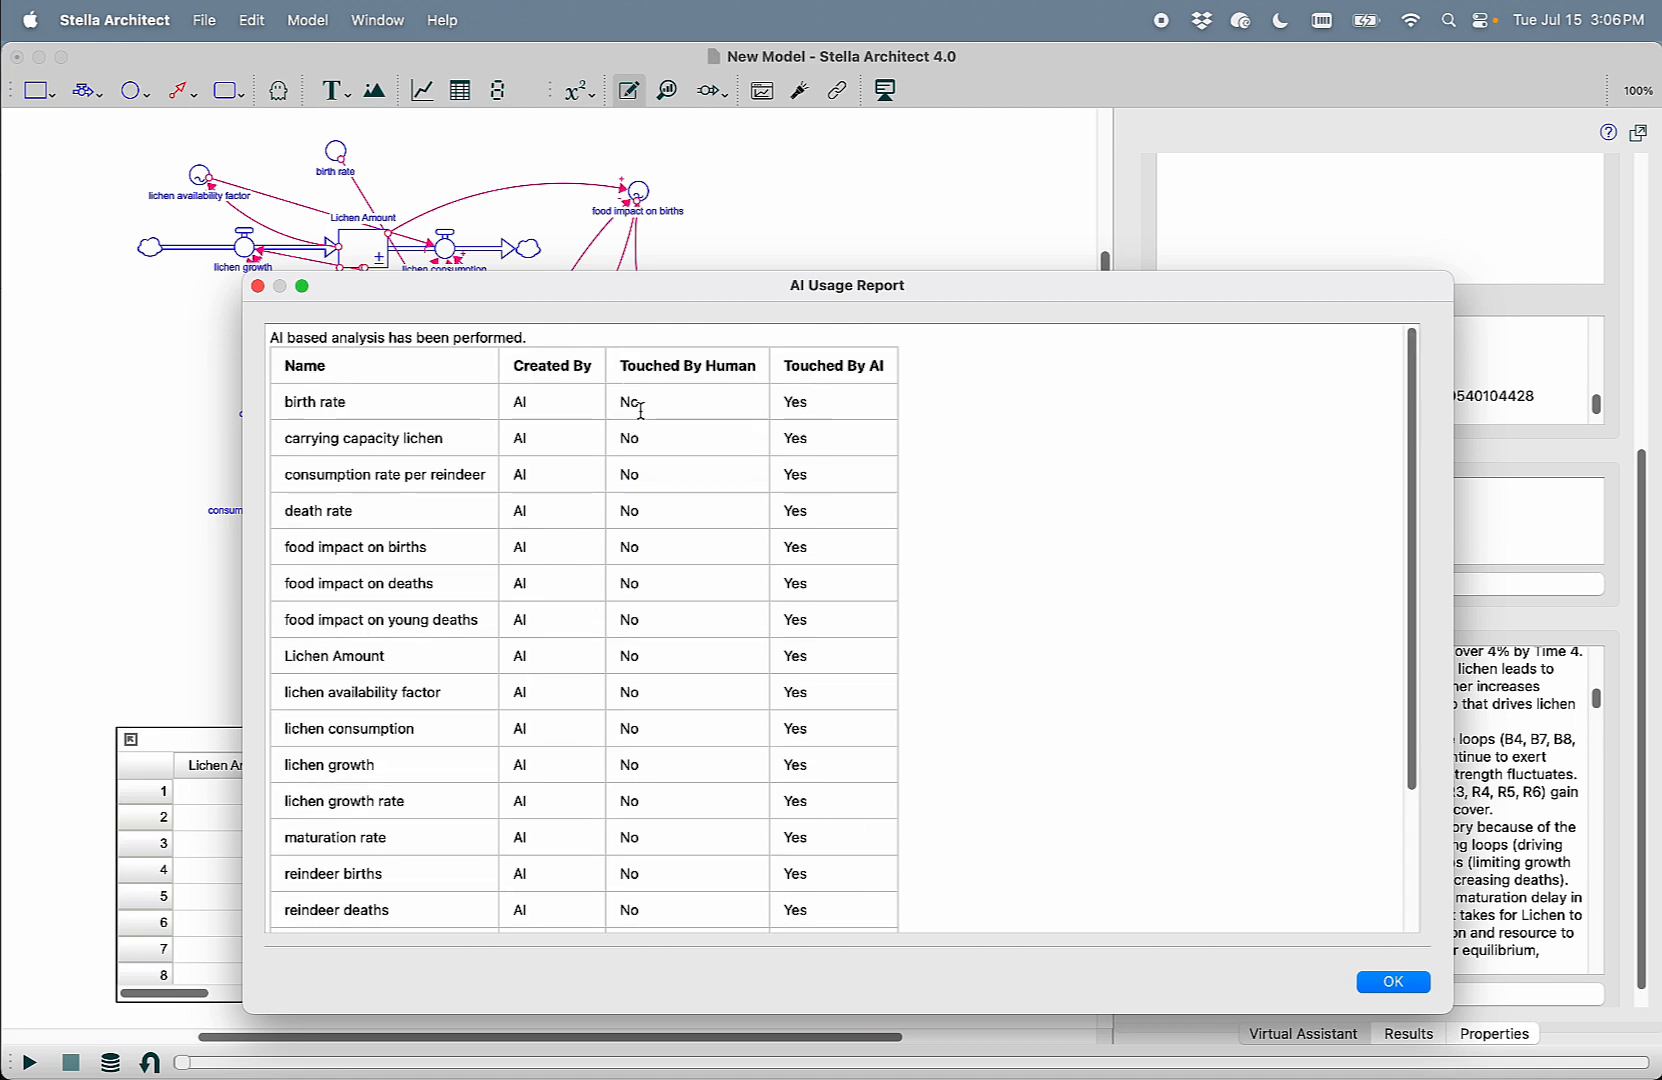
mouse_move(630, 624)
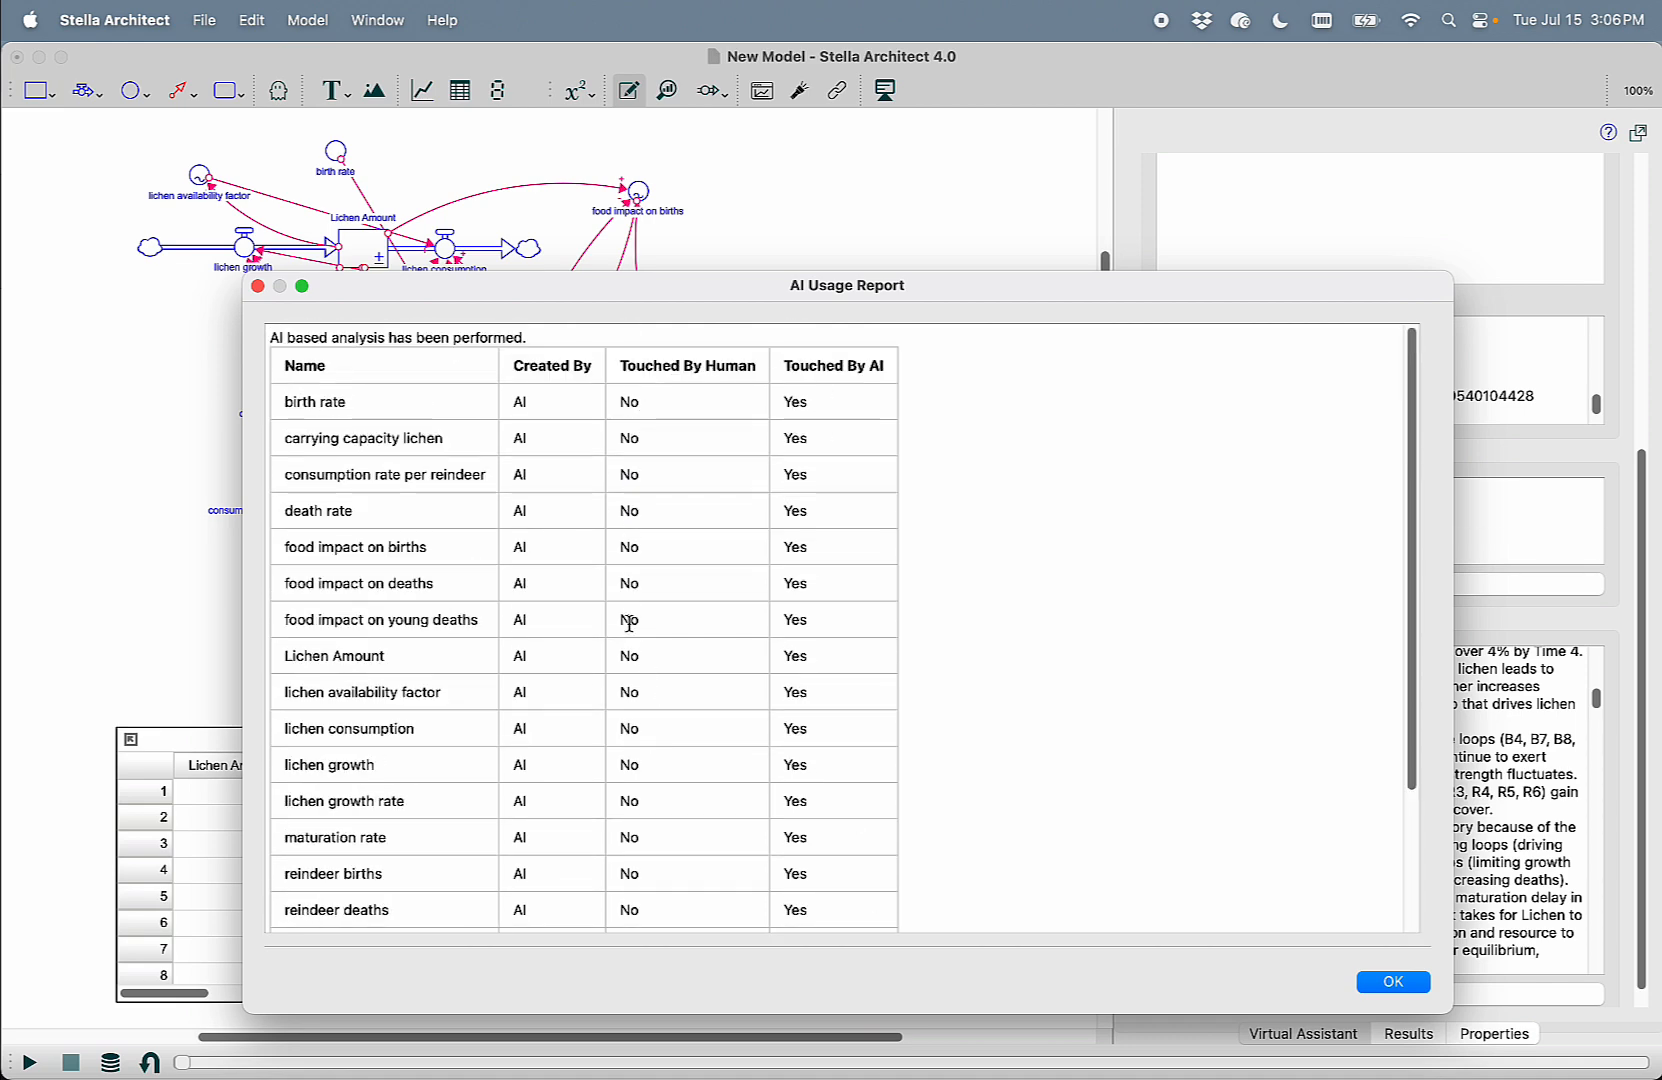
mouse_move(660, 636)
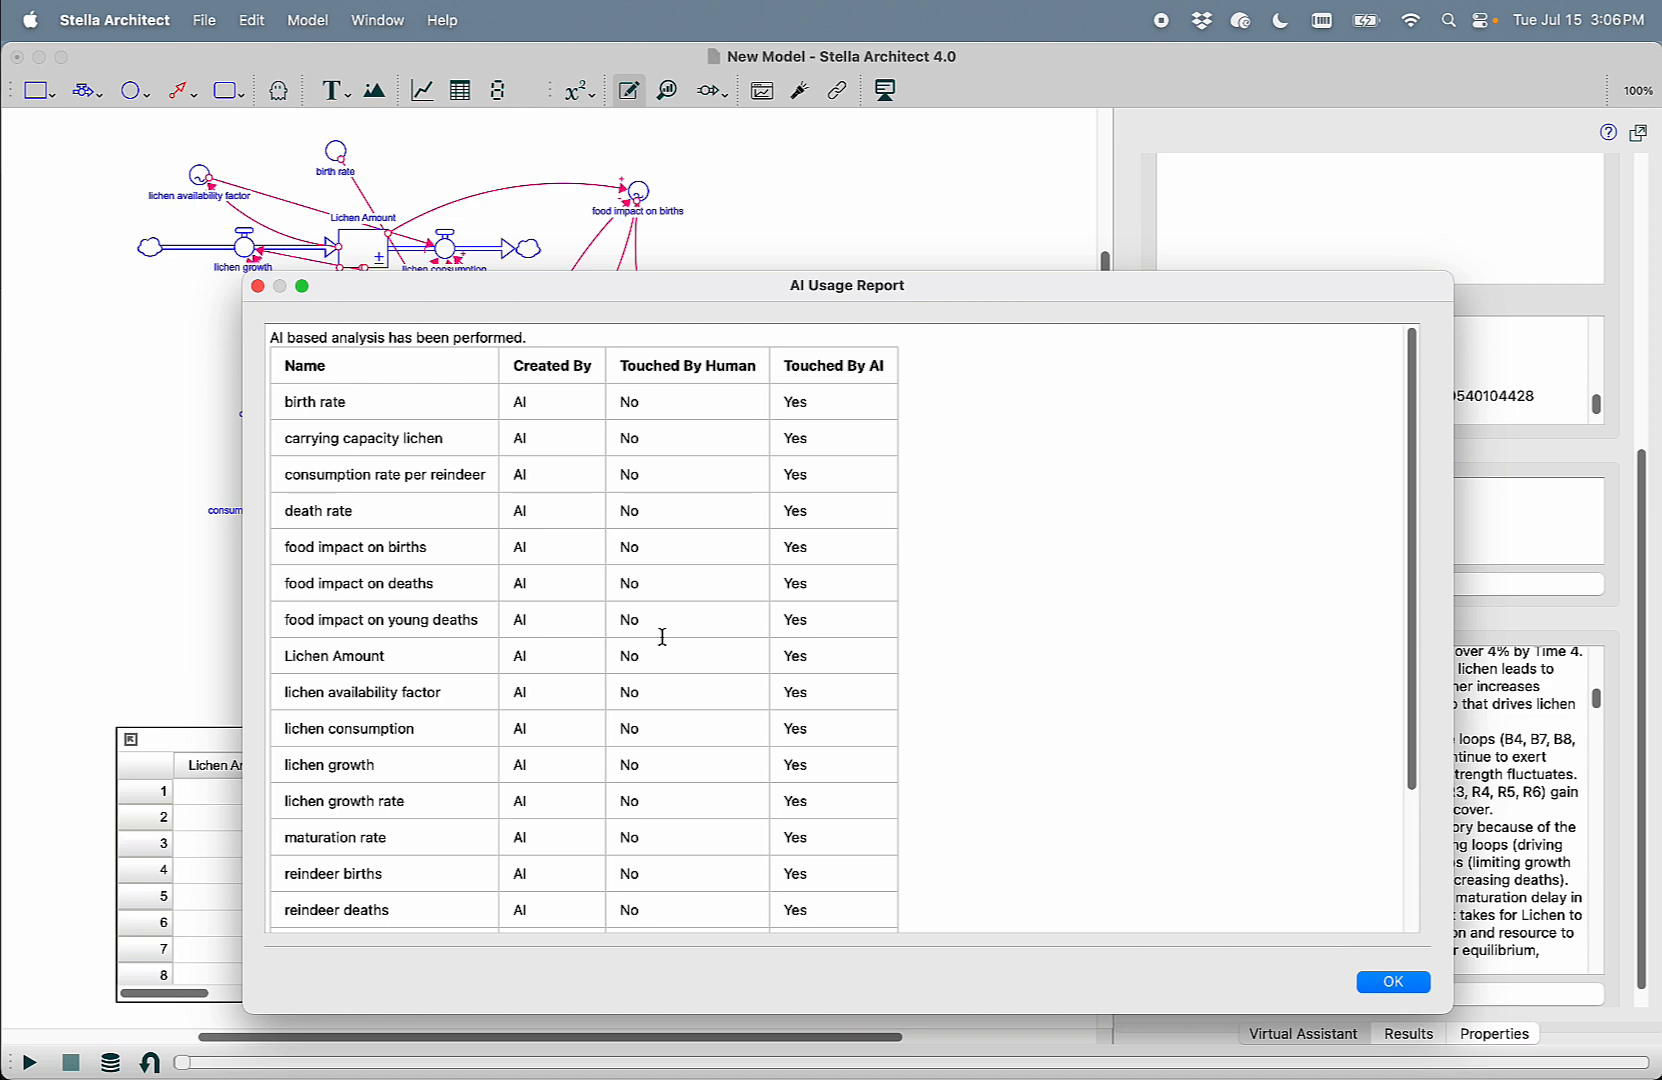
left_click(1392, 982)
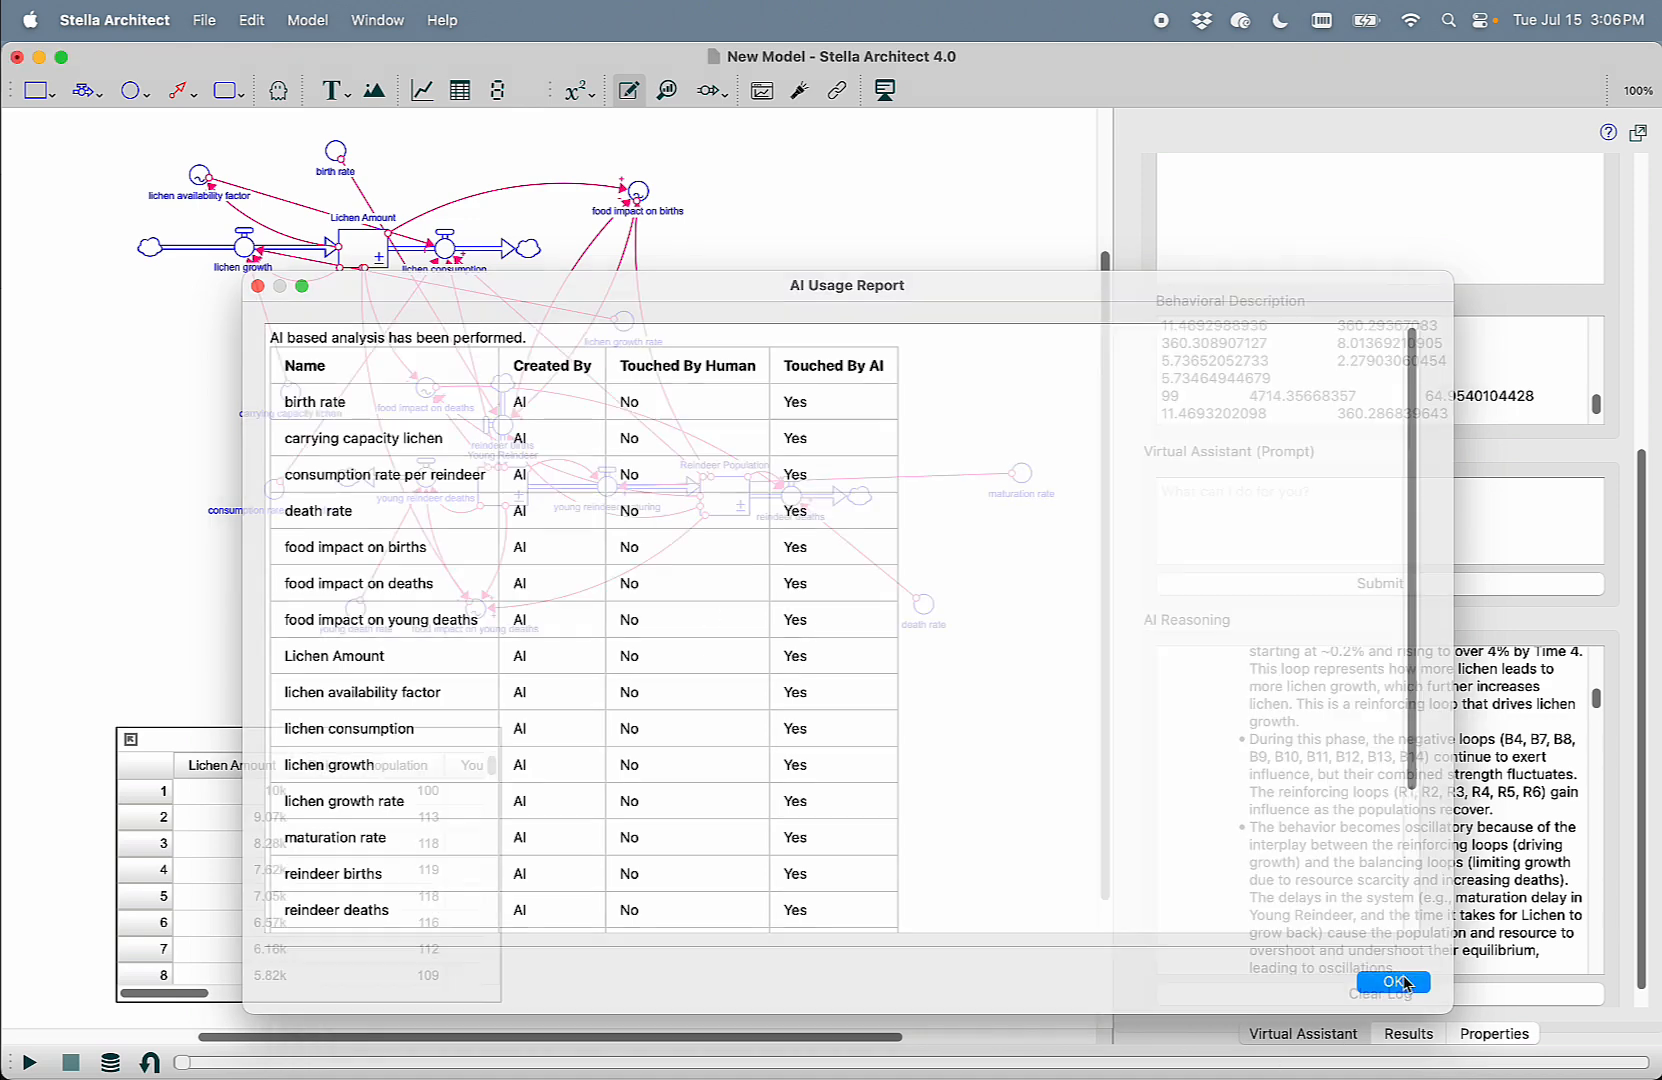
left_click(1392, 982)
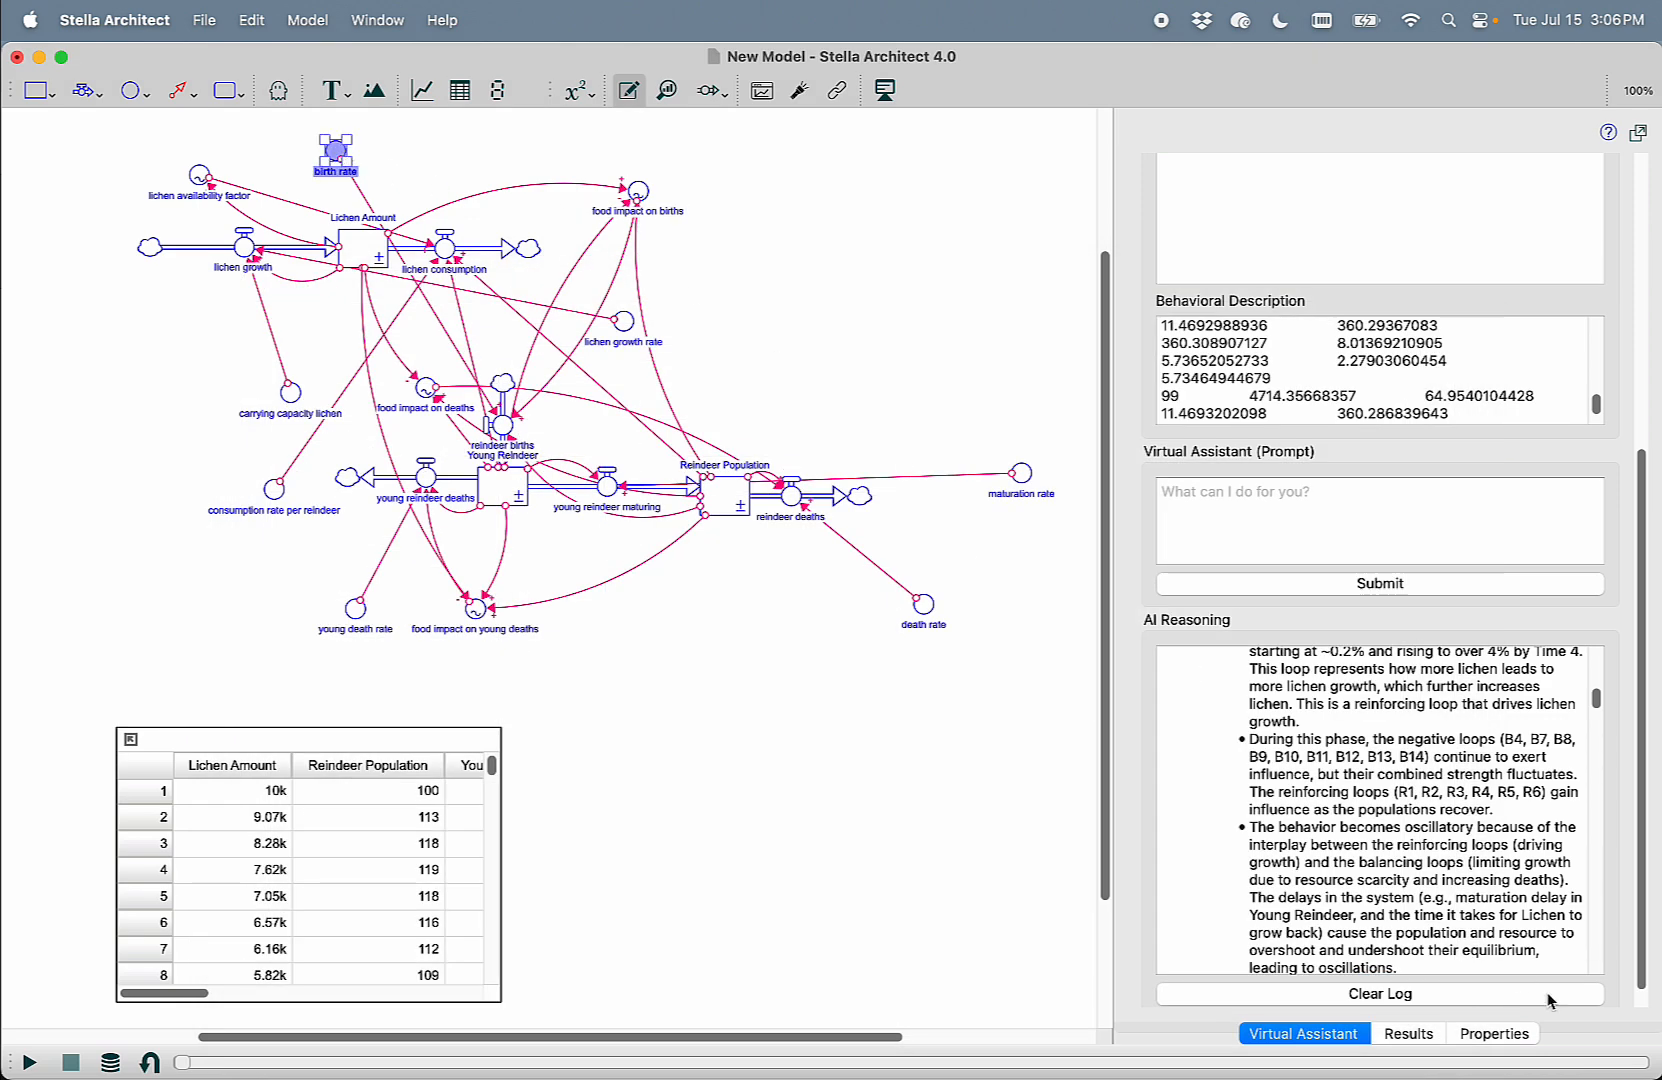
View birth rate's properties, then rerun Model > Detect AI Usage so it is flagged human-touched
left_click(1492, 1034)
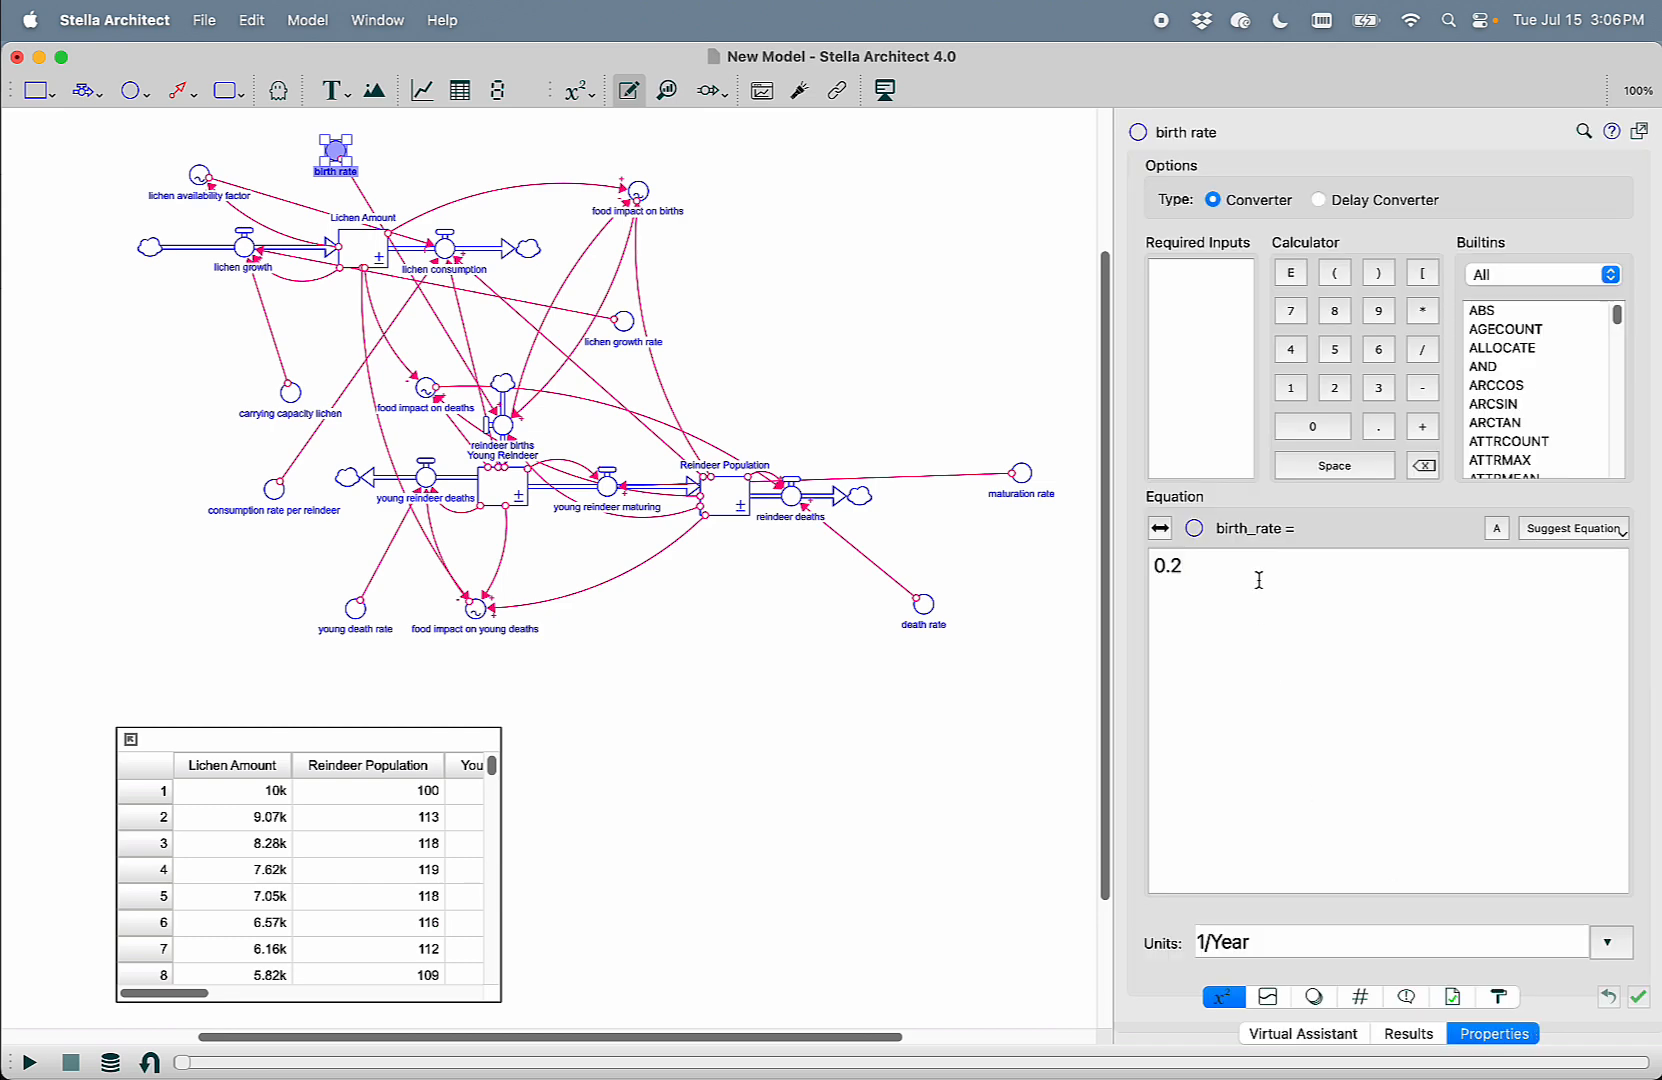
left_click(308, 20)
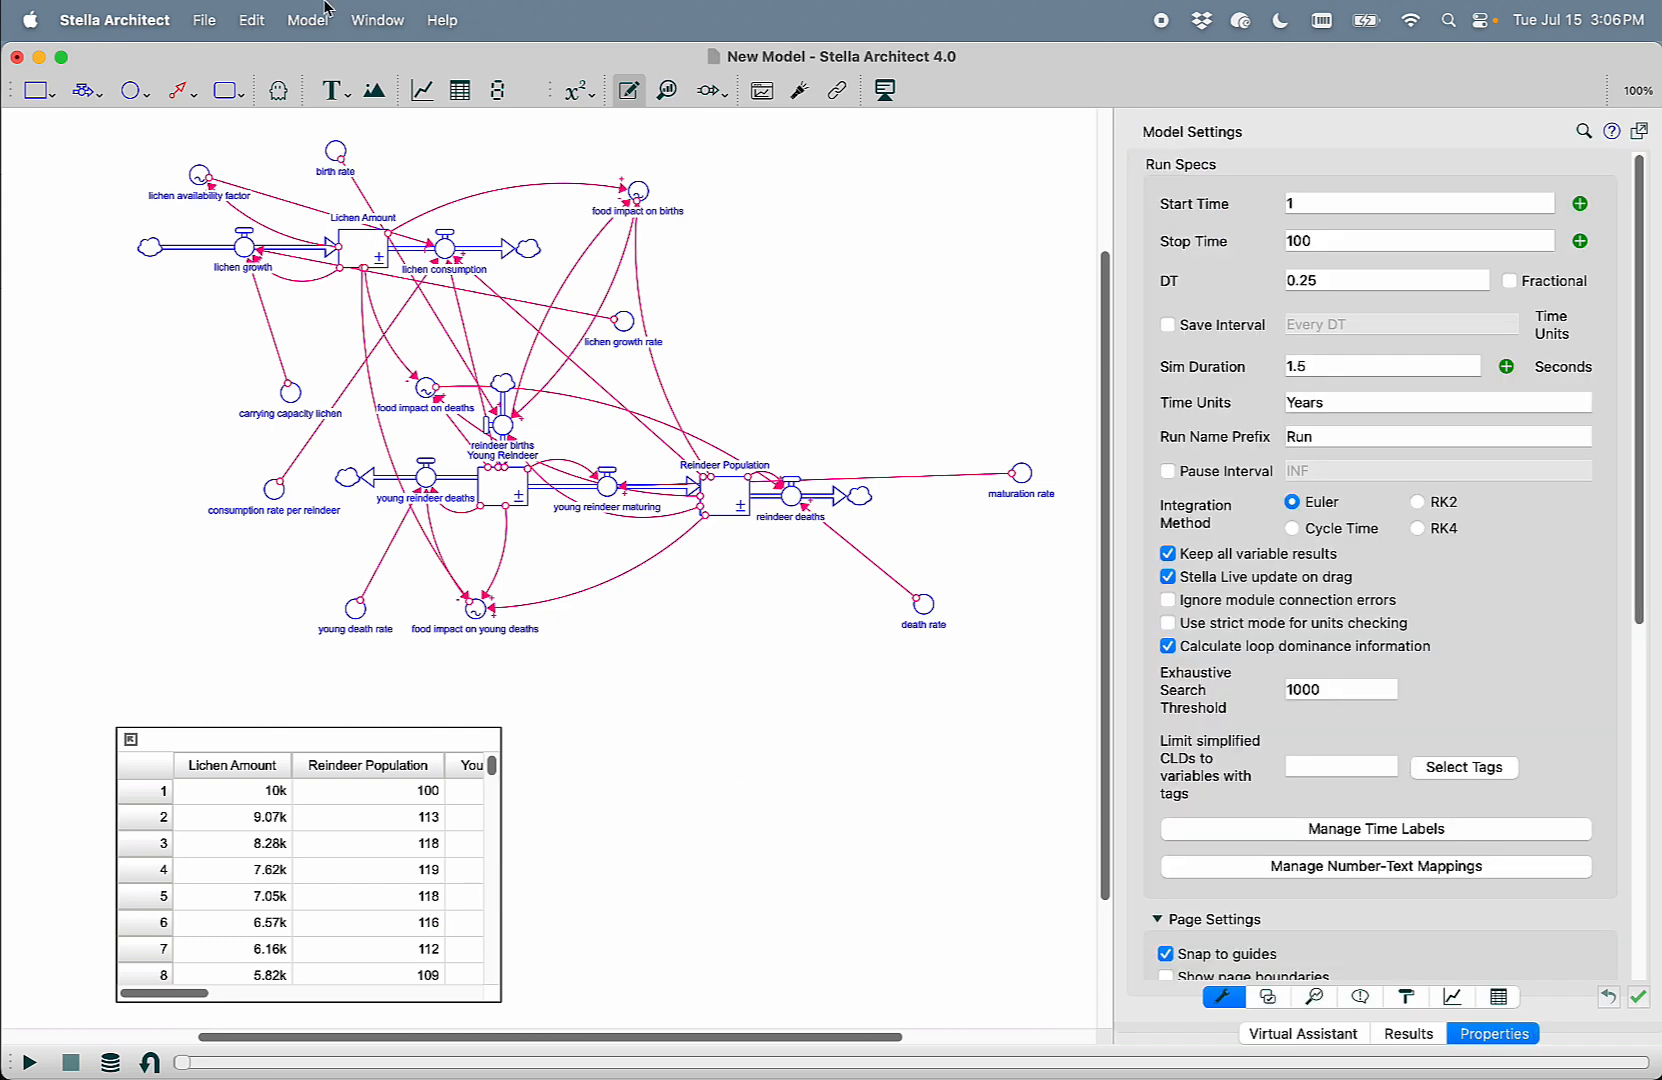
left_click(308, 20)
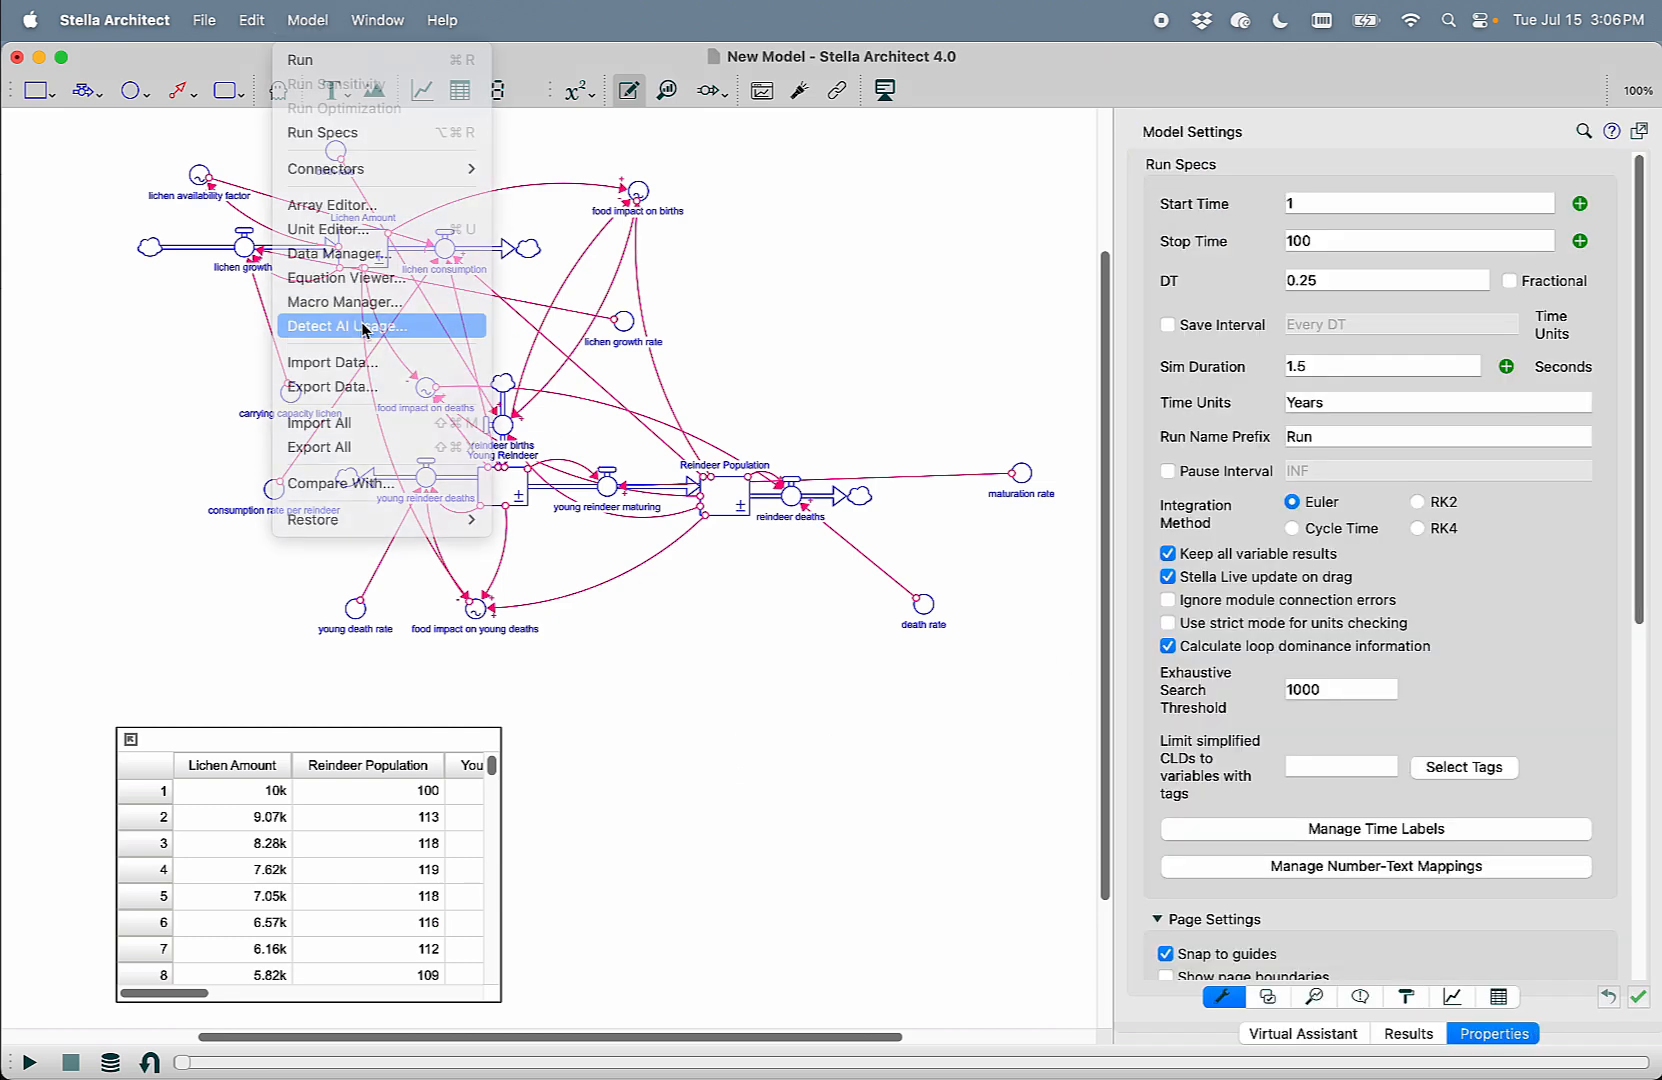
left_click(348, 326)
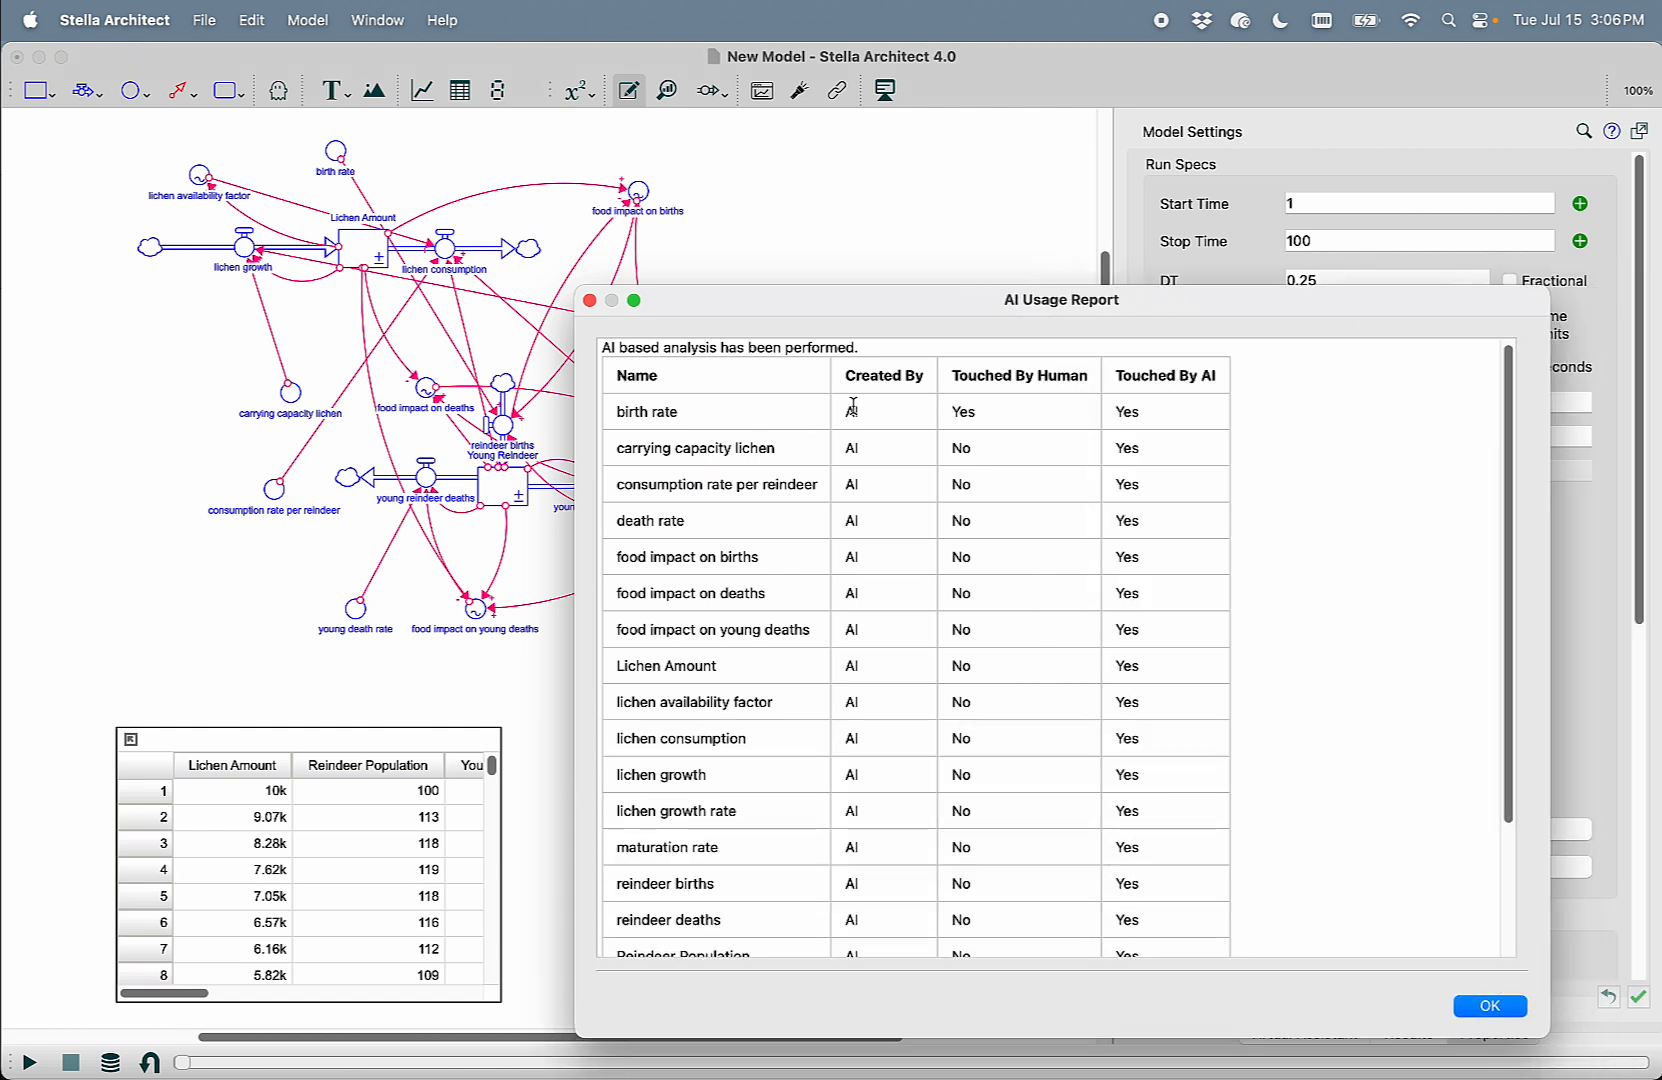
mouse_move(1006, 424)
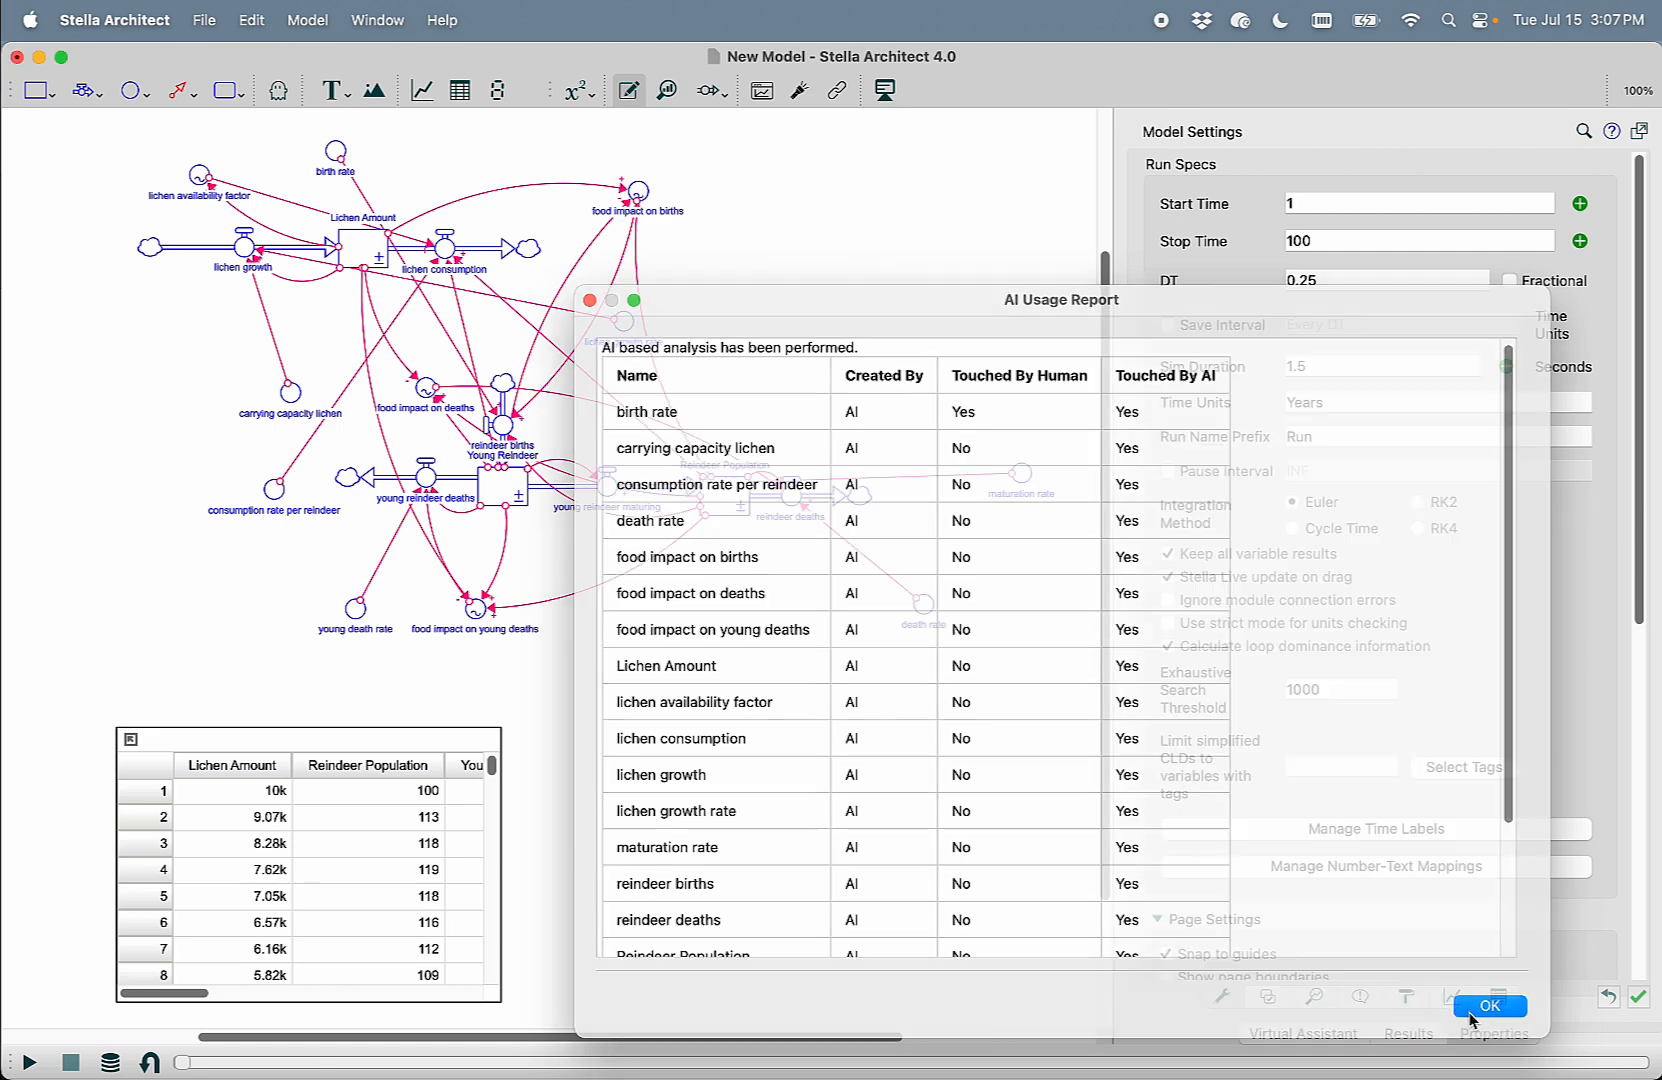
left_click(1490, 1006)
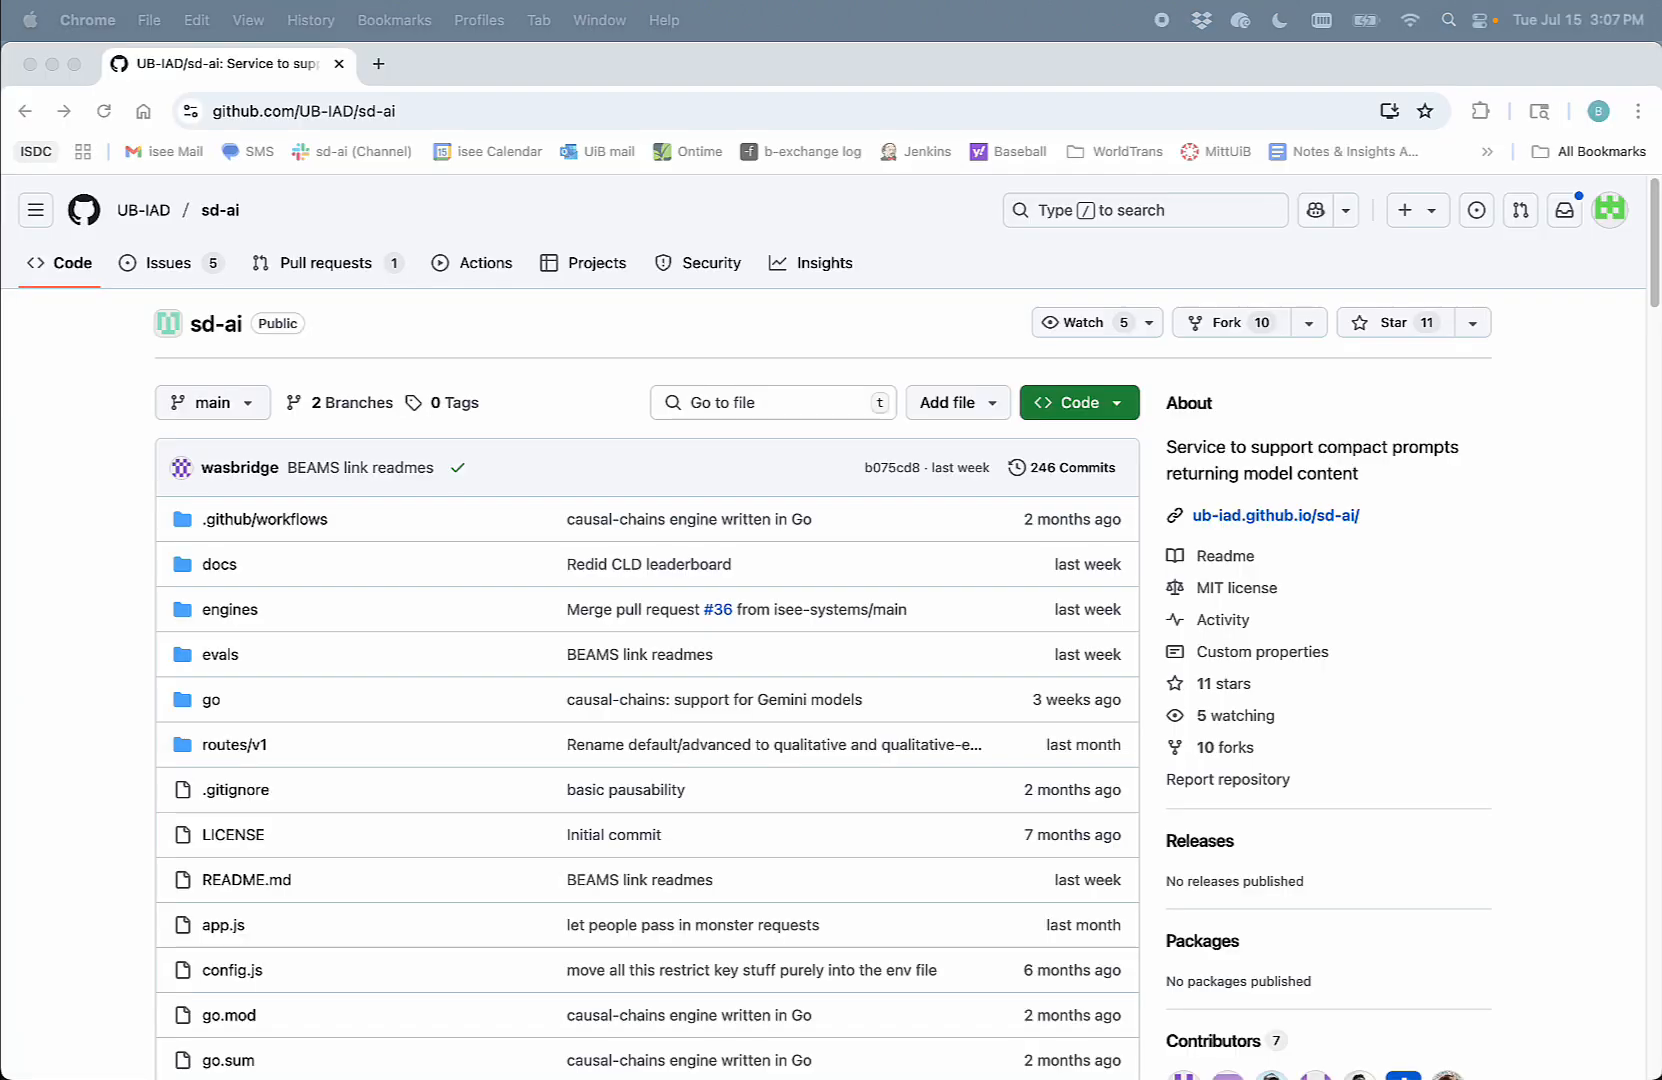
mouse_move(224, 238)
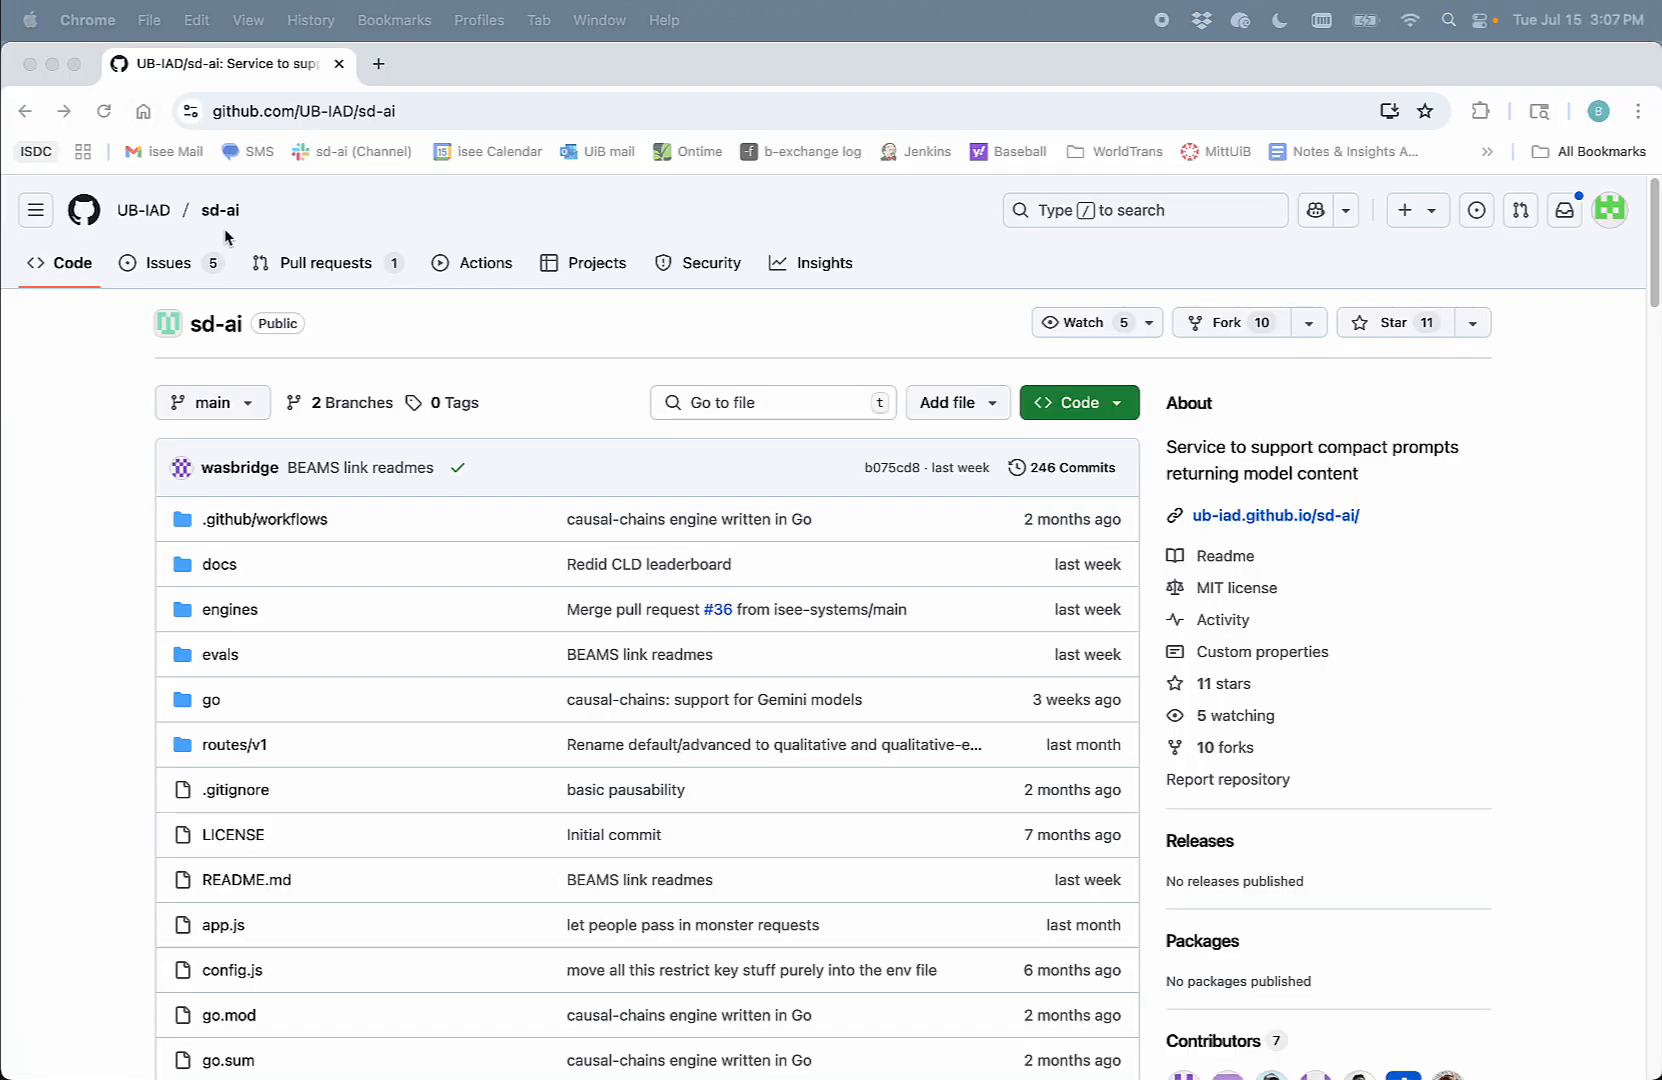
Scroll through the sd-ai README's goals, involvement and architecture, then back to the top
scroll("down", 3)
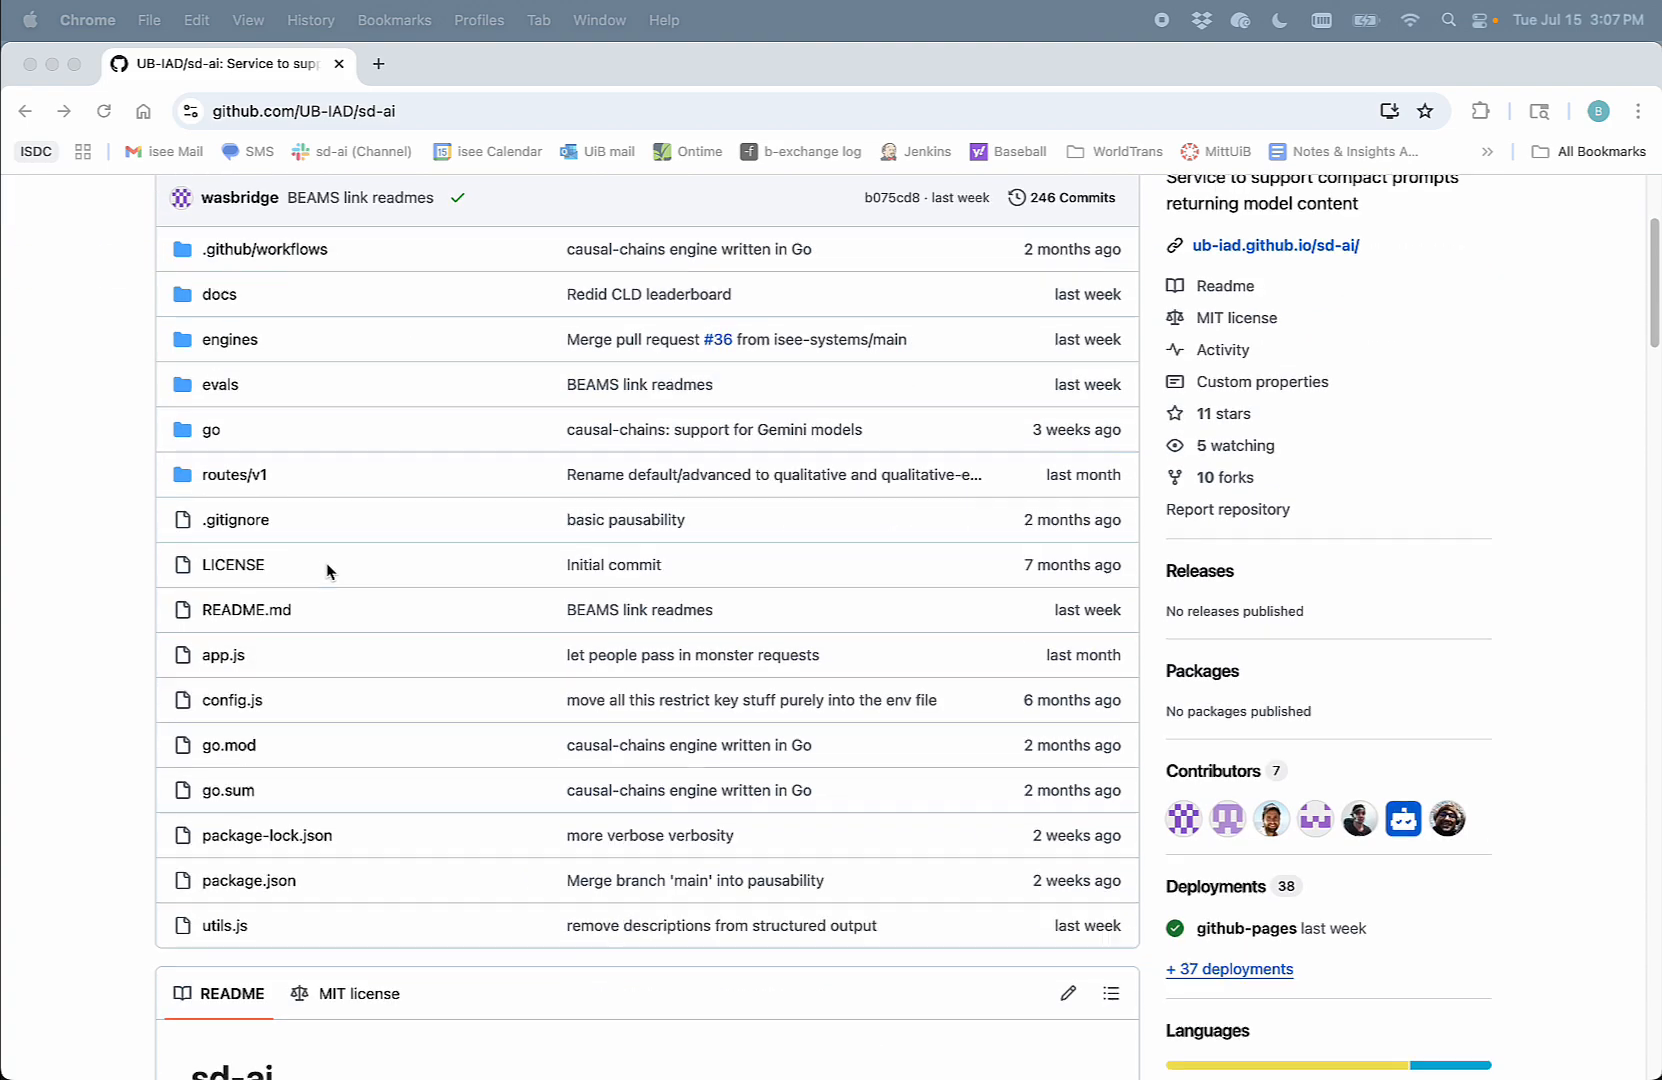
scroll("down", 3)
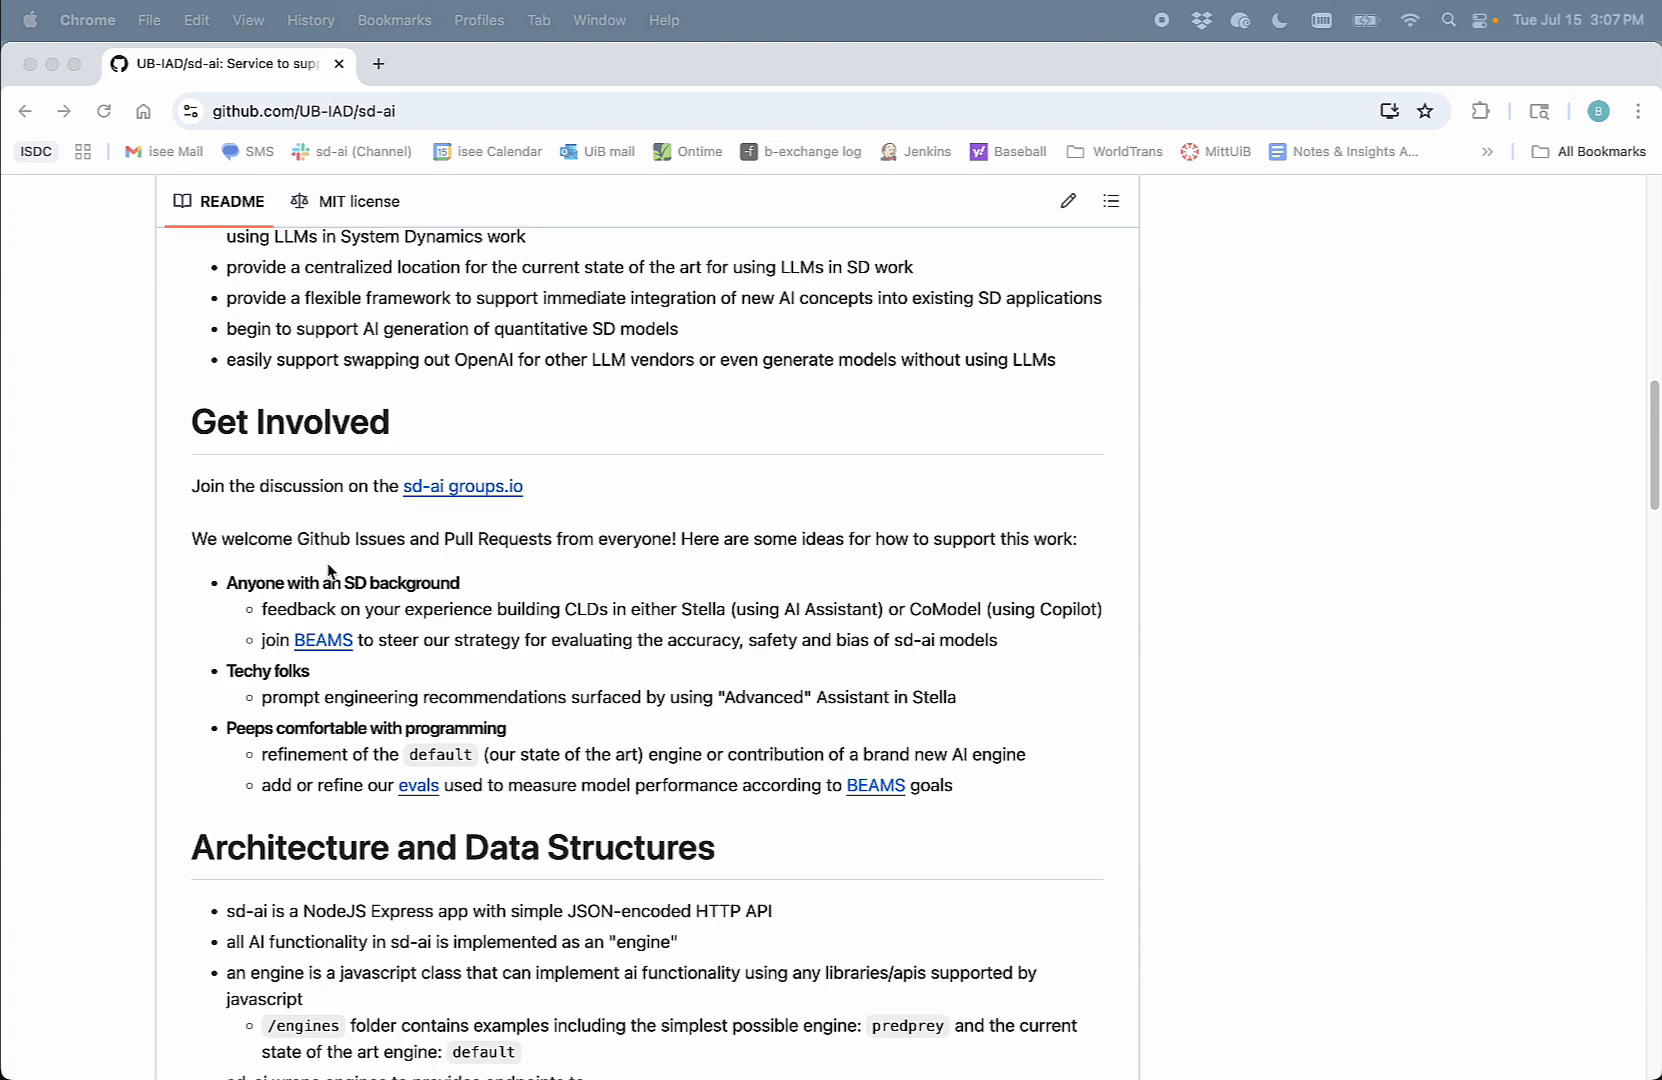
scroll("up", 3)
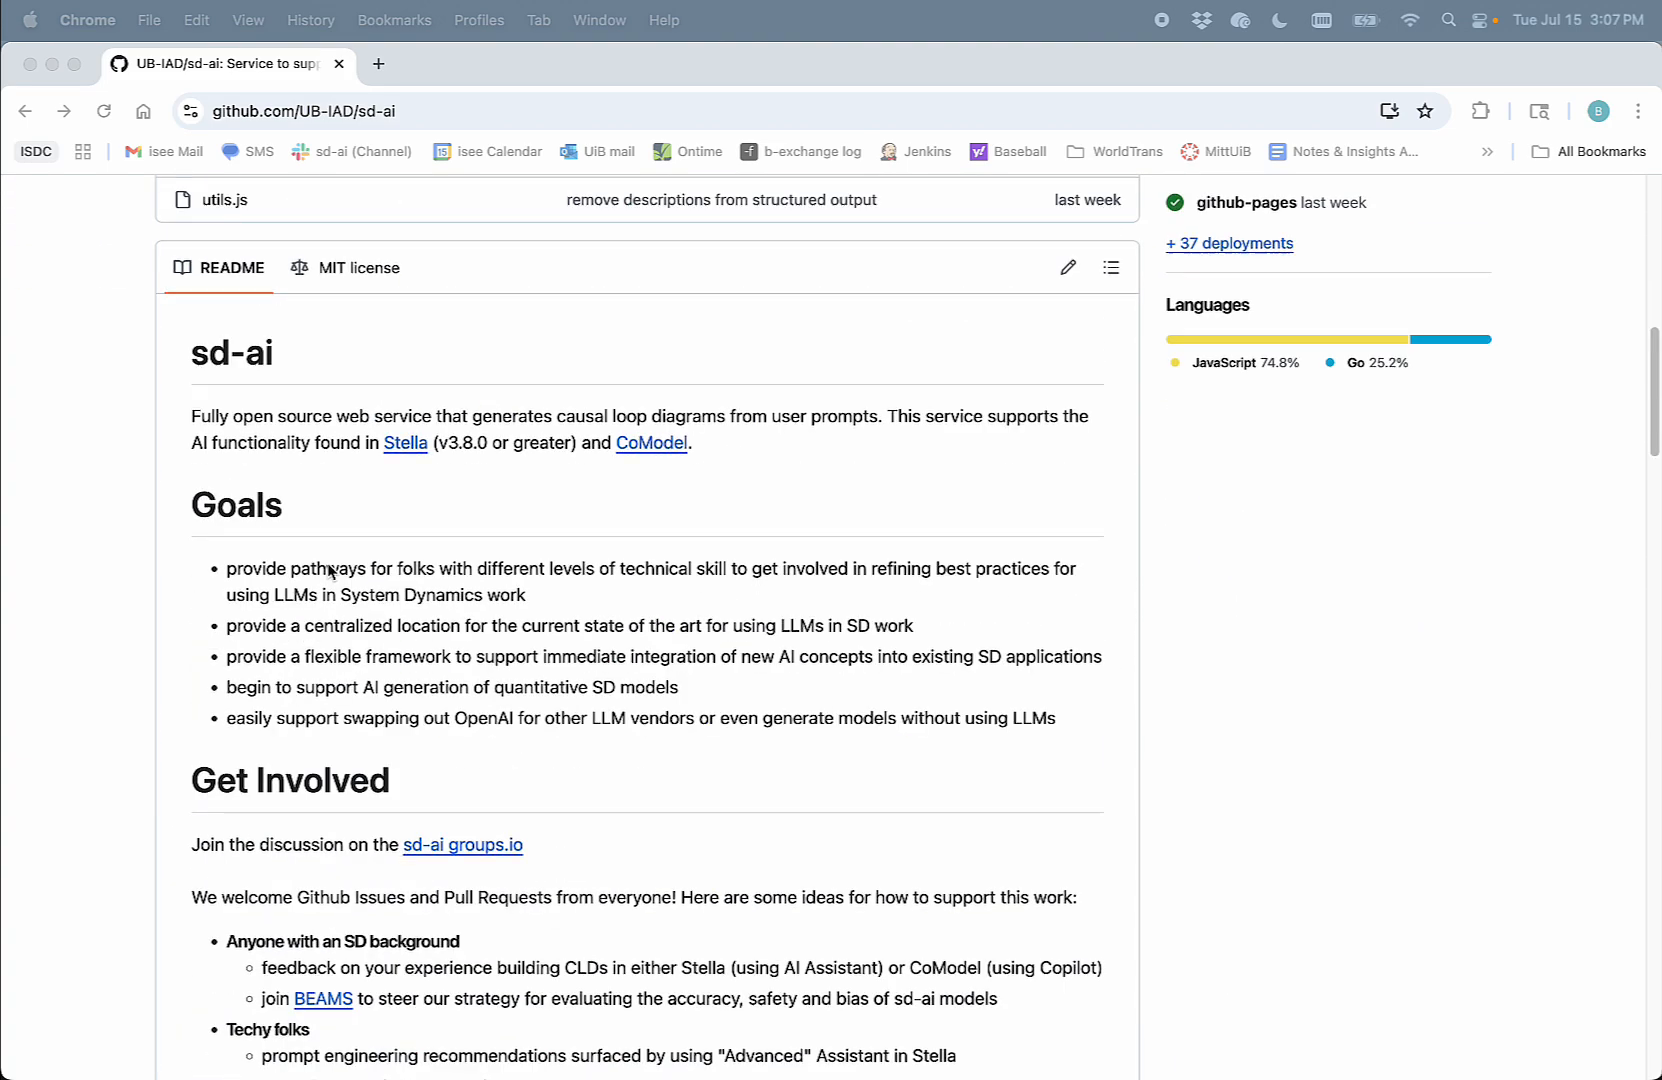
scroll("up", 3)
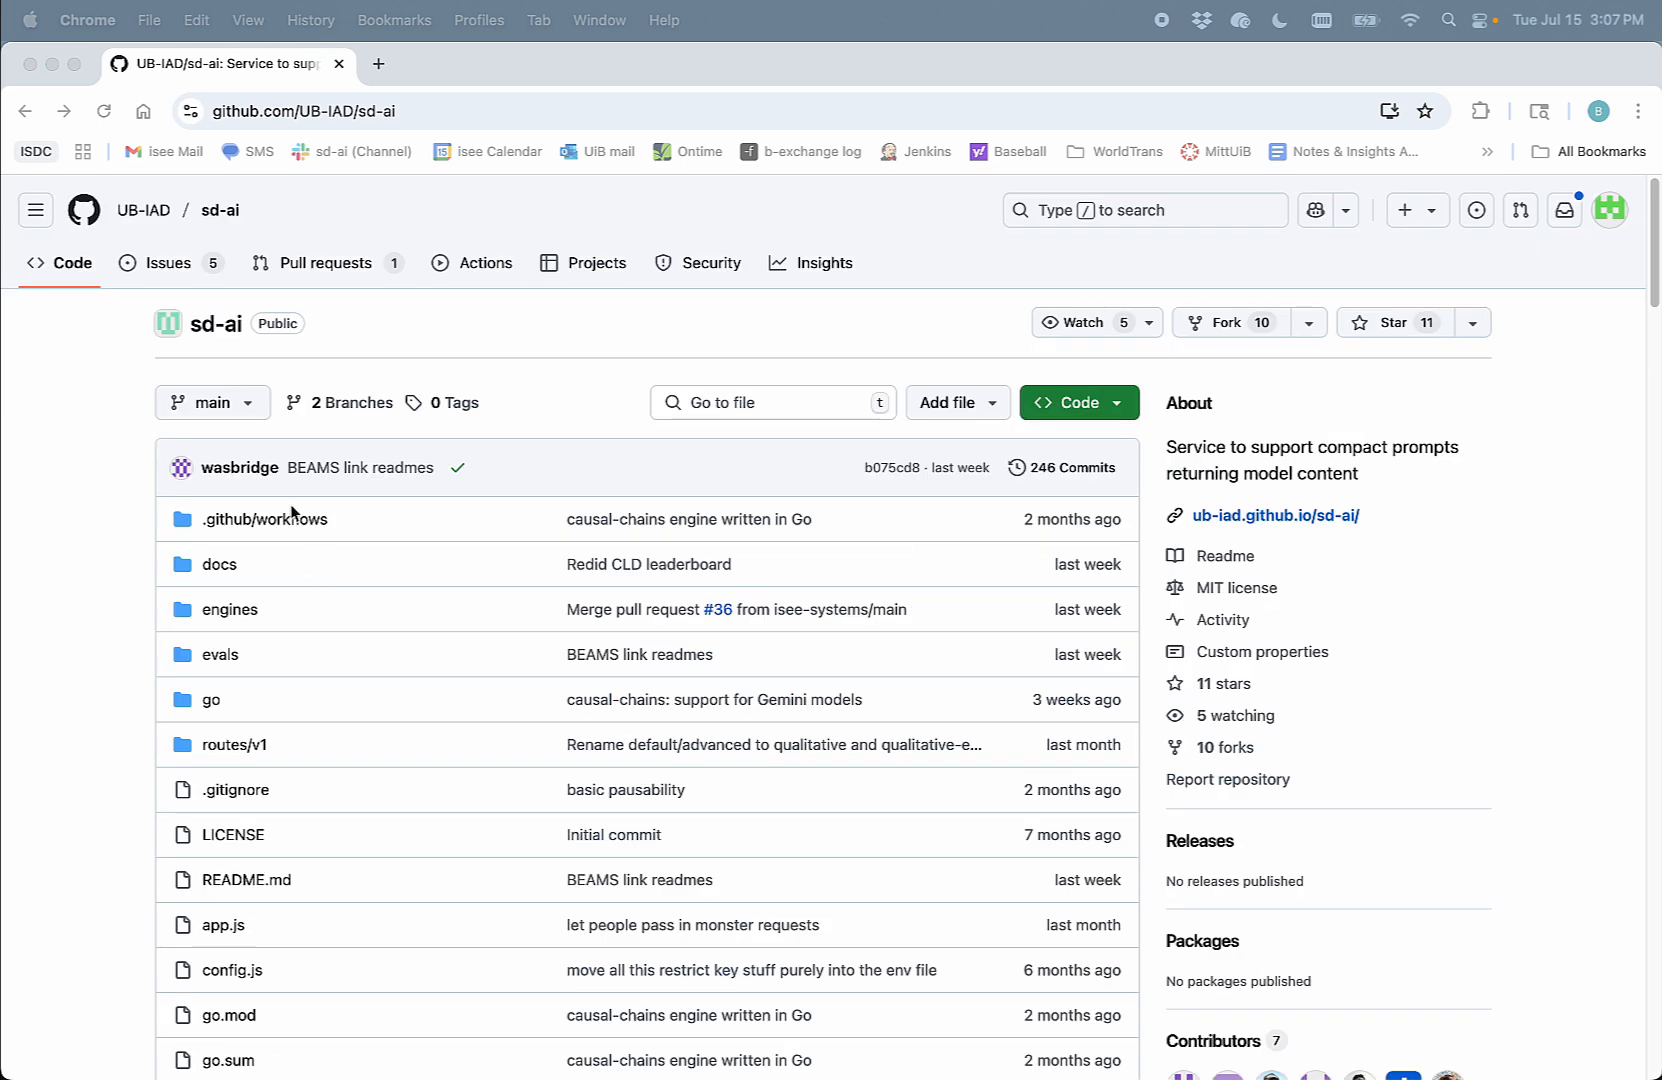